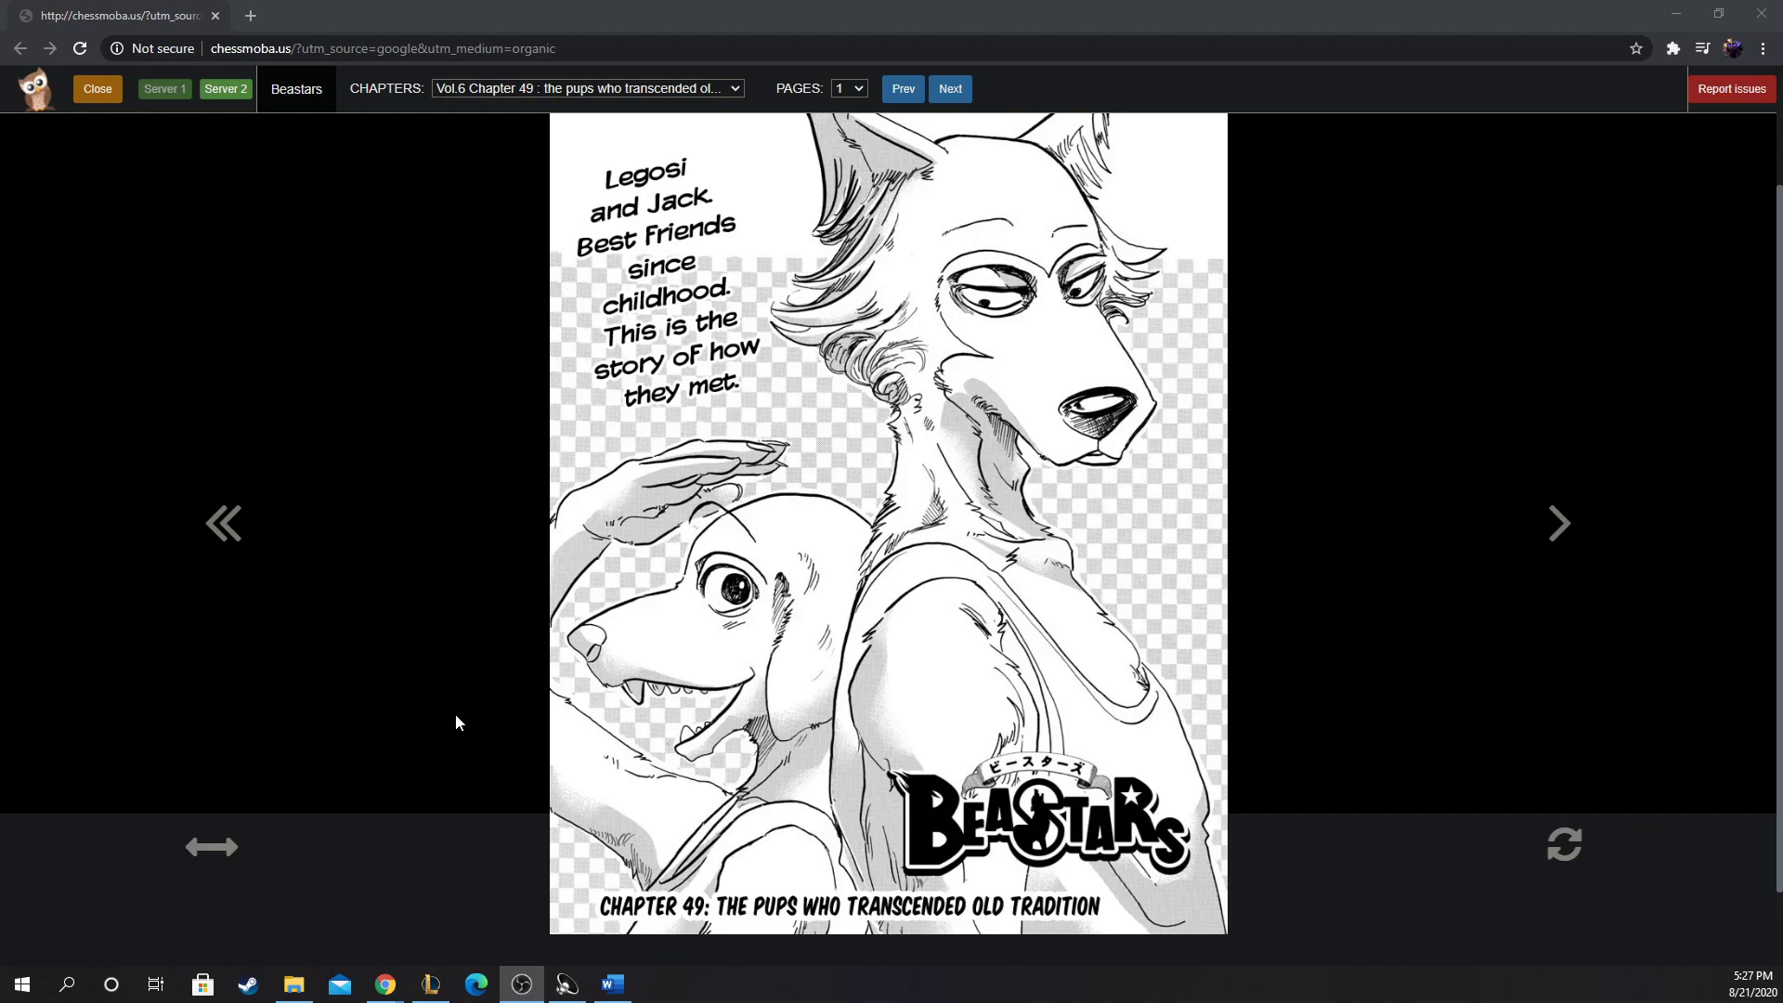
pyautogui.moveTo(1568, 544)
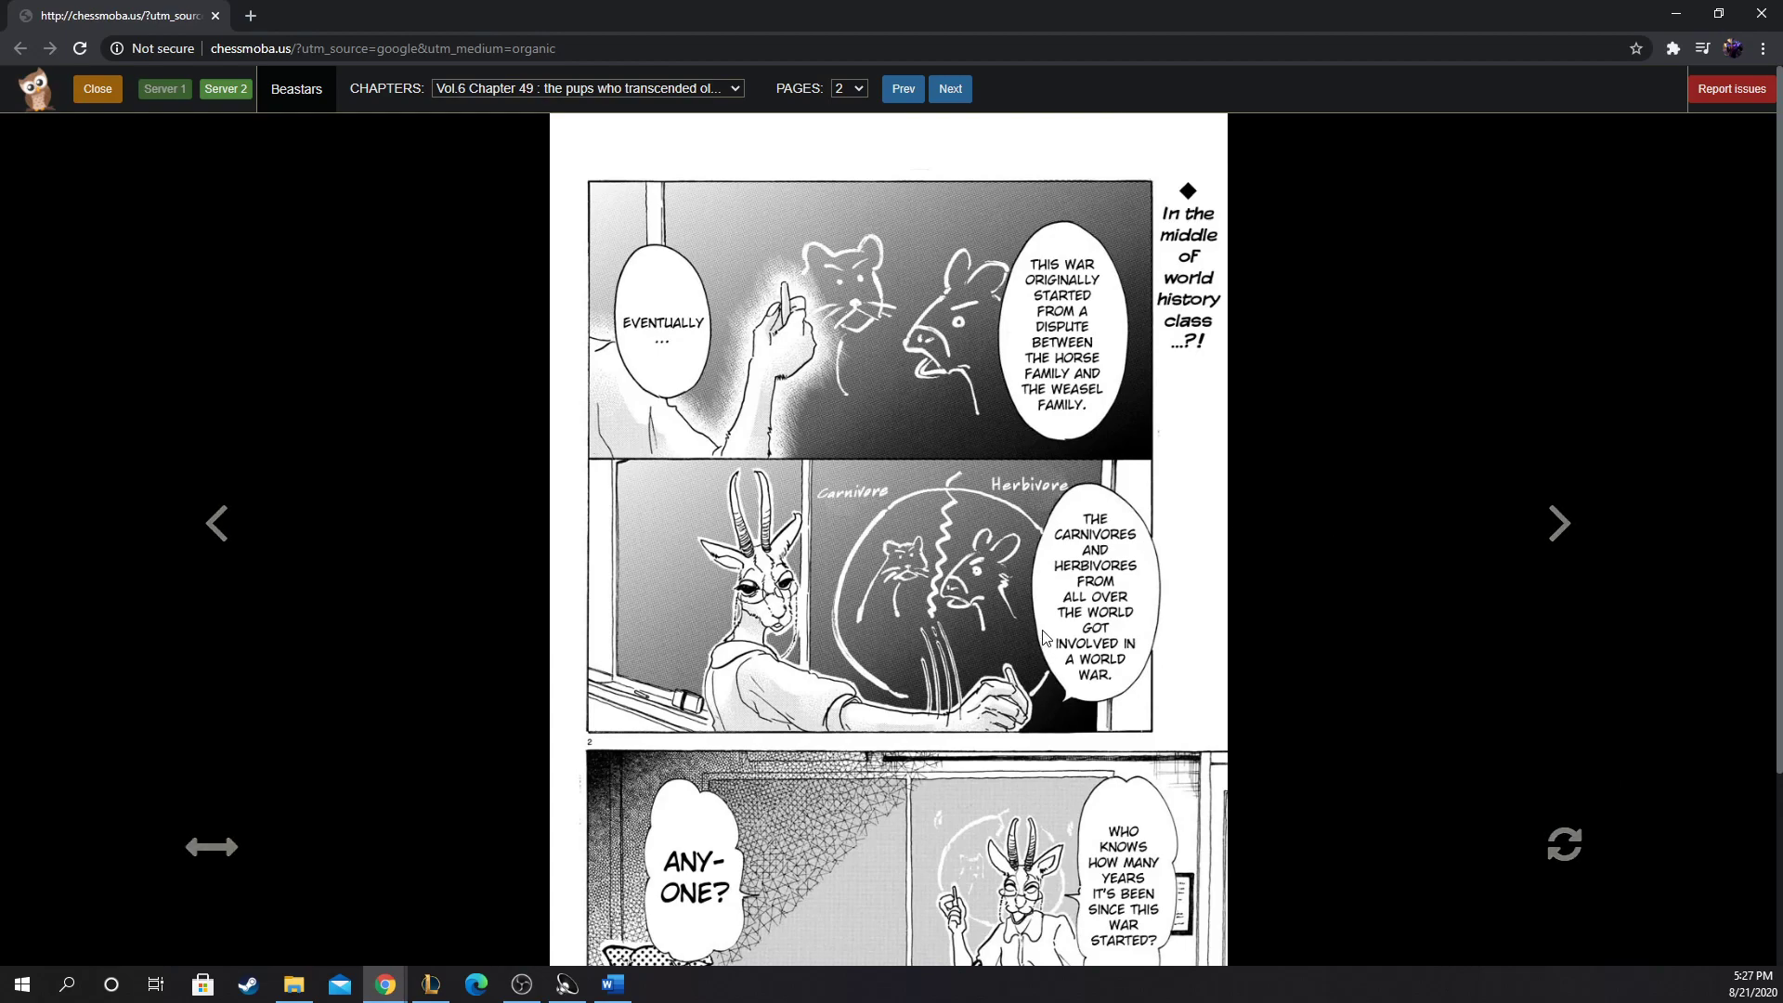
pyautogui.moveTo(1046, 597)
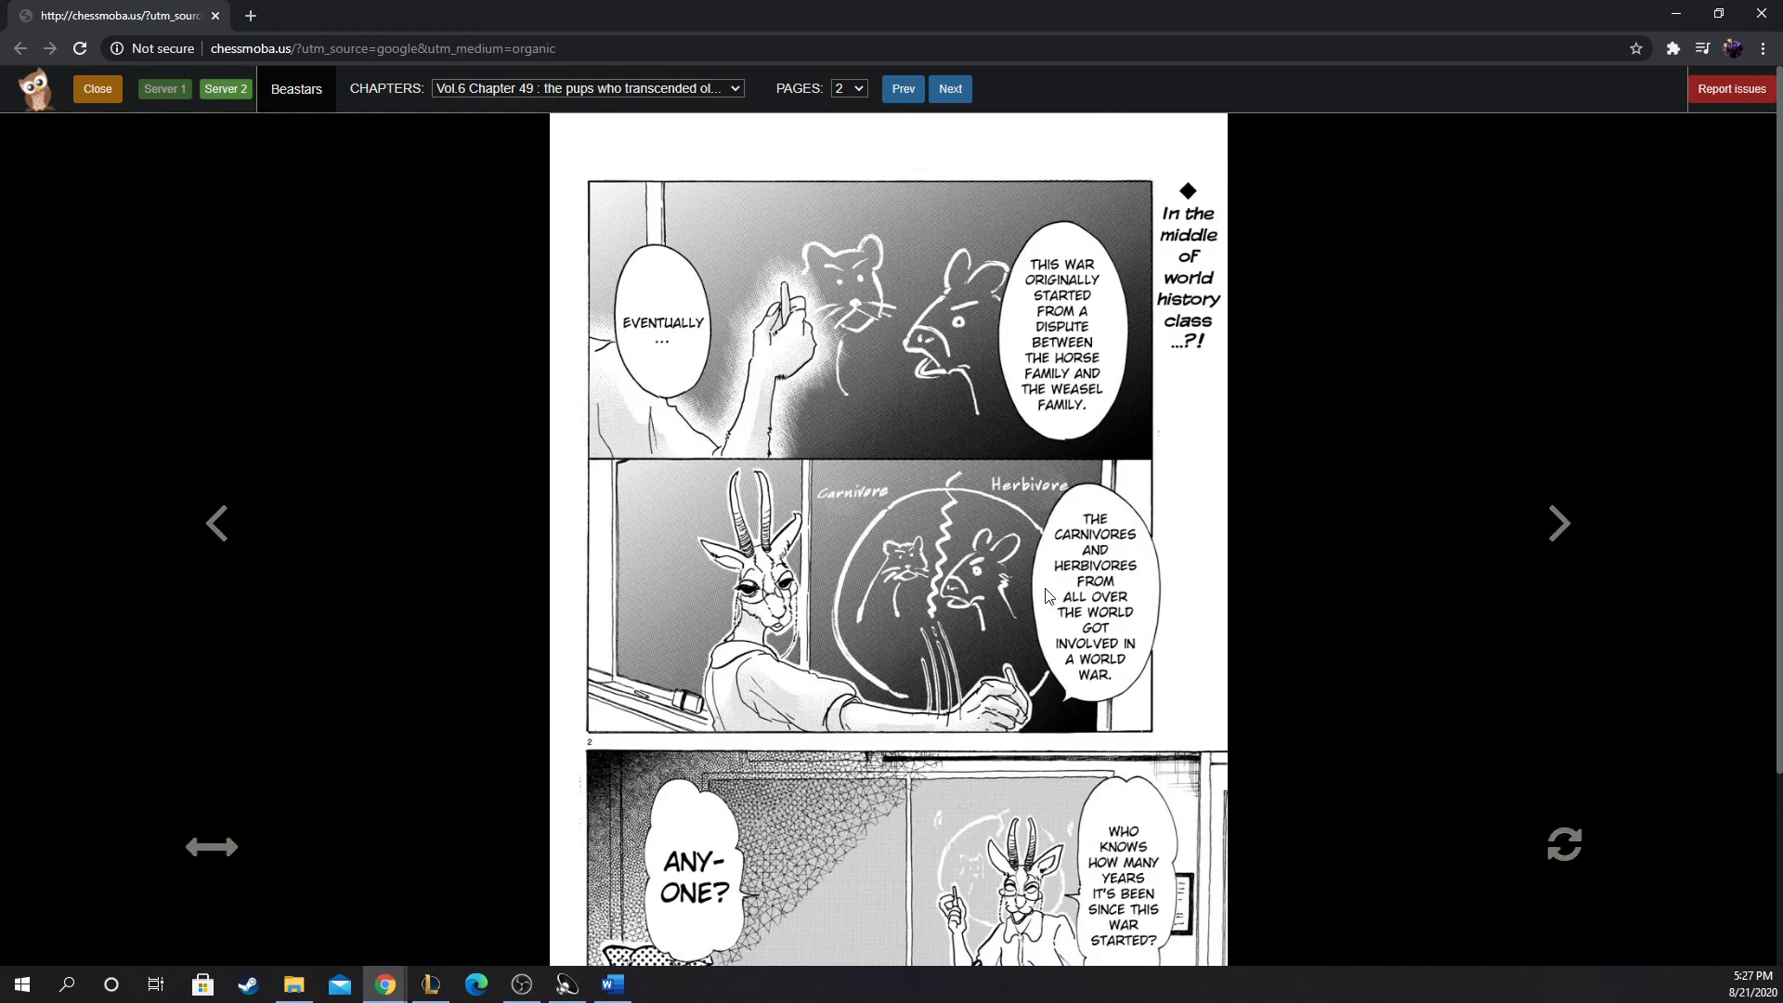
pyautogui.moveTo(1044, 589)
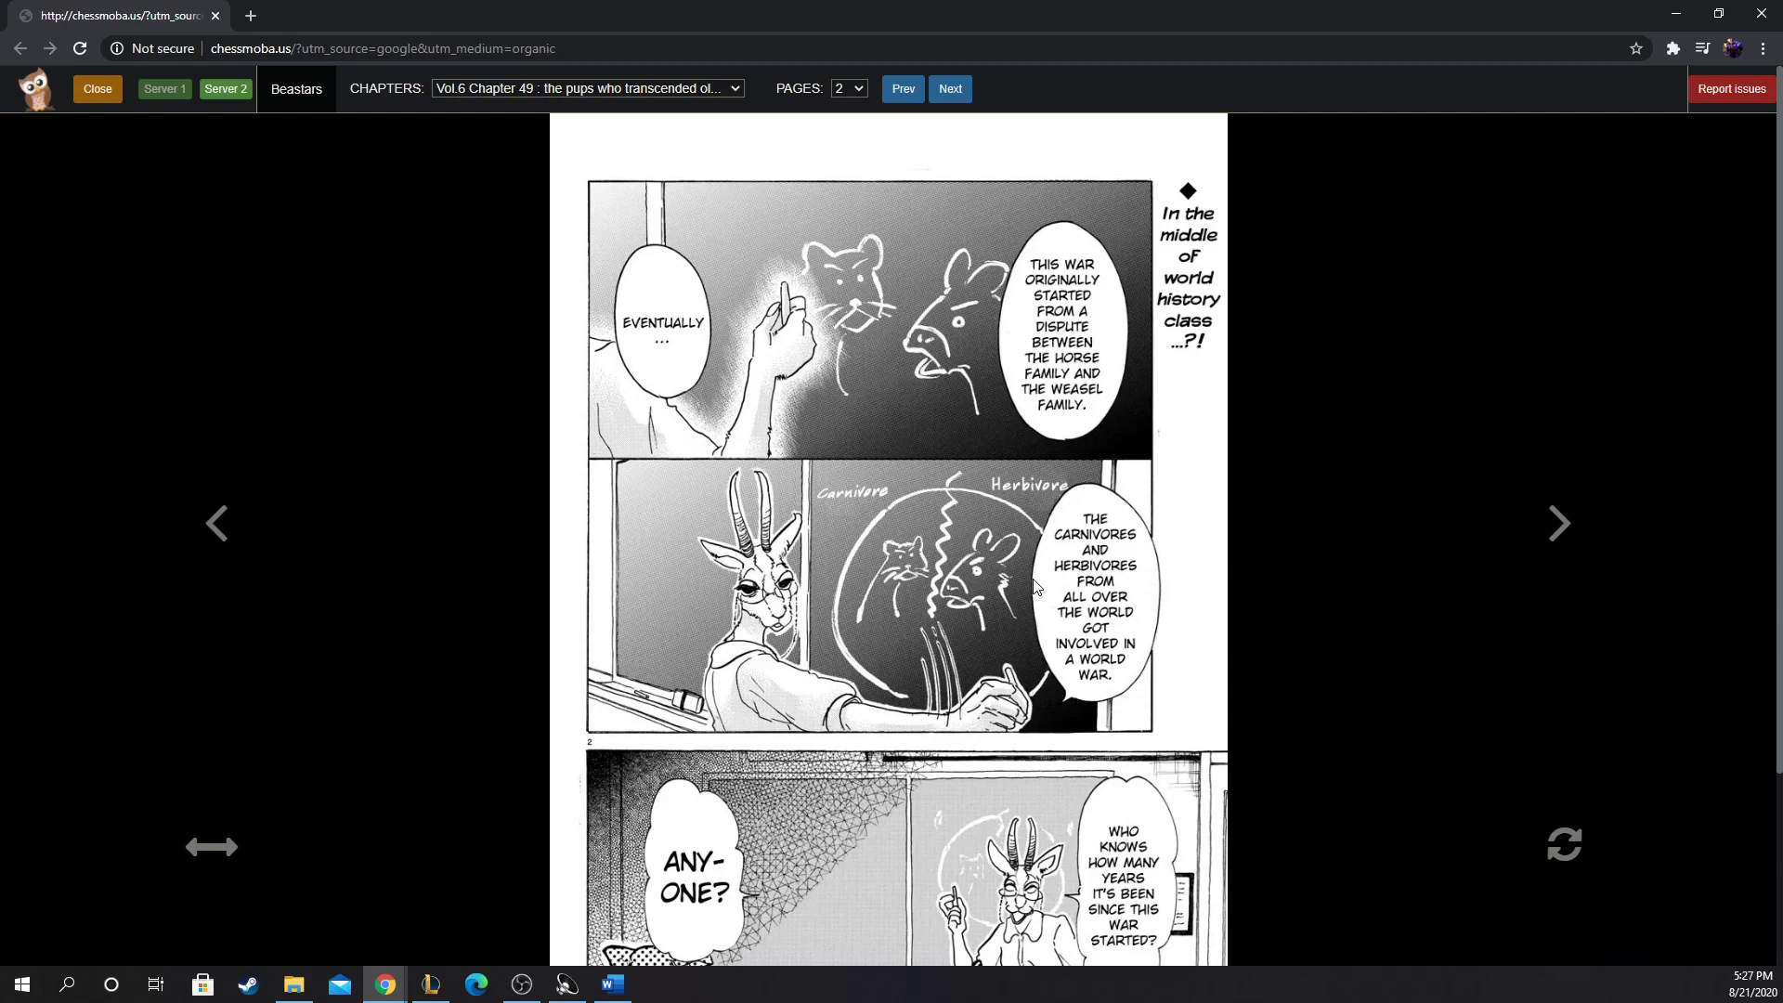
pyautogui.moveTo(922, 520)
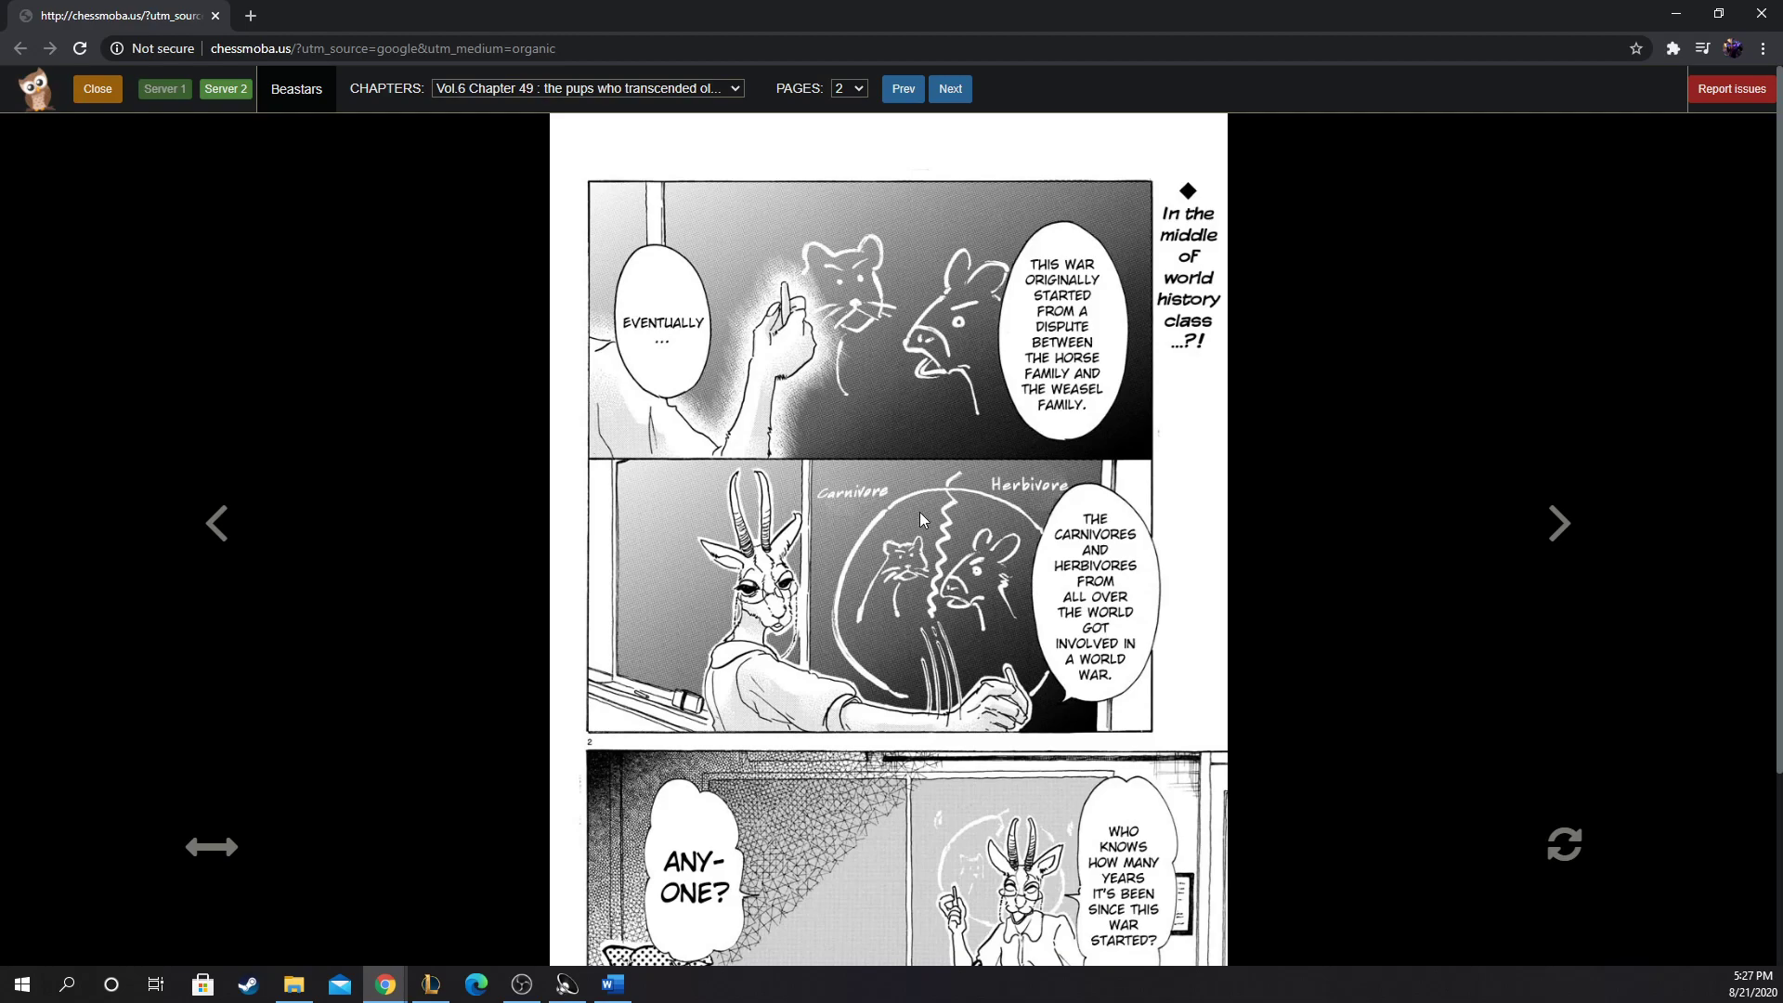
# Step: Scroll down page 2 to read the world history class panels
pyautogui.scroll(-3)
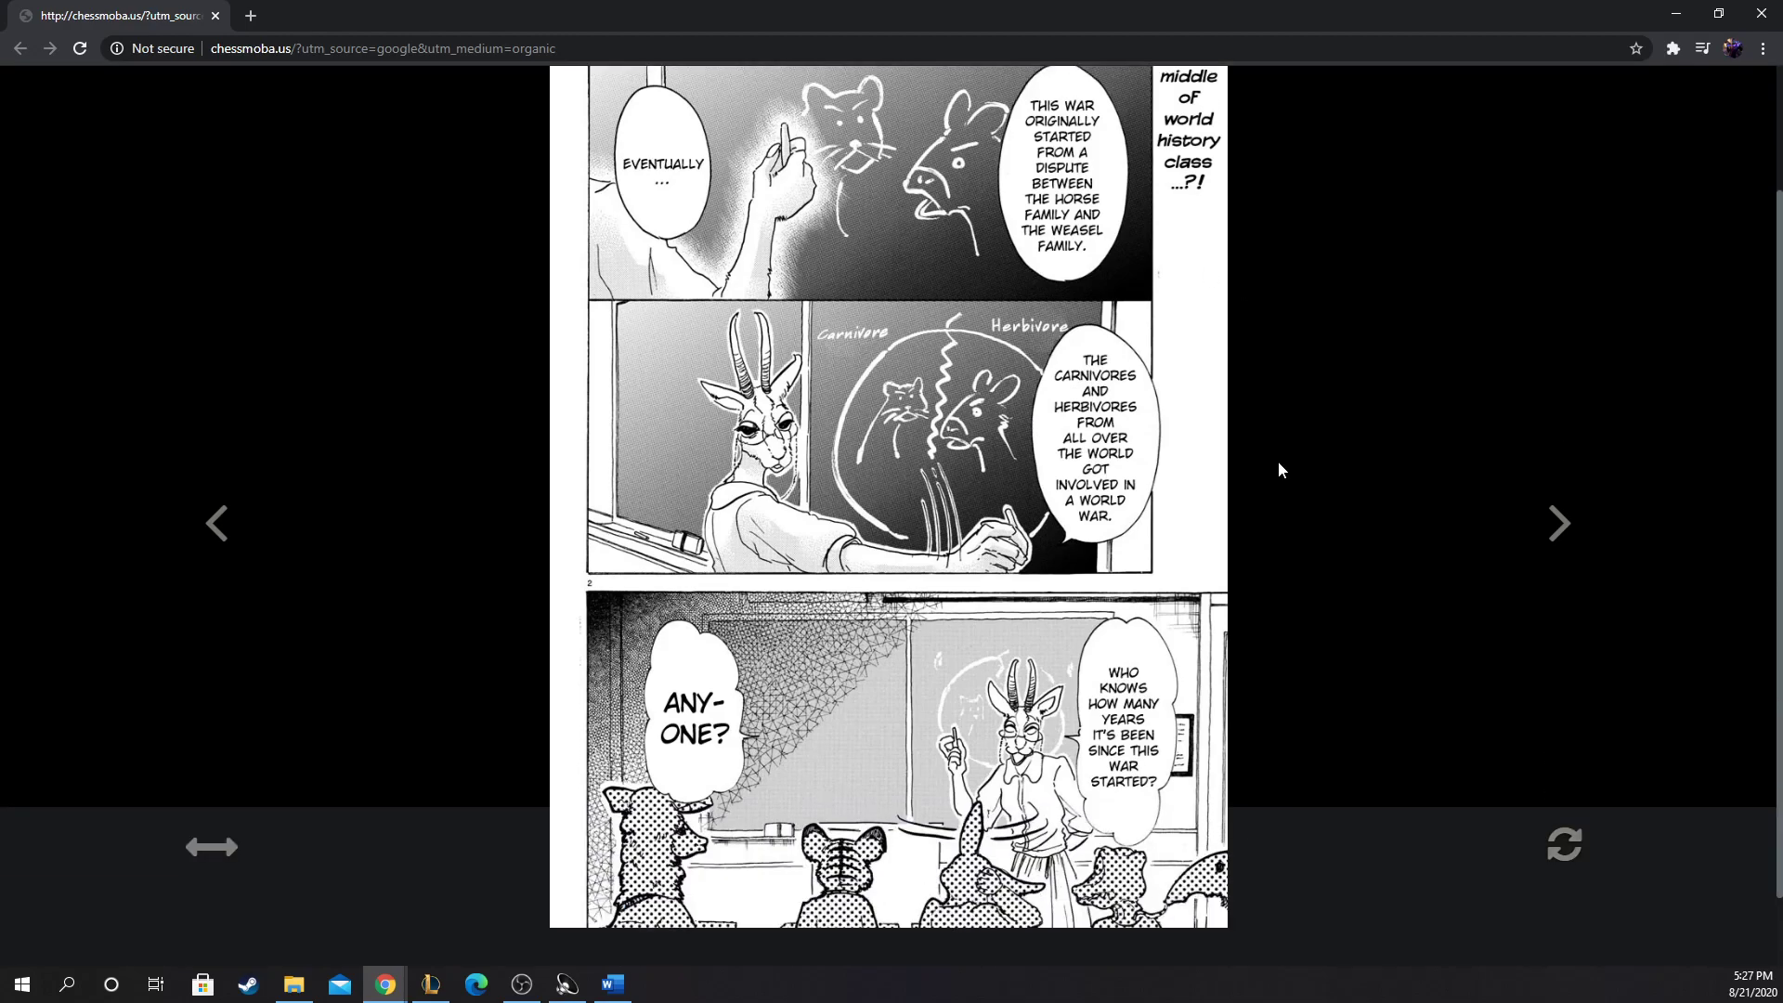
pyautogui.scroll(-3)
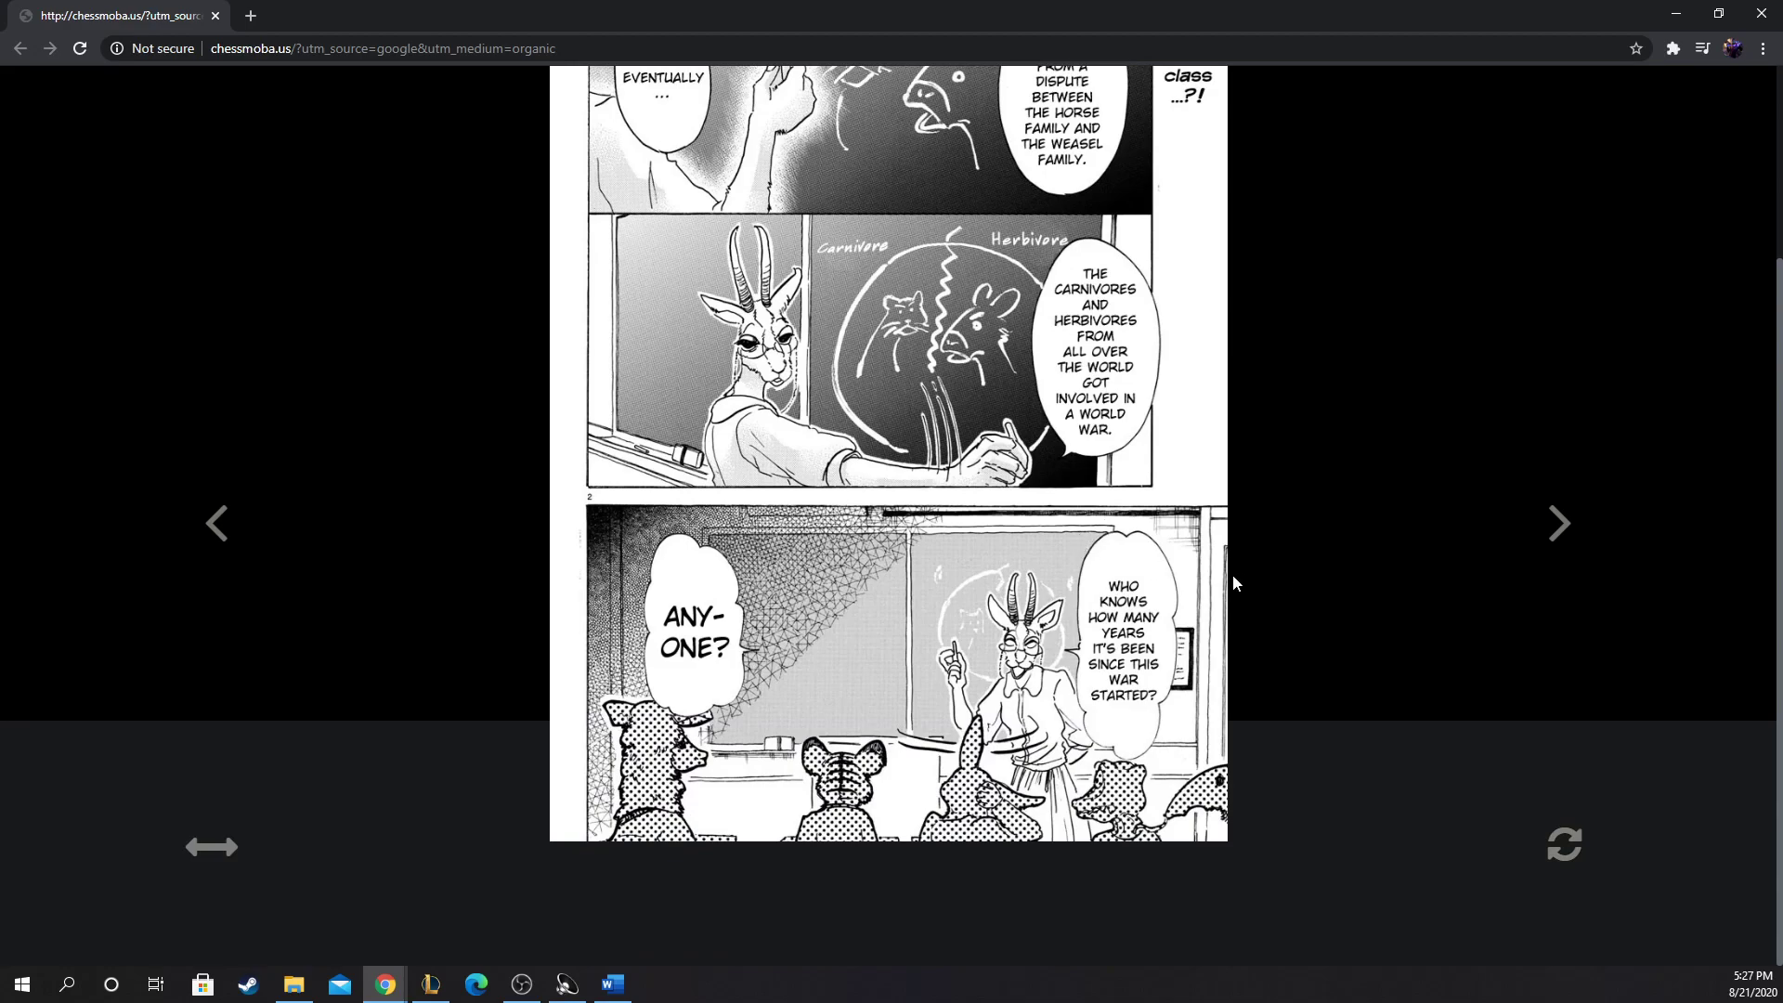
pyautogui.moveTo(1229, 576)
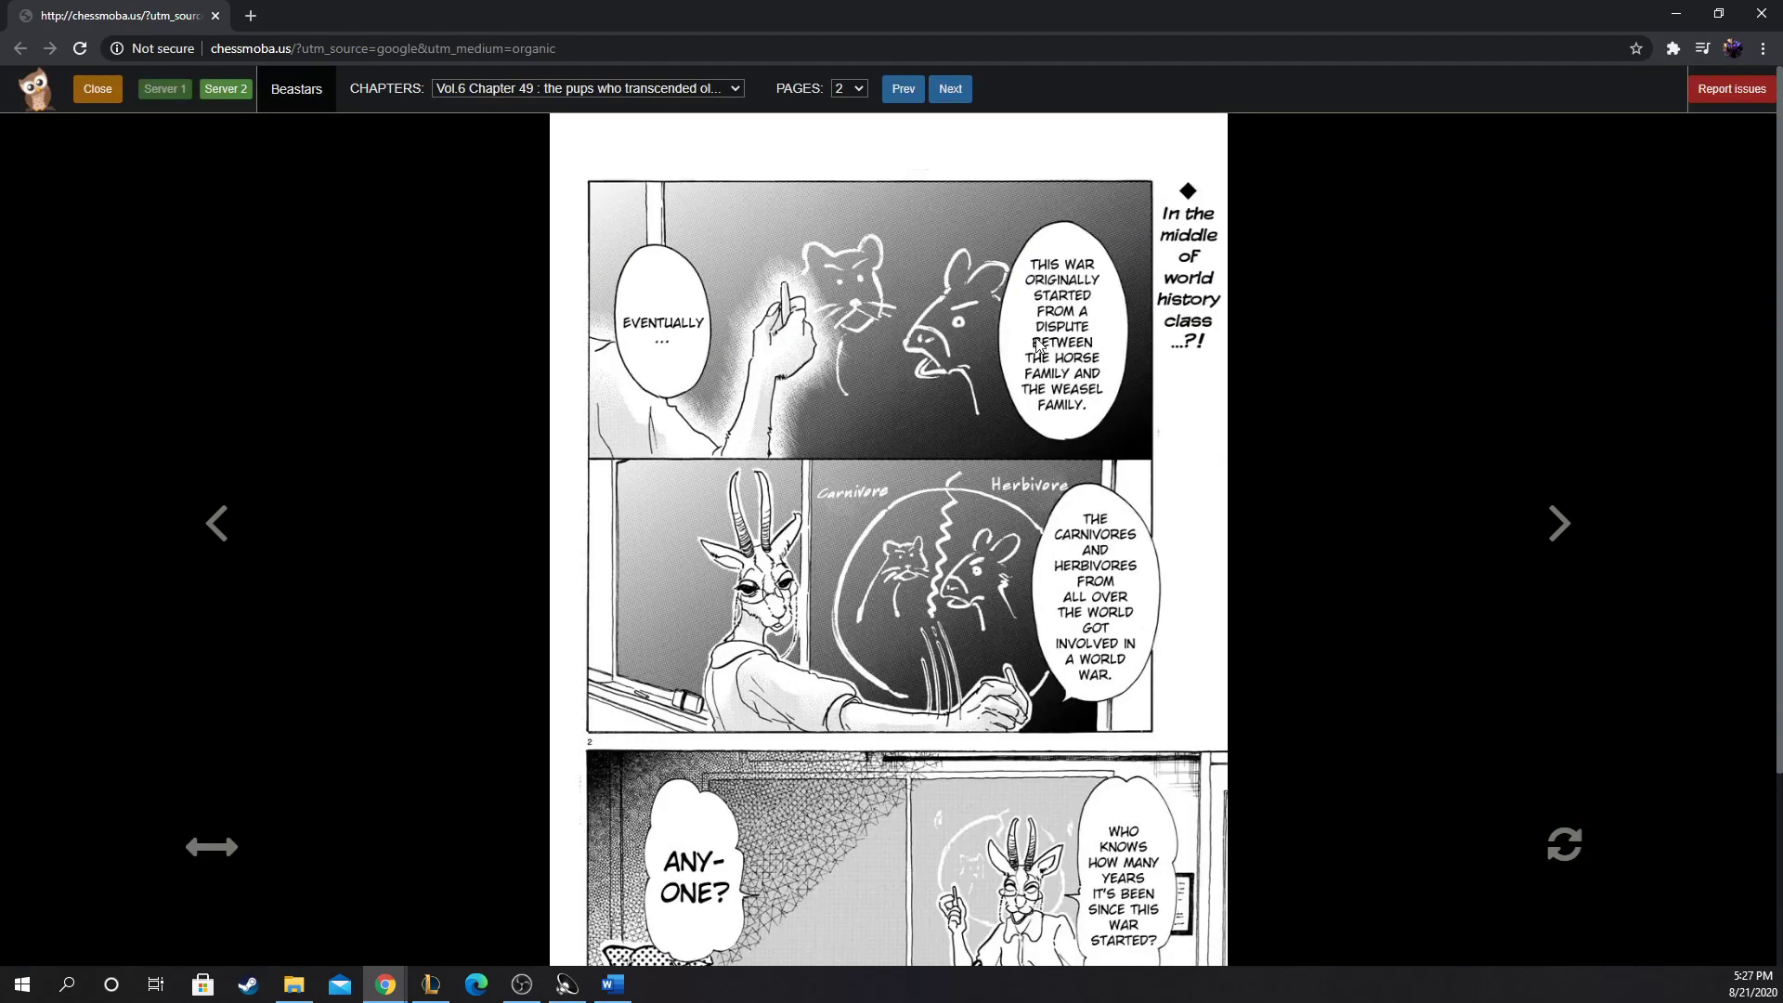
pyautogui.moveTo(1135, 353)
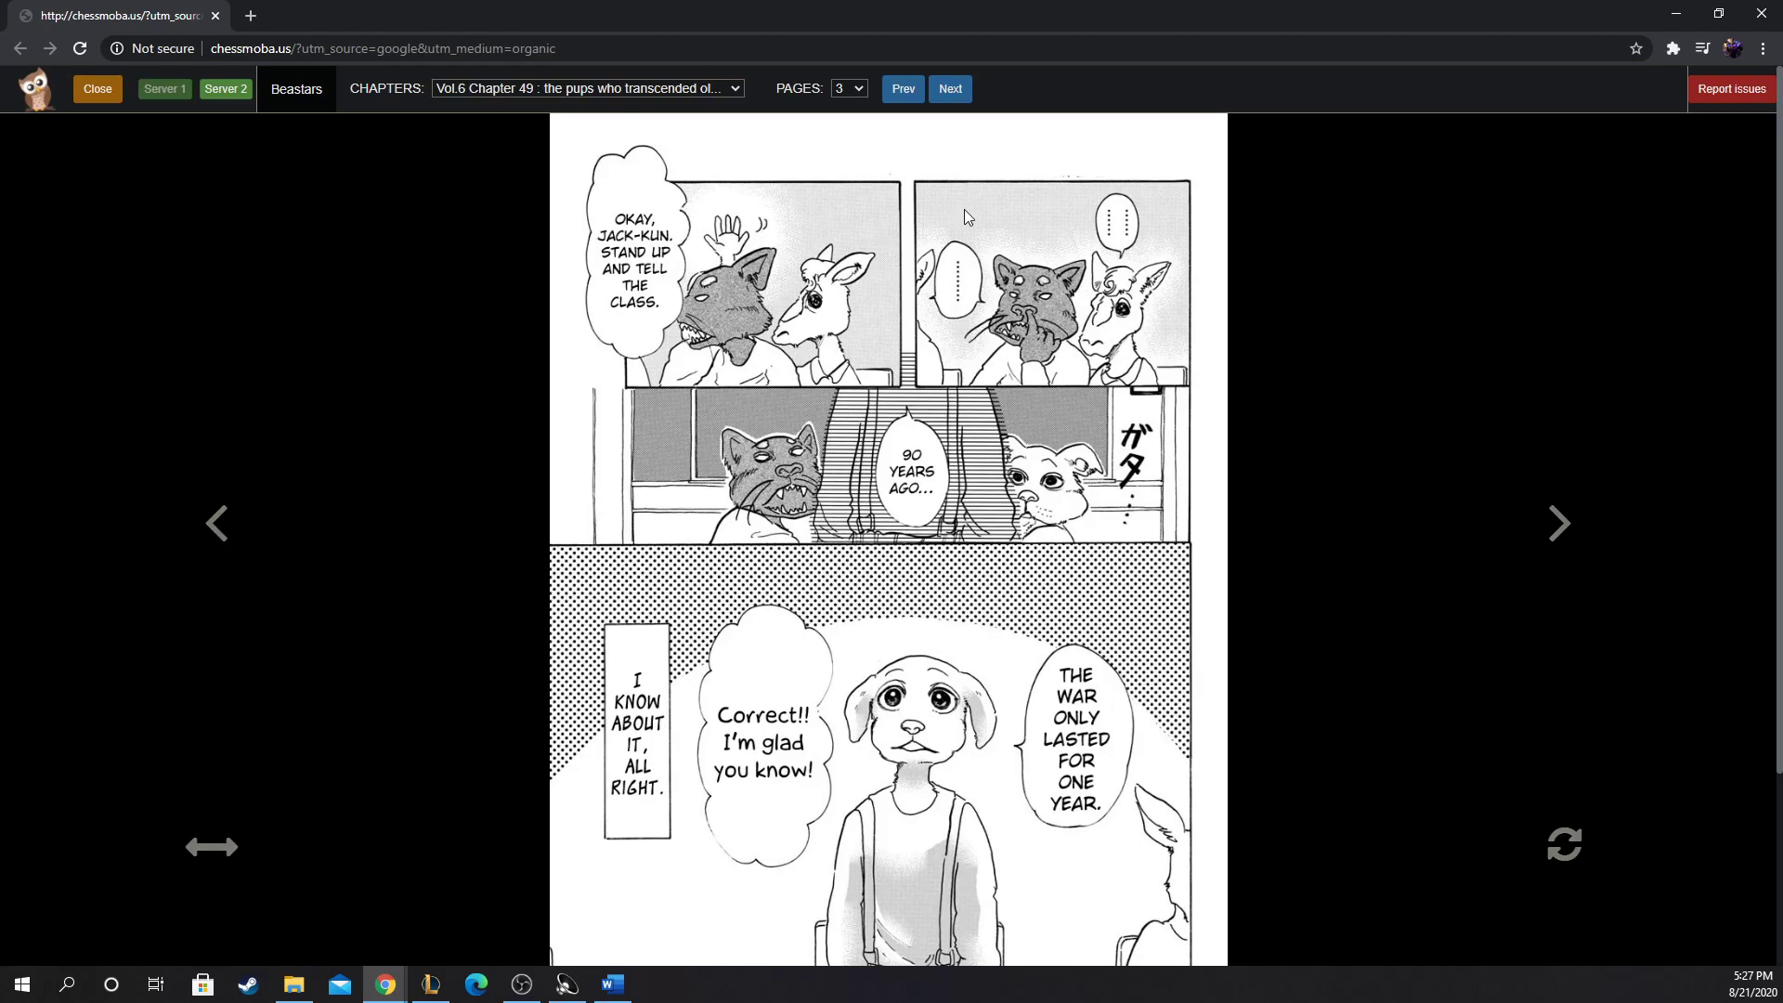
# Step: Finish page 2, advance to page 3 and scroll through Jack-kun standing up in class
pyautogui.scroll(-3)
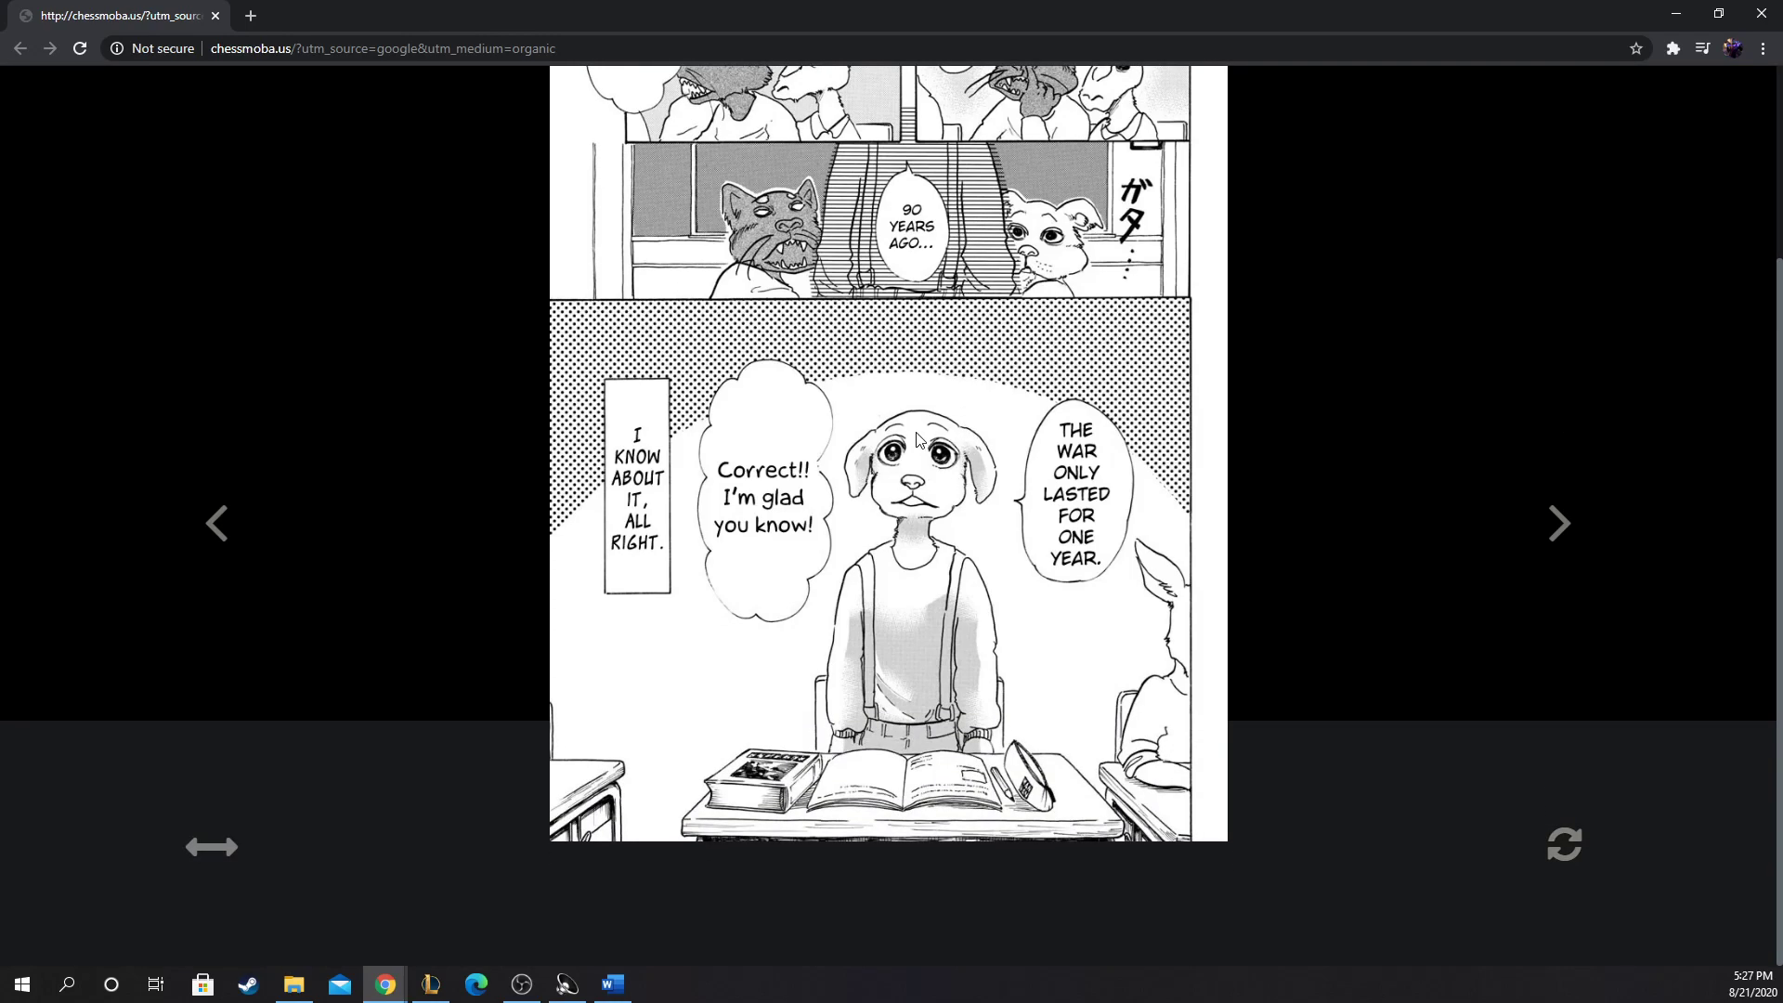
pyautogui.moveTo(927, 421)
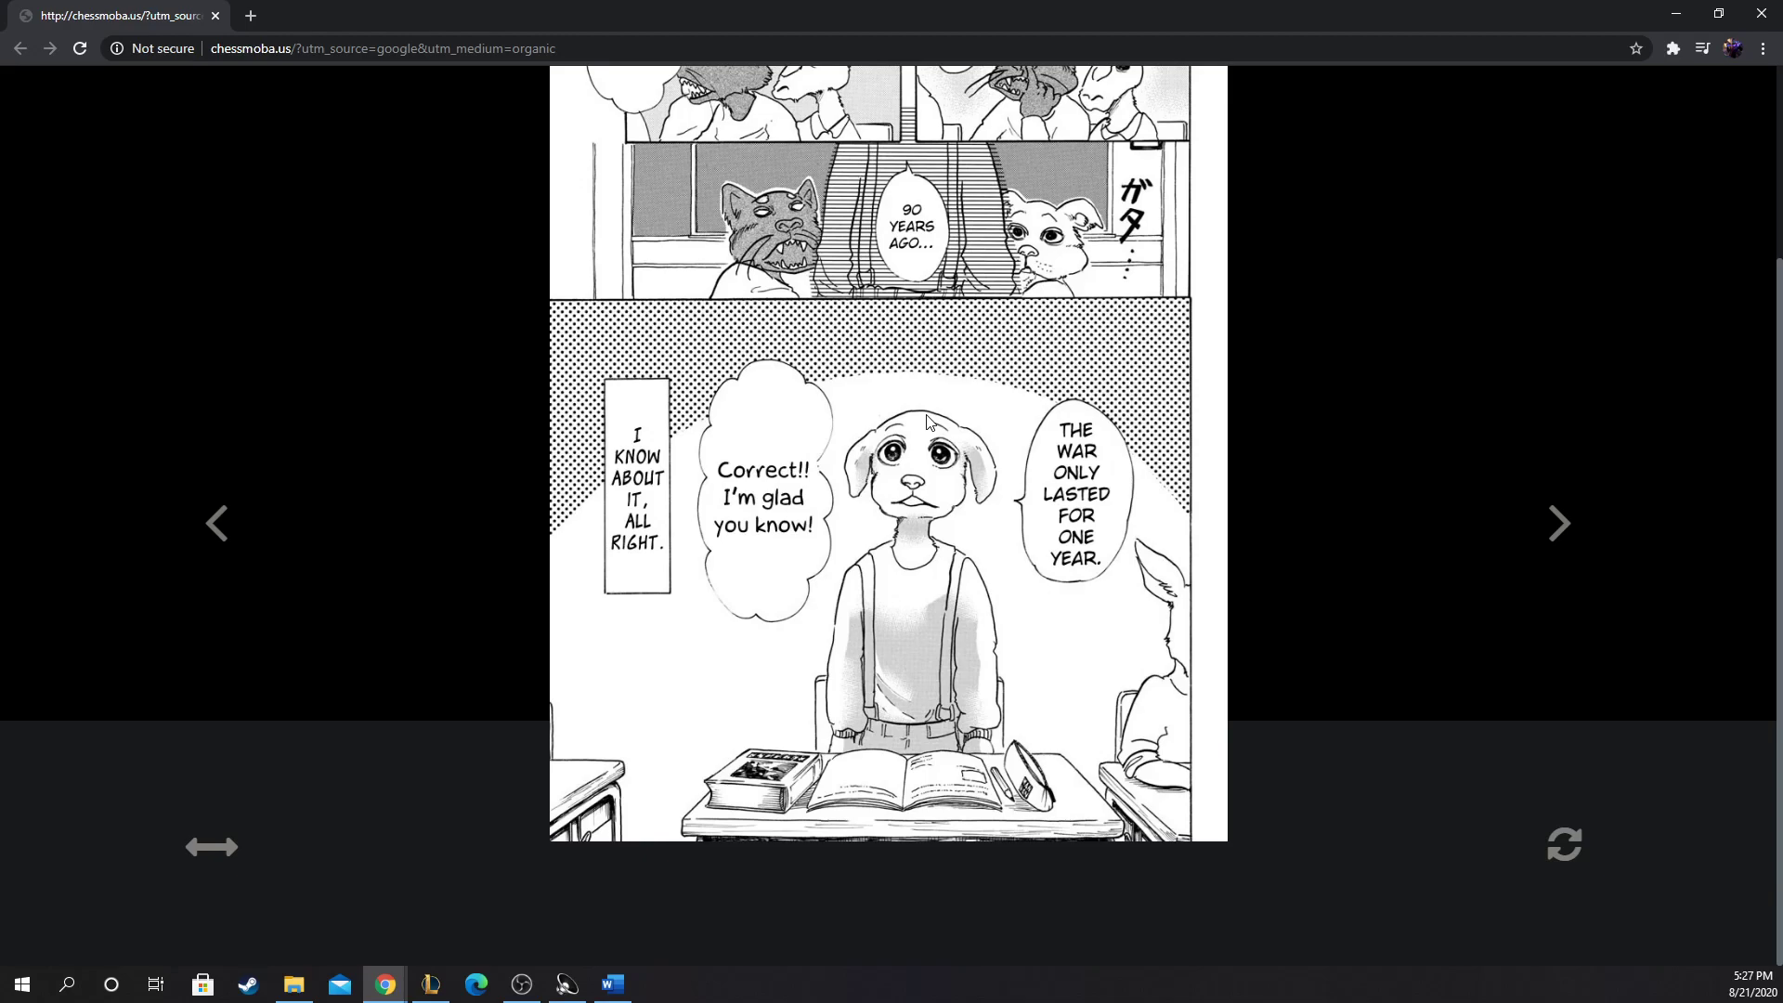
pyautogui.moveTo(942, 409)
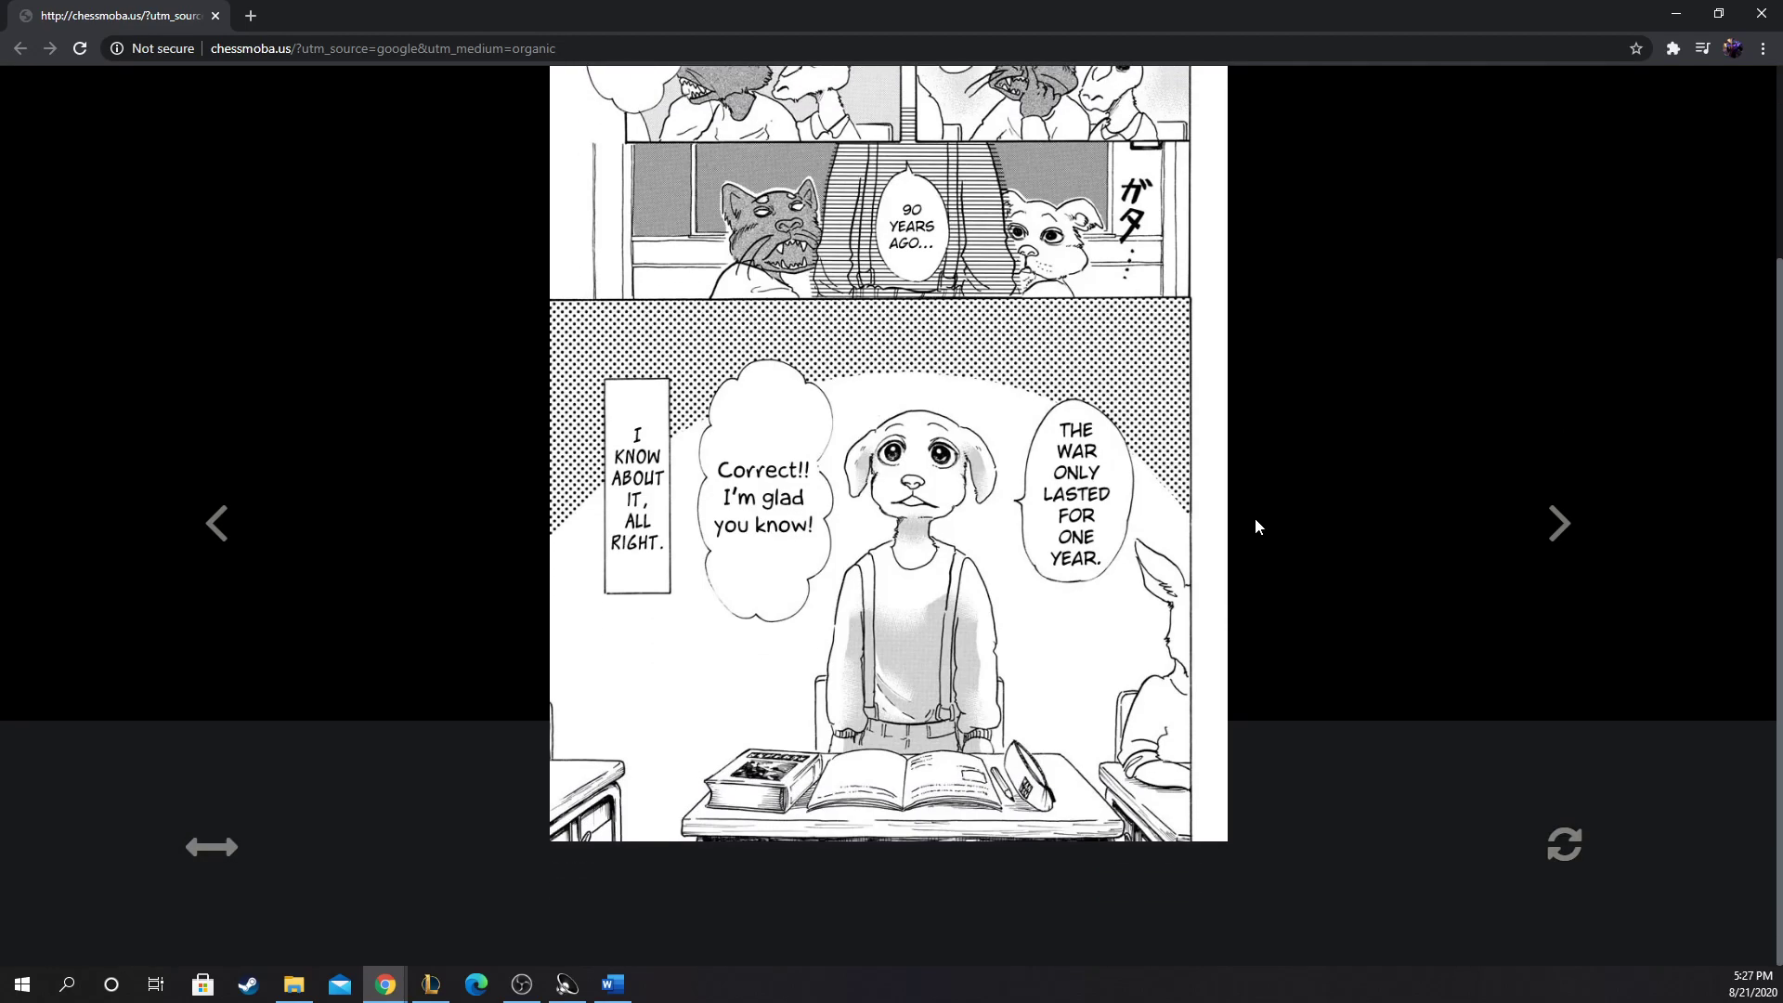
pyautogui.moveTo(1330, 793)
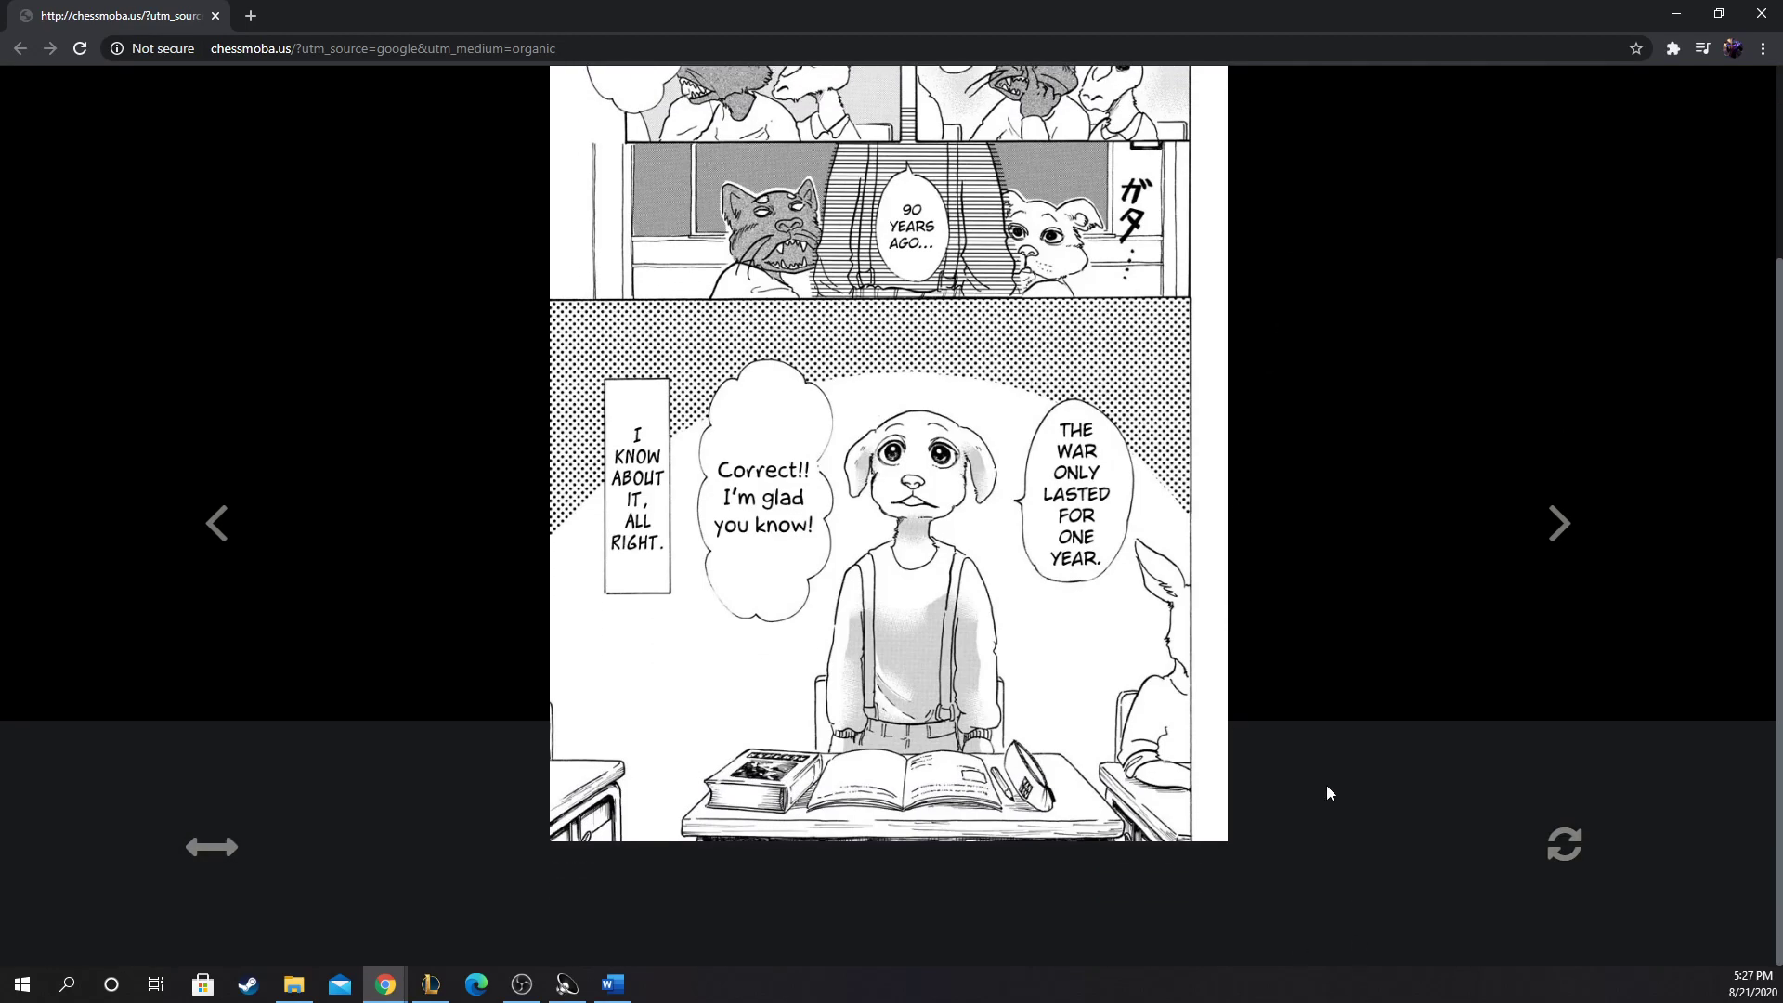
pyautogui.moveTo(956, 617)
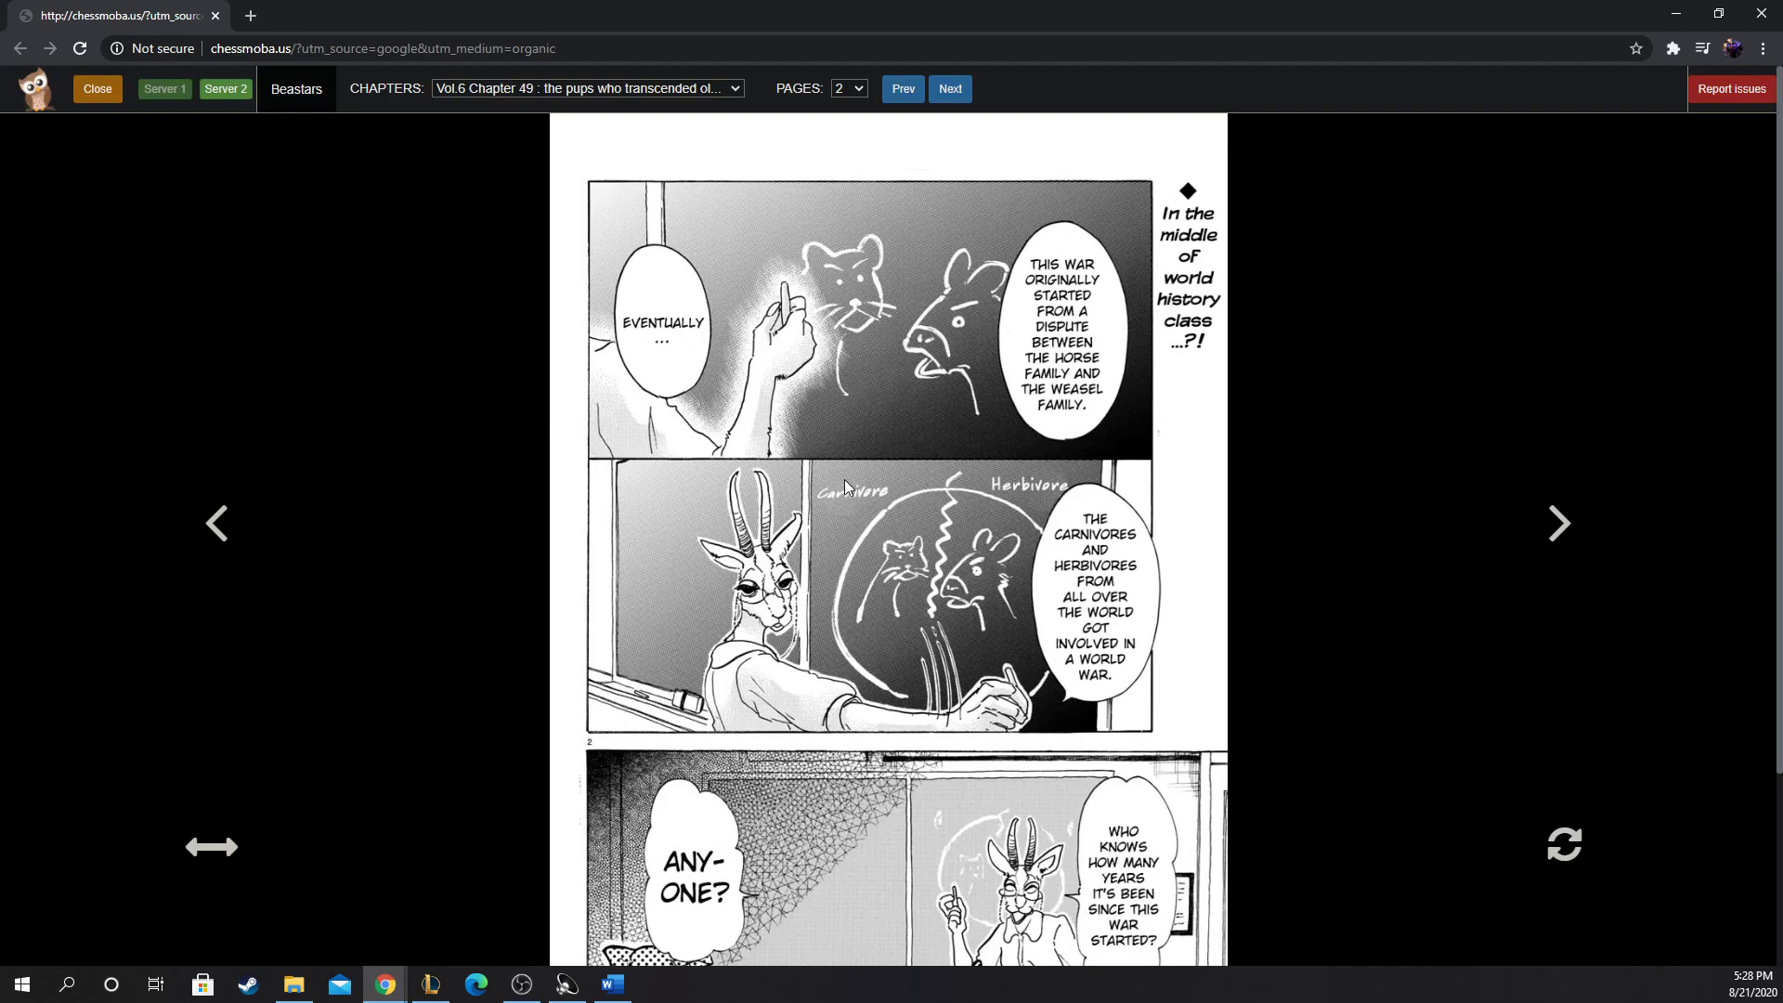
pyautogui.scroll(-3)
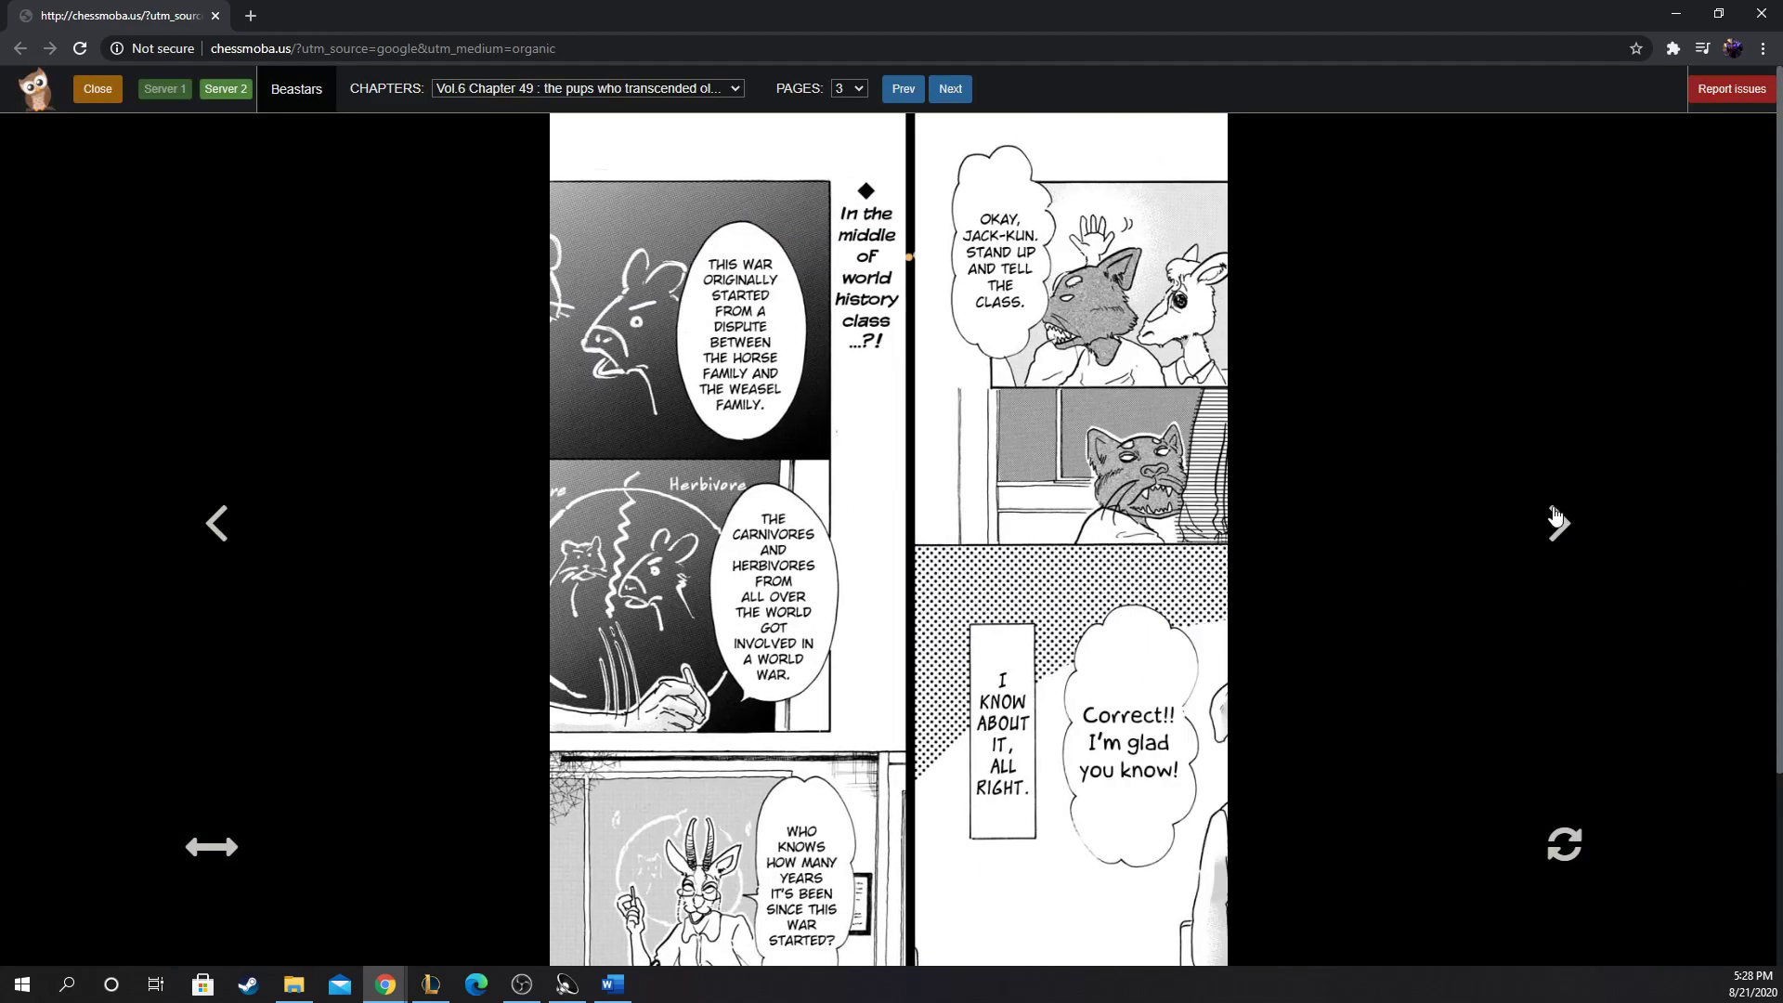
pyautogui.click(1559, 524)
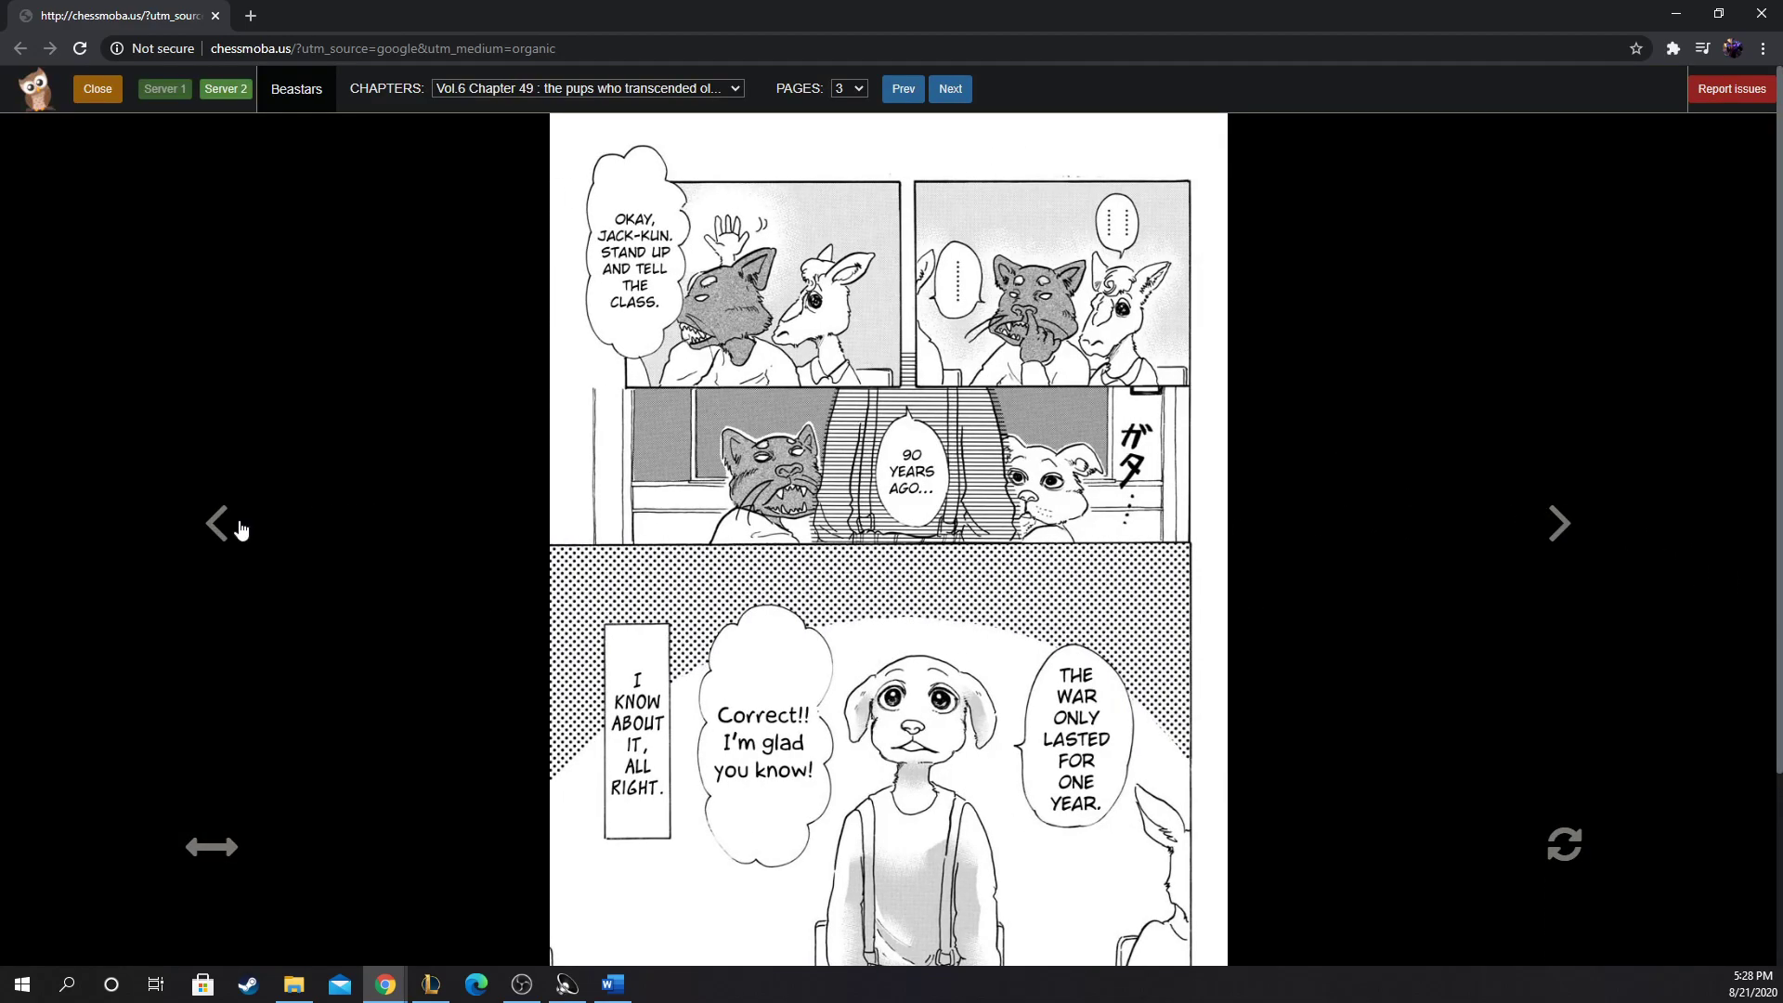
pyautogui.moveTo(506, 498)
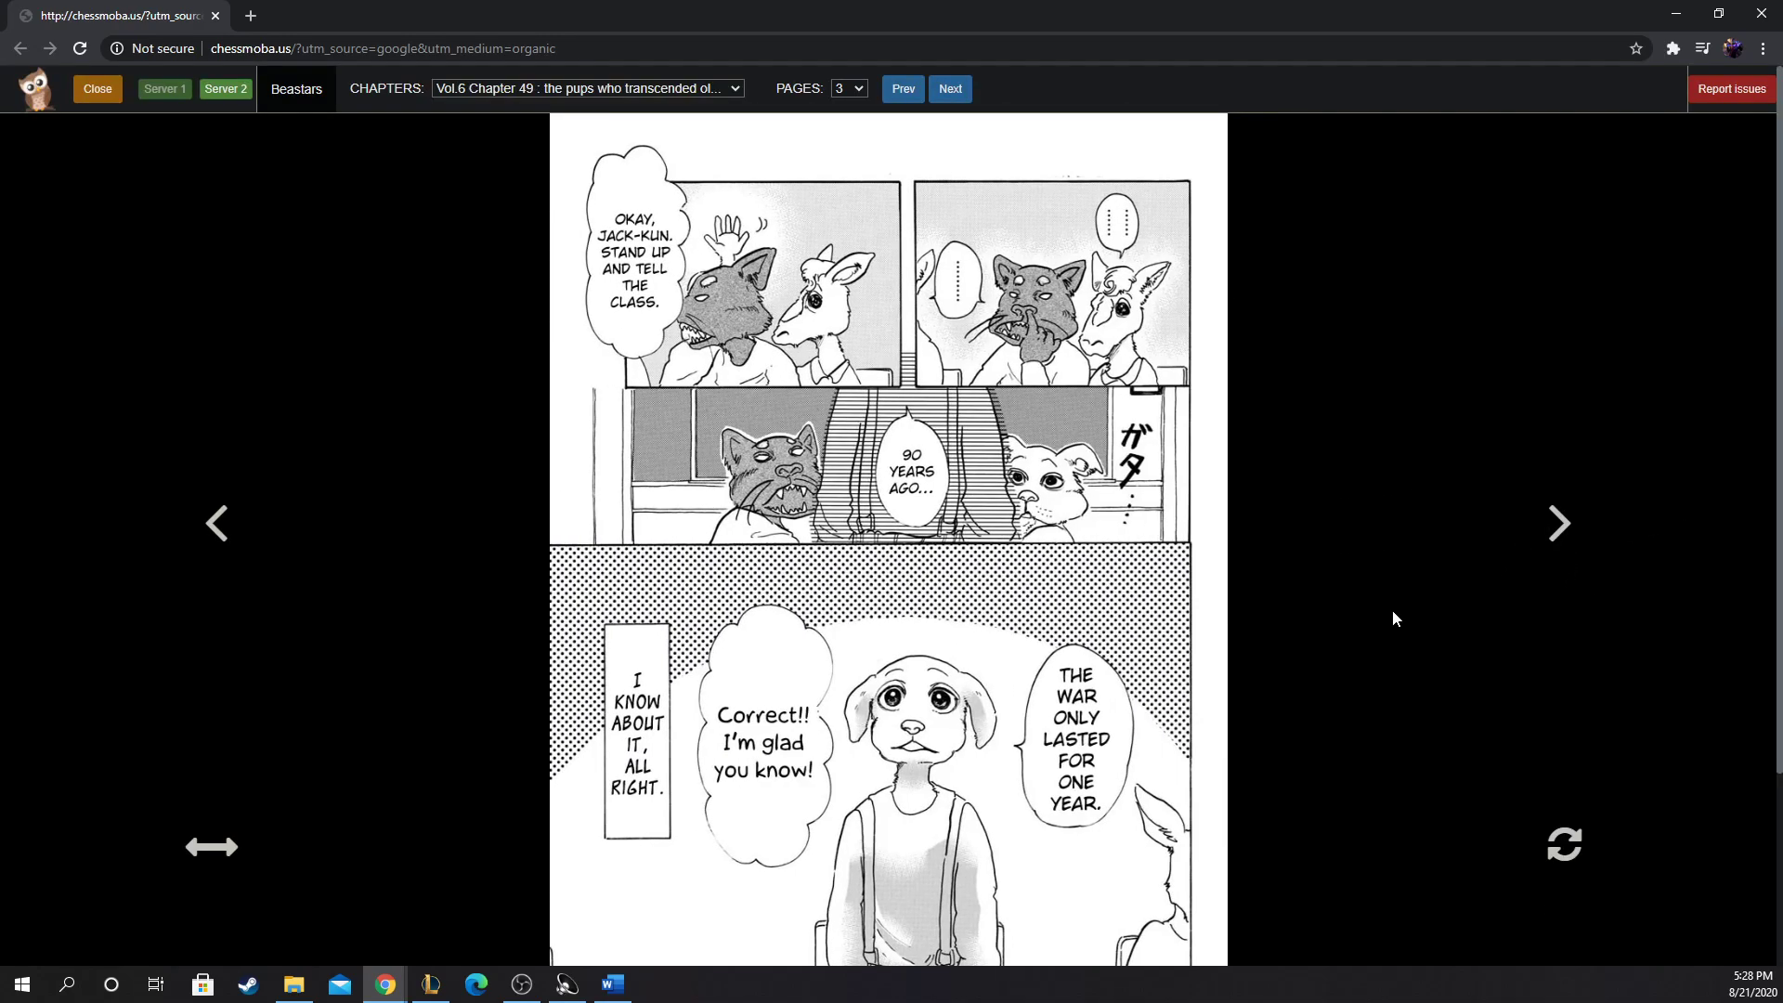
pyautogui.scroll(-3)
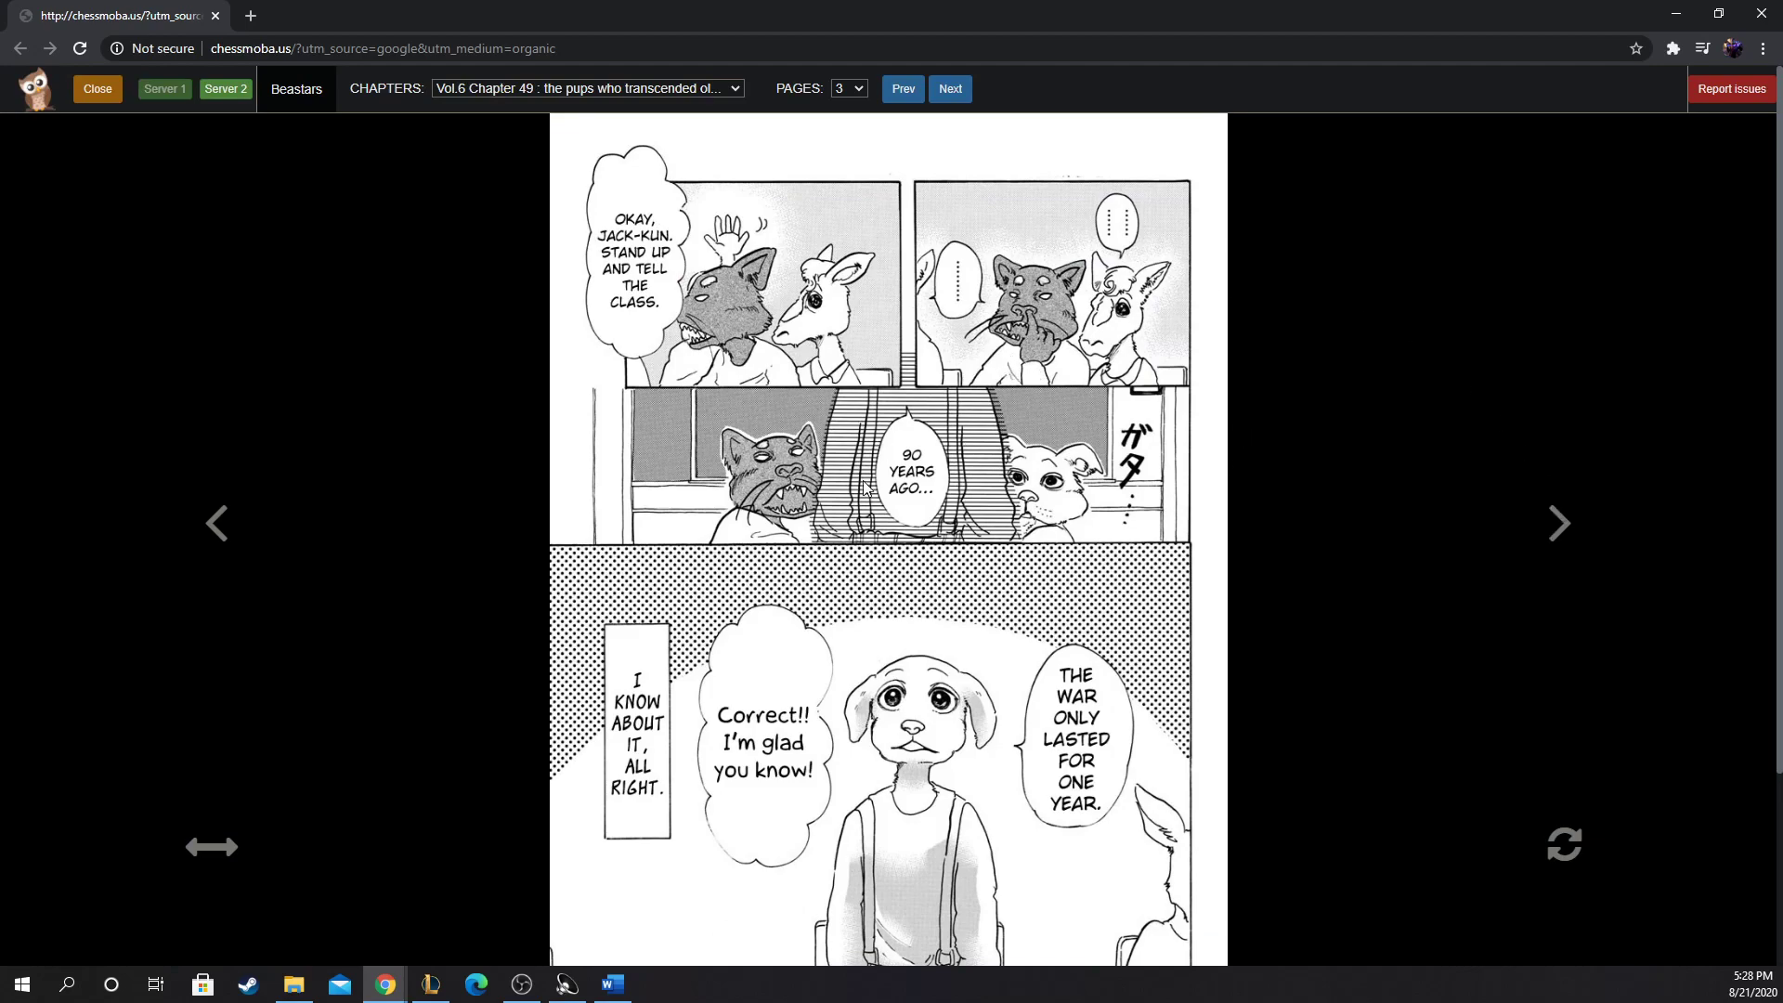
pyautogui.moveTo(1616, 502)
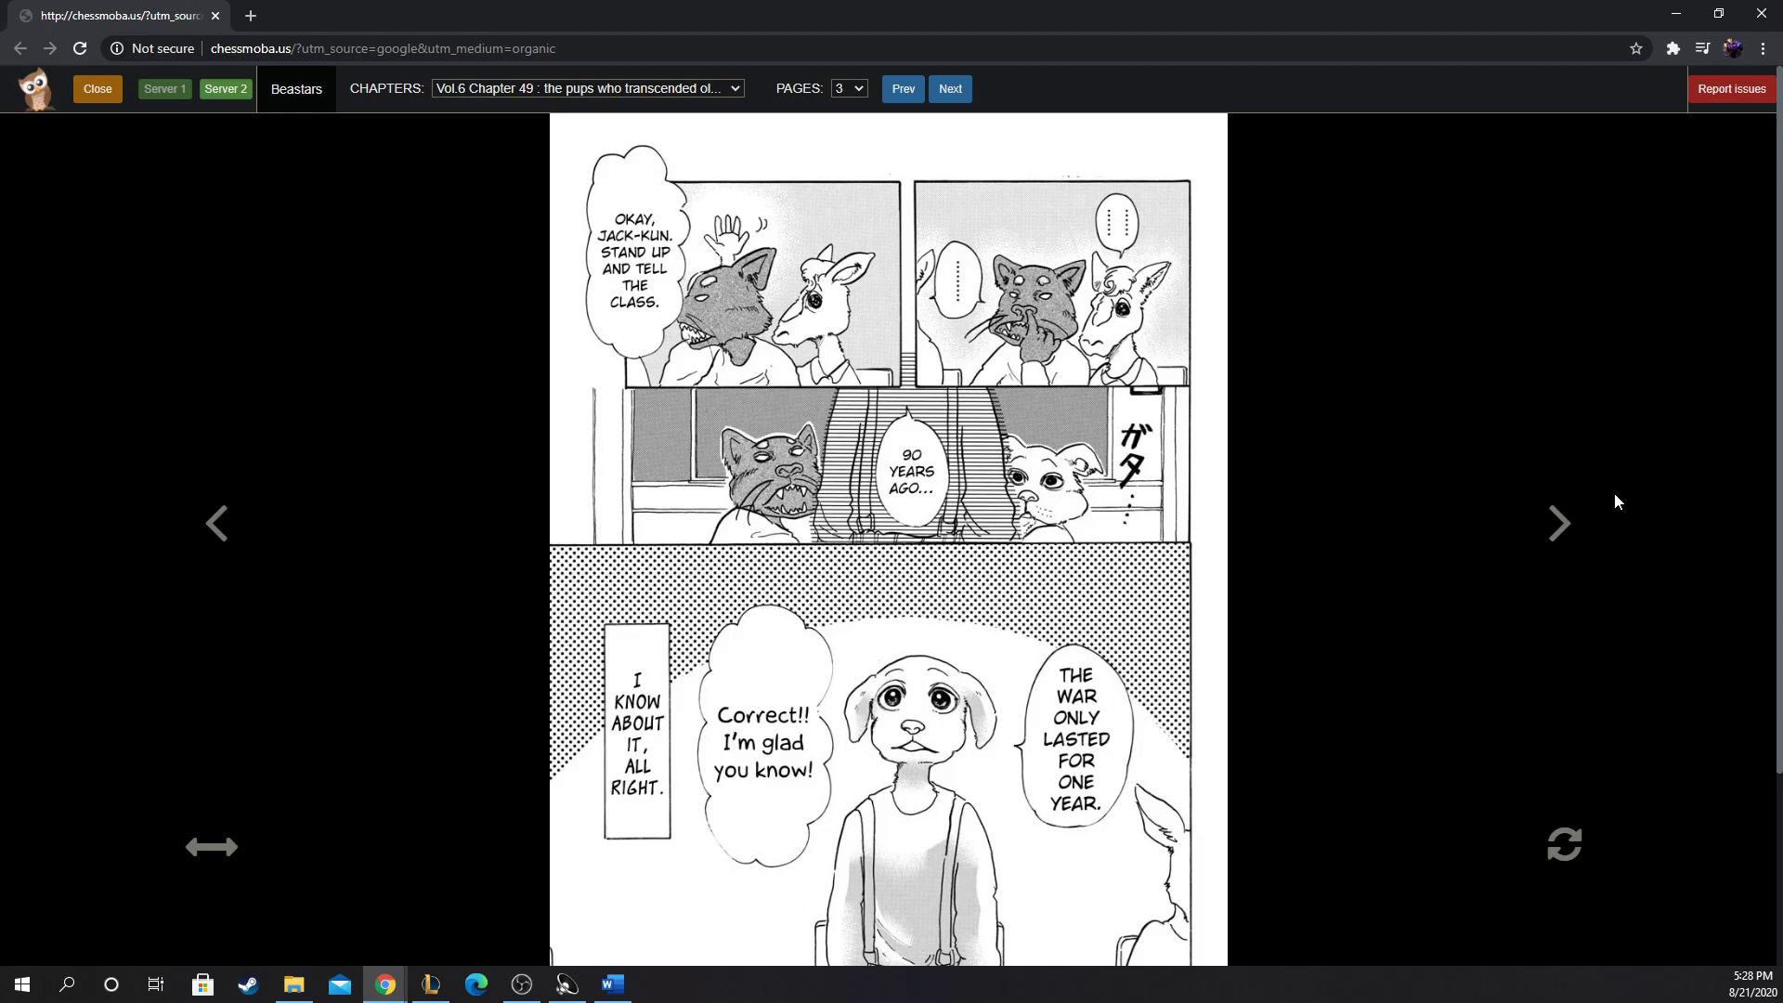
# Step: Turn to page 4 introducing Jack the Labrador and scroll down it
pyautogui.click(950, 89)
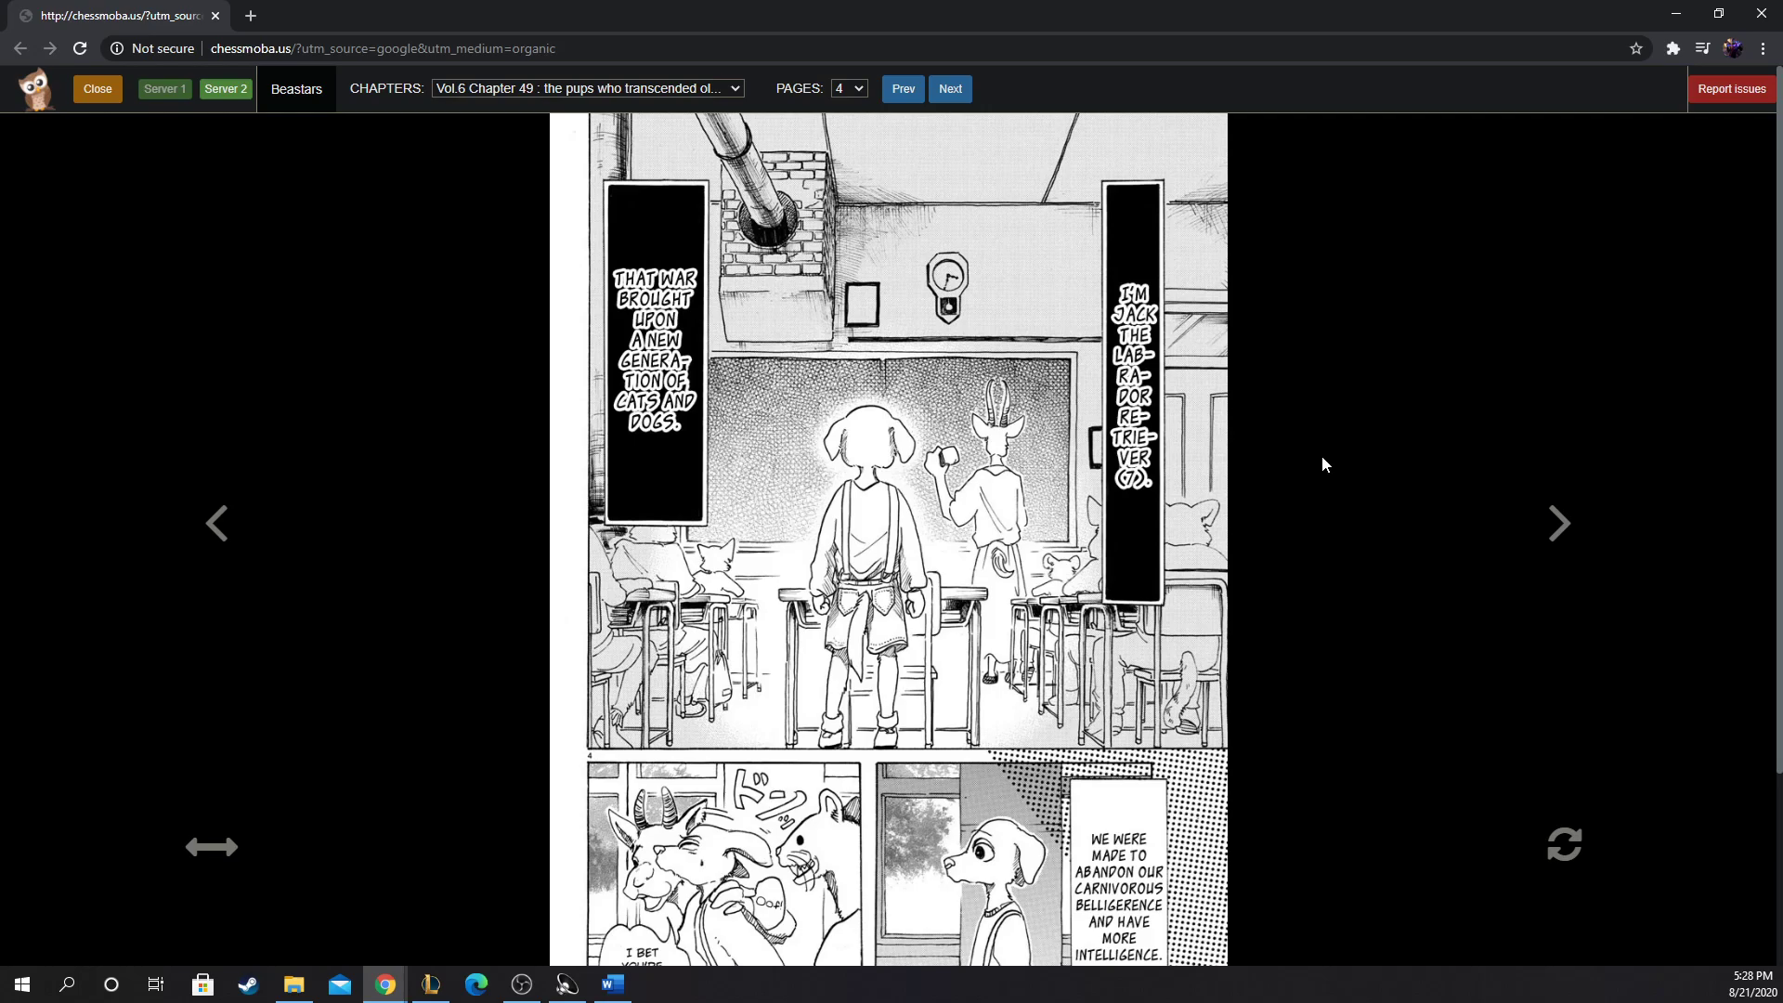
pyautogui.moveTo(1016, 386)
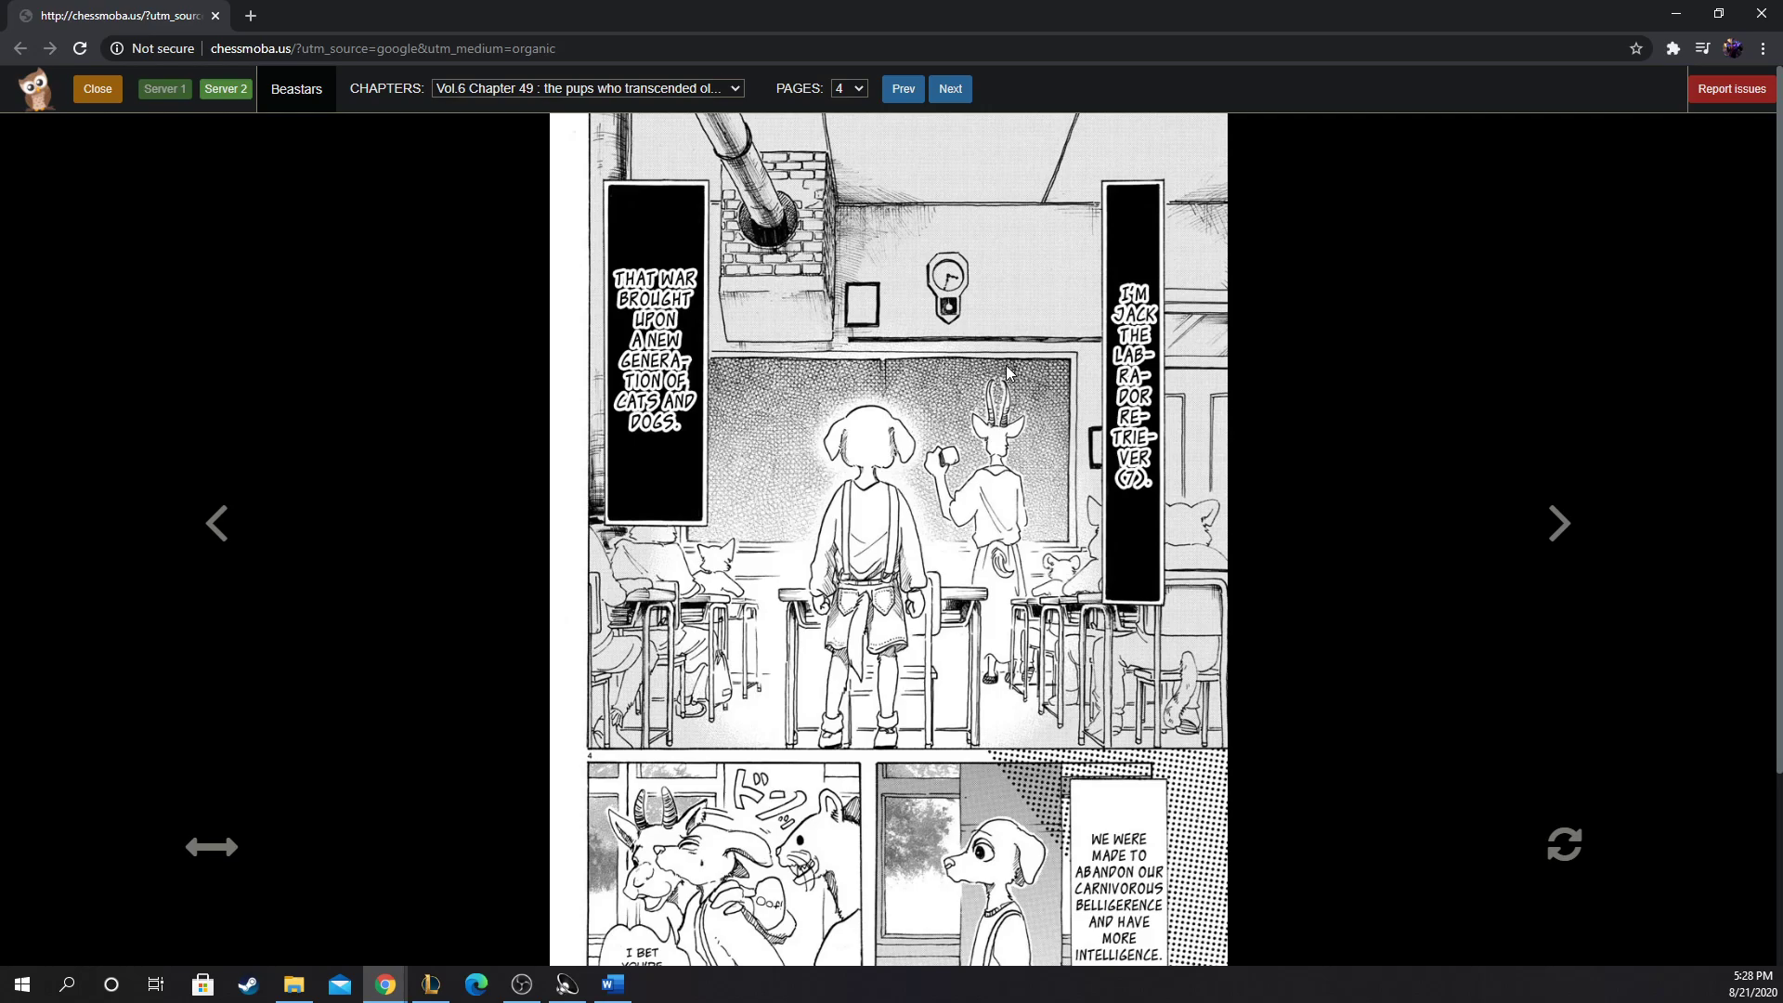
pyautogui.scroll(-3)
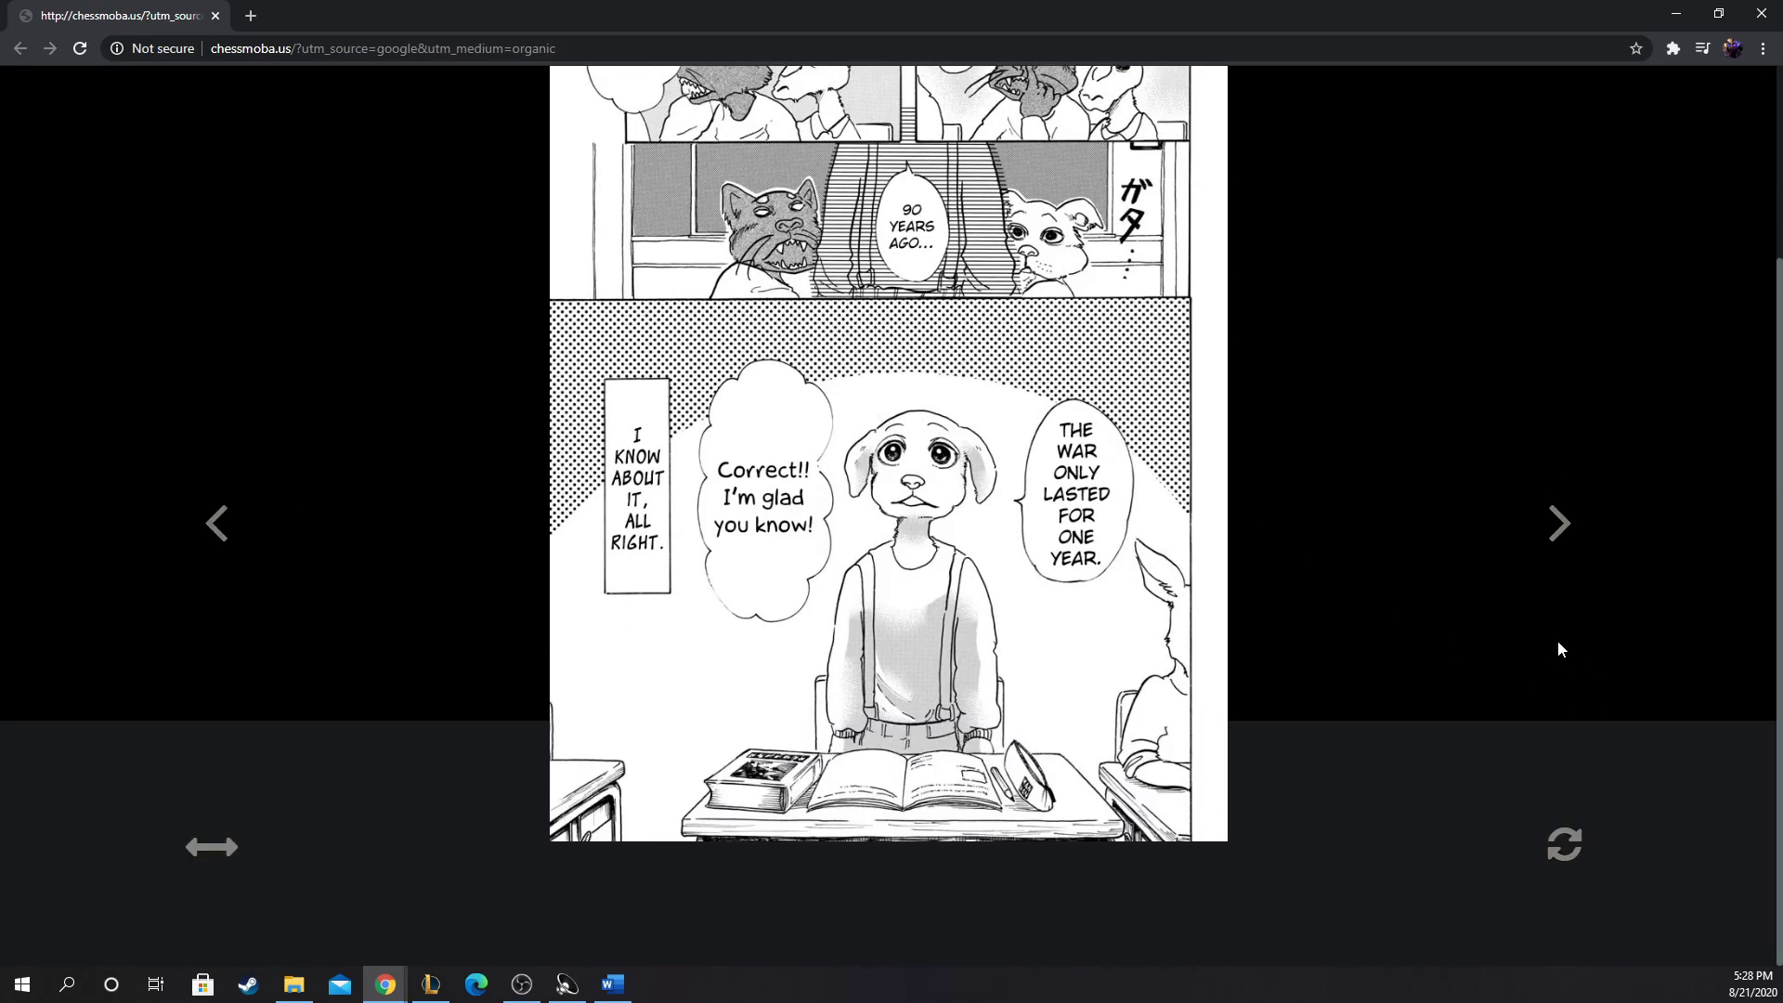
pyautogui.moveTo(1090, 462)
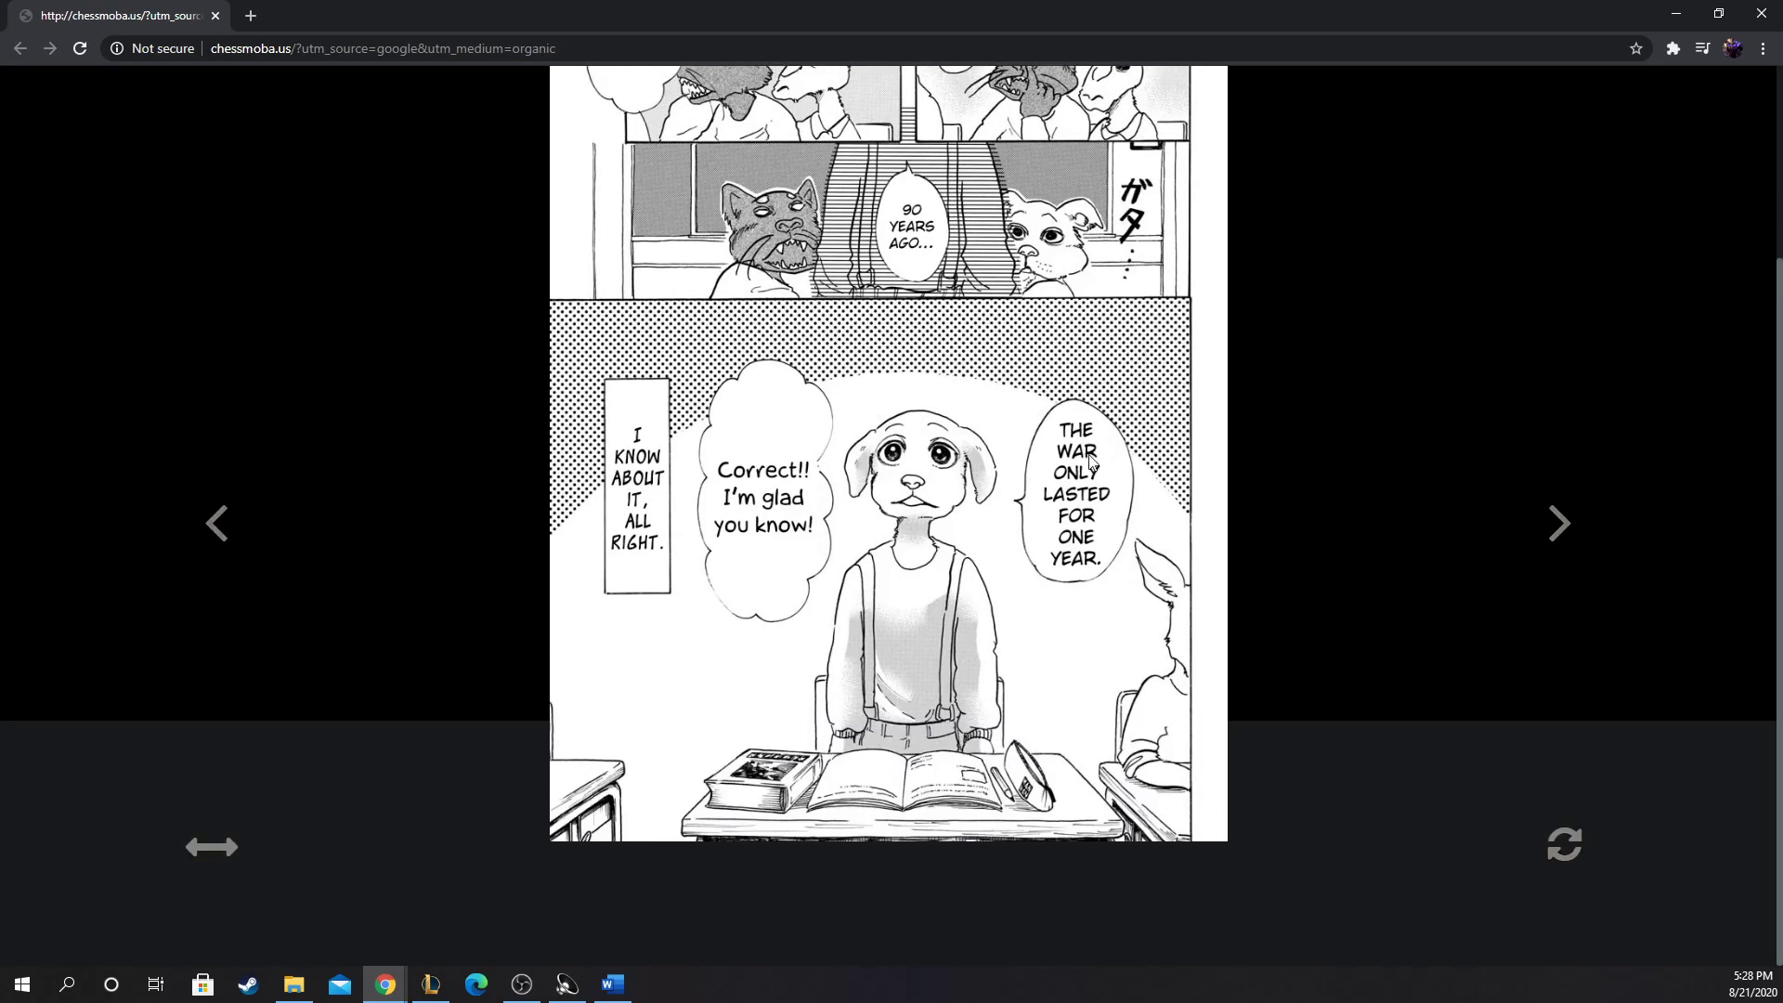
pyautogui.moveTo(1524, 494)
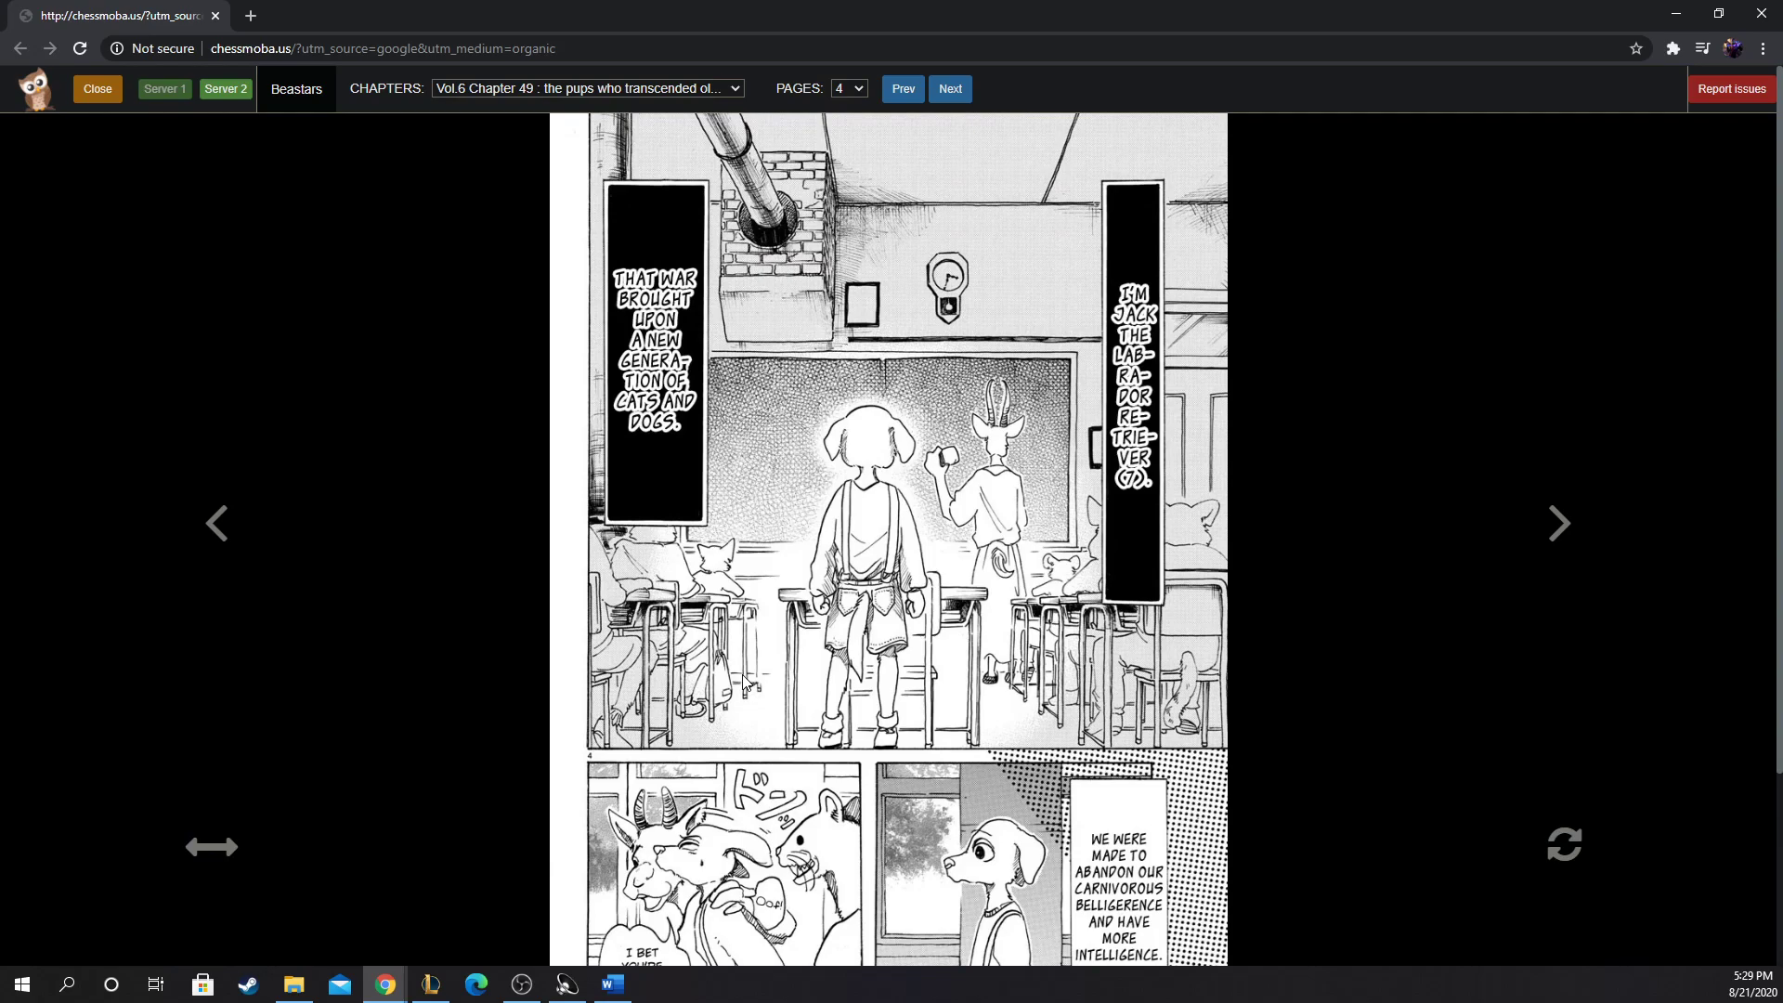
pyautogui.moveTo(340, 556)
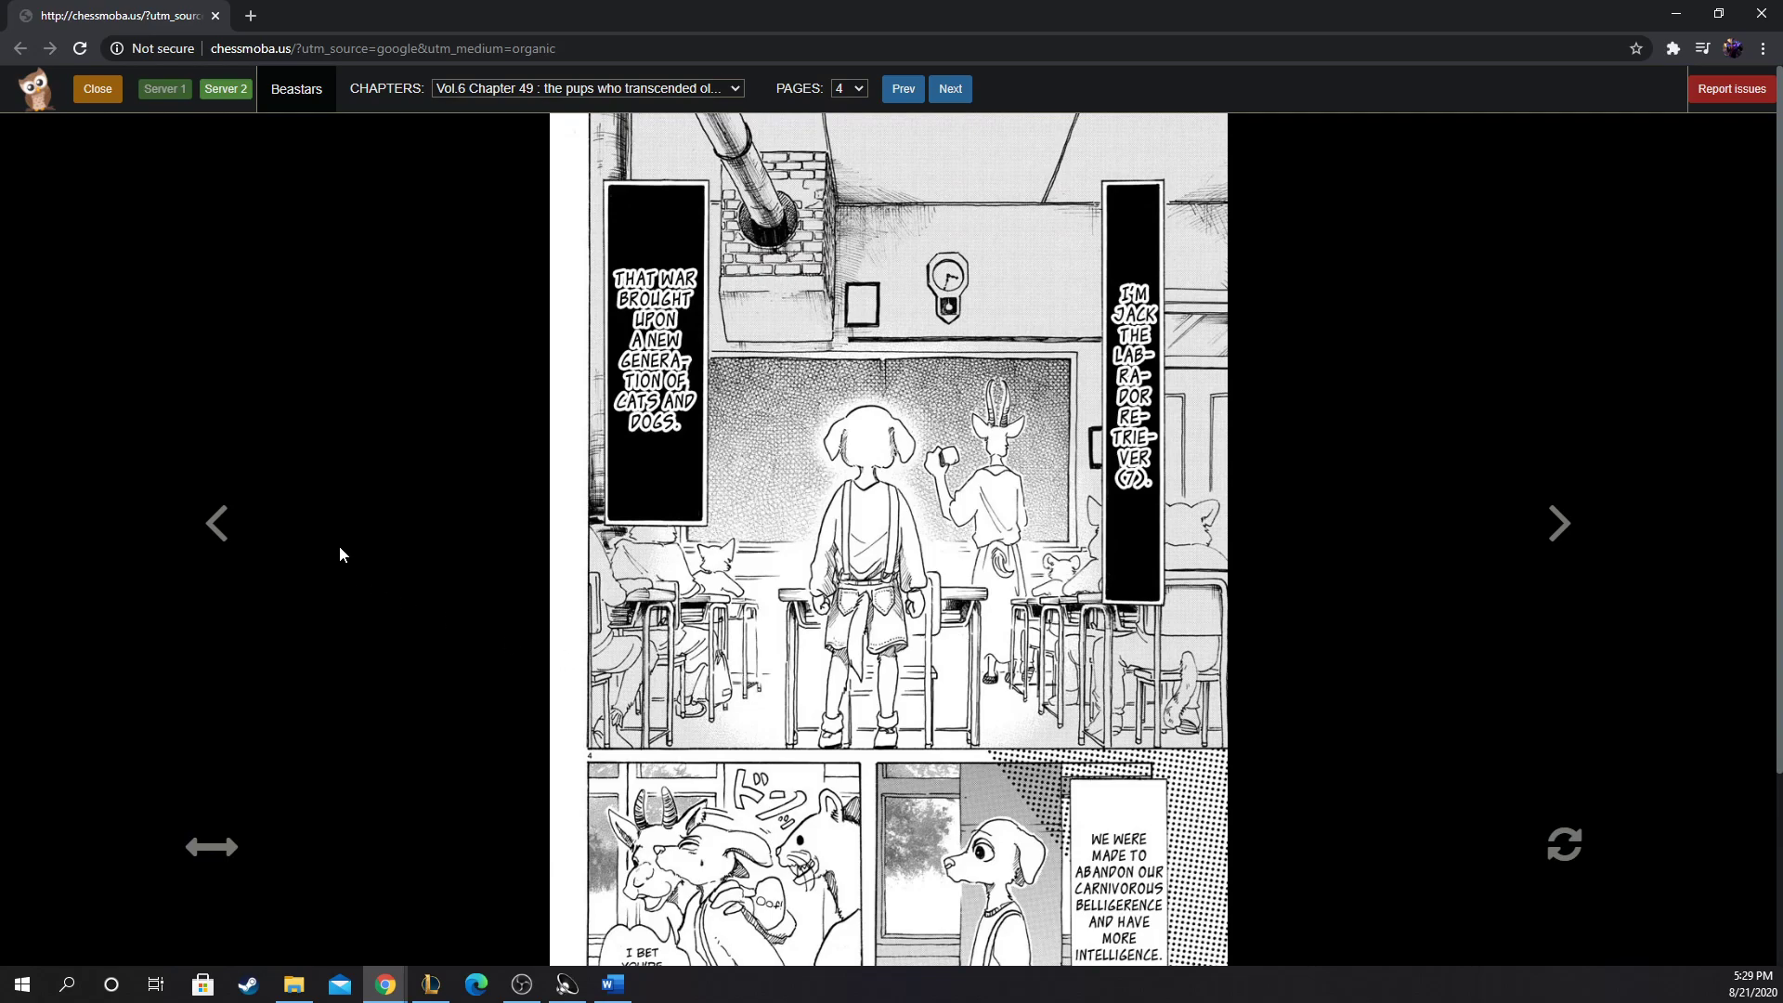
pyautogui.moveTo(858, 411)
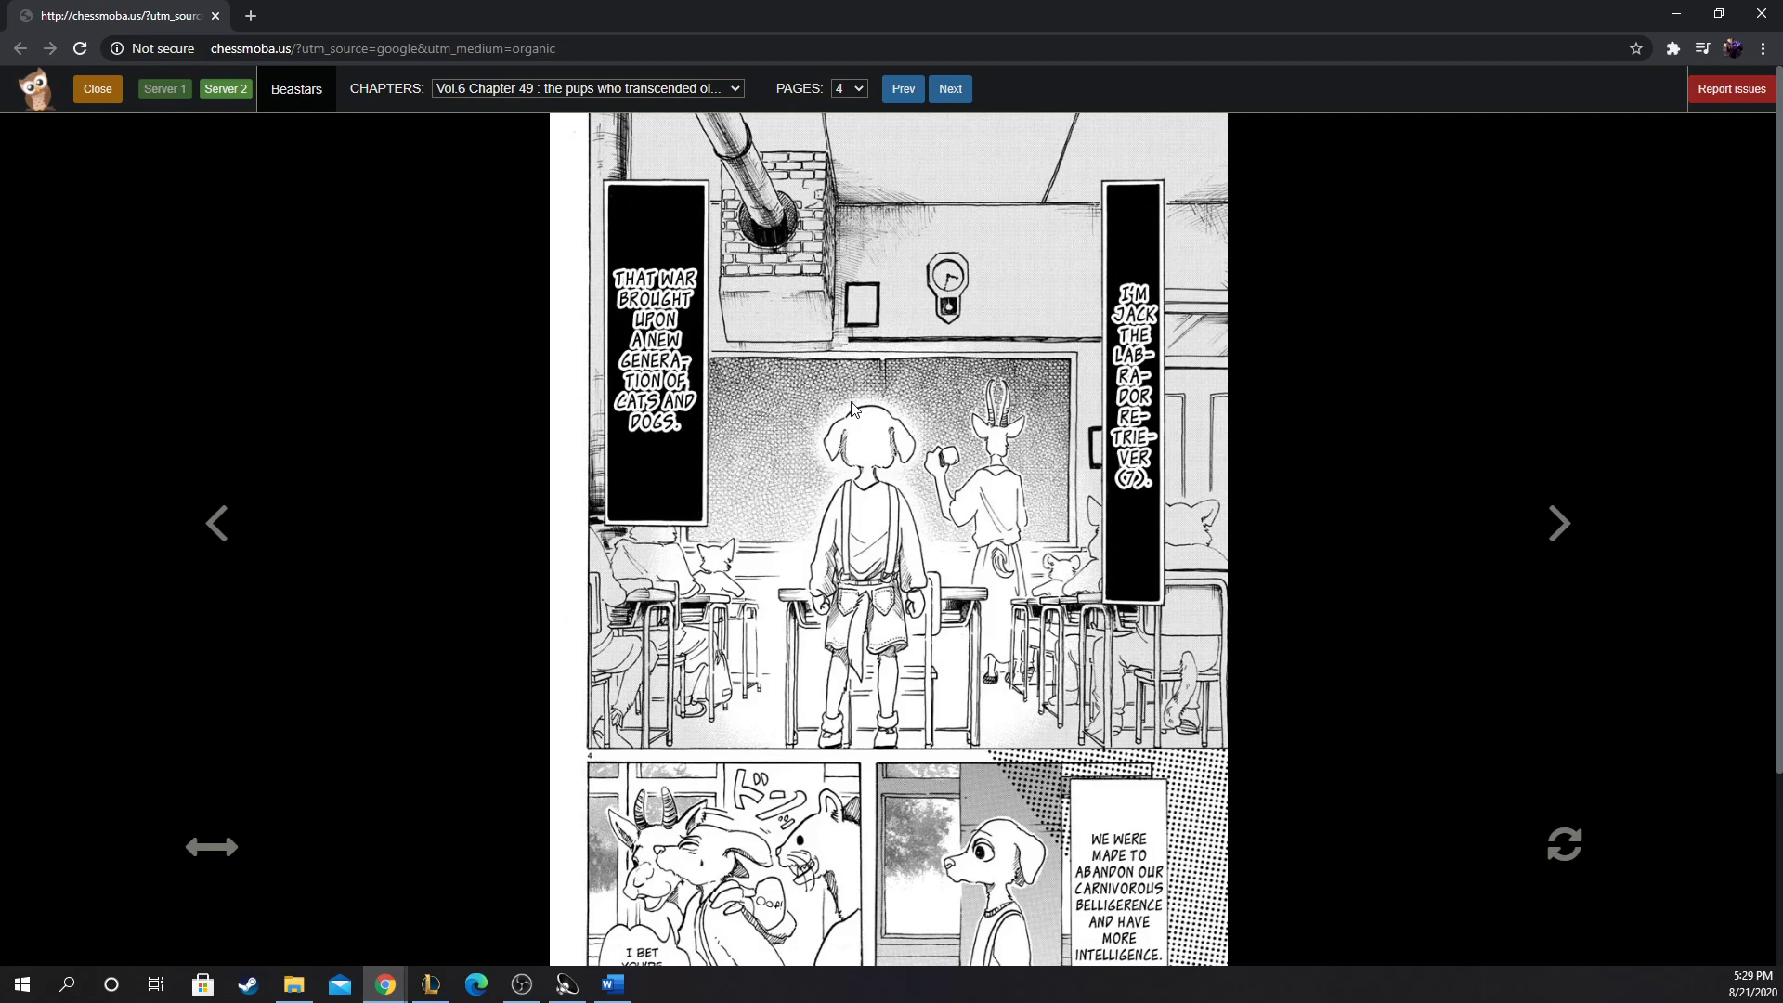
pyautogui.moveTo(797, 327)
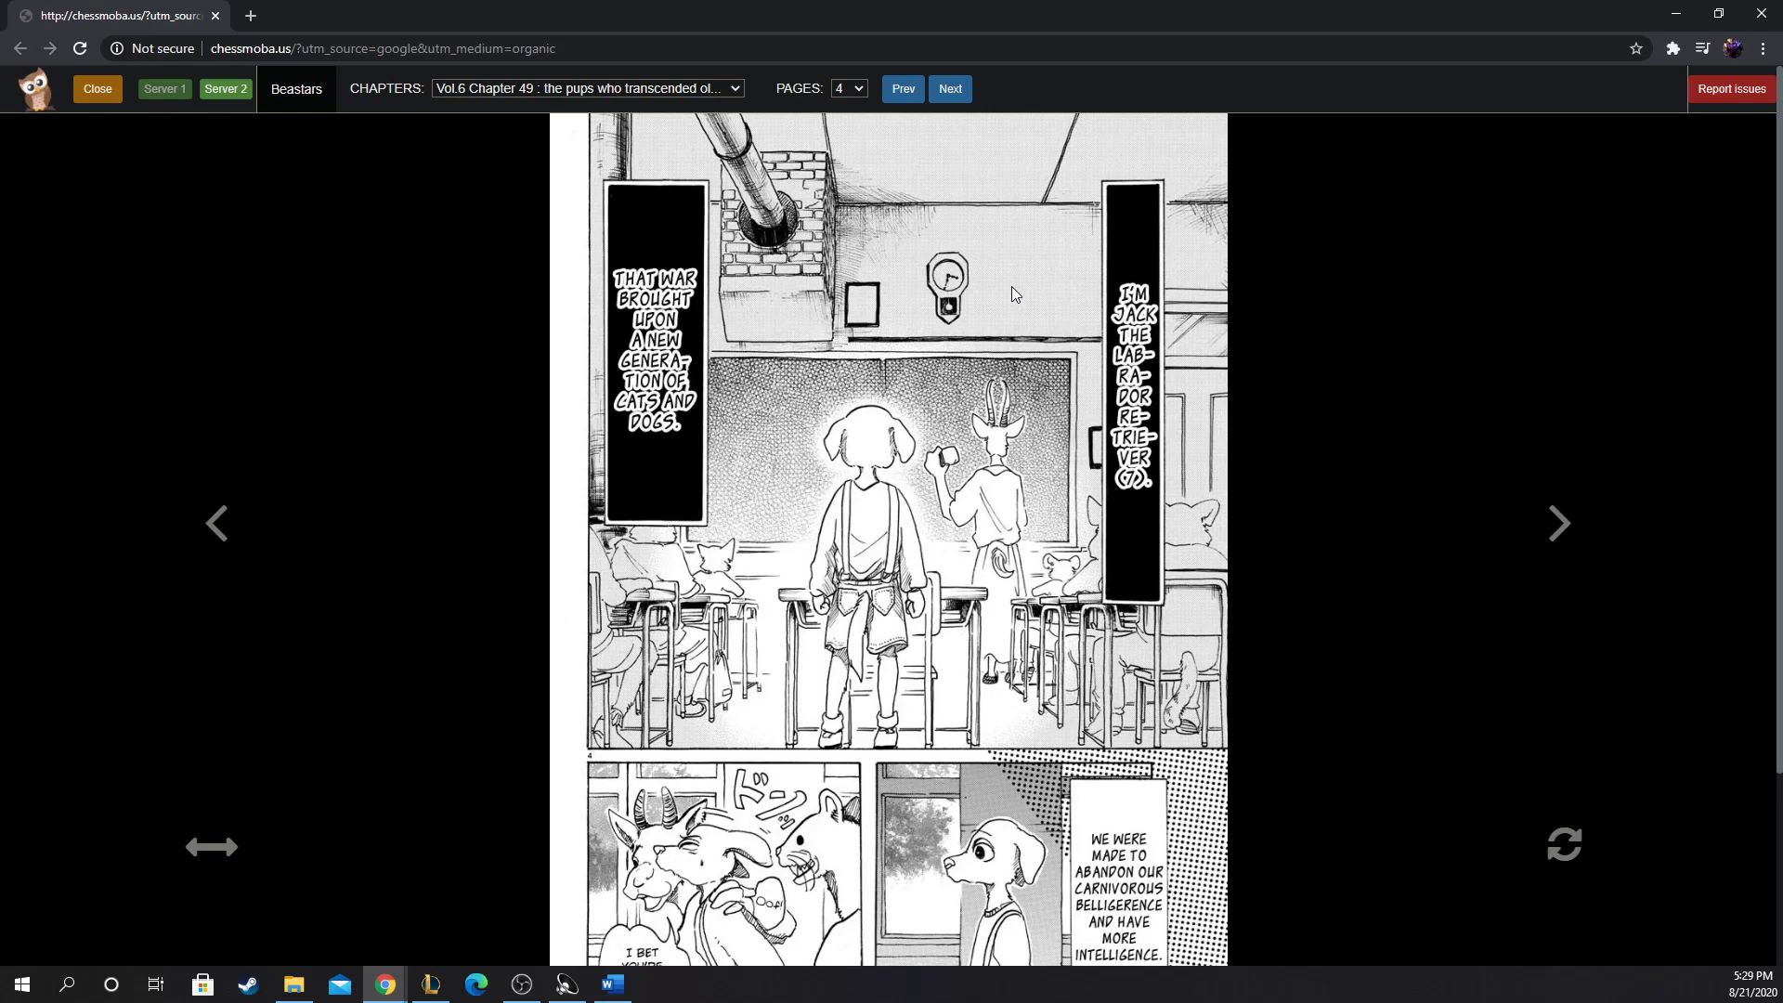
pyautogui.moveTo(957, 736)
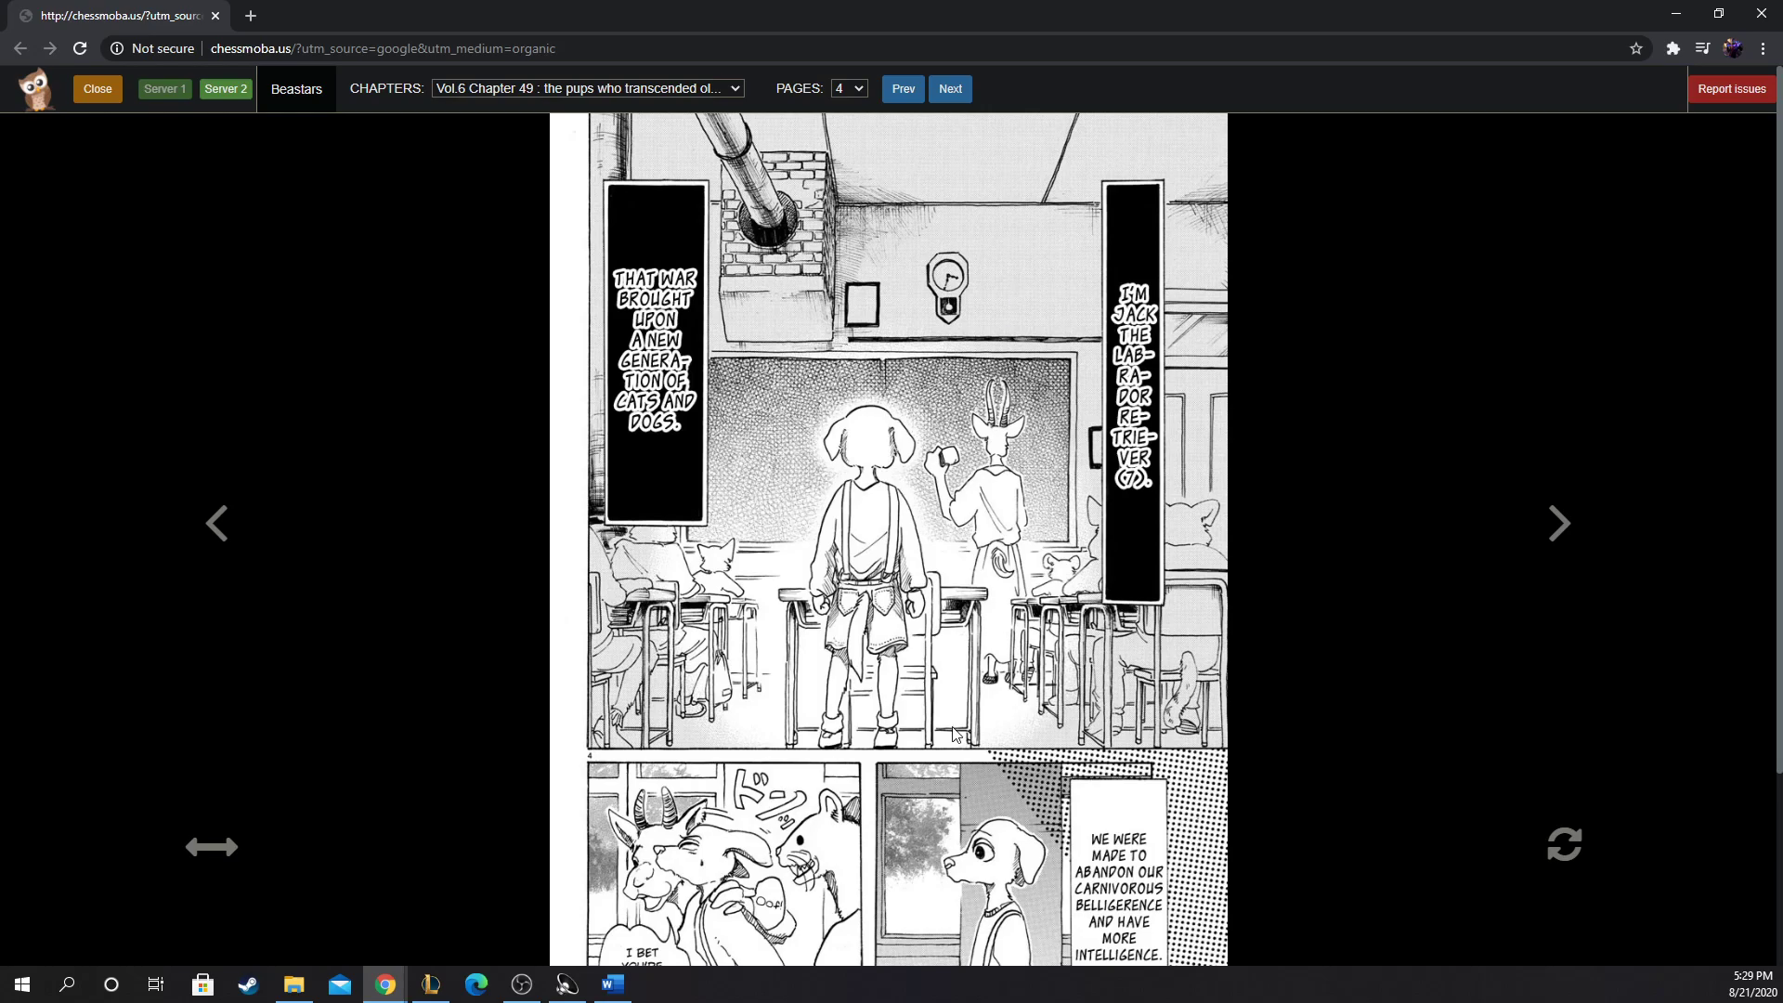
pyautogui.scroll(-3)
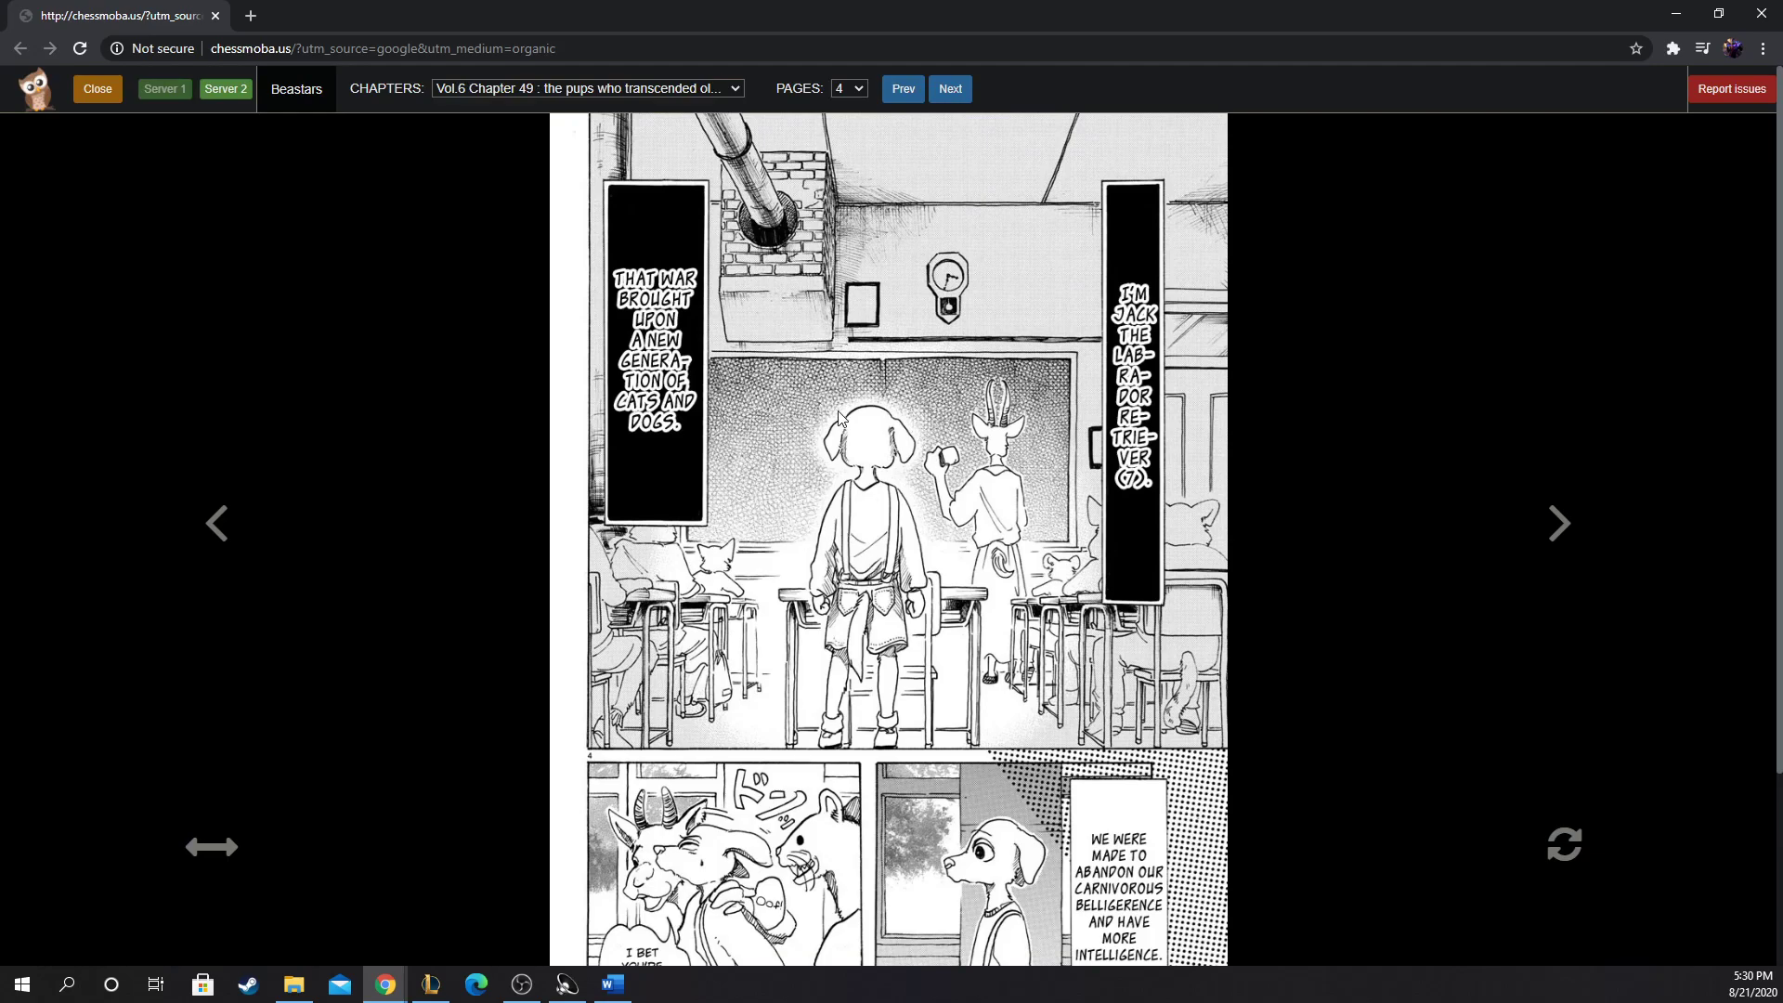
pyautogui.scroll(-3)
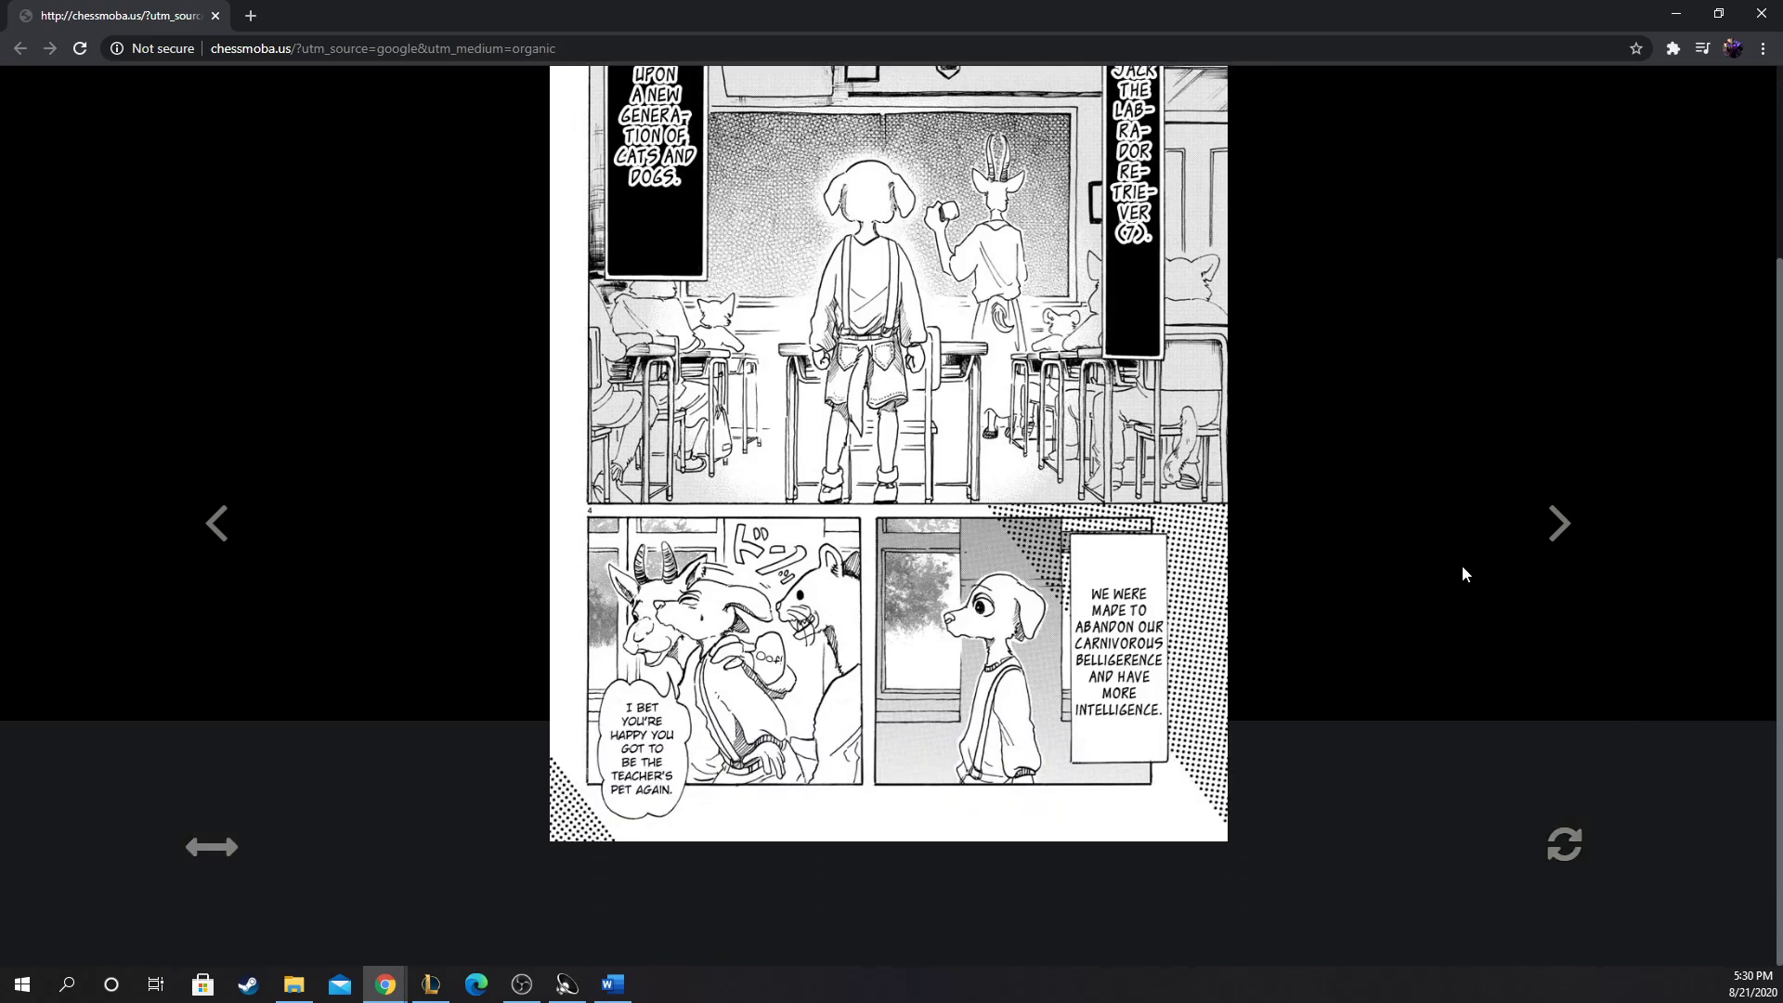
pyautogui.moveTo(1507, 498)
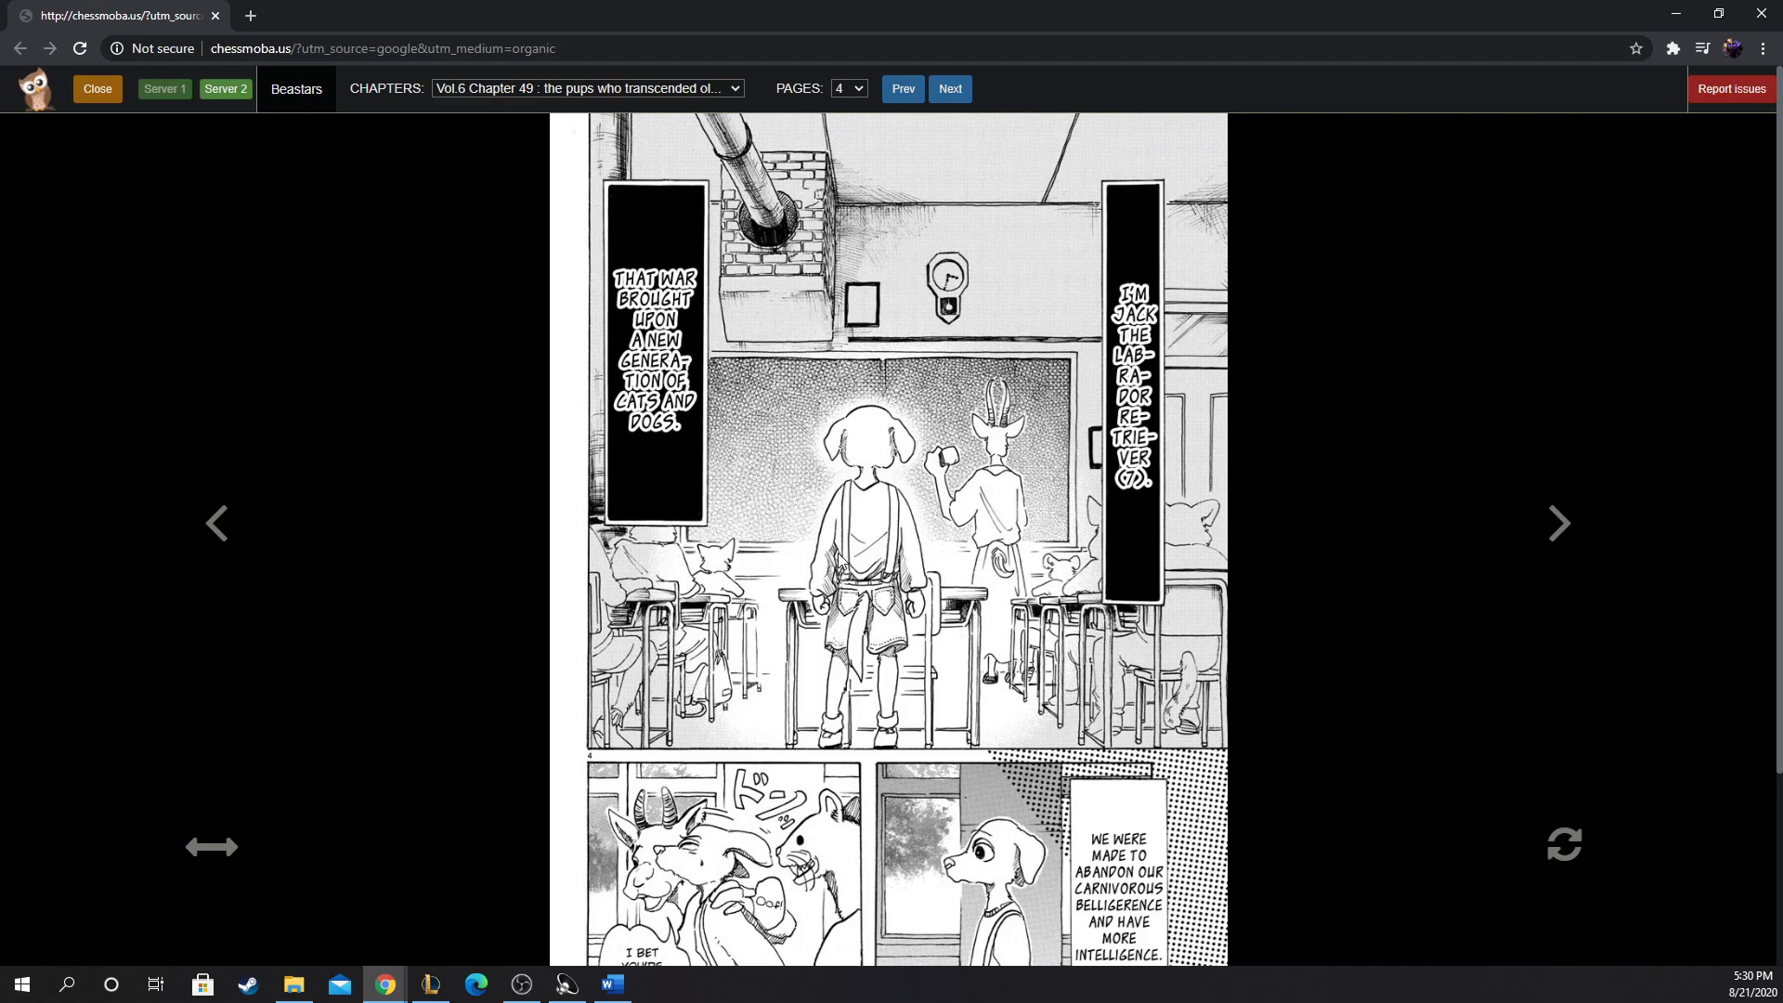
pyautogui.moveTo(838, 561)
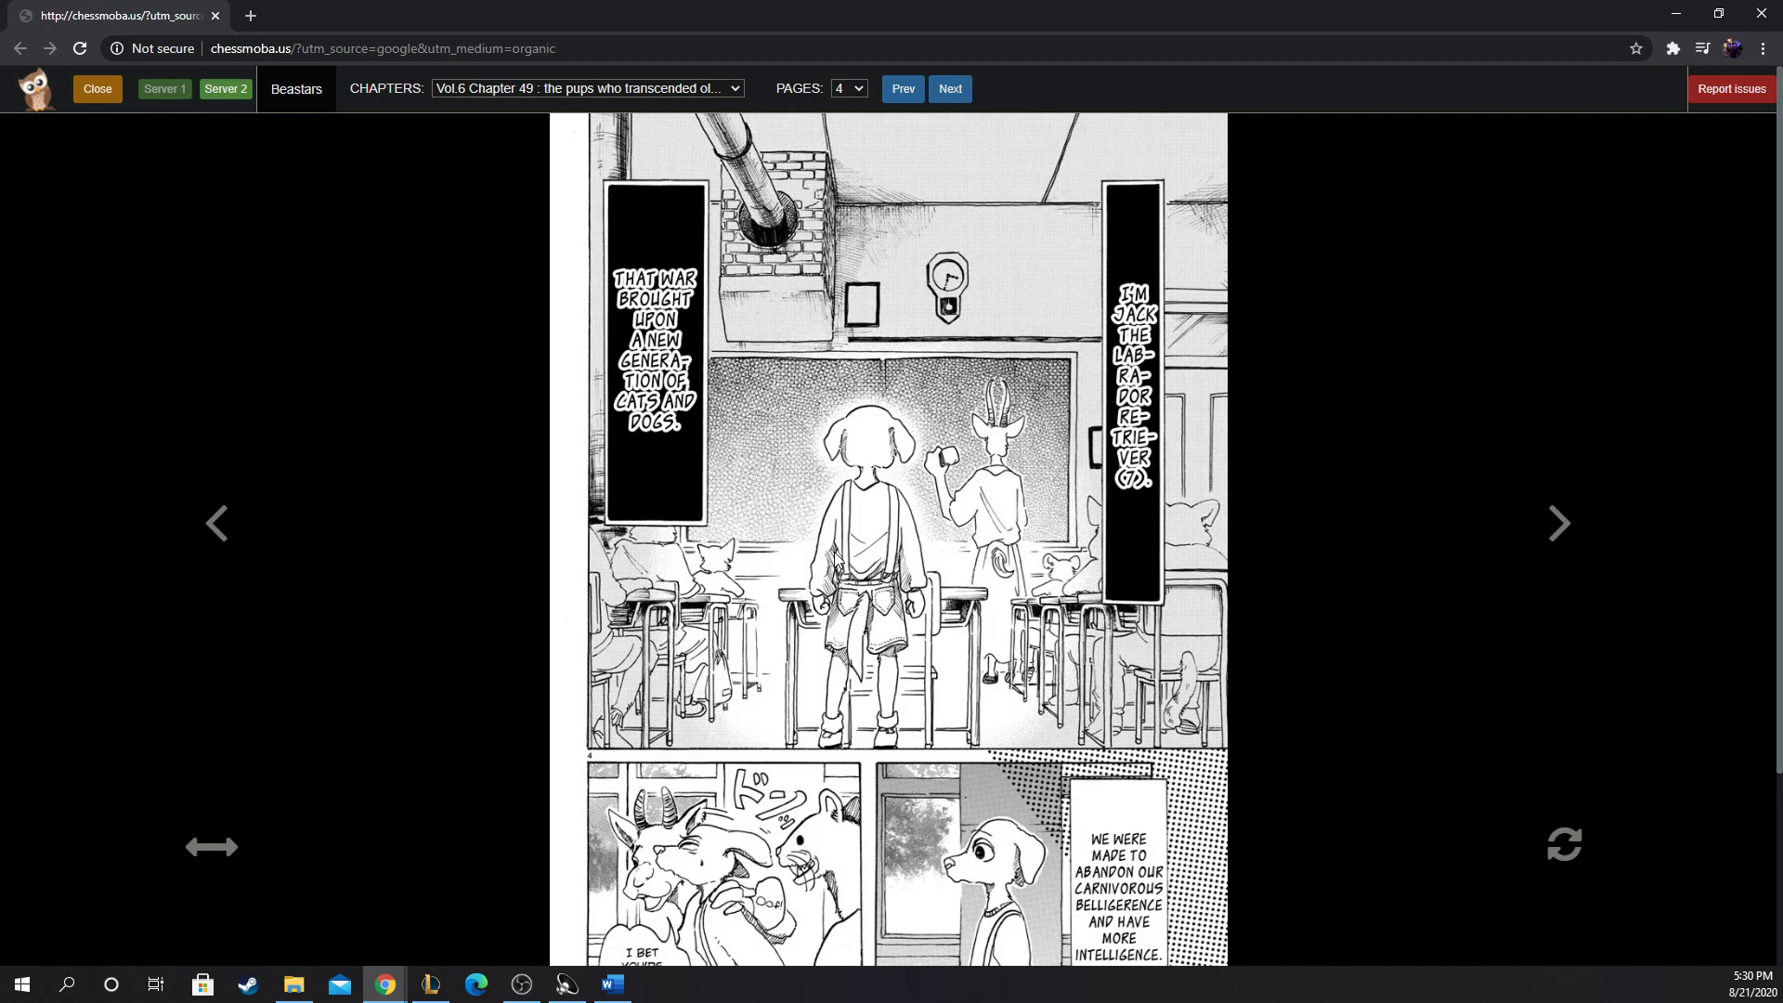
pyautogui.moveTo(860, 188)
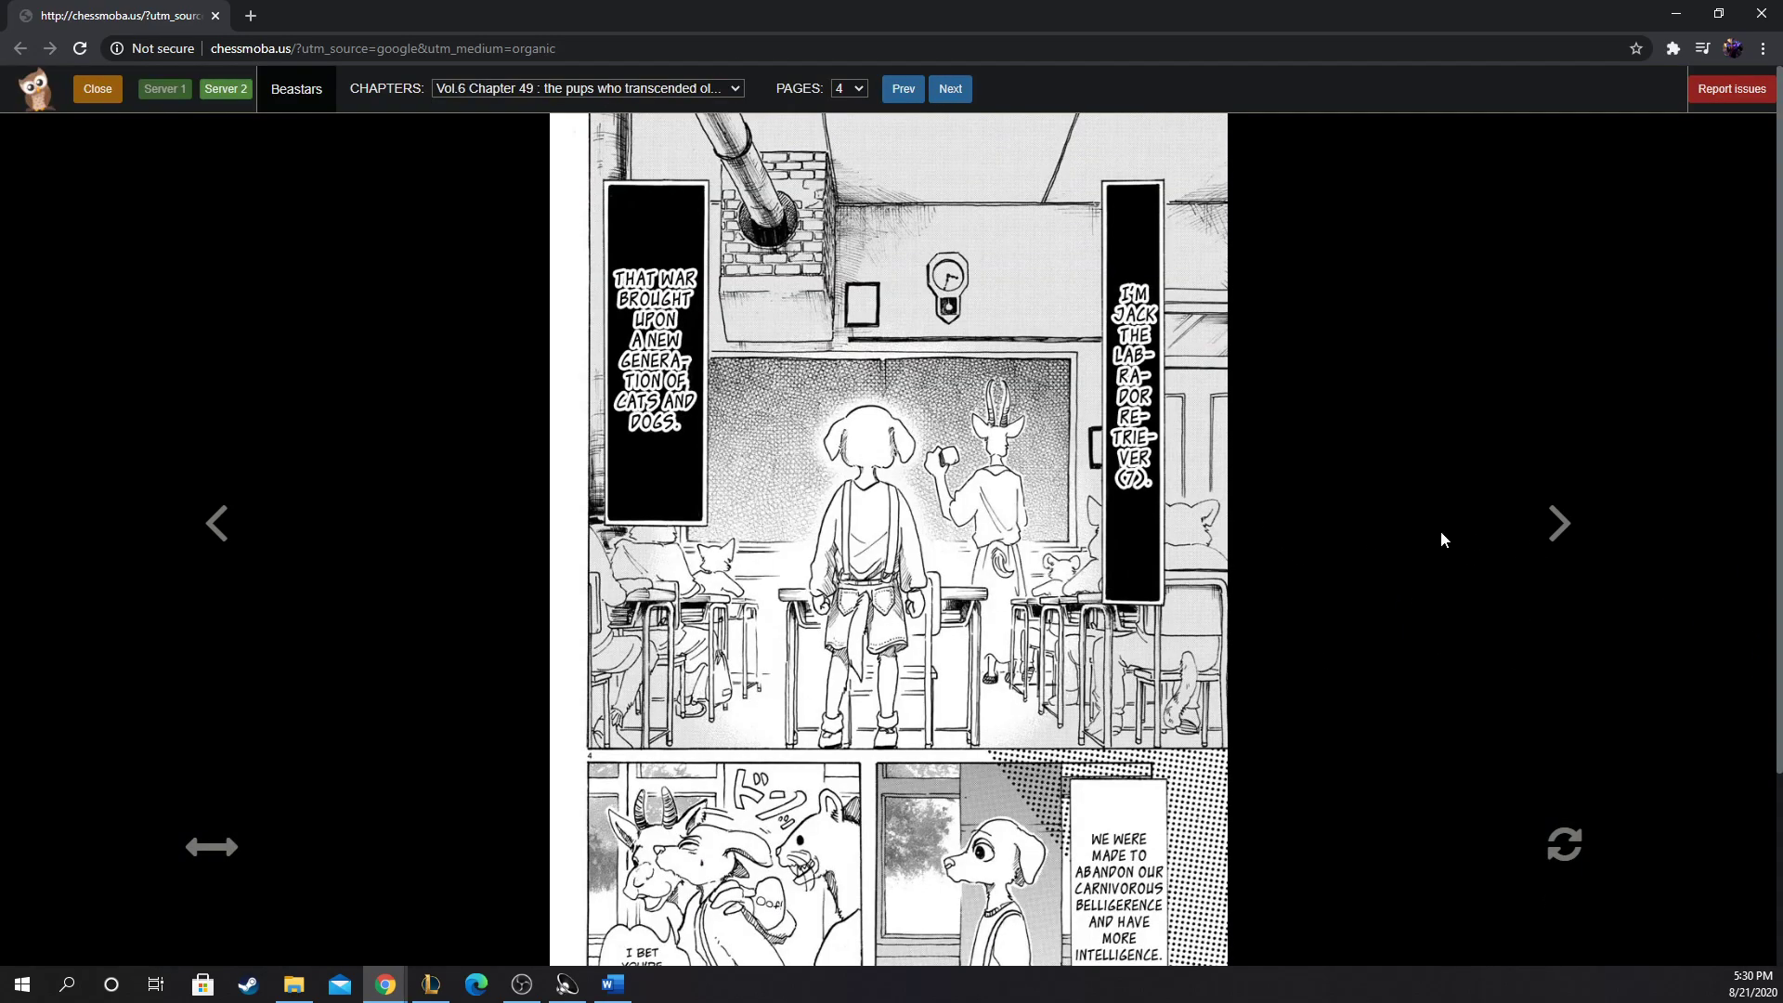
pyautogui.moveTo(1605, 427)
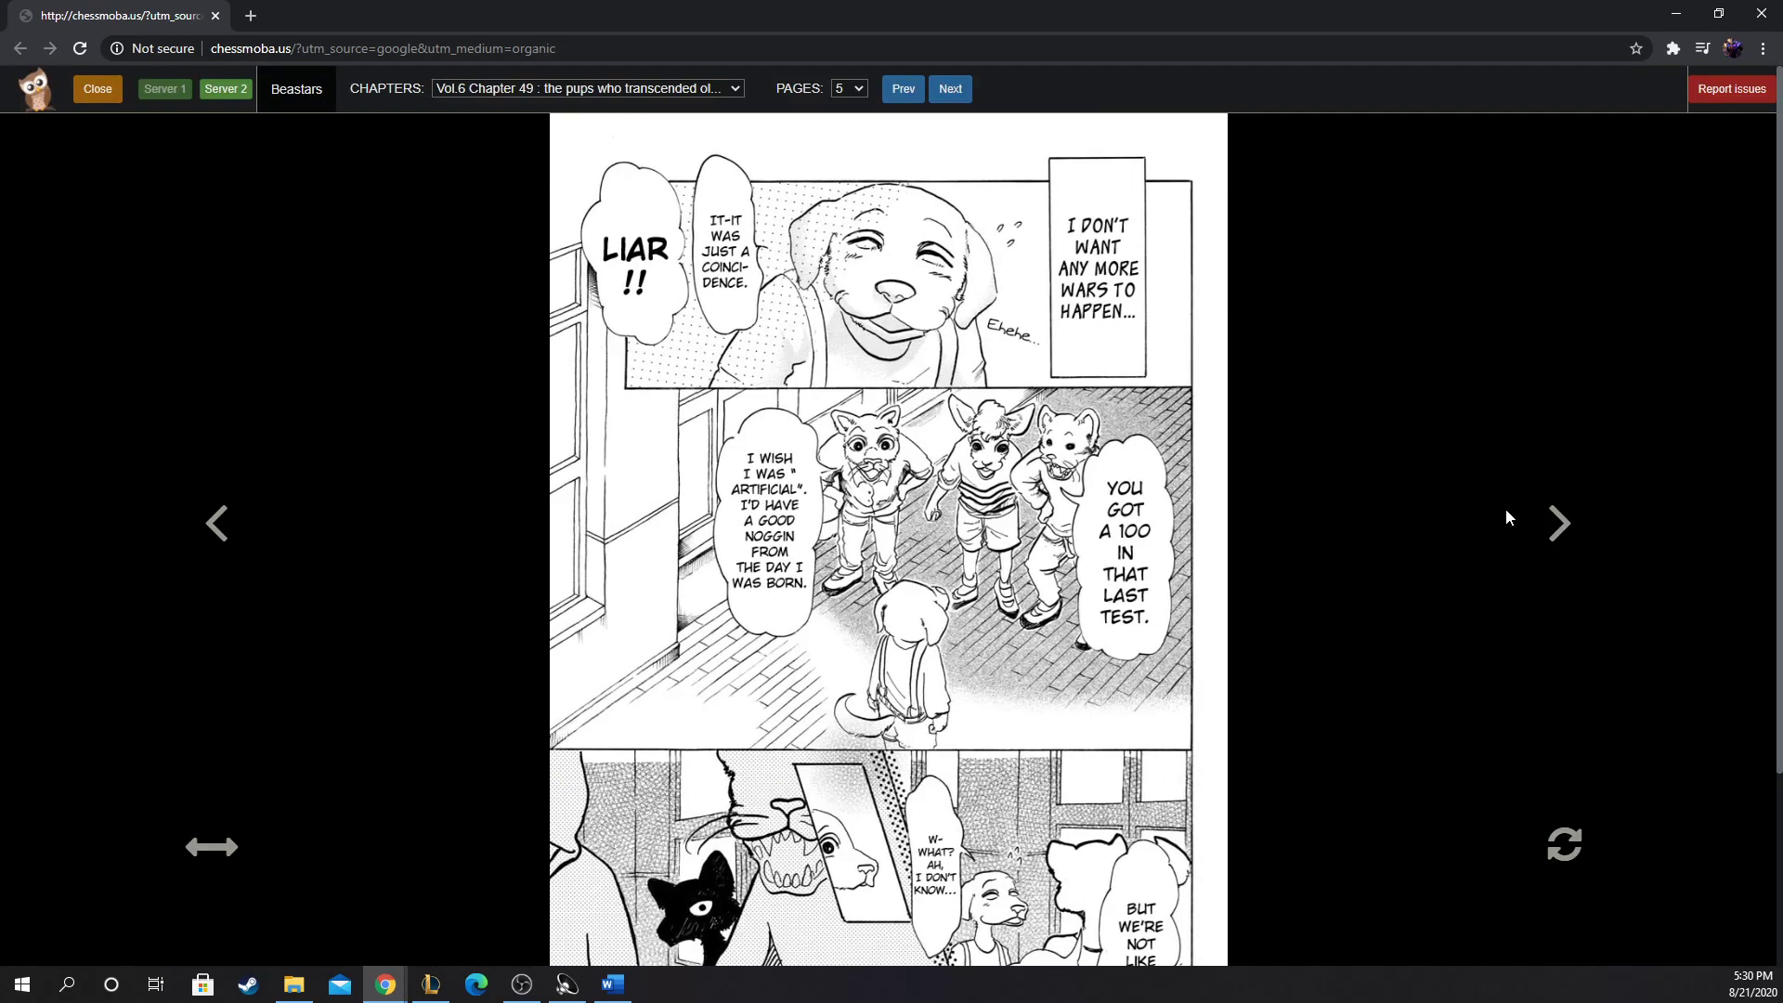
pyautogui.moveTo(1505, 514)
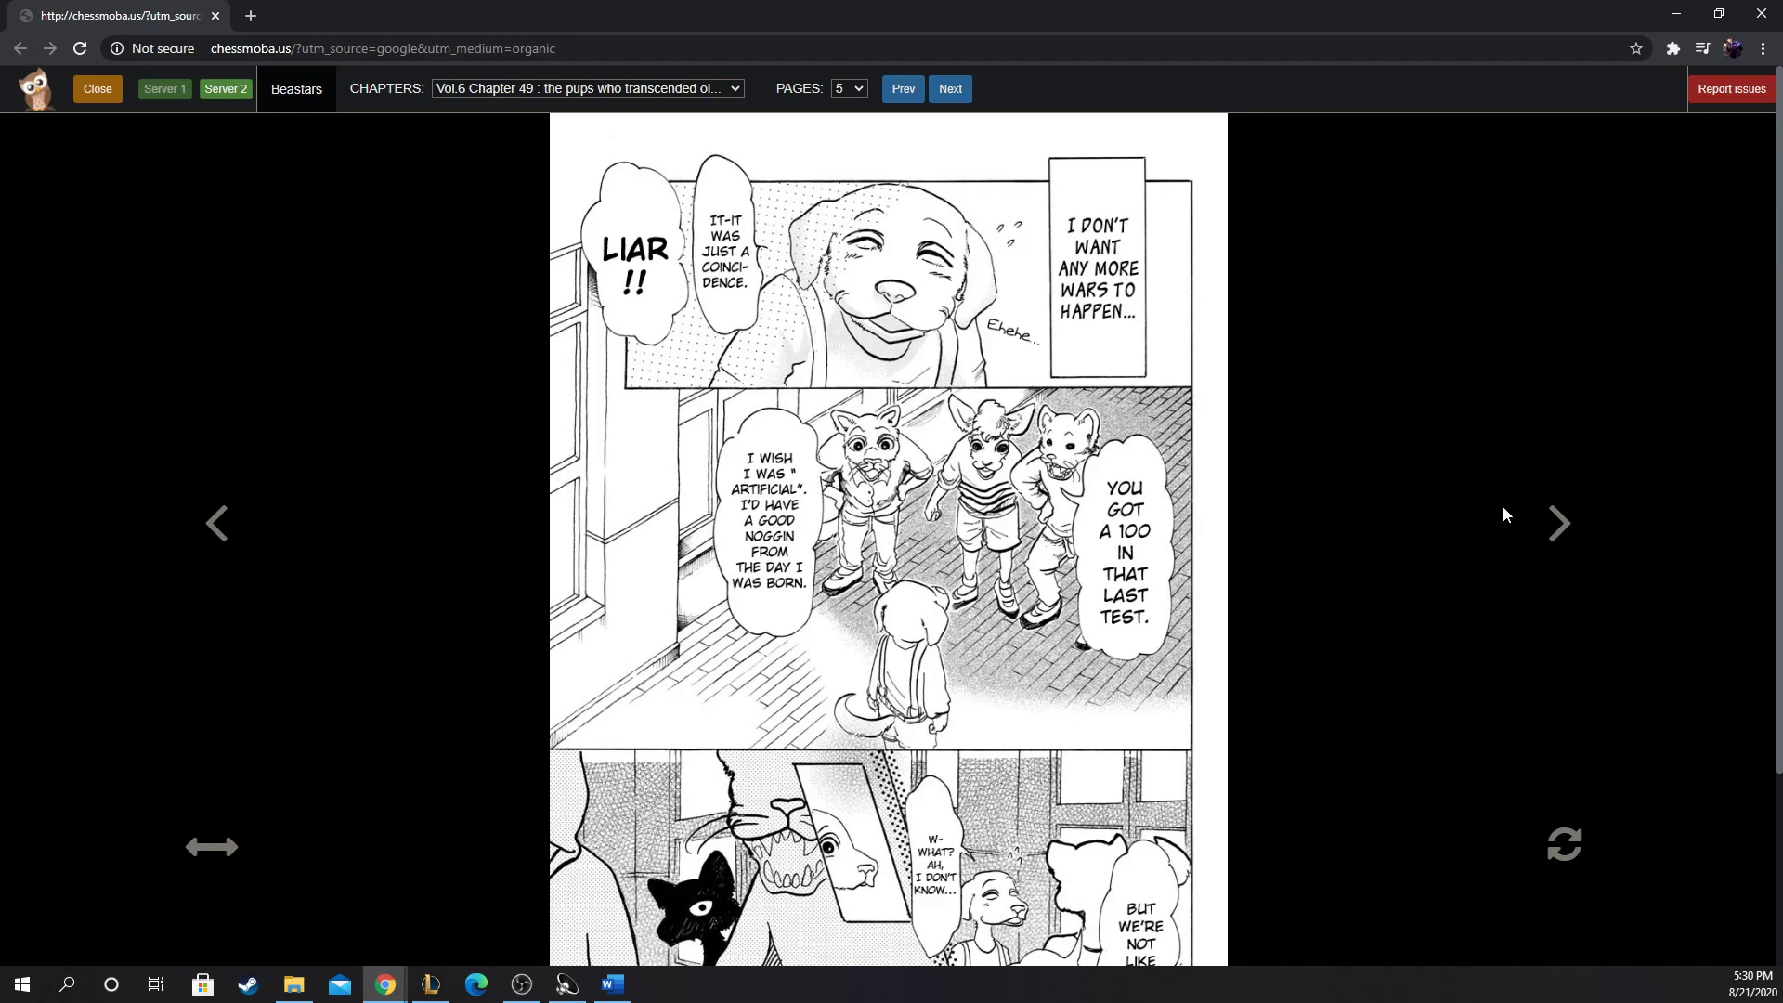
pyautogui.moveTo(1301, 423)
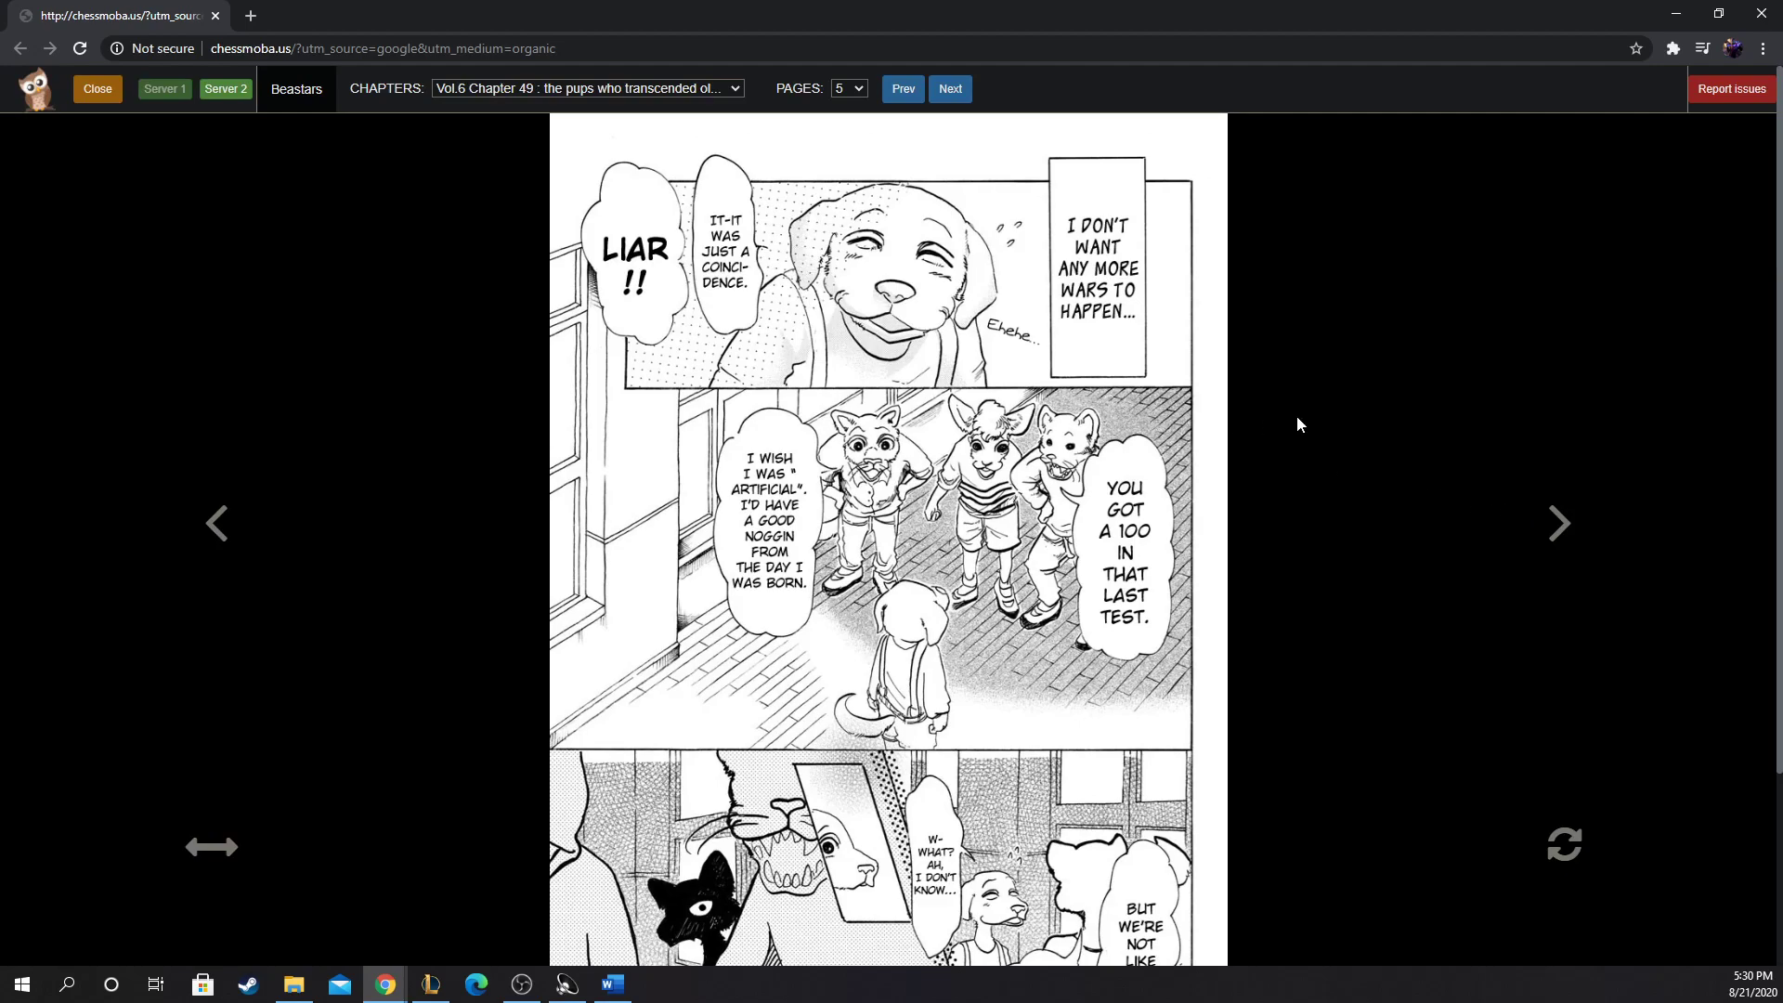
pyautogui.moveTo(1204, 433)
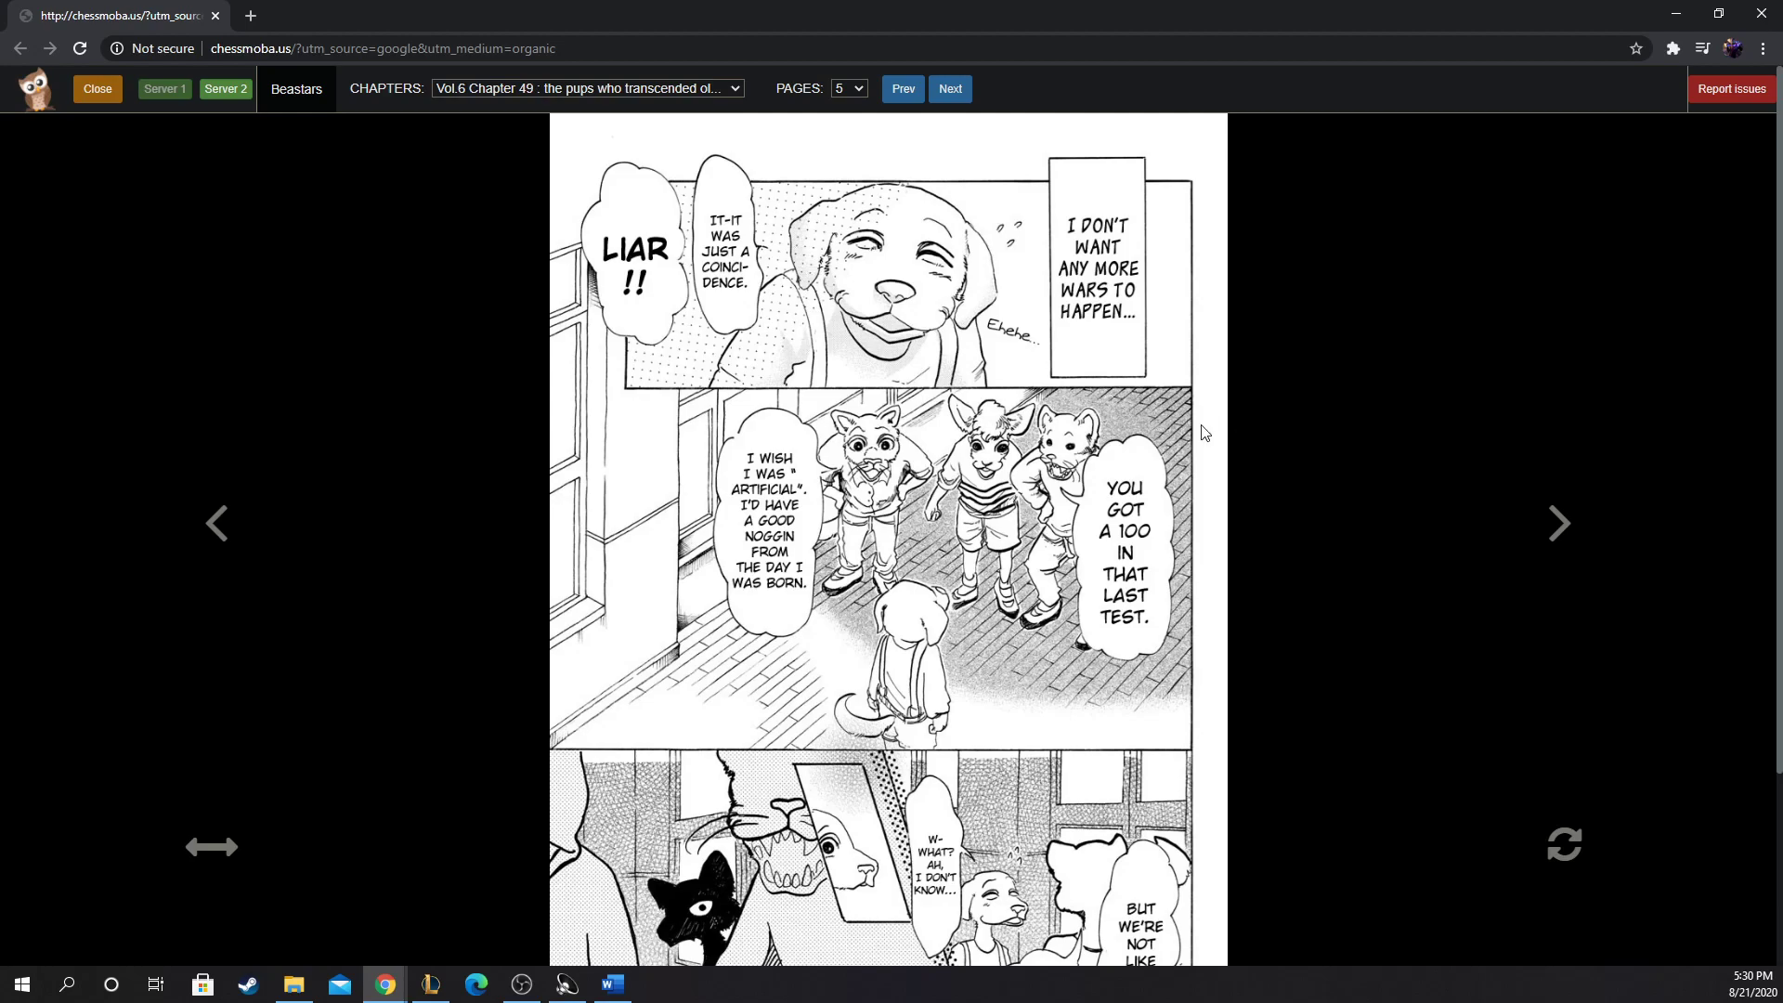
pyautogui.moveTo(1199, 433)
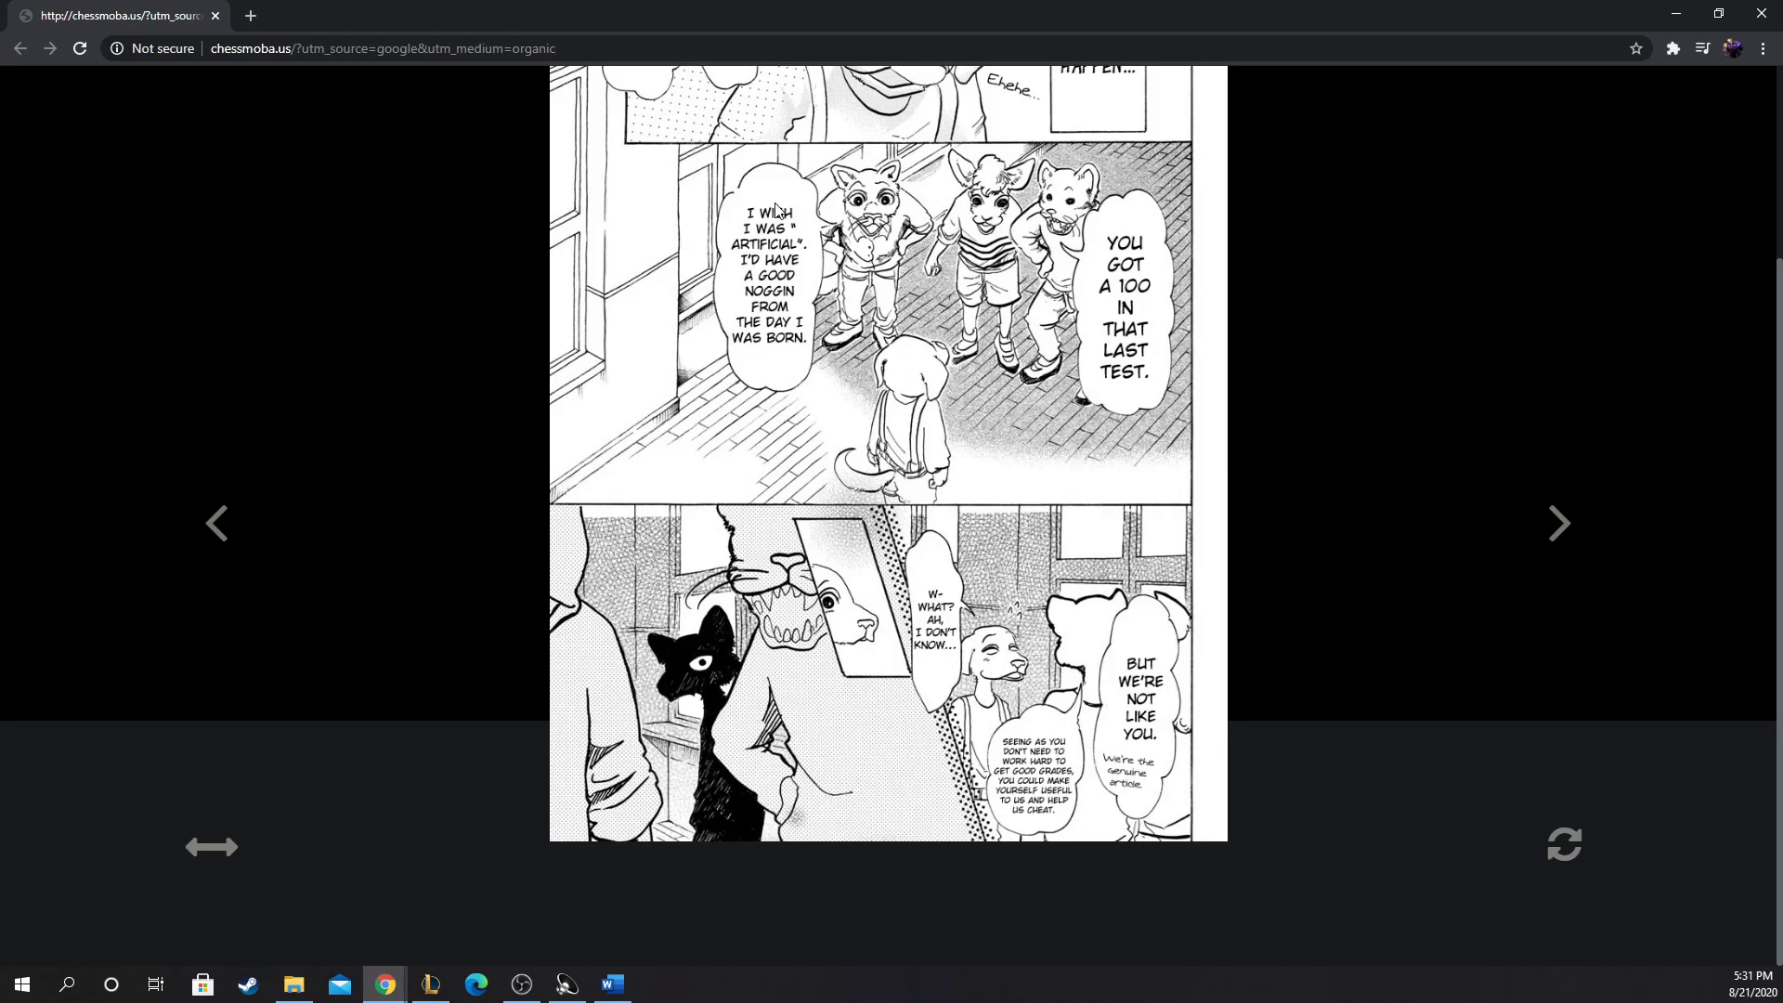
pyautogui.moveTo(1157, 190)
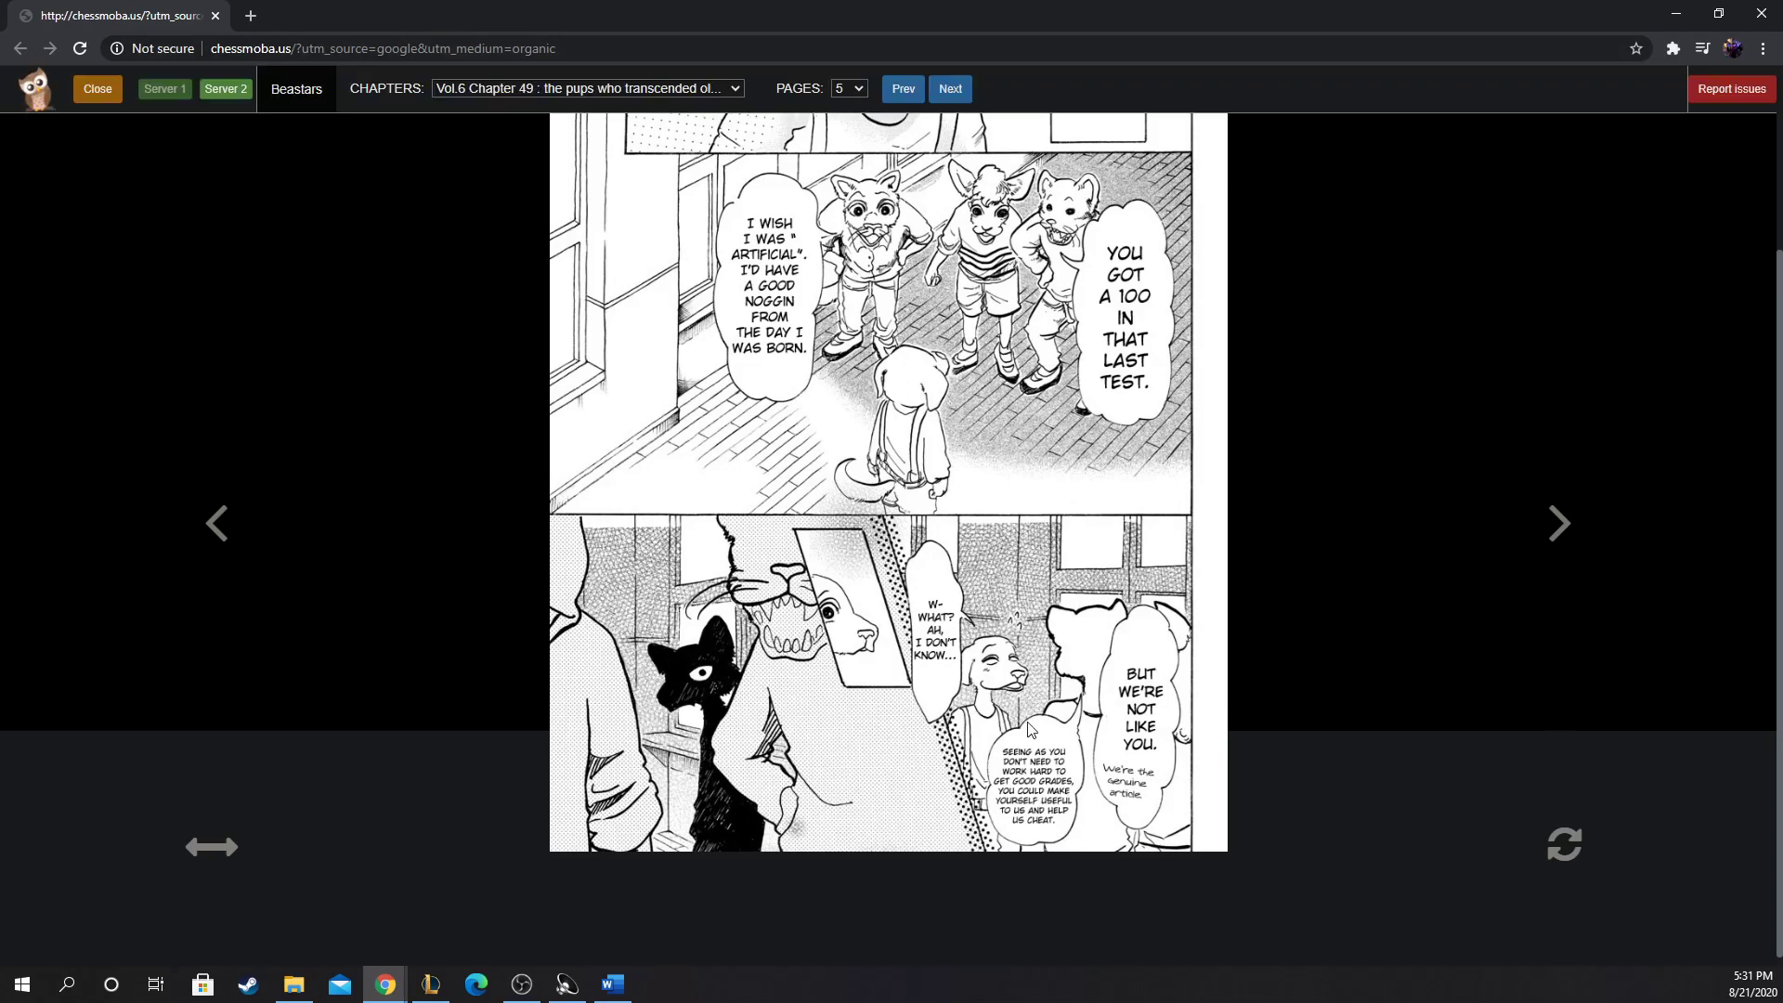
# Step: Scroll page 5 to the classmates pressuring Jack to help them cheat
pyautogui.scroll(3)
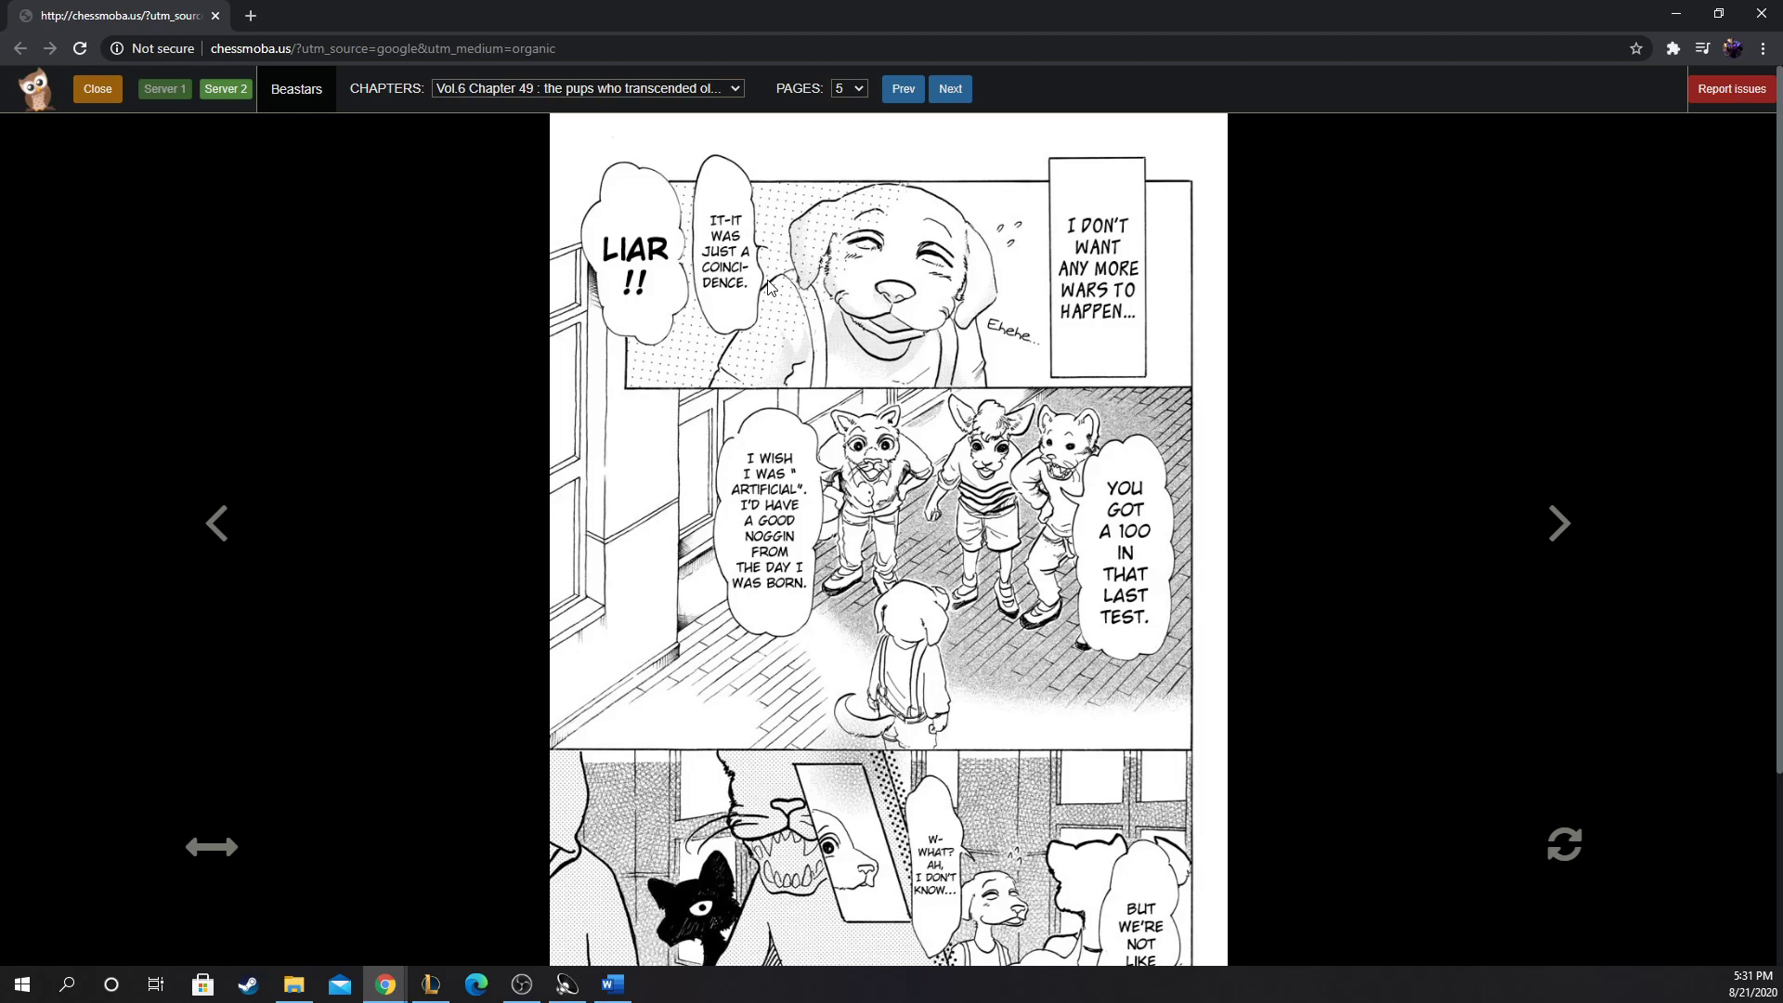
pyautogui.moveTo(992, 579)
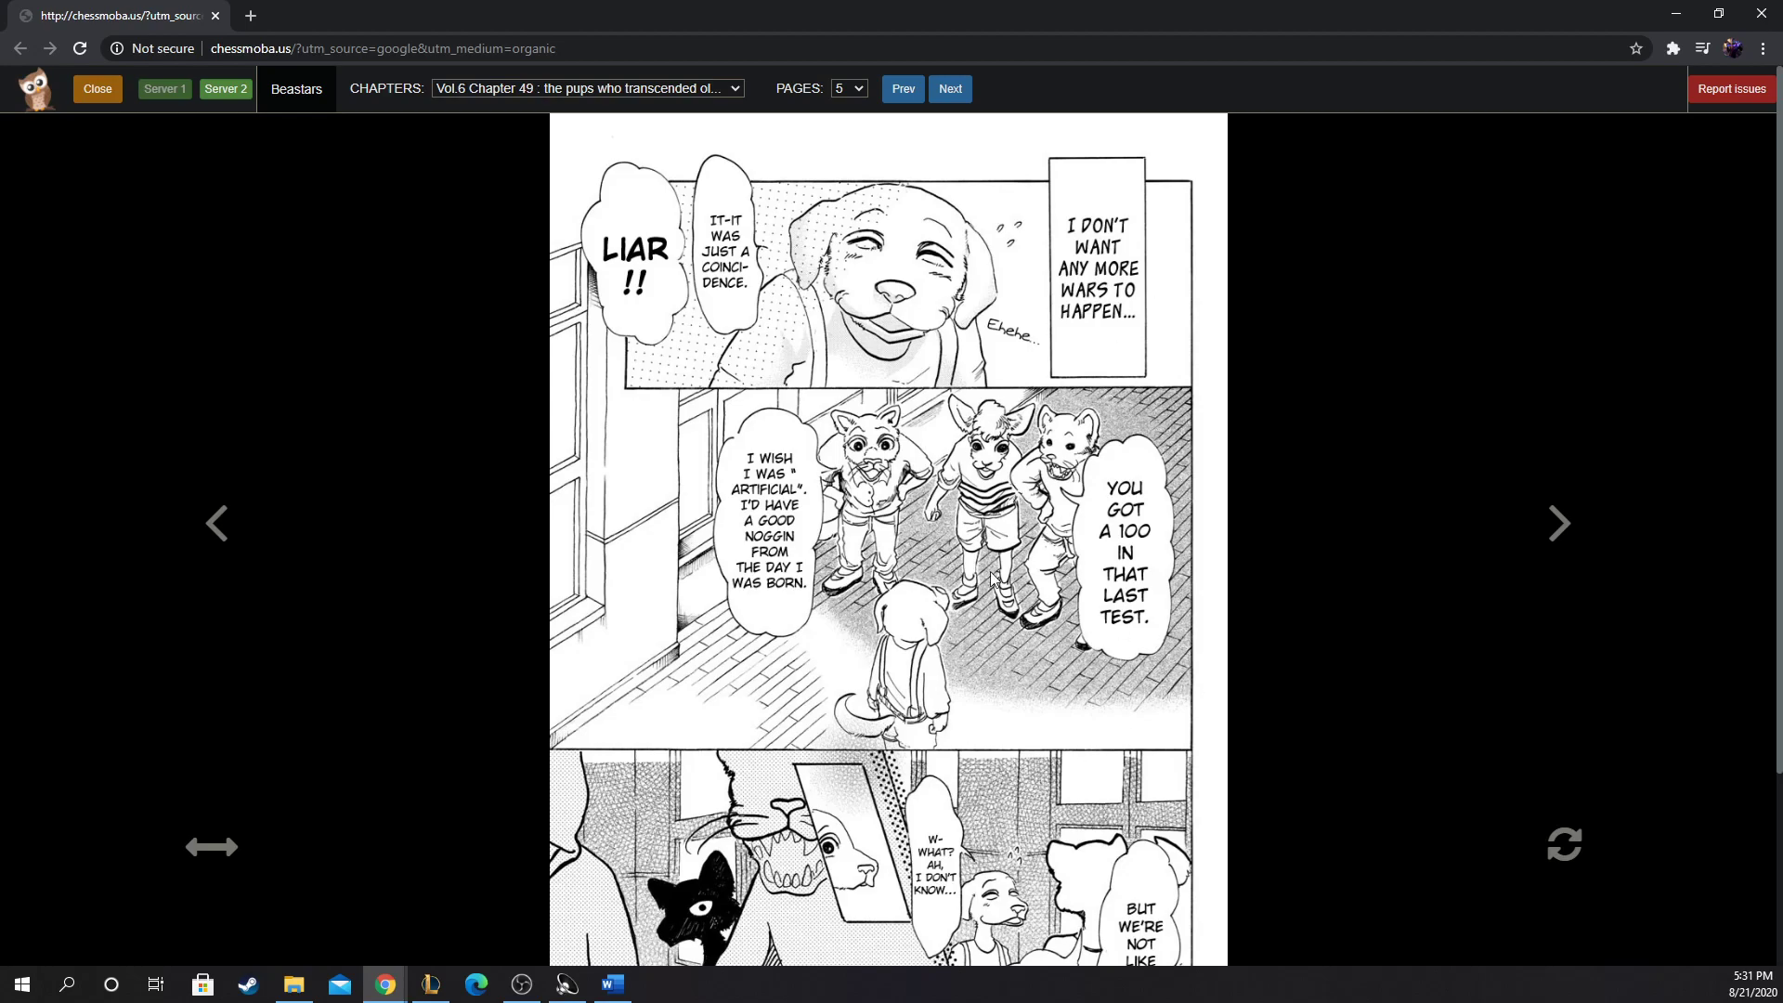
pyautogui.moveTo(754, 641)
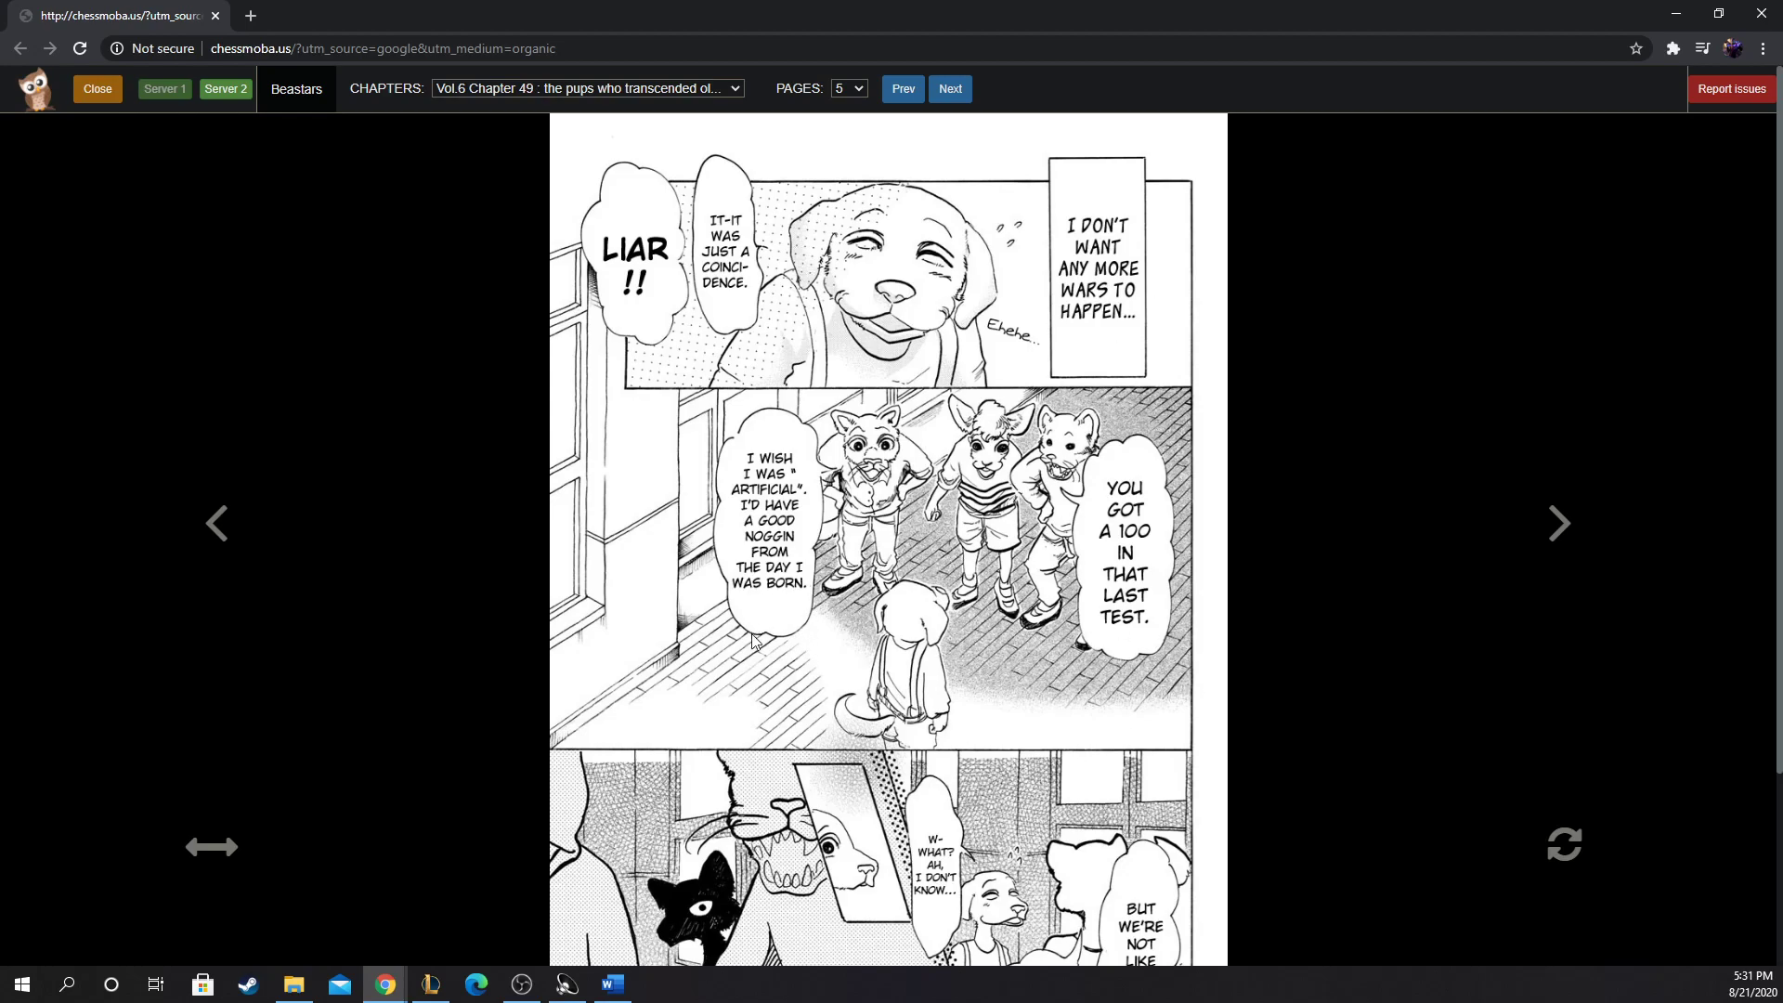
pyautogui.moveTo(1101, 793)
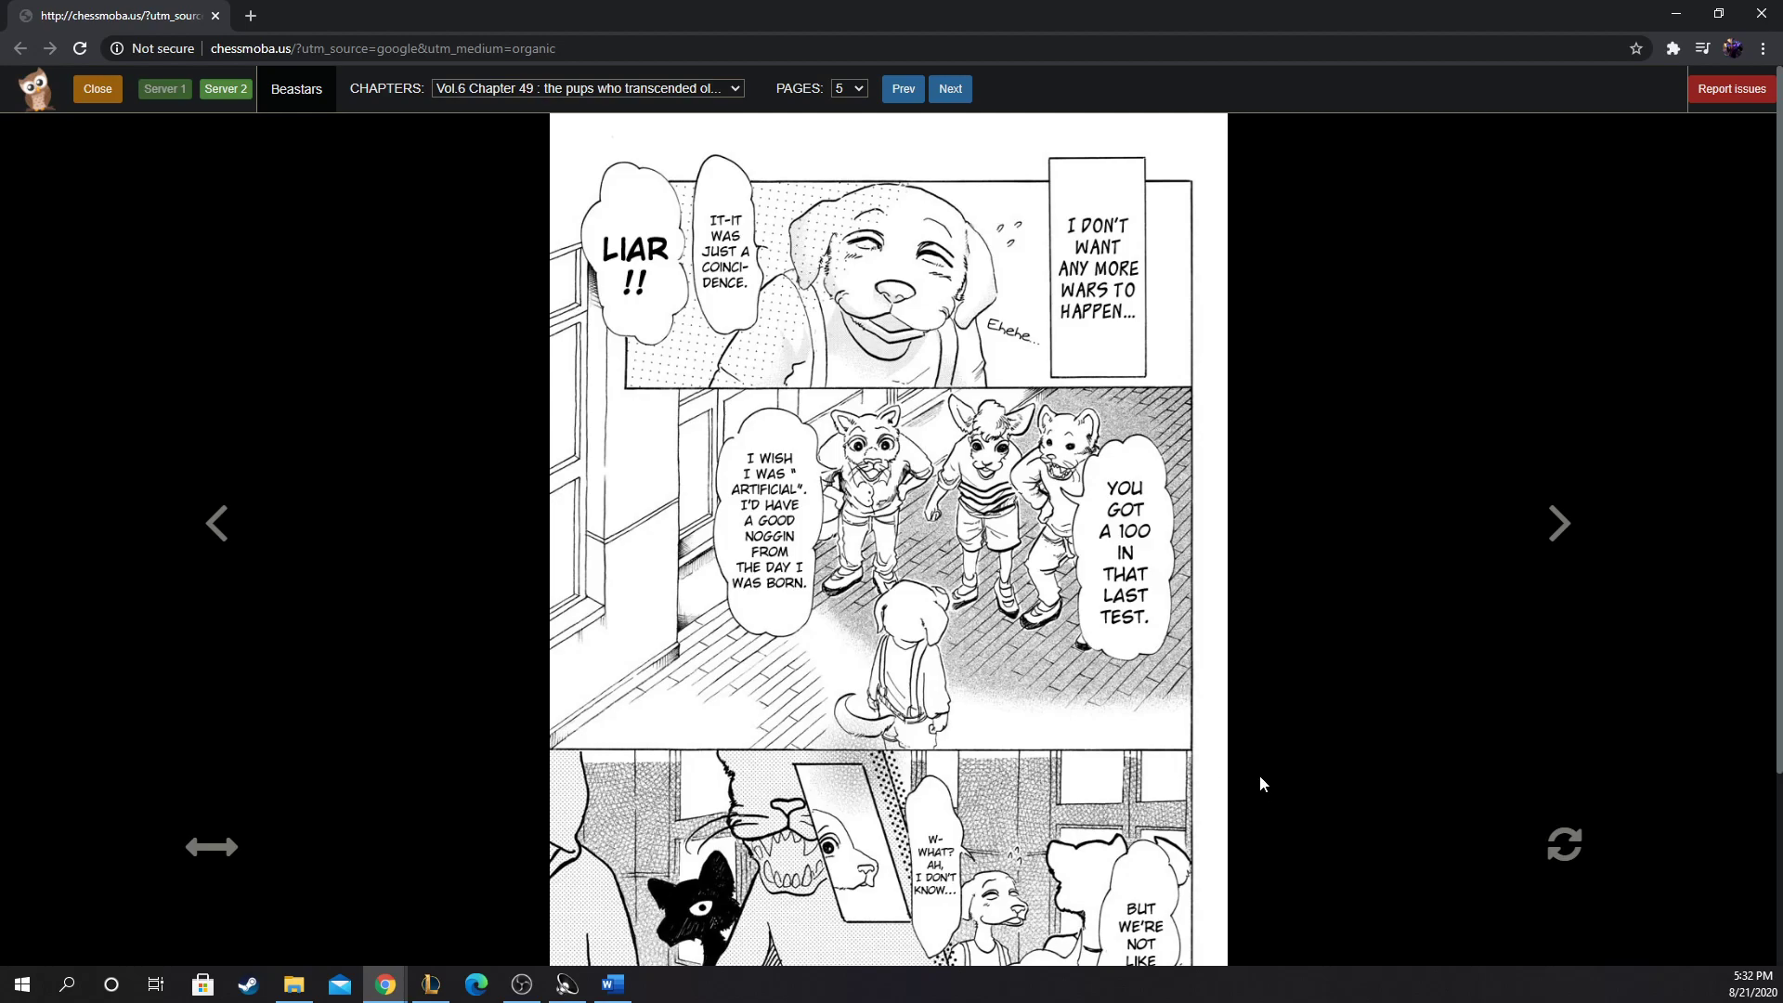
pyautogui.moveTo(737, 429)
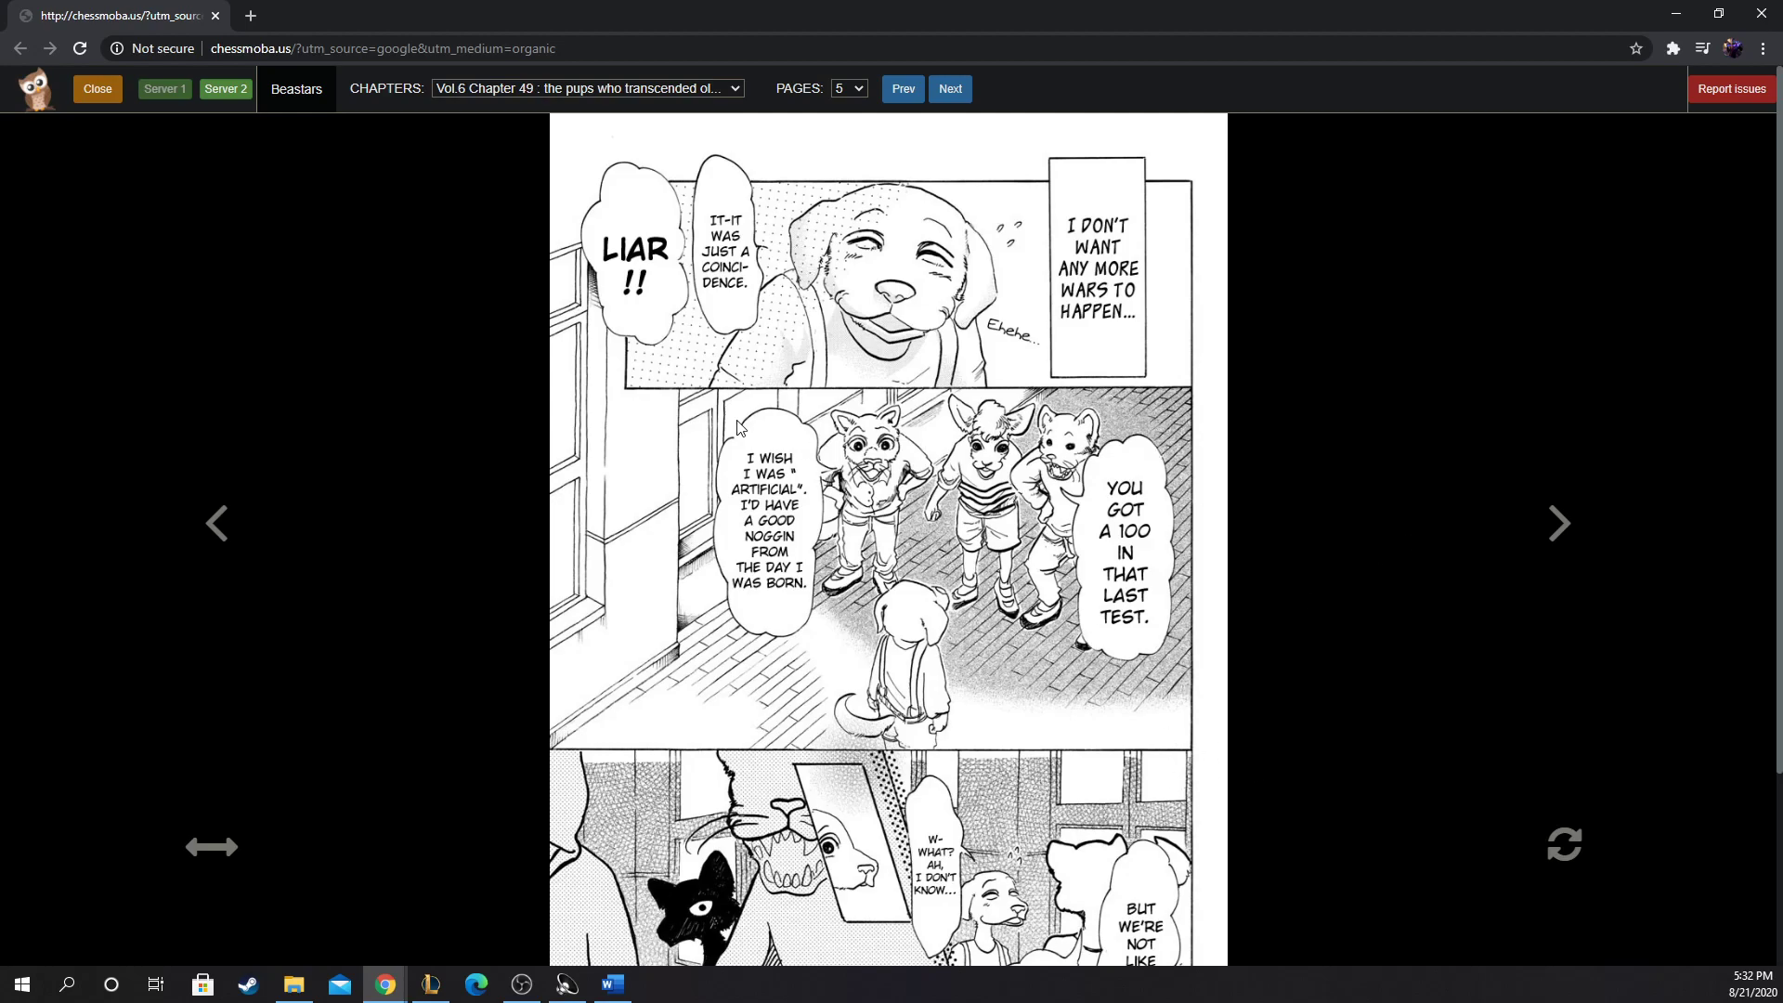
pyautogui.moveTo(1091, 550)
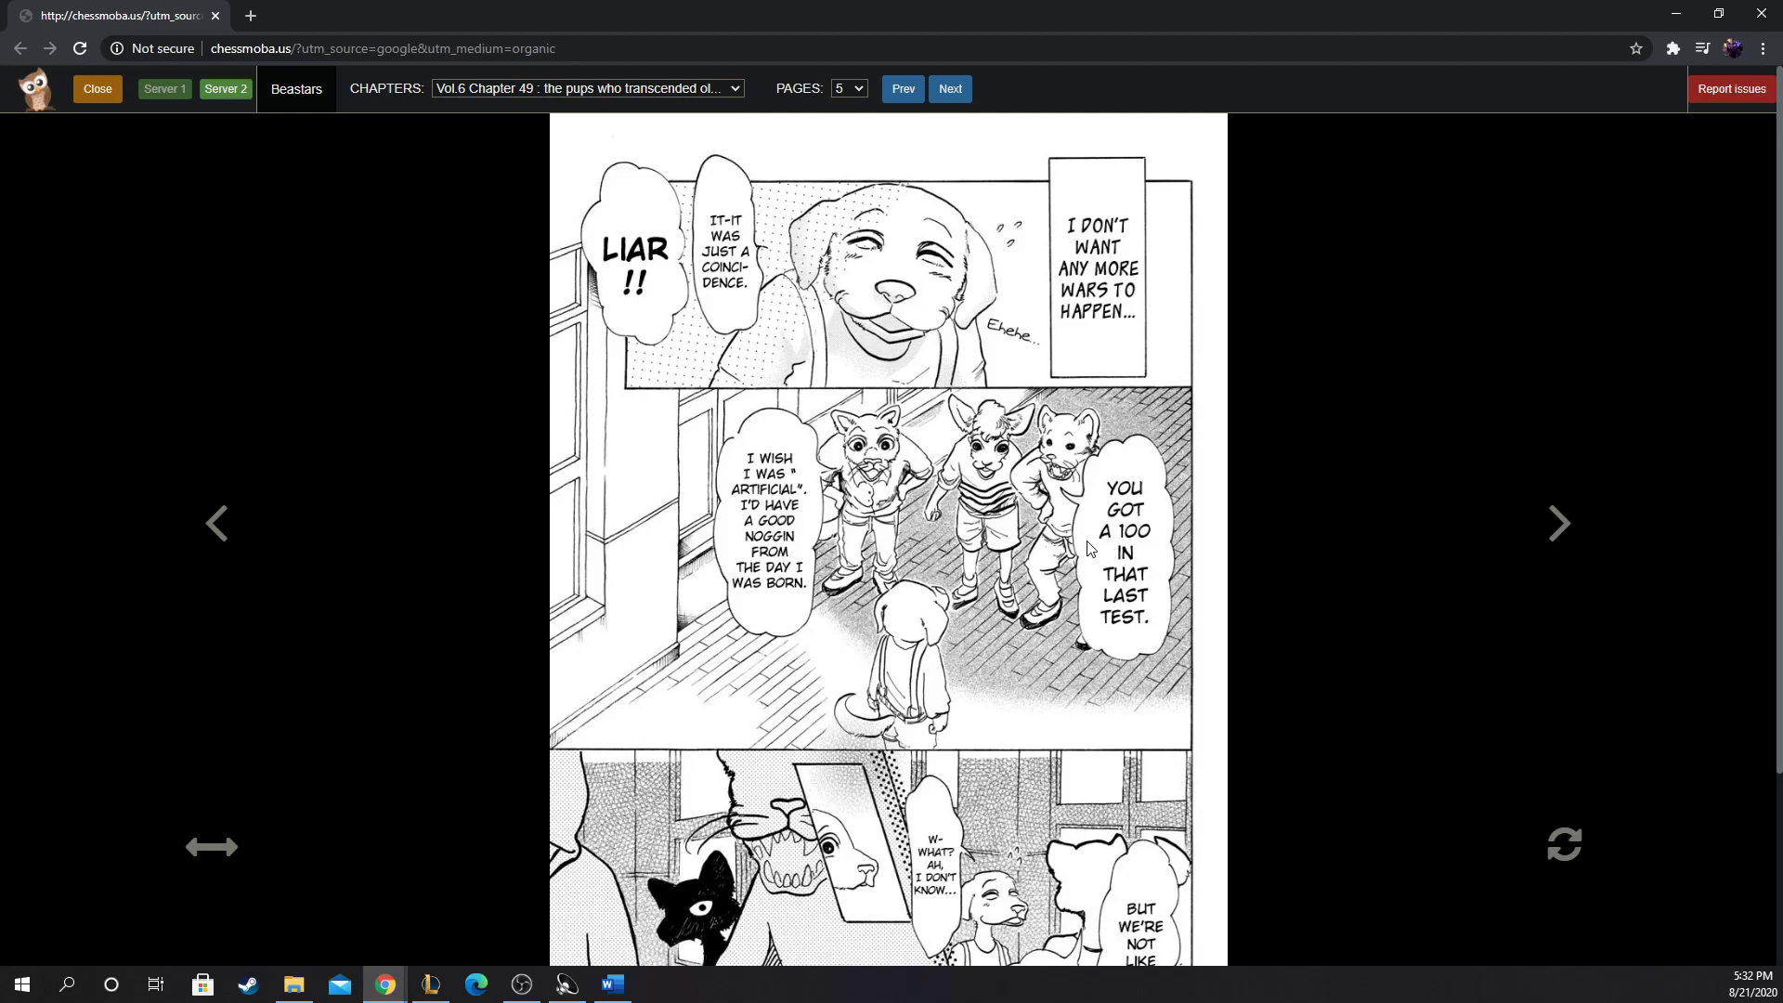
pyautogui.scroll(-3)
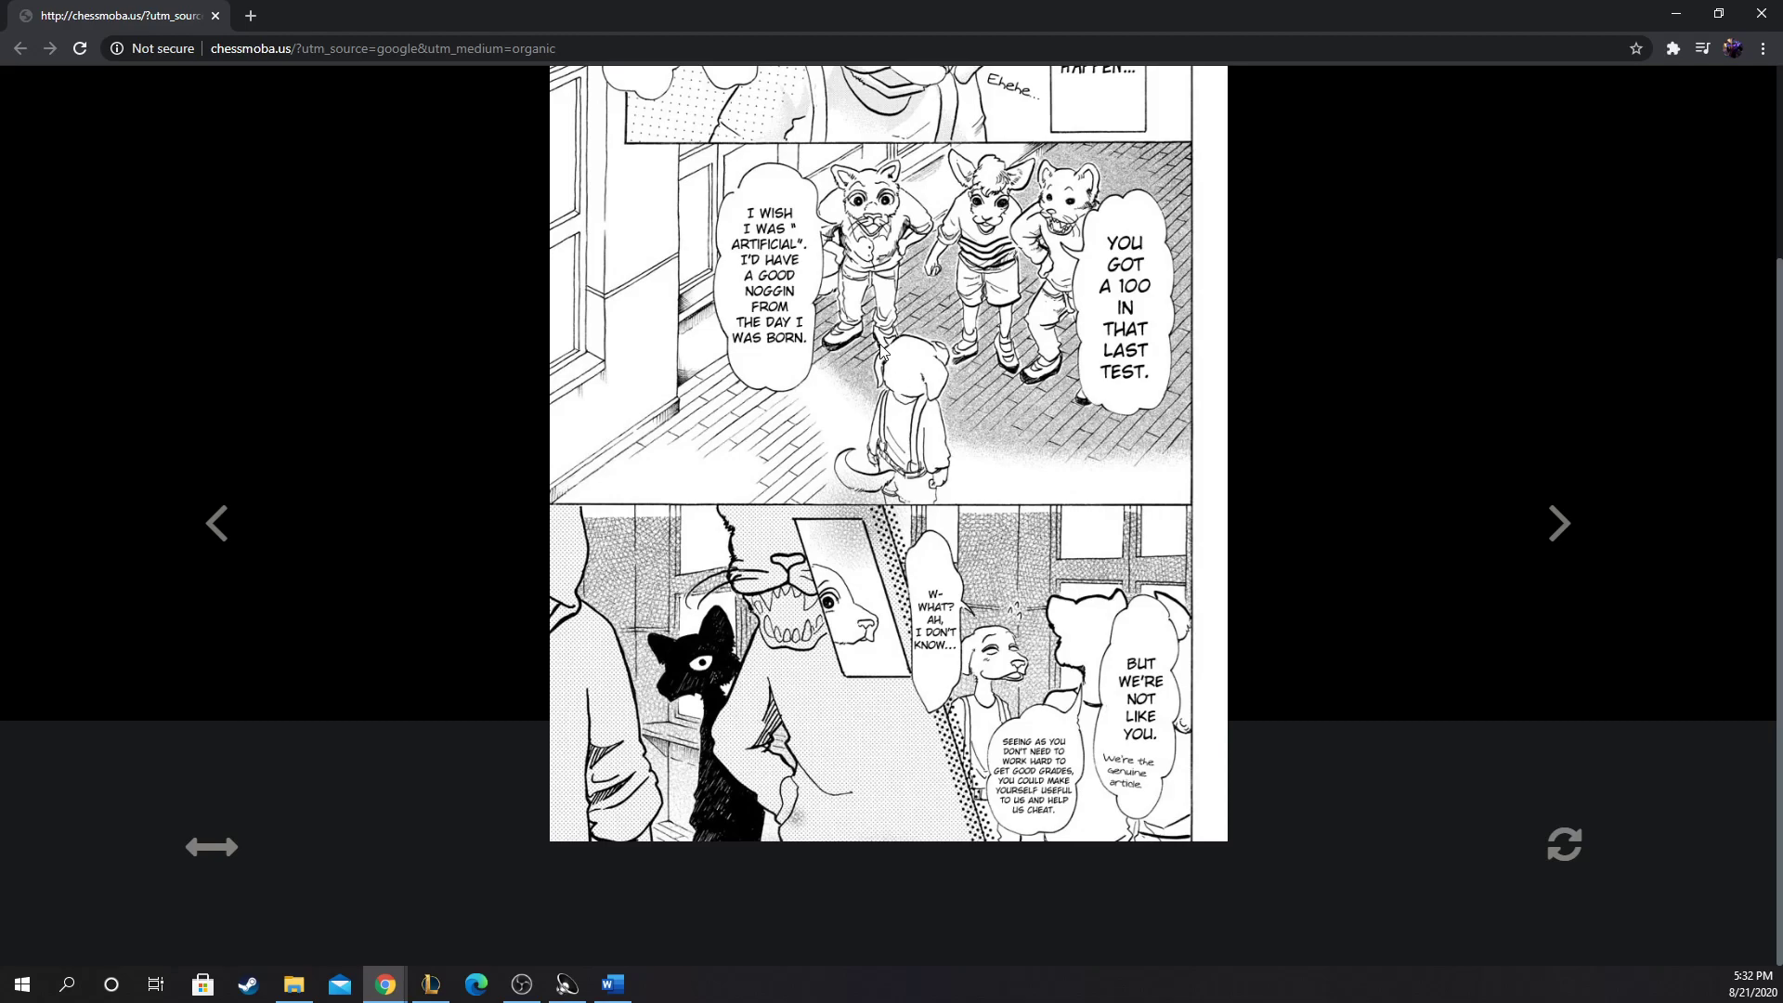
pyautogui.moveTo(851, 401)
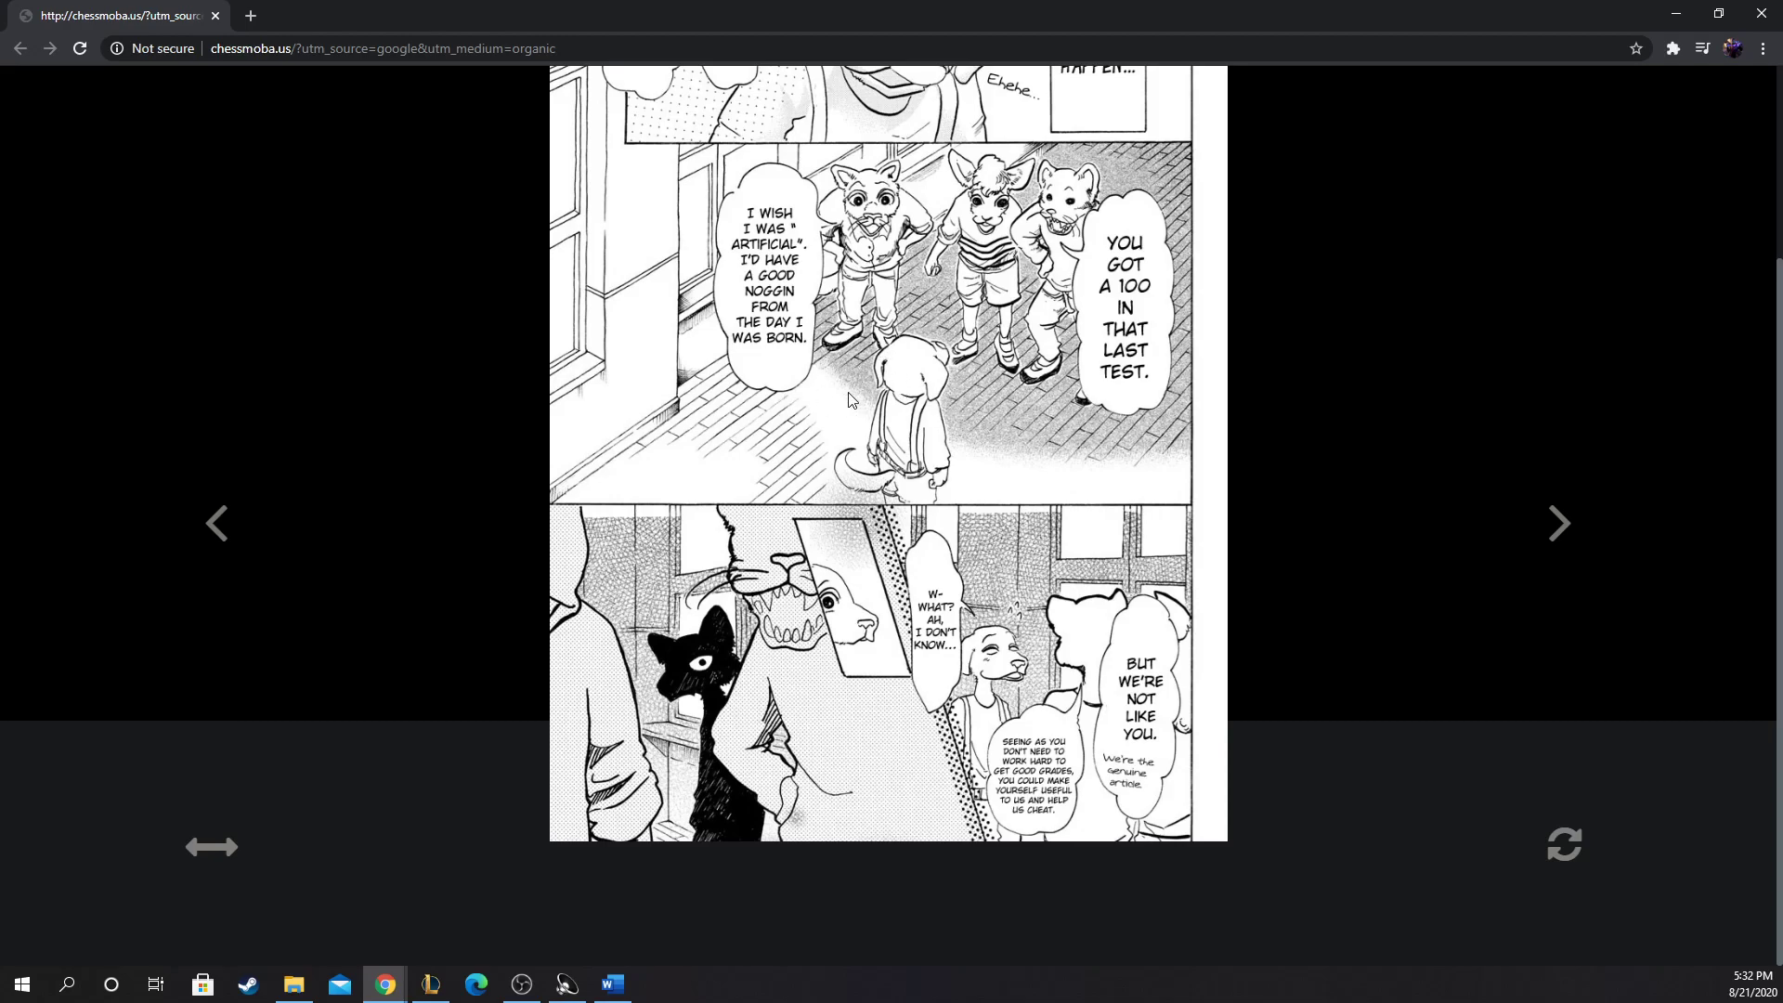
pyautogui.moveTo(726, 682)
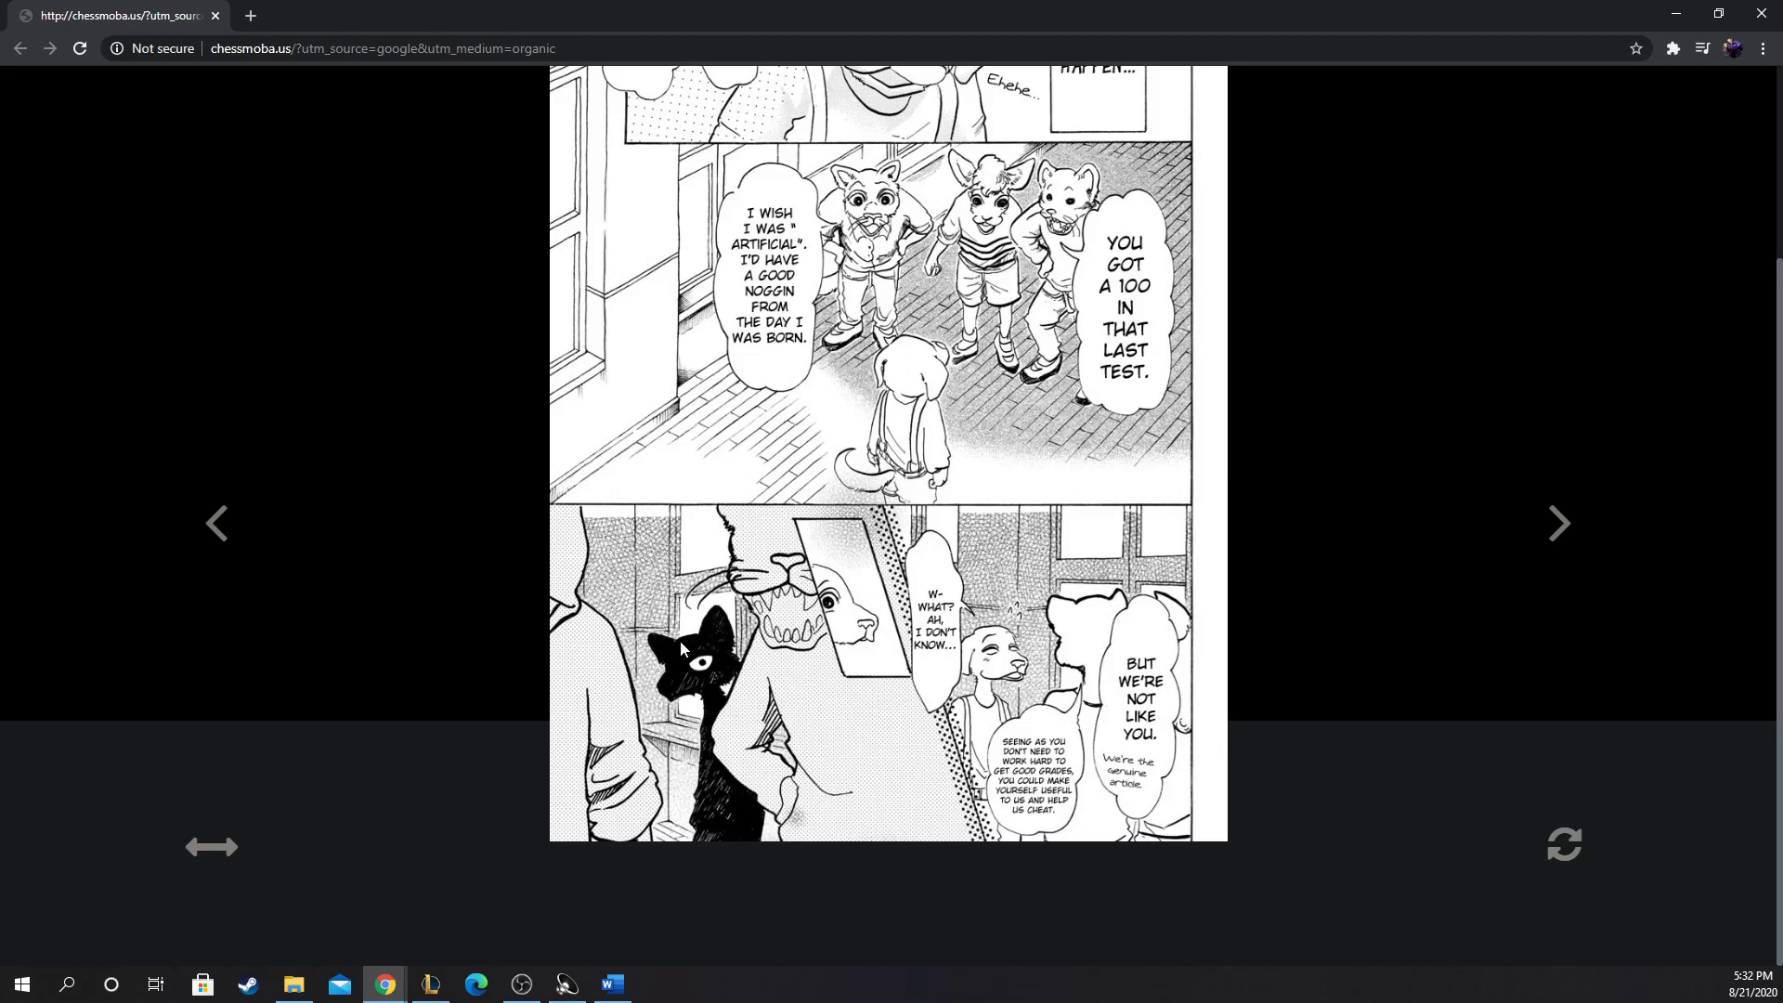
pyautogui.moveTo(680, 646)
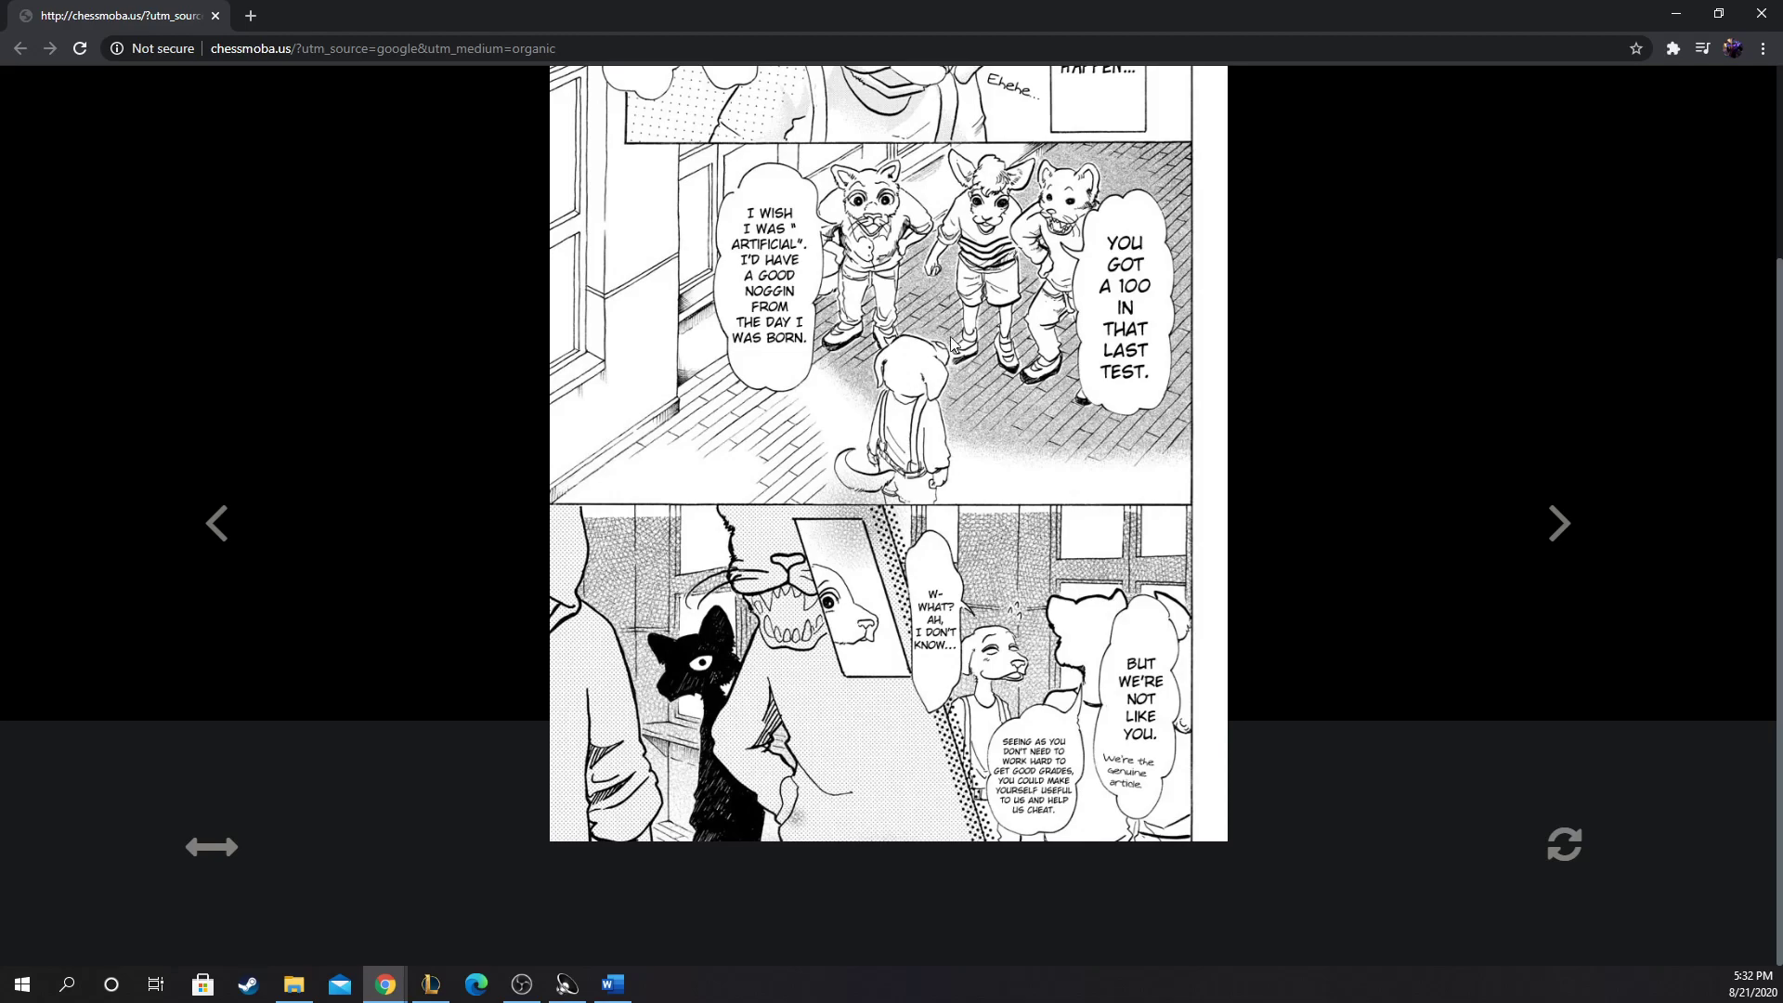
pyautogui.moveTo(773, 524)
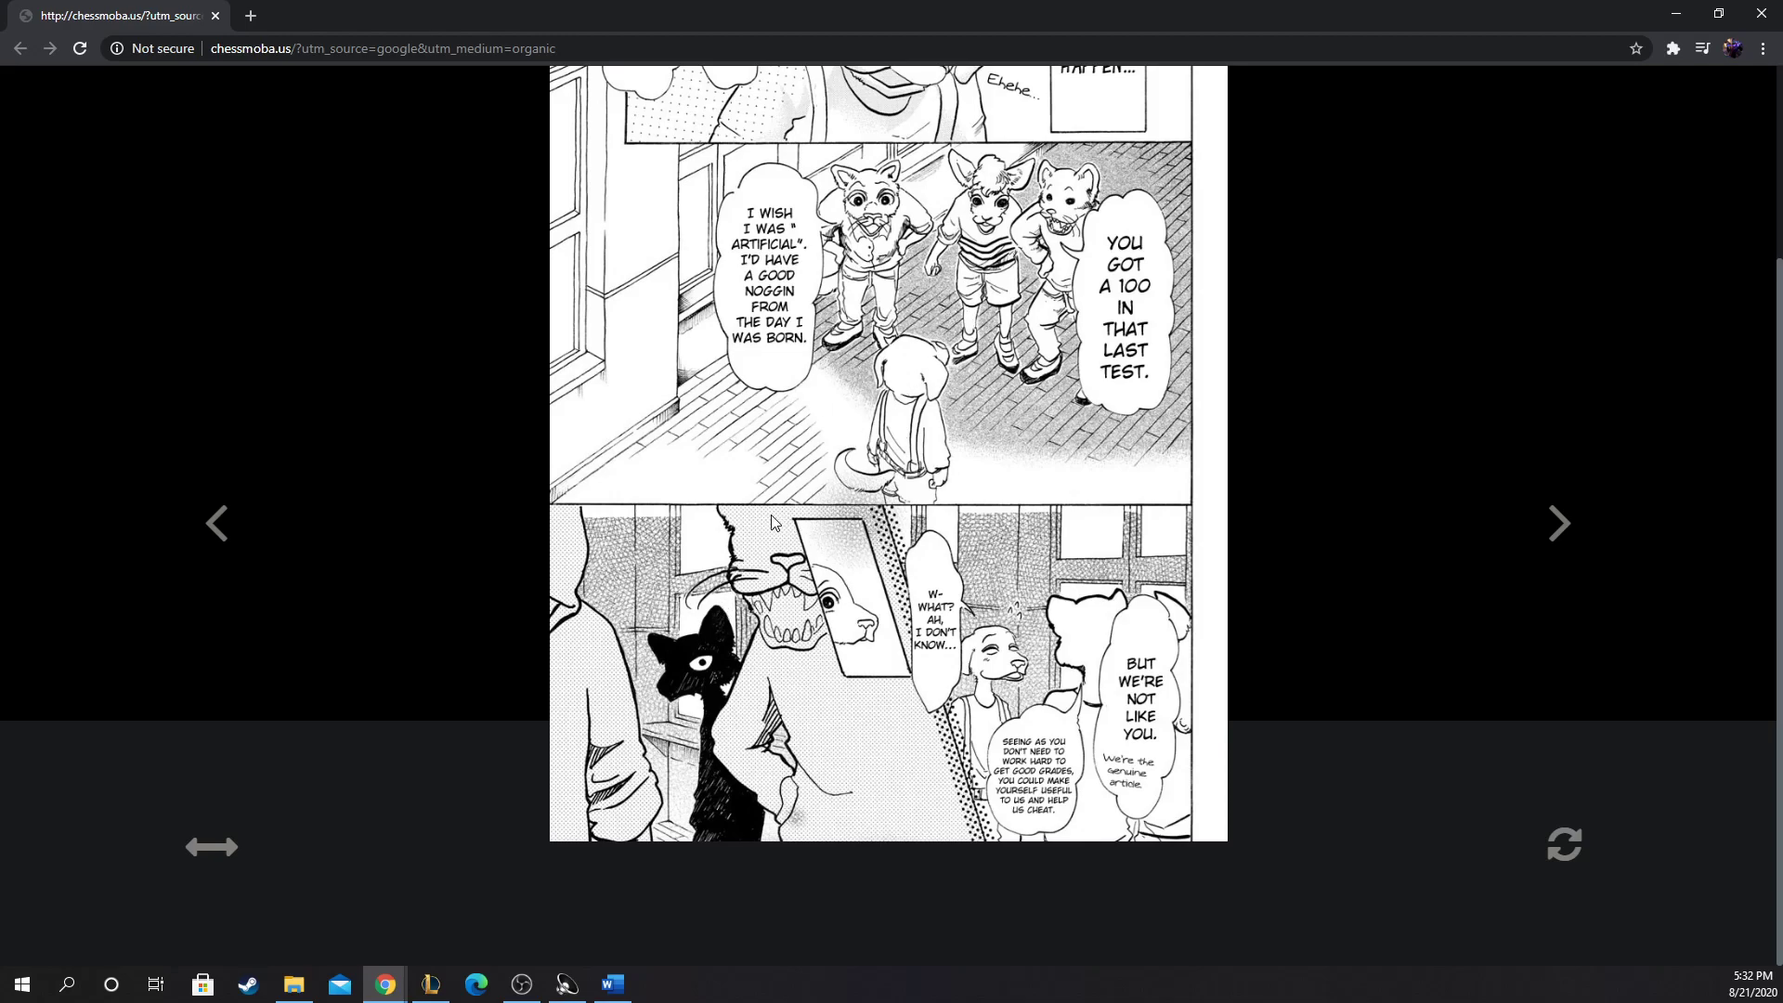
pyautogui.moveTo(1559, 524)
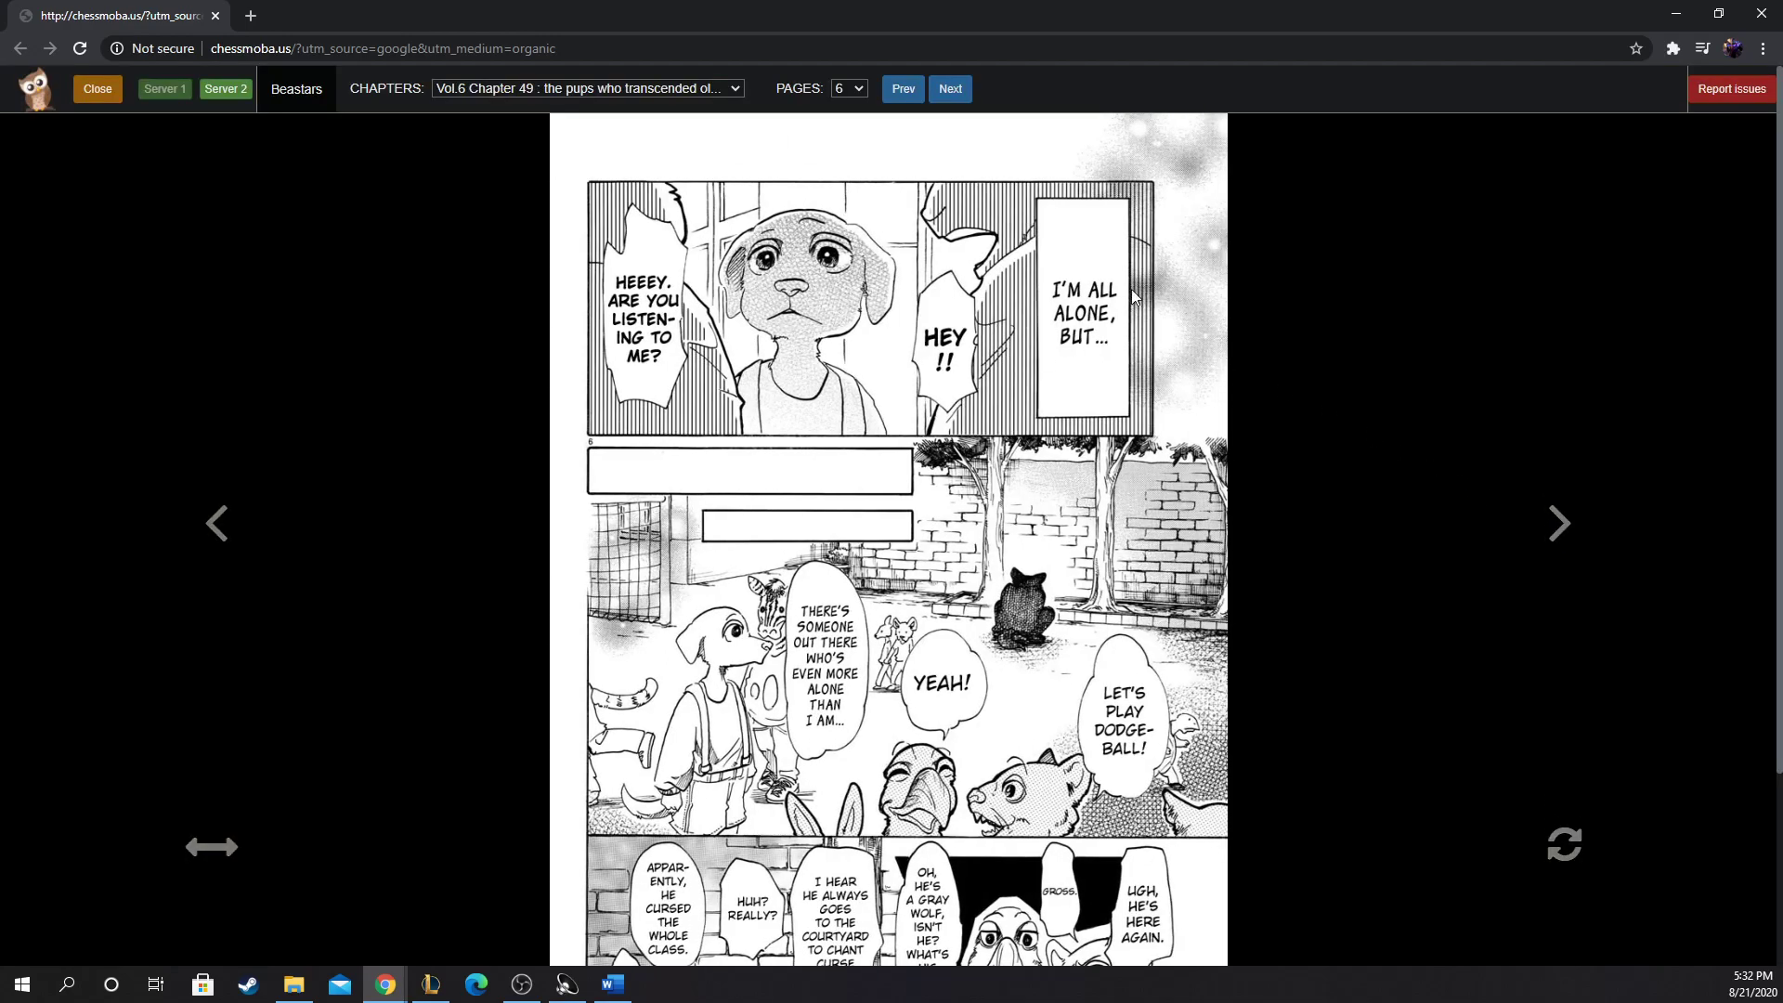
pyautogui.scroll(-3)
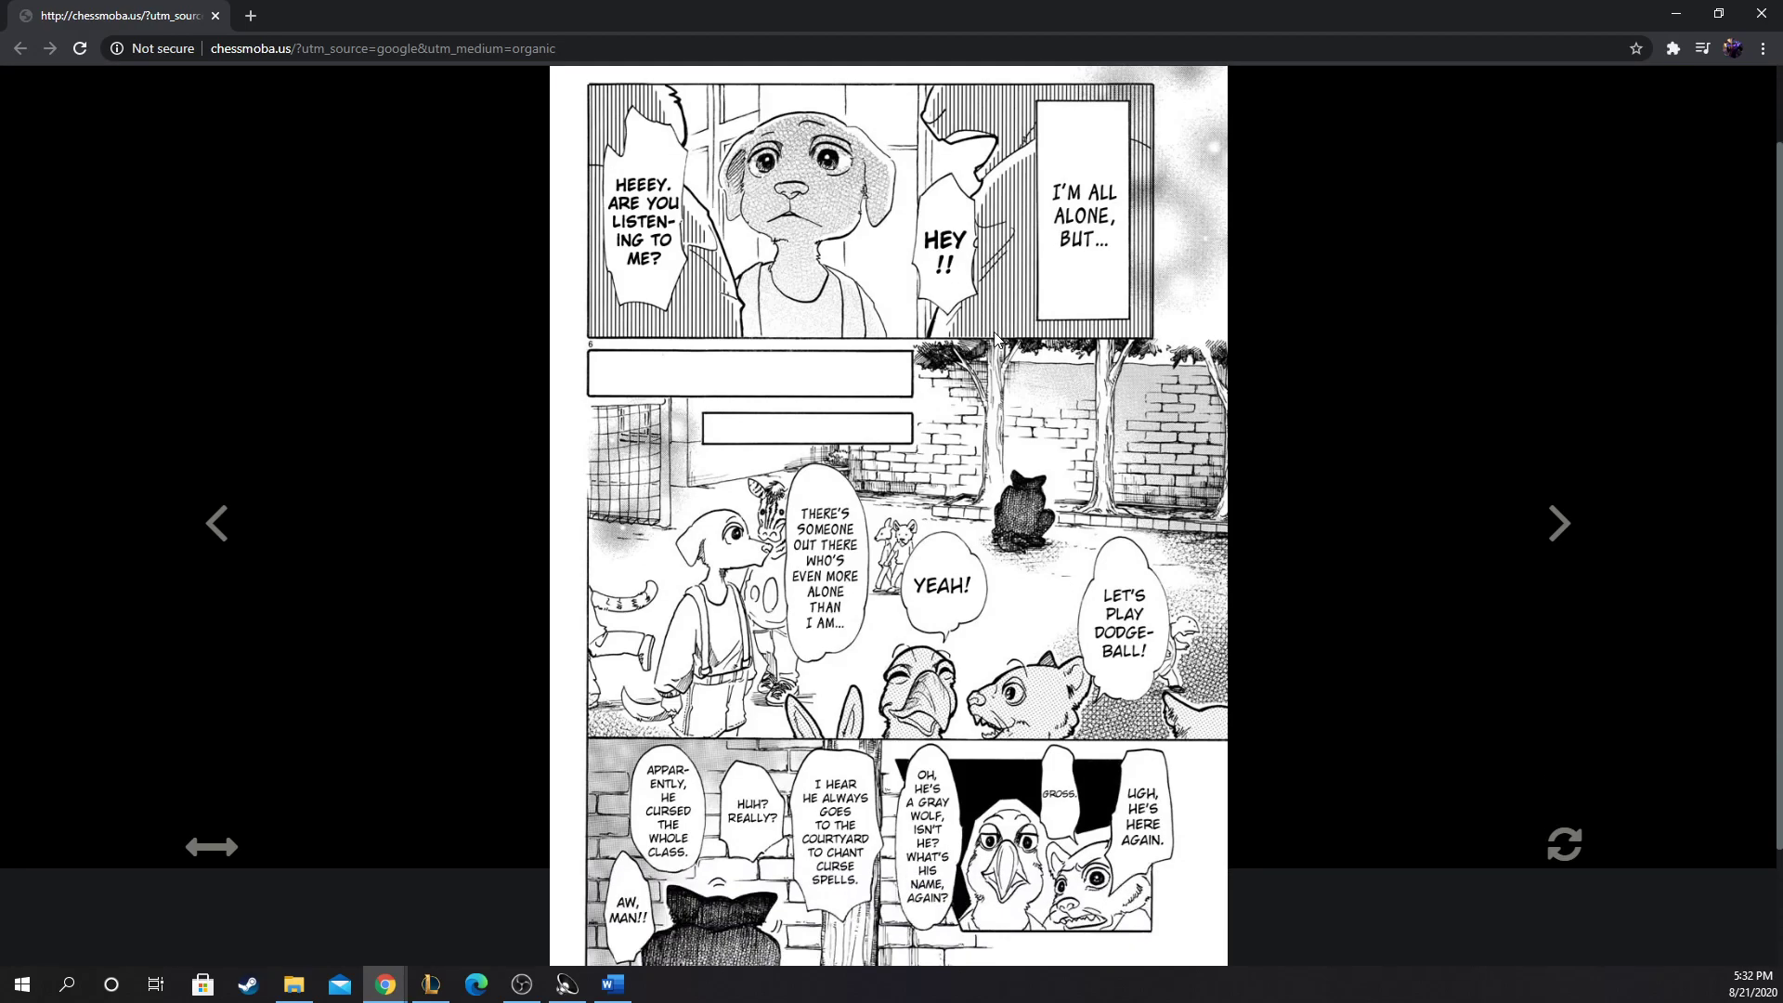
pyautogui.scroll(-3)
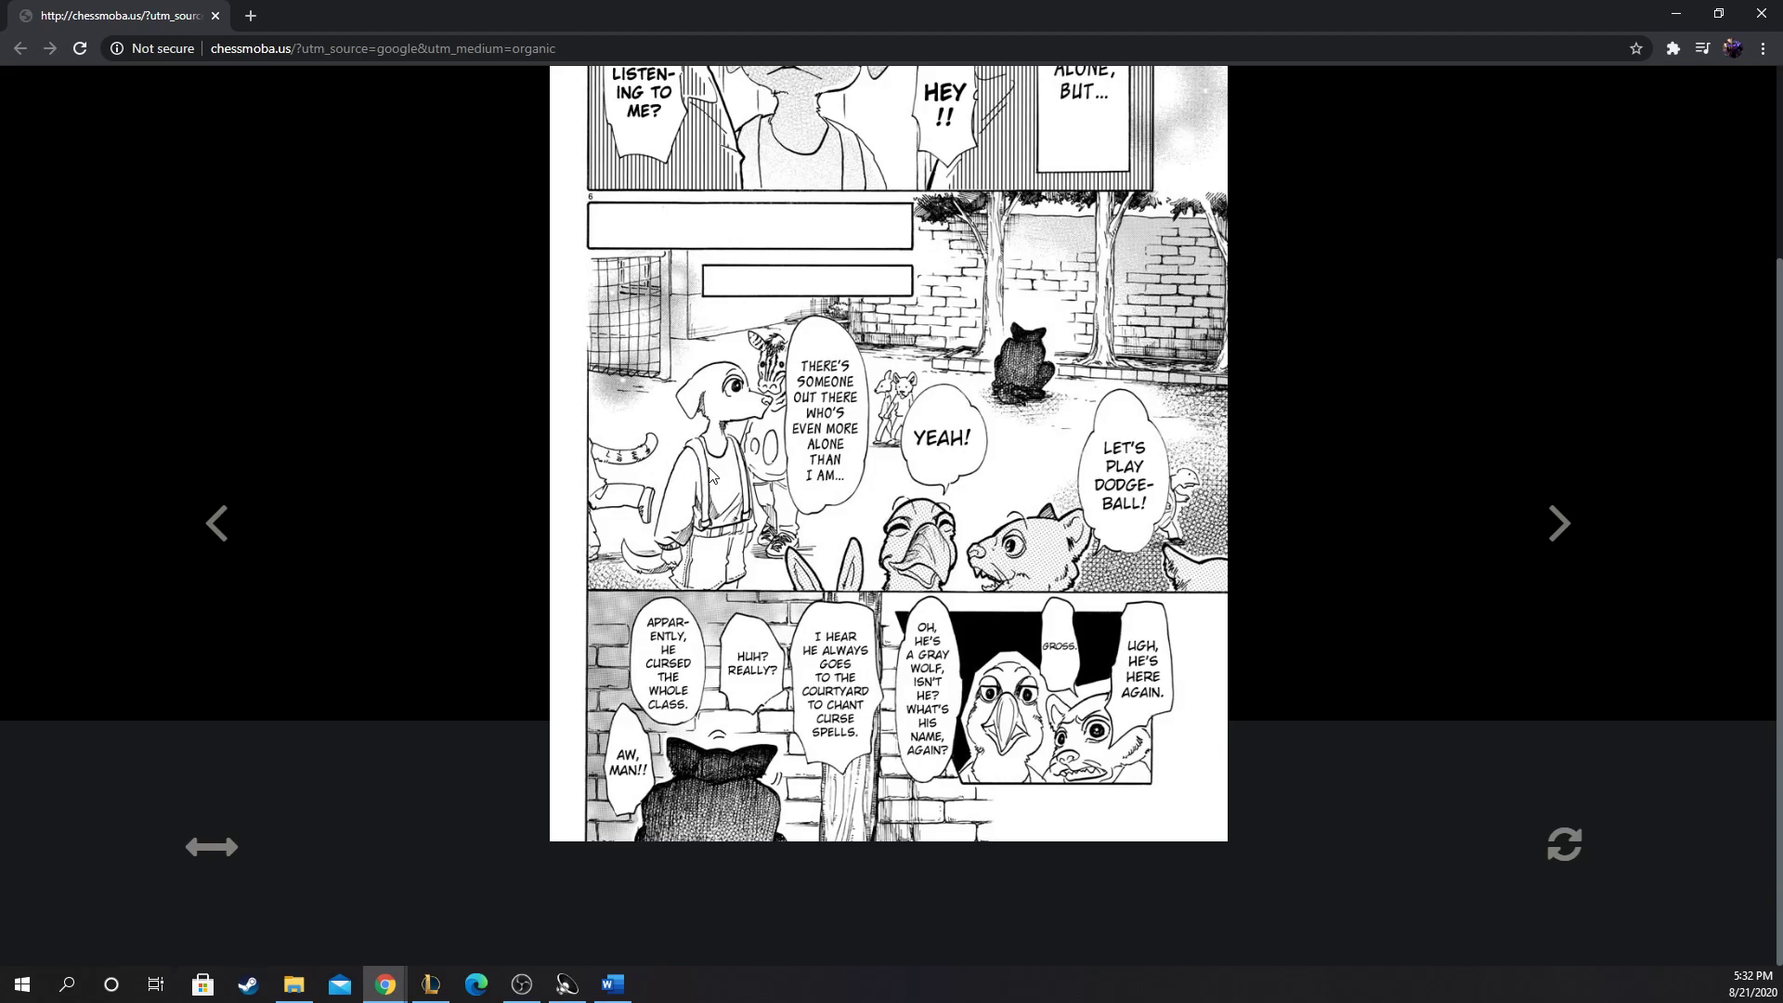
pyautogui.moveTo(1204, 620)
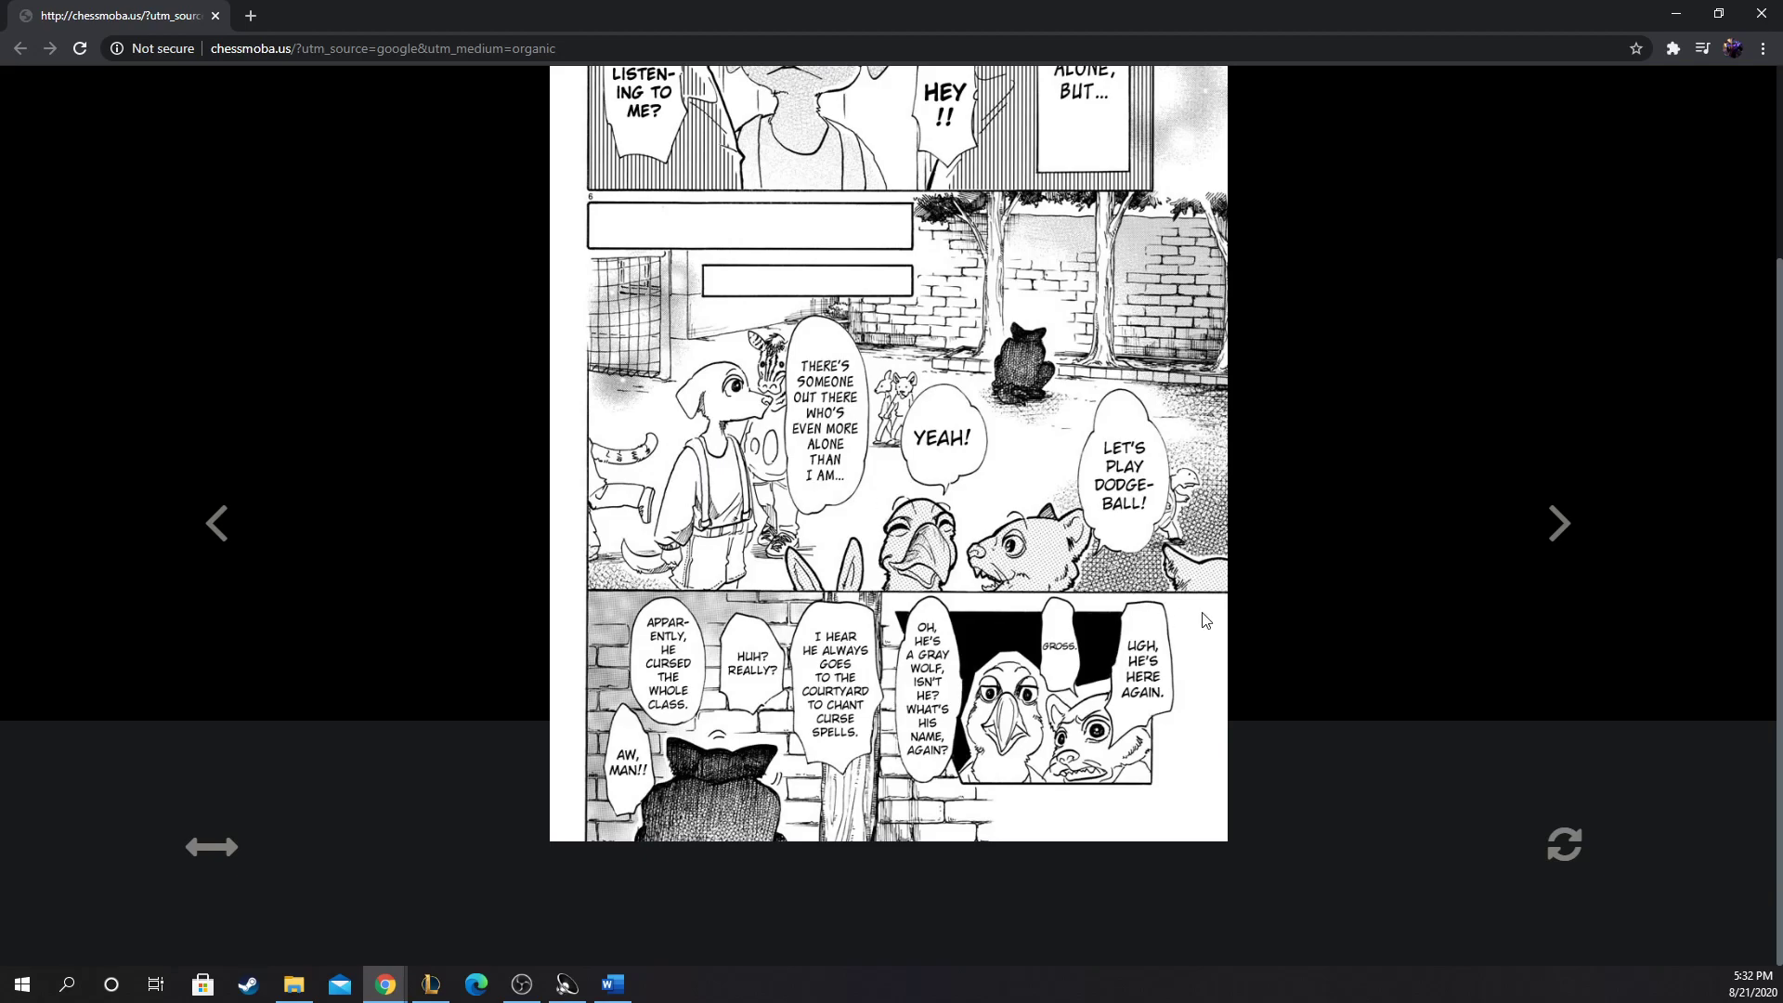
pyautogui.moveTo(1195, 696)
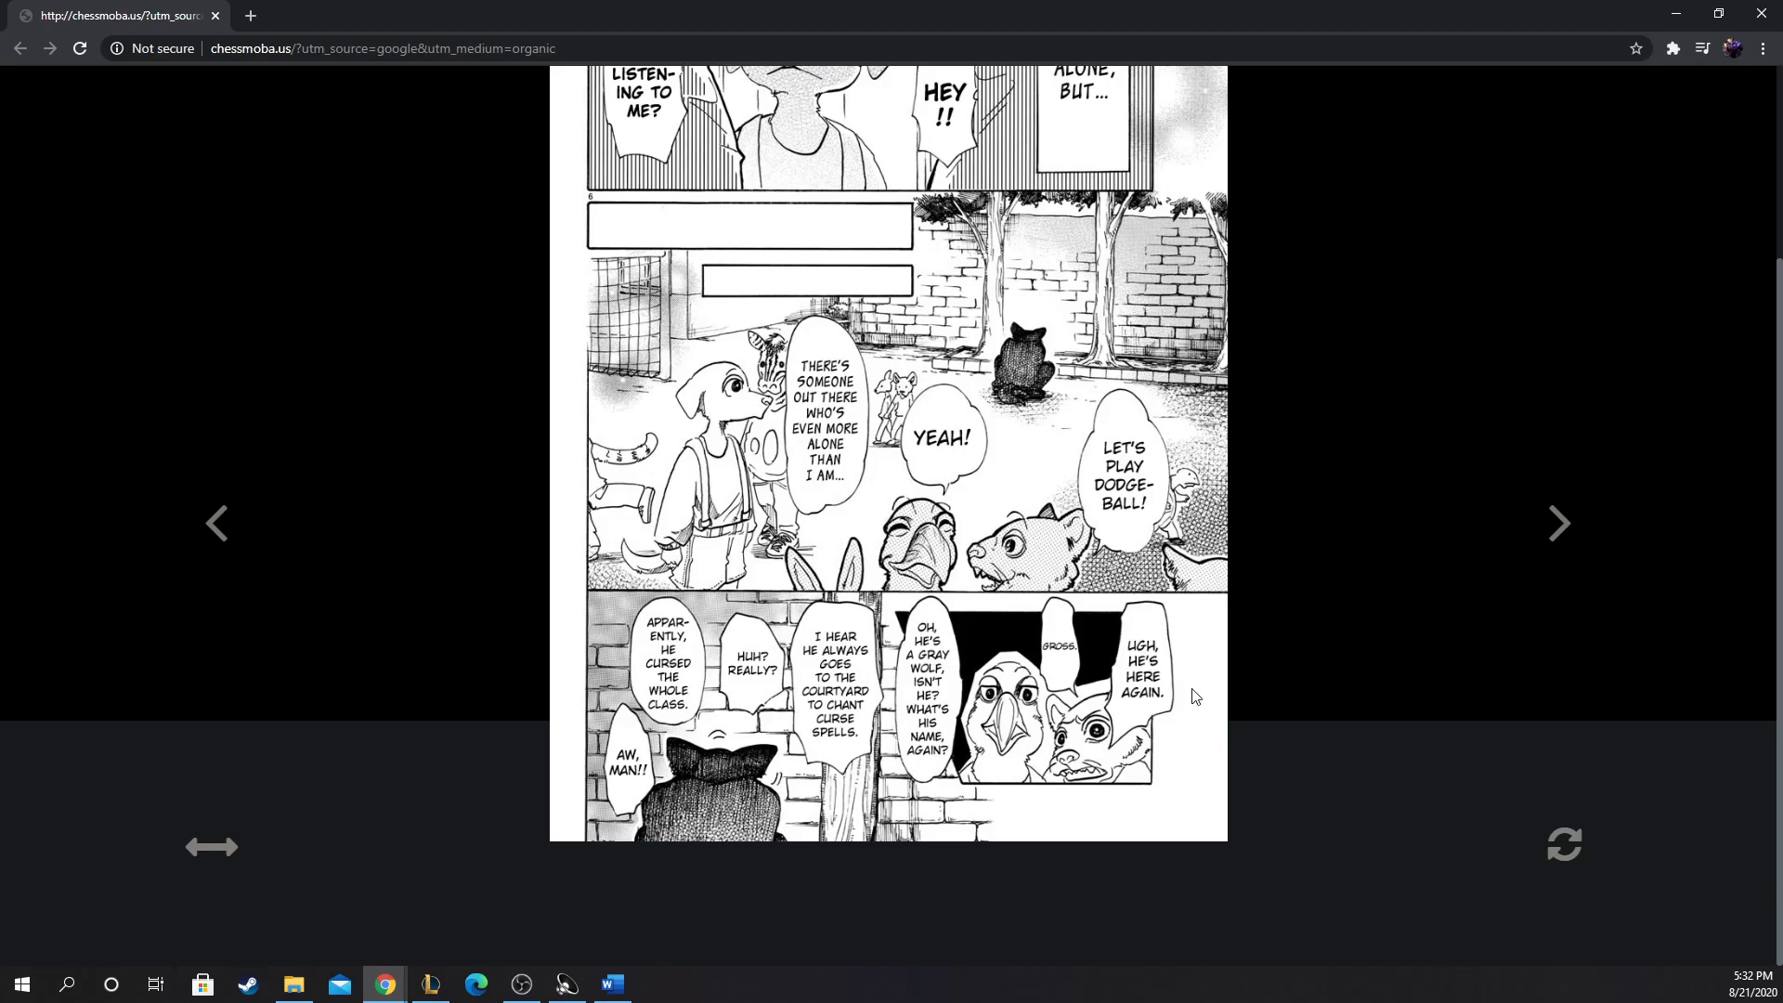
pyautogui.moveTo(1035, 585)
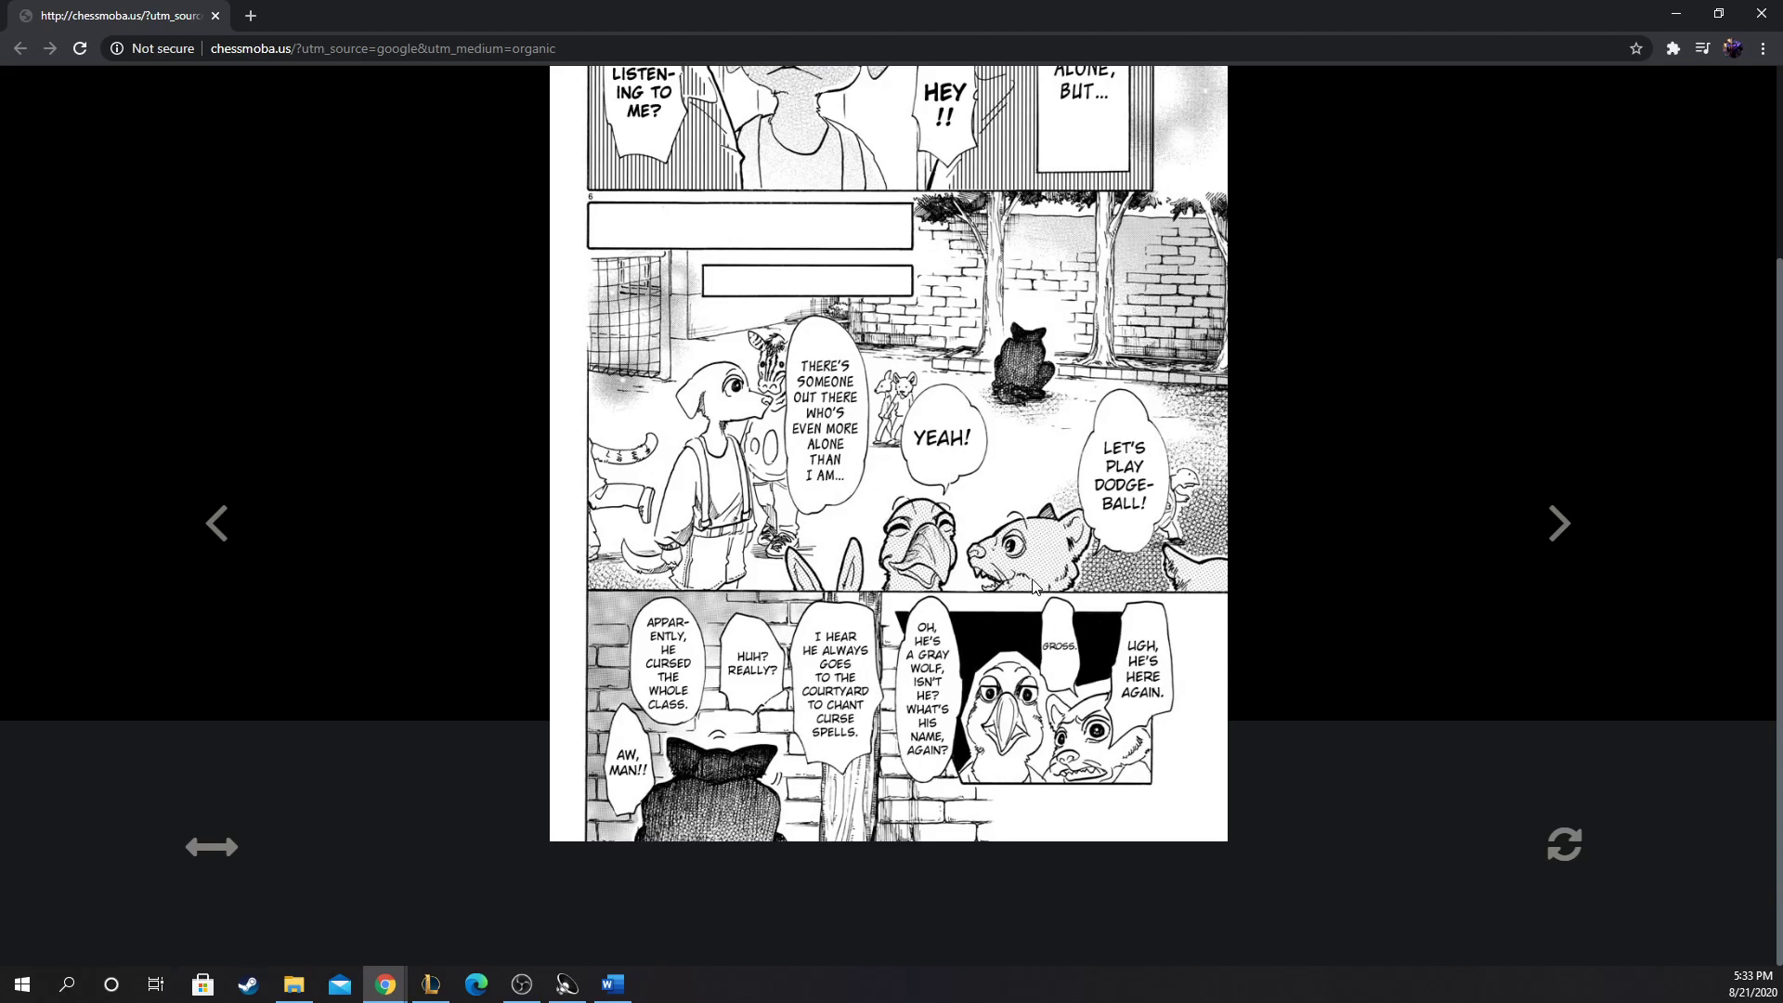
pyautogui.moveTo(1027, 645)
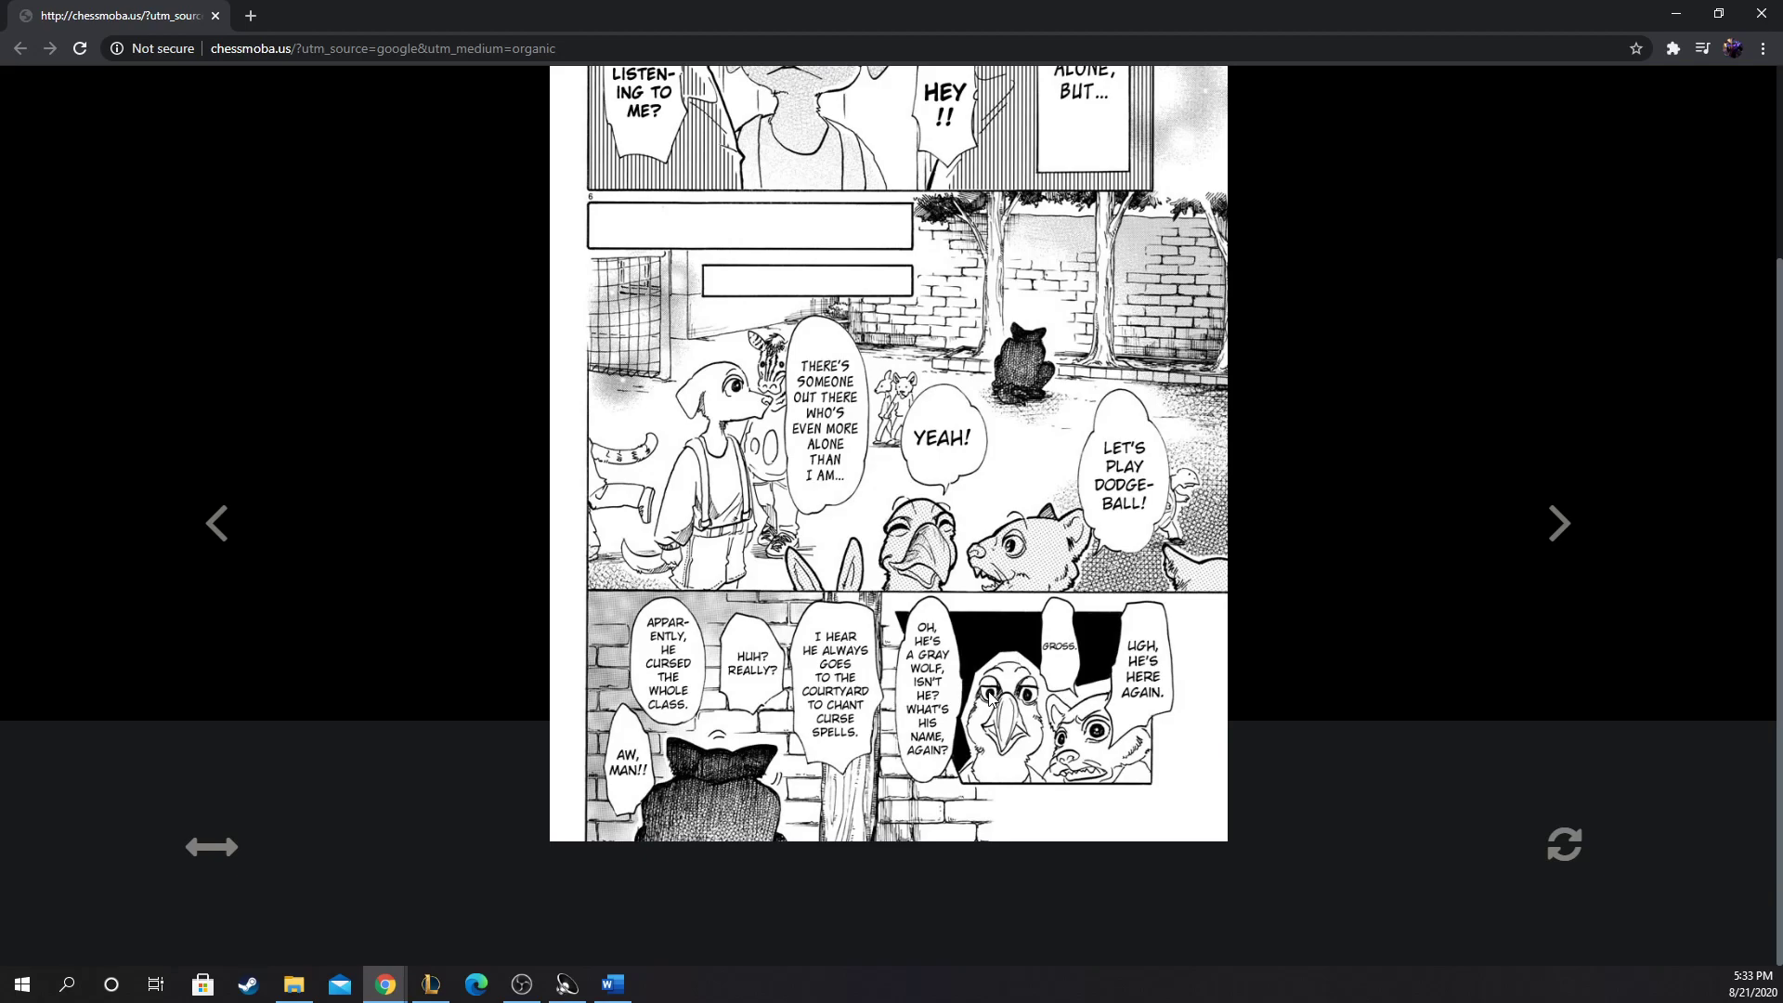
pyautogui.moveTo(990, 701)
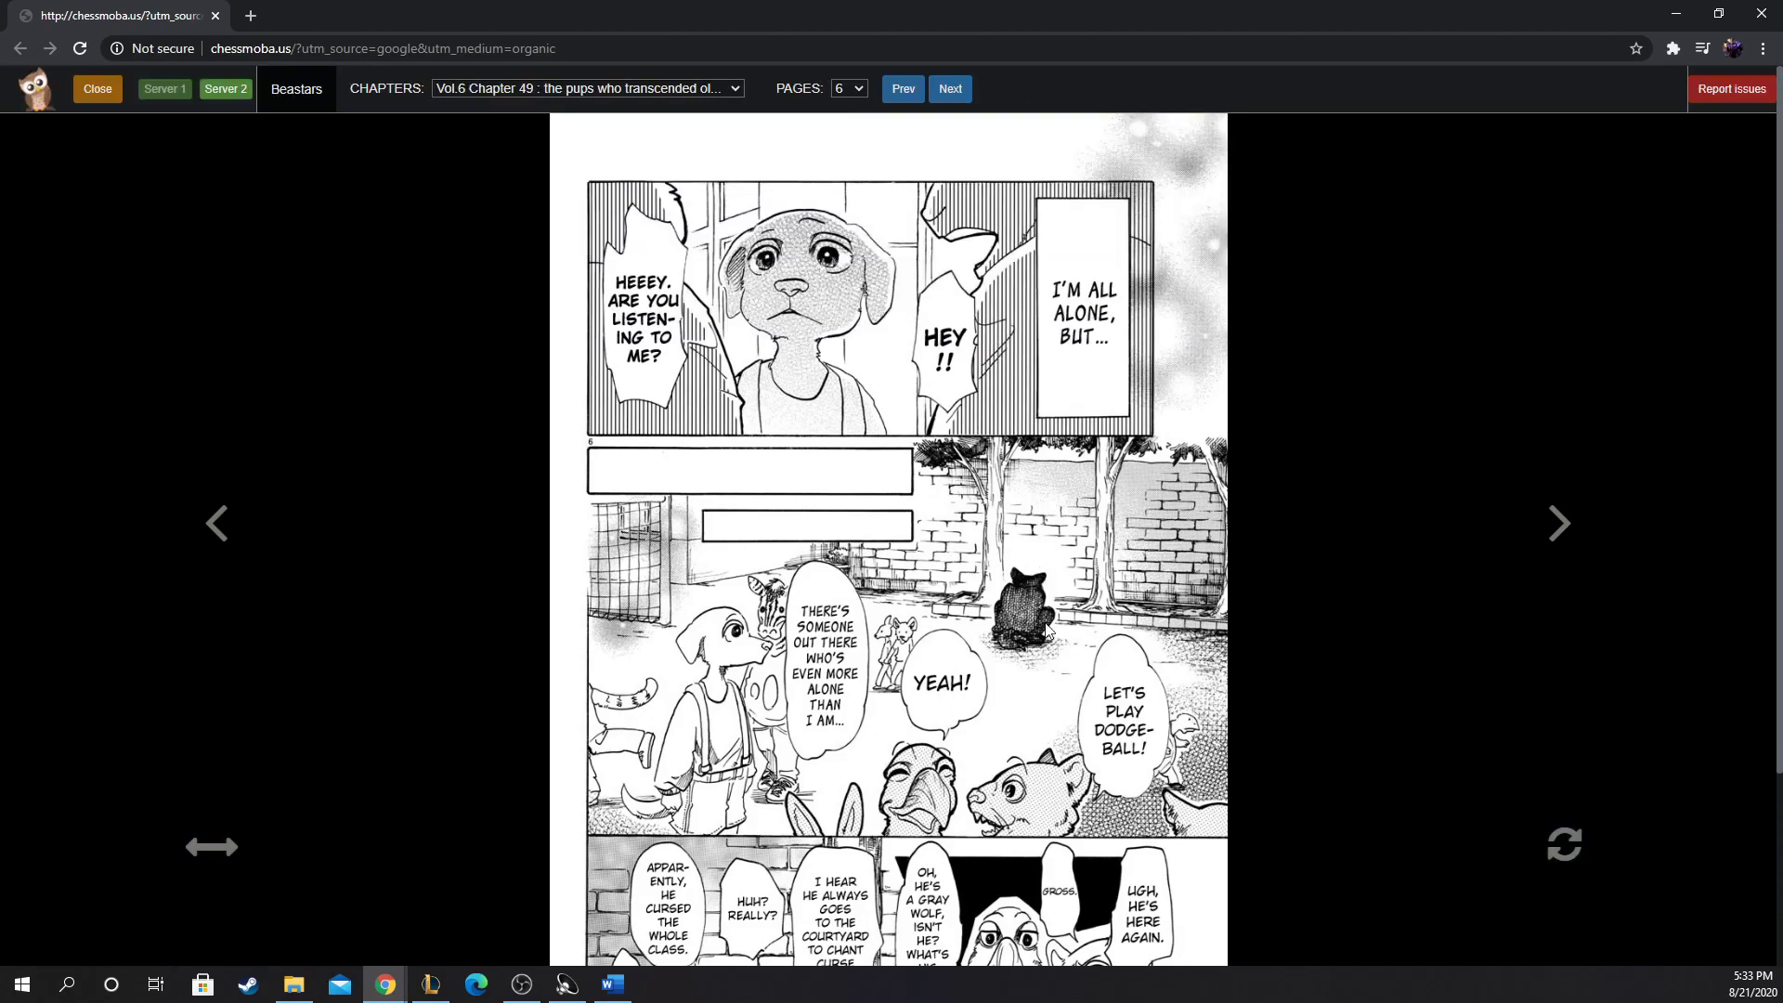
pyautogui.moveTo(1022, 633)
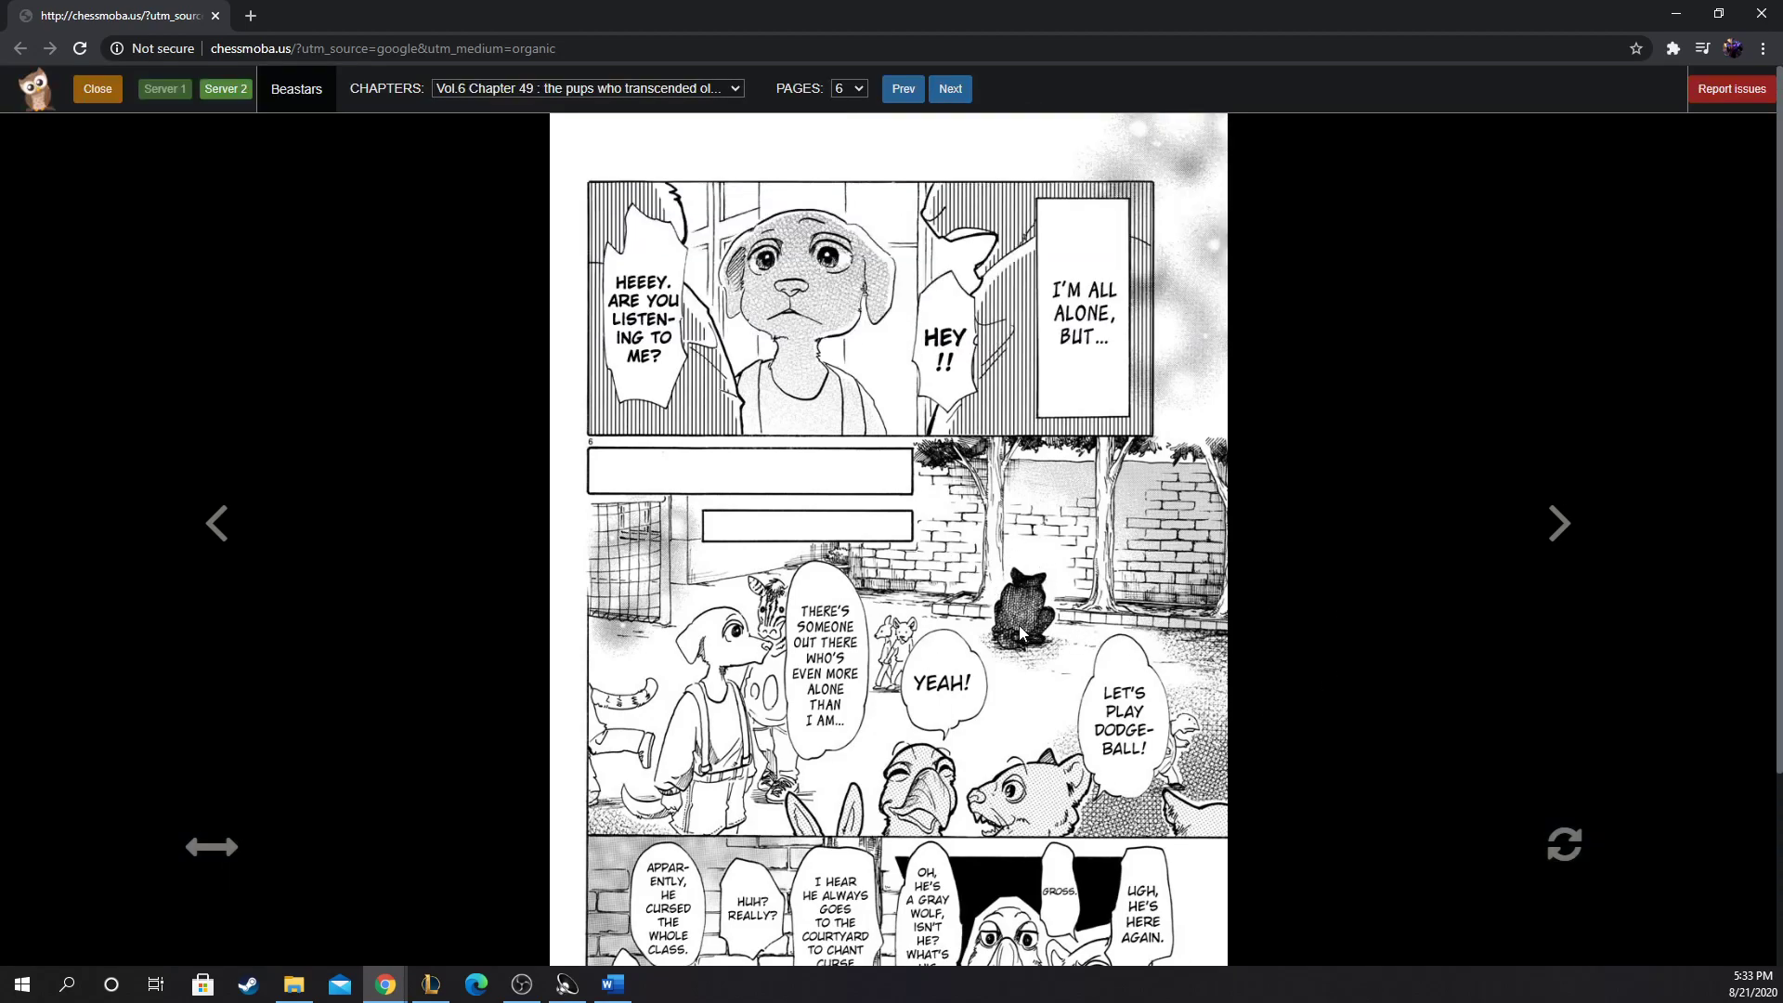
pyautogui.moveTo(1083, 587)
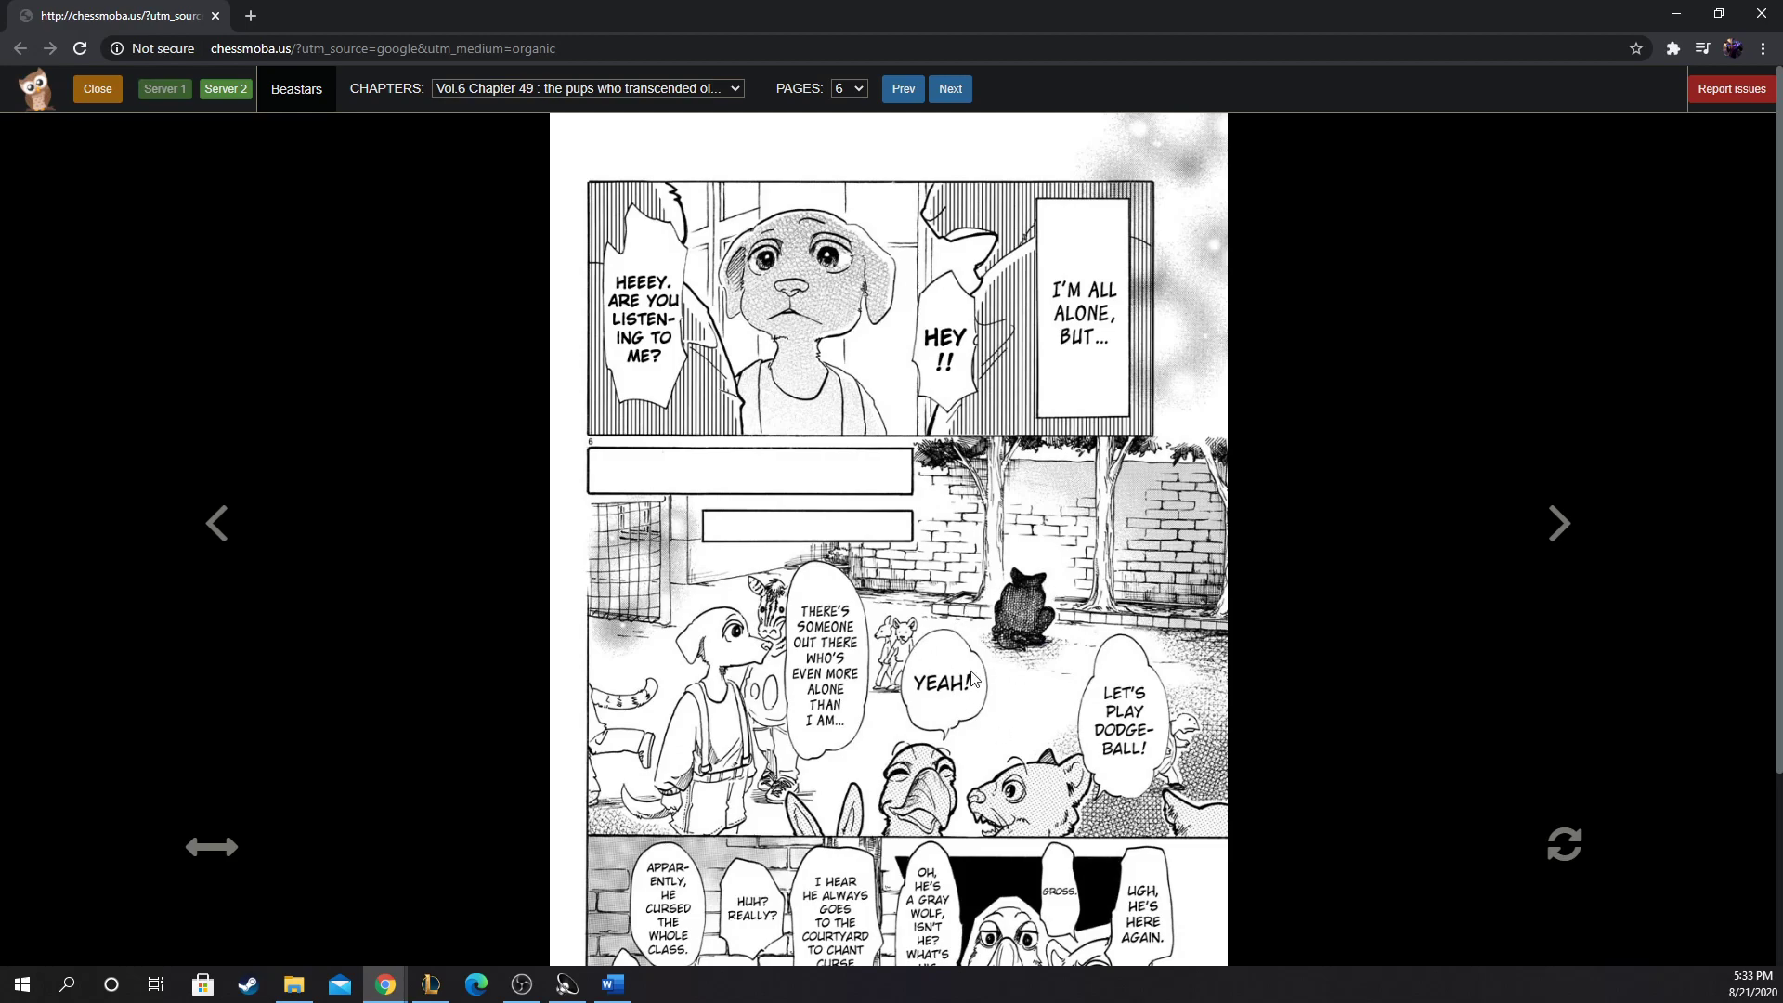
# Step: Advance through page 7 to page 8, where Jack first speaks to the young wolf
pyautogui.click(1558, 524)
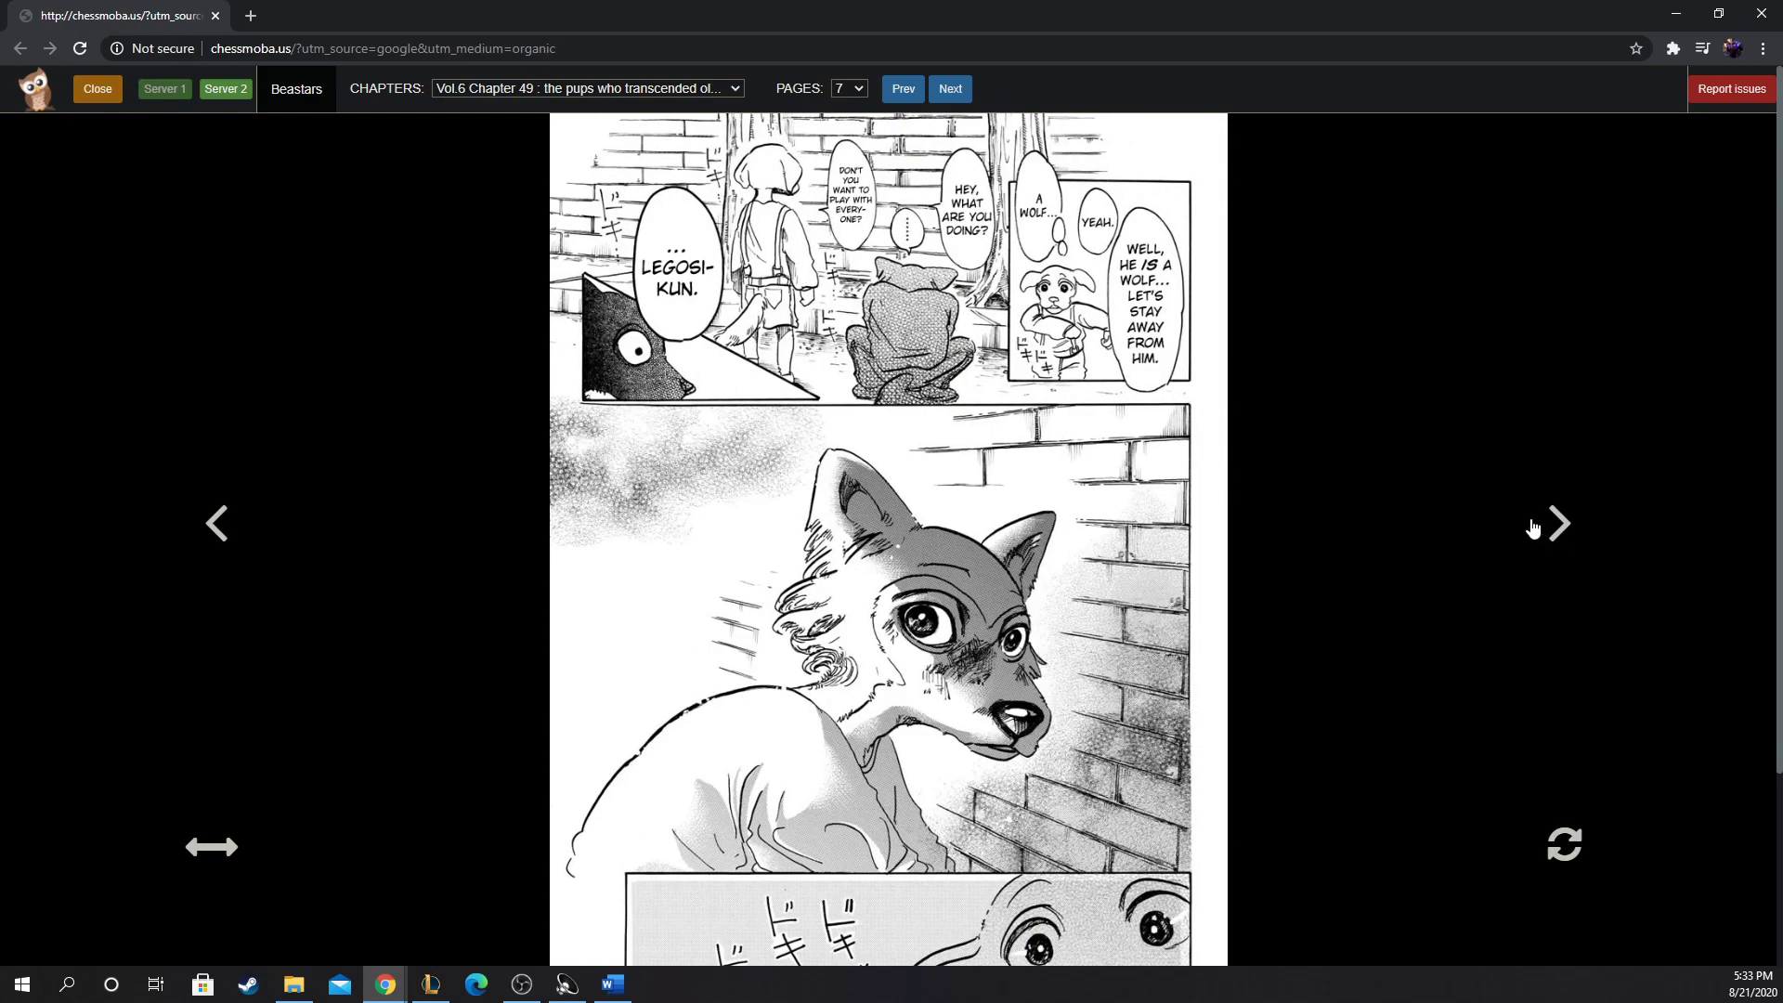
pyautogui.moveTo(1507, 520)
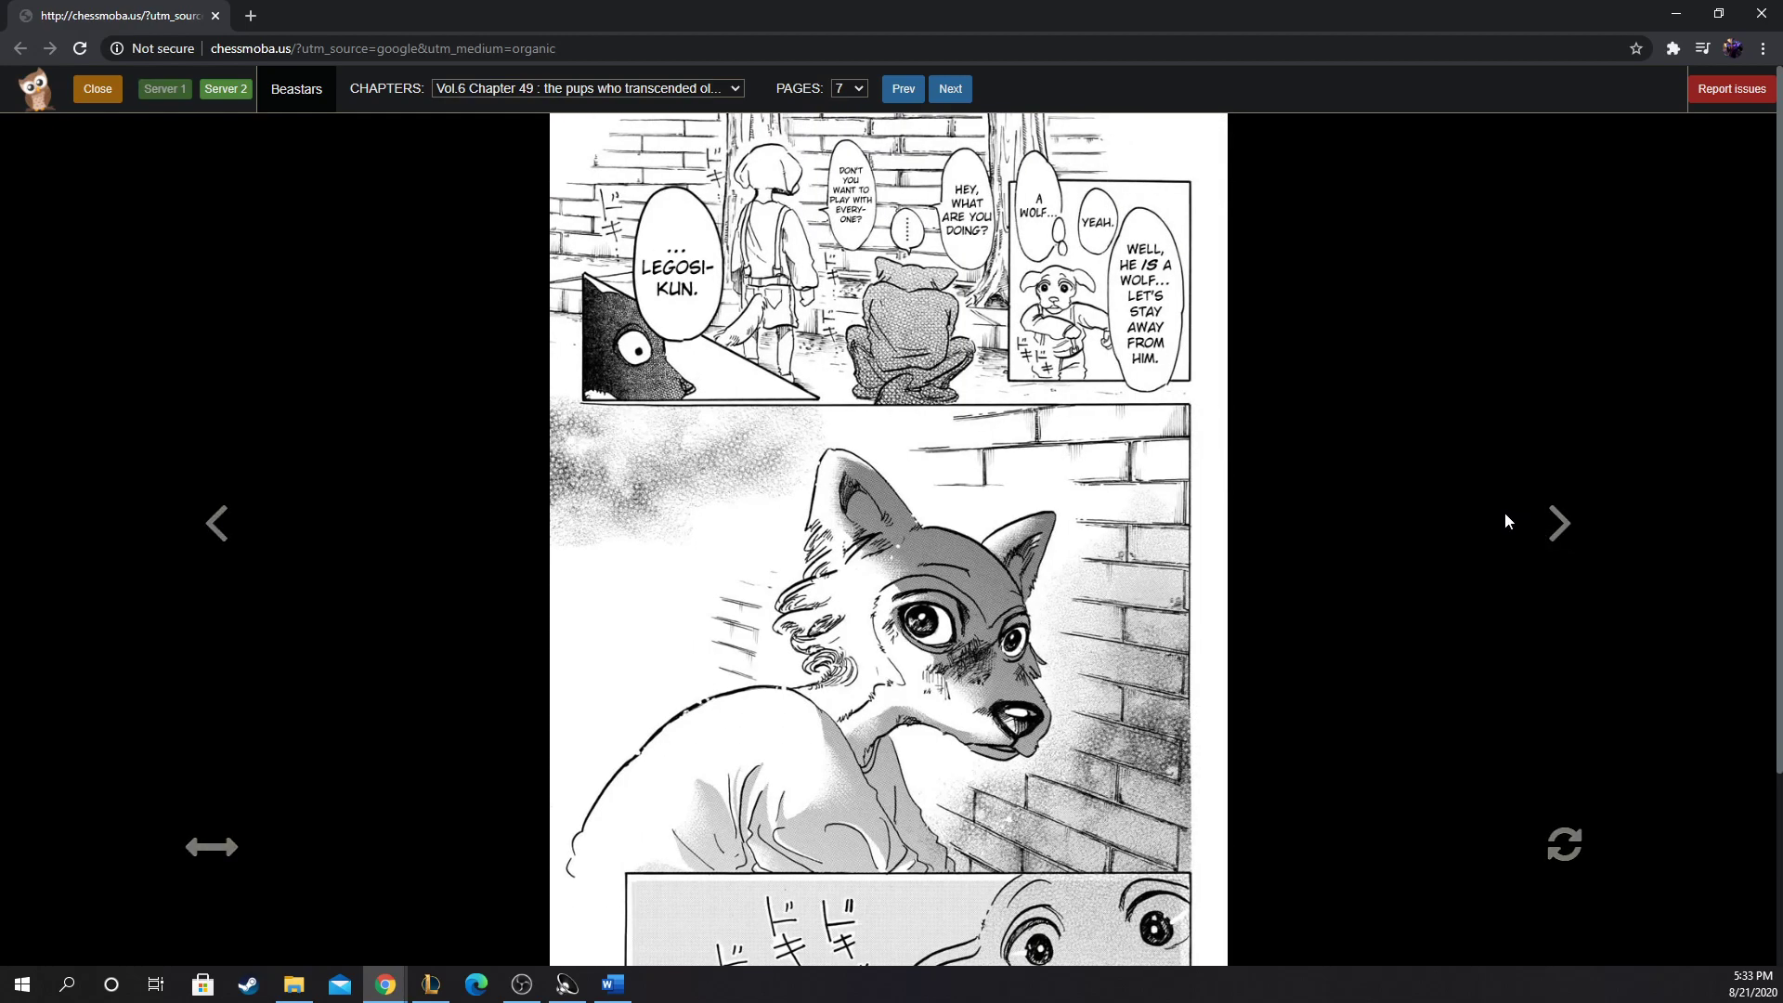
pyautogui.moveTo(1505, 521)
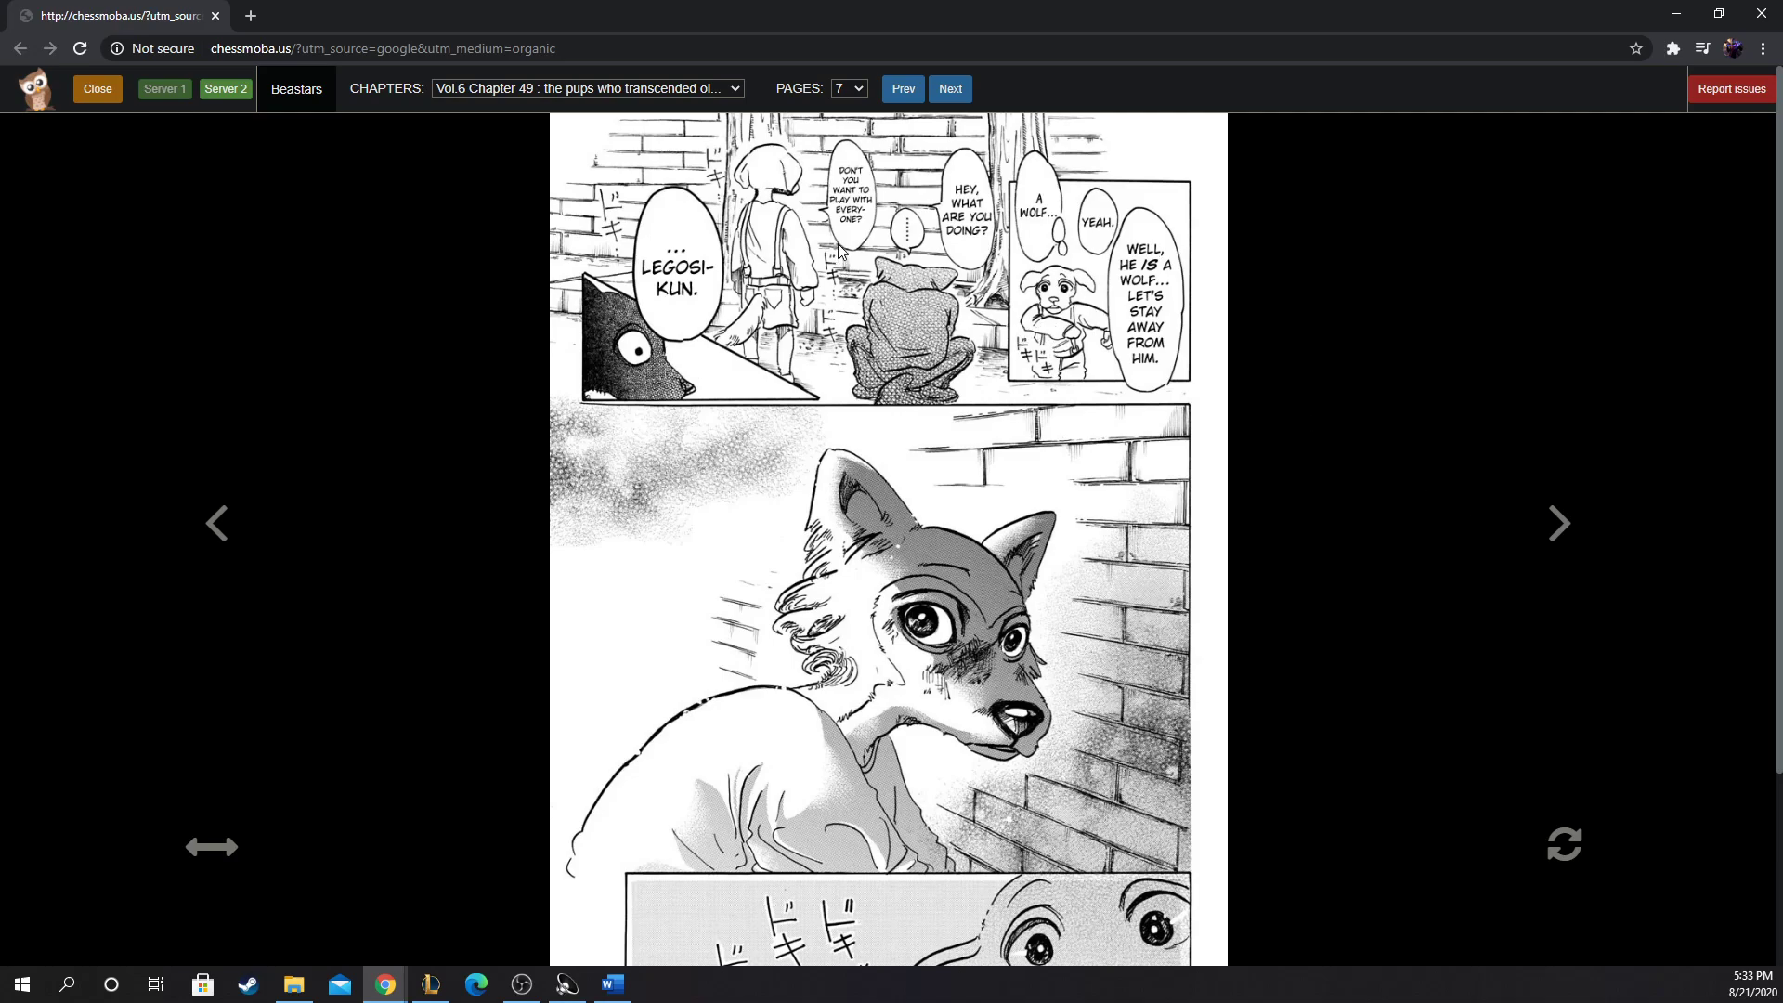
pyautogui.moveTo(840, 253)
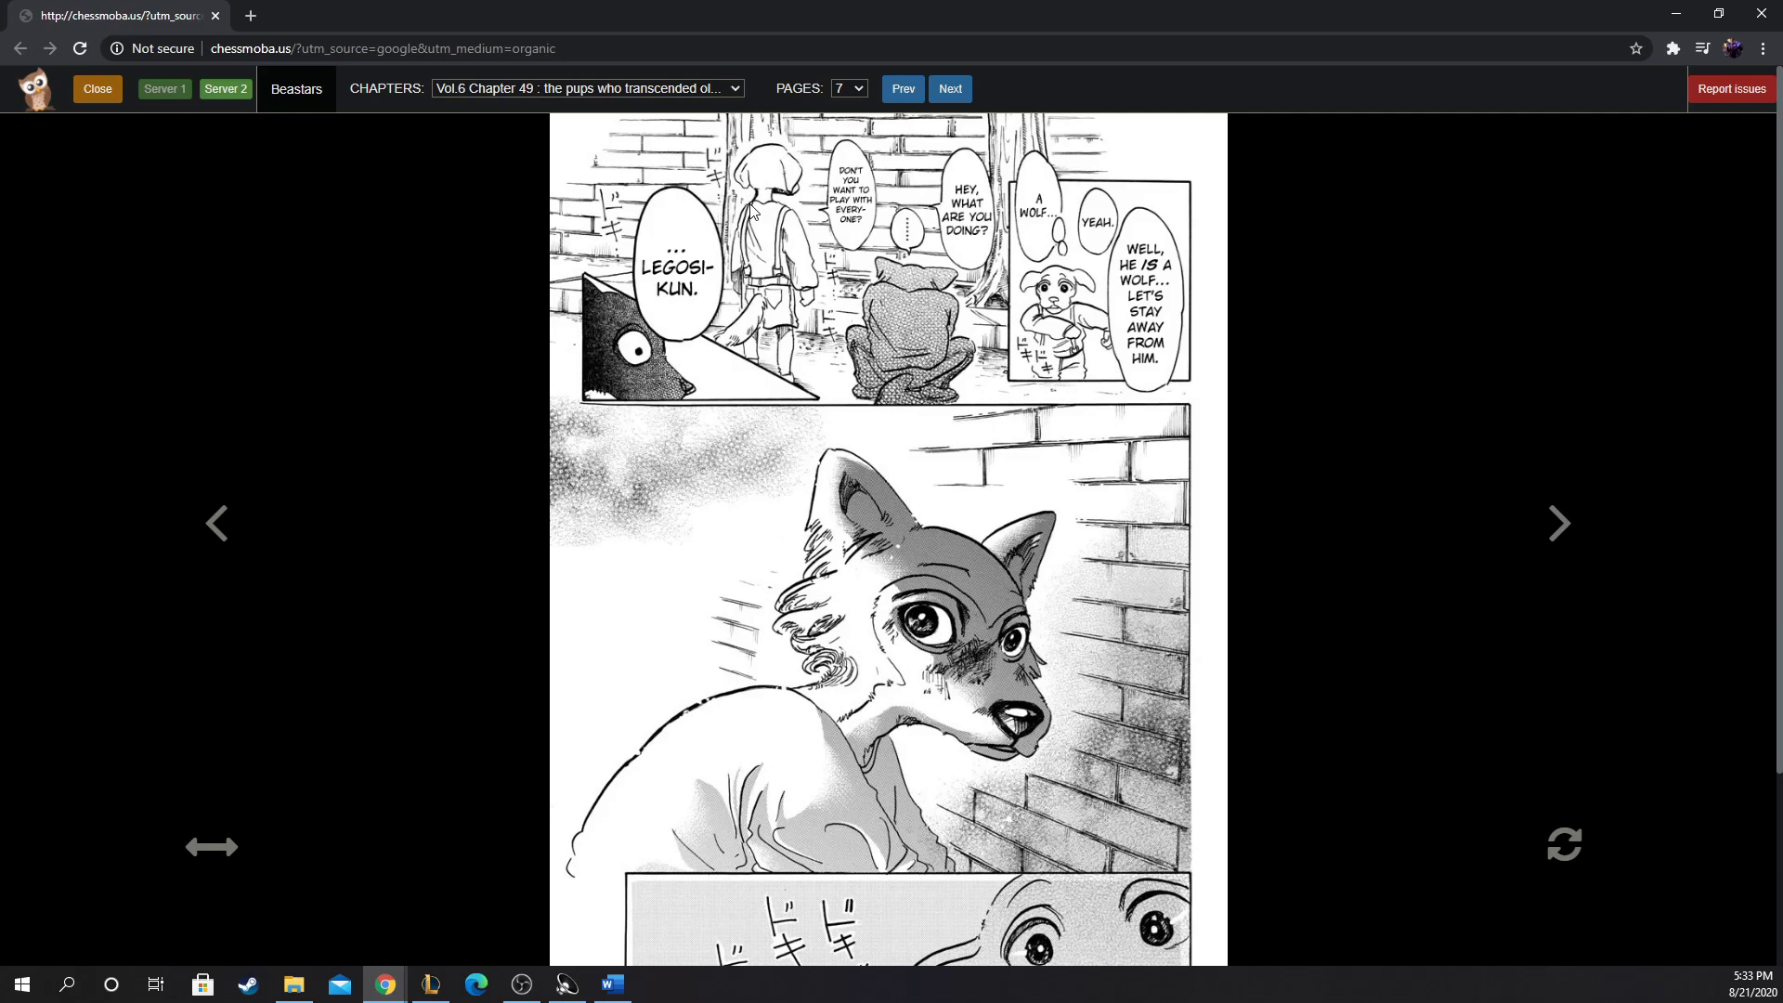
pyautogui.moveTo(857, 236)
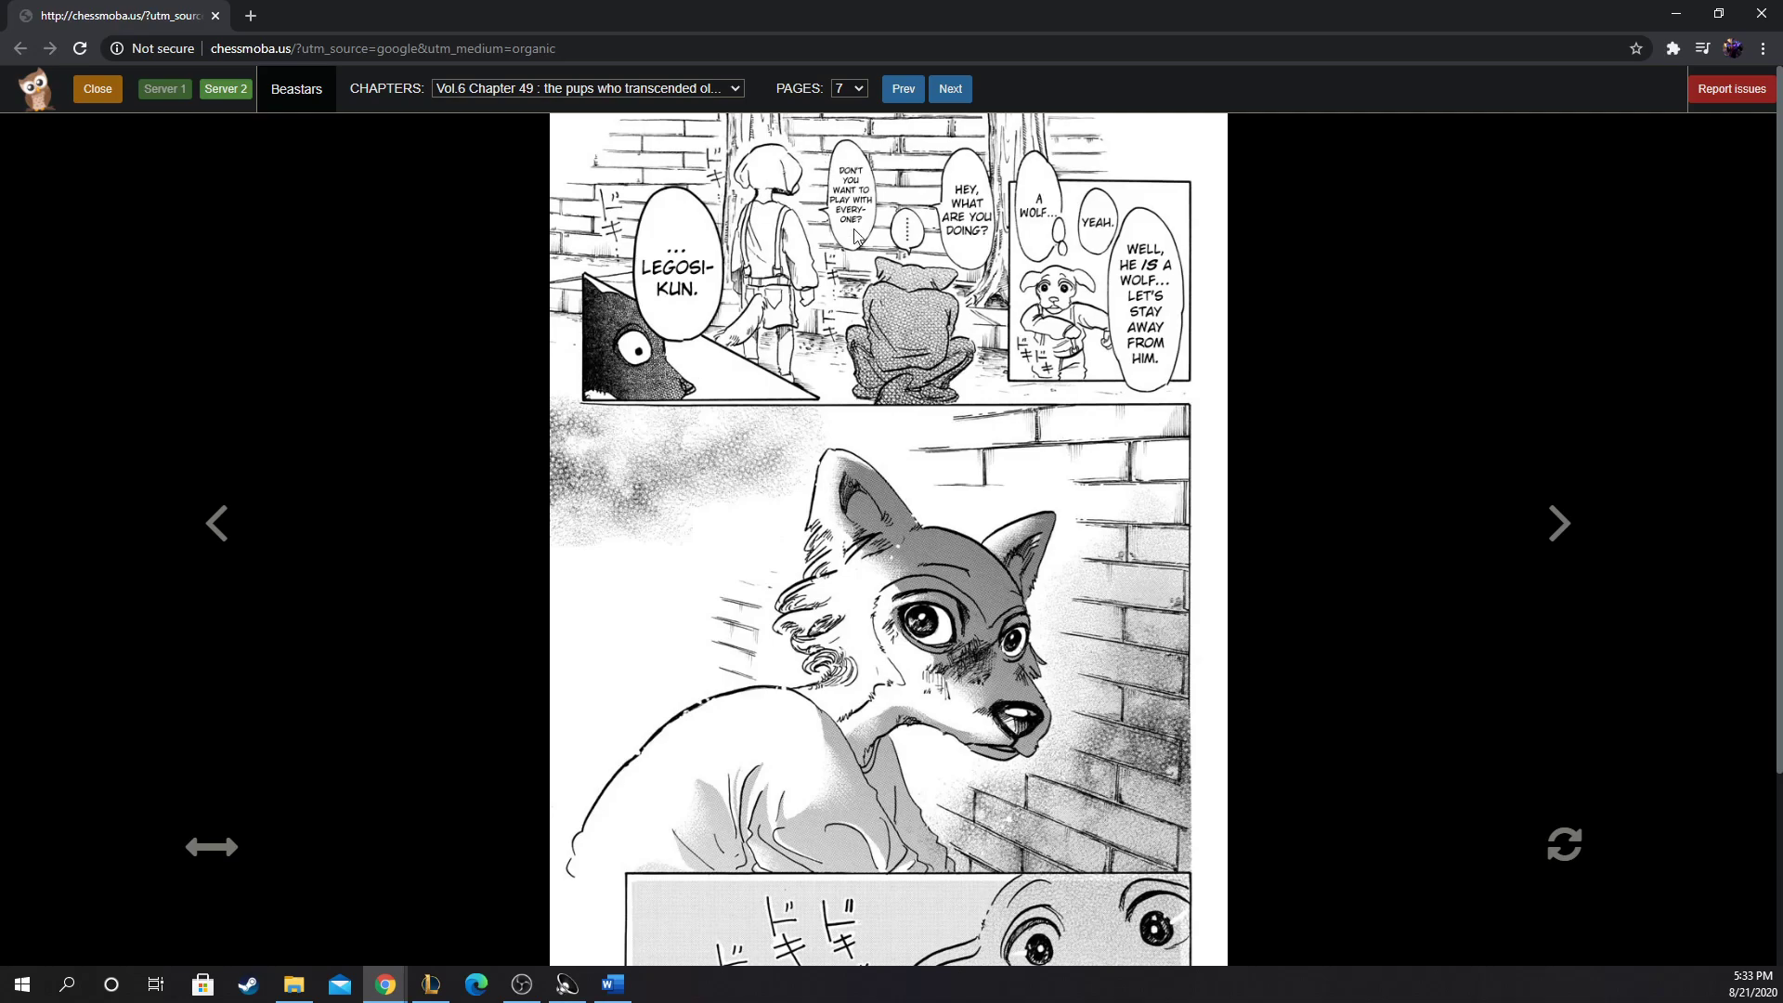
pyautogui.moveTo(637, 407)
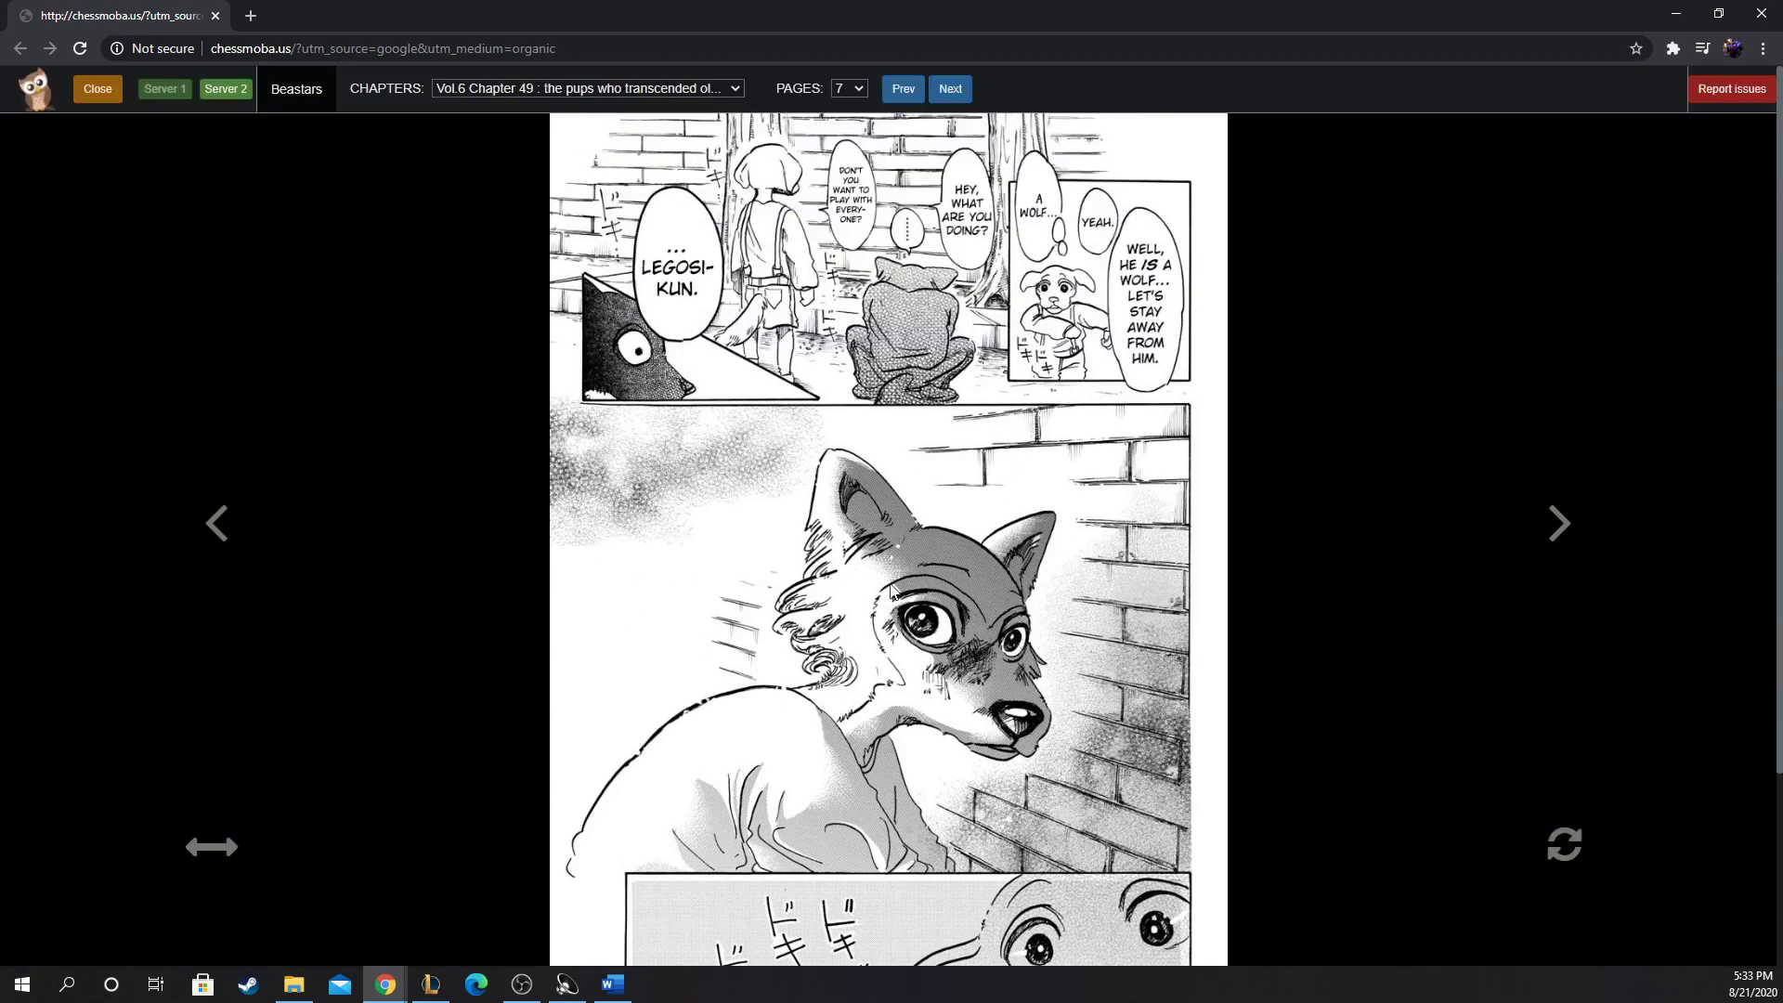
pyautogui.moveTo(966, 600)
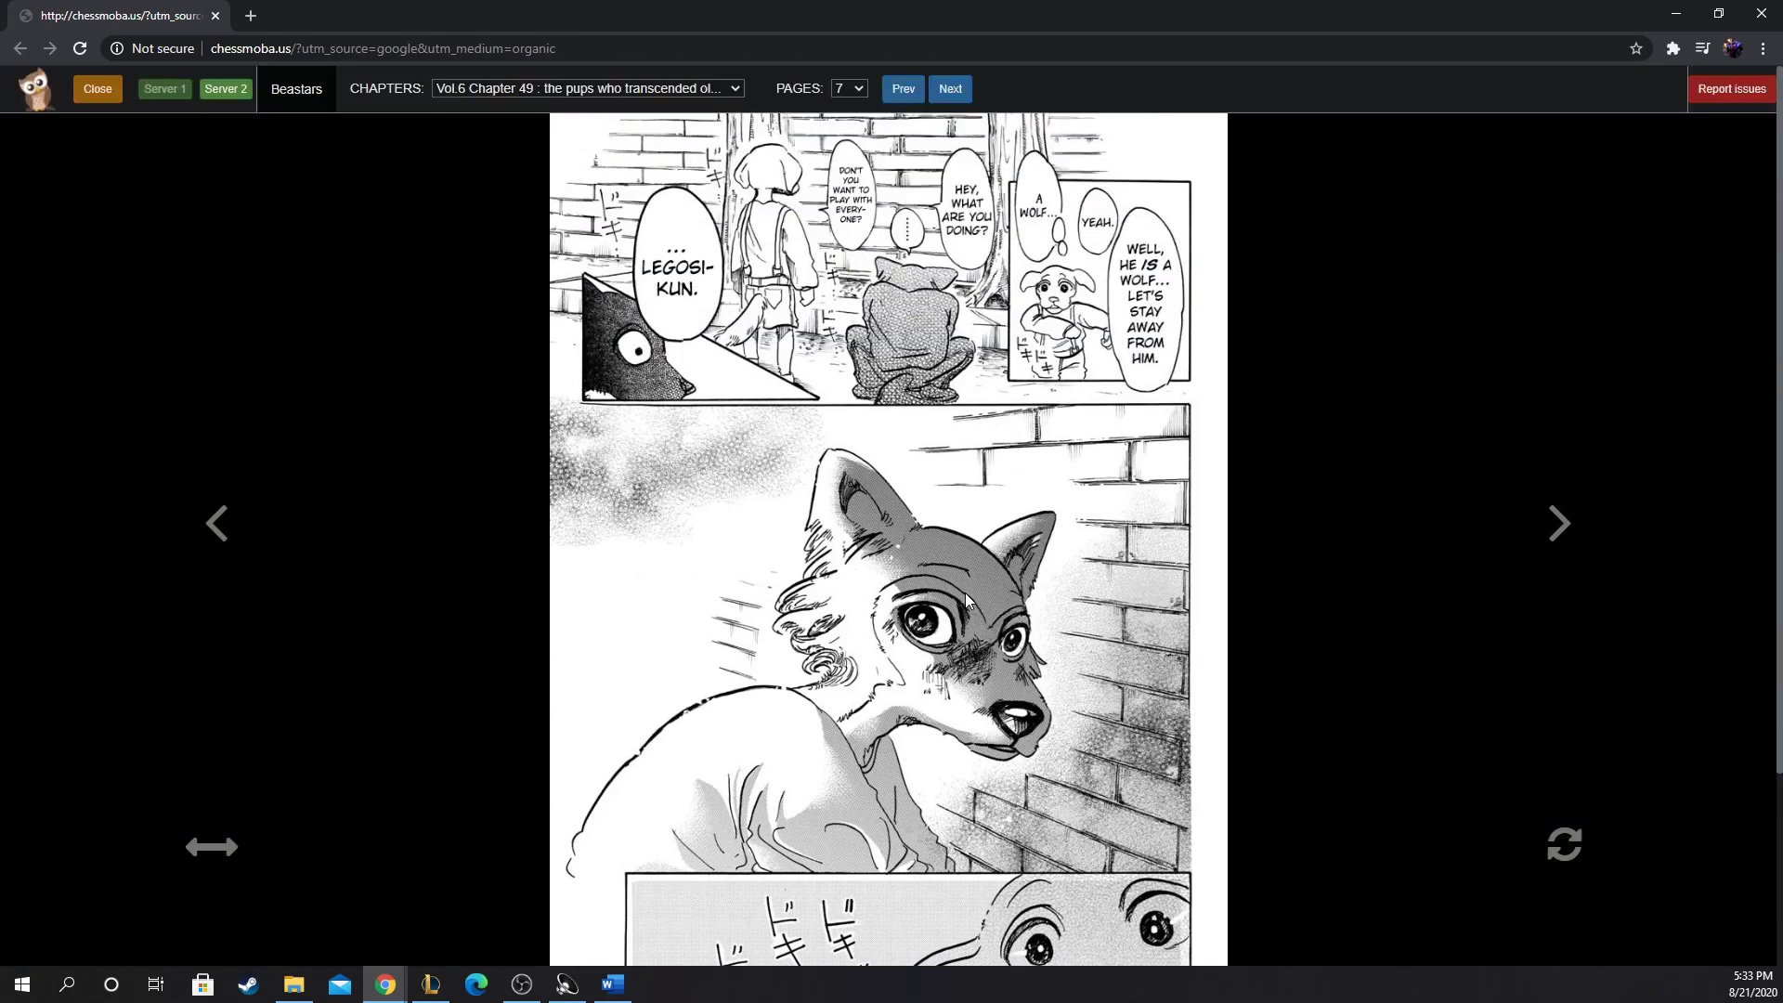
pyautogui.click(949, 89)
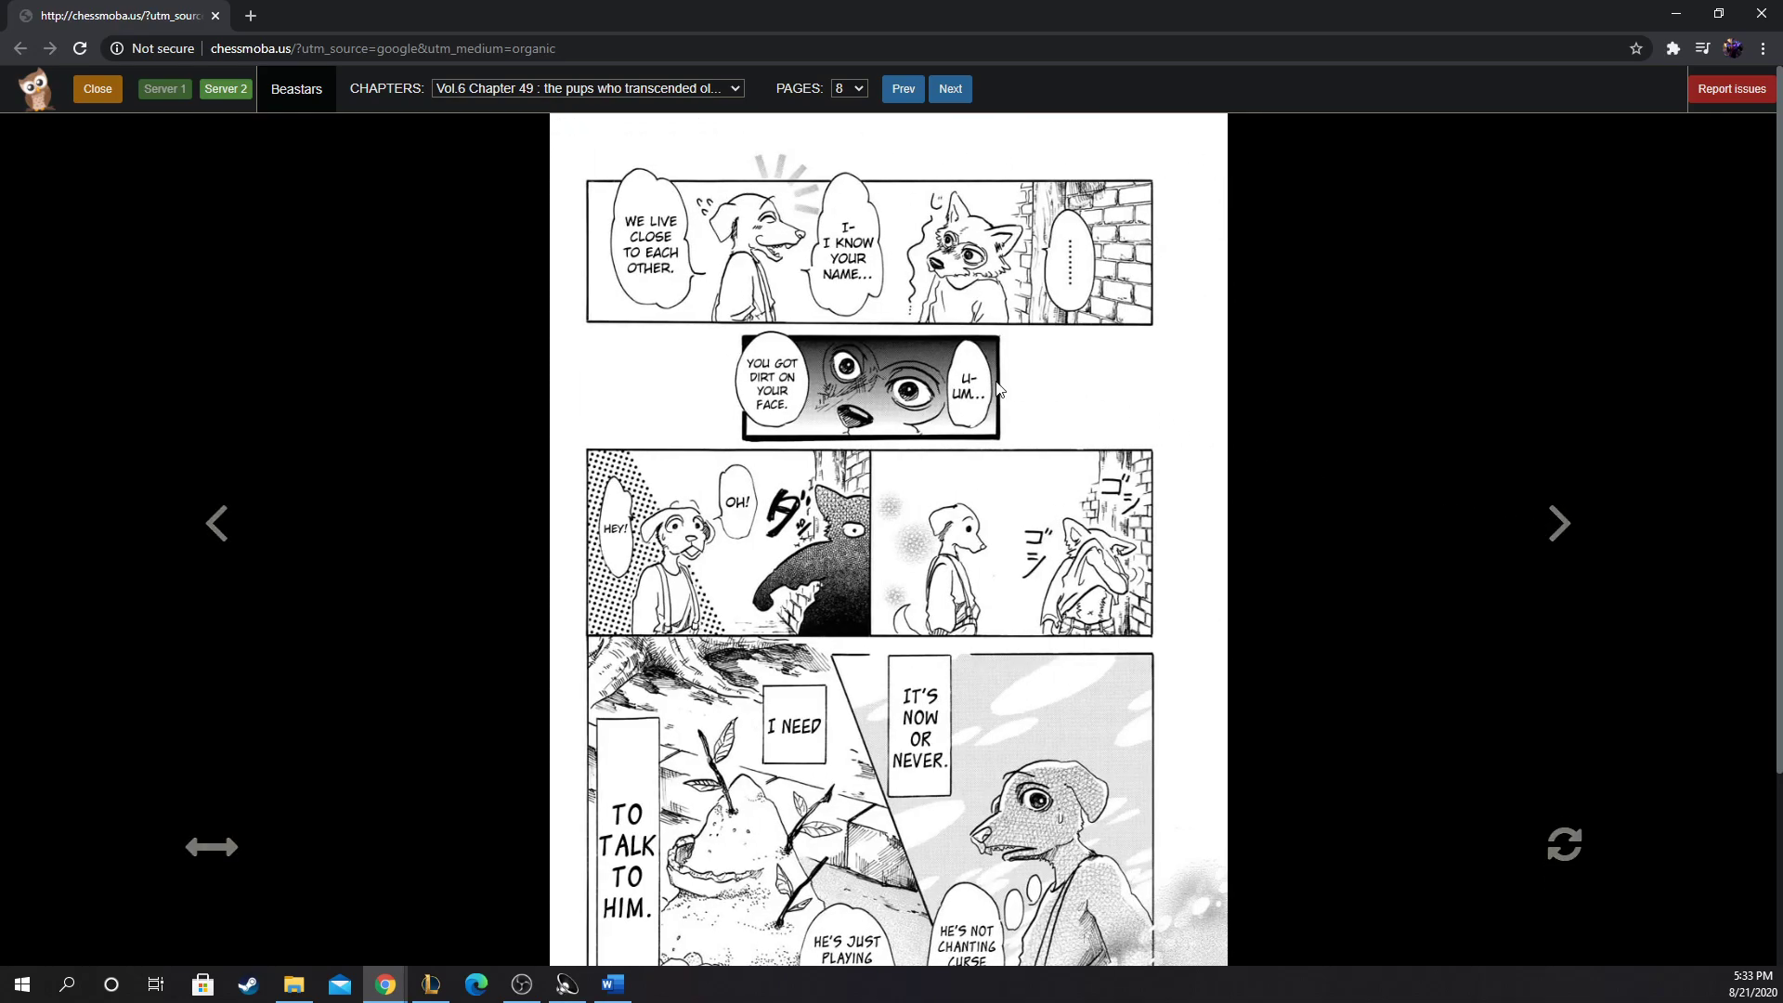
# Step: Scroll down page 8 to Jack resolving to talk to the wolf
pyautogui.scroll(-3)
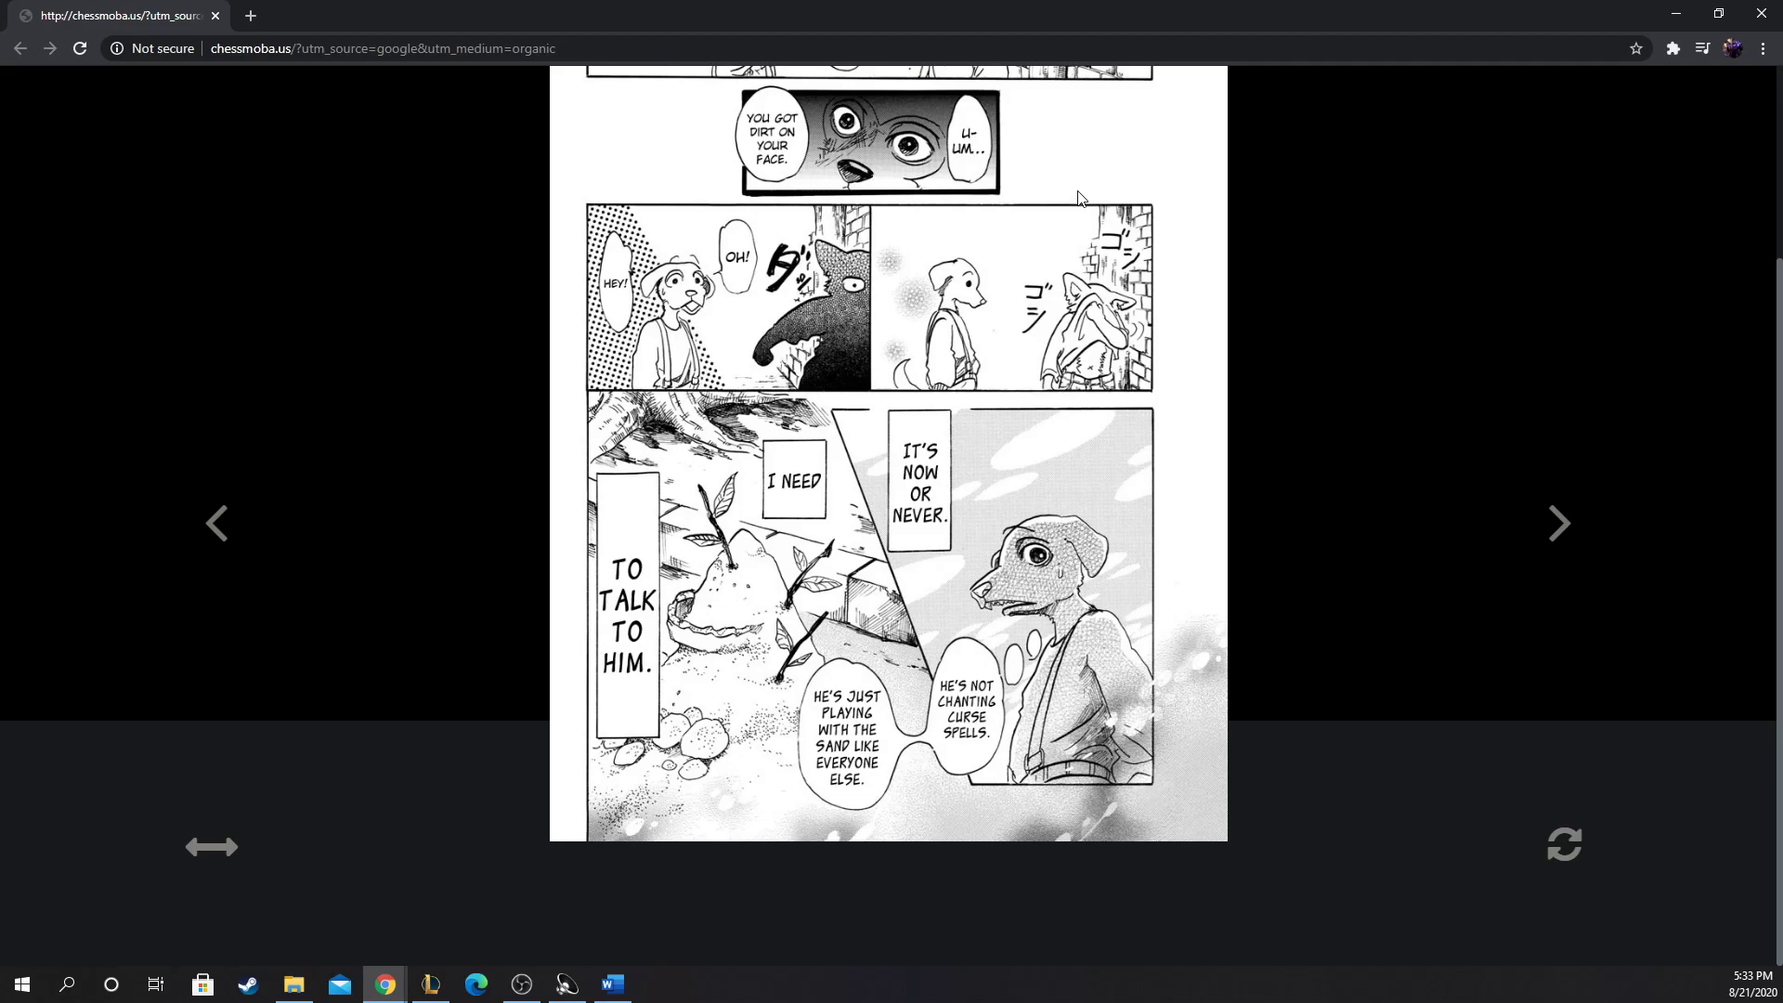
pyautogui.moveTo(1037, 223)
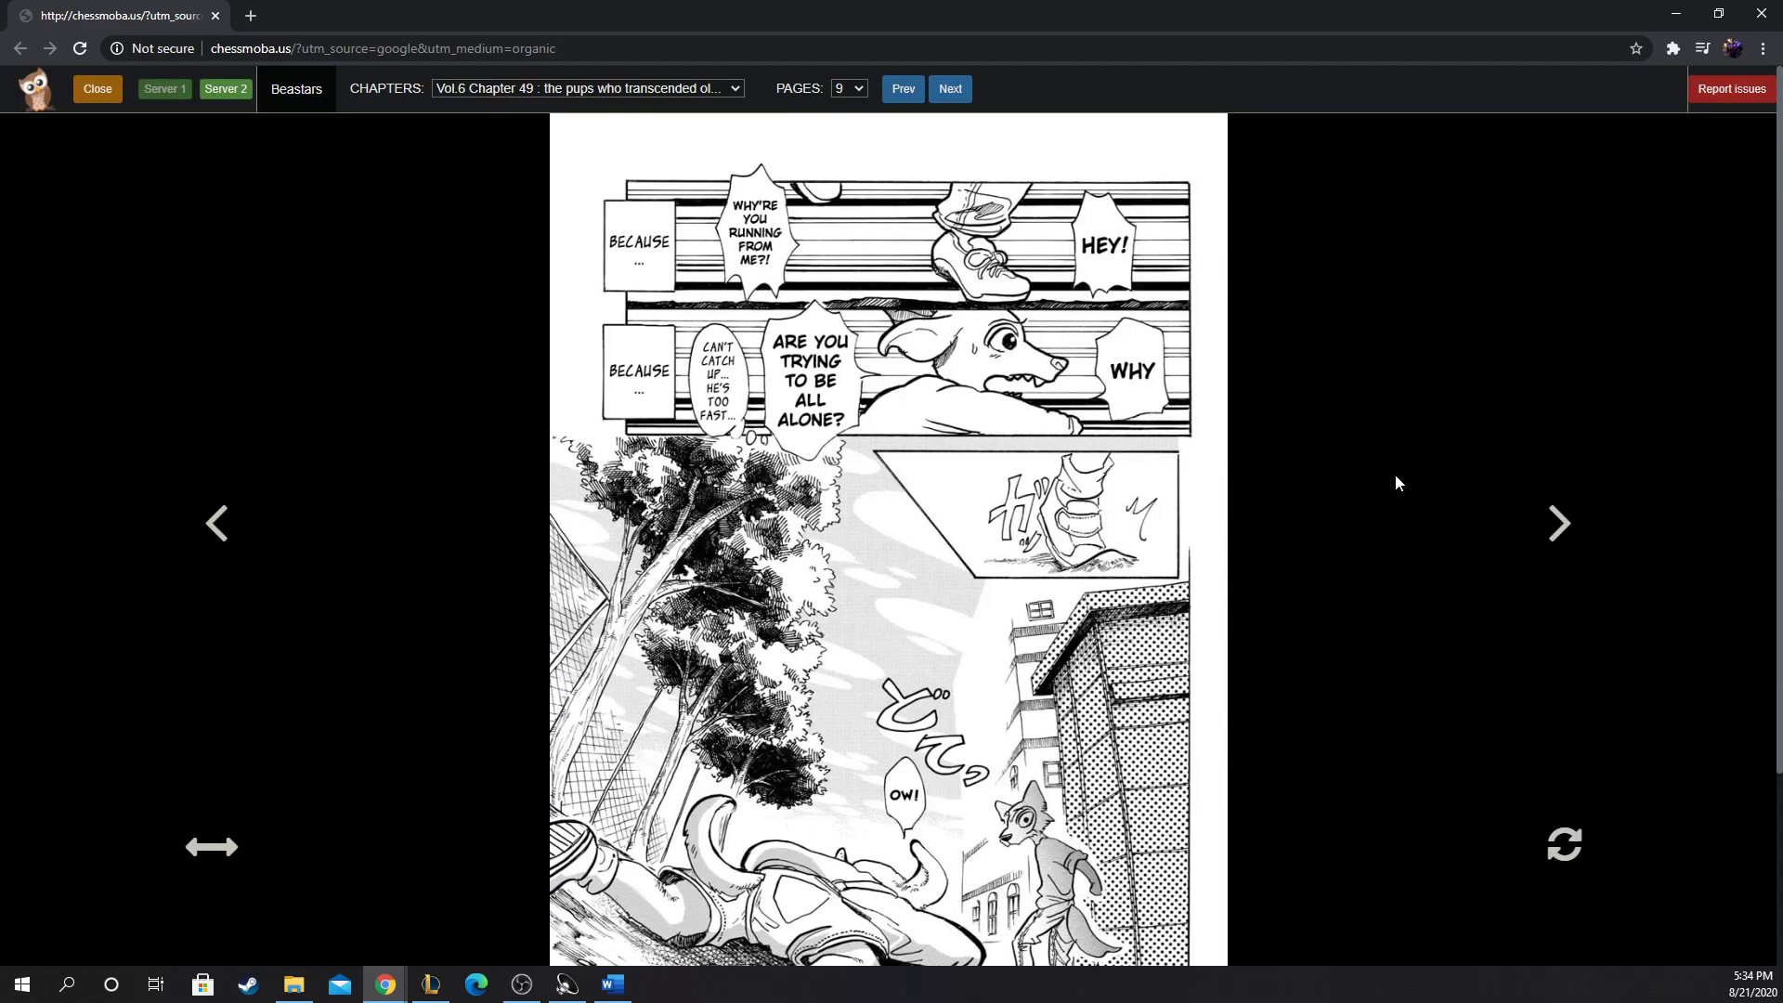
pyautogui.moveTo(1273, 412)
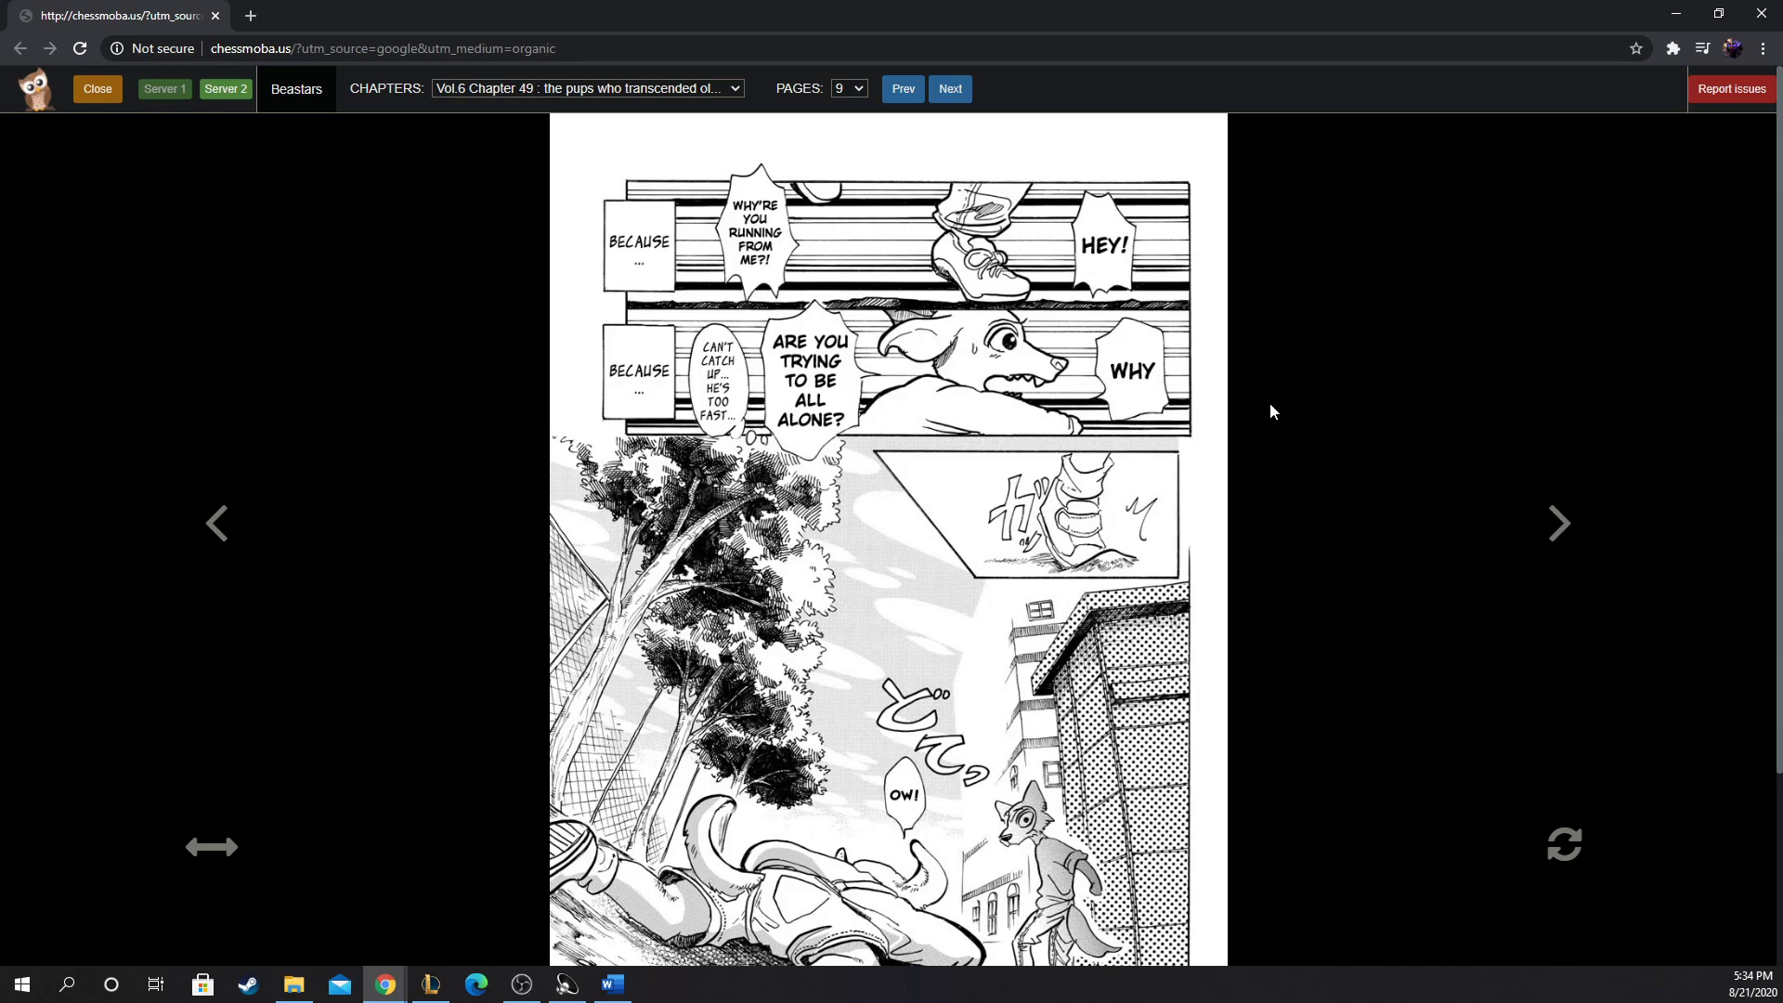
pyautogui.moveTo(433, 459)
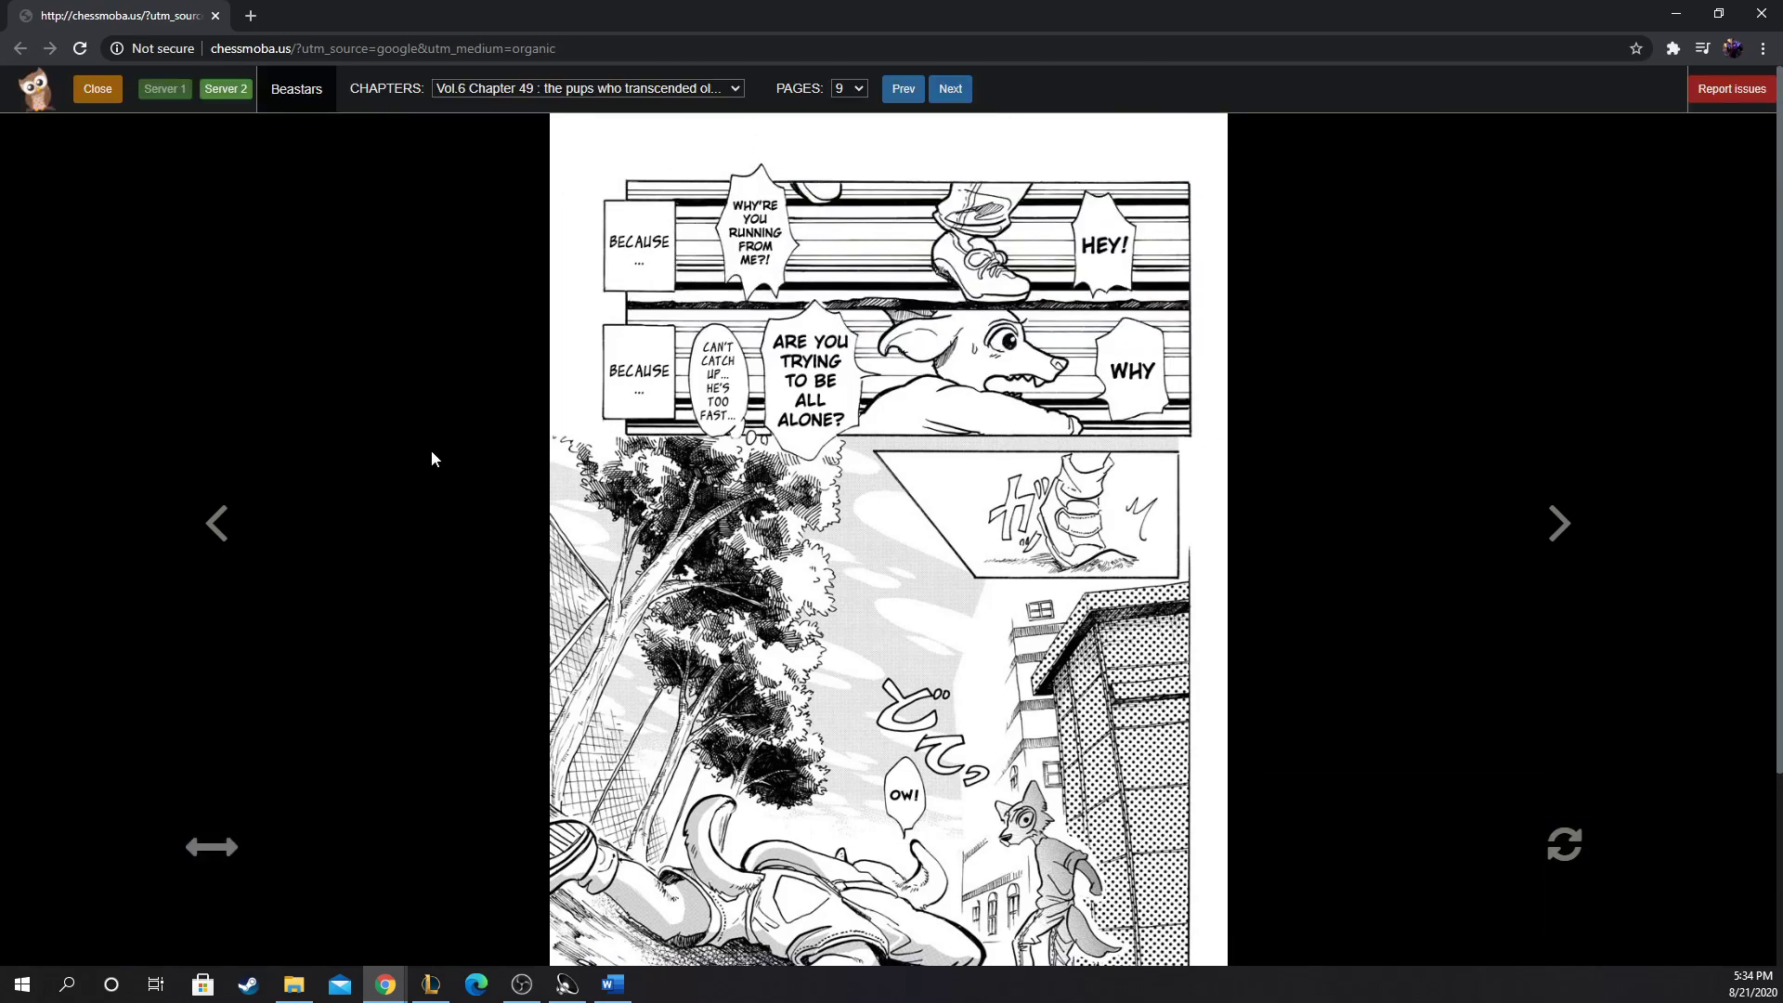
# Step: Finish page 9 and advance to page 10, where Jack tells the wolf he's not smiling
pyautogui.scroll(-3)
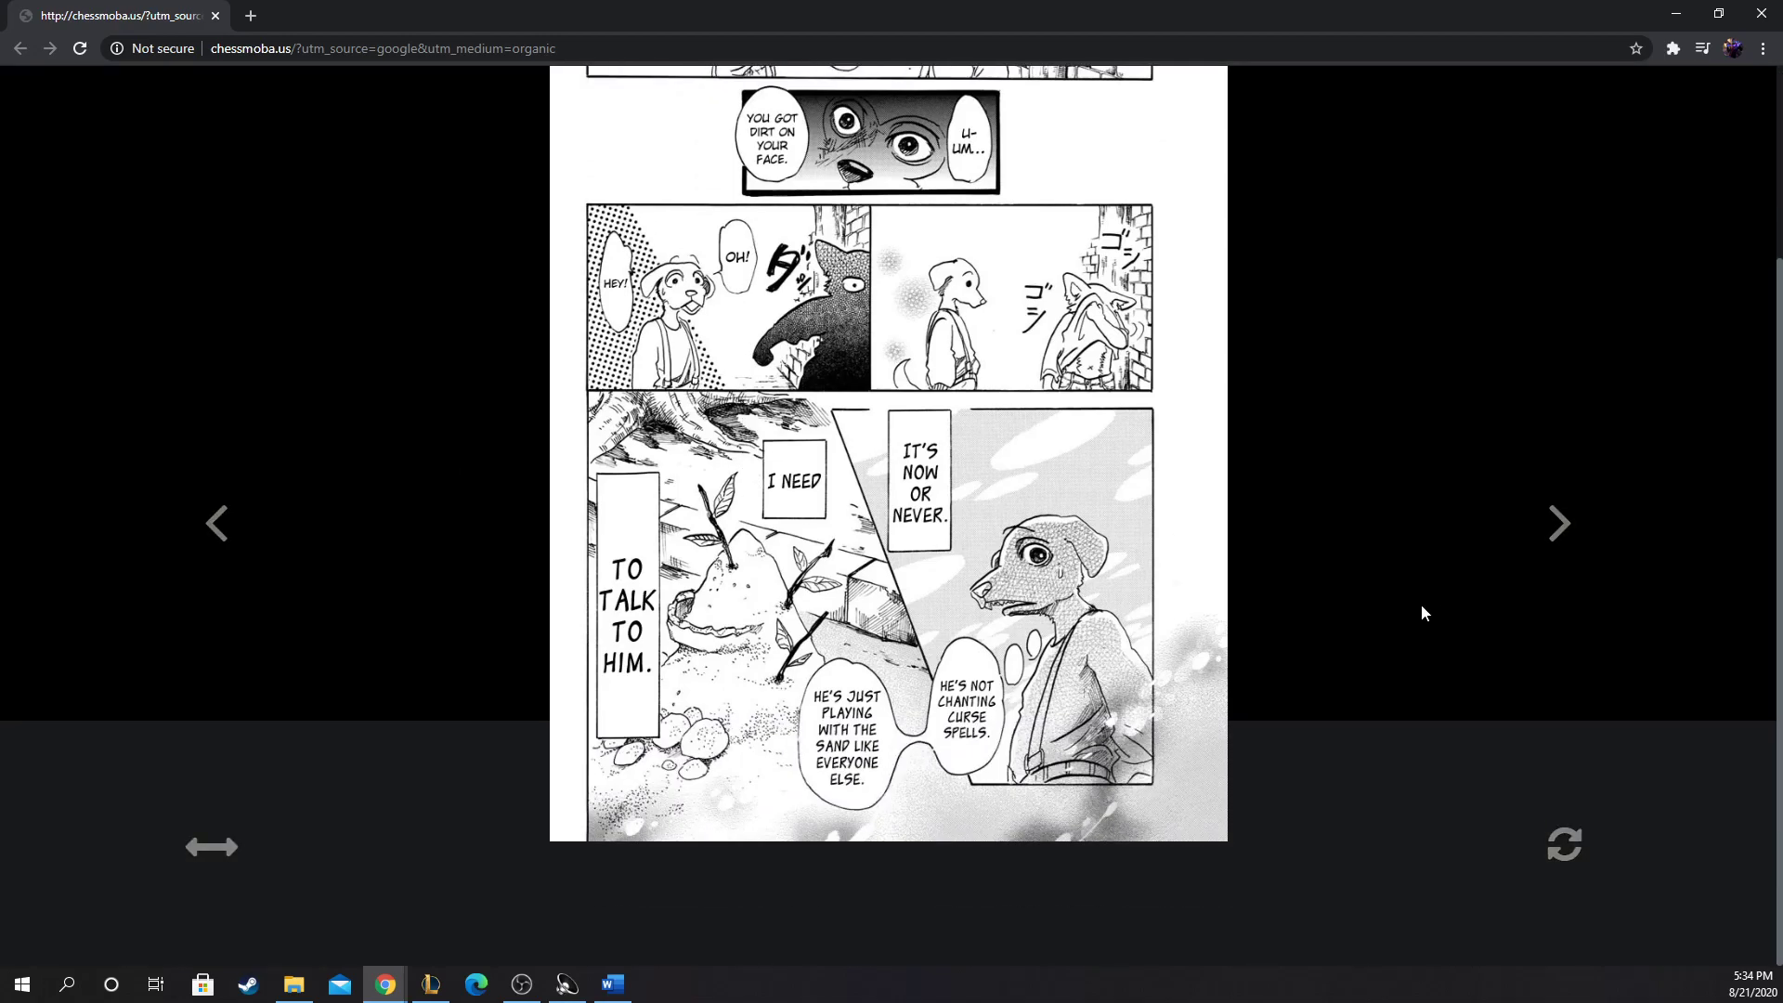
pyautogui.click(1558, 524)
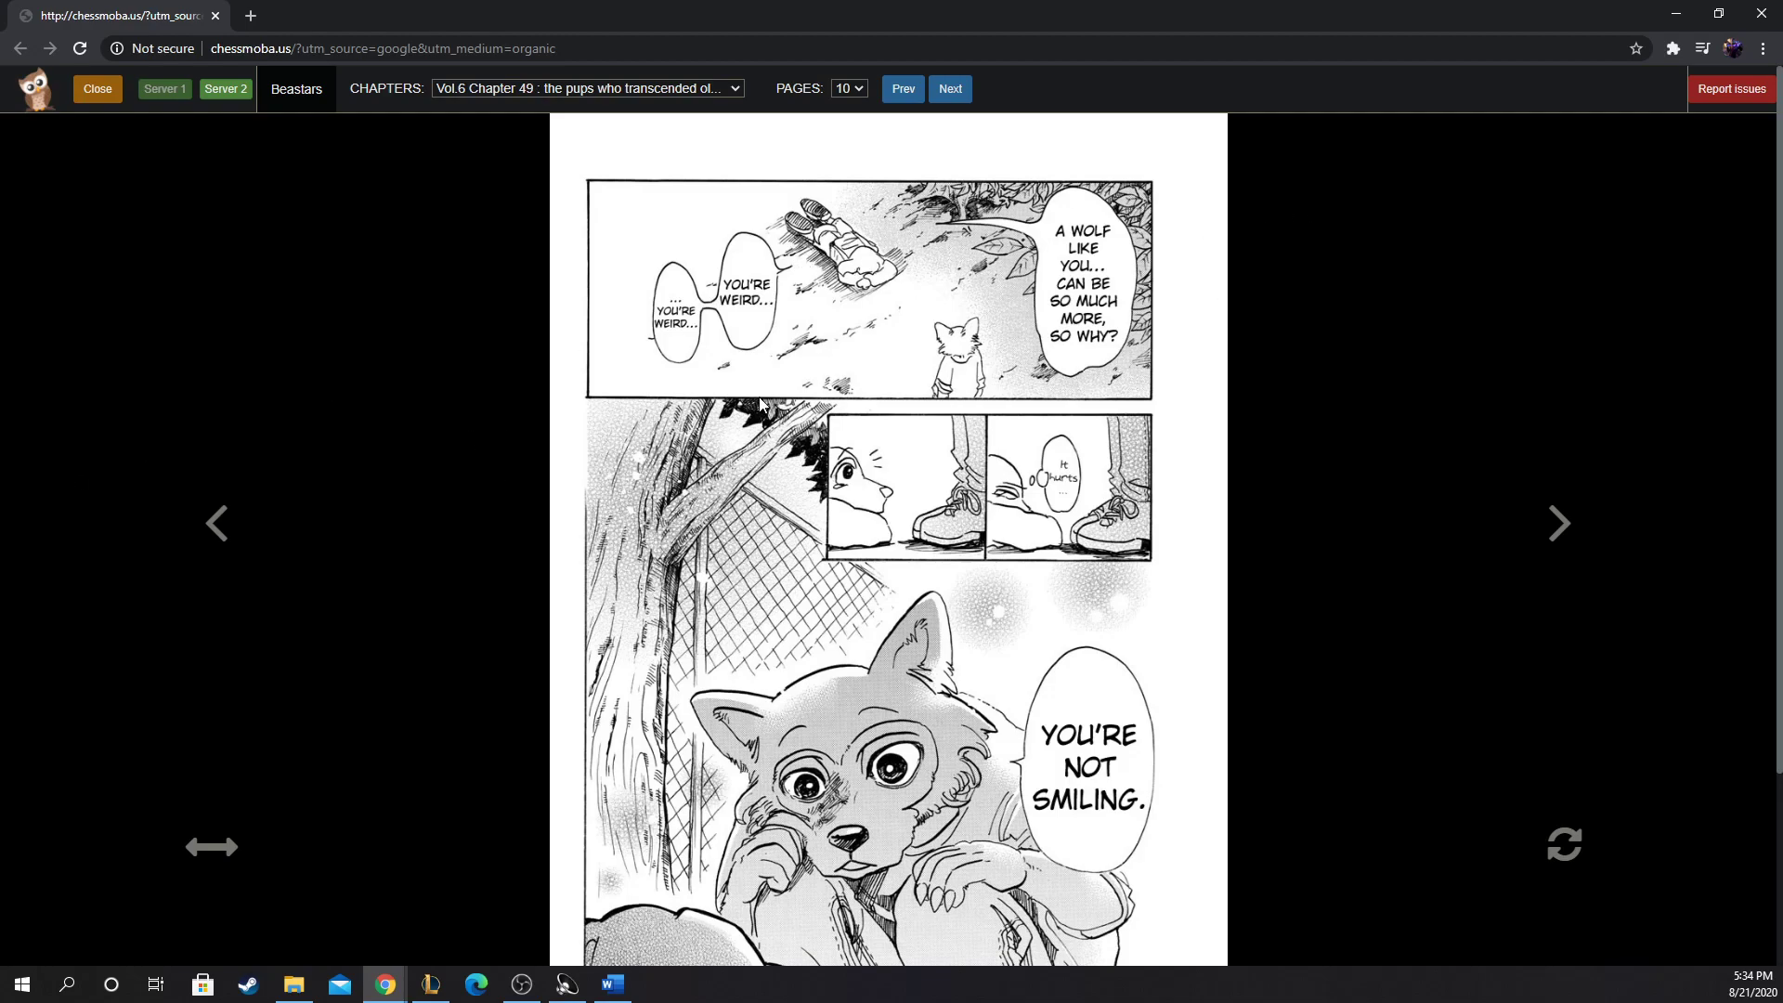
# Step: Scroll down page 10 to the wolf's close-up panel
pyautogui.scroll(-3)
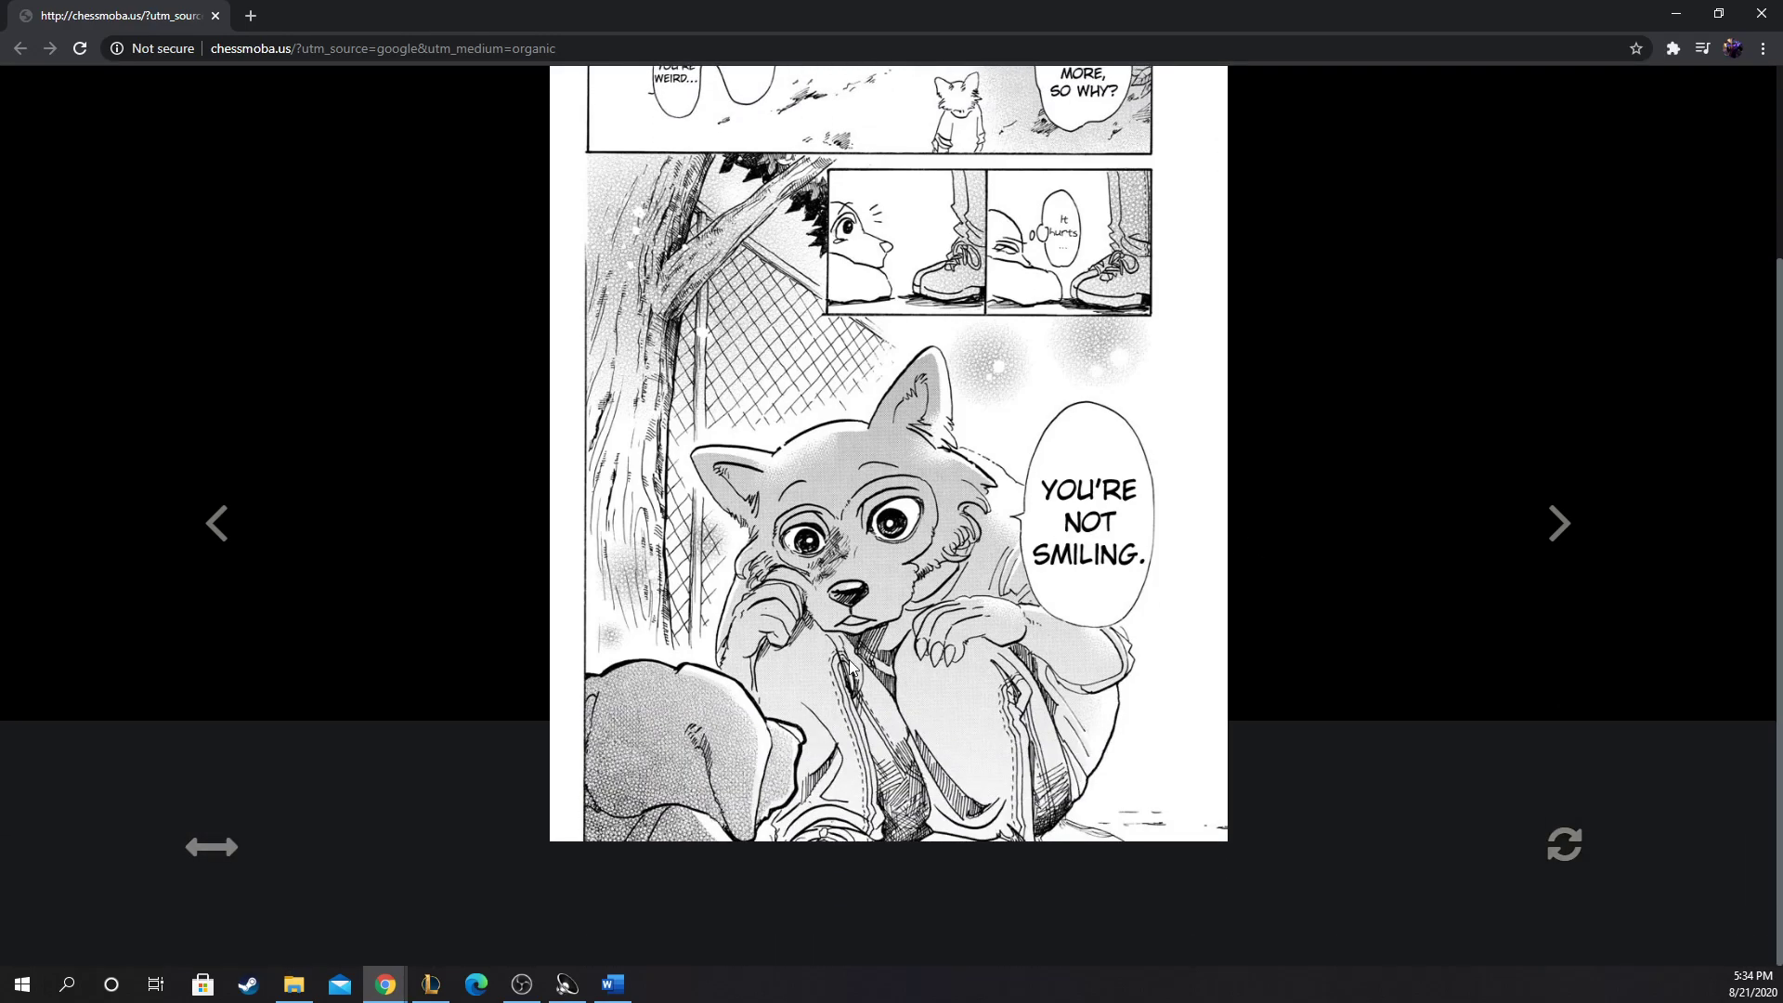
pyautogui.moveTo(1418, 559)
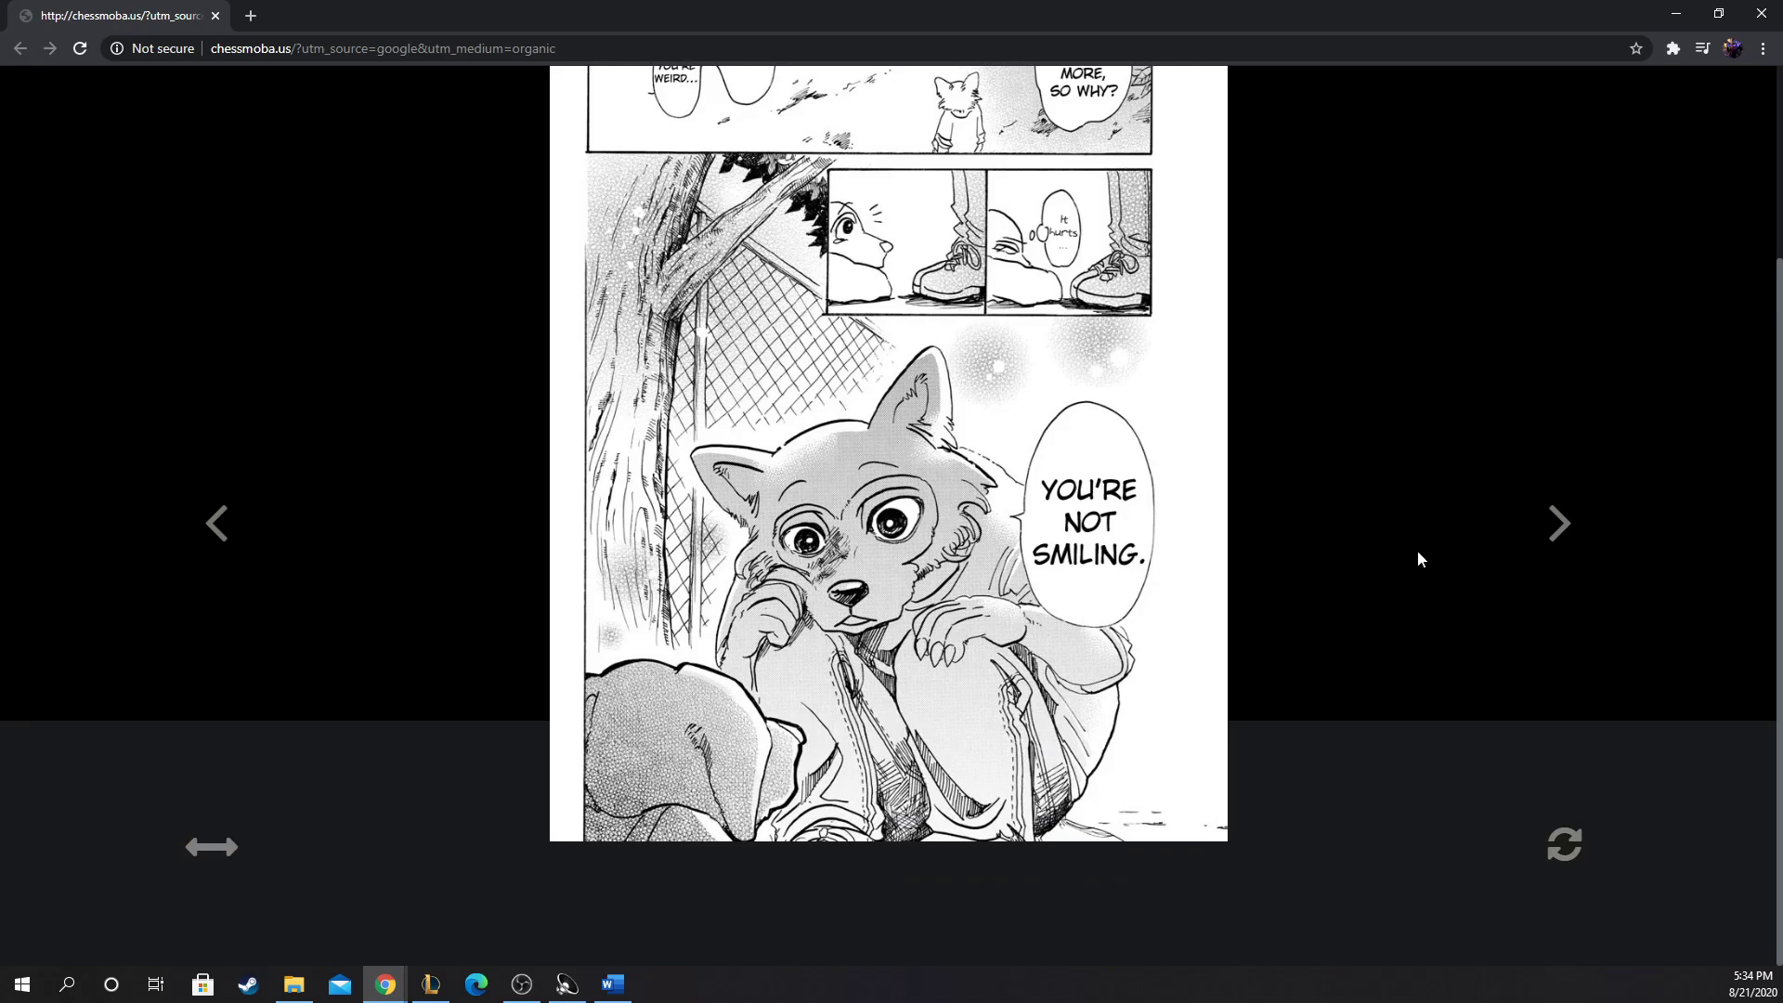
pyautogui.moveTo(95, 506)
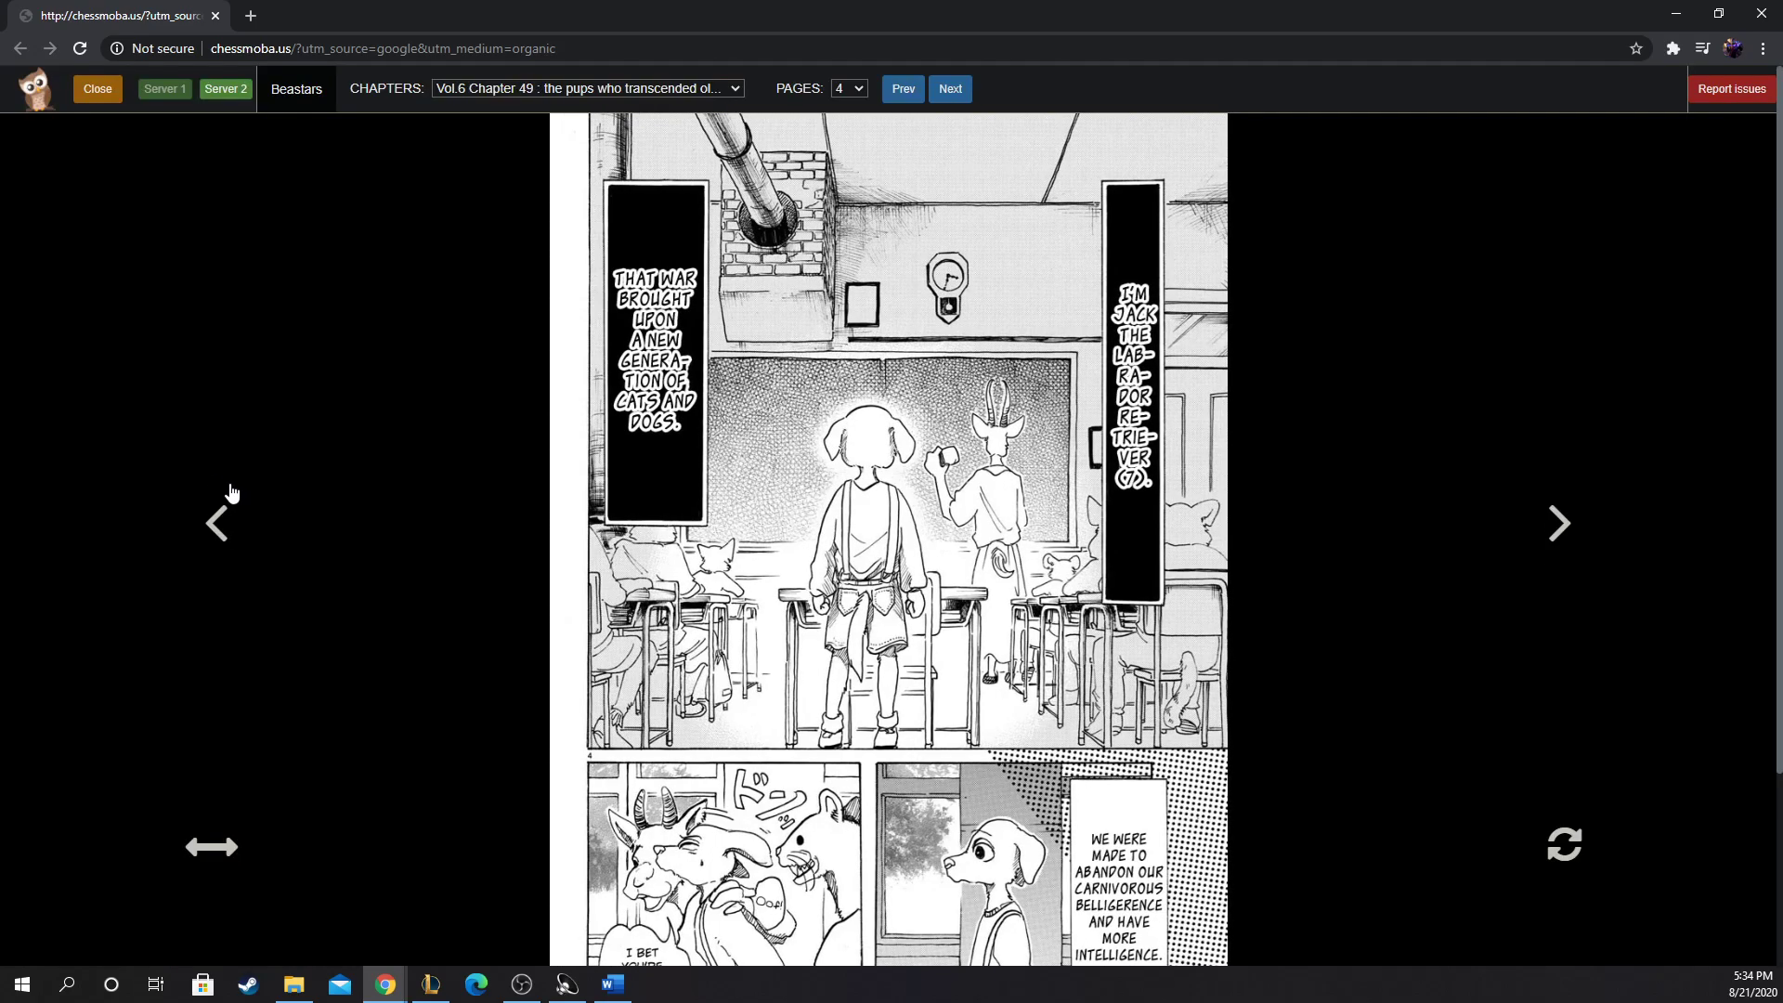
# Step: Scroll through the pages from 4, step forward a page, then go back one
pyautogui.scroll(-3)
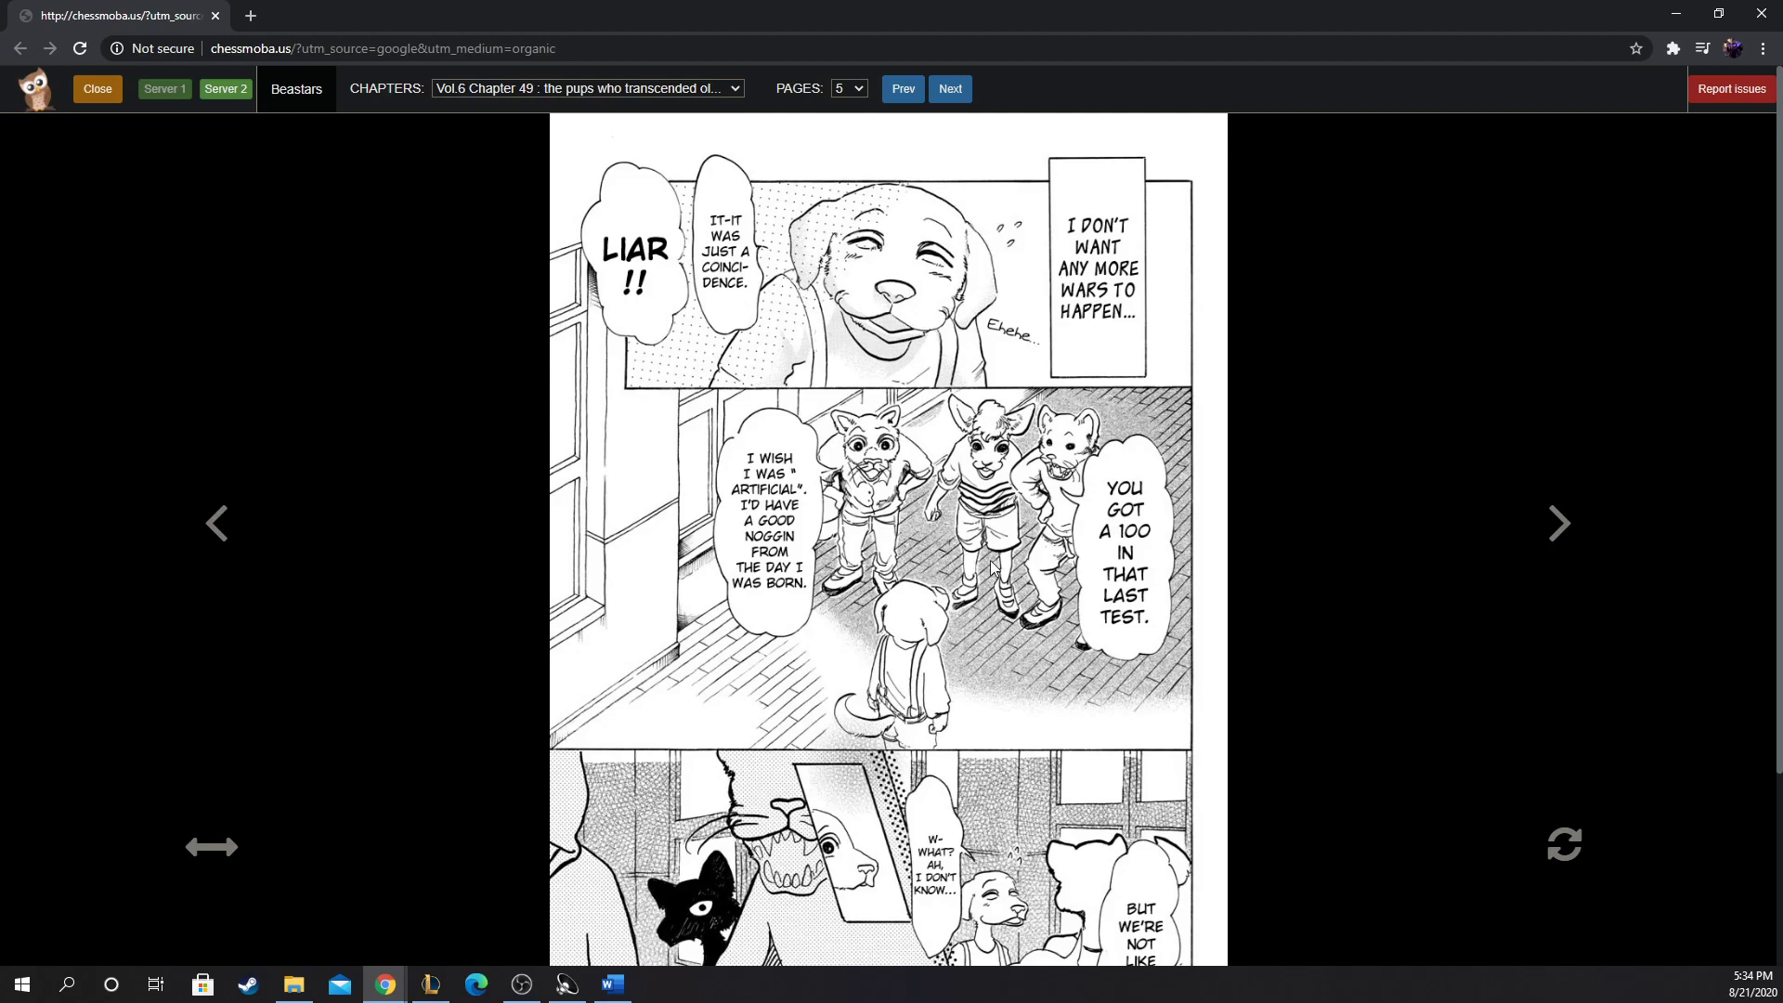
pyautogui.moveTo(855, 316)
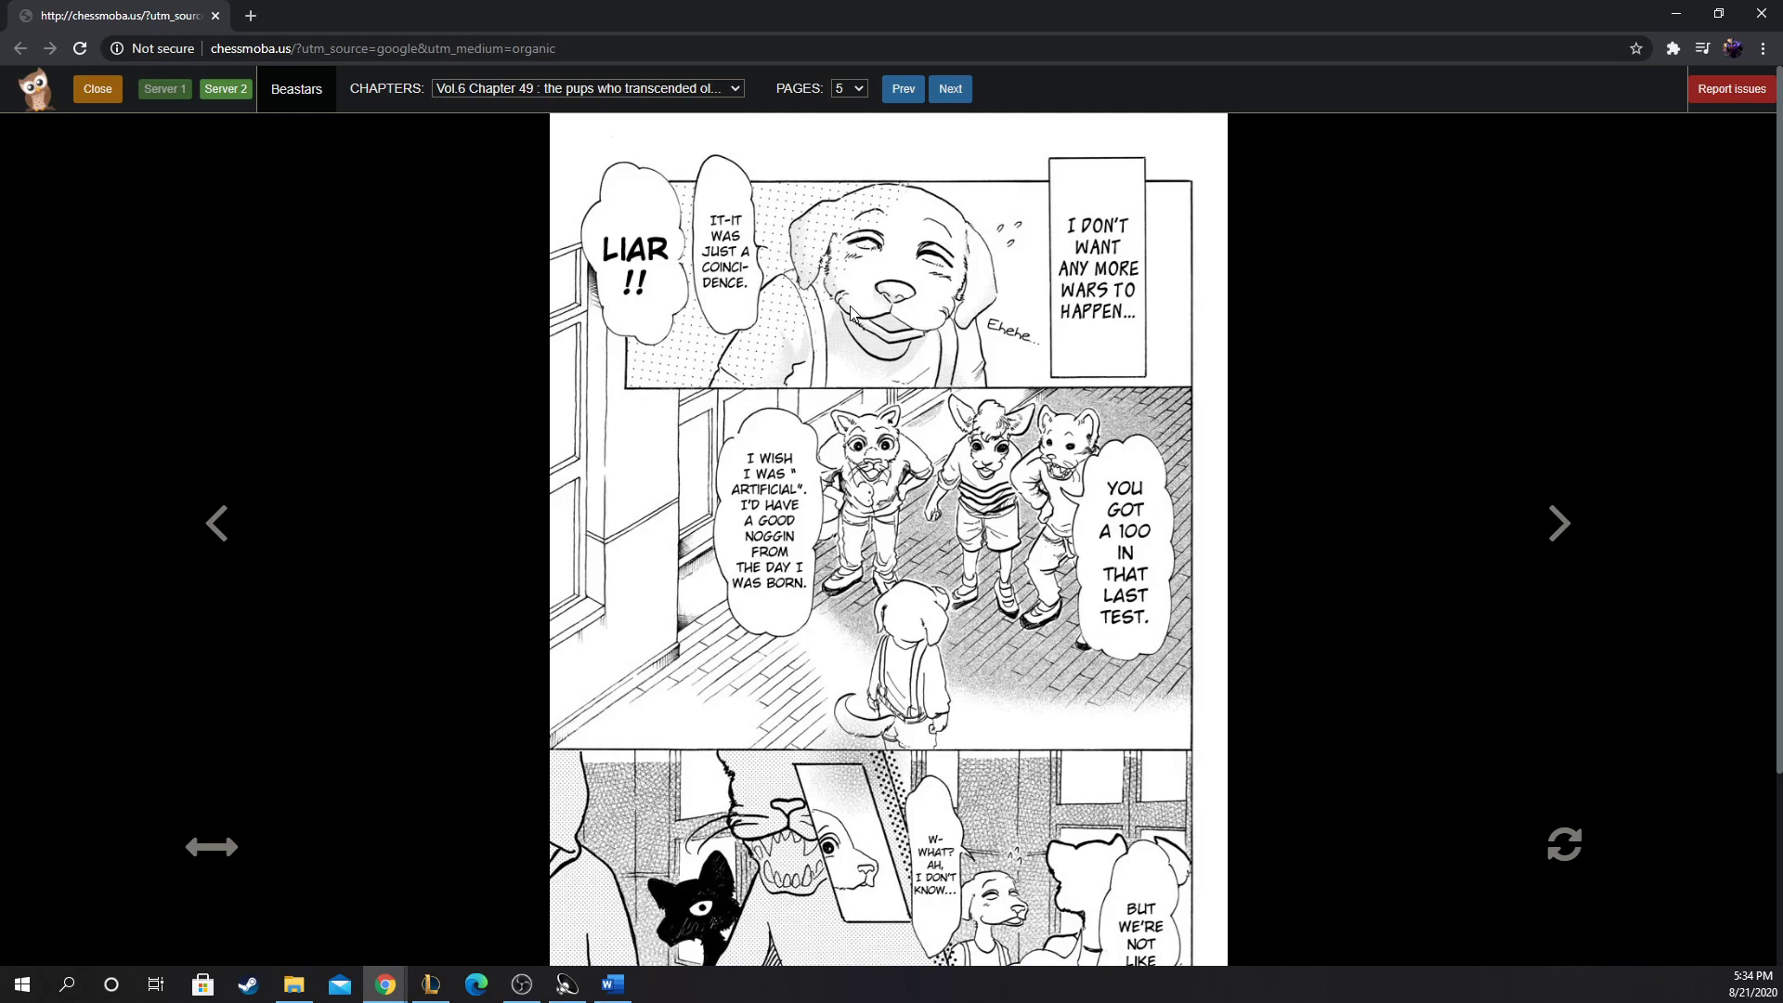
pyautogui.scroll(-3)
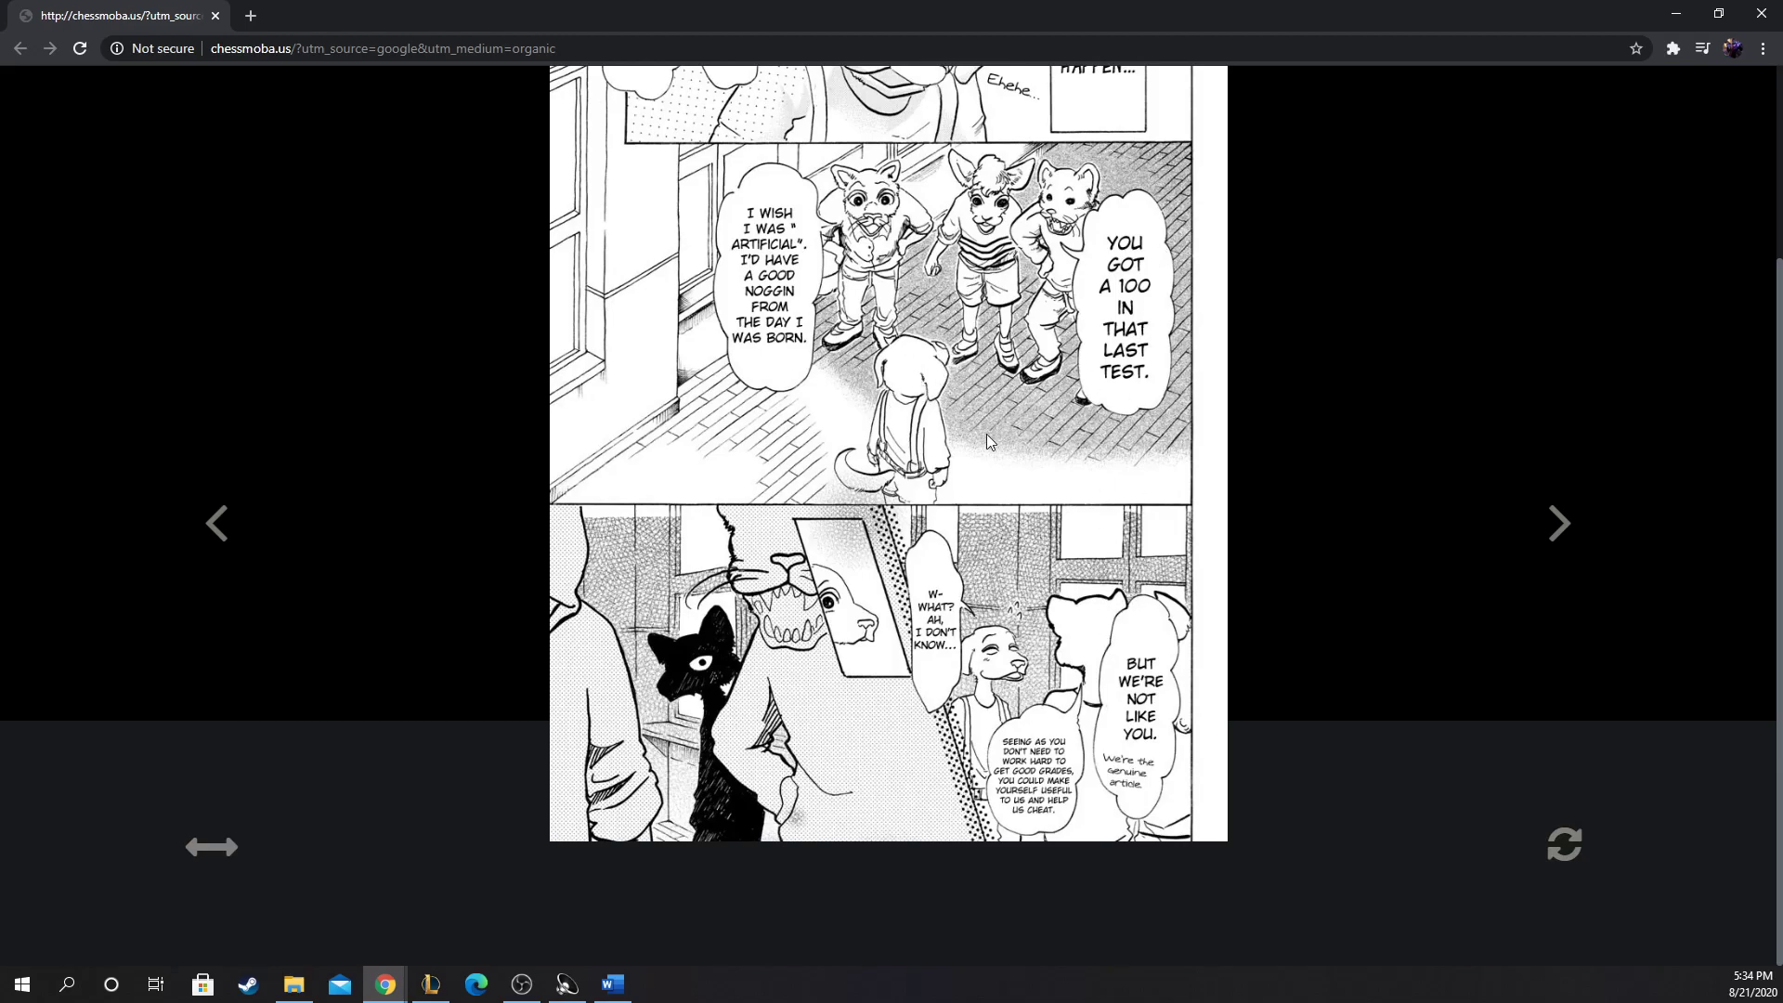
pyautogui.moveTo(1215, 602)
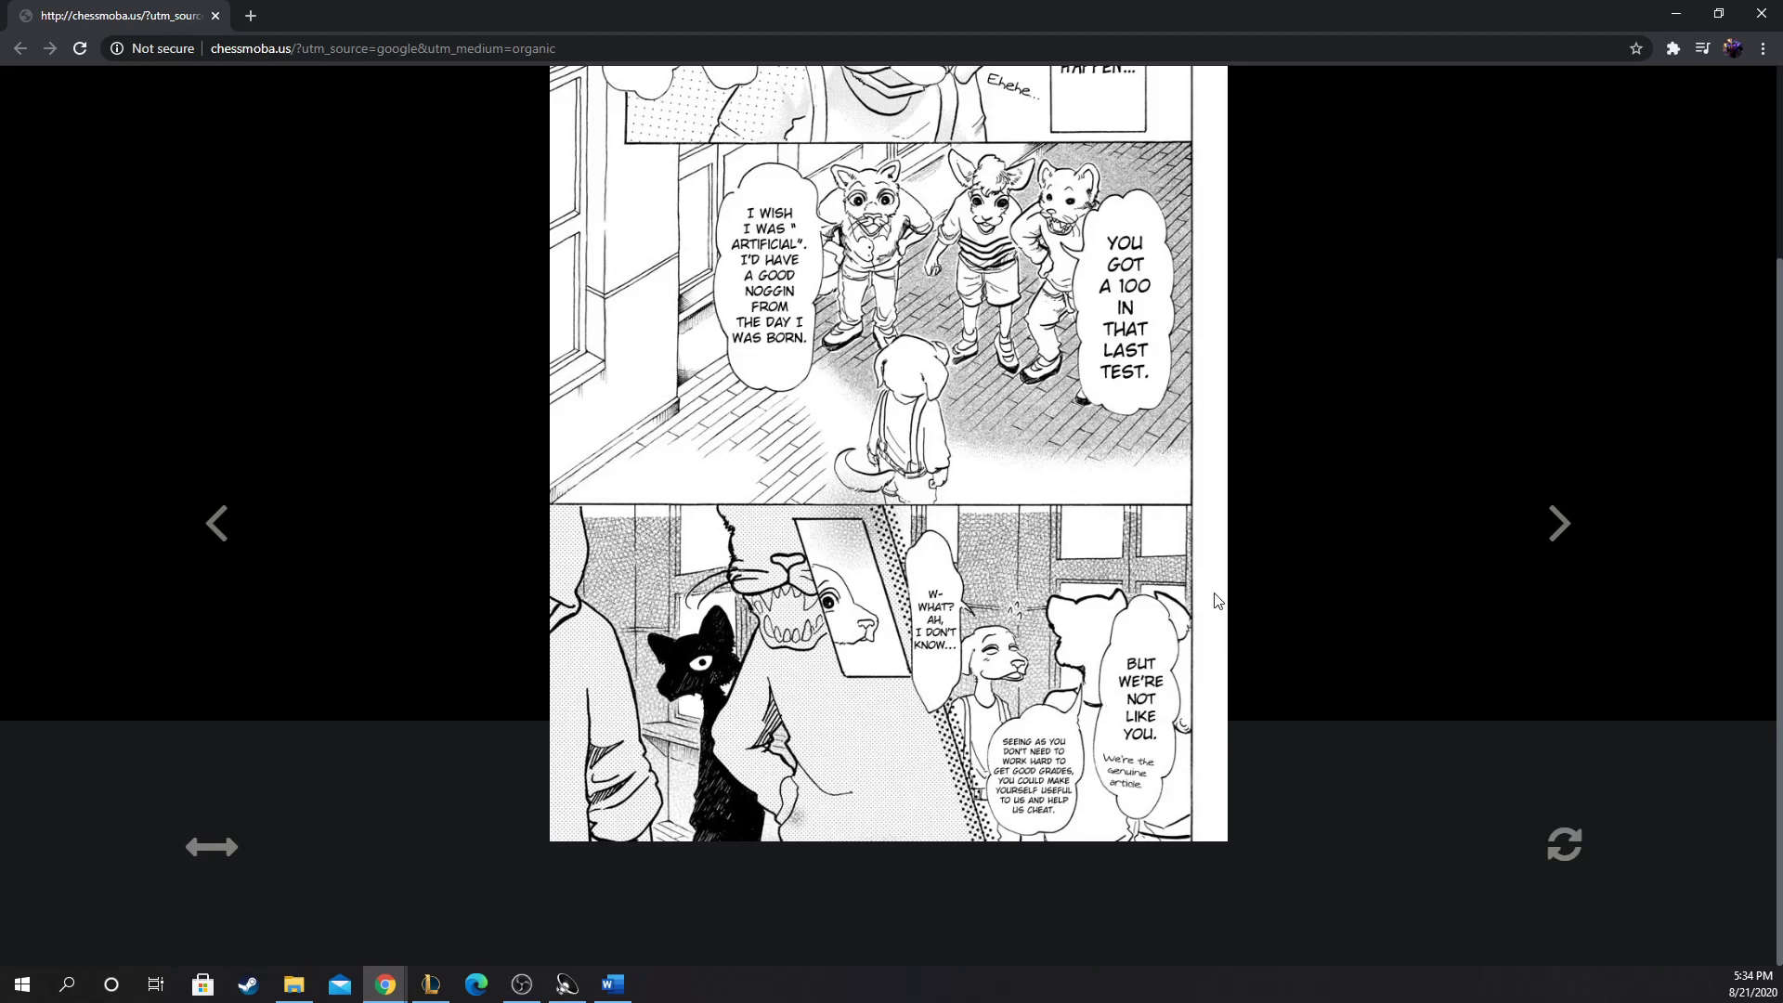
pyautogui.moveTo(1373, 600)
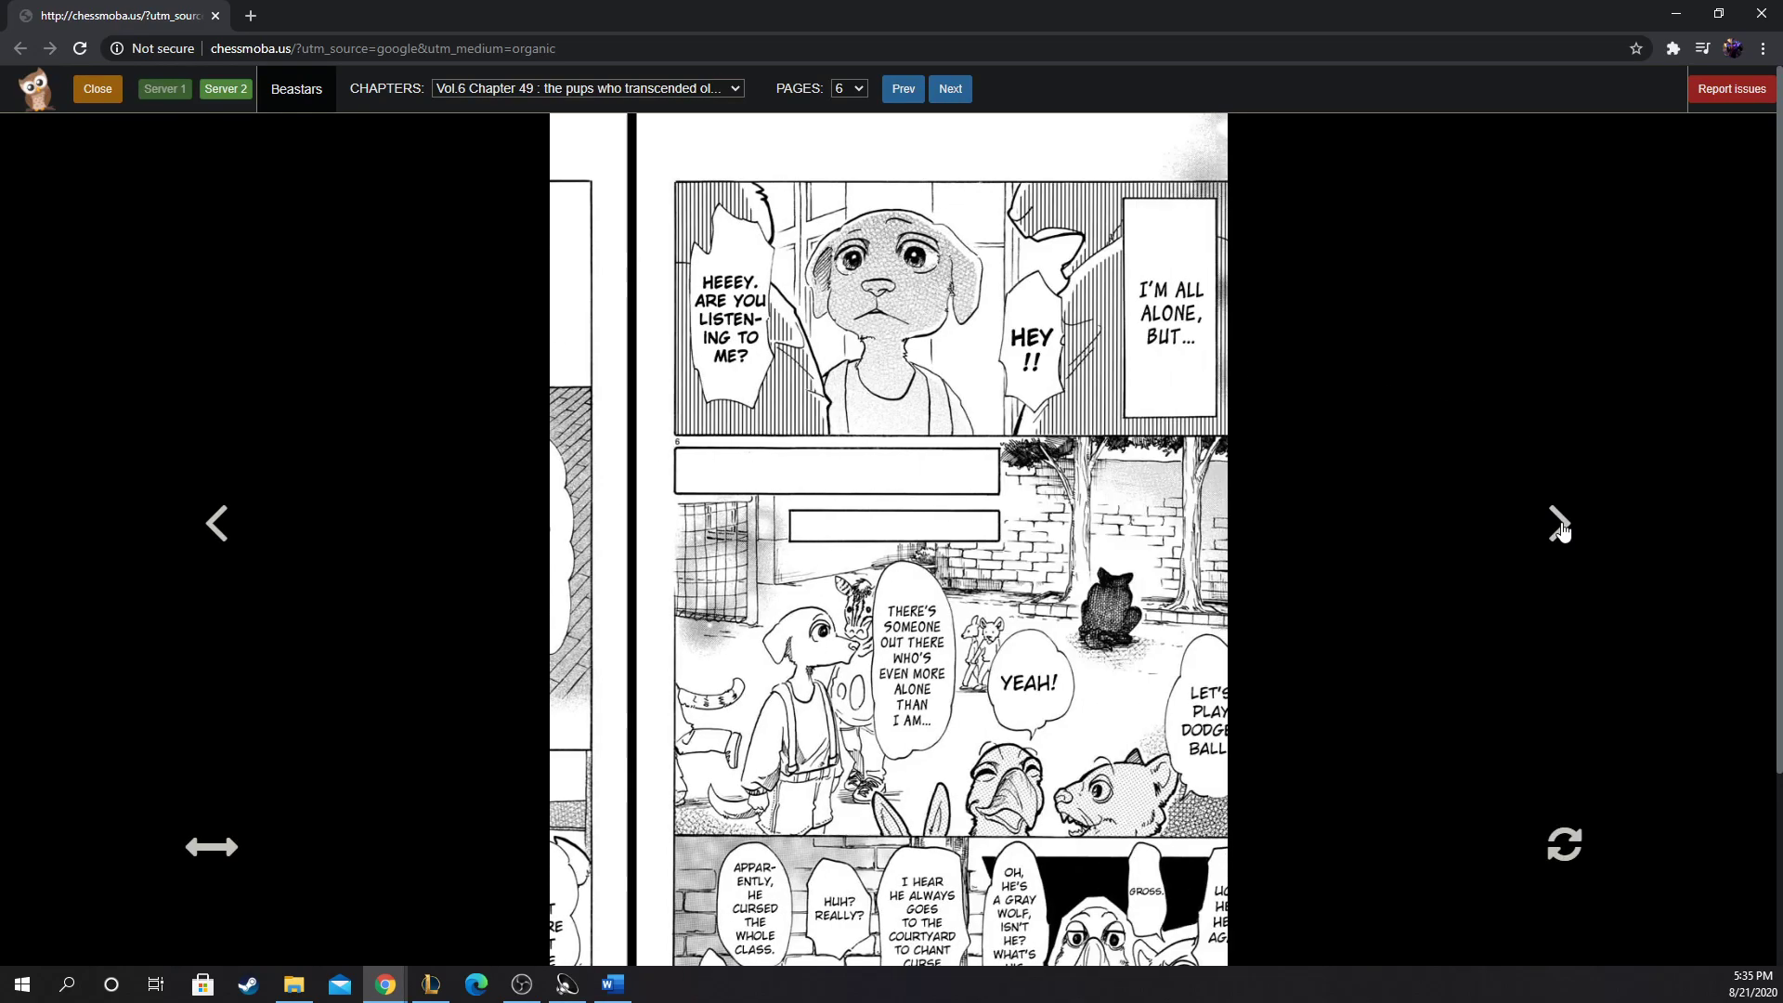
pyautogui.scroll(-3)
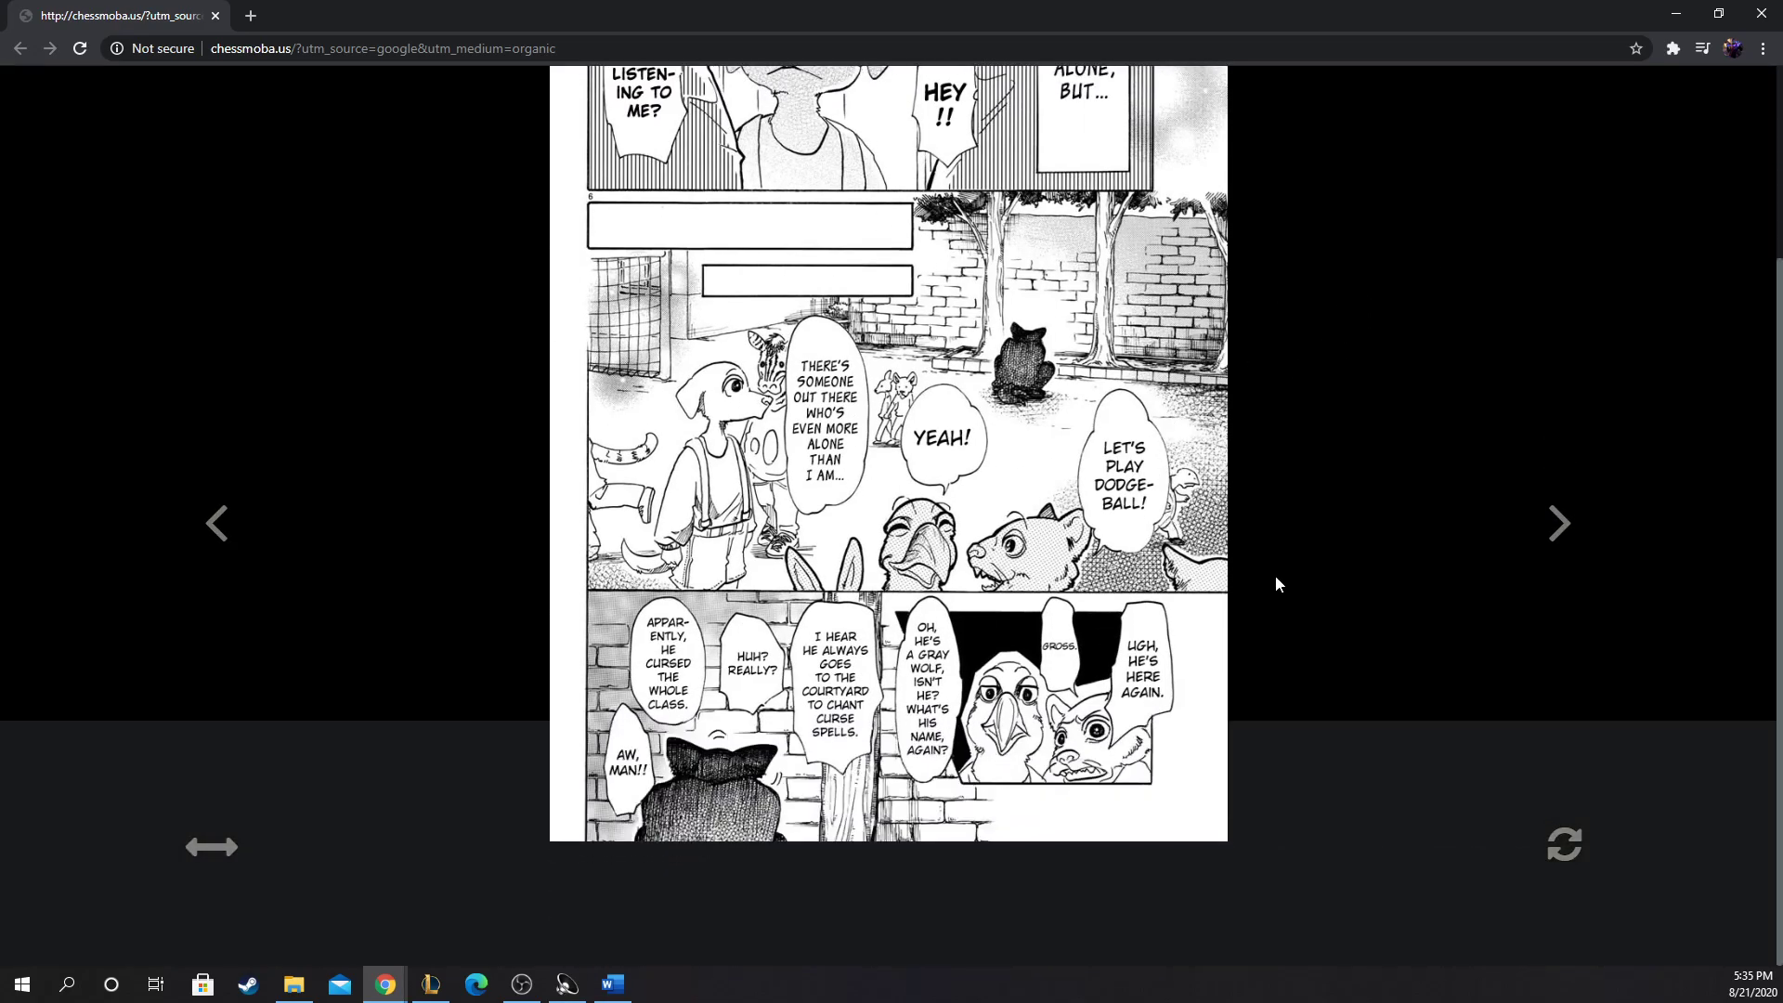
pyautogui.click(1559, 524)
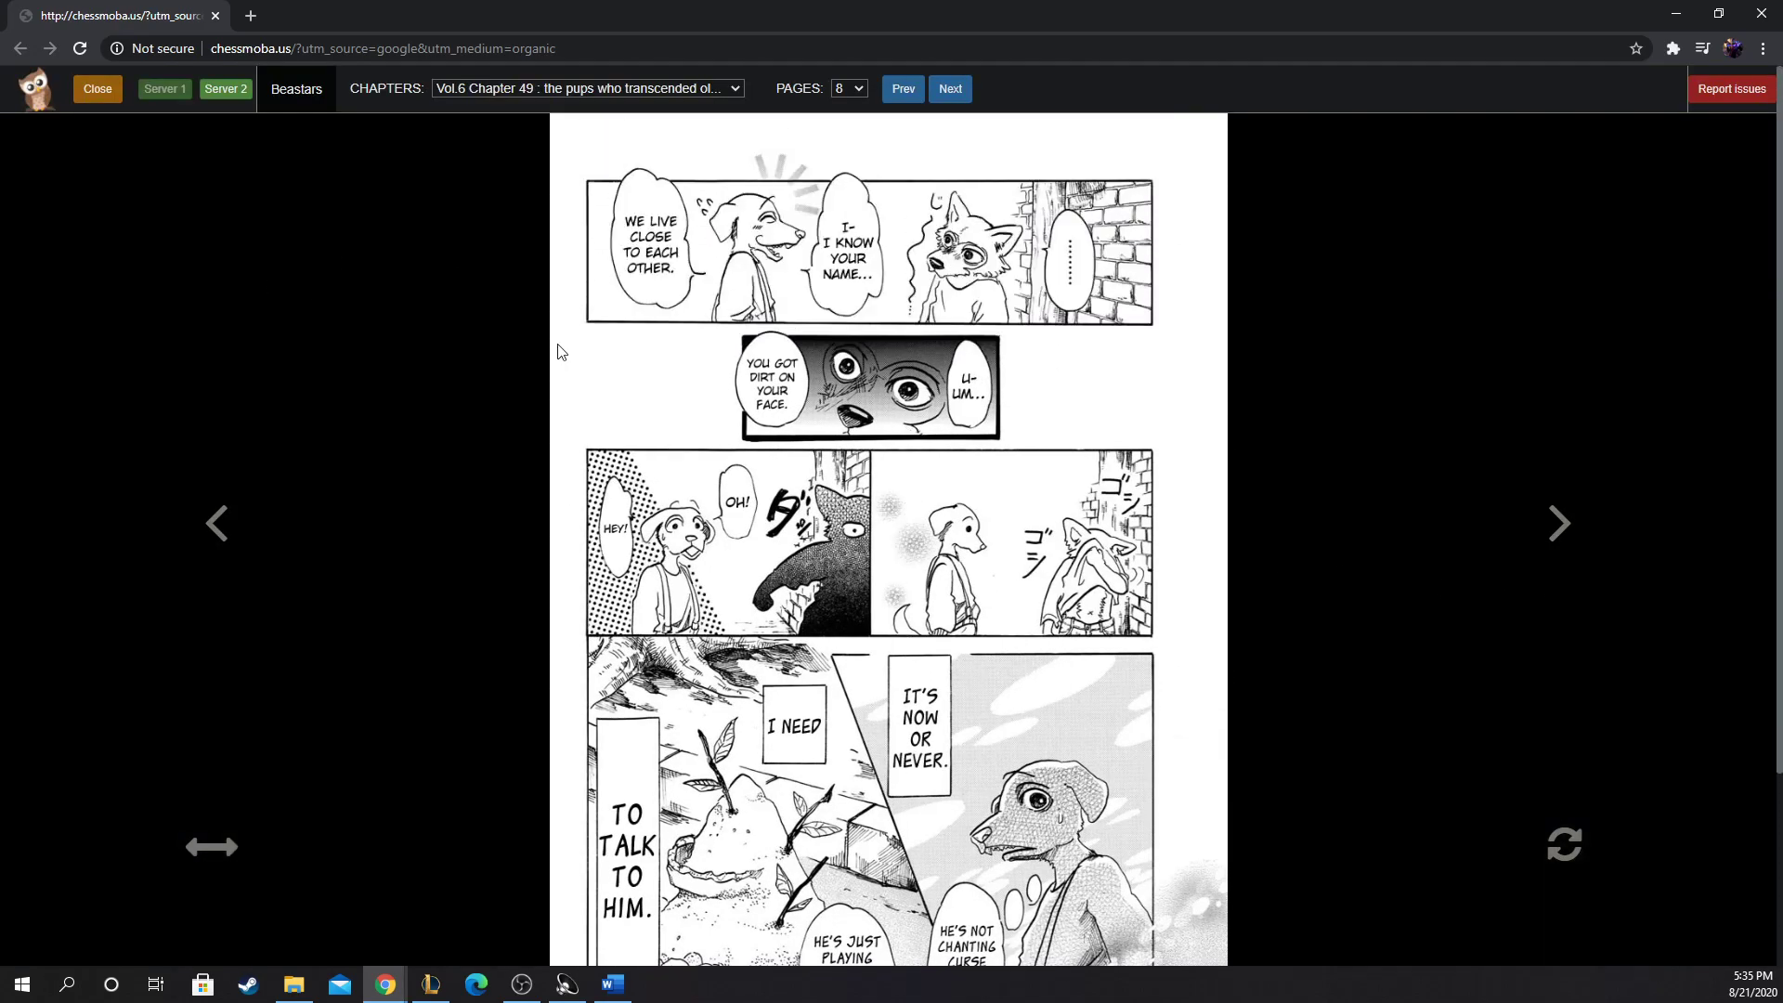
pyautogui.scroll(-3)
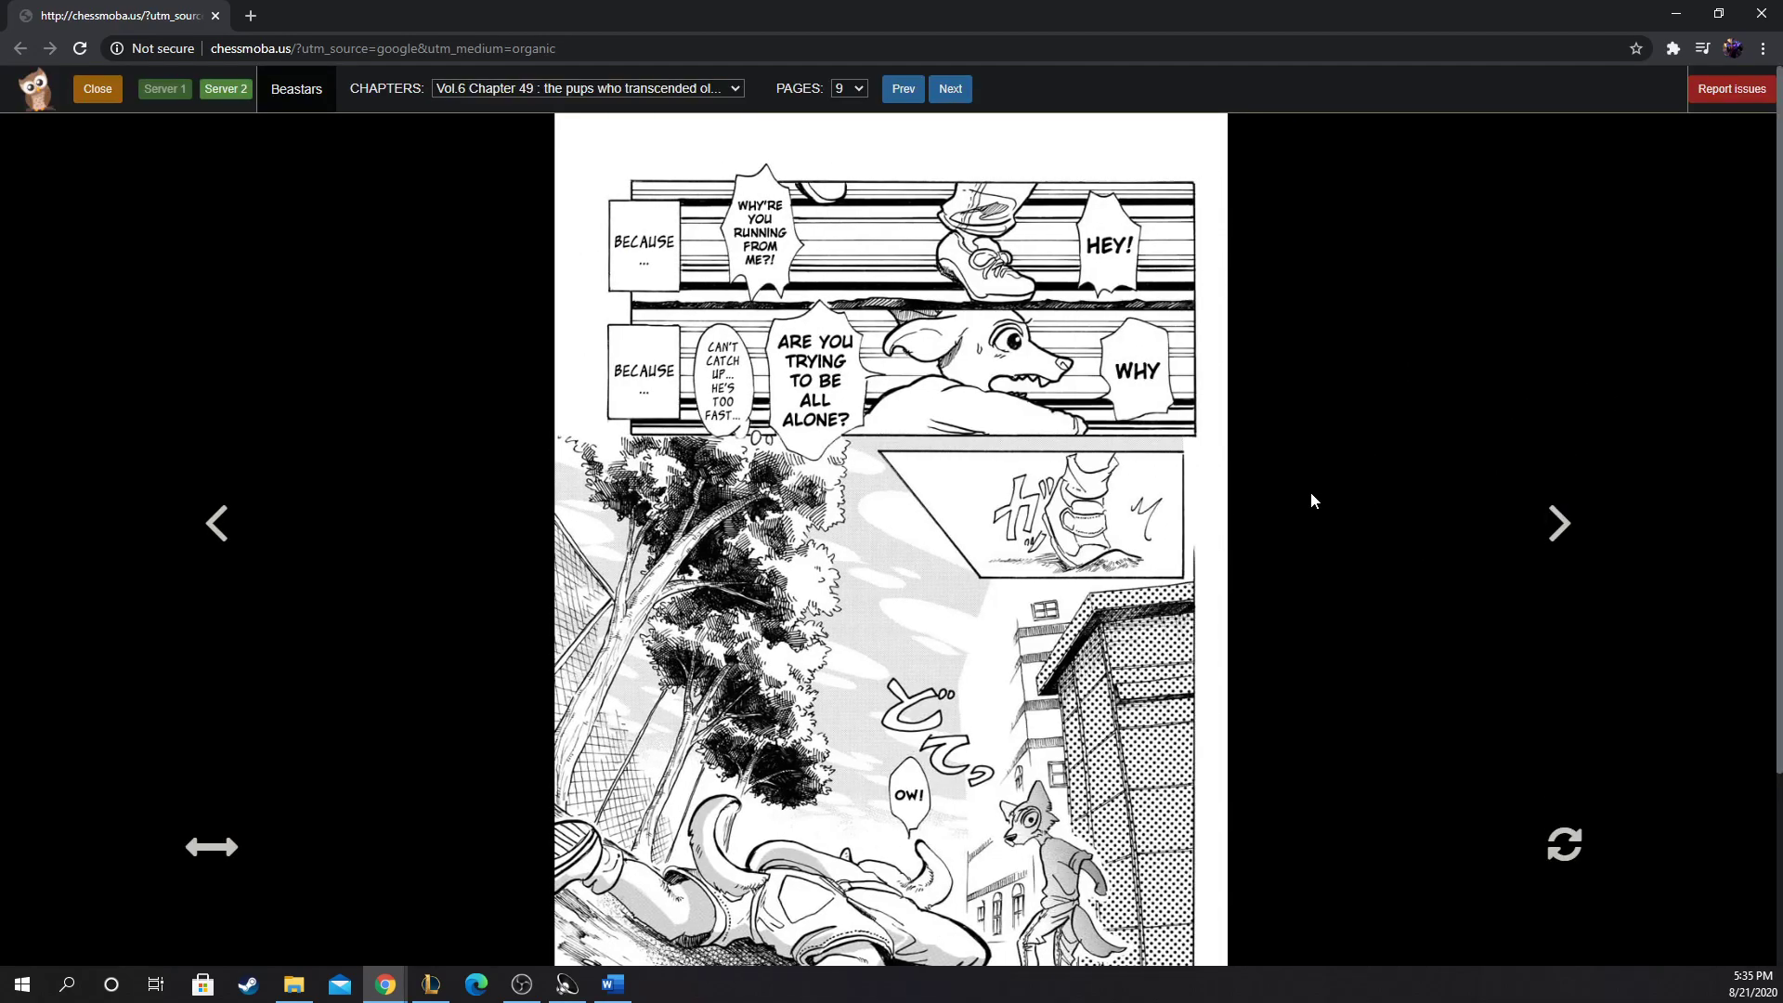
pyautogui.scroll(-3)
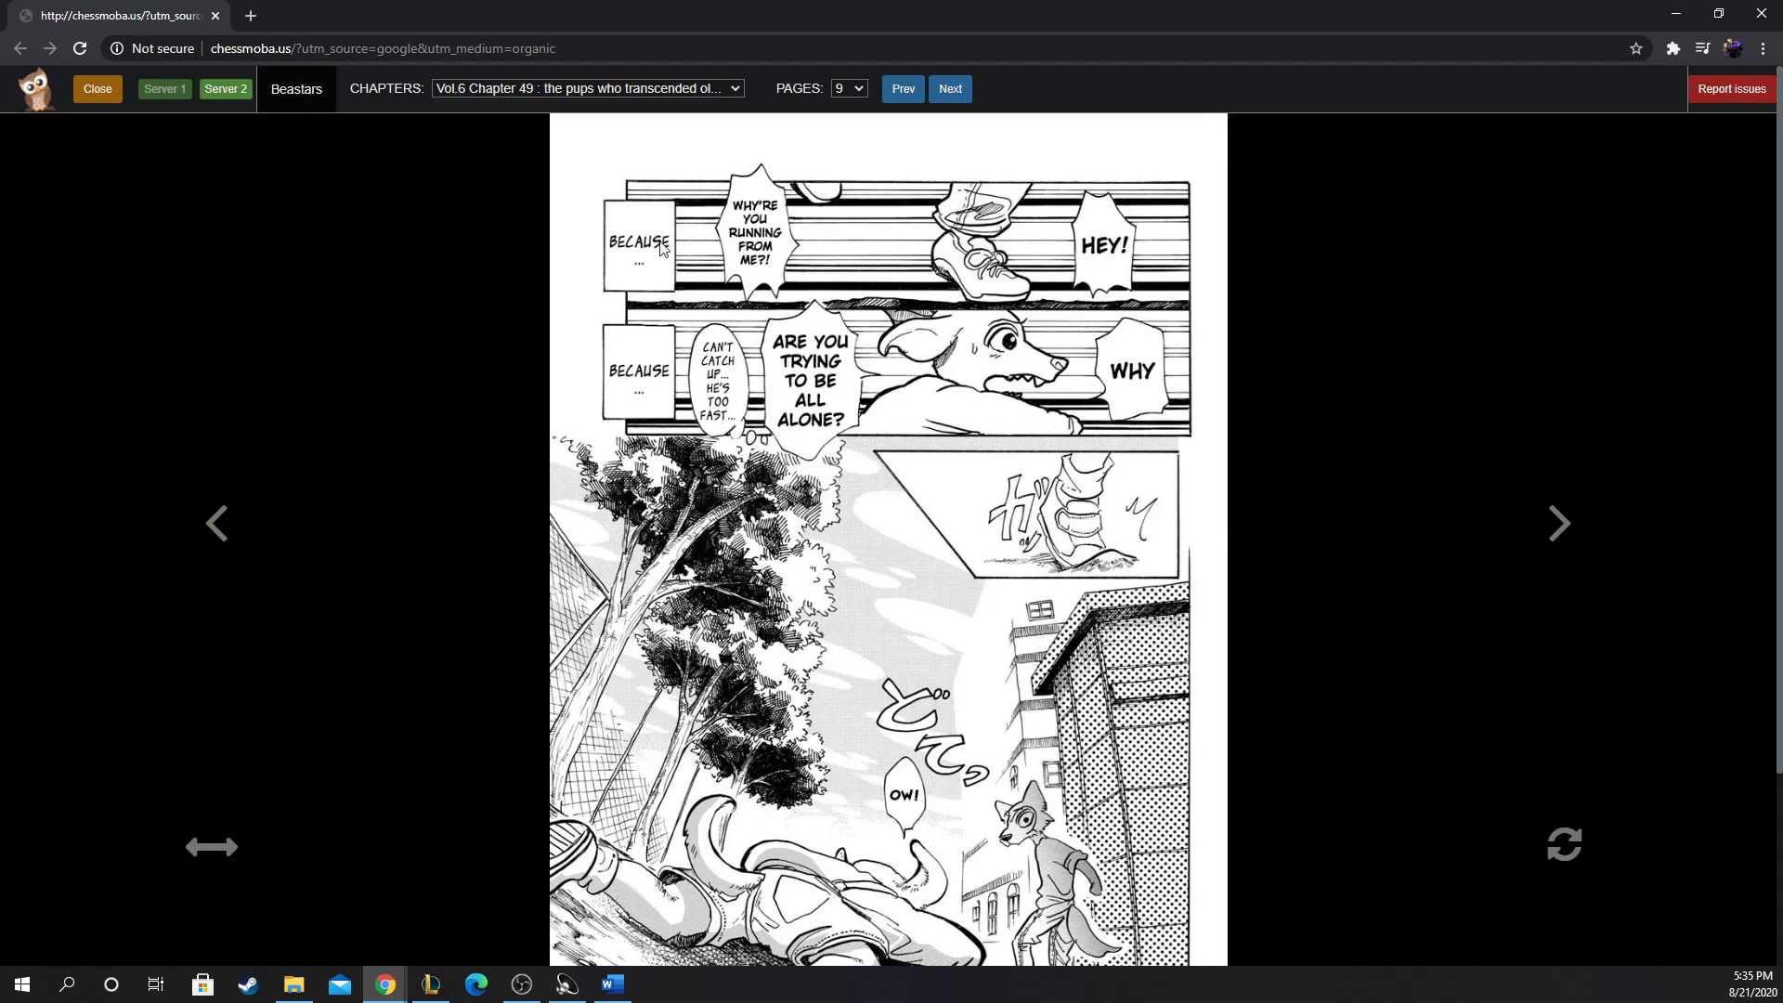
pyautogui.click(217, 524)
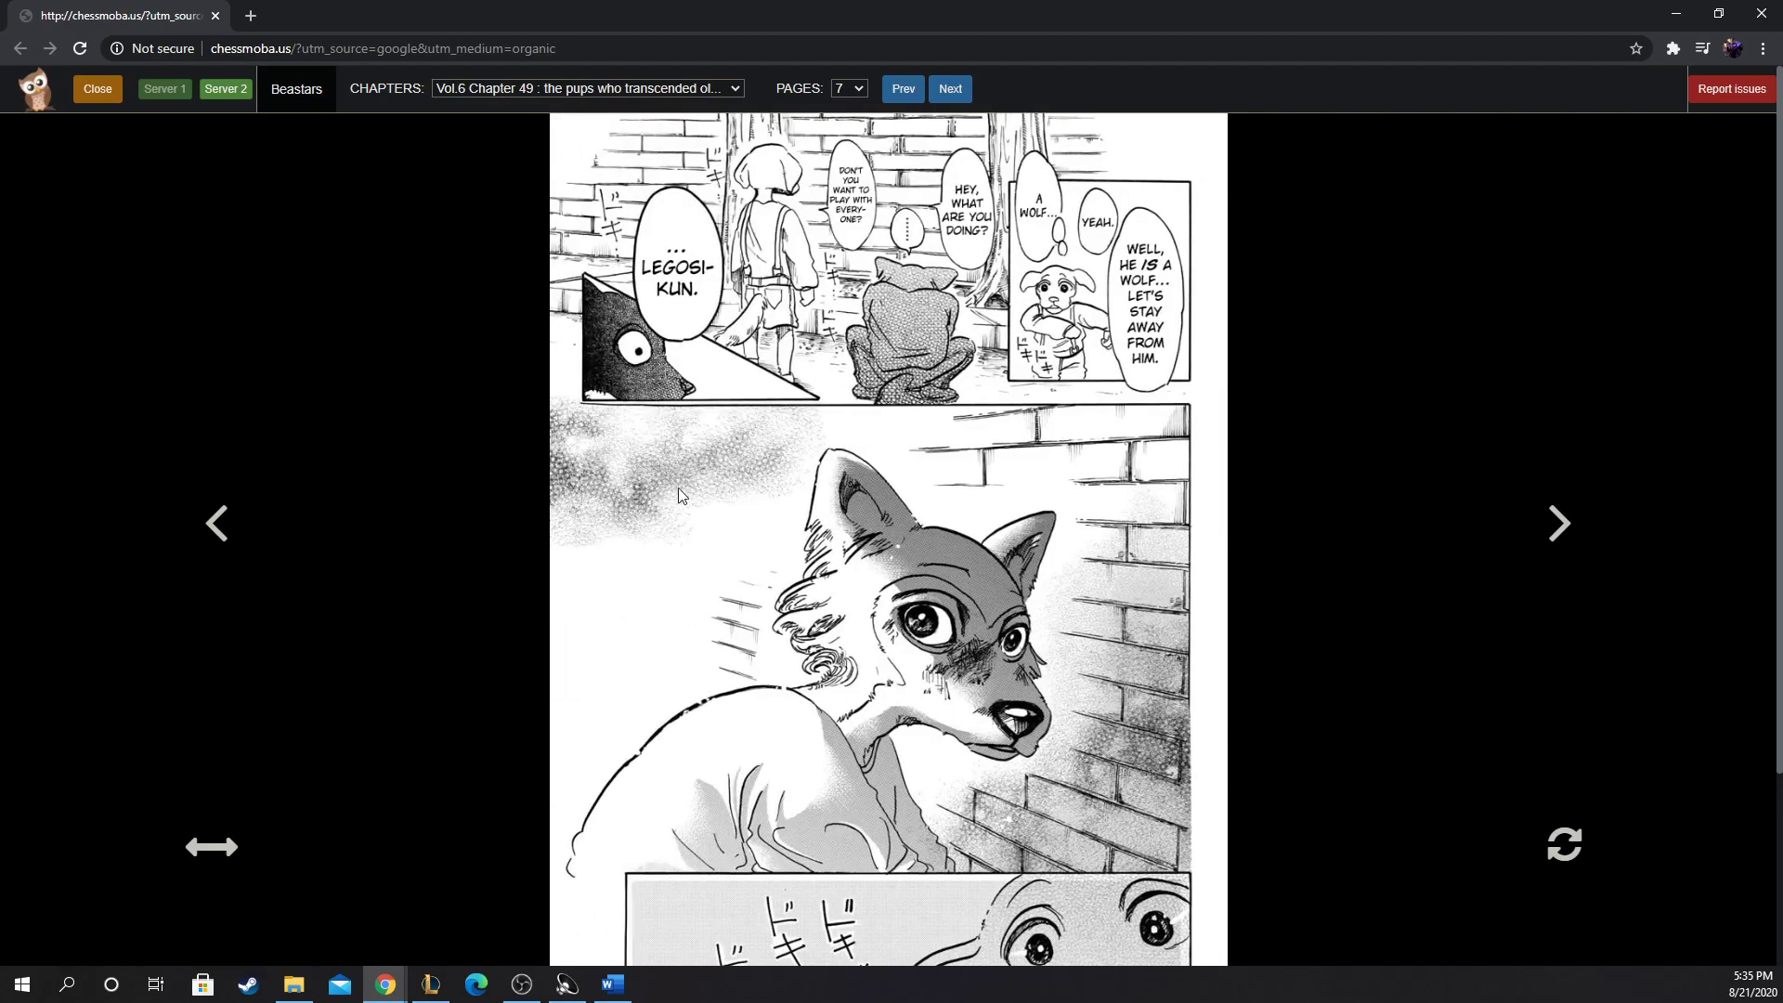
pyautogui.moveTo(967, 385)
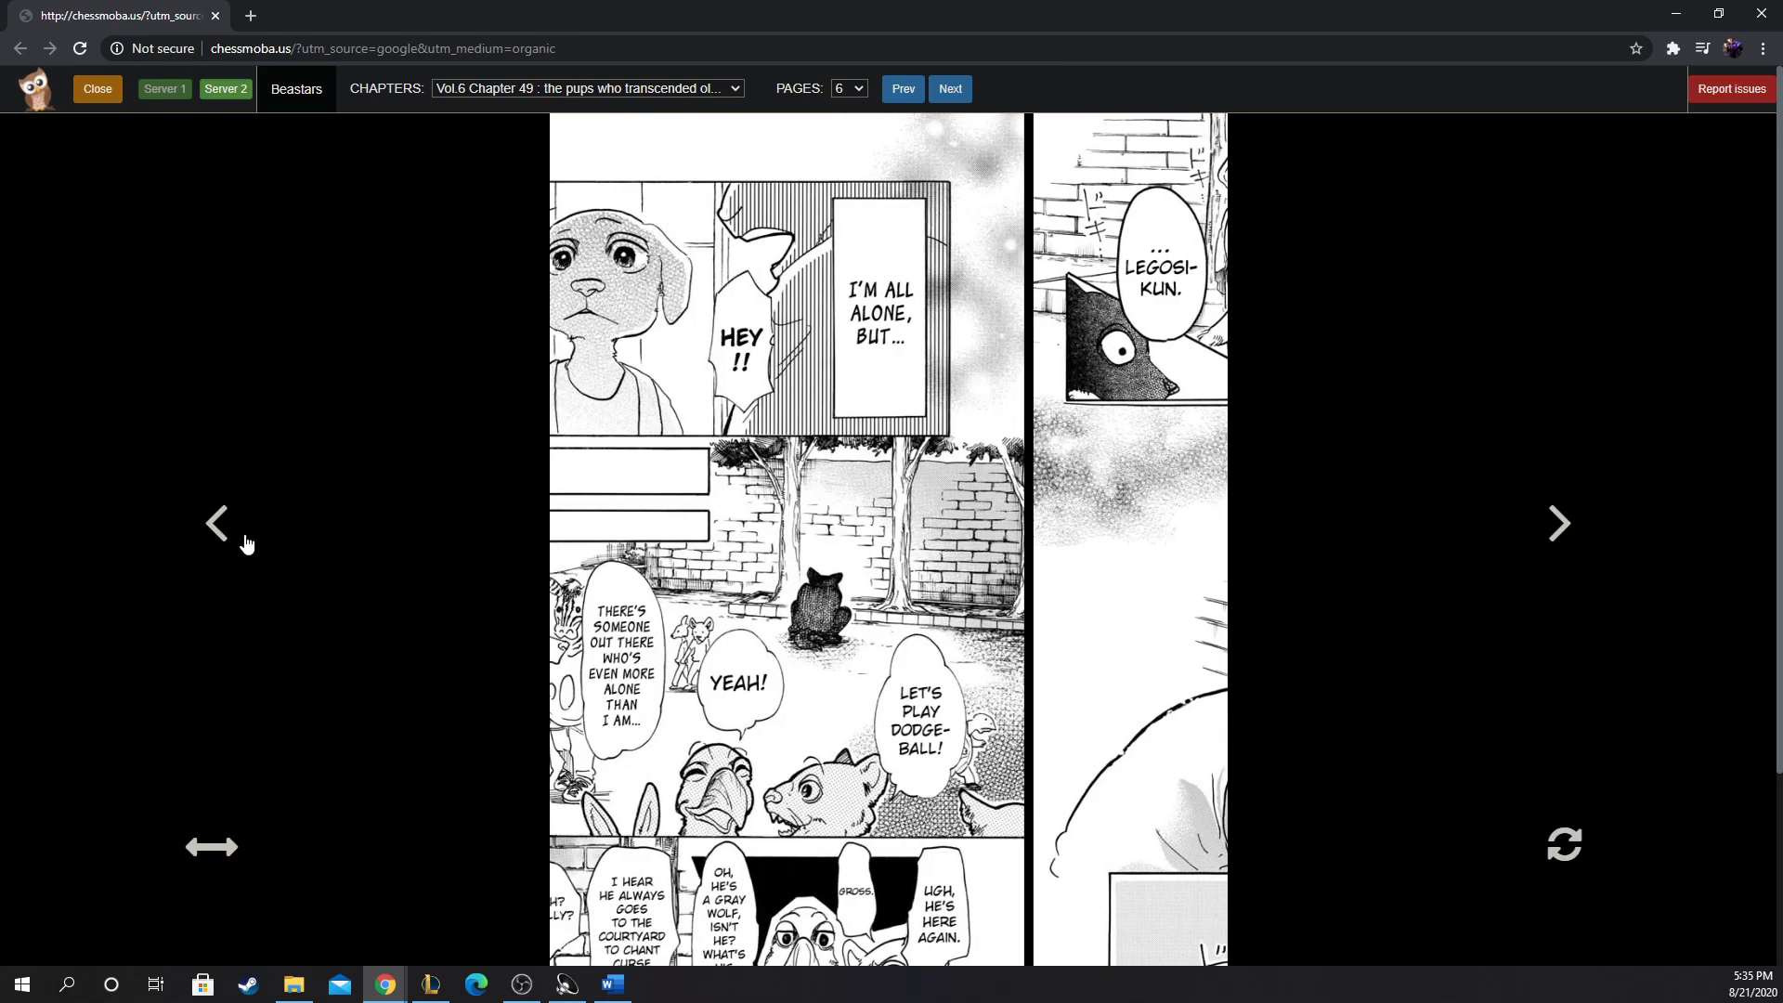
# Step: Step forward two pages to land on page 8 and scroll to Jack's resolve
pyautogui.scroll(-3)
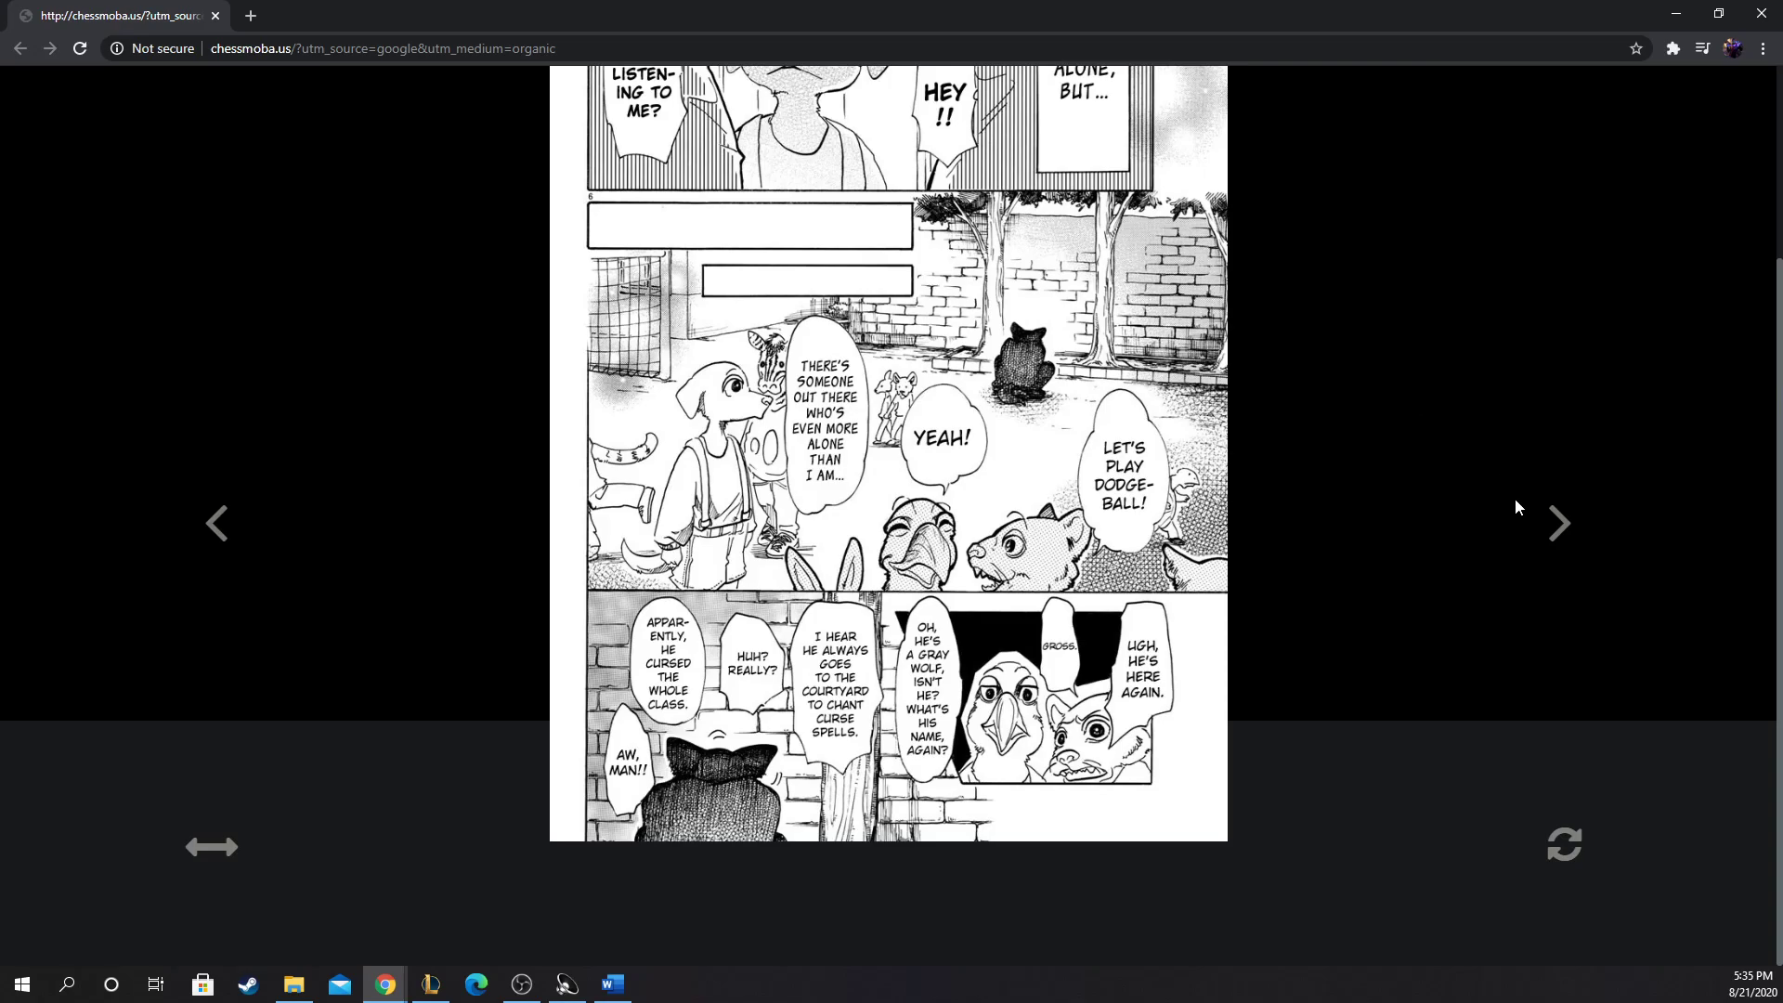
pyautogui.click(1559, 524)
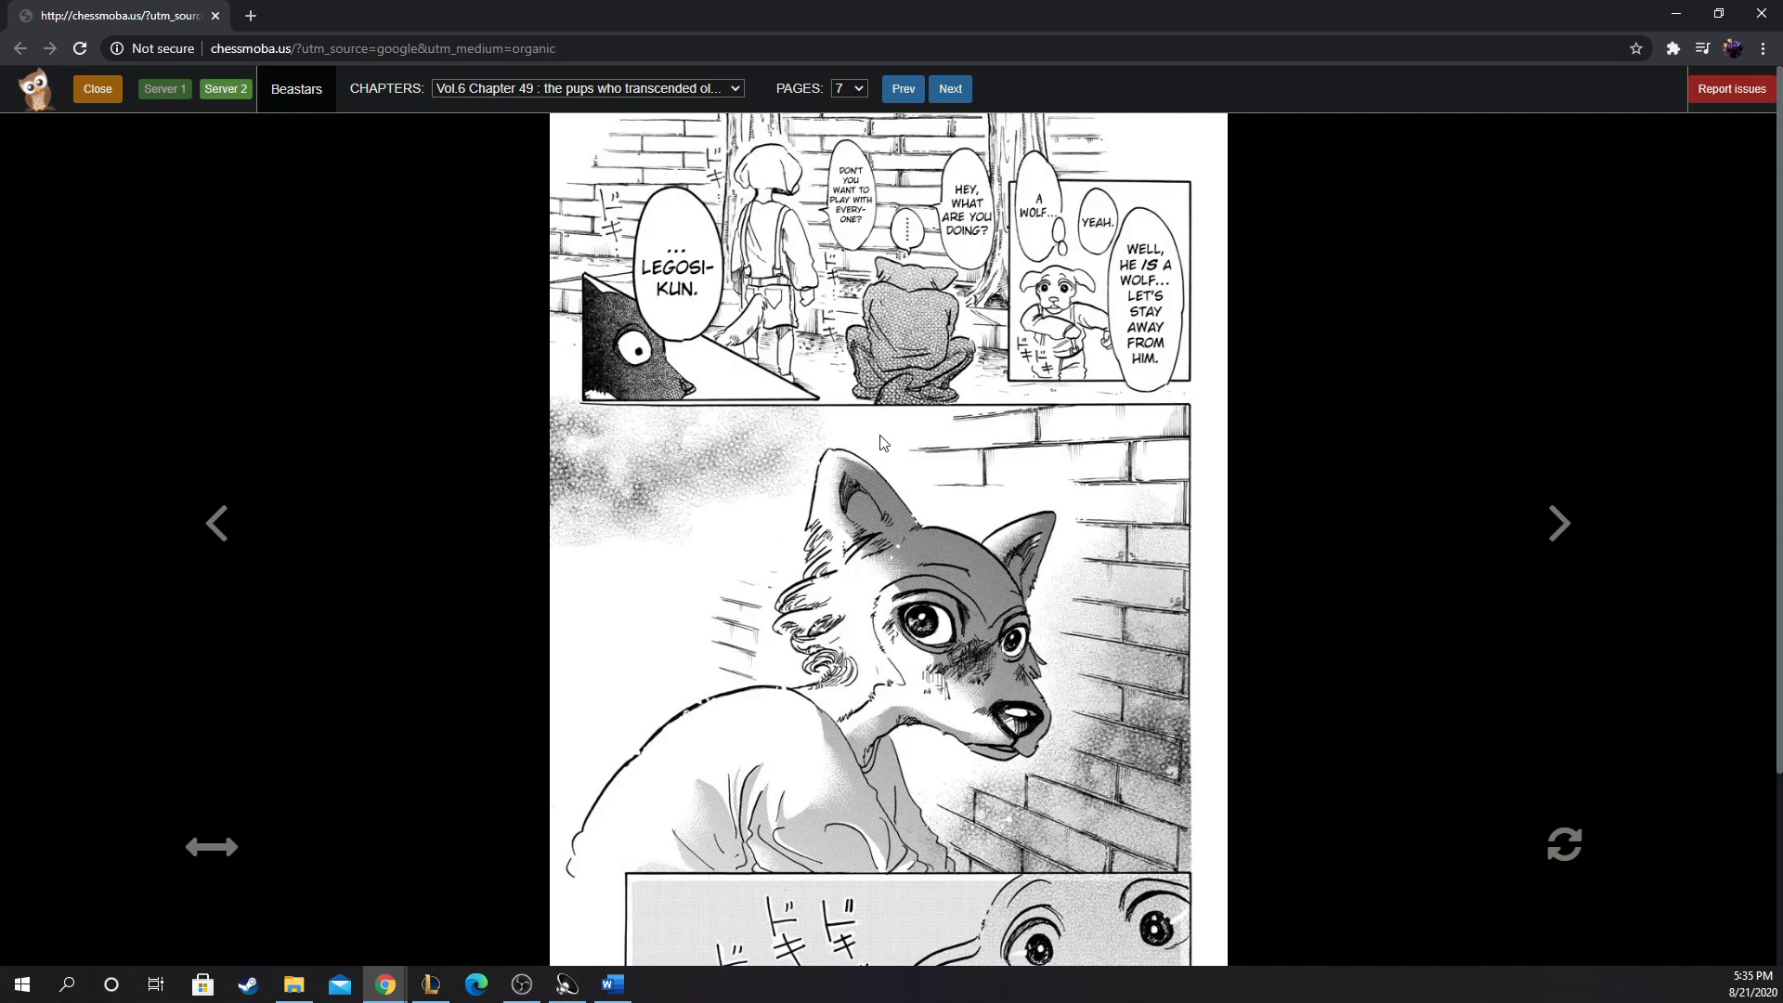
pyautogui.click(949, 90)
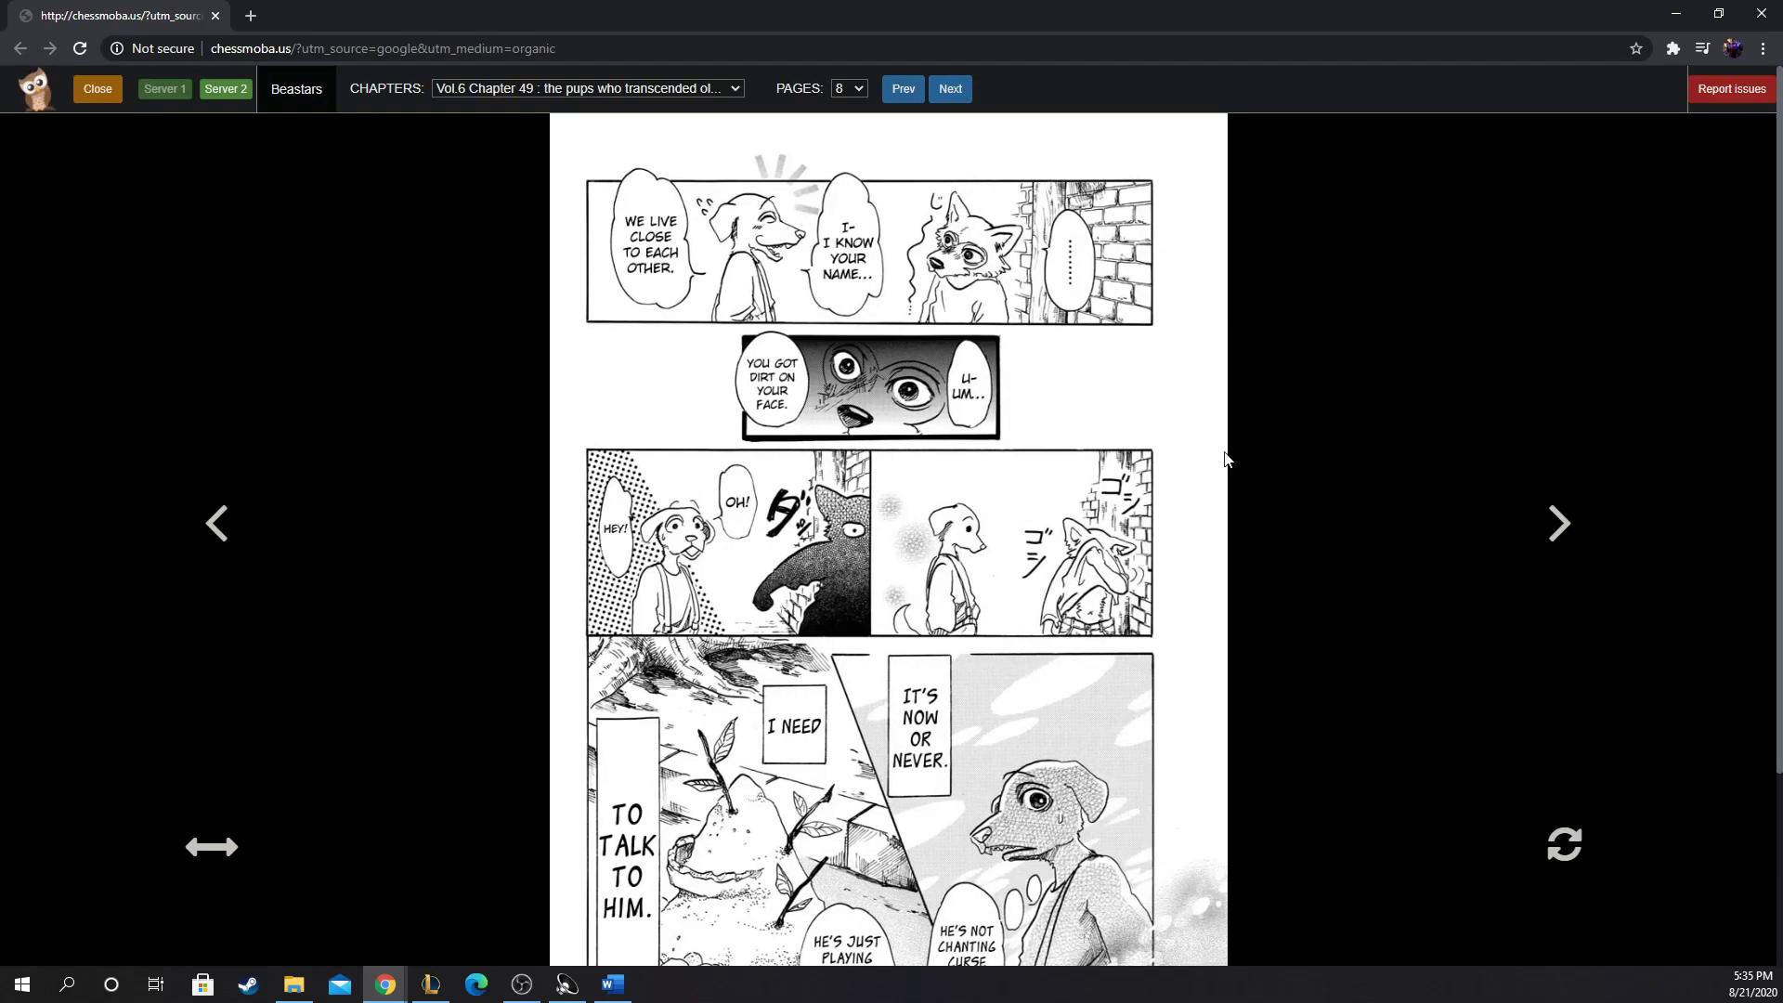
pyautogui.scroll(-3)
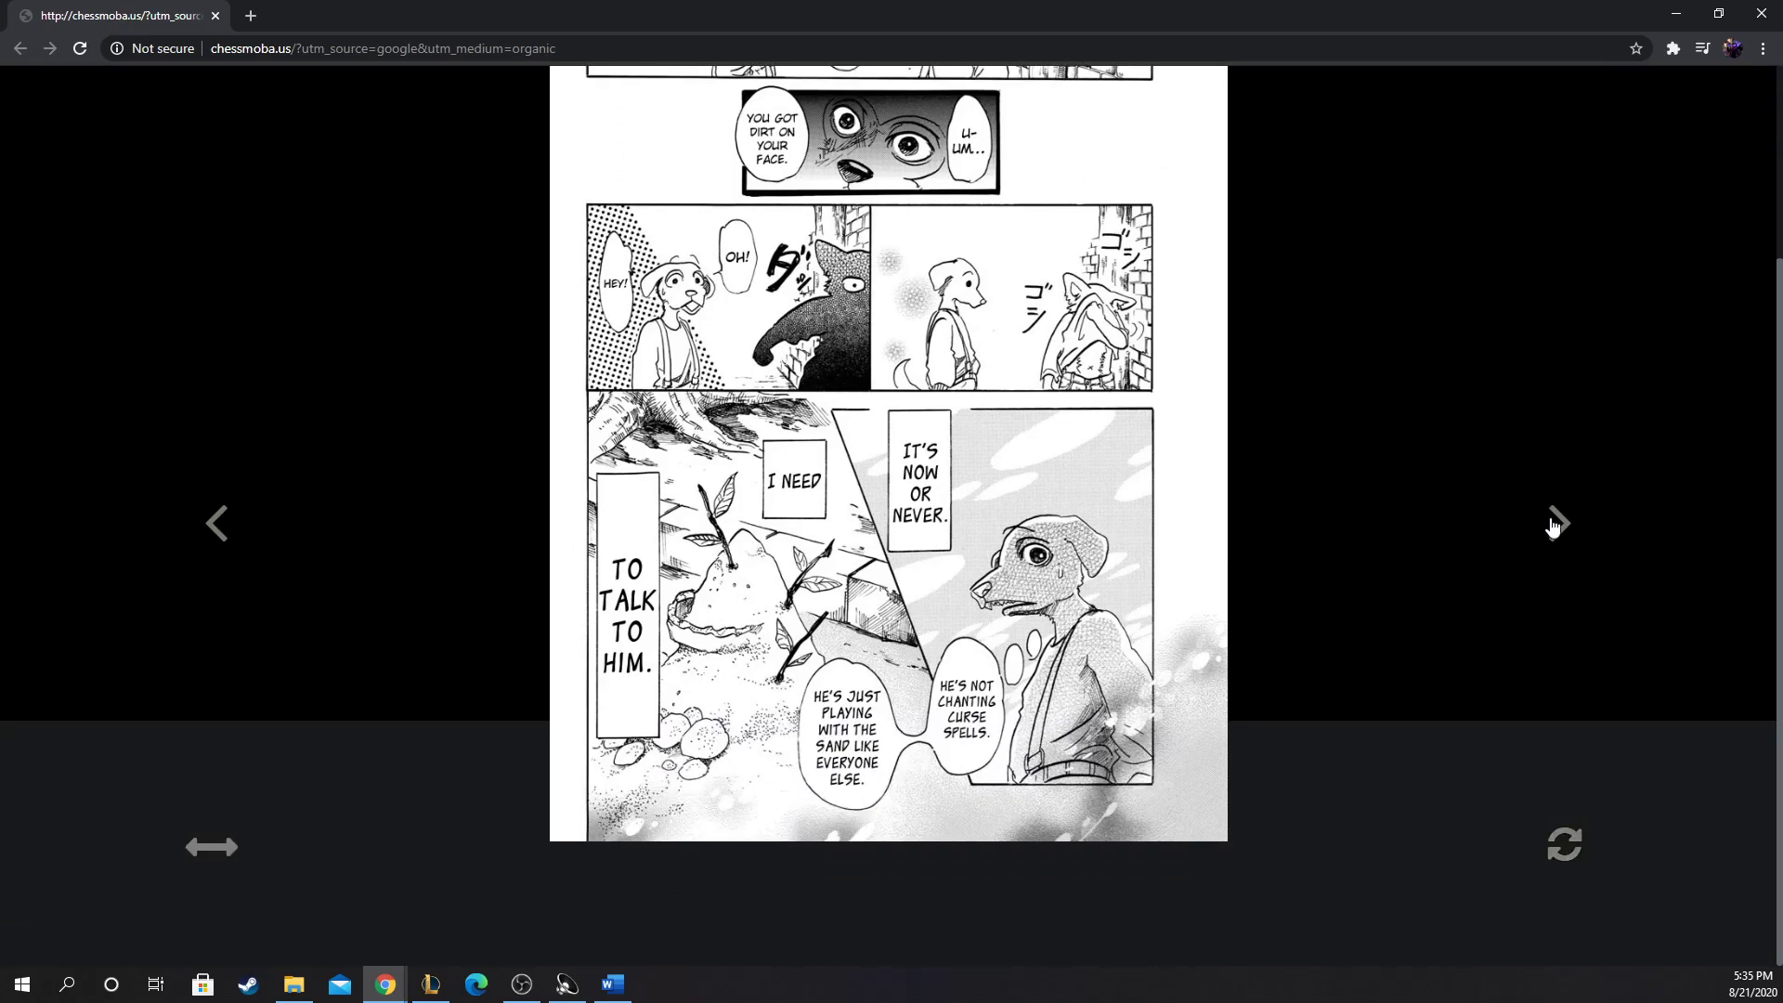
# Step: Advance from page 10 to page 11 of the chapter
pyautogui.click(1558, 524)
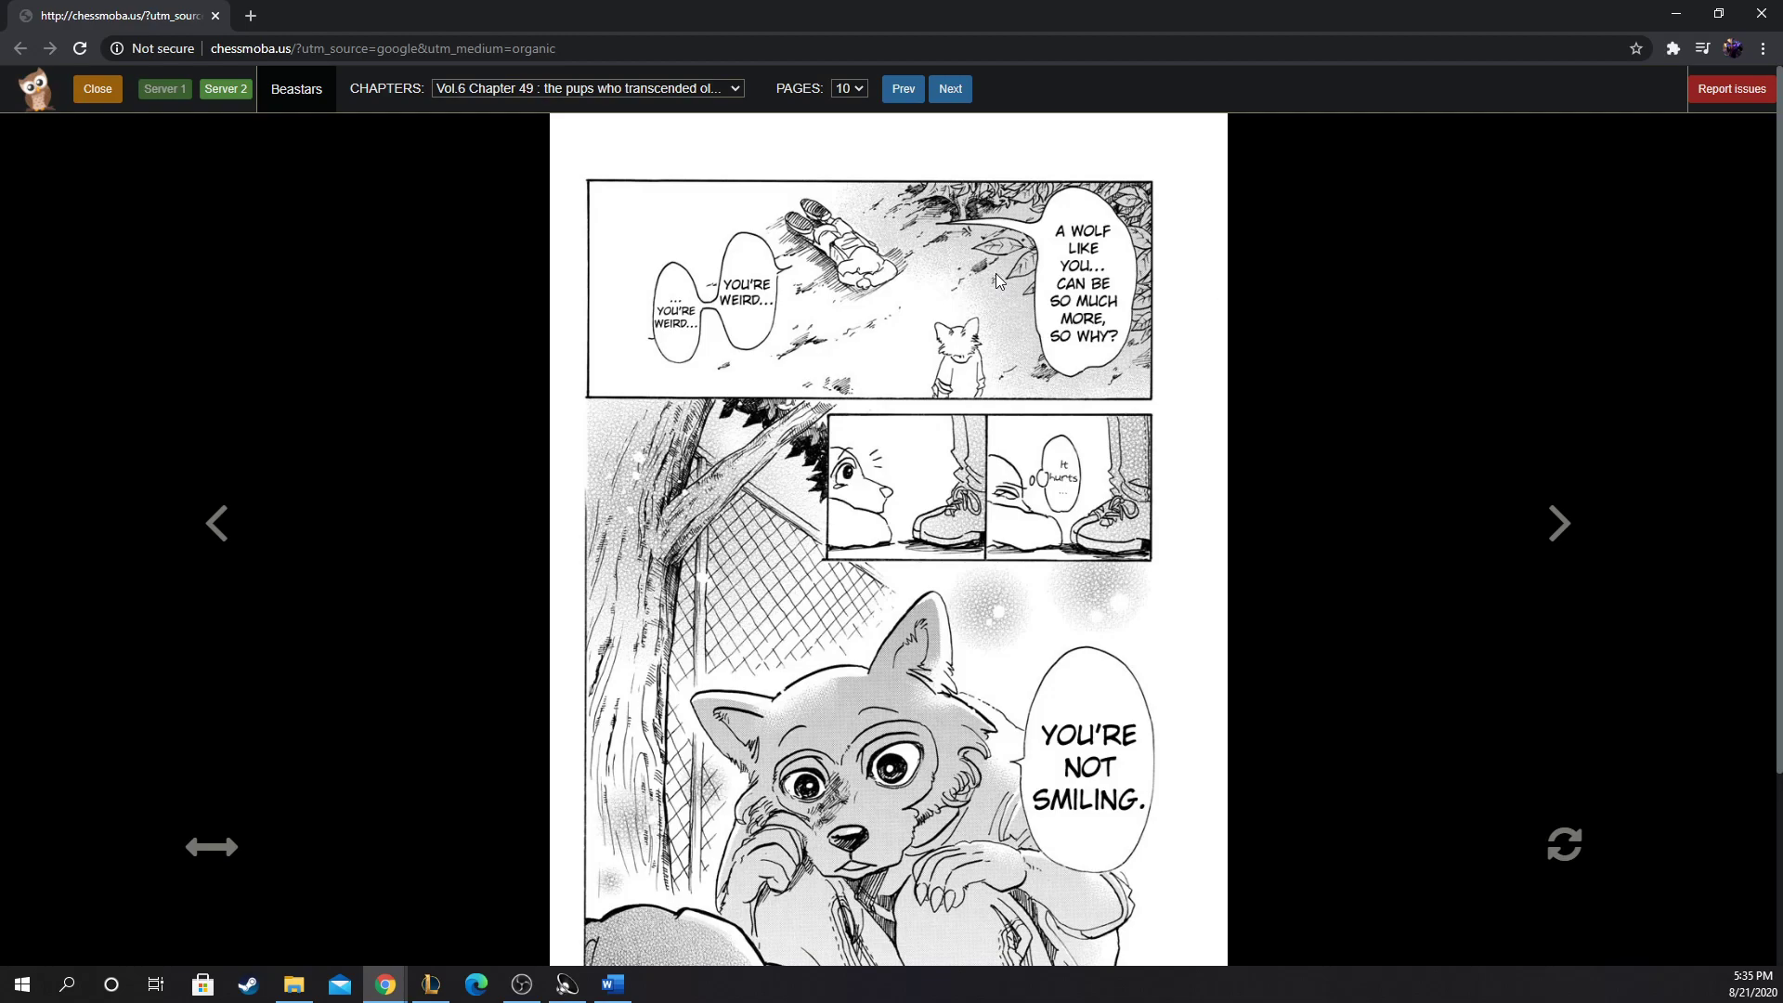
pyautogui.moveTo(914, 274)
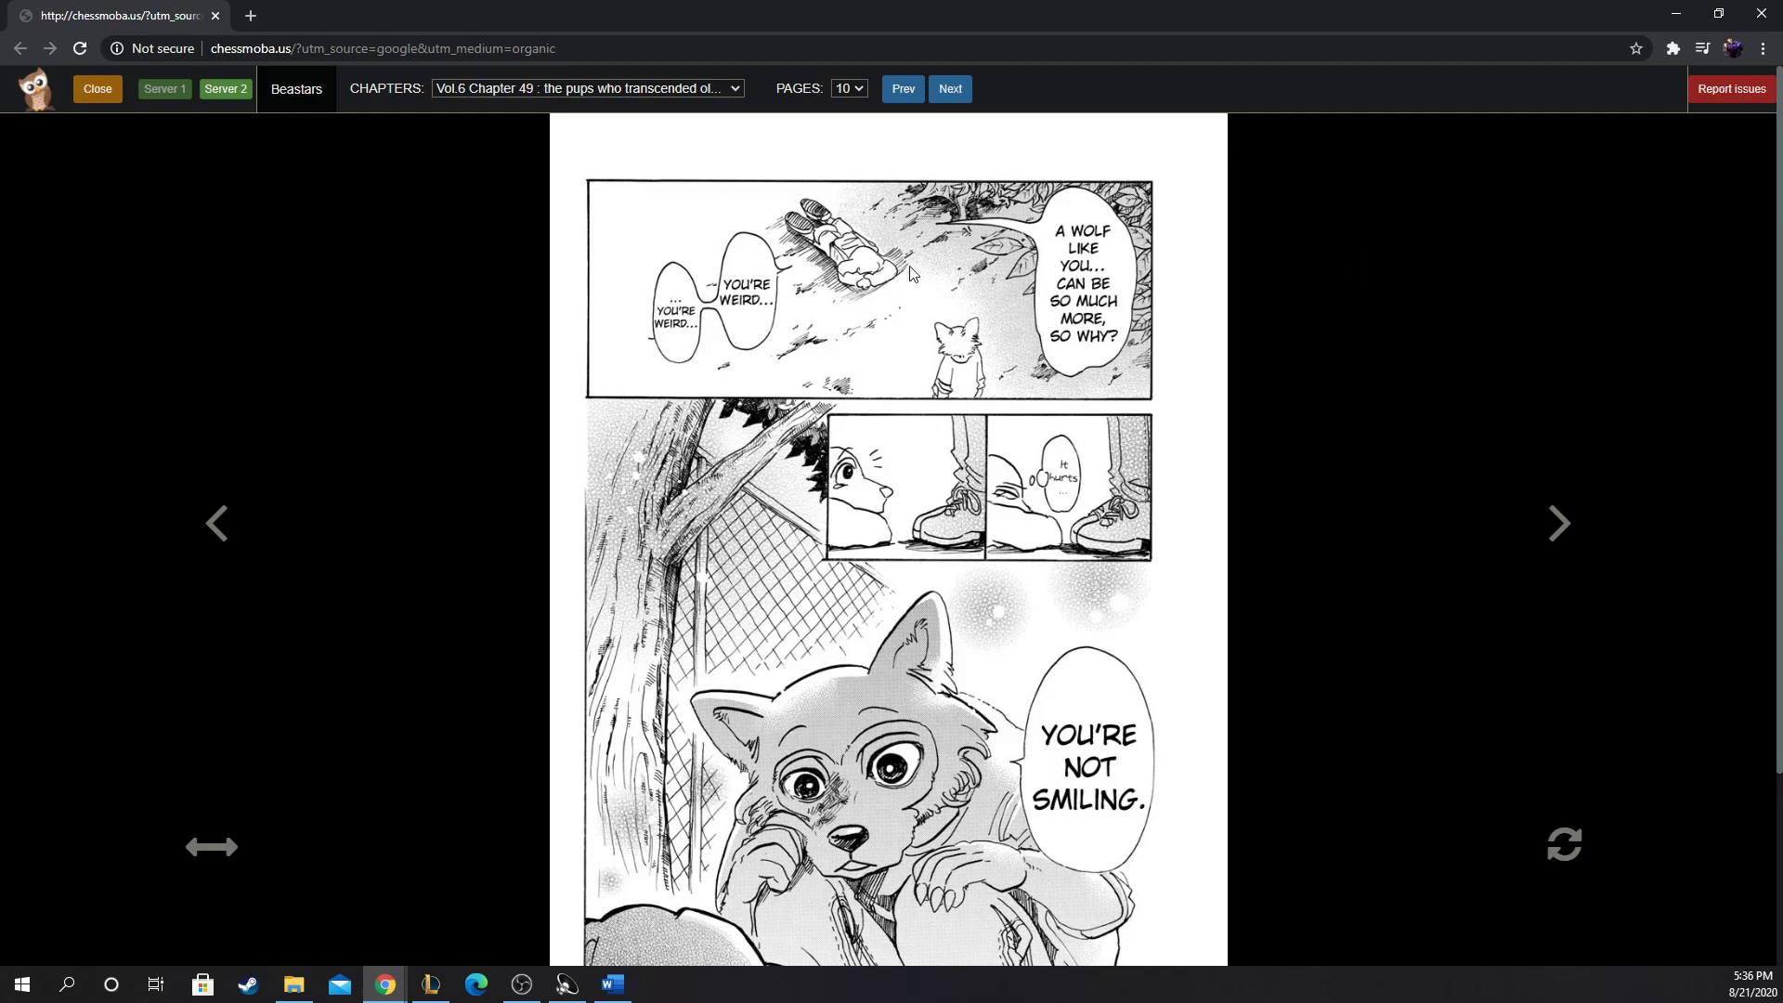
pyautogui.moveTo(933, 381)
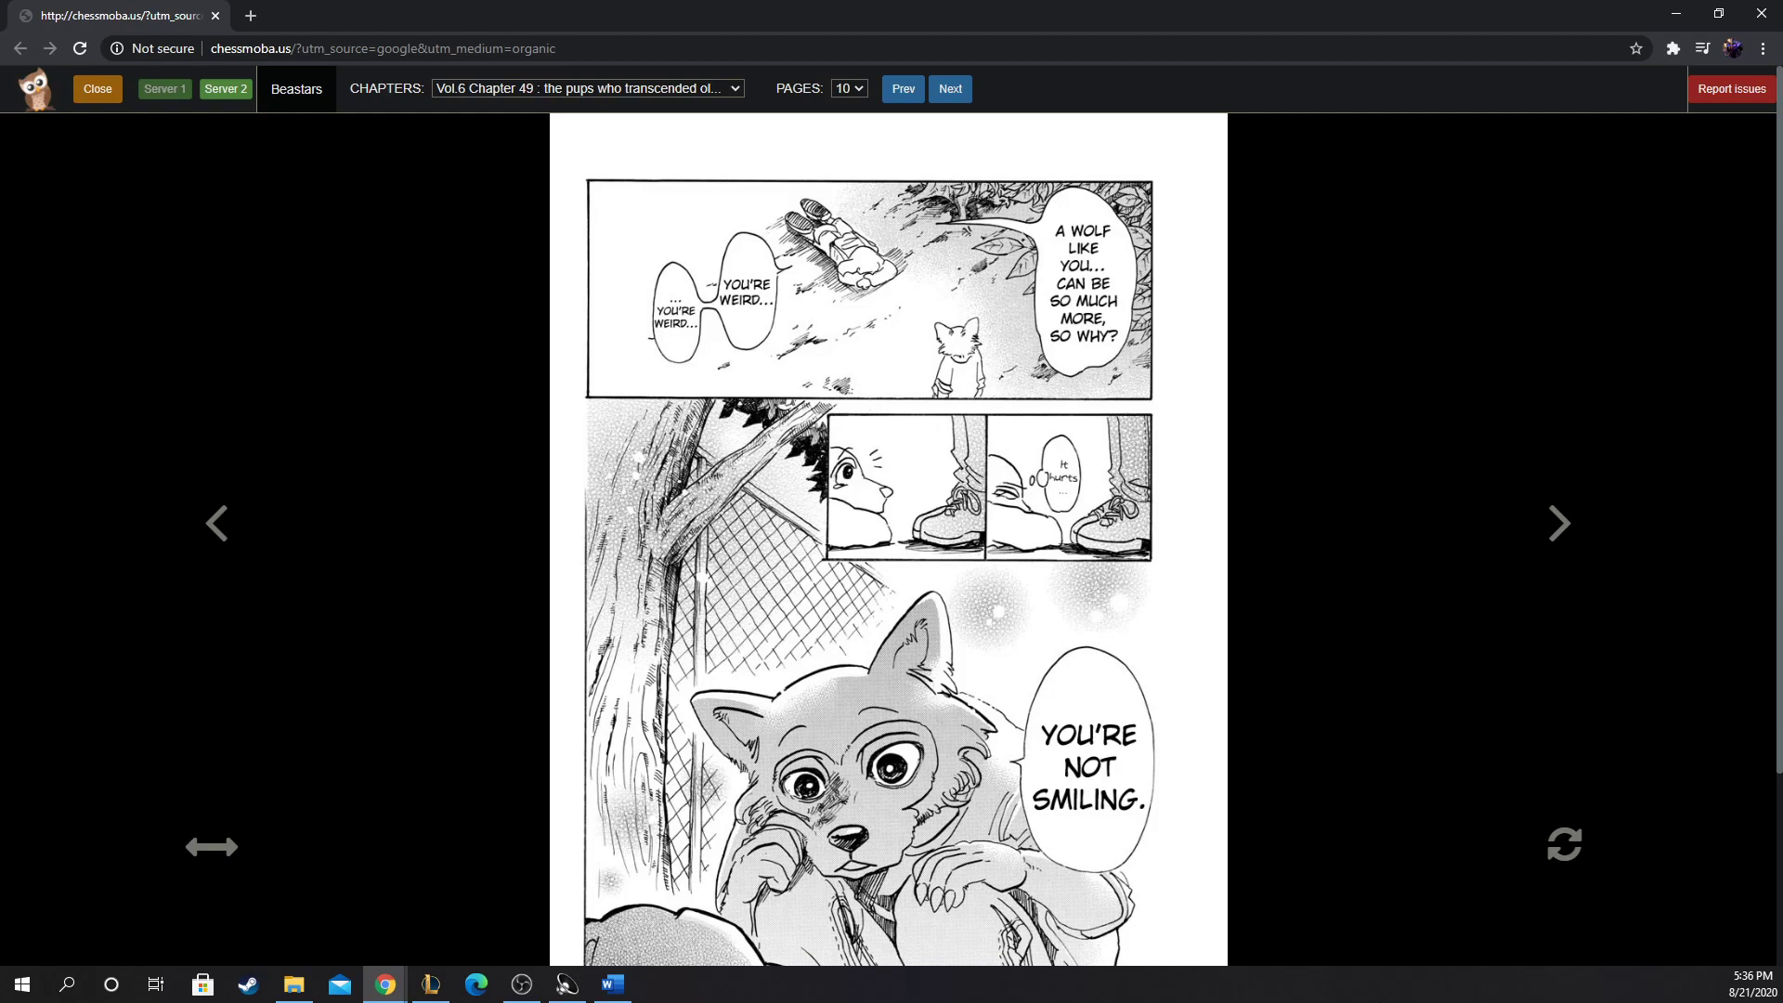
pyautogui.moveTo(931, 451)
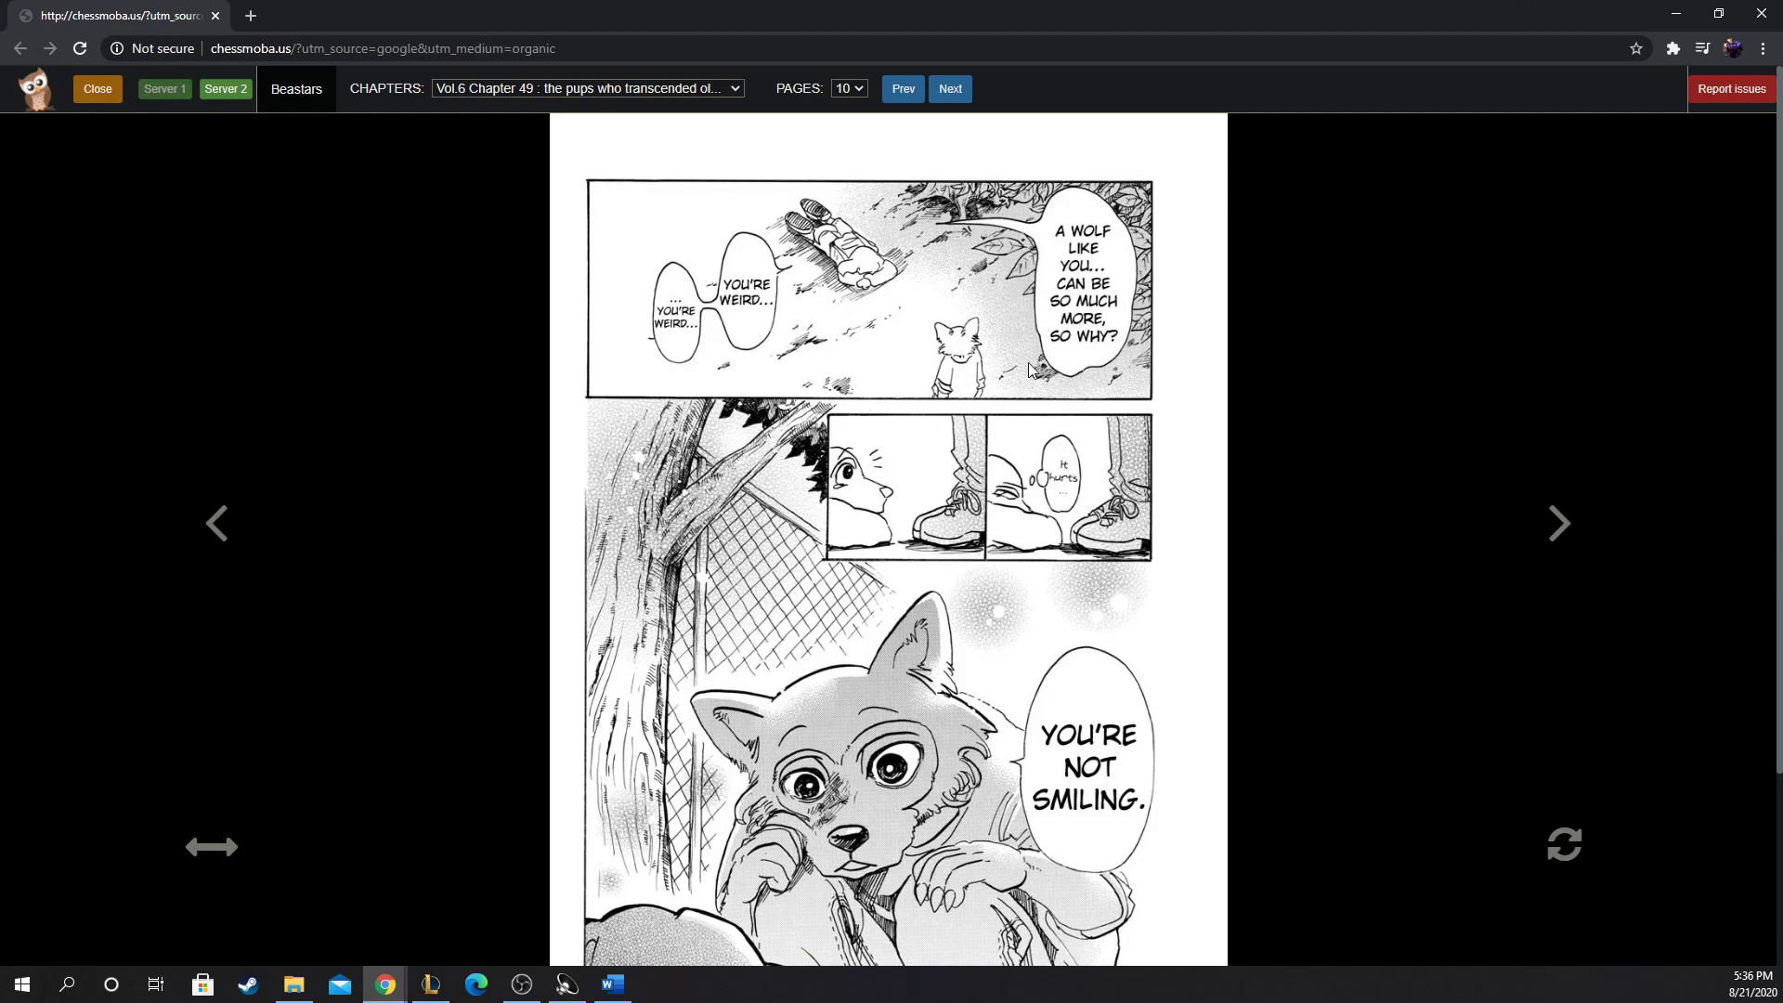
pyautogui.moveTo(1012, 322)
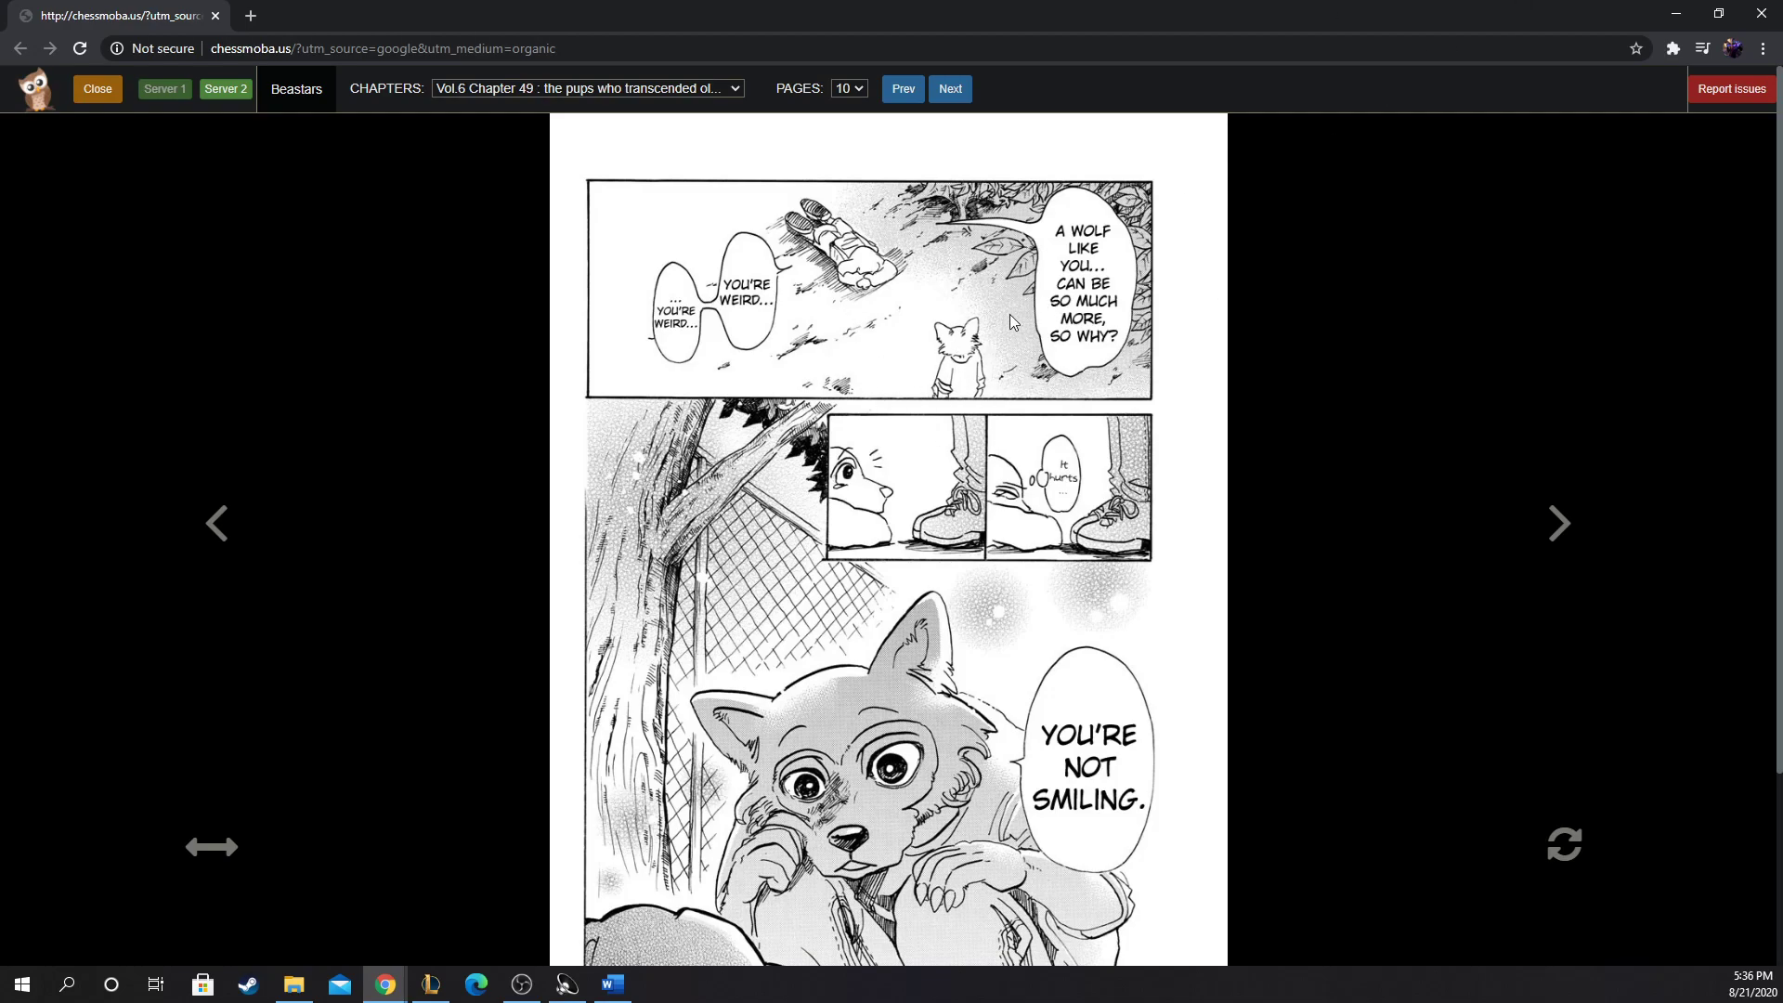
pyautogui.moveTo(932, 386)
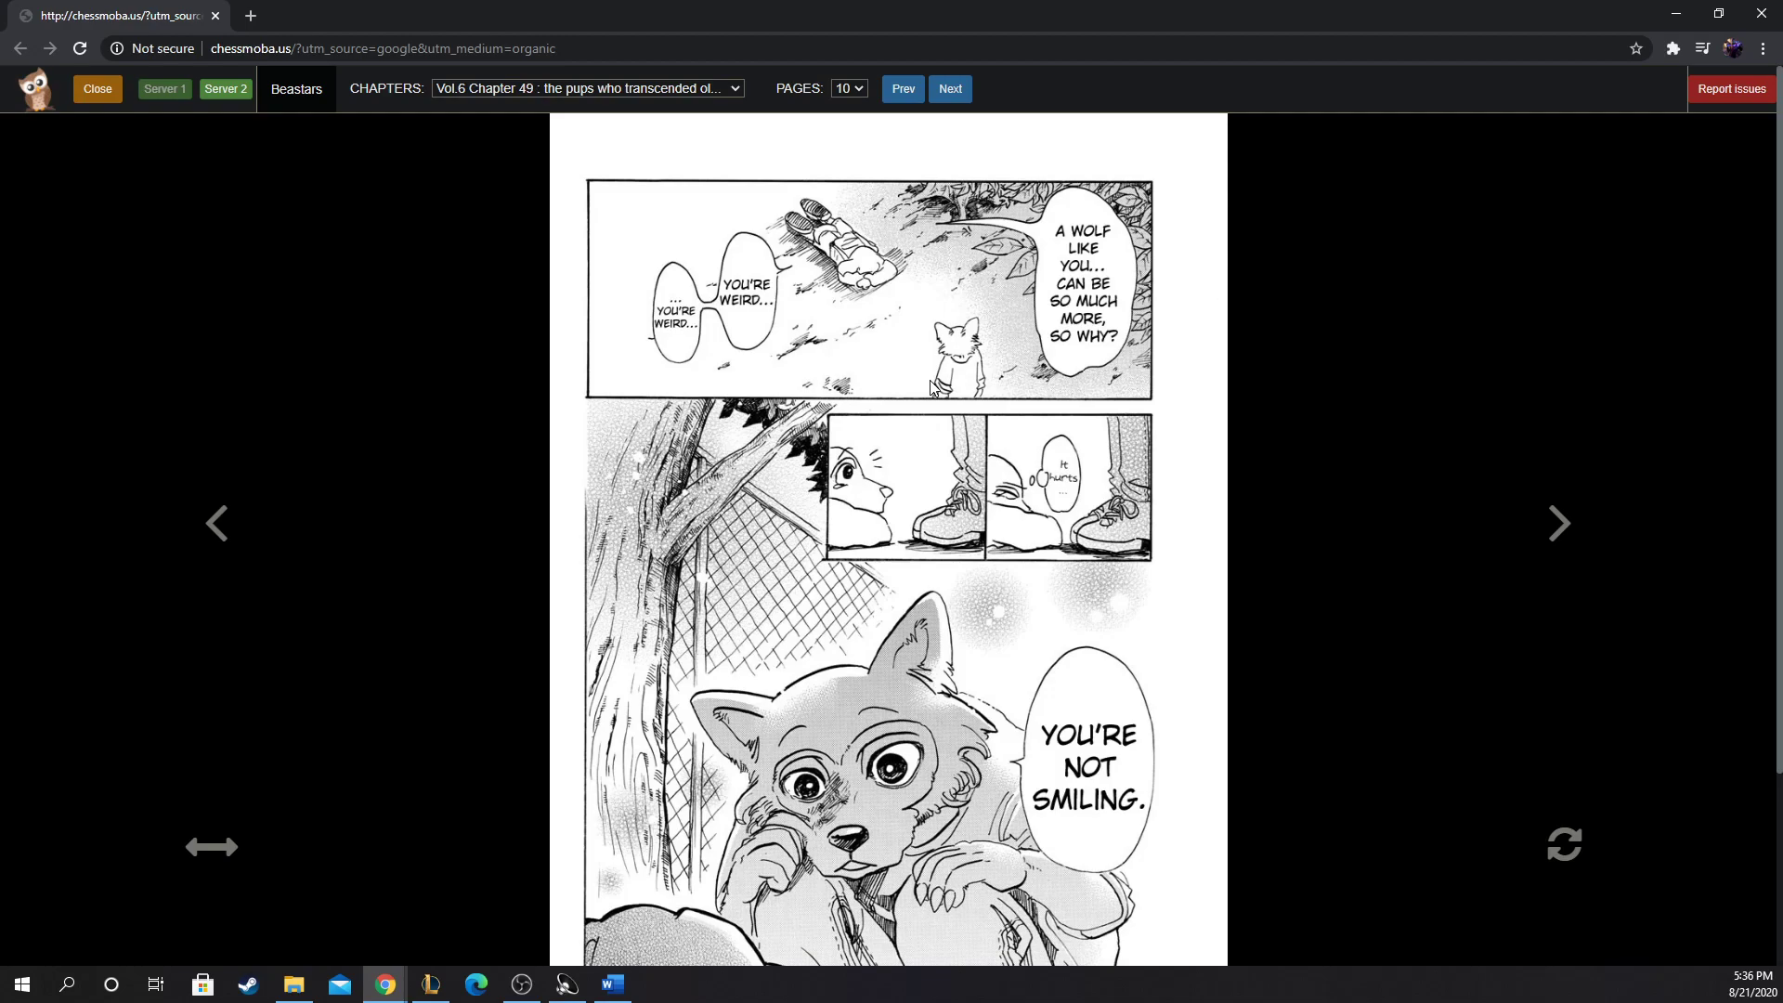
pyautogui.moveTo(1490, 509)
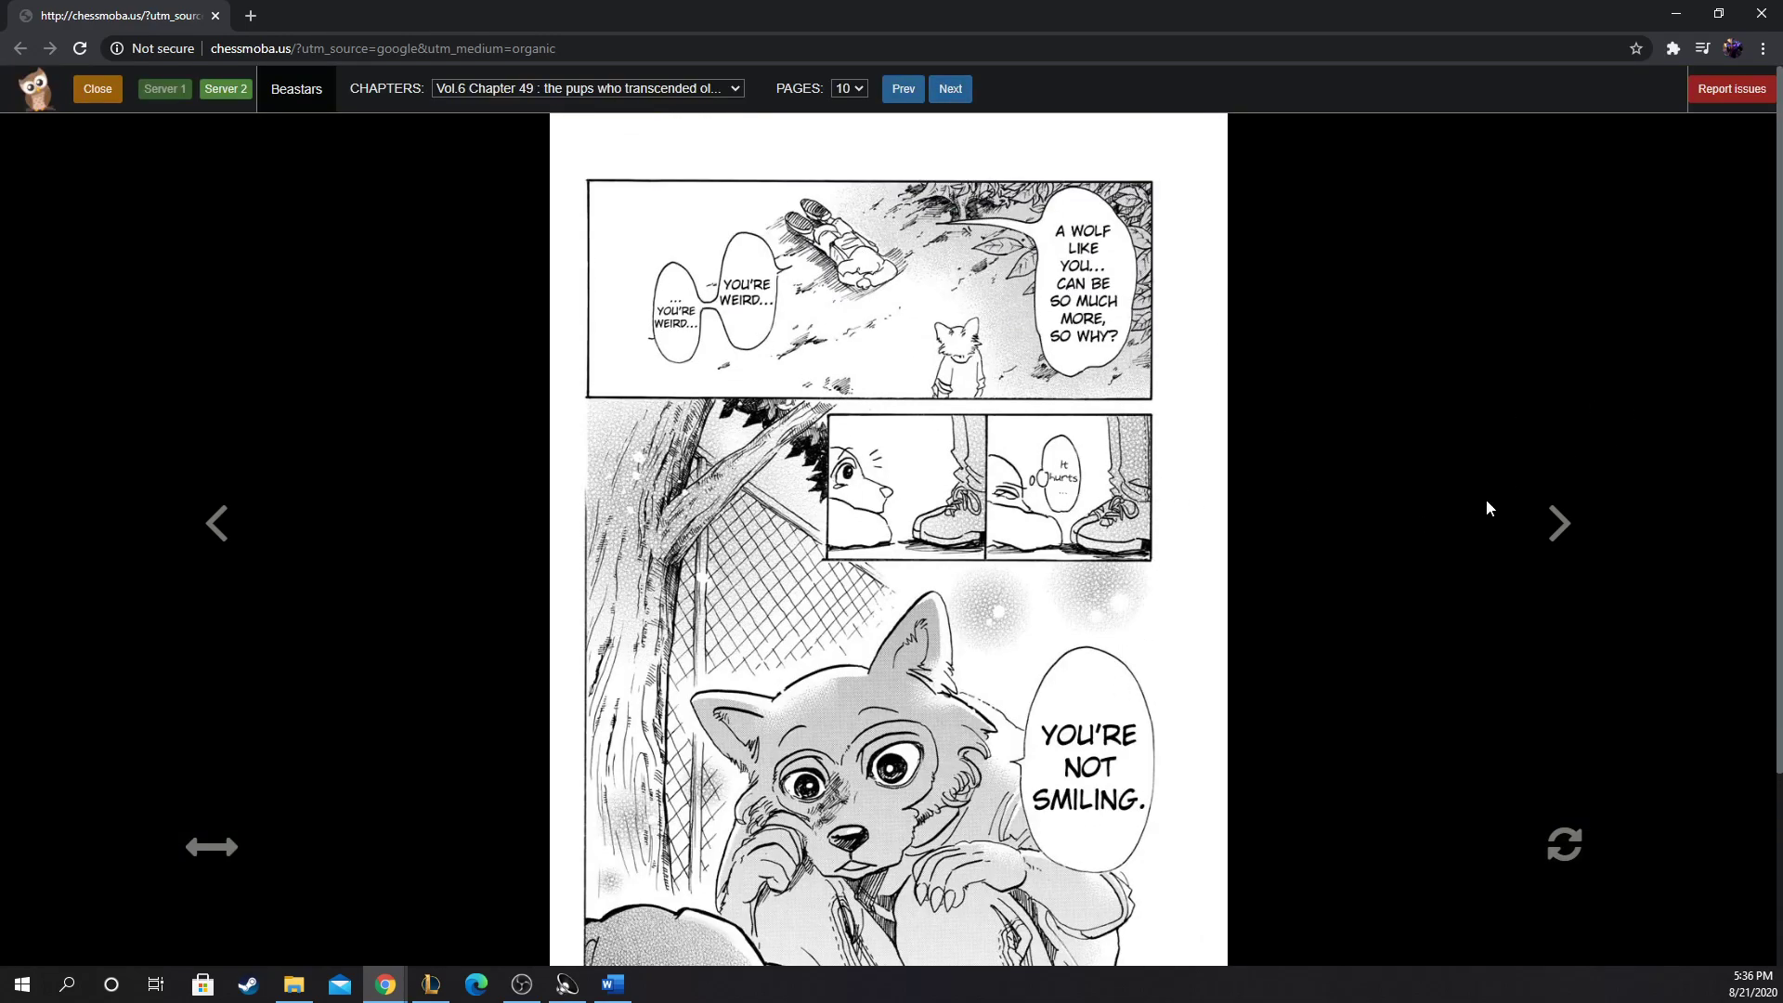
pyautogui.moveTo(1553, 541)
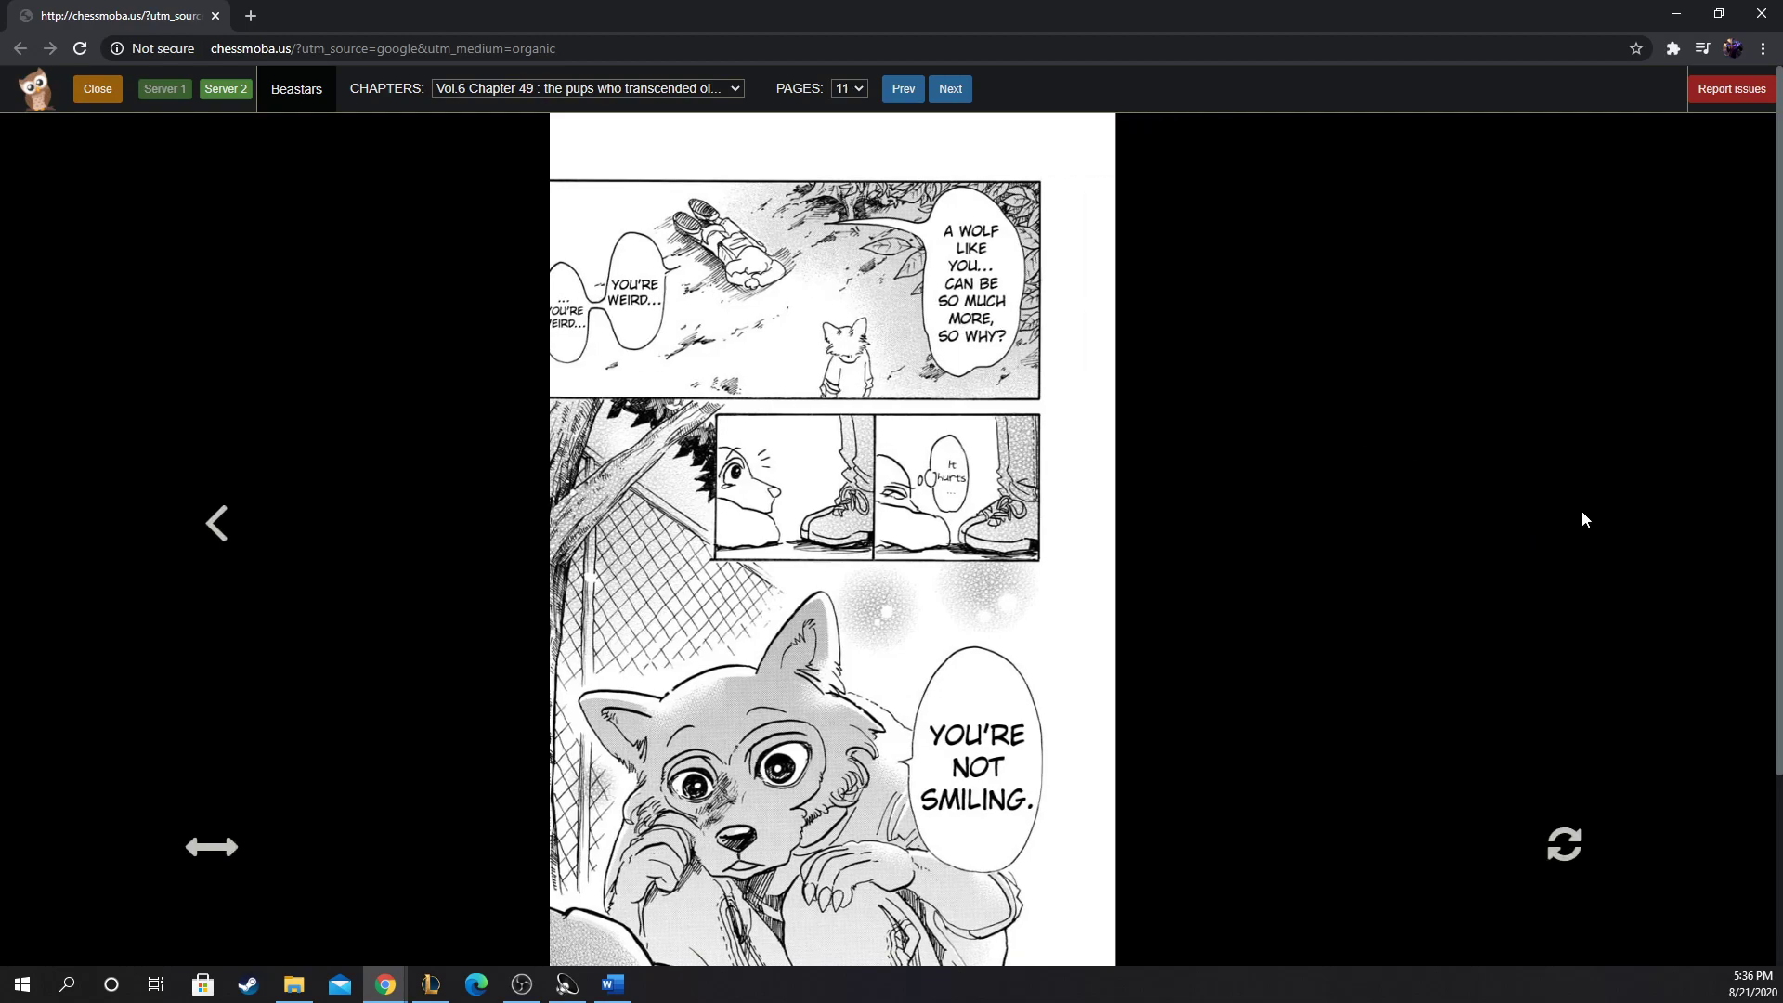
# Step: Turn to page 12 and scroll down to Jack calling the wolf his ancestor
pyautogui.click(950, 89)
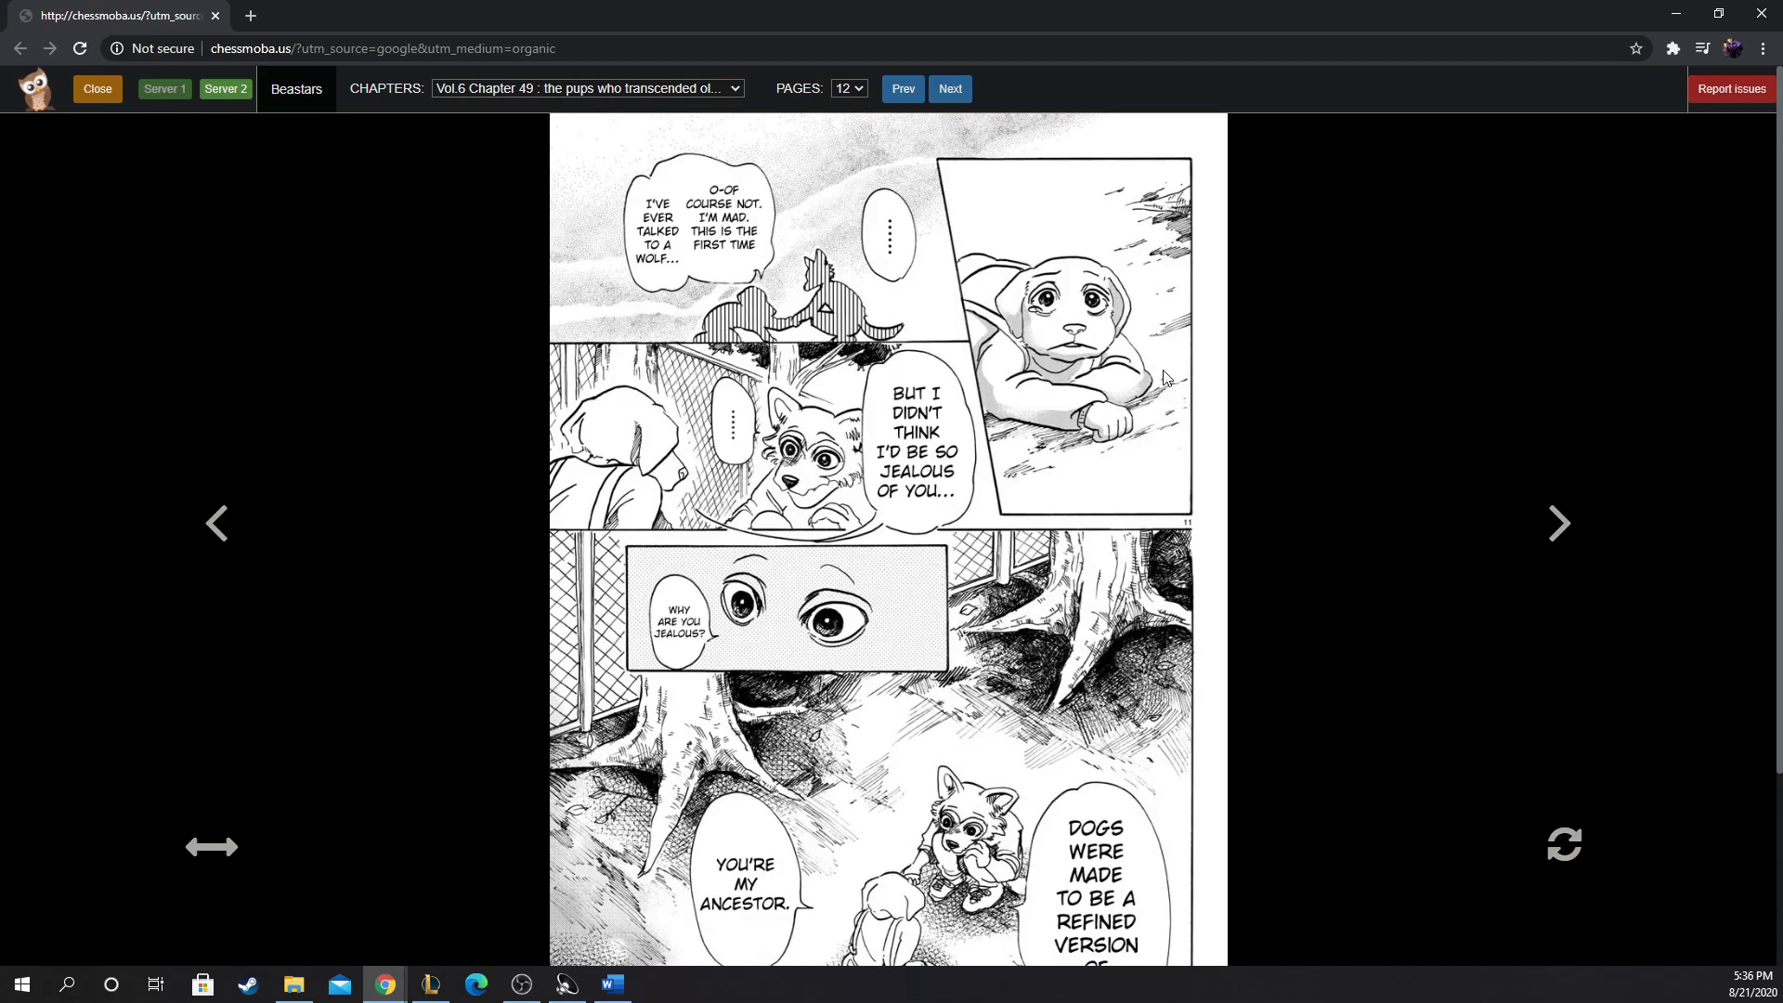
pyautogui.moveTo(946, 280)
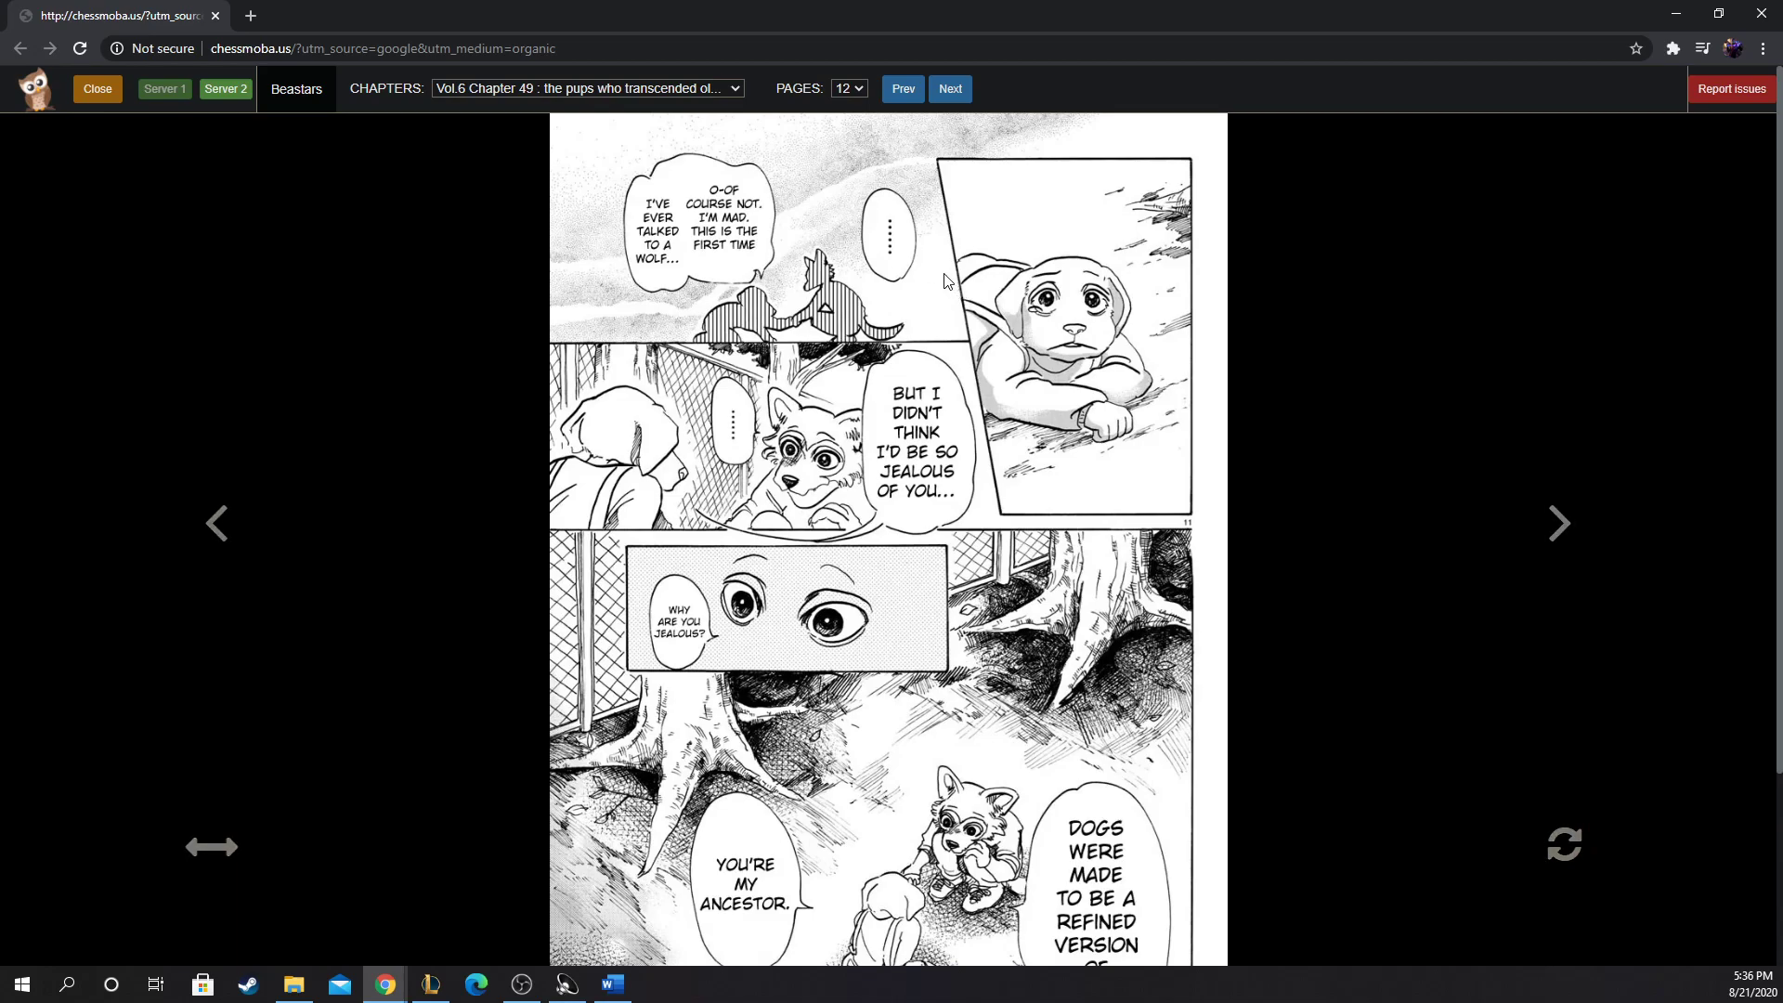
pyautogui.moveTo(203, 550)
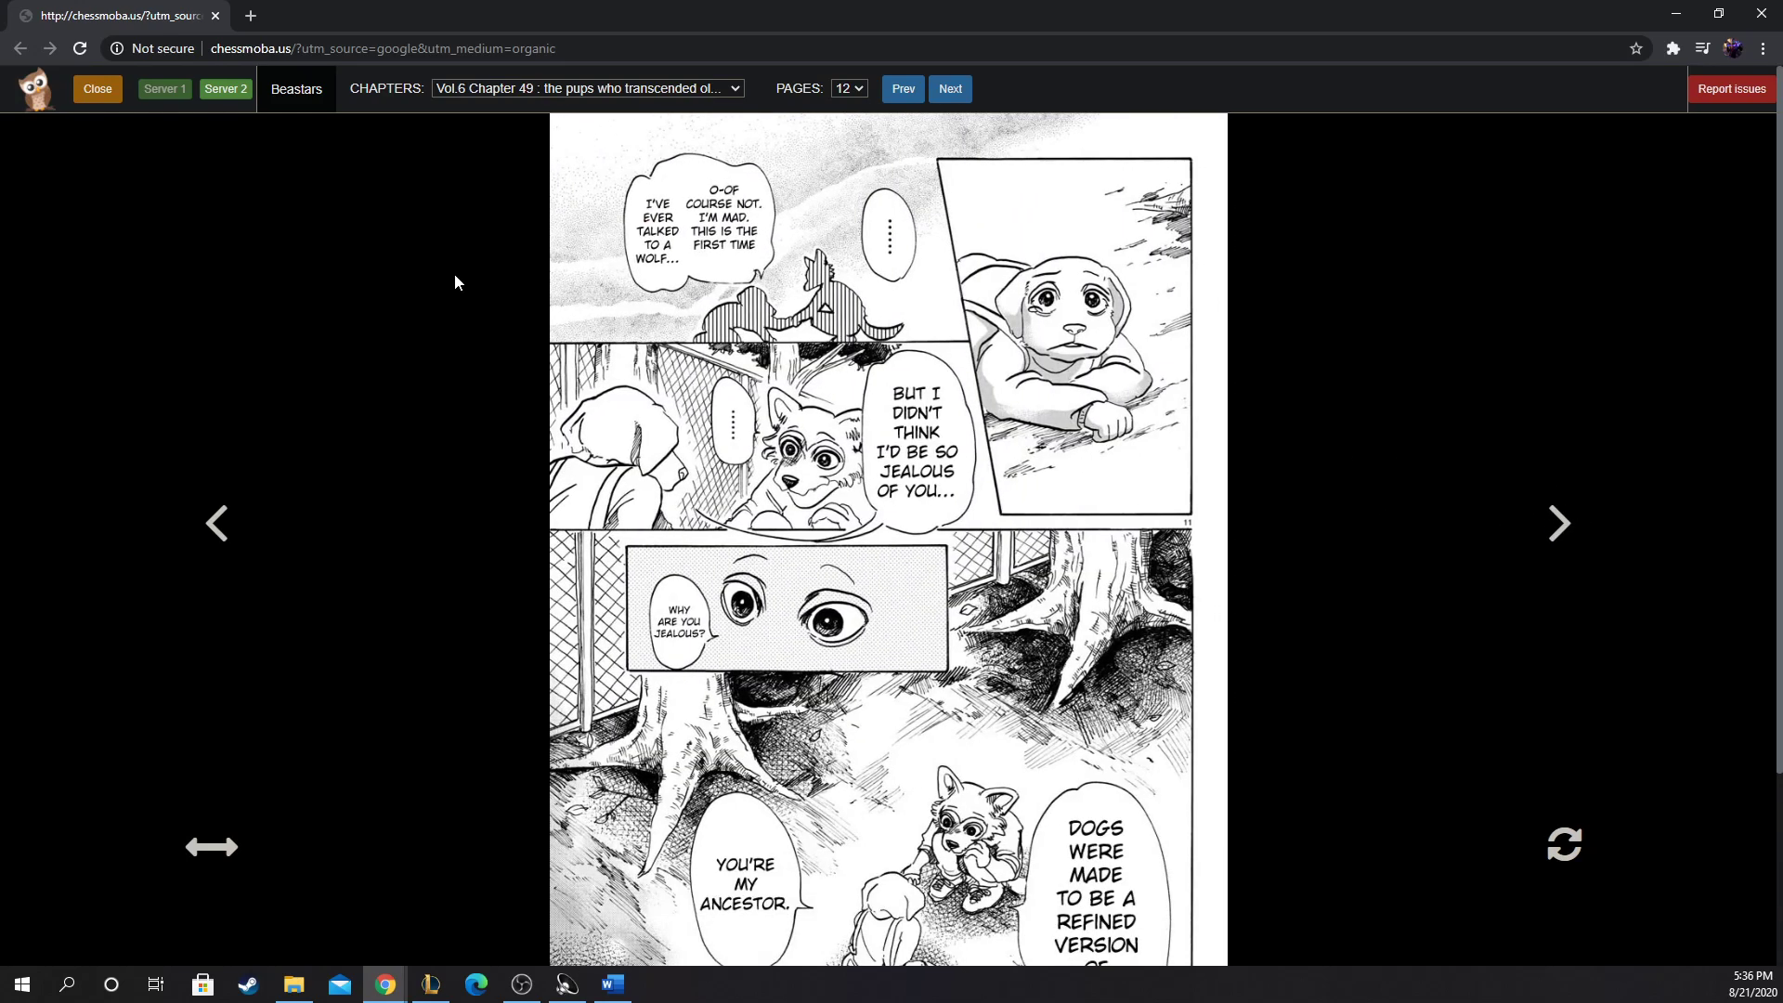
pyautogui.moveTo(526, 262)
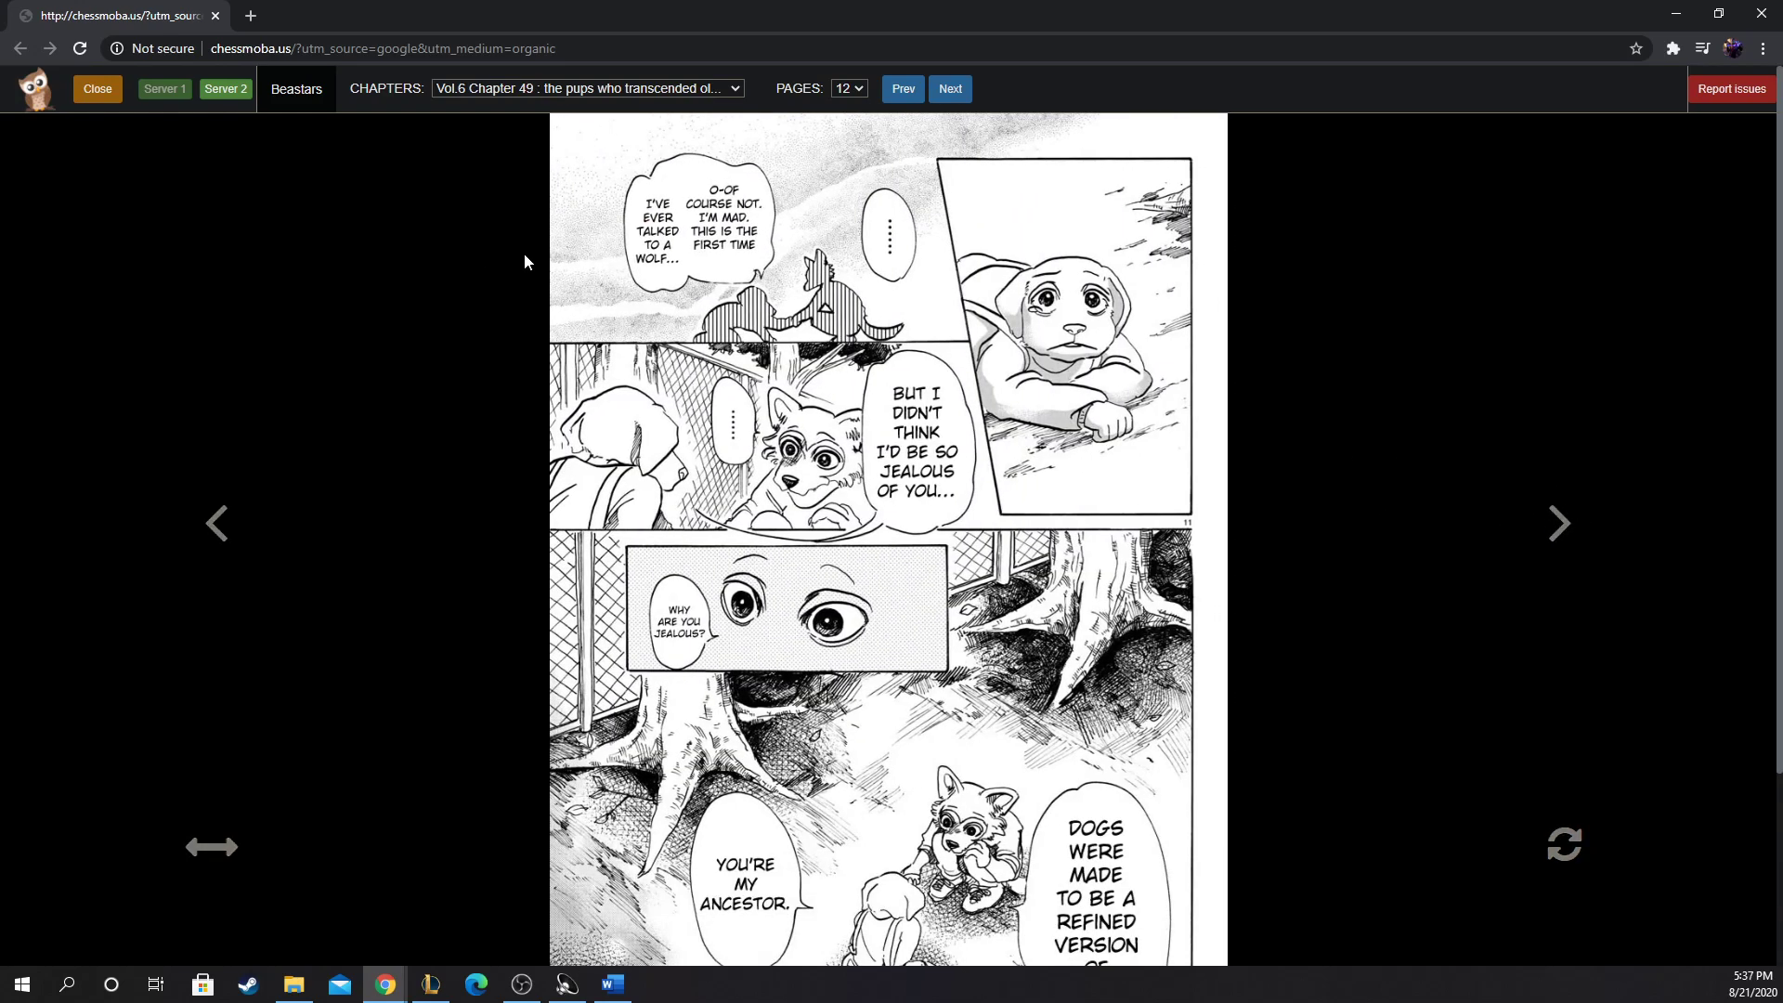
pyautogui.moveTo(641, 171)
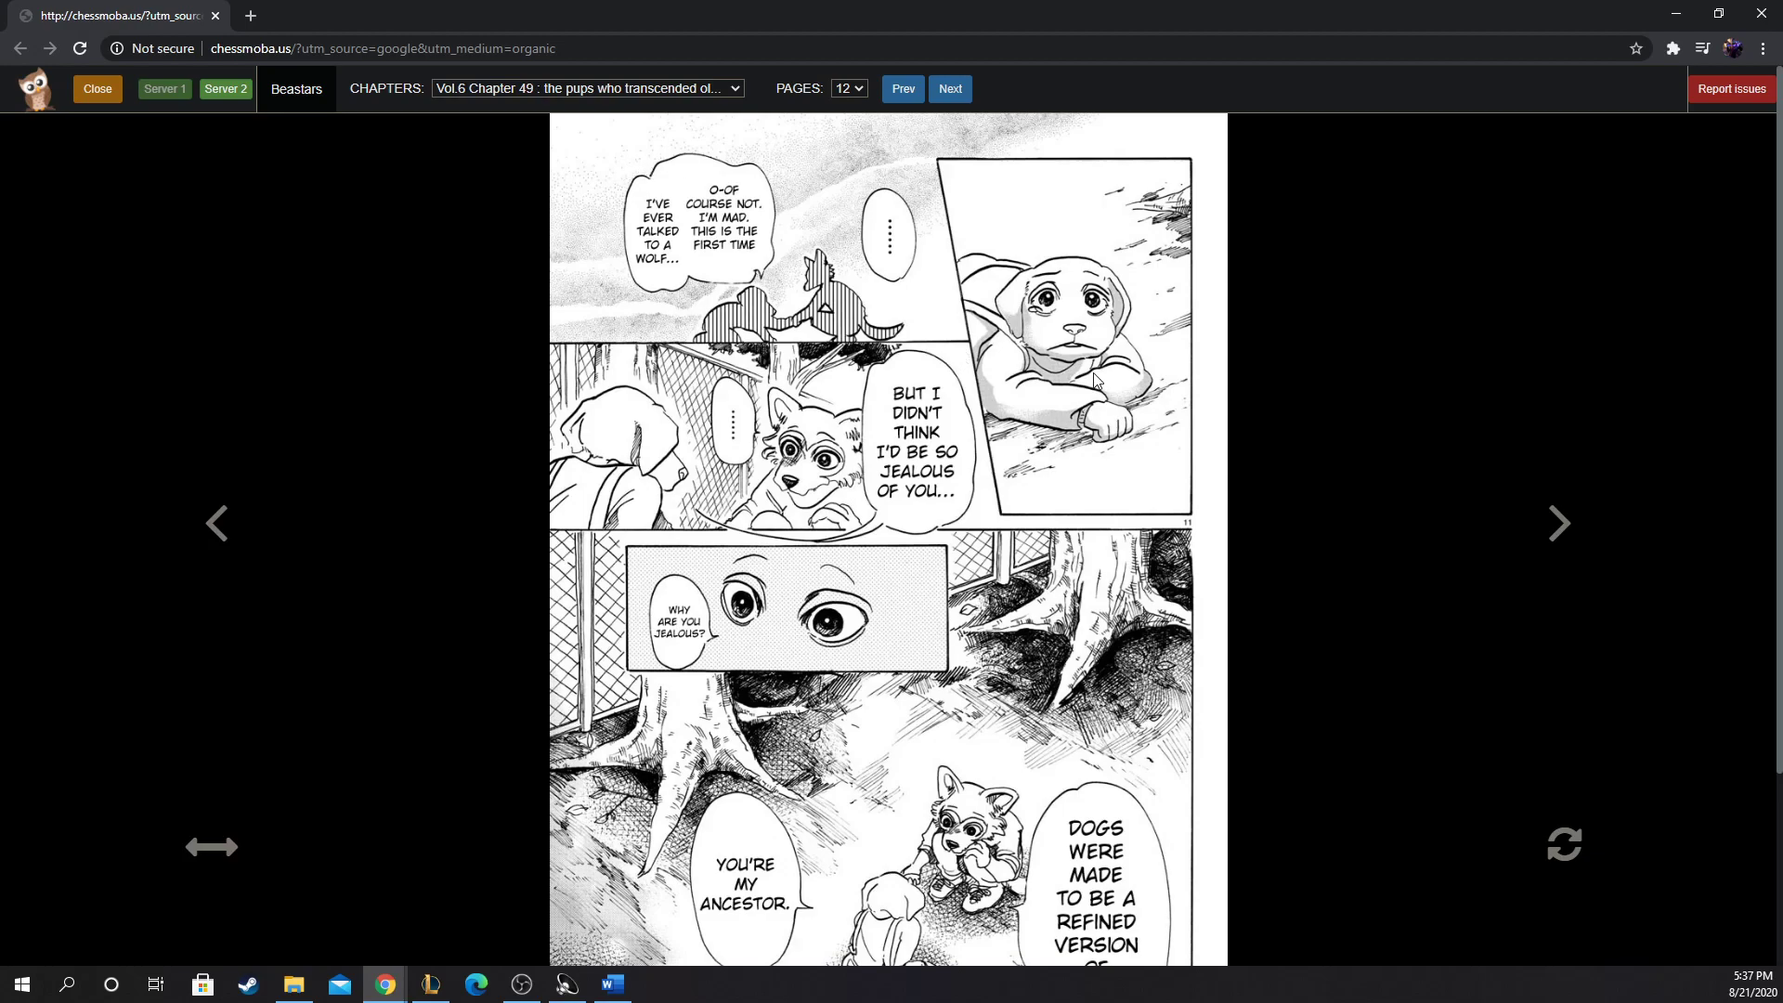
pyautogui.scroll(-3)
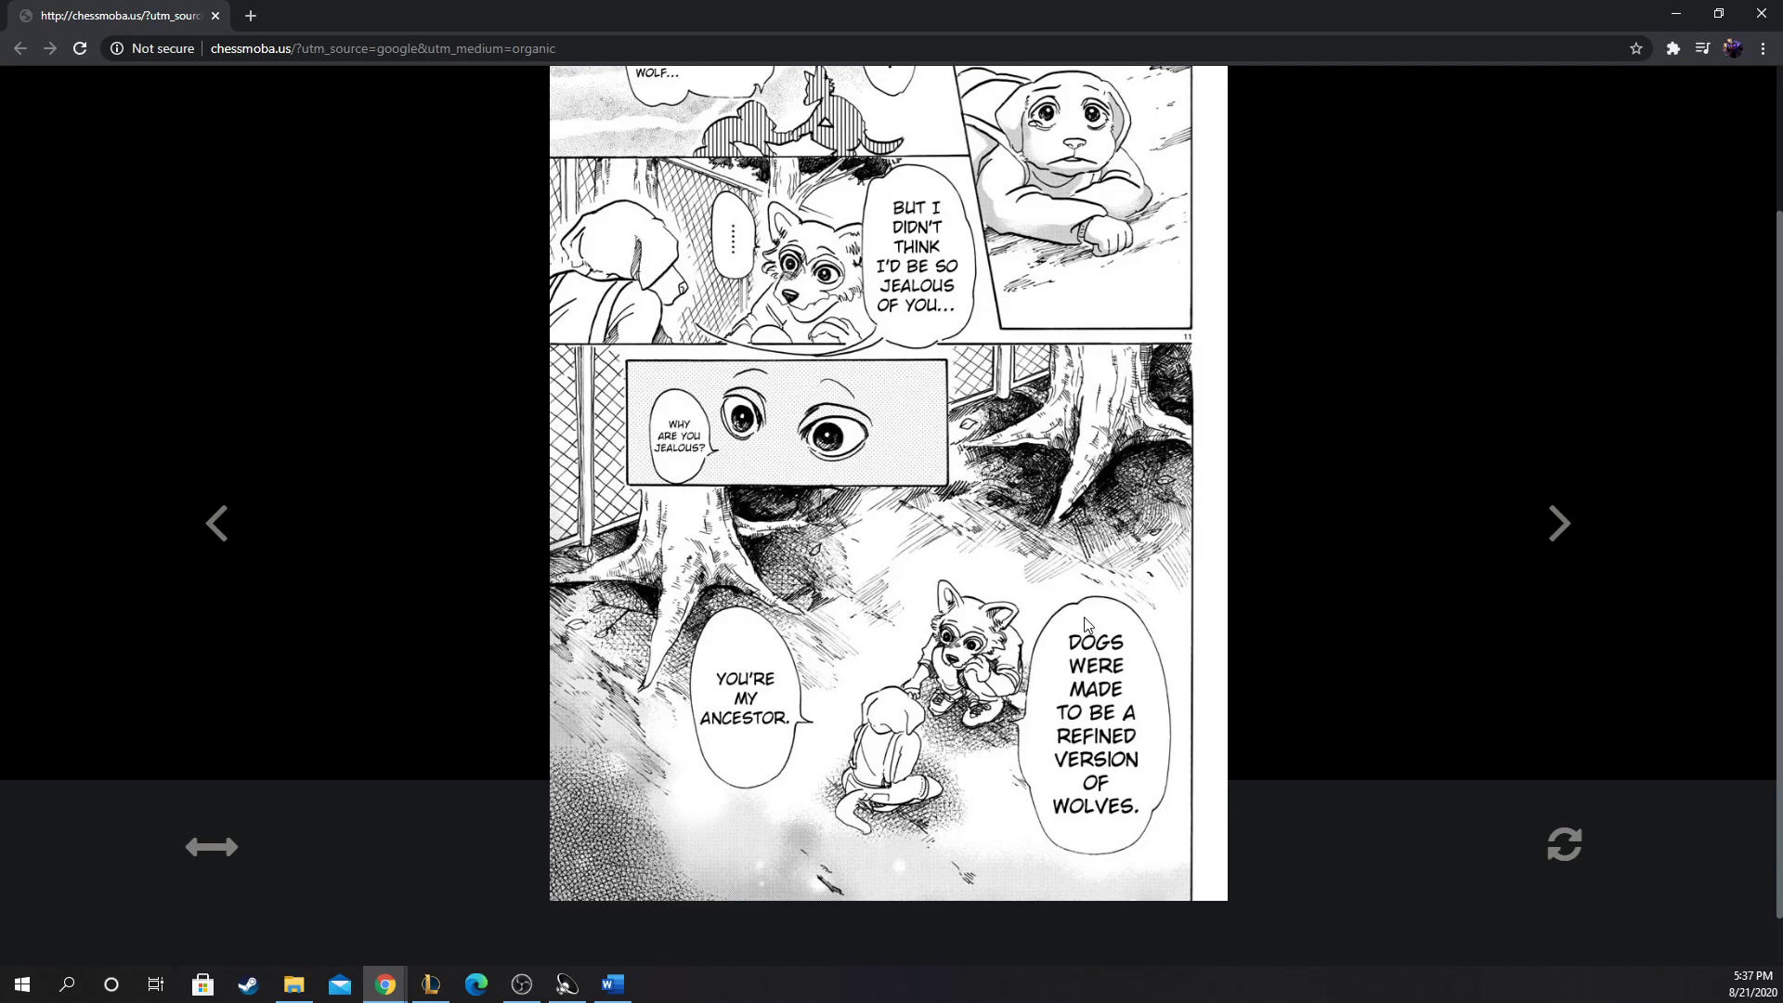
pyautogui.moveTo(776, 624)
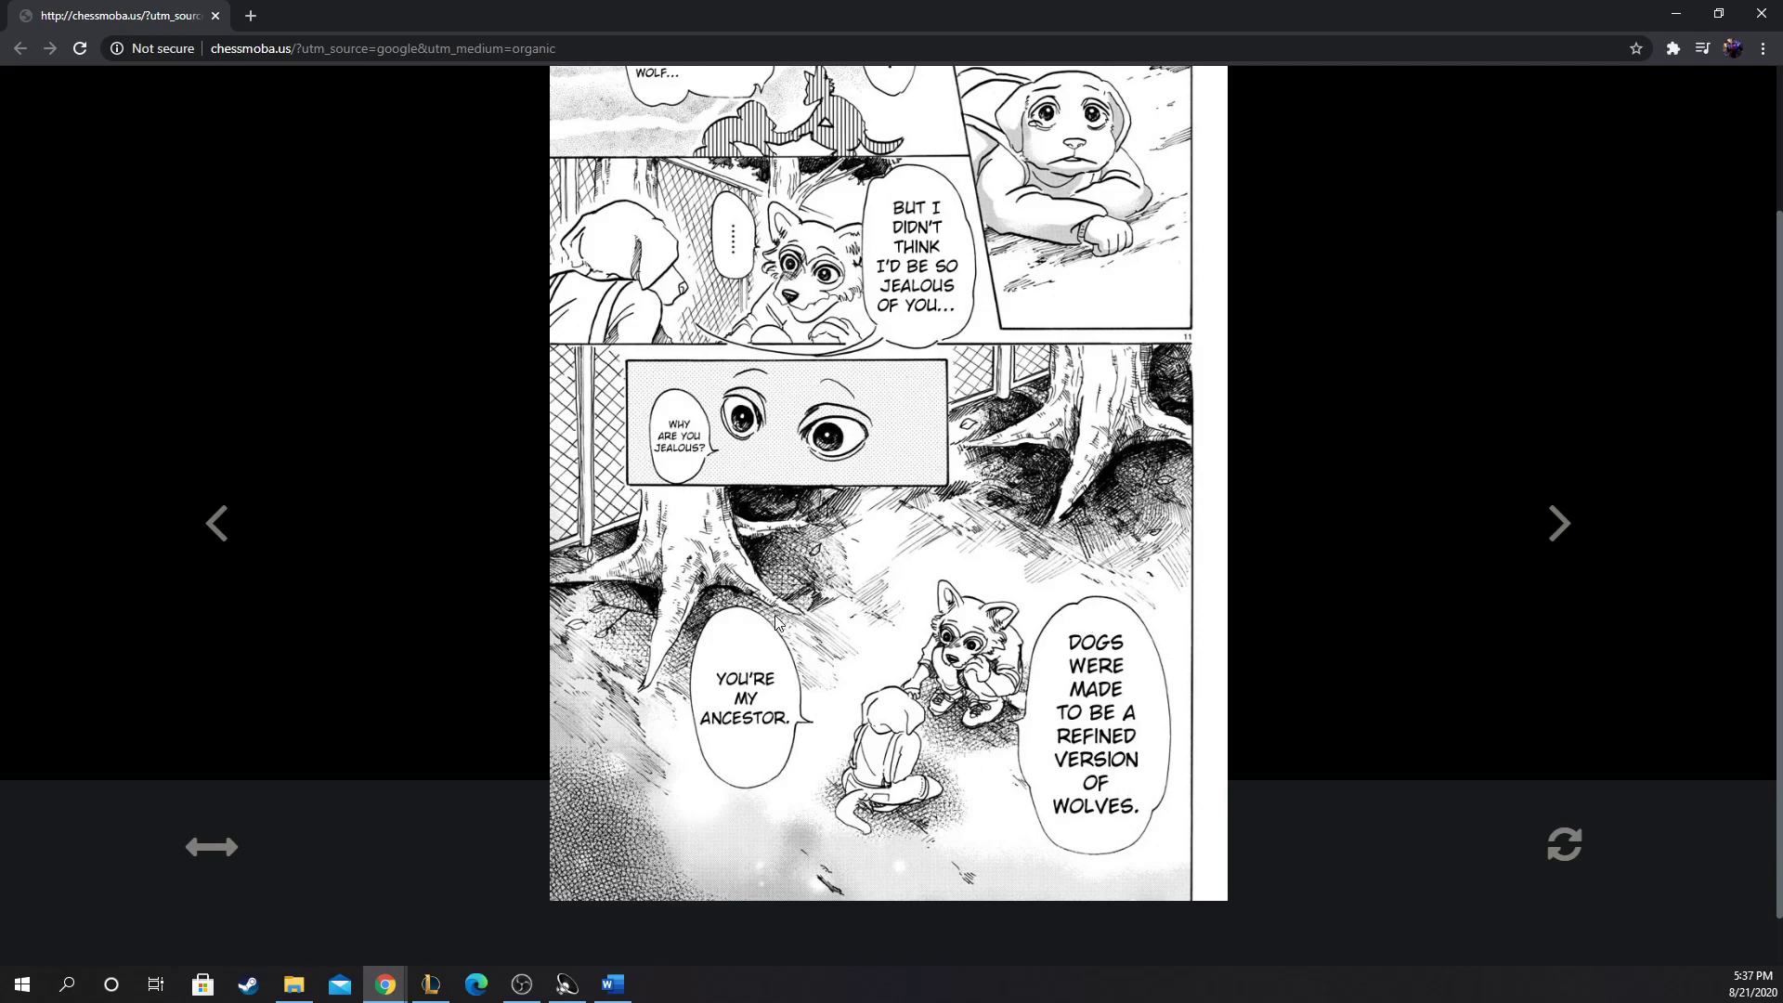
pyautogui.moveTo(1544, 519)
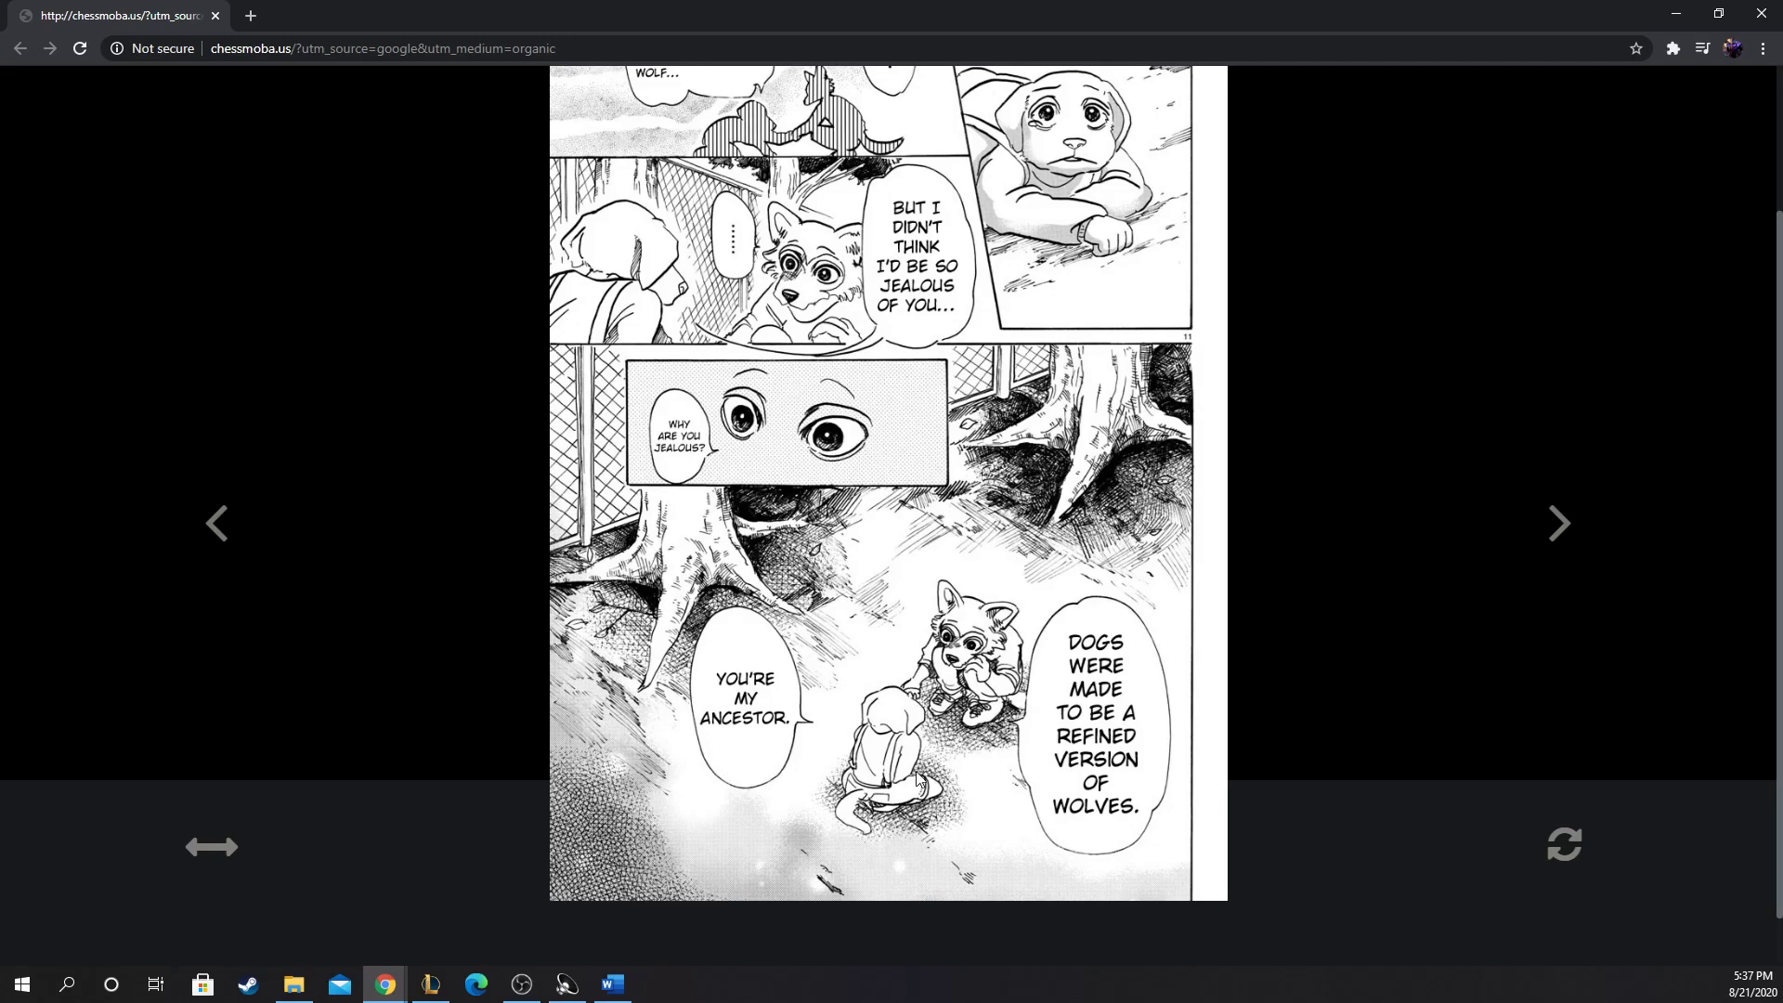
pyautogui.moveTo(919, 782)
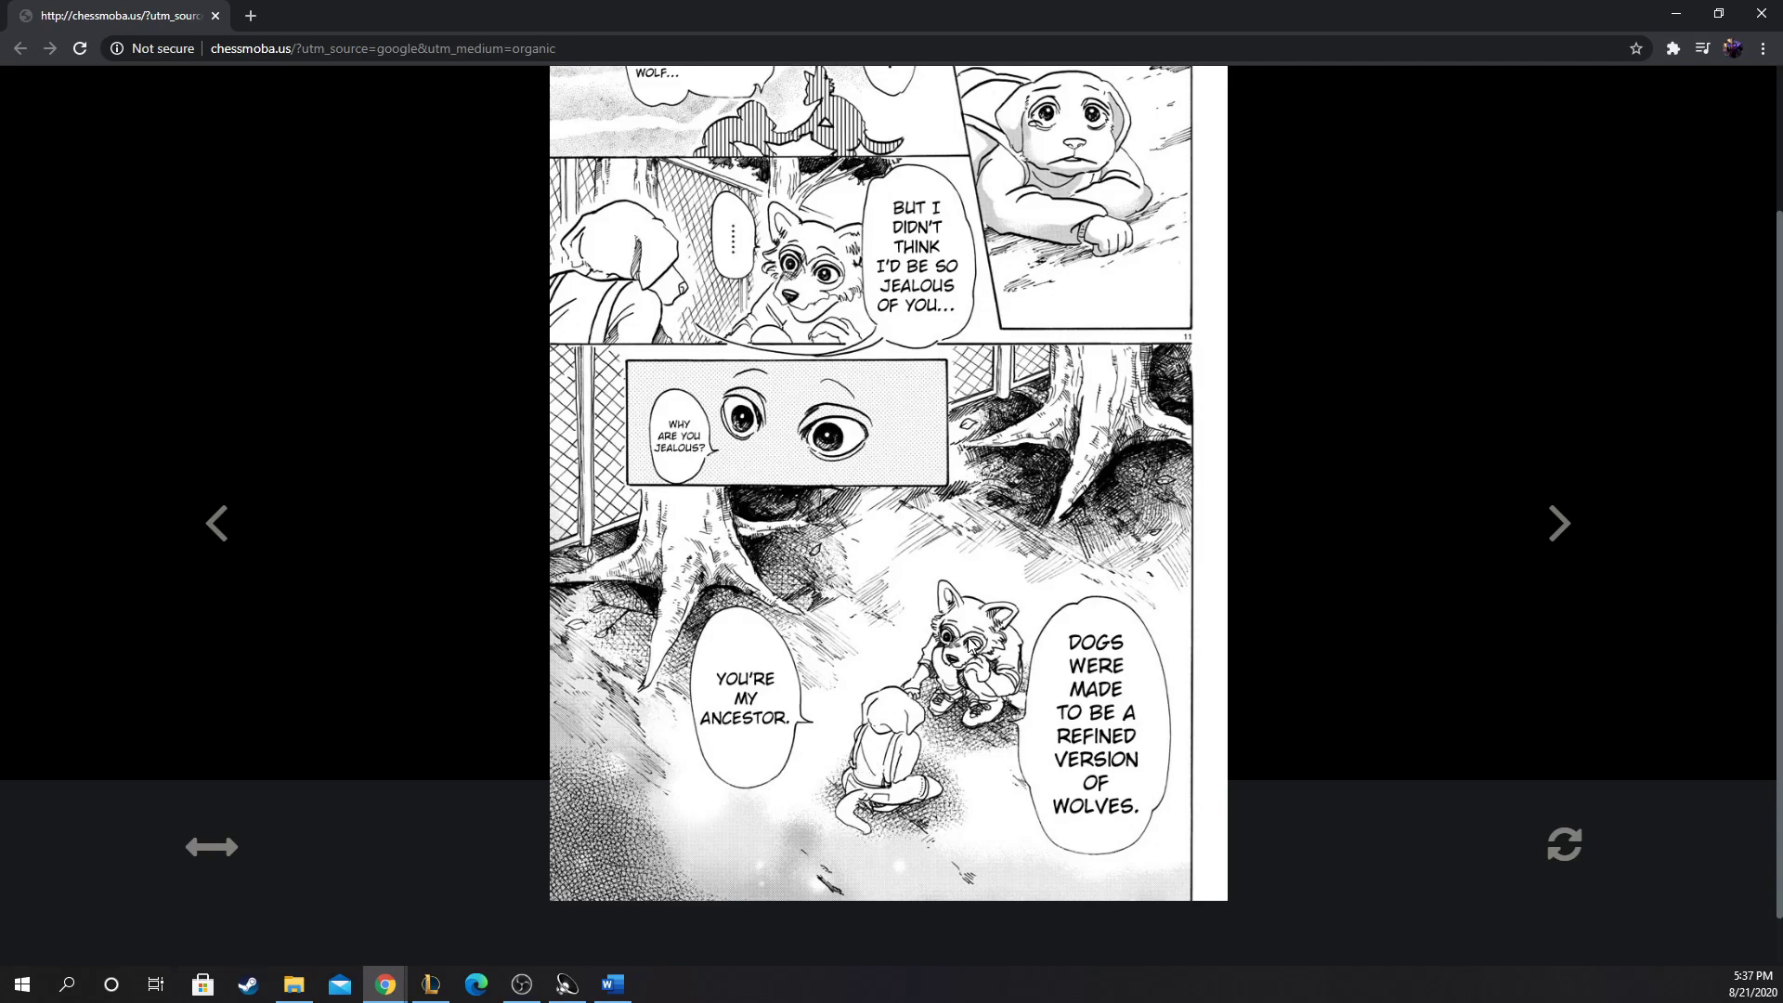
pyautogui.moveTo(1209, 622)
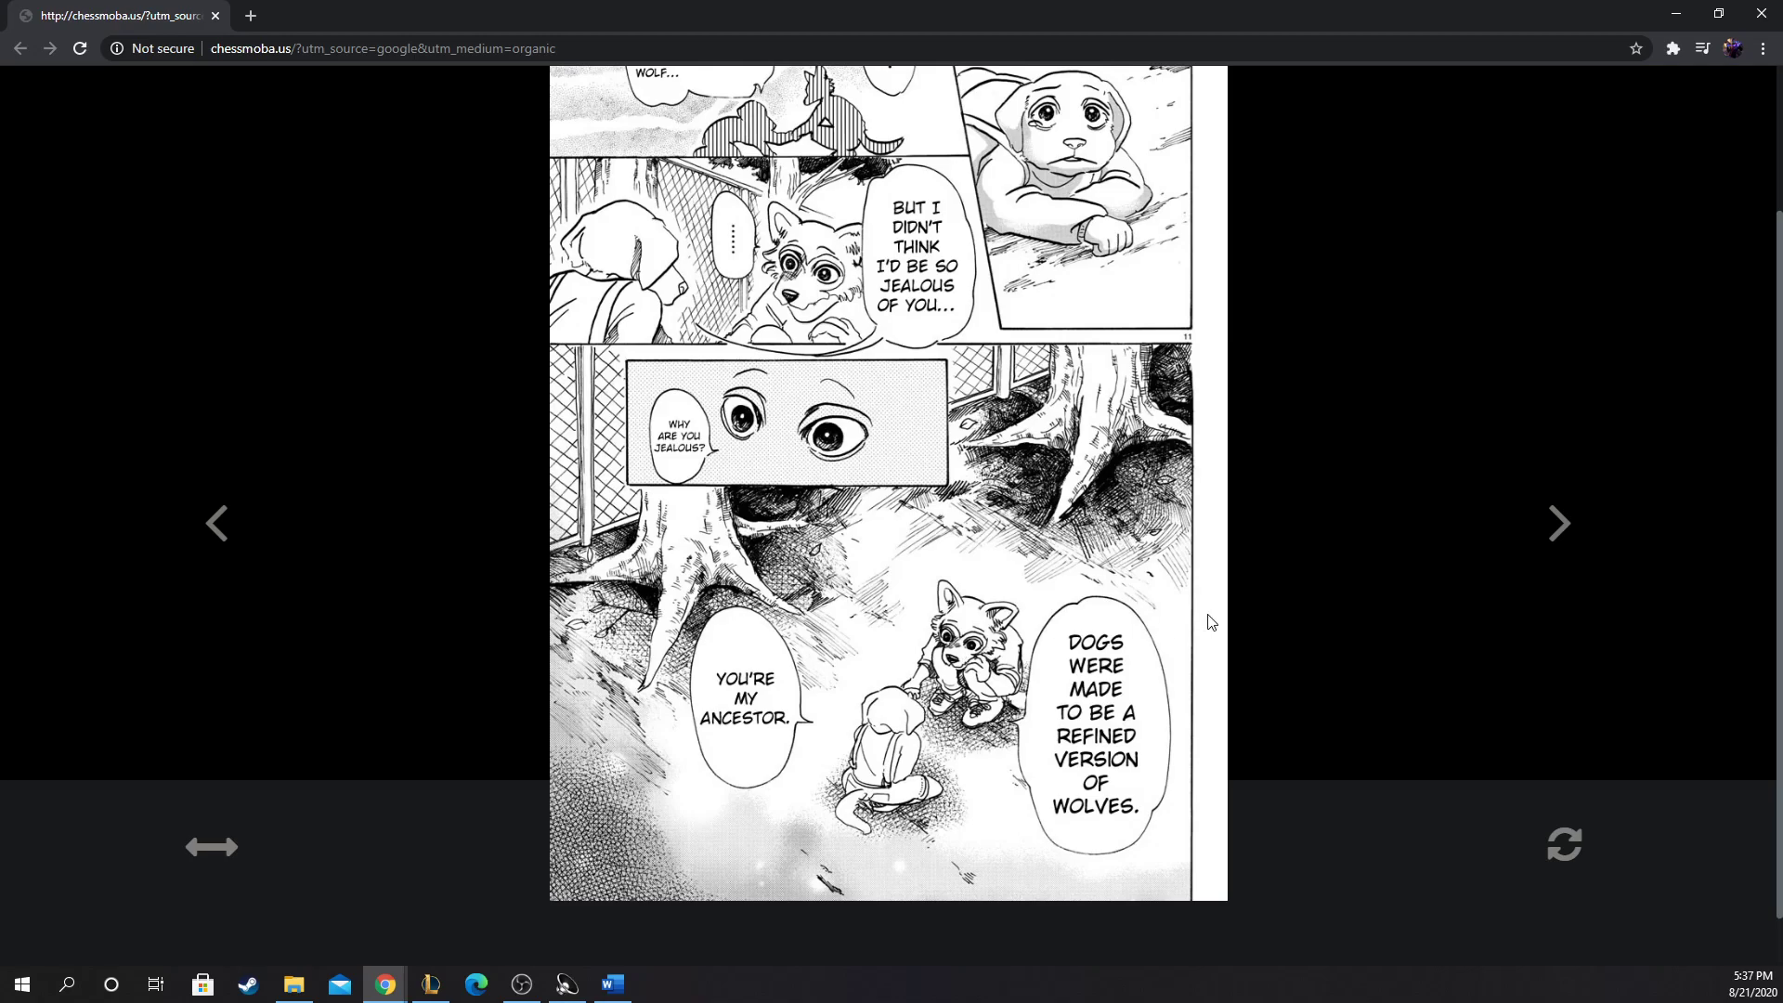
# Step: Turn to page 13, where Jack compares his paw to Legosi's
pyautogui.click(1559, 524)
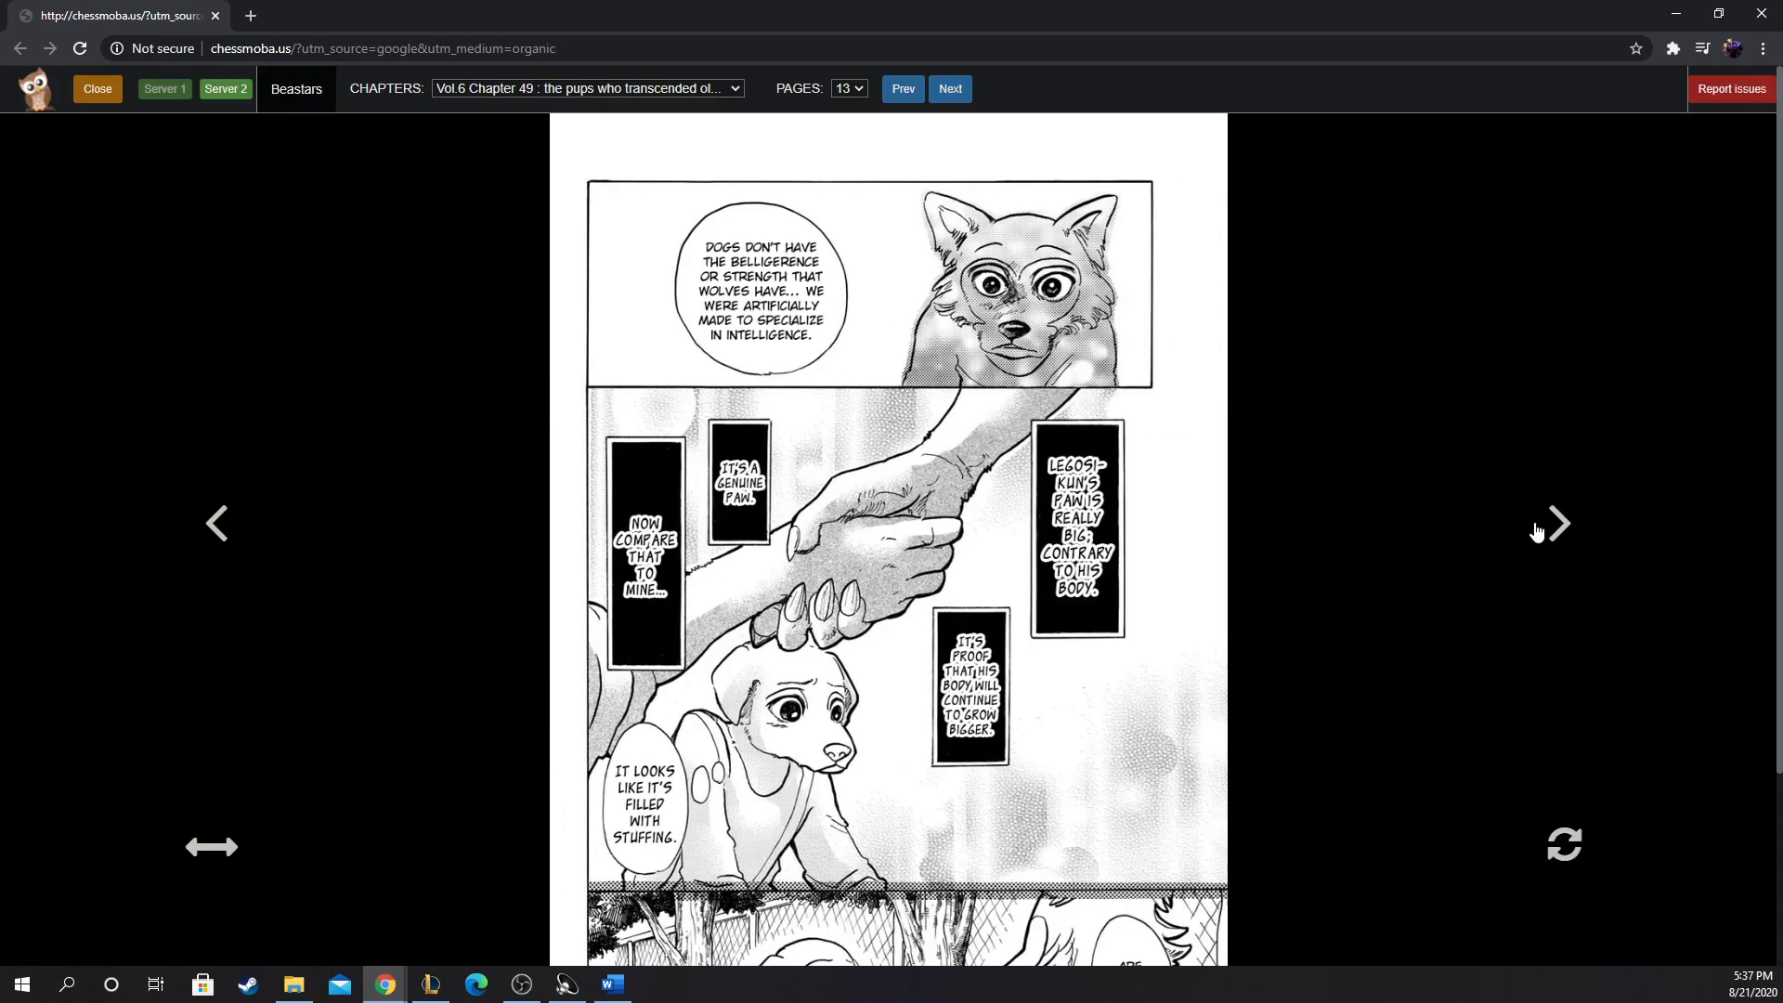
pyautogui.moveTo(1207, 459)
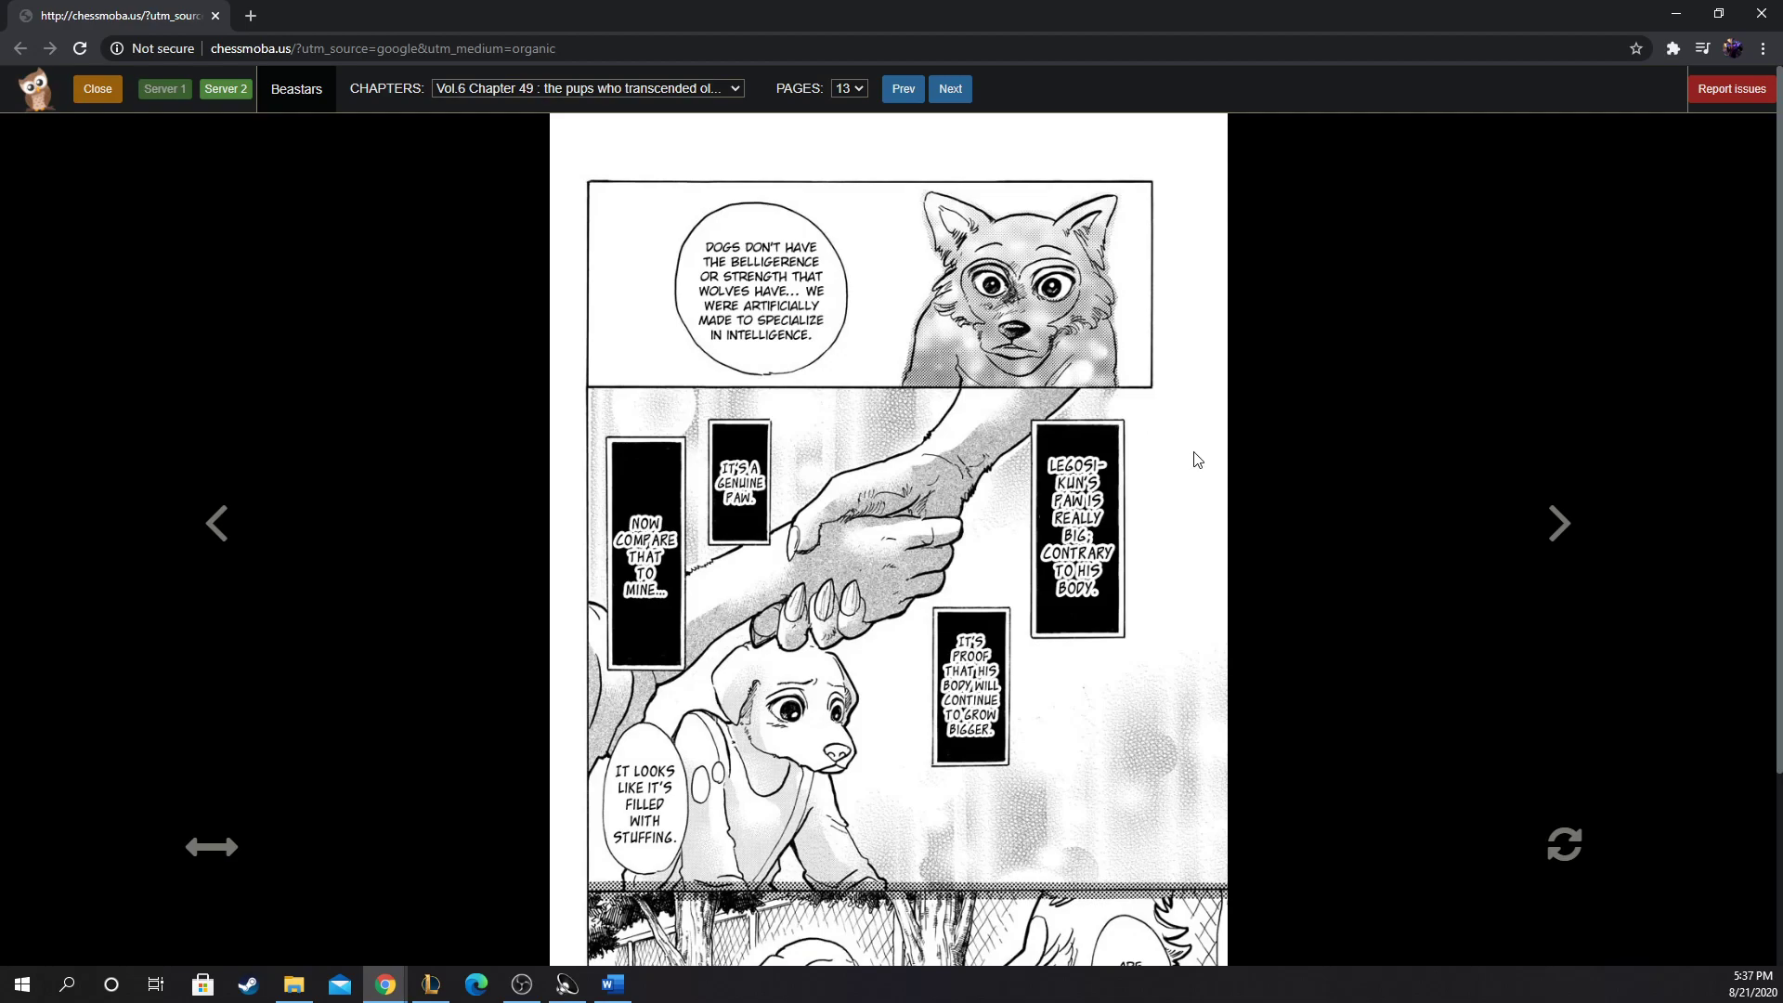
pyautogui.moveTo(808, 247)
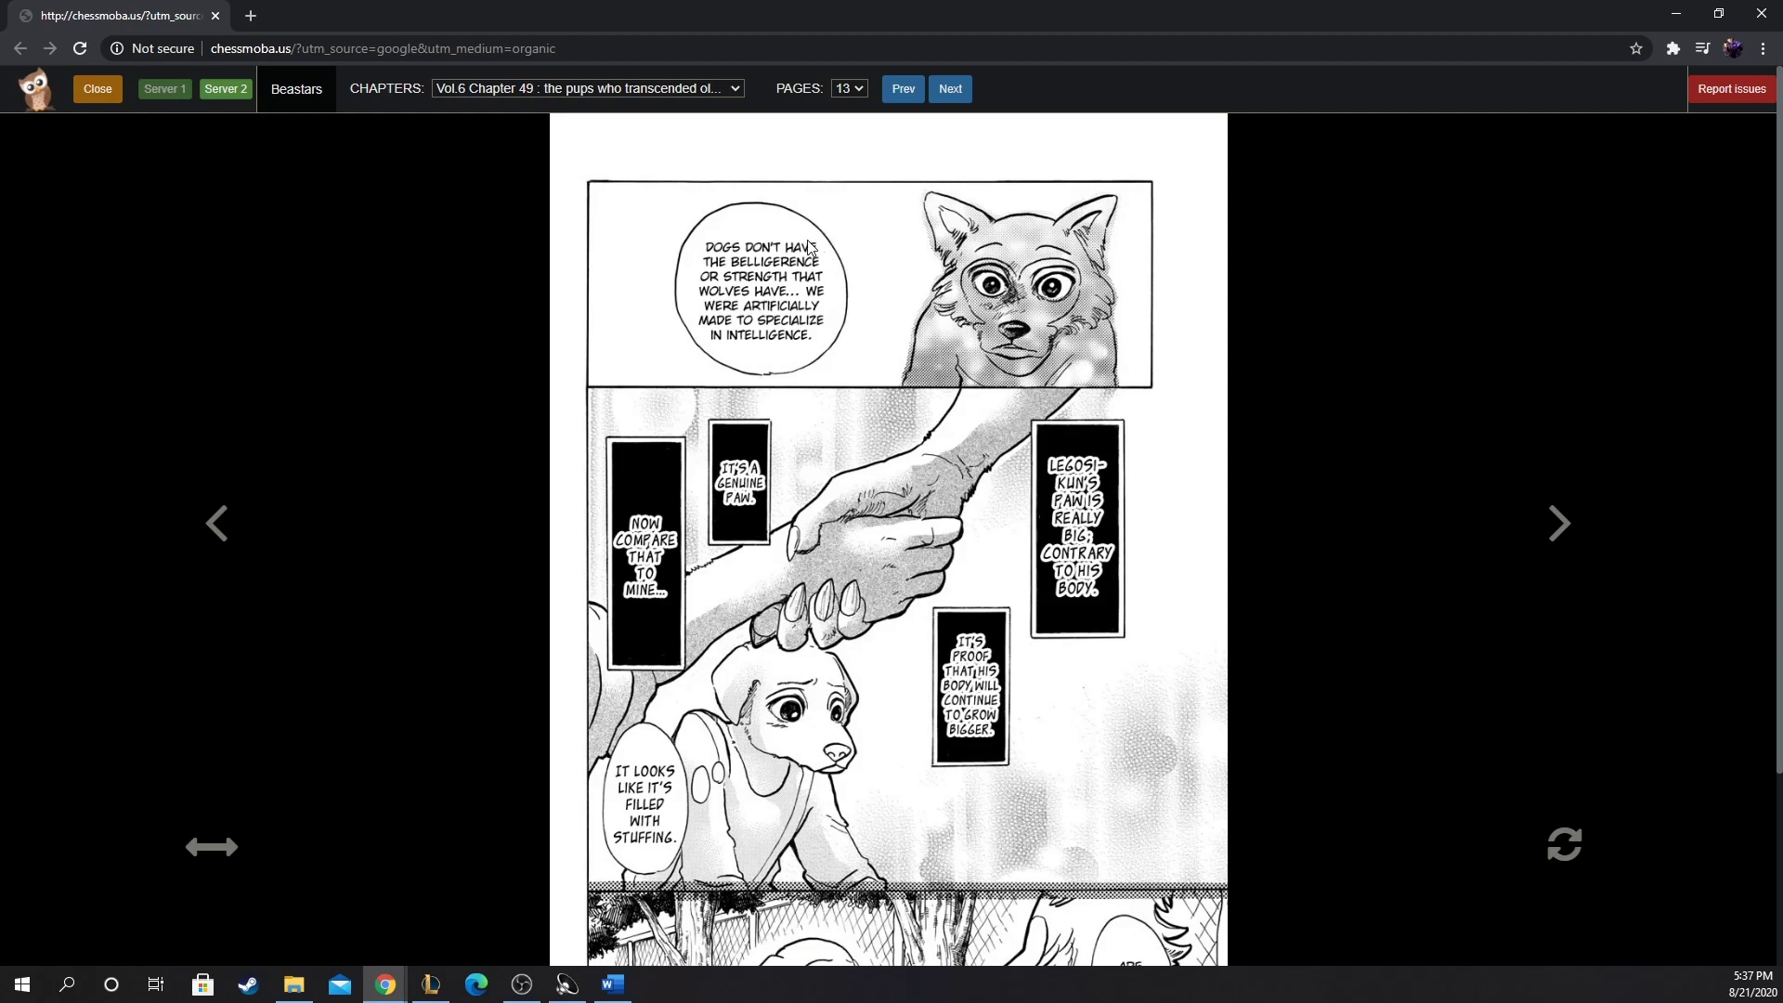
pyautogui.moveTo(793, 239)
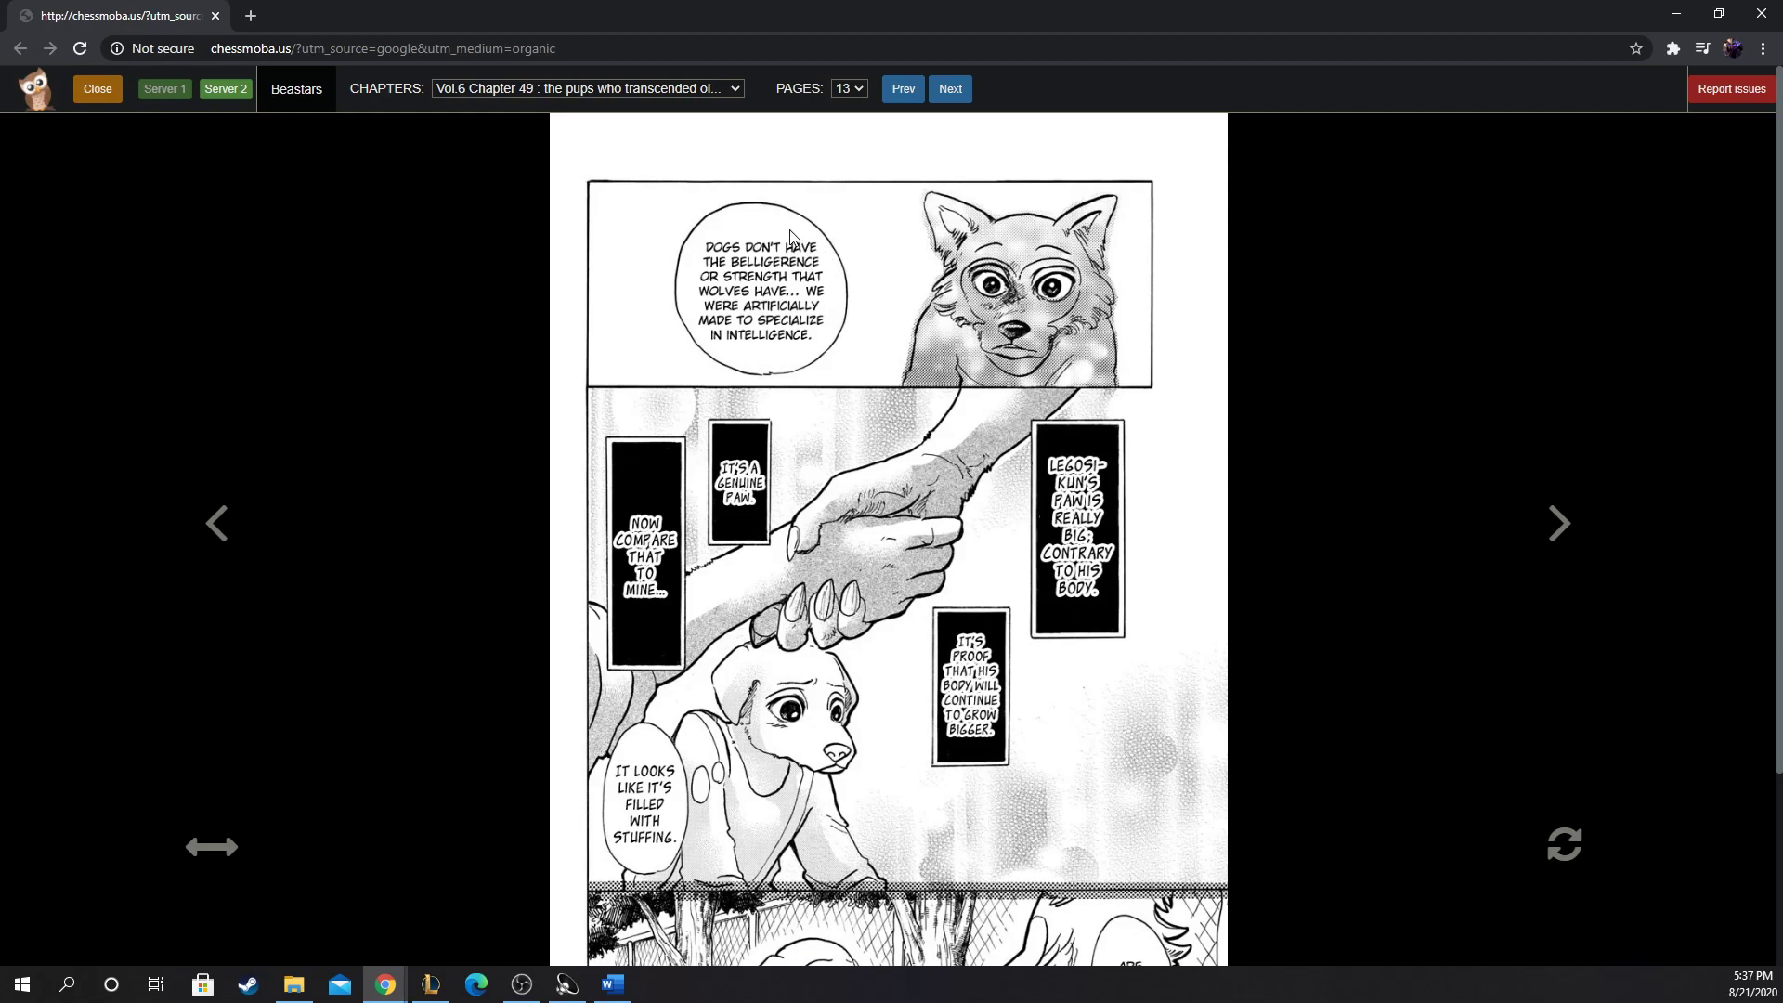
pyautogui.moveTo(267, 524)
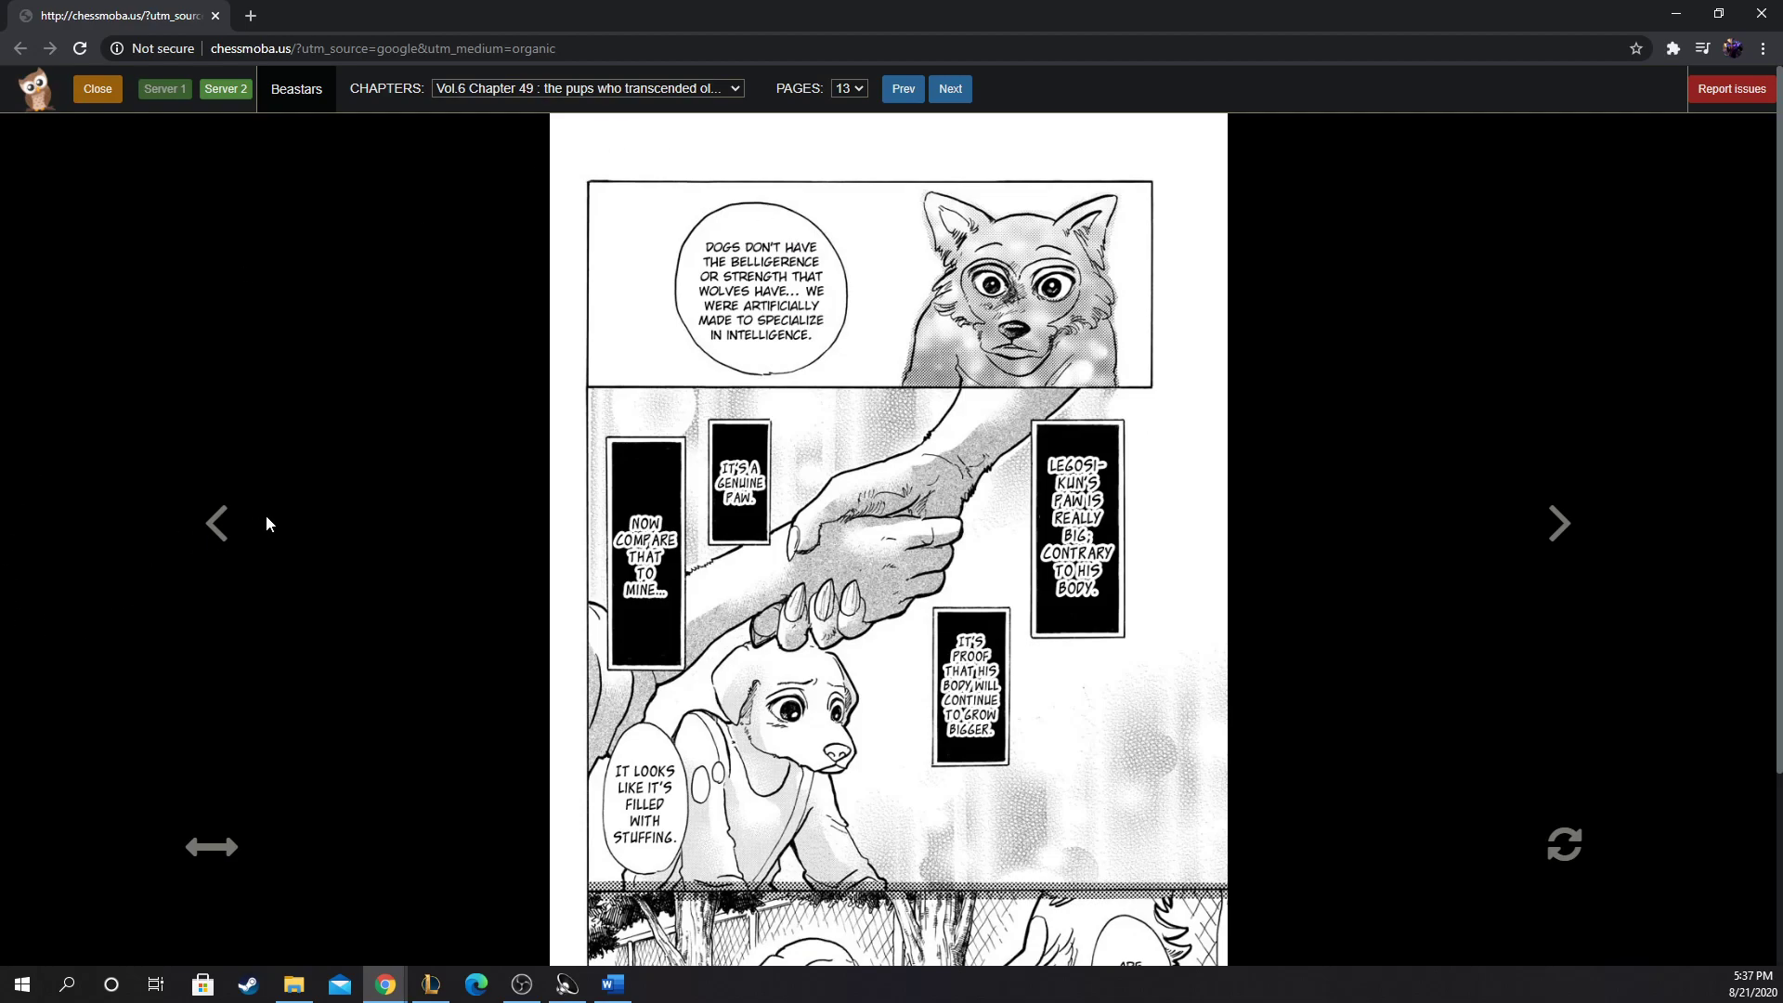
pyautogui.moveTo(251, 520)
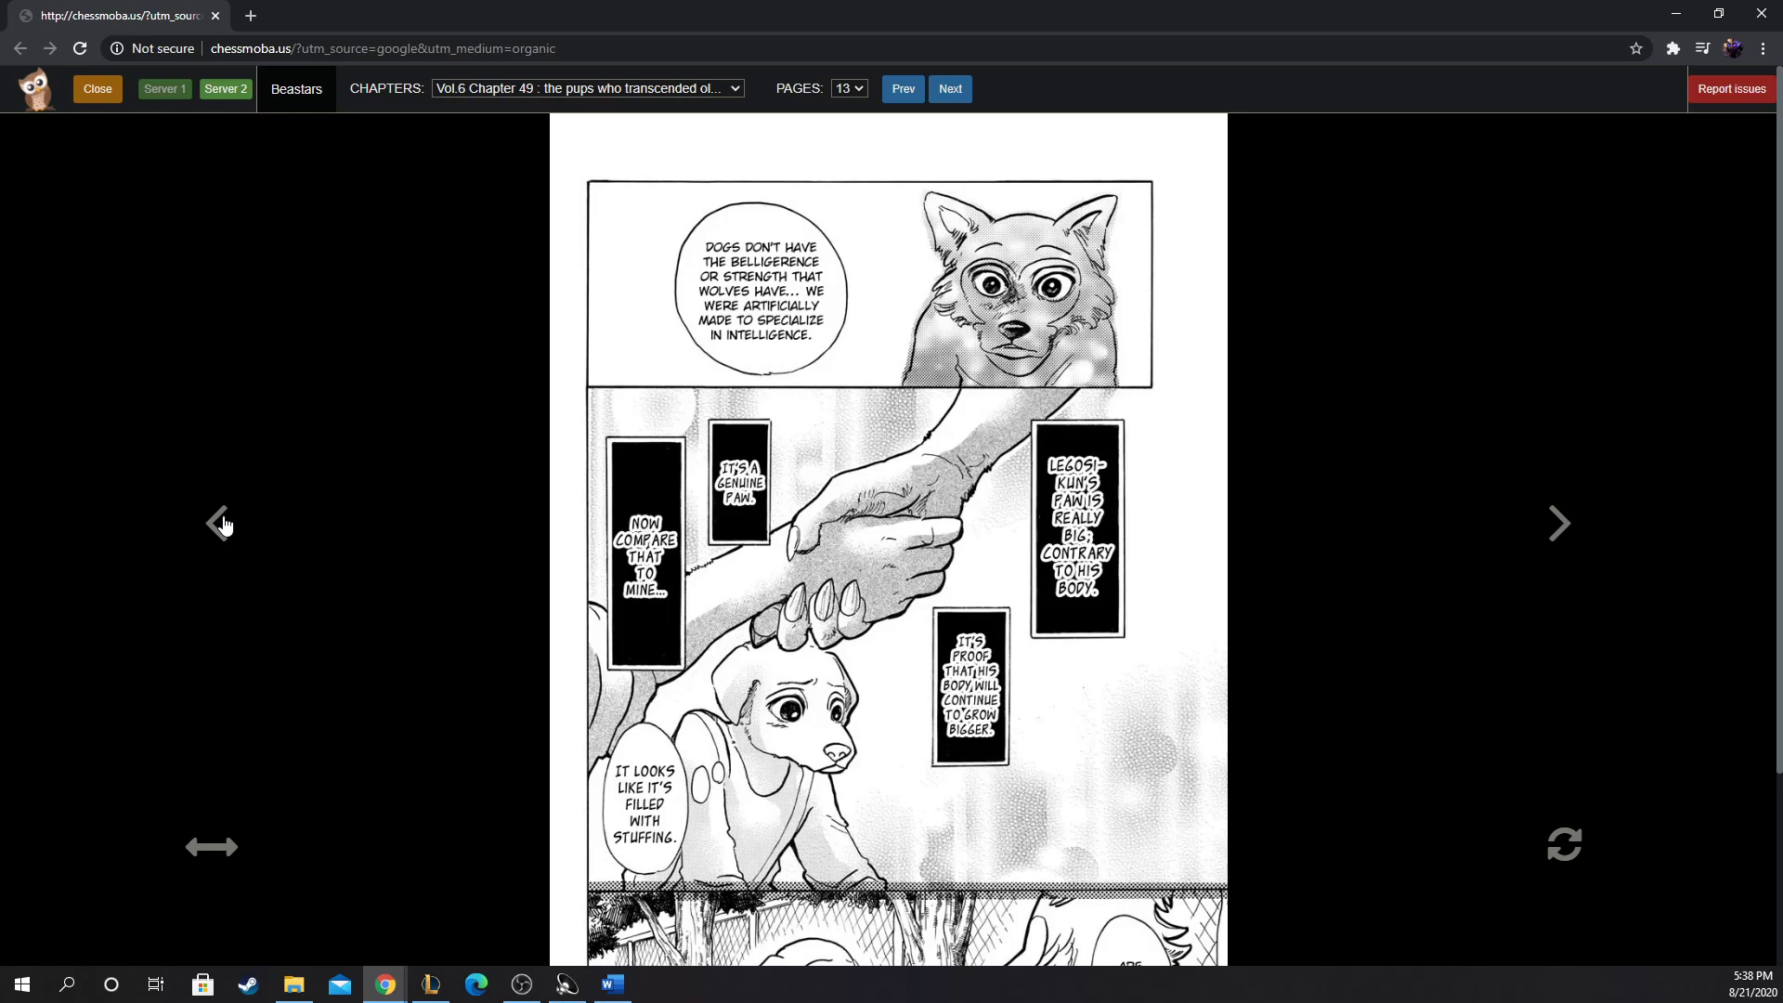
pyautogui.moveTo(227, 547)
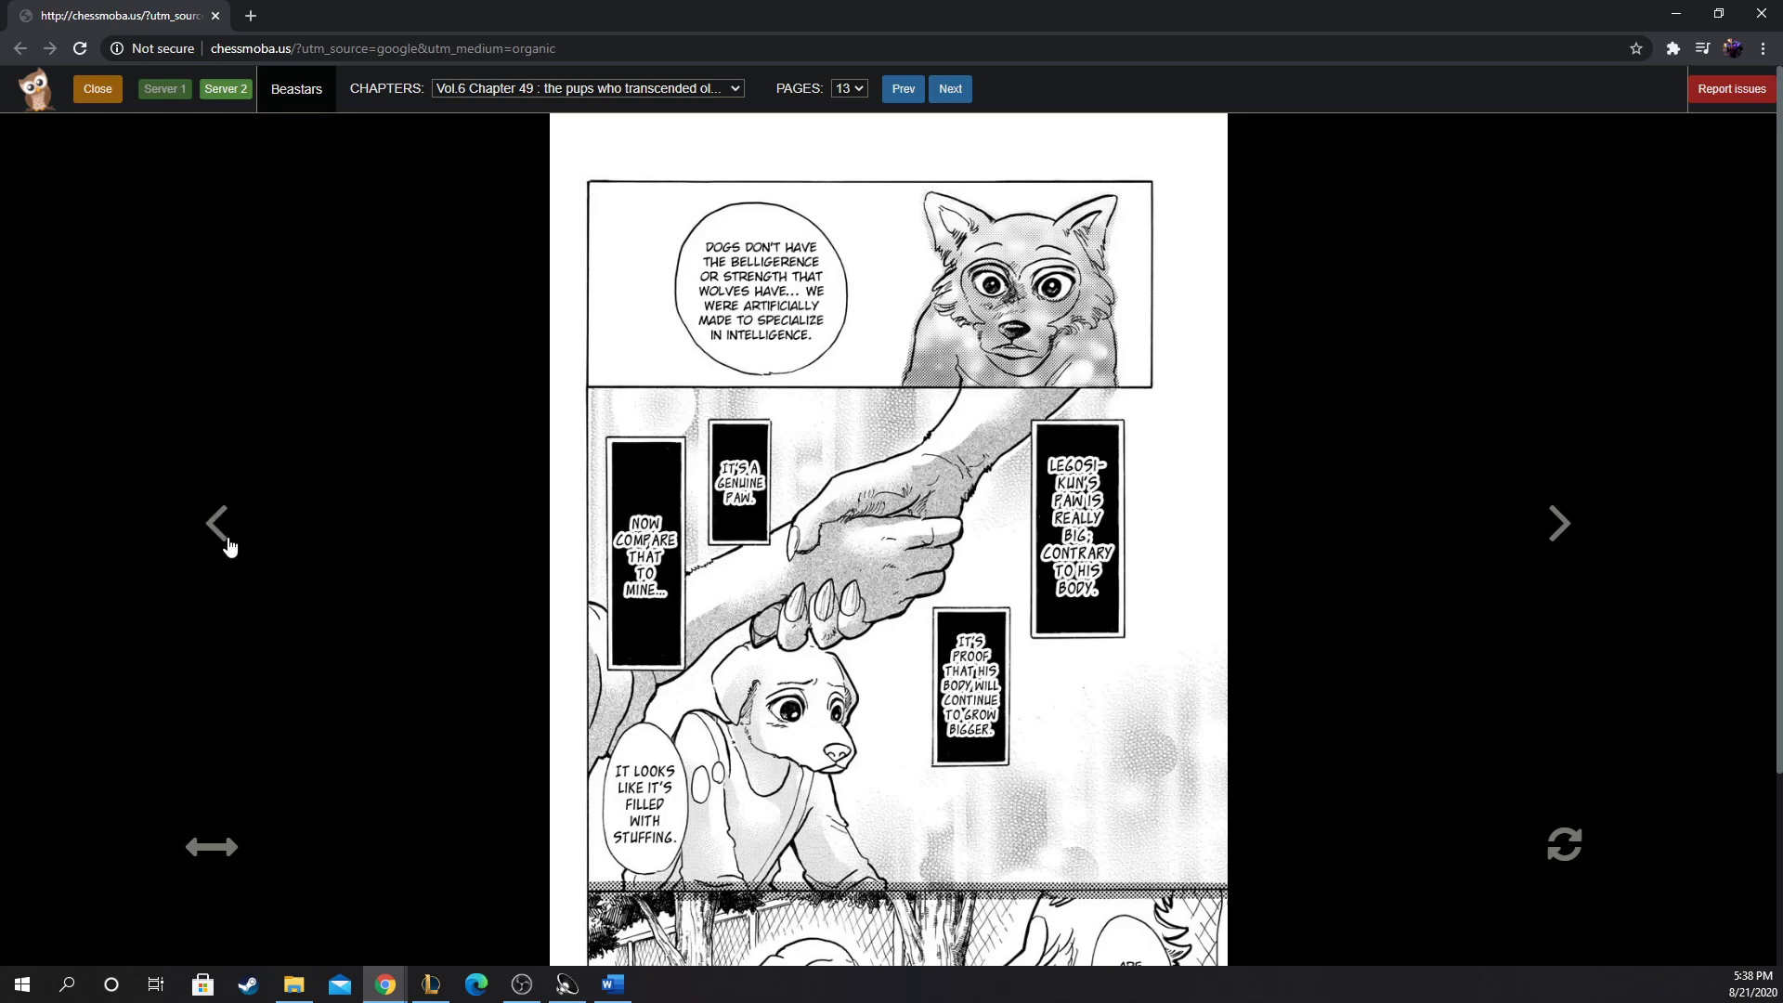
# Step: Flip back to page 12, then forward through page 13 to reach page 14
pyautogui.click(903, 90)
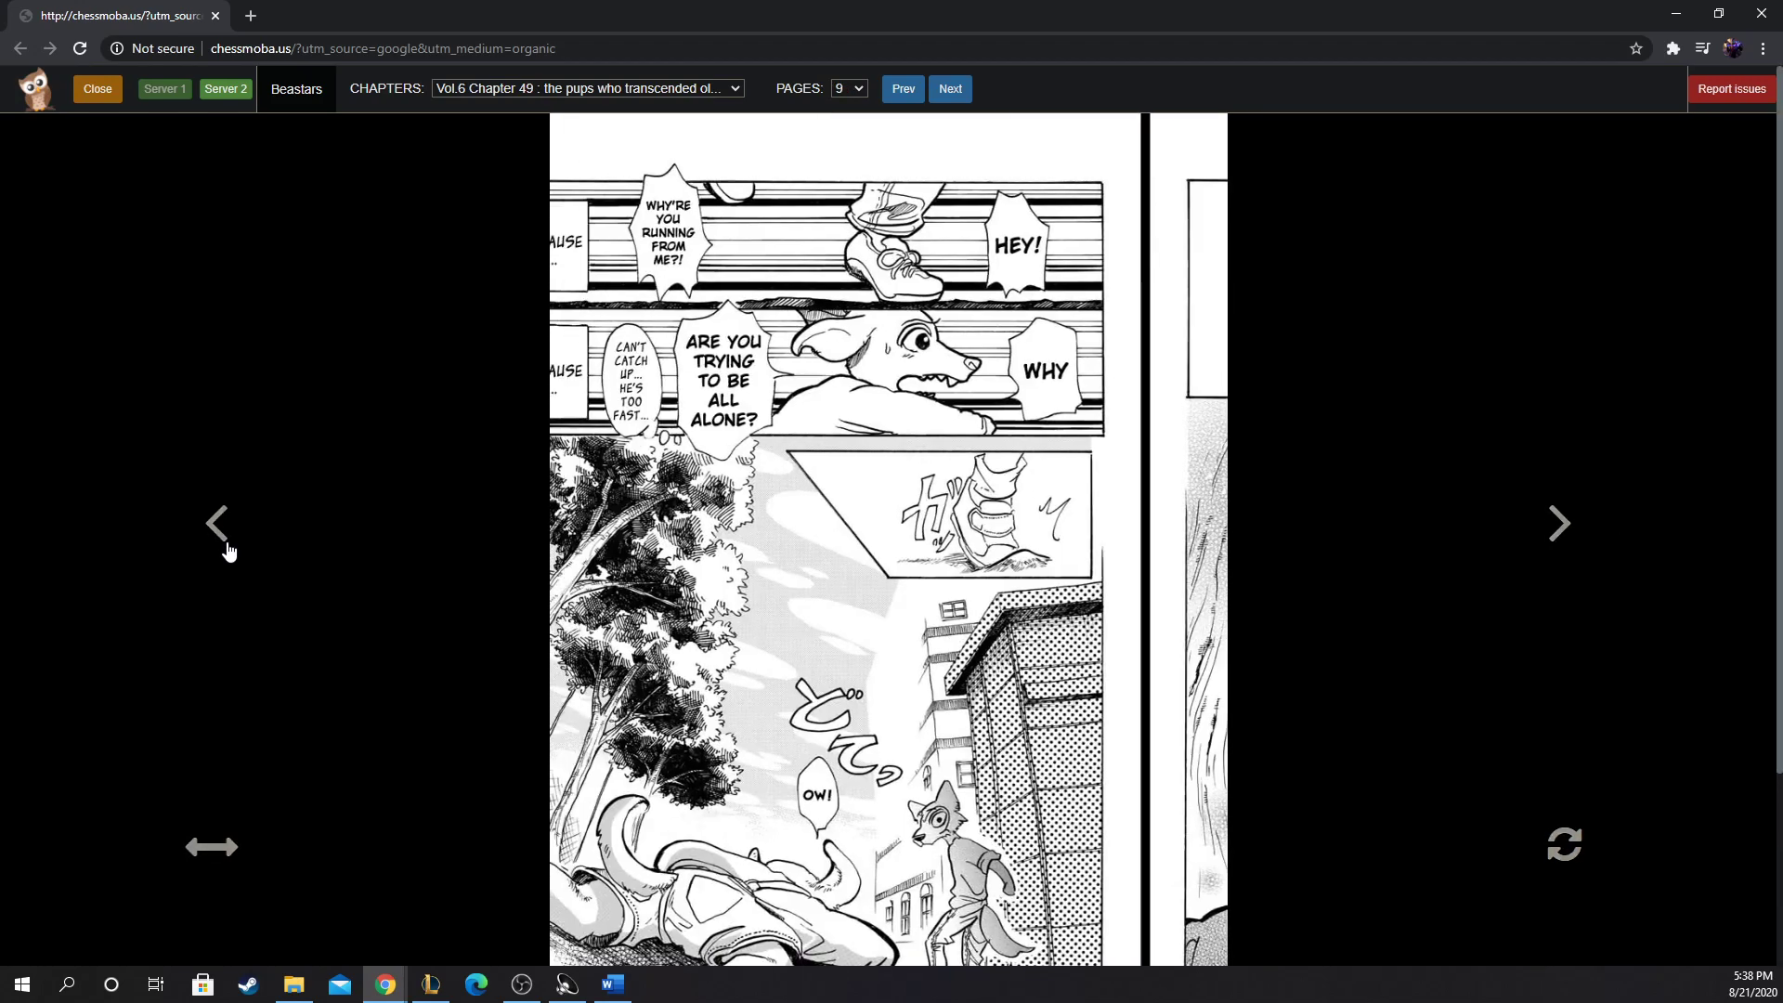
pyautogui.click(950, 89)
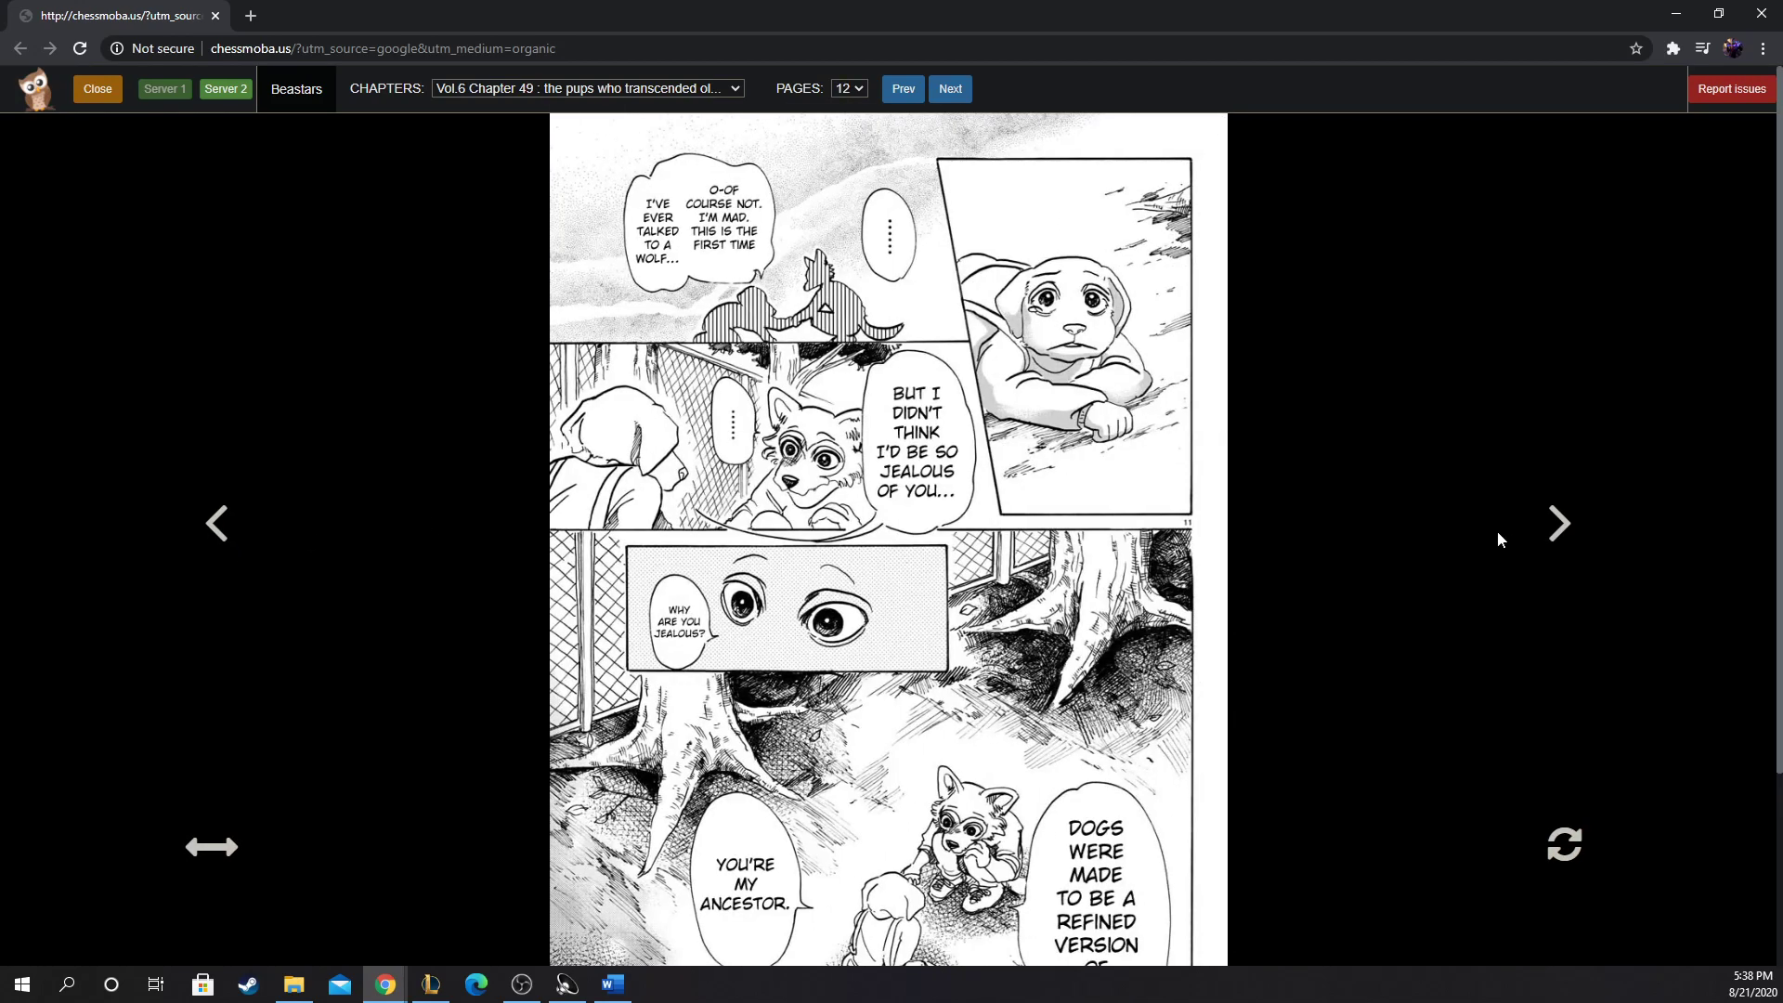
pyautogui.moveTo(1549, 536)
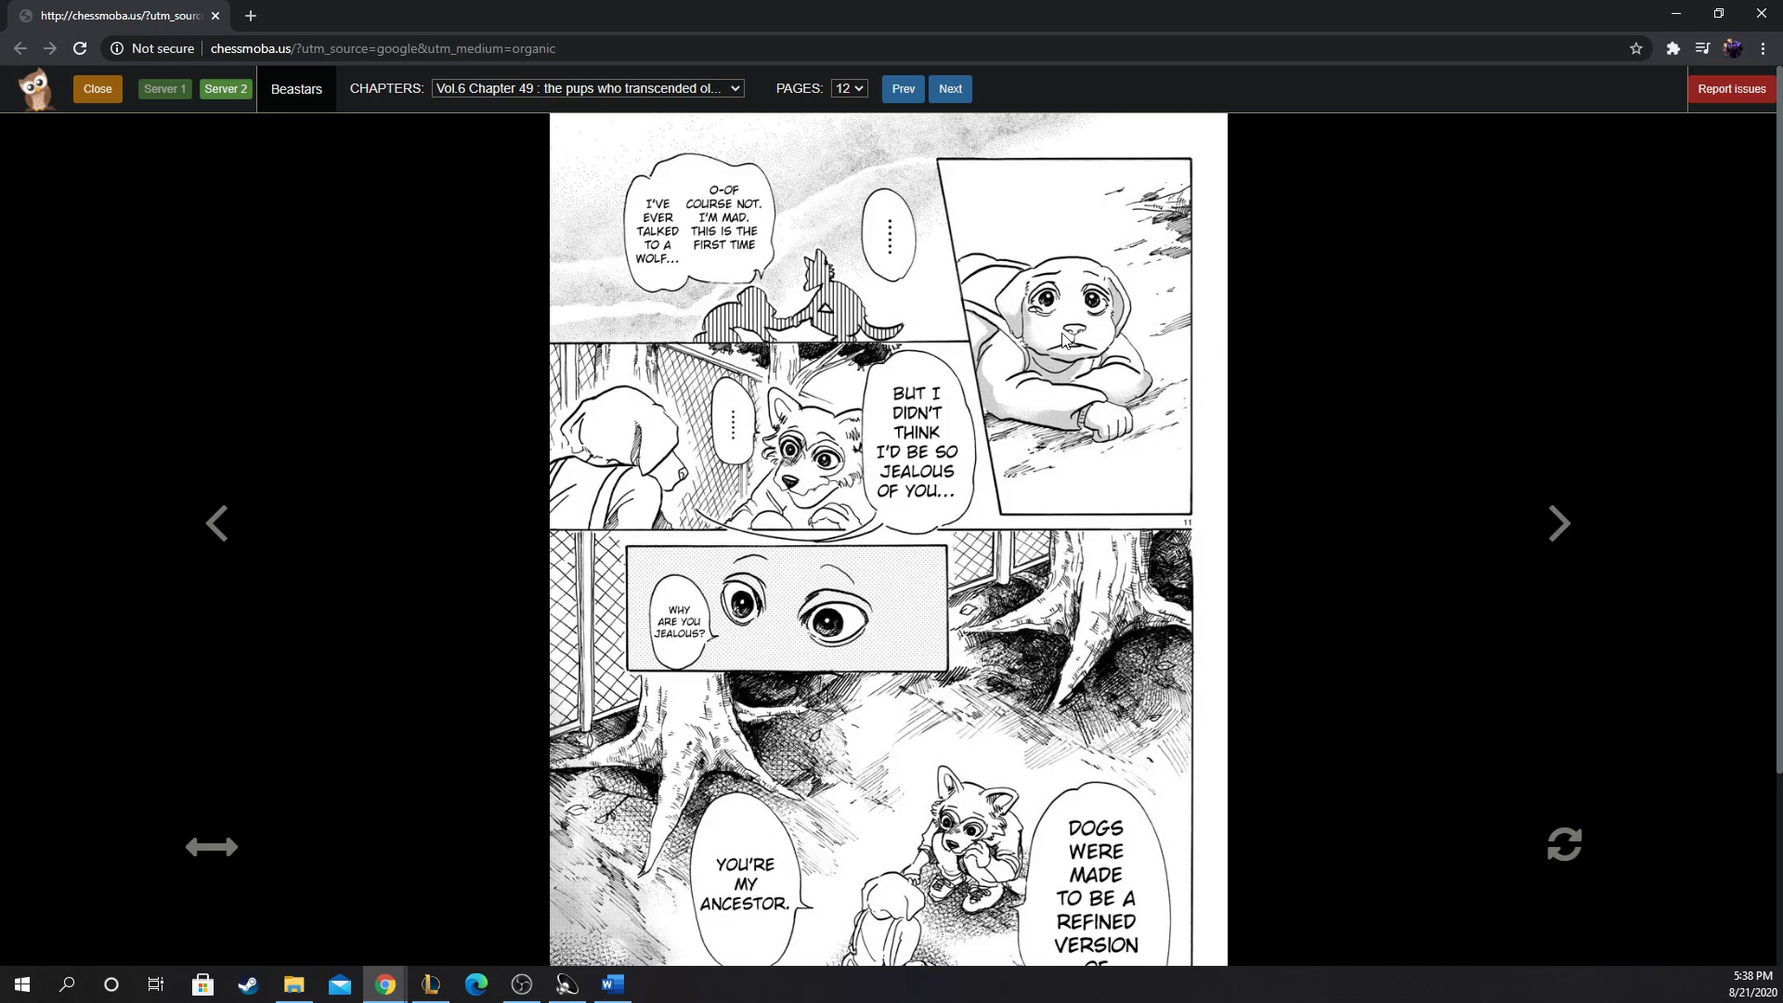
pyautogui.moveTo(1321, 37)
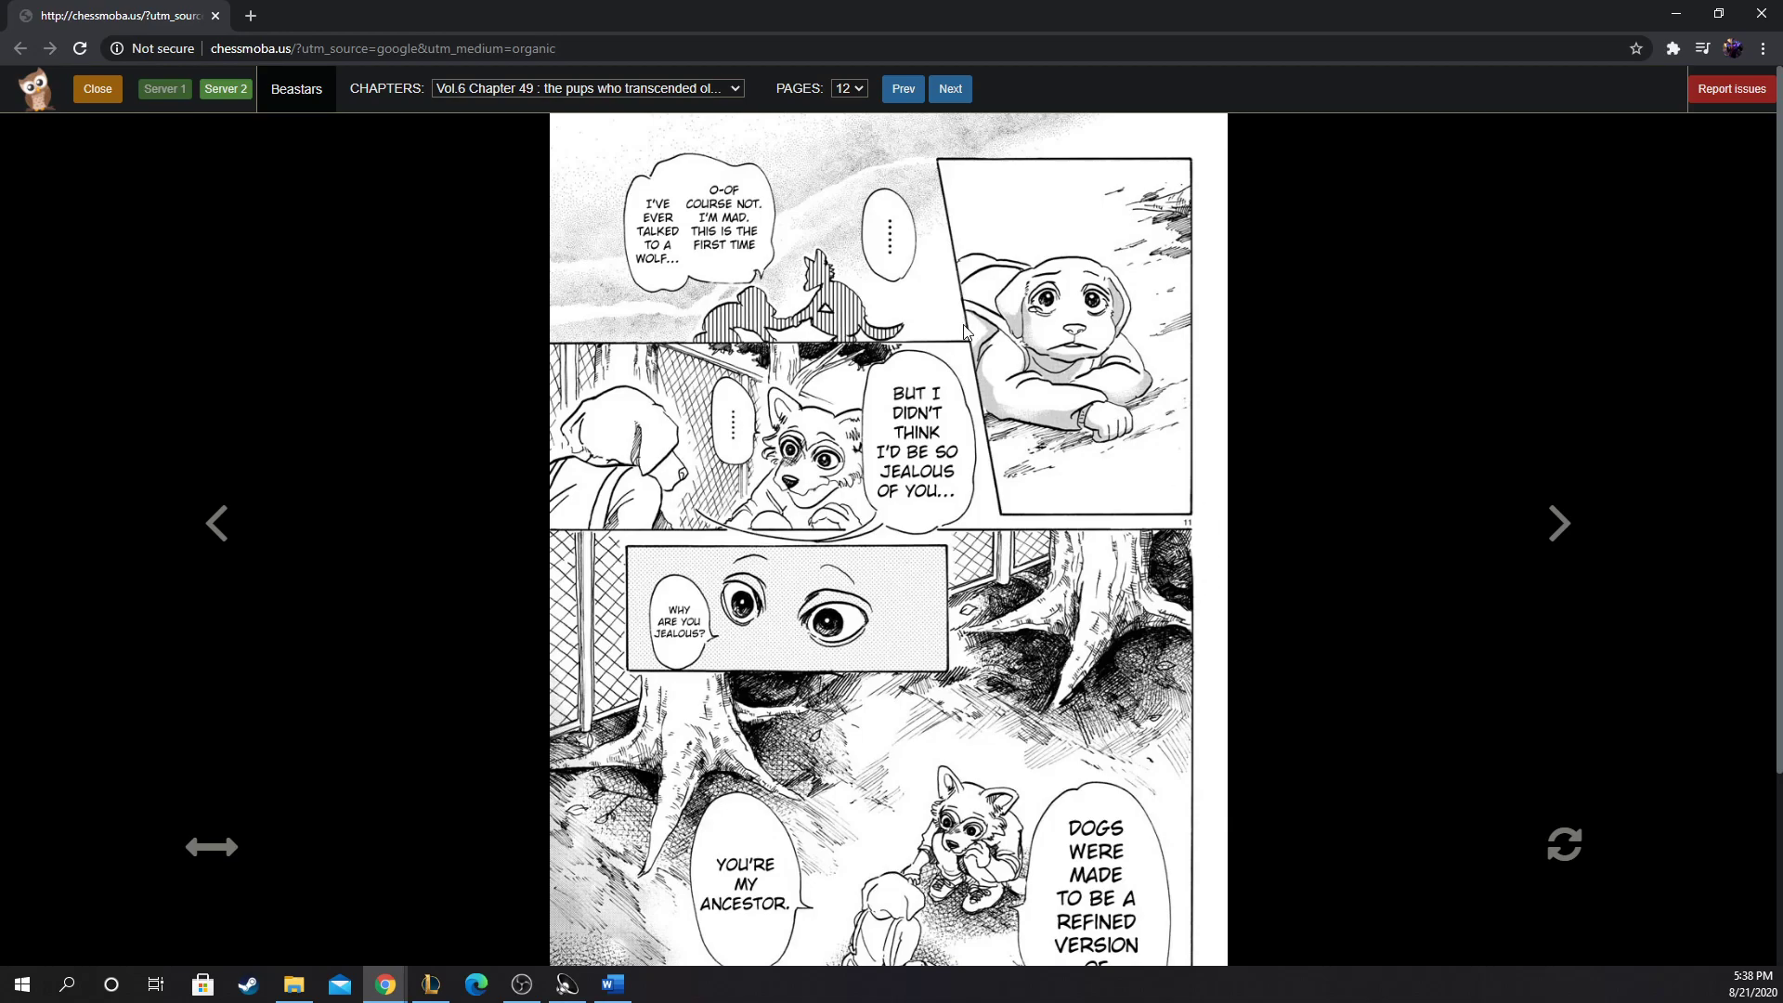
pyautogui.click(1558, 524)
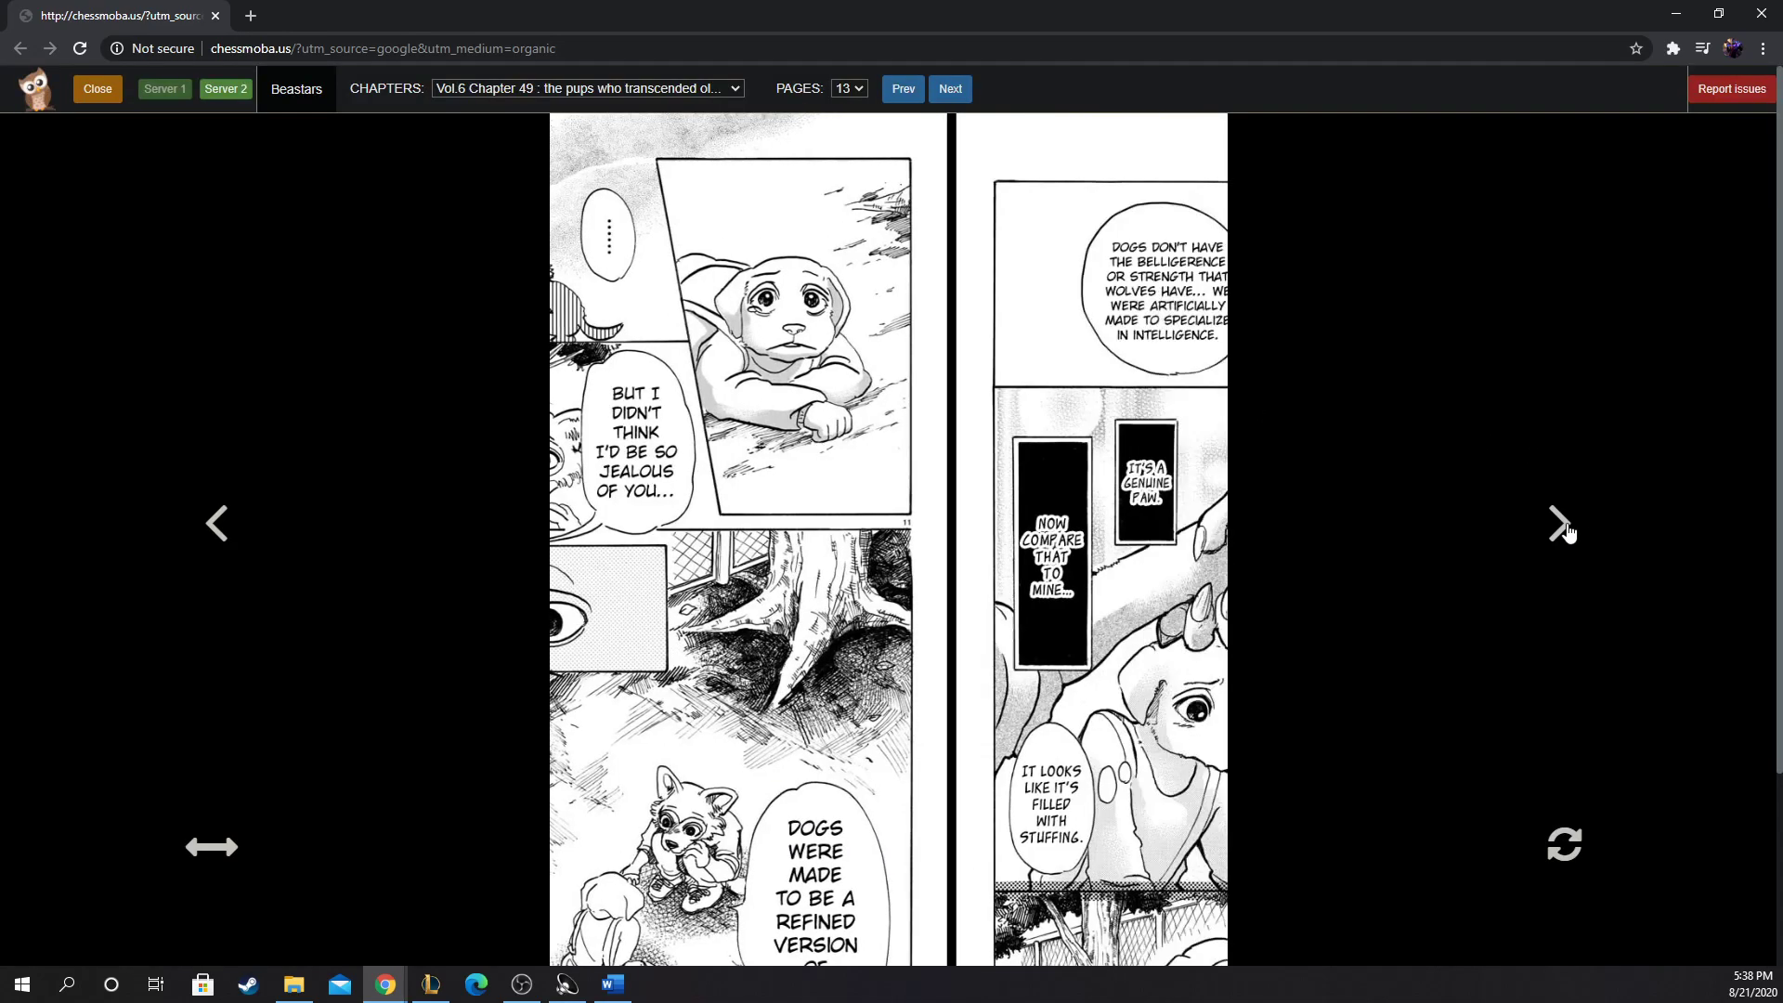
pyautogui.click(1559, 524)
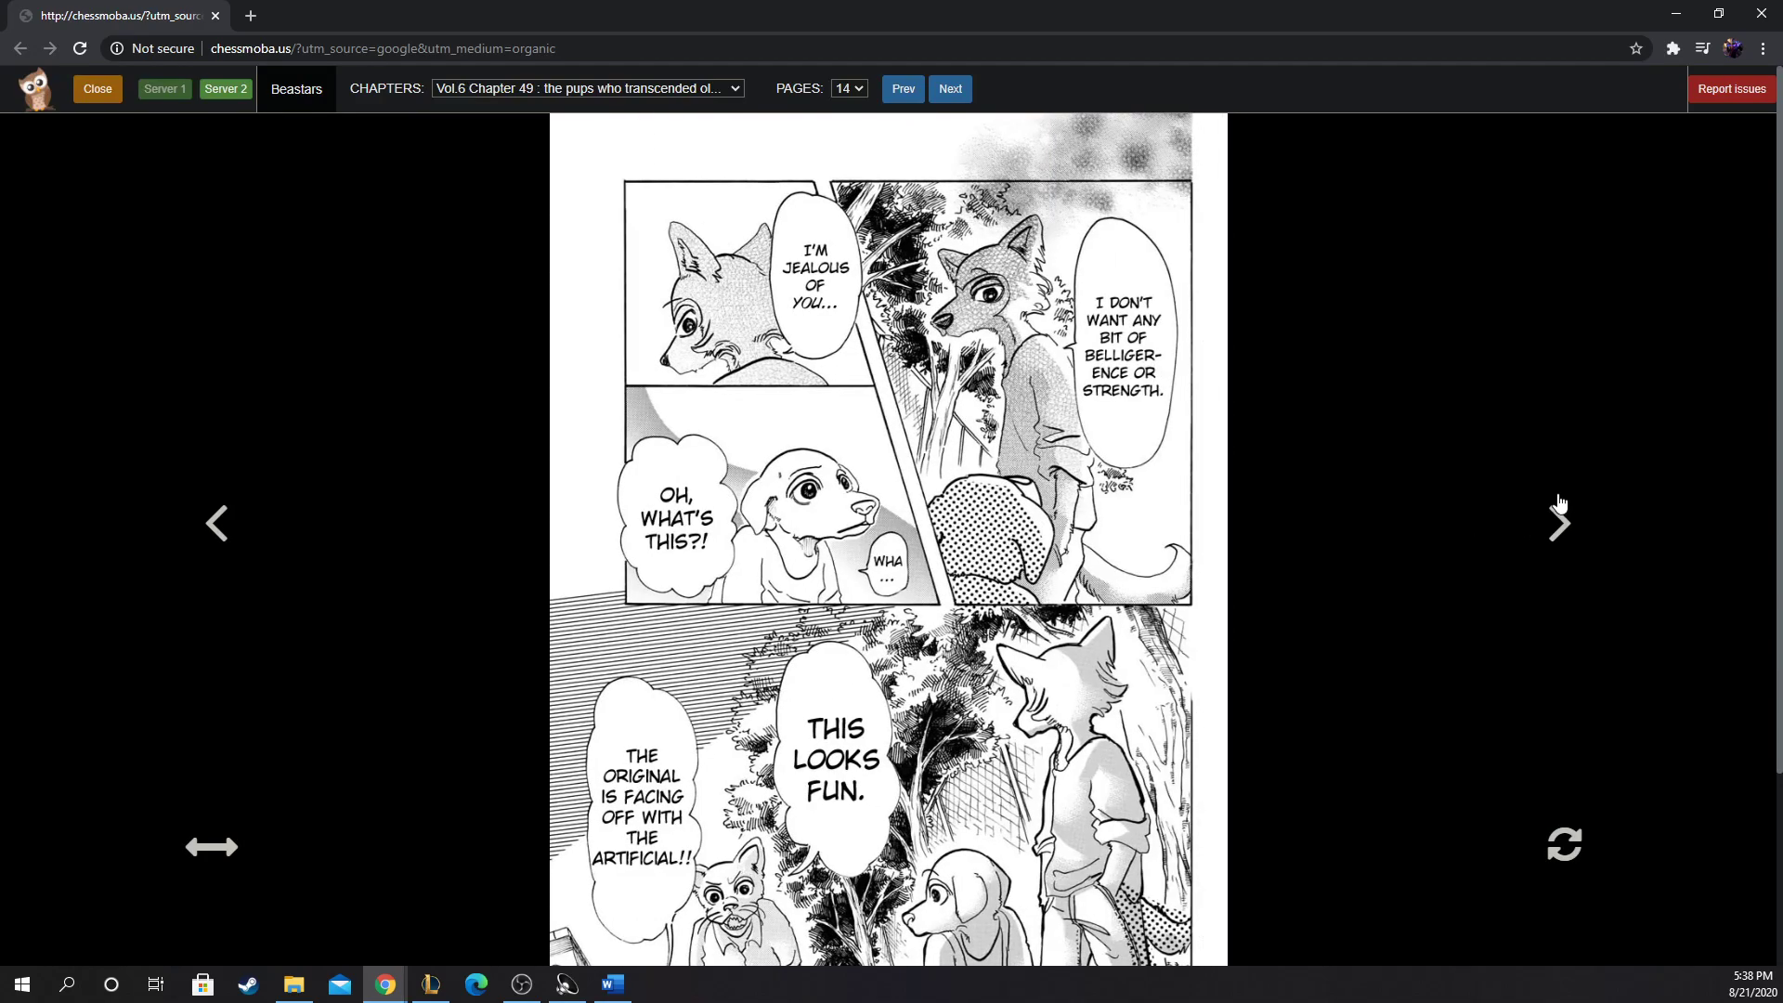
pyautogui.moveTo(331, 617)
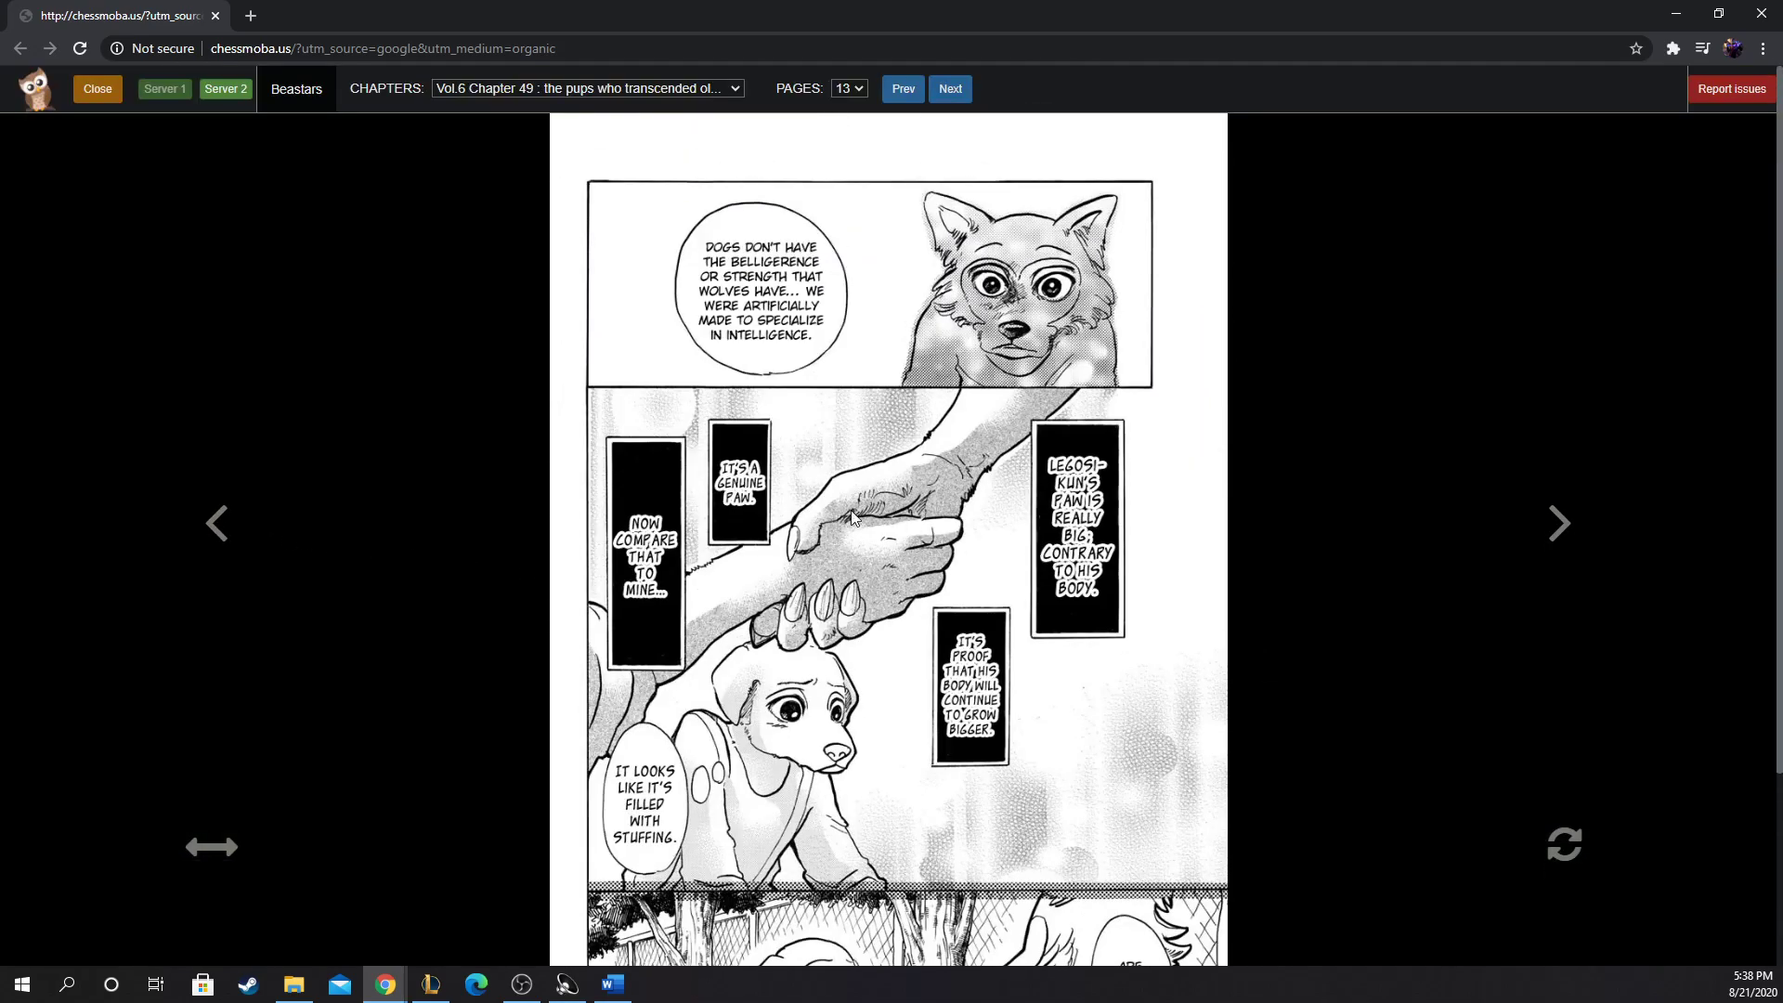
pyautogui.moveTo(524, 505)
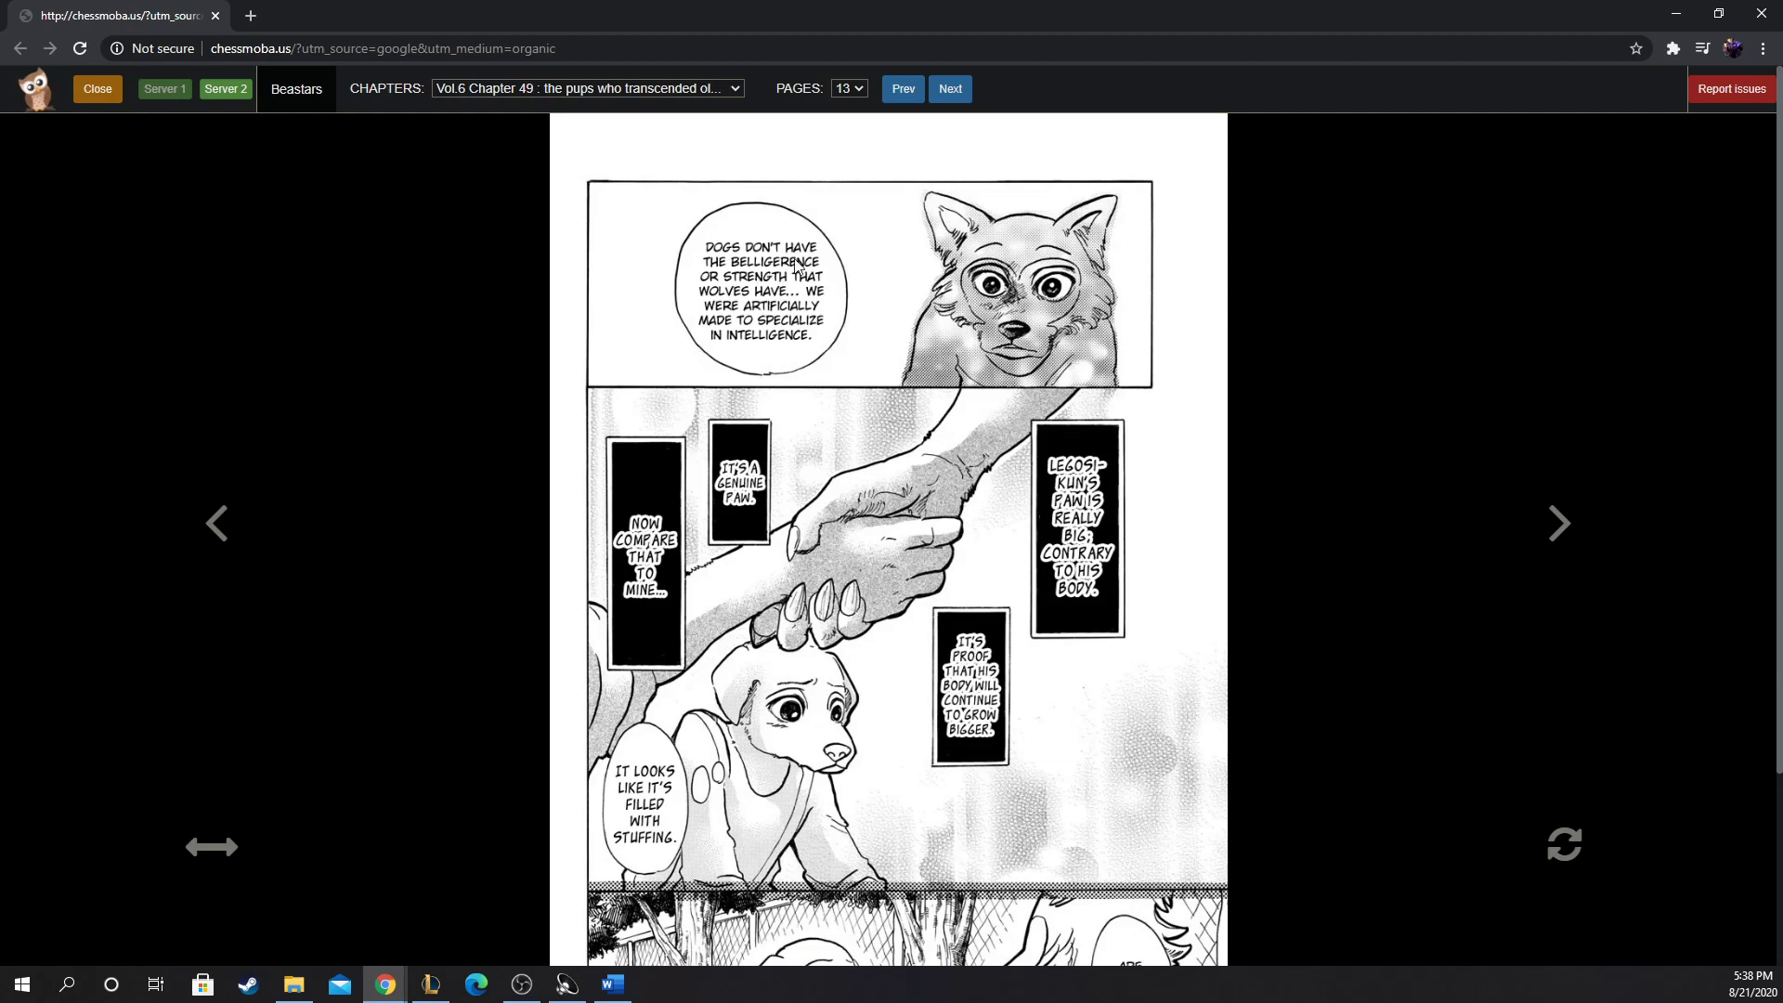
pyautogui.moveTo(760, 223)
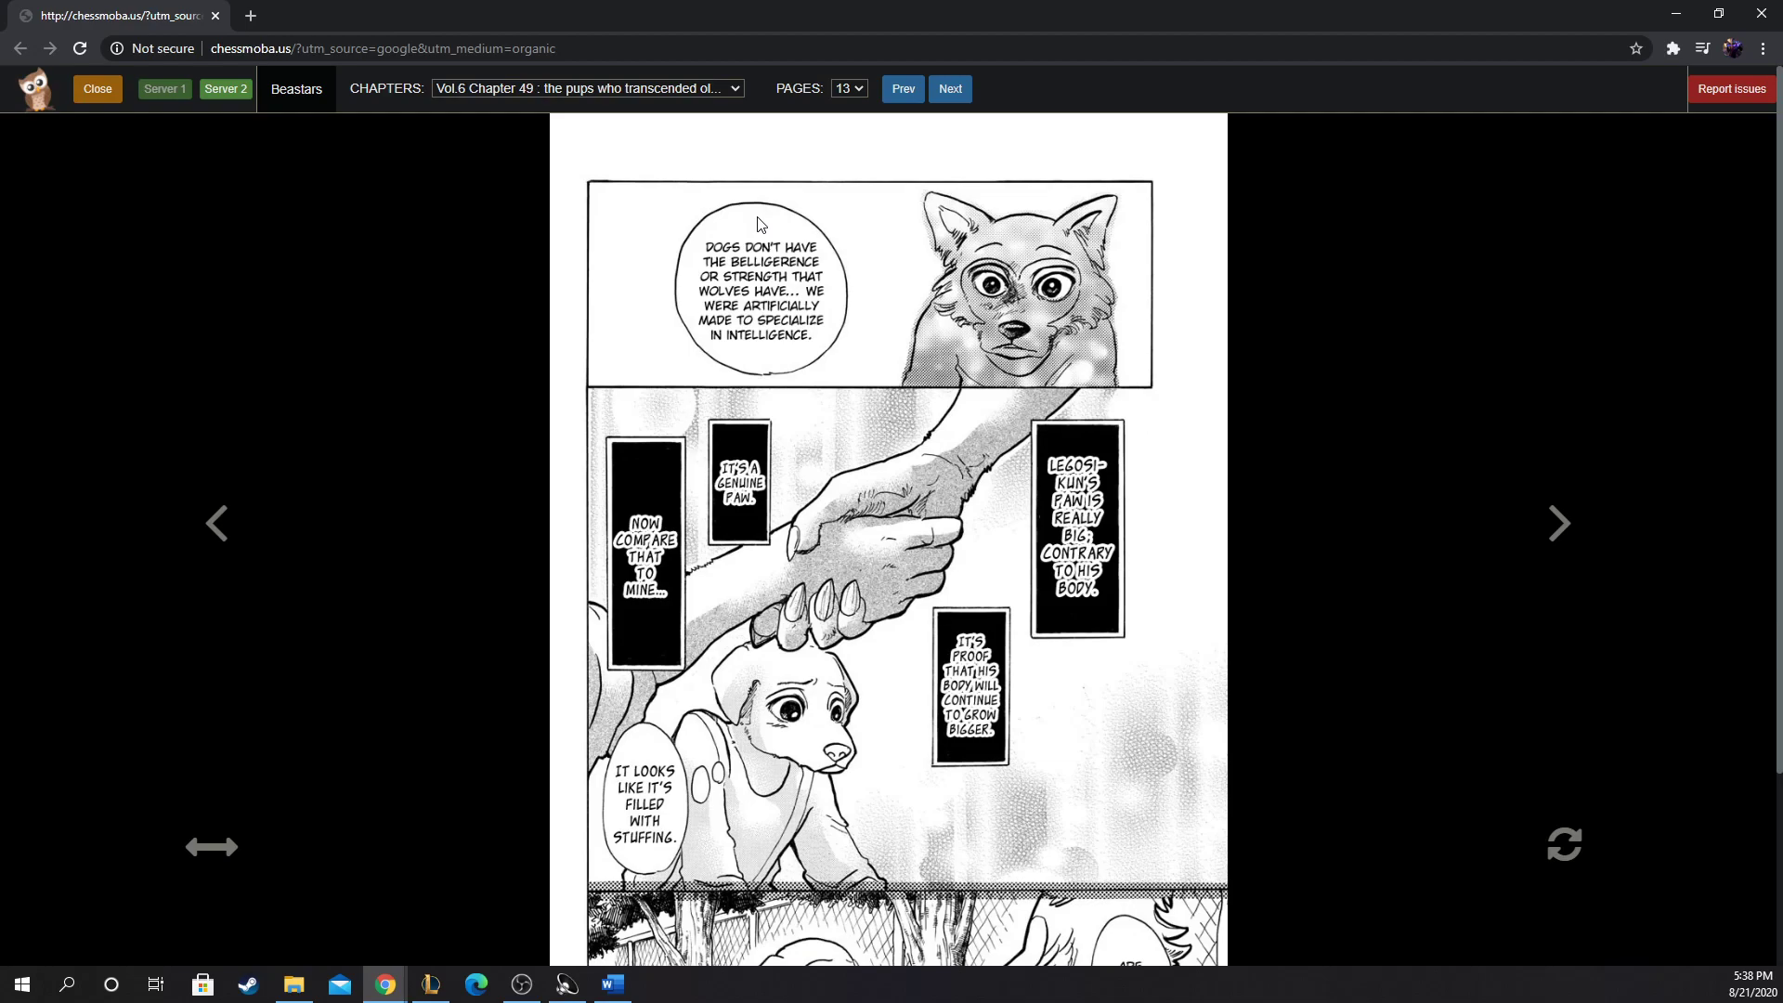
pyautogui.moveTo(1228, 298)
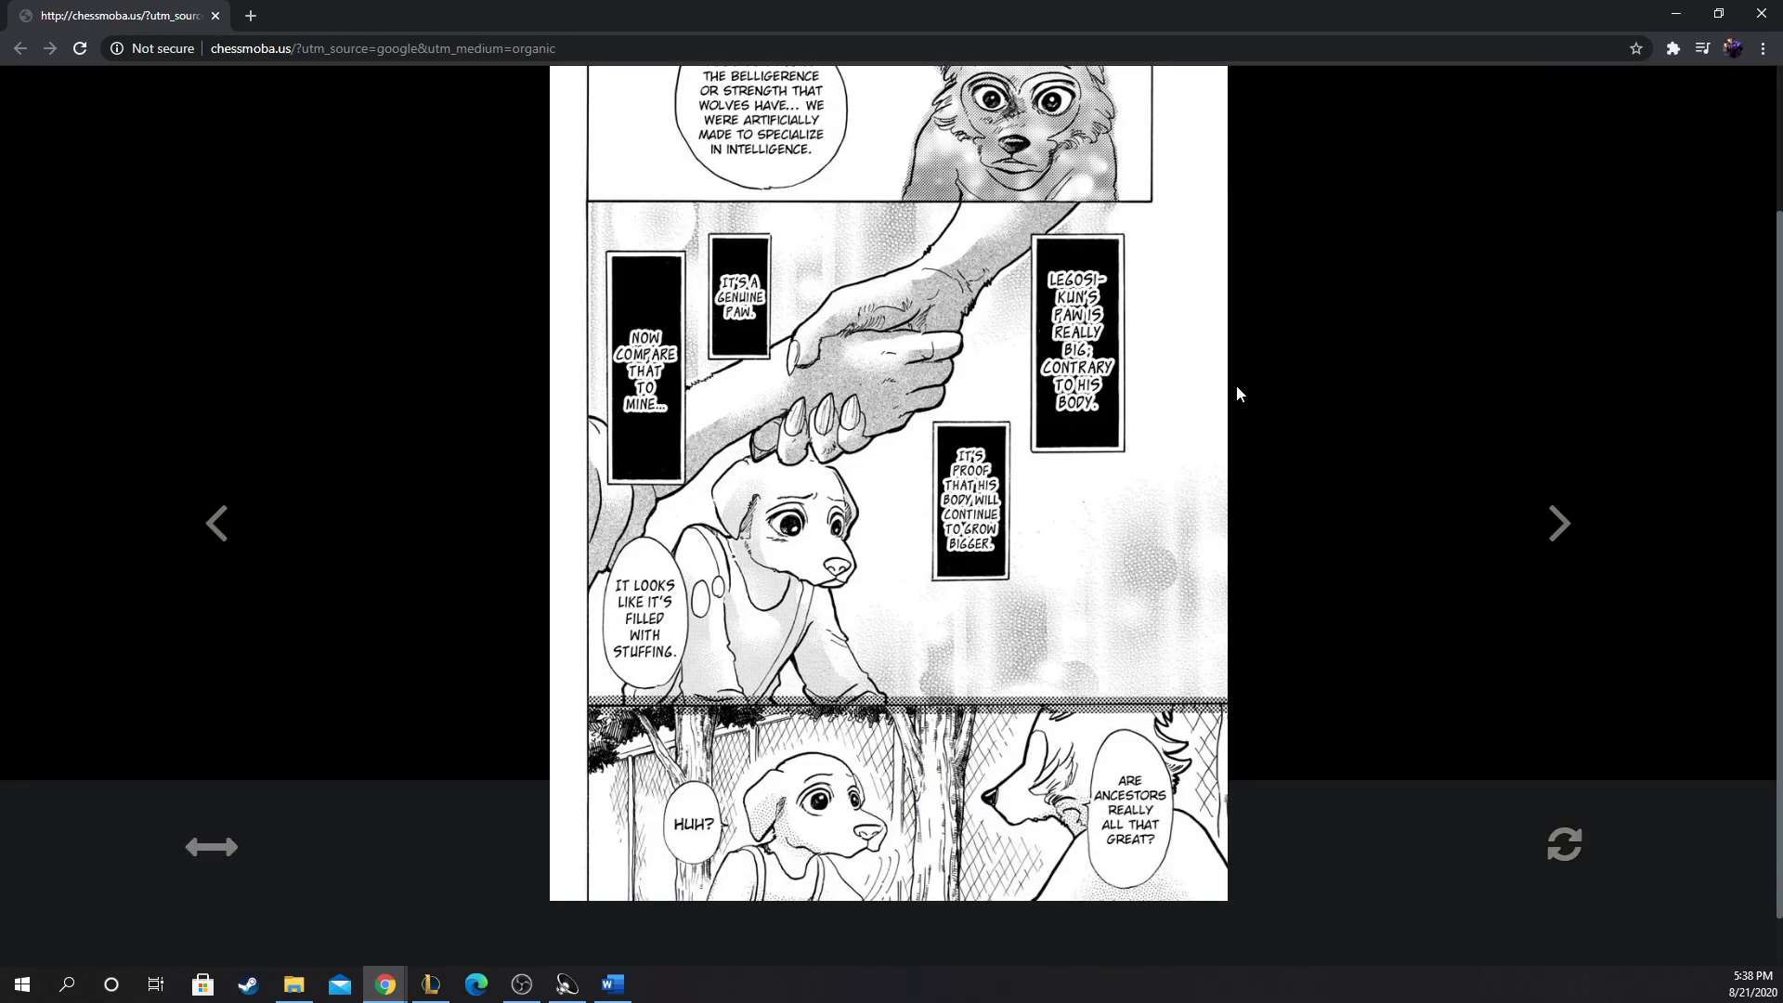
pyautogui.moveTo(1120, 260)
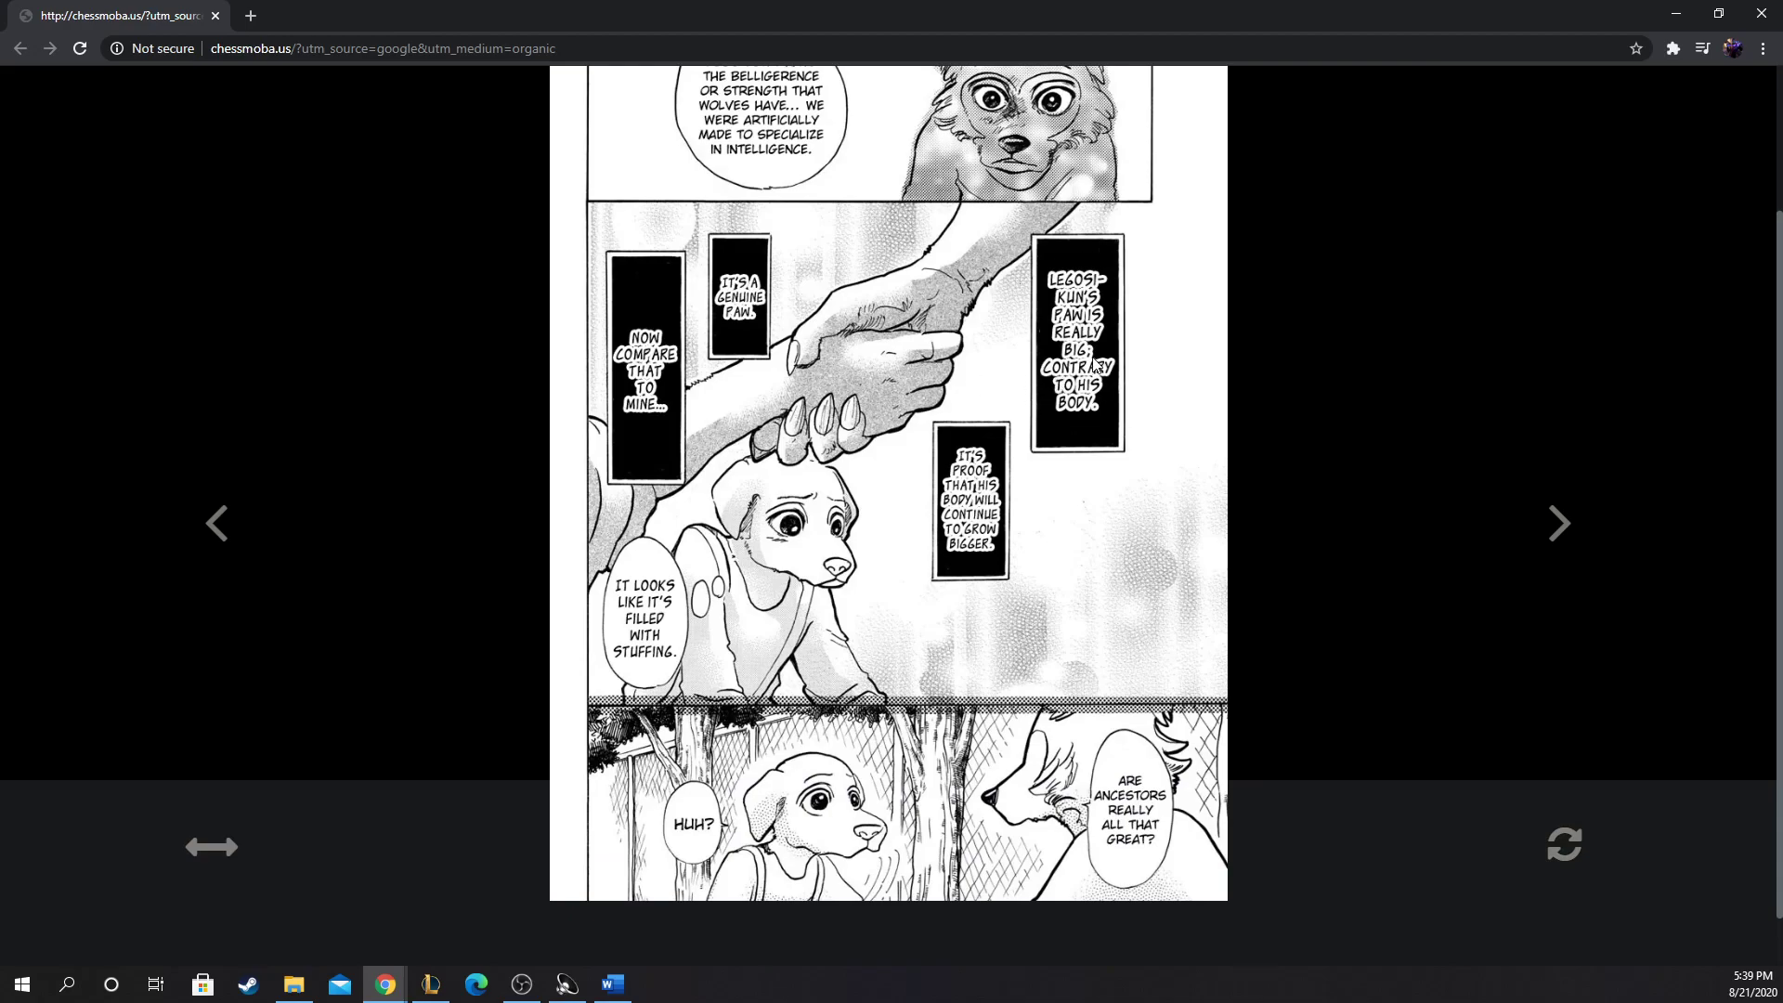
pyautogui.moveTo(986, 321)
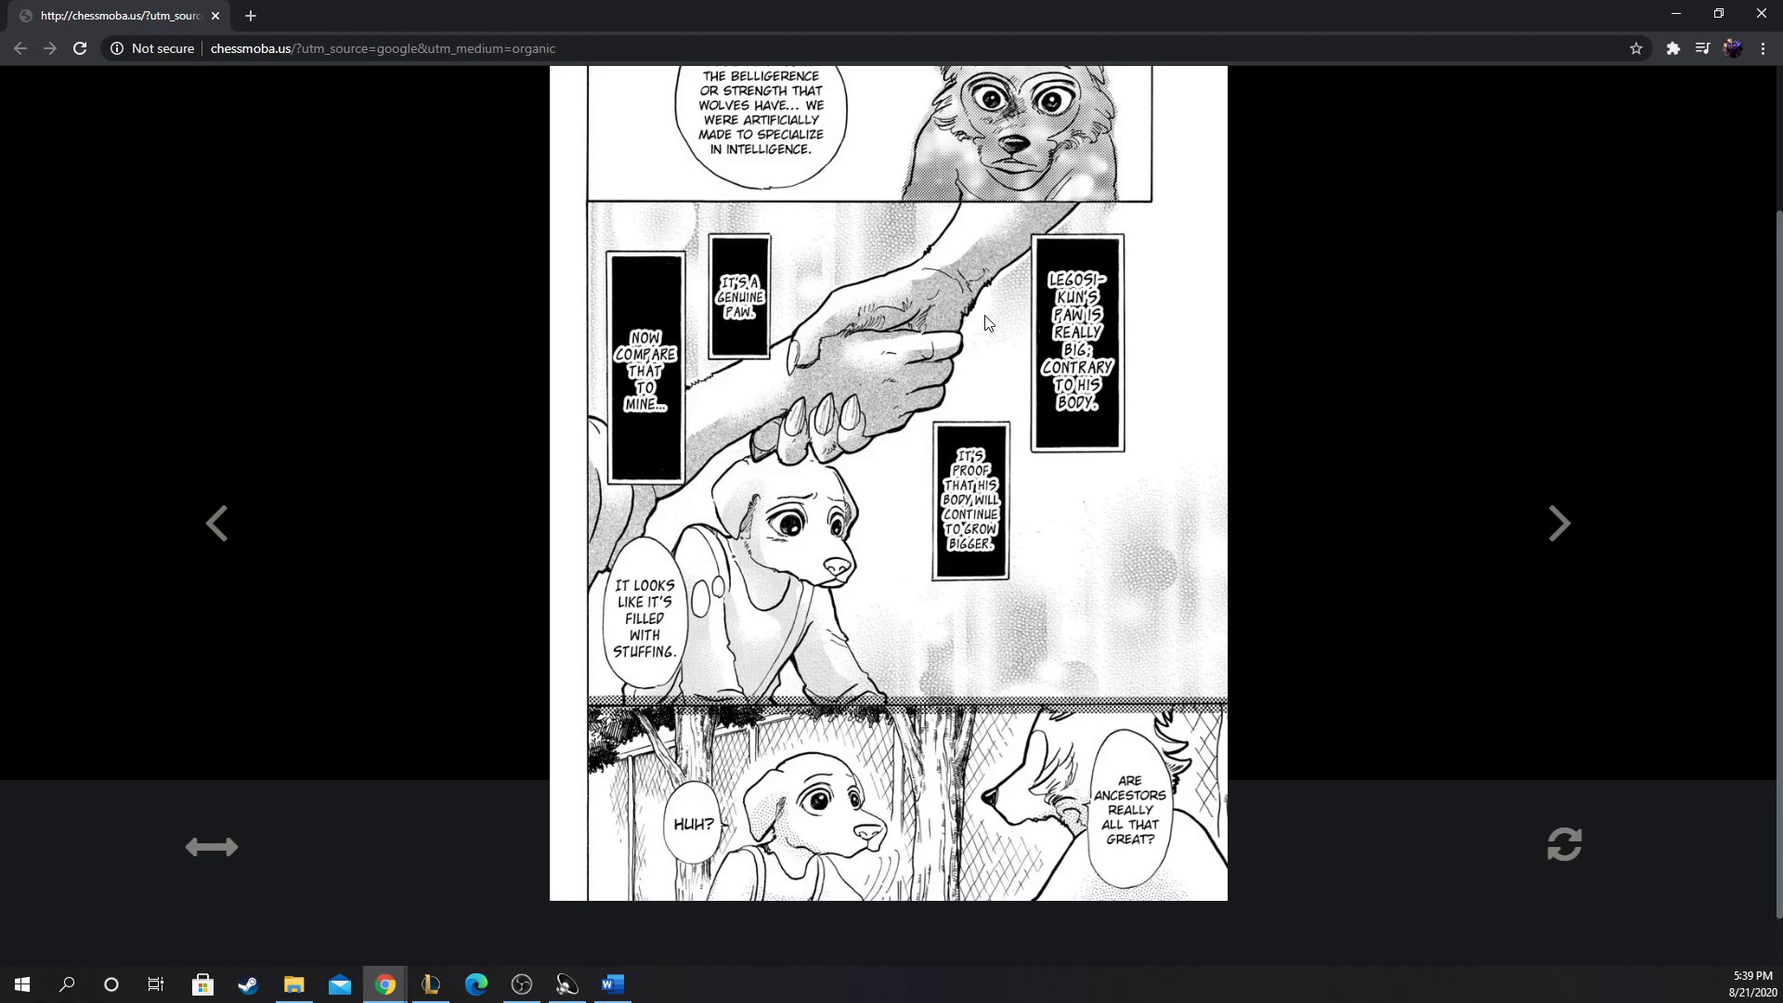
pyautogui.moveTo(972, 318)
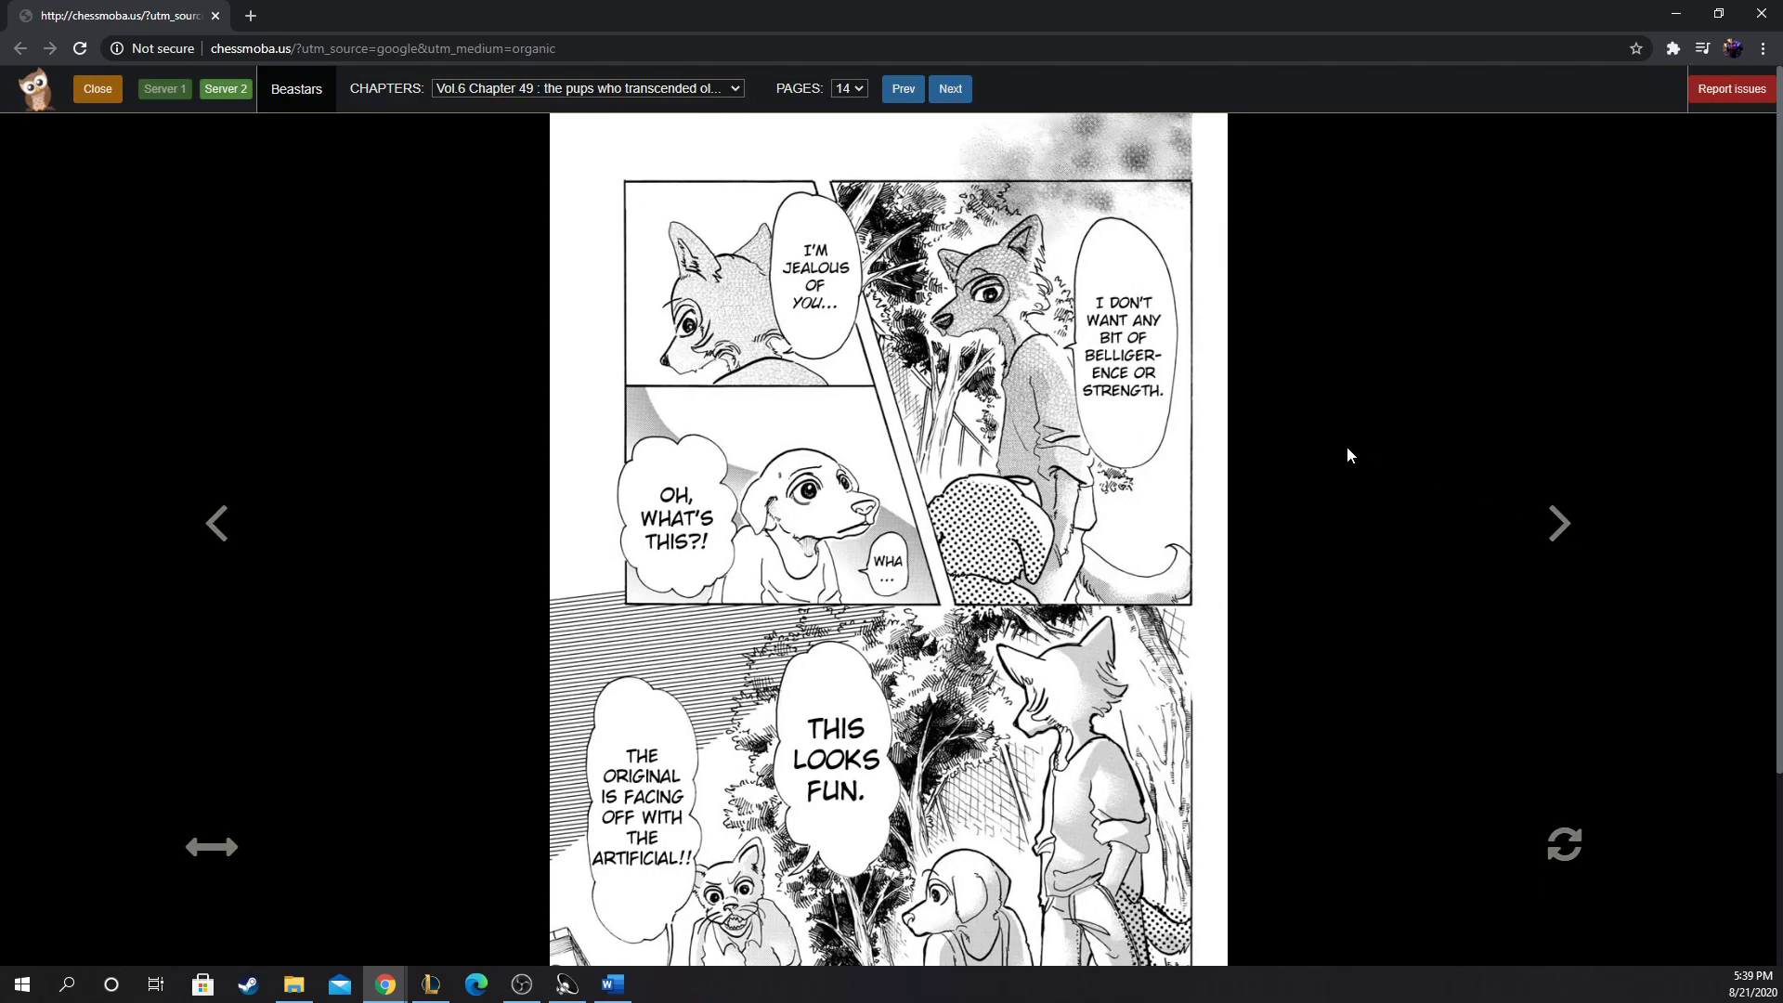
pyautogui.moveTo(1219, 422)
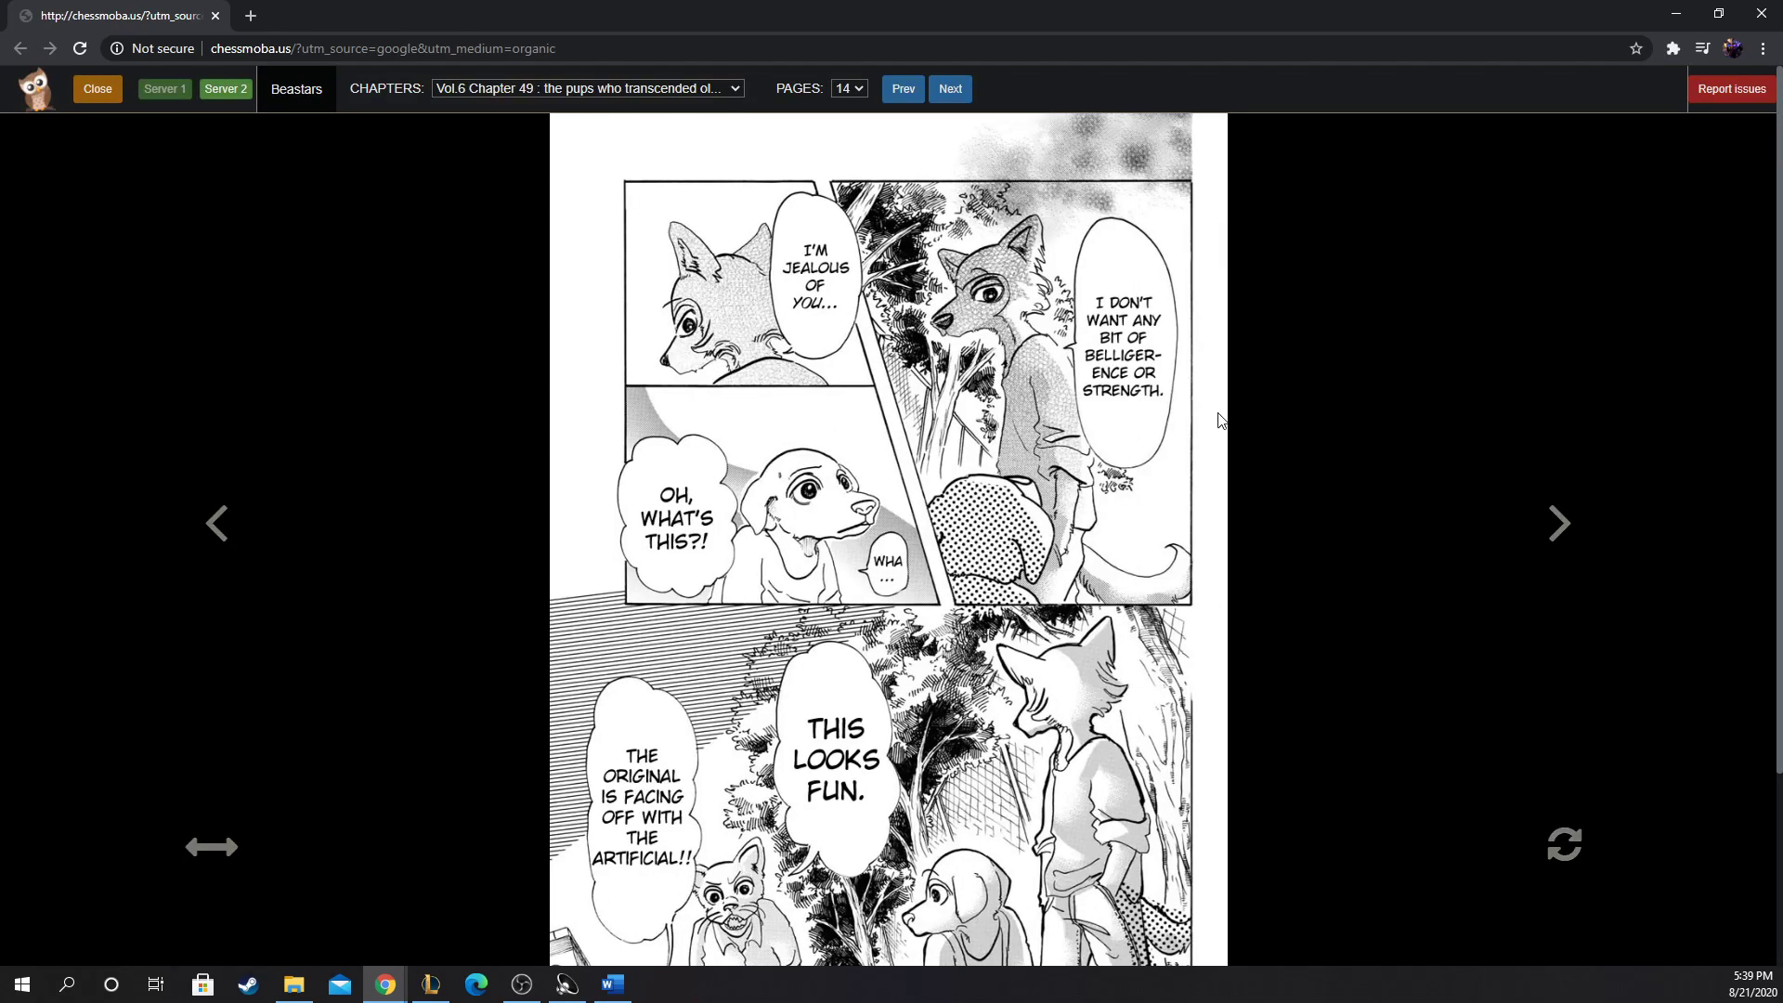
pyautogui.moveTo(1167, 398)
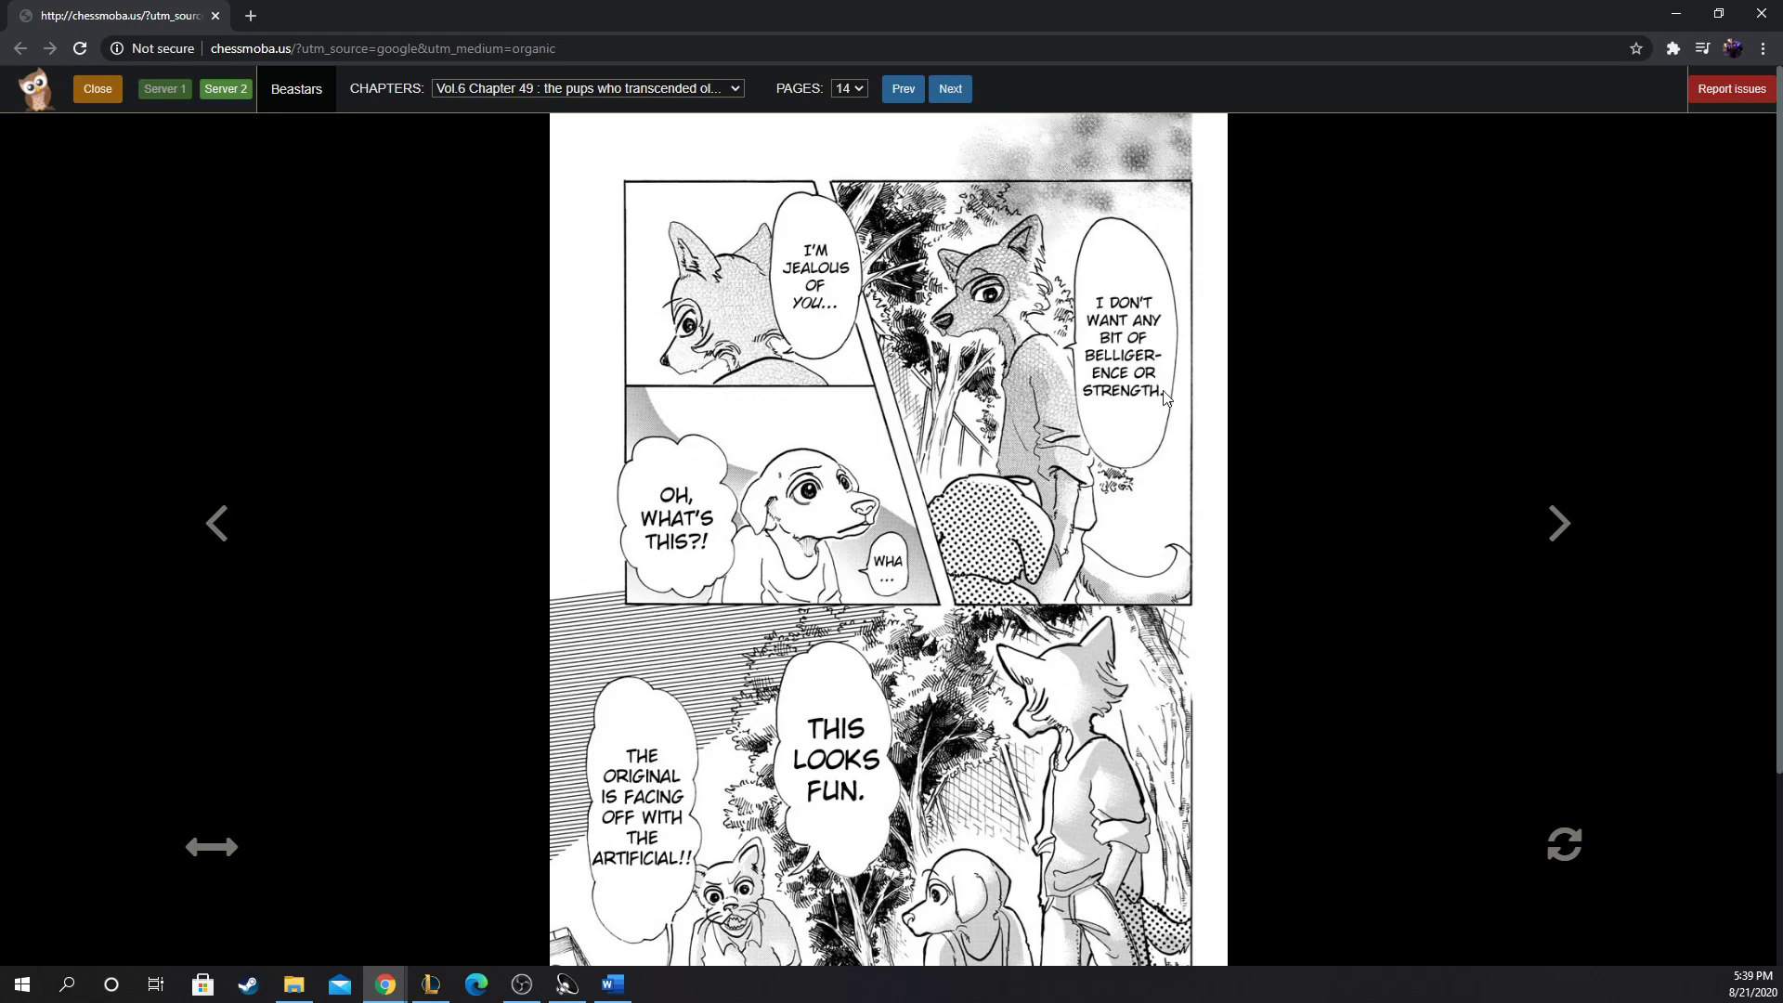
pyautogui.moveTo(1166, 397)
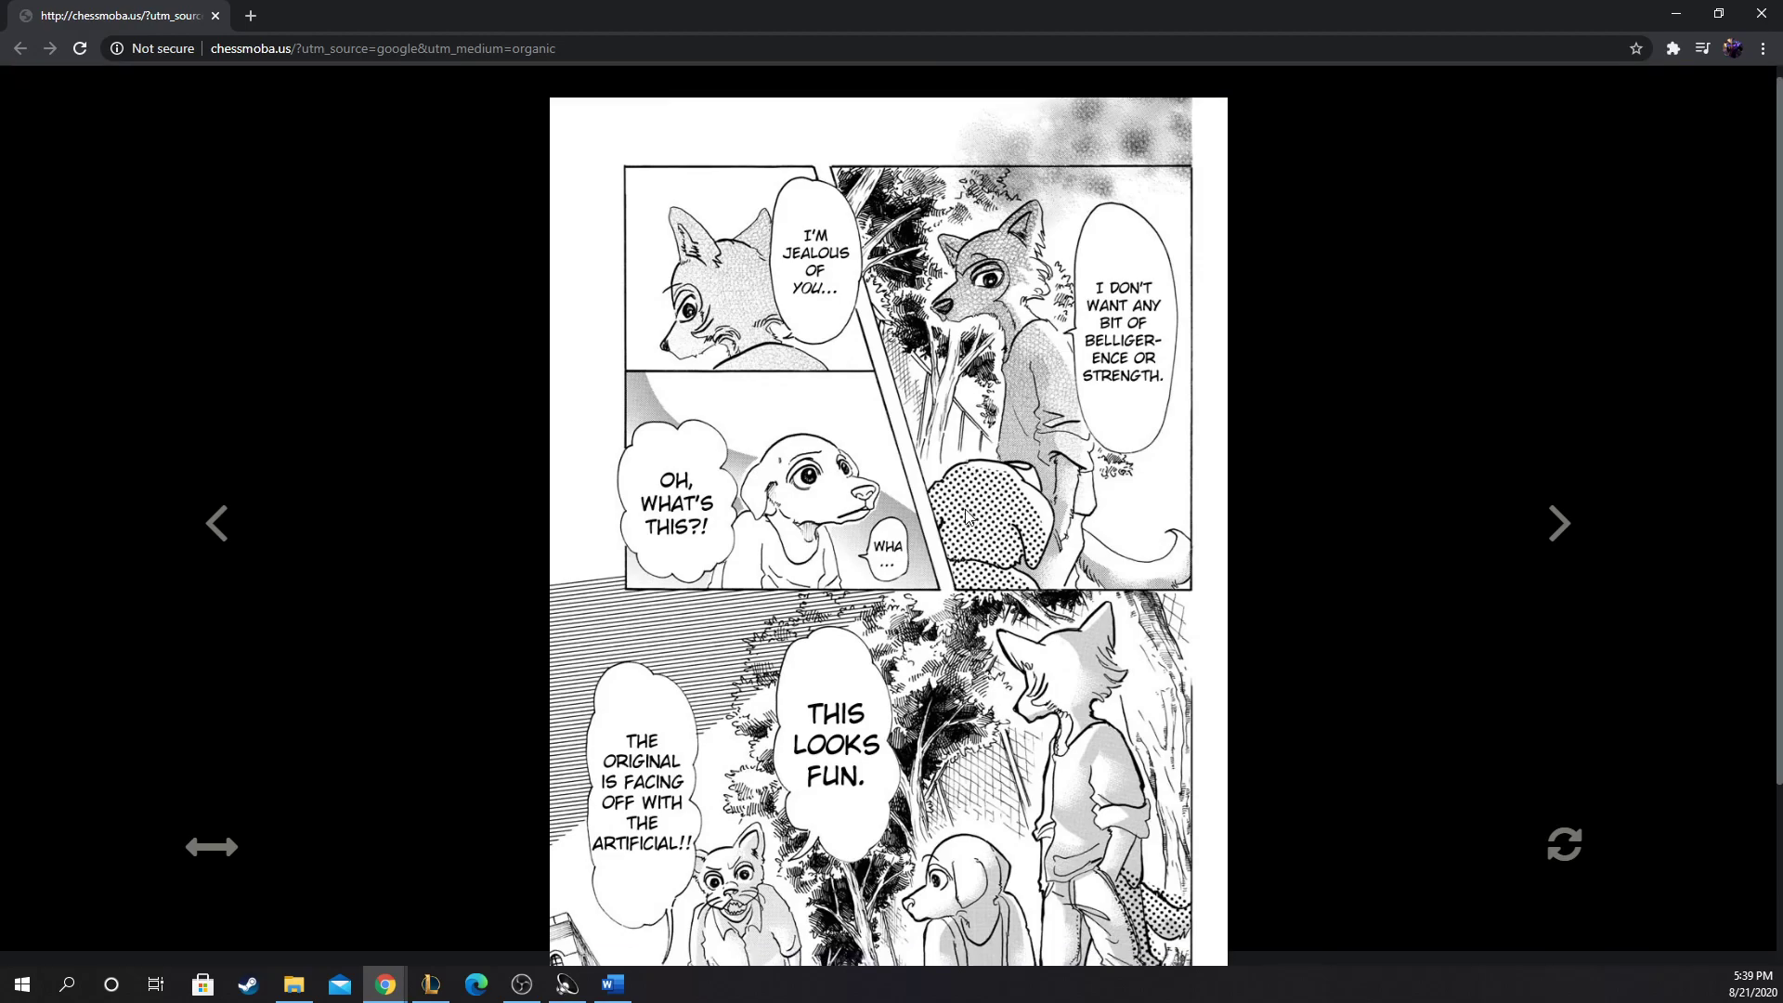
# Step: Scroll down page 14 to Legosi saying he wants no belligerence or strength
pyautogui.scroll(-3)
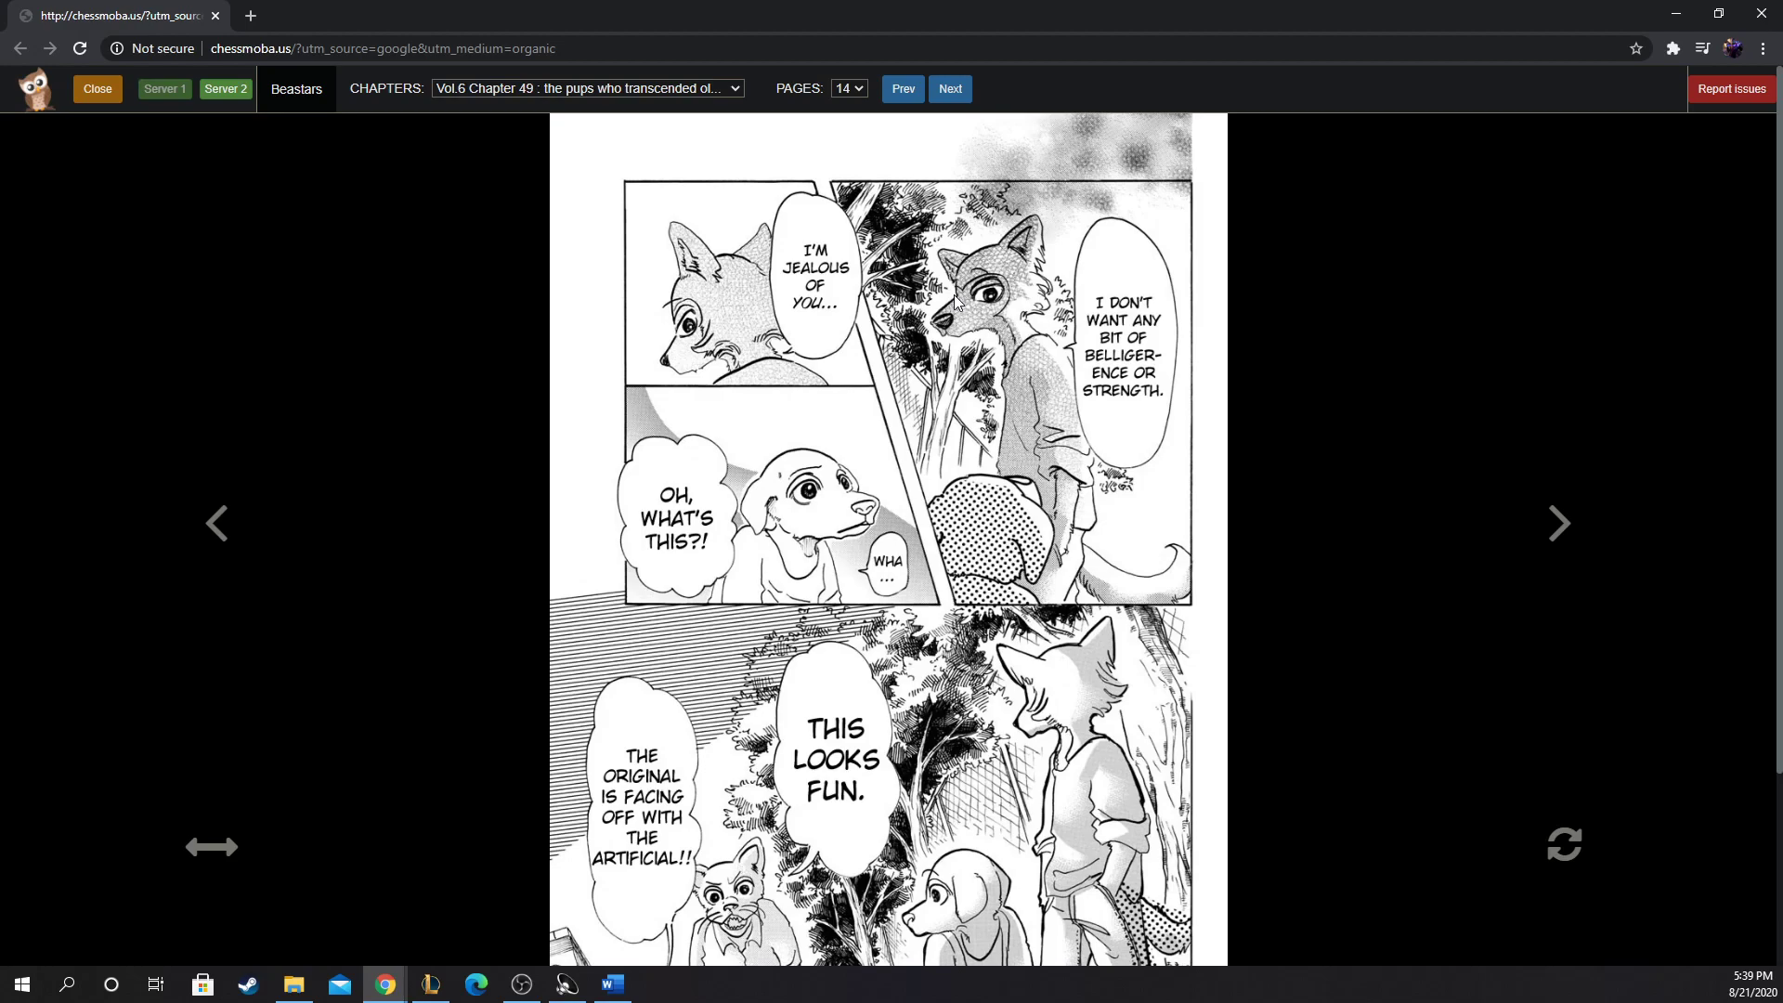
pyautogui.moveTo(910, 331)
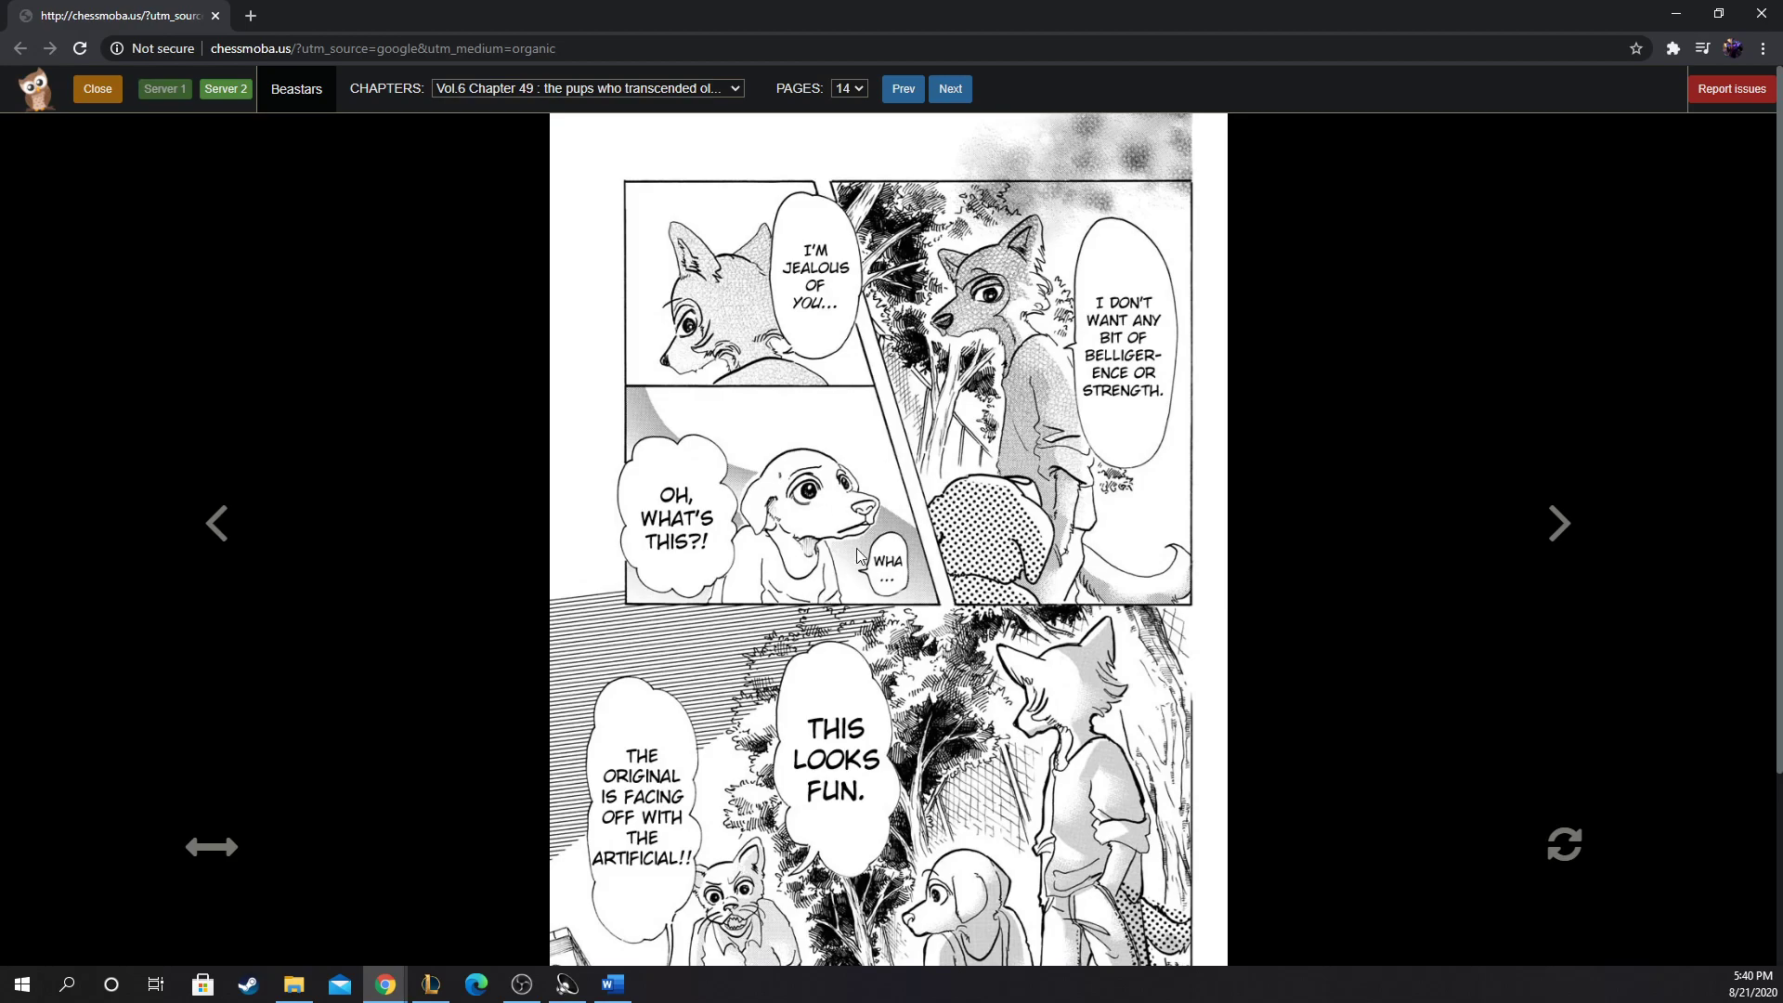
pyautogui.moveTo(831, 505)
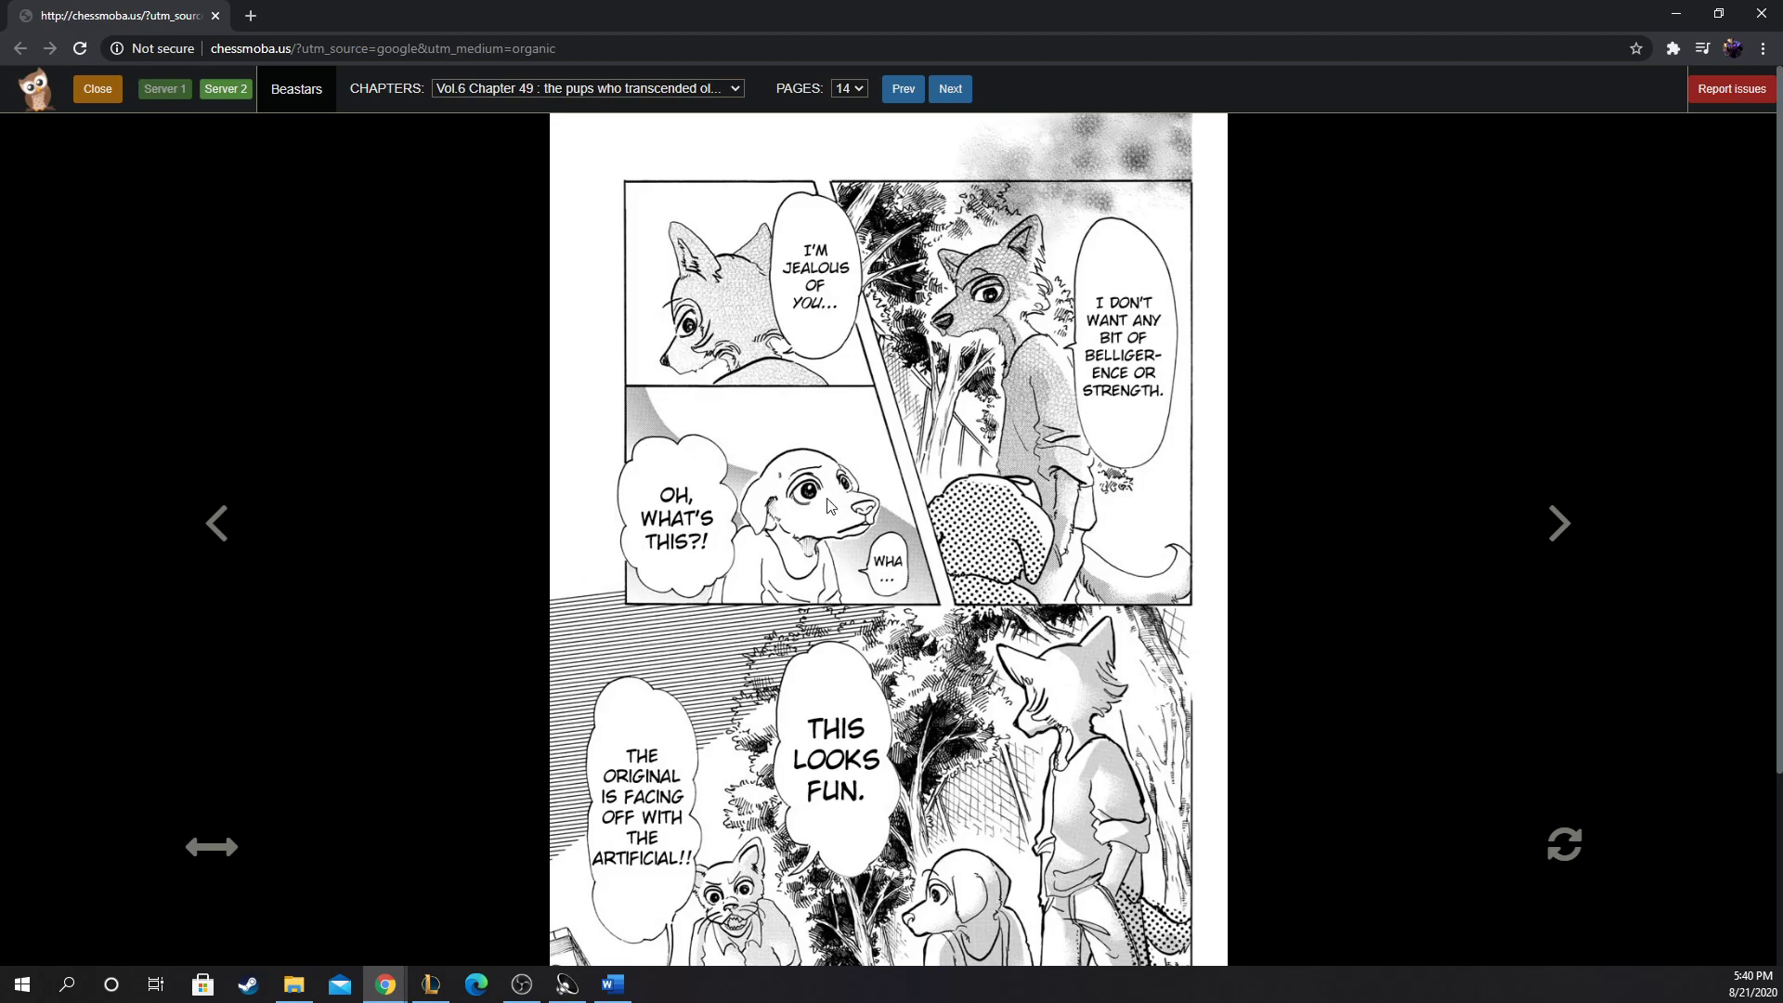
pyautogui.moveTo(832, 509)
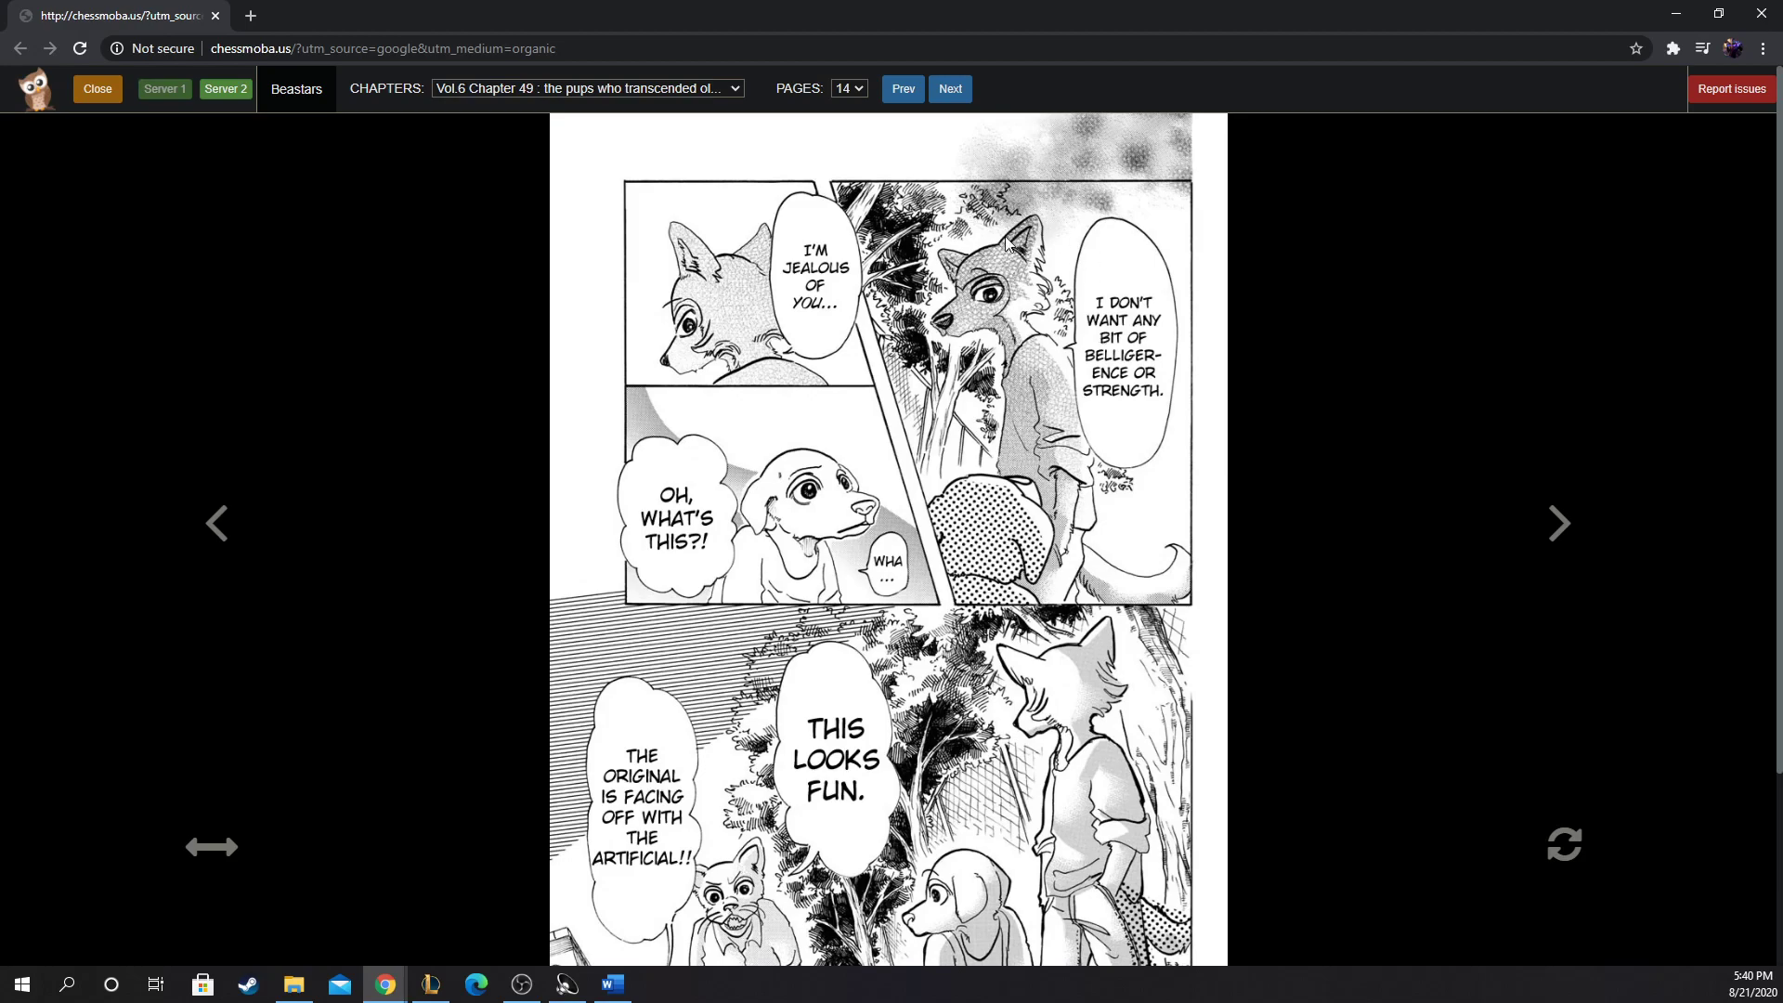
pyautogui.moveTo(1037, 271)
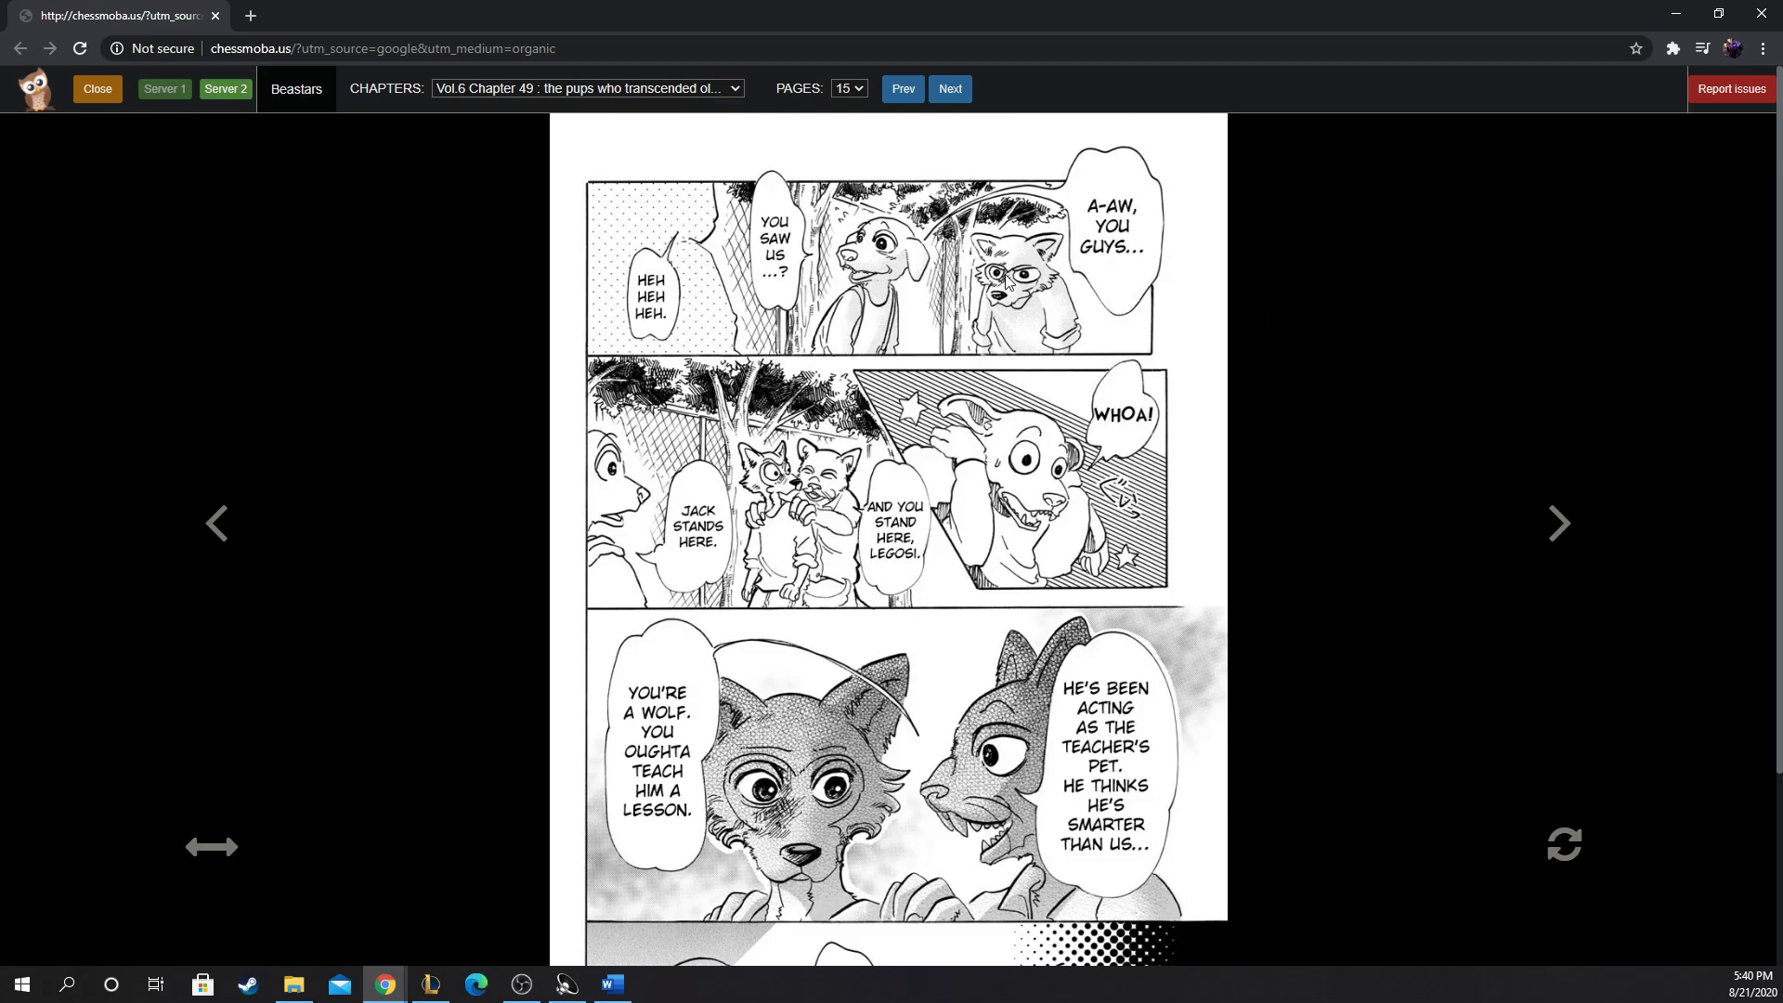
pyautogui.moveTo(881, 284)
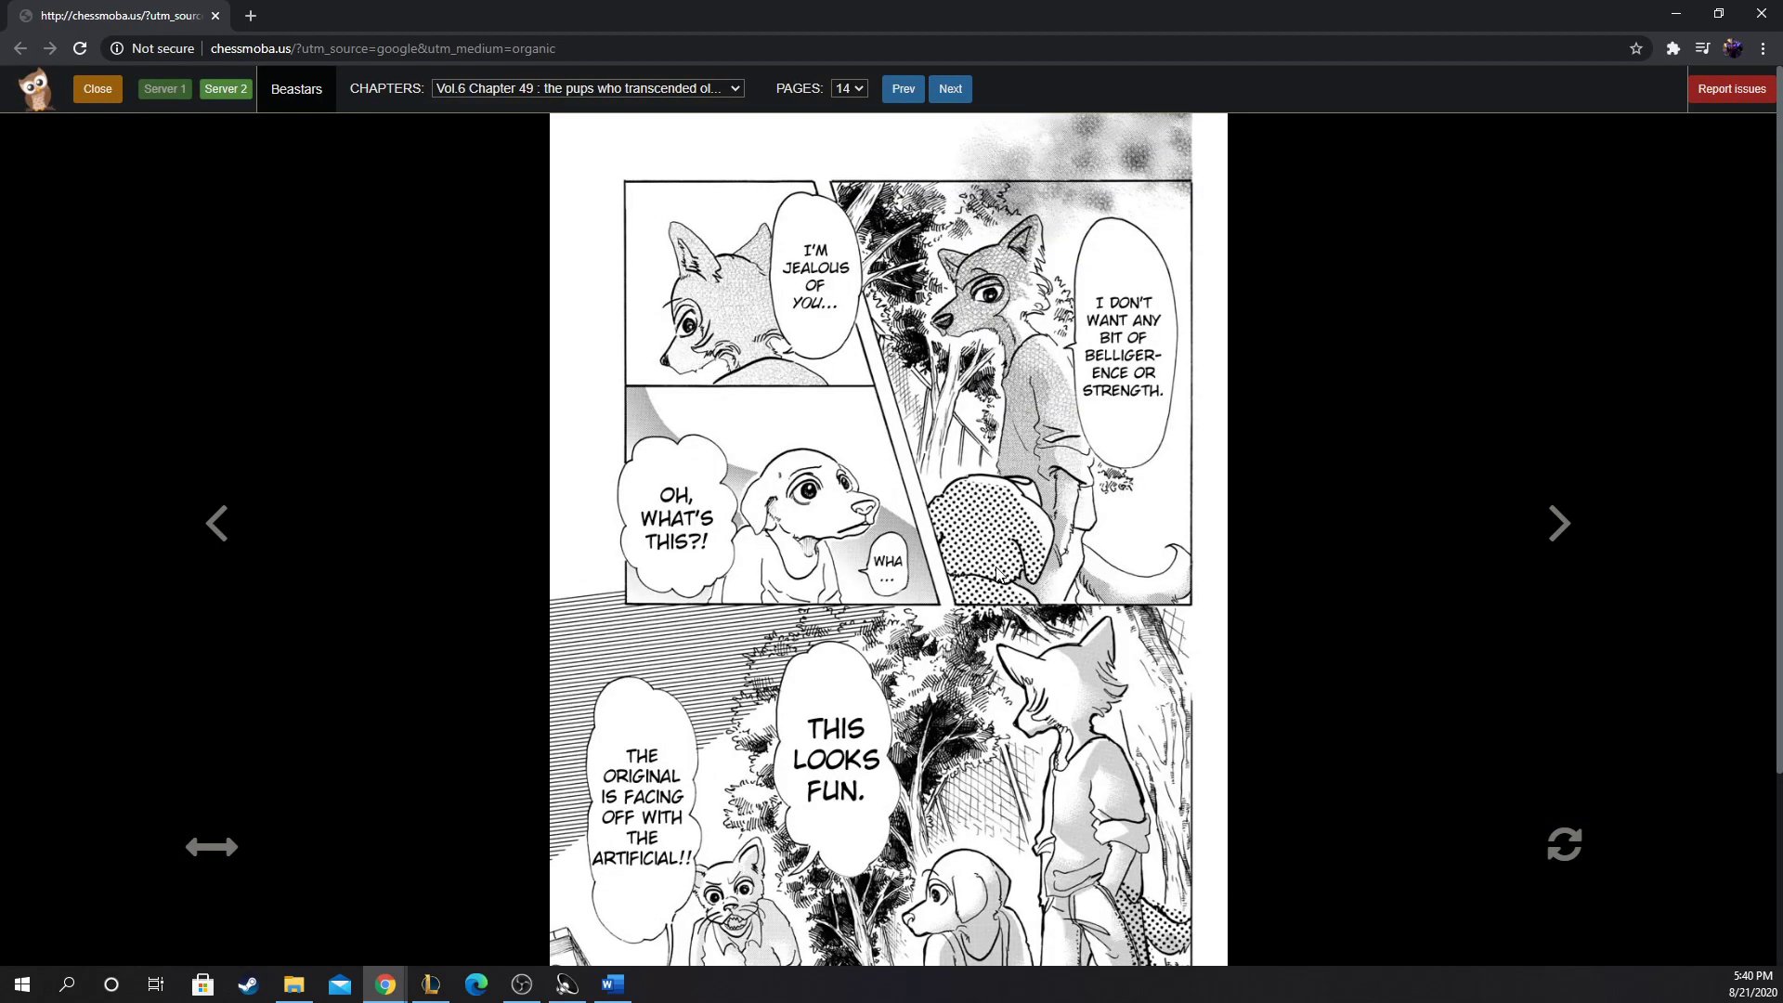
pyautogui.moveTo(1319, 524)
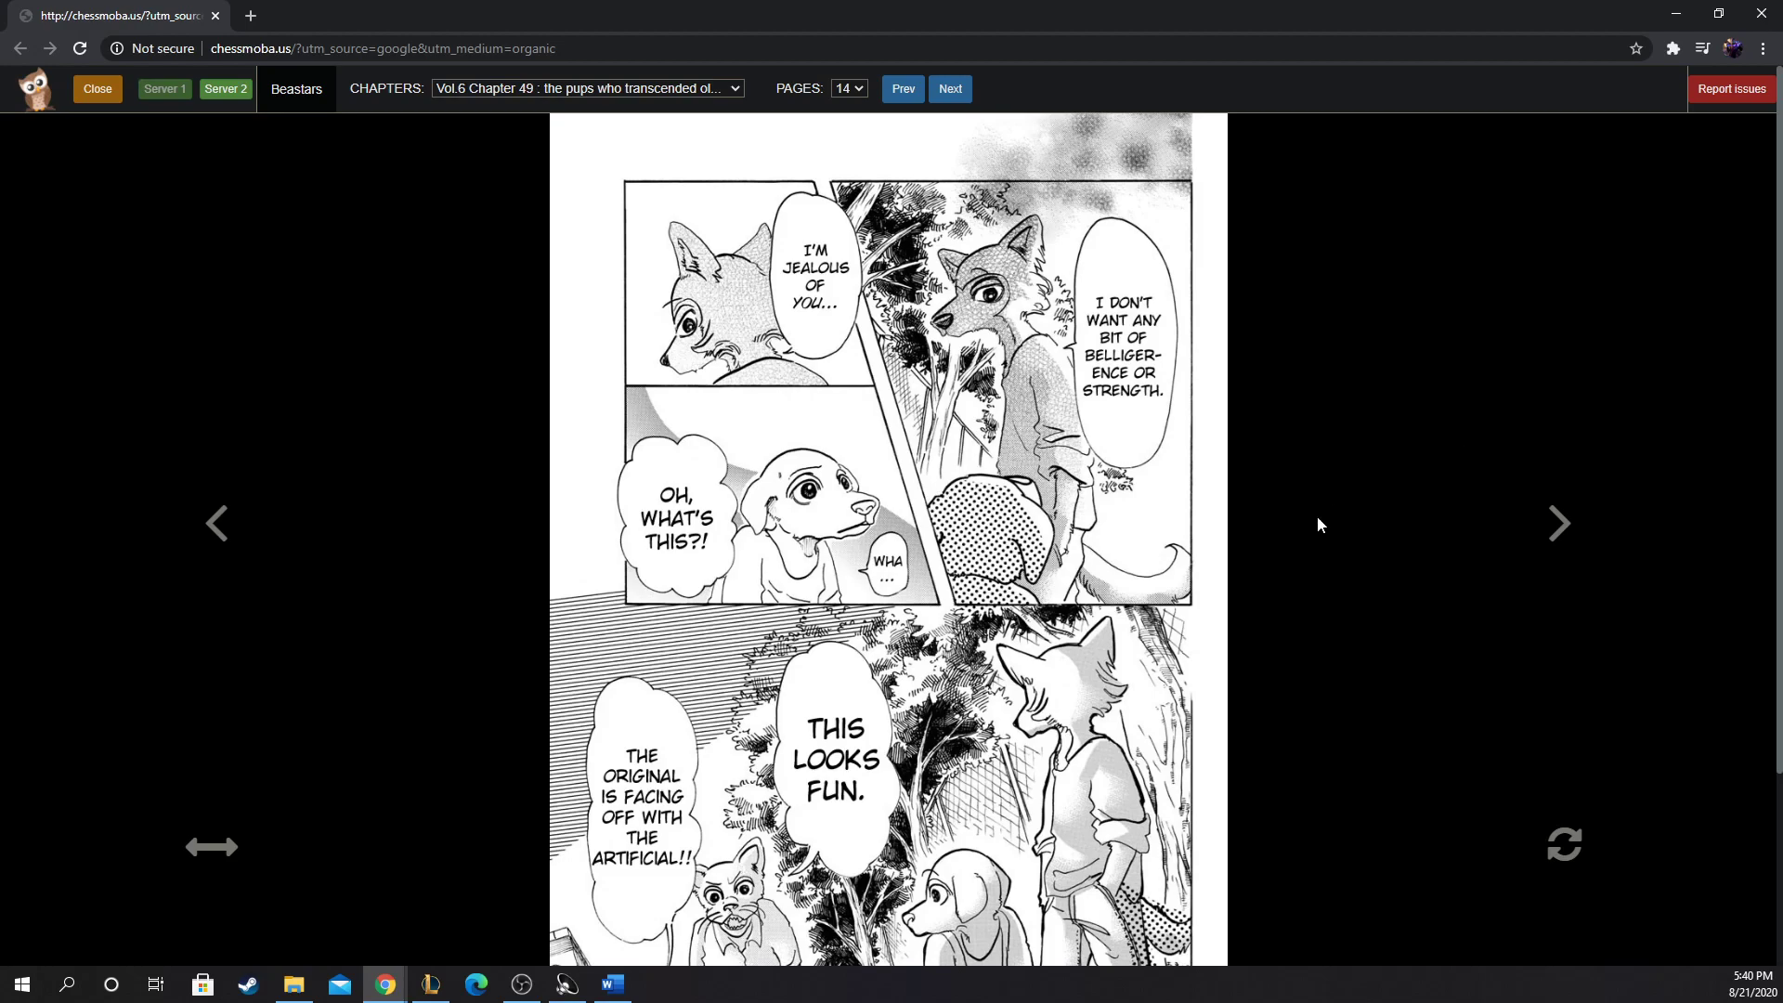
# Step: Read page 15 to its bottom panel, then turn to page 16 with classmates cheering the fight
pyautogui.click(949, 90)
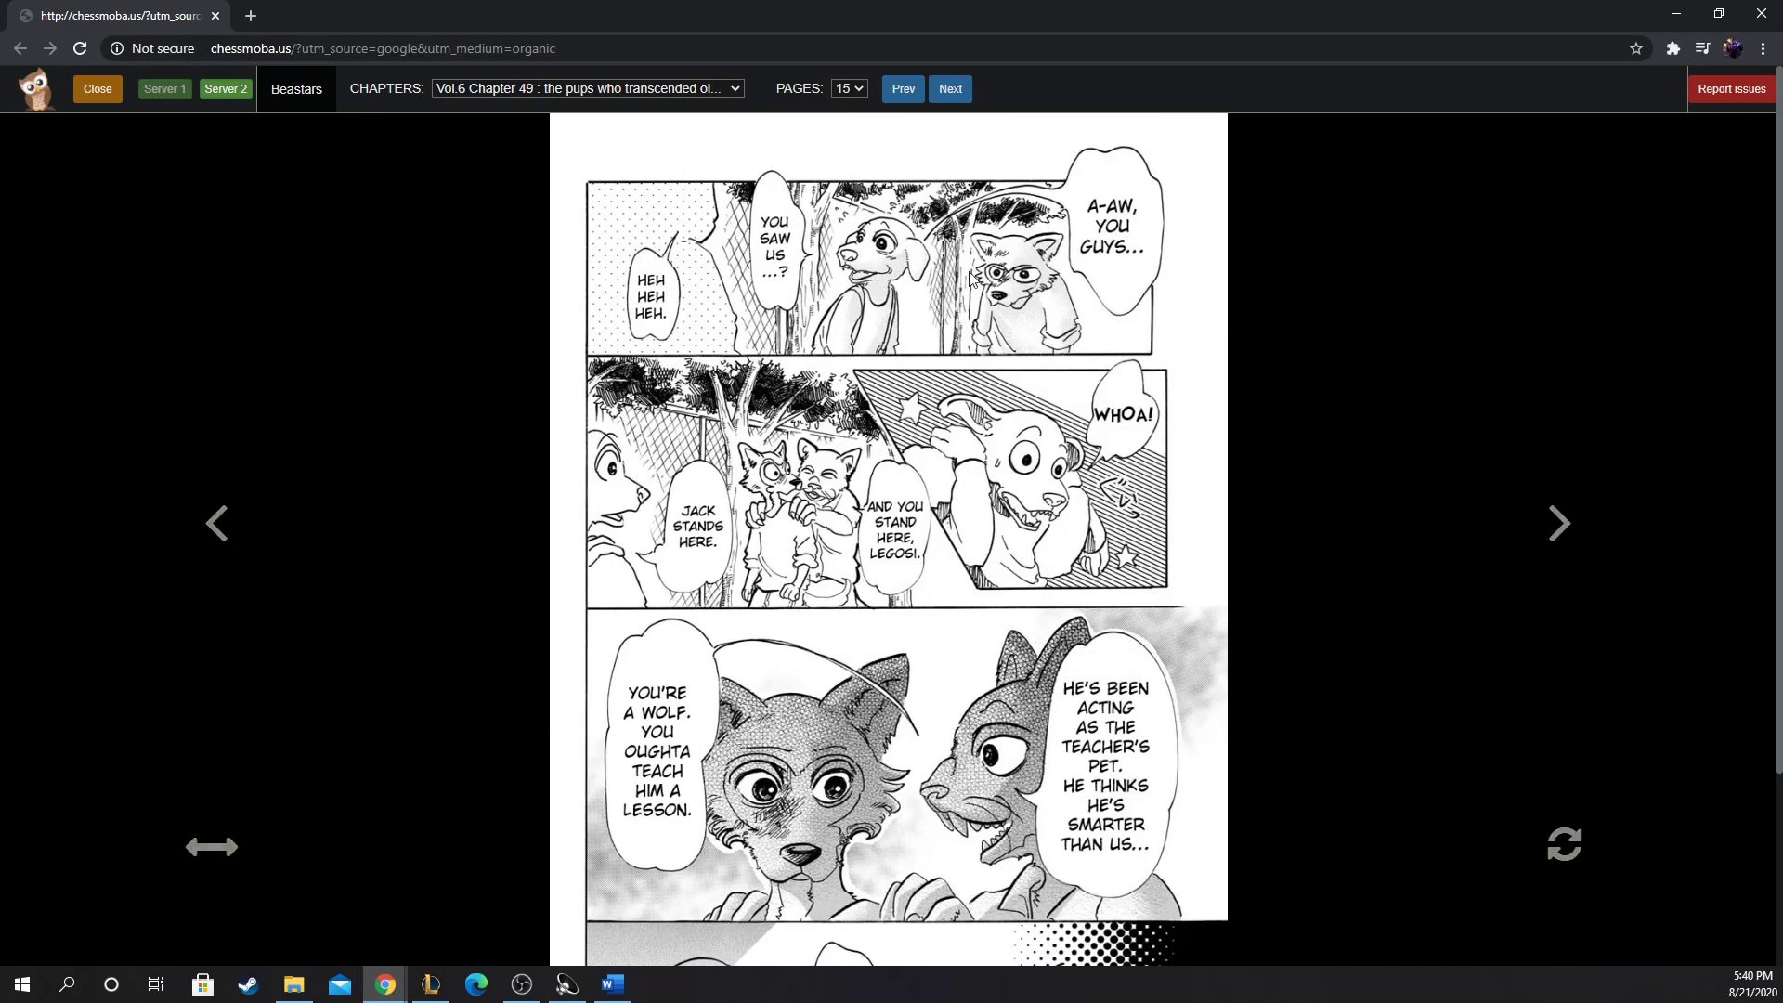
pyautogui.moveTo(971, 279)
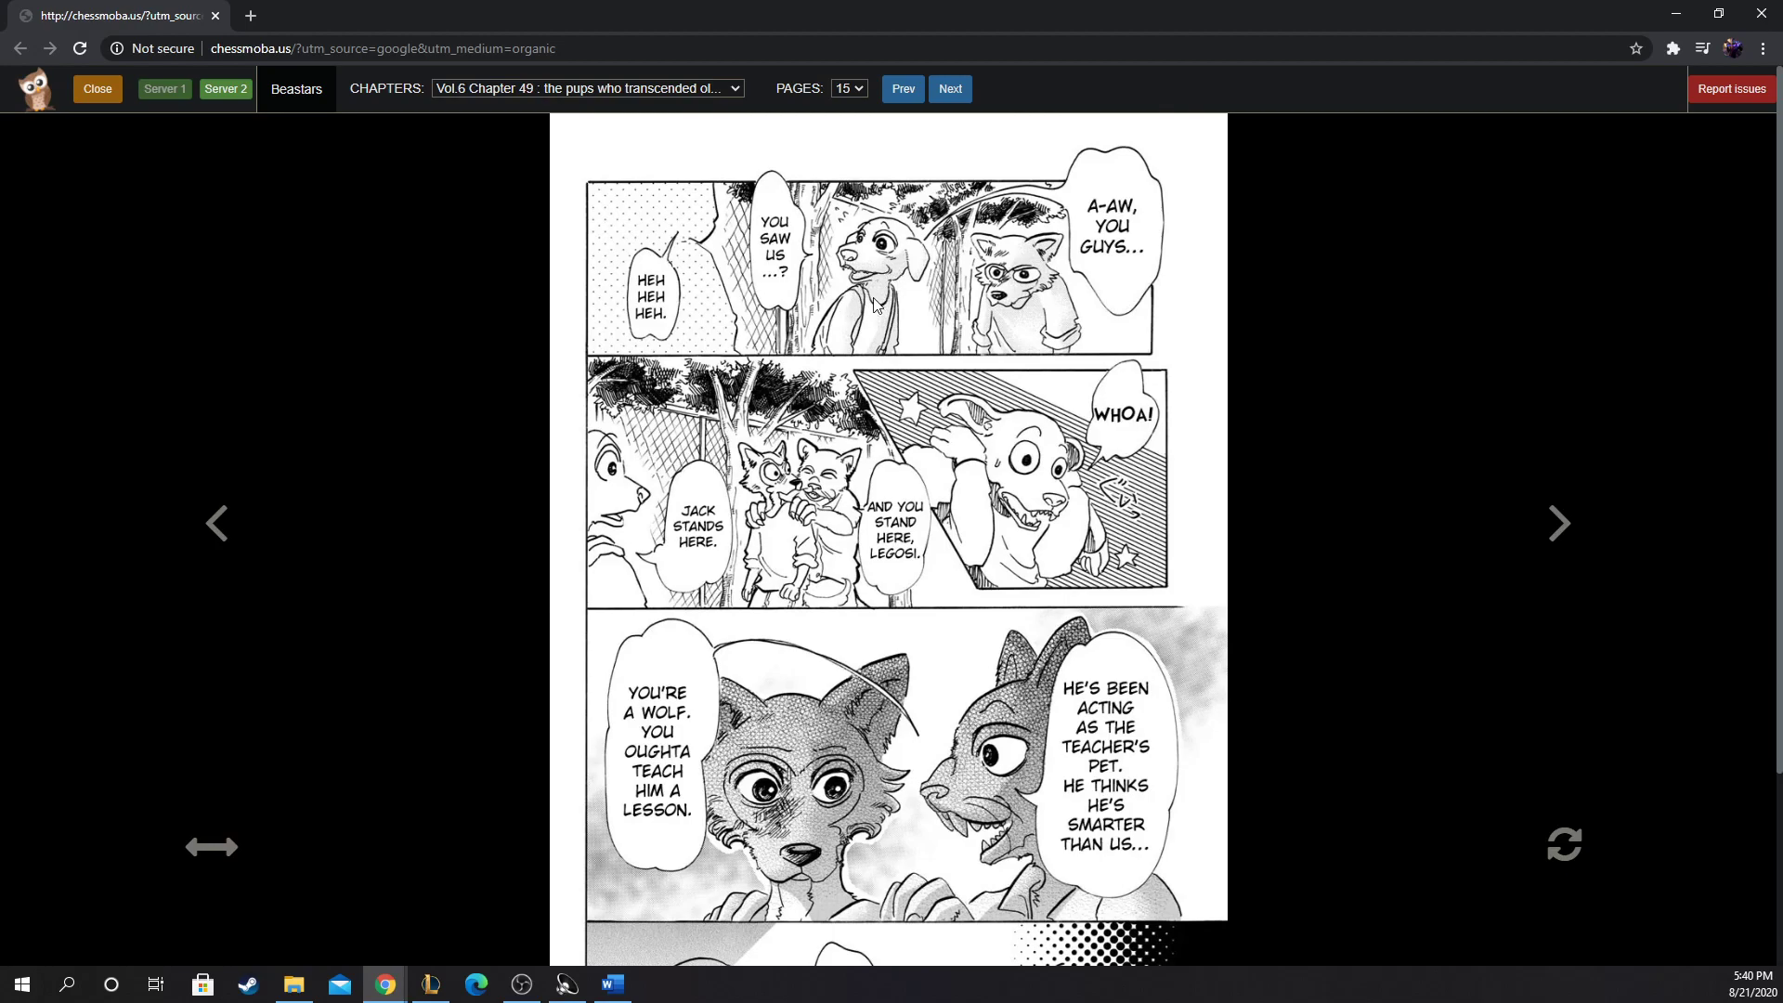
pyautogui.moveTo(873, 515)
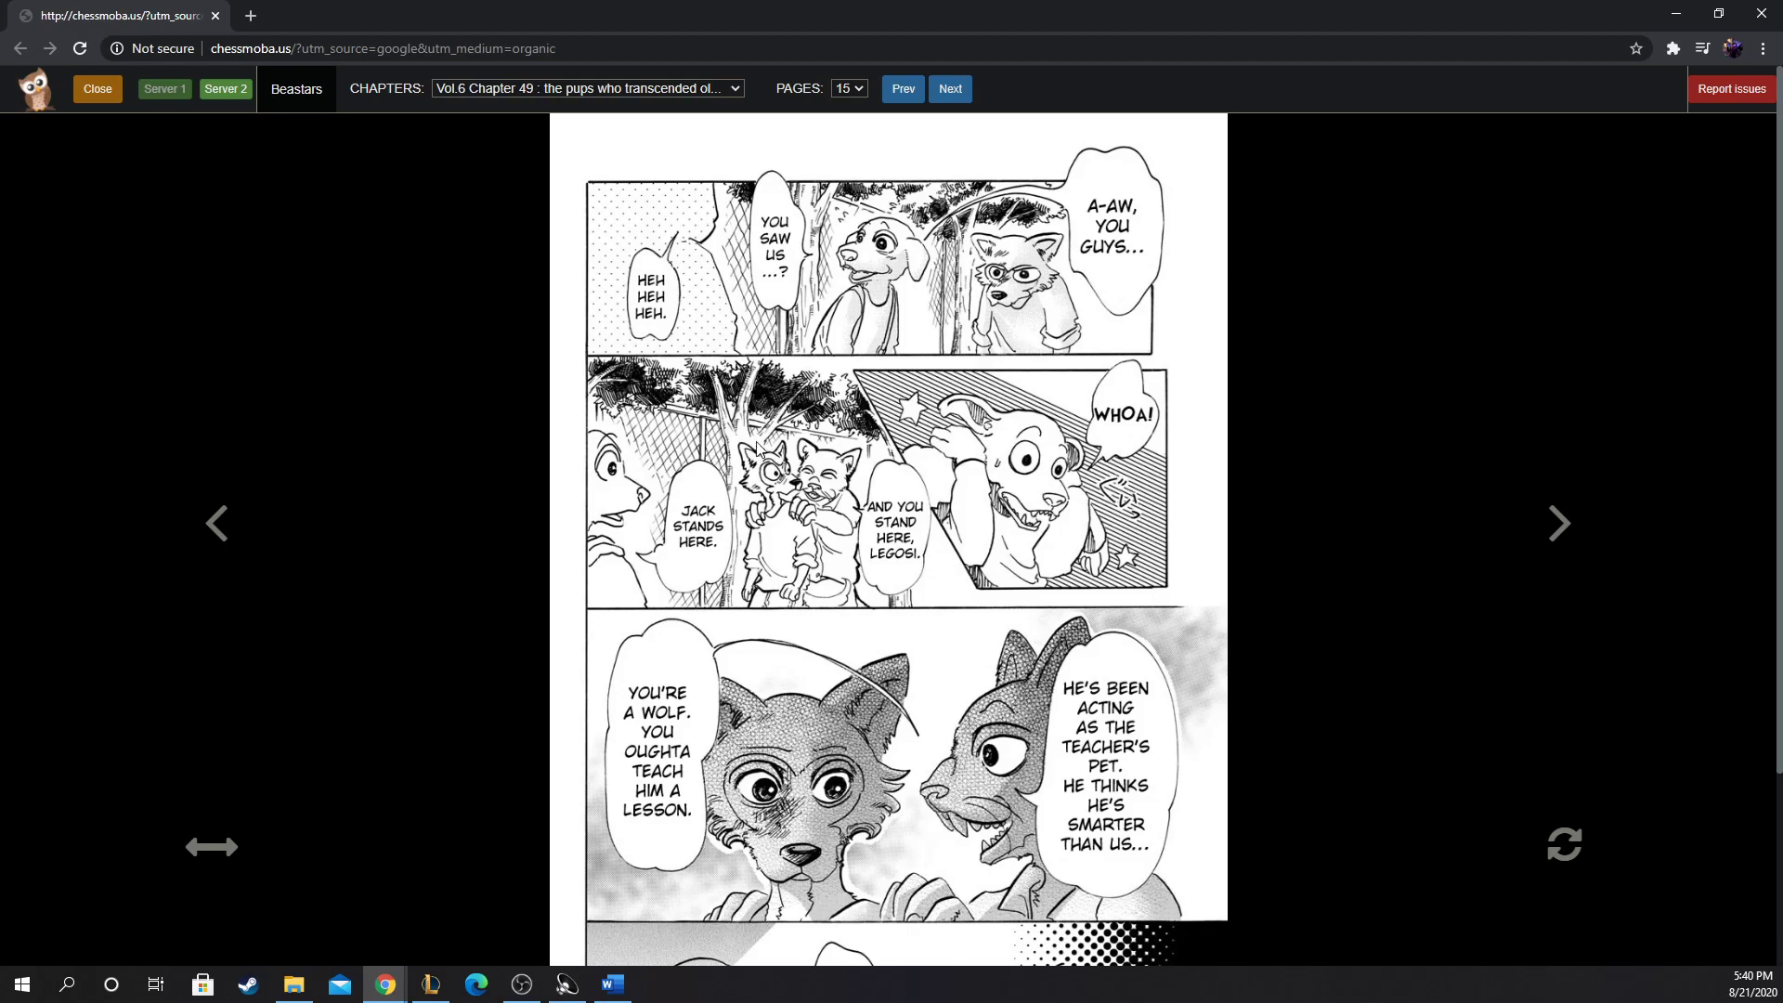
pyautogui.scroll(-3)
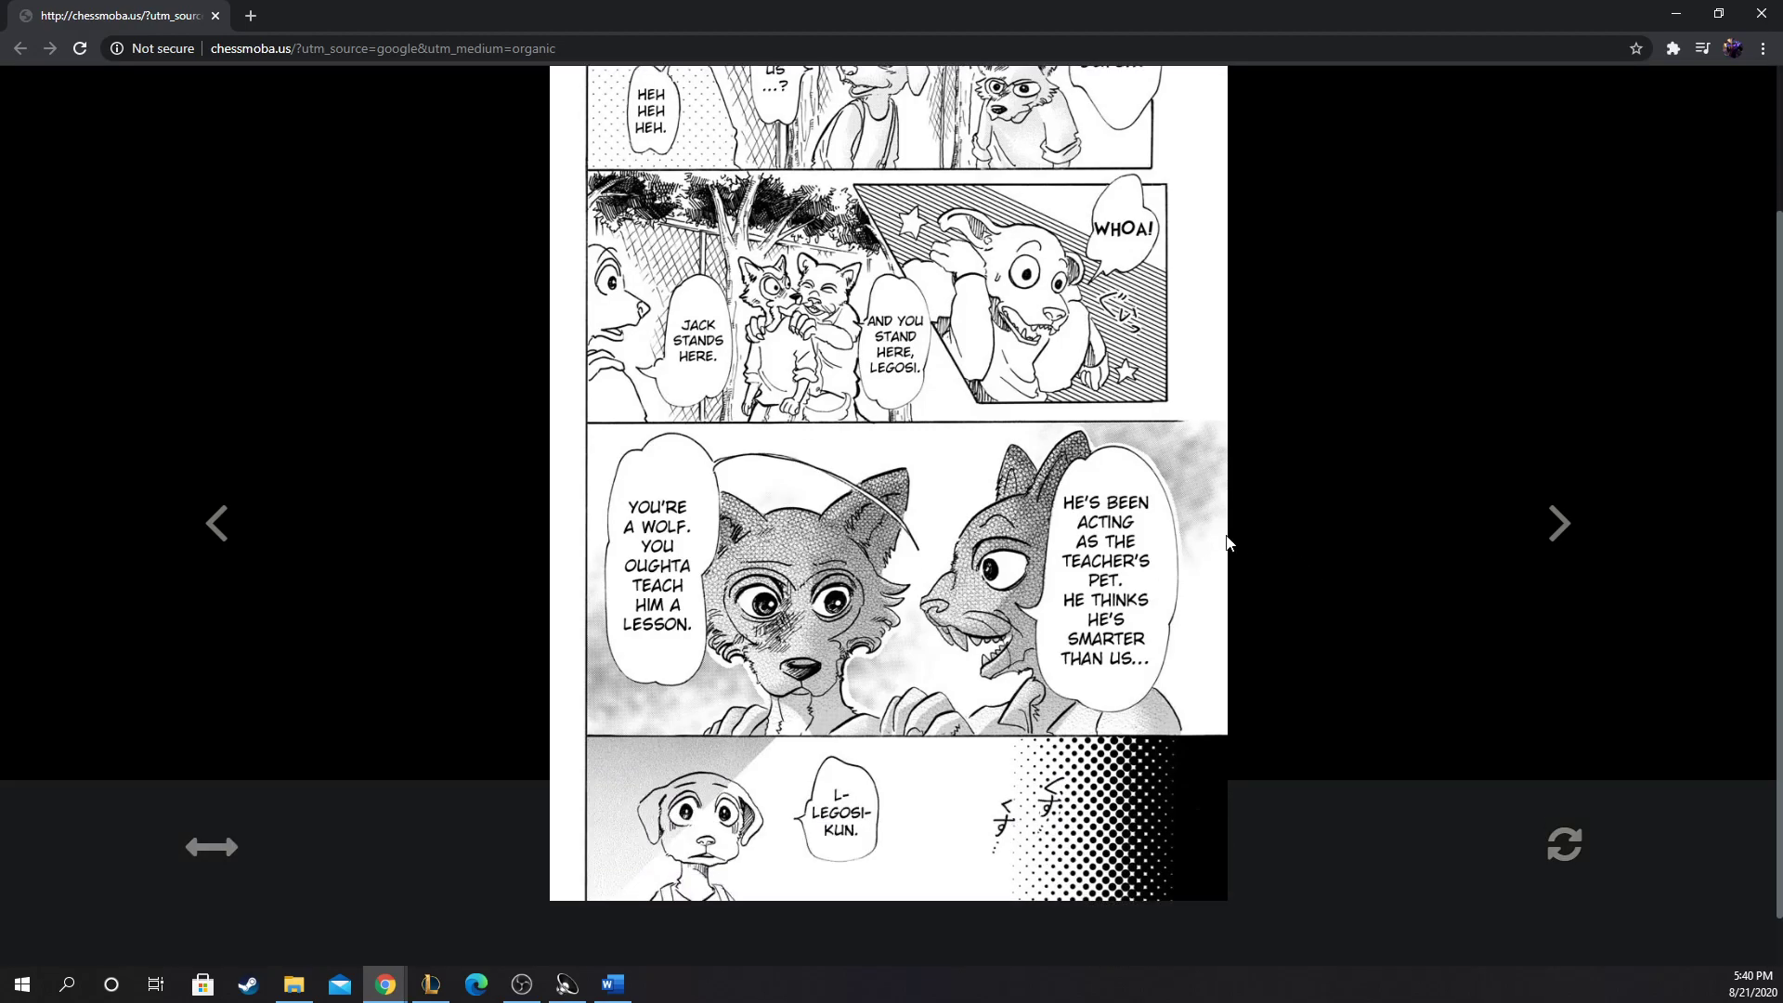
pyautogui.moveTo(1163, 567)
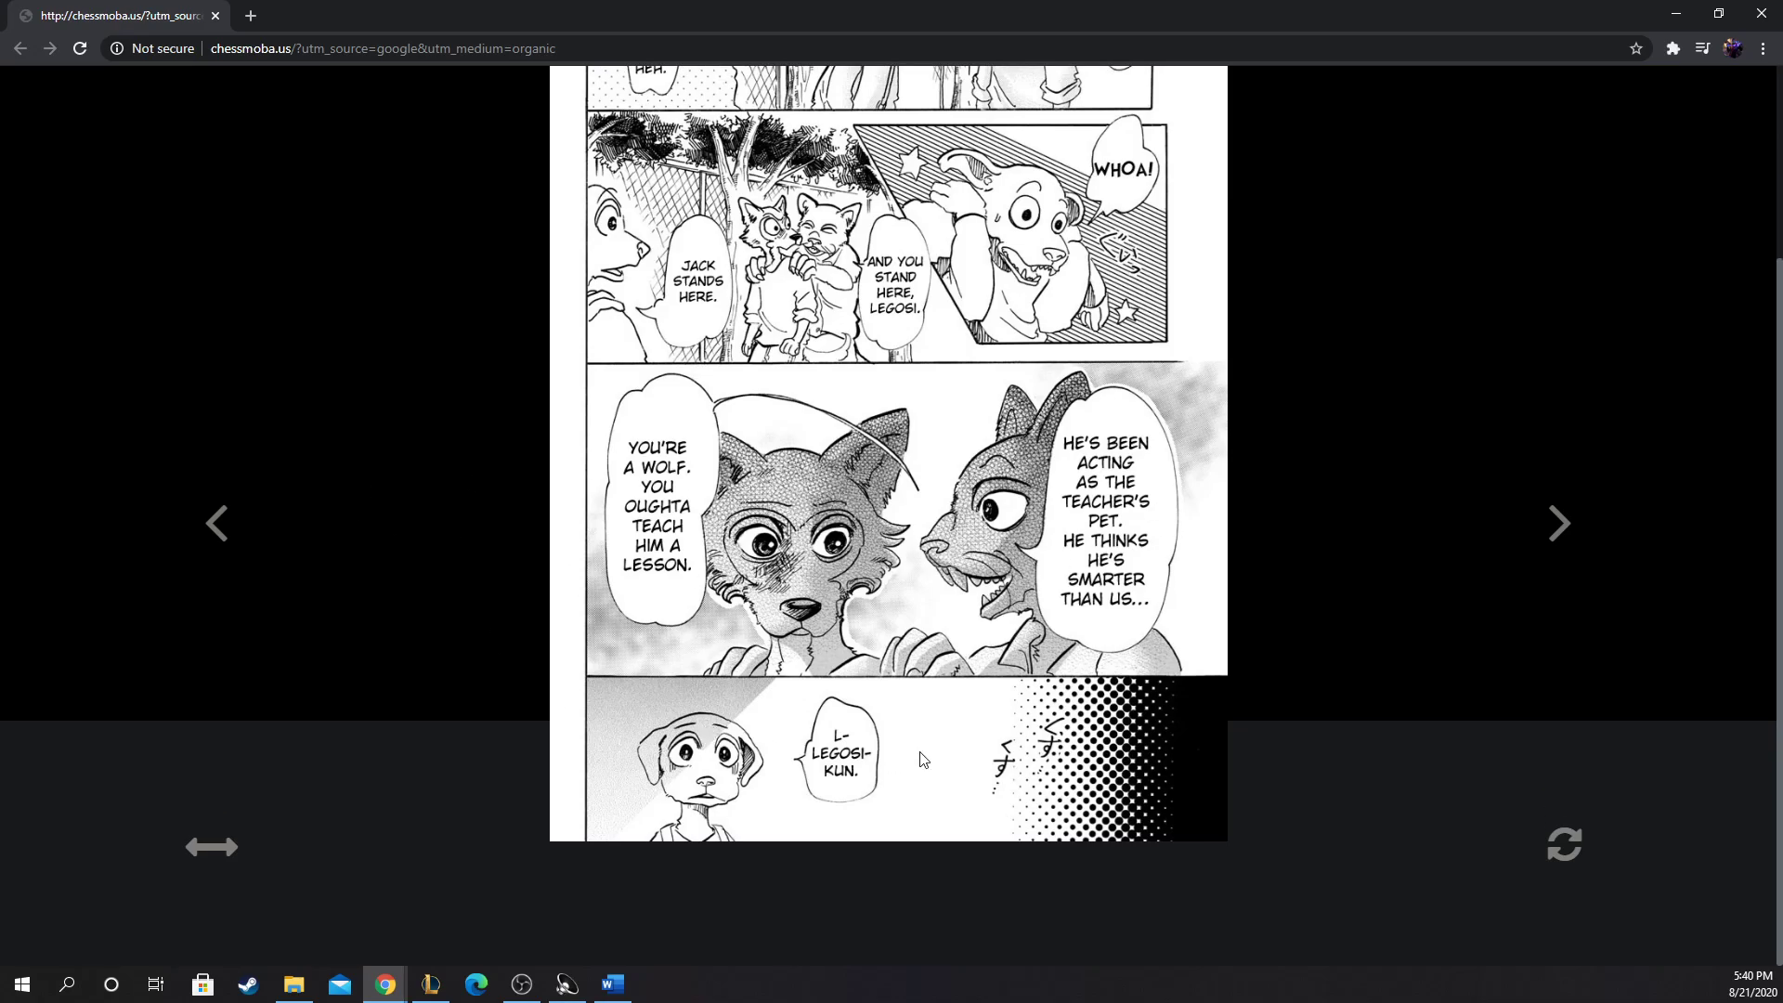
pyautogui.click(1559, 524)
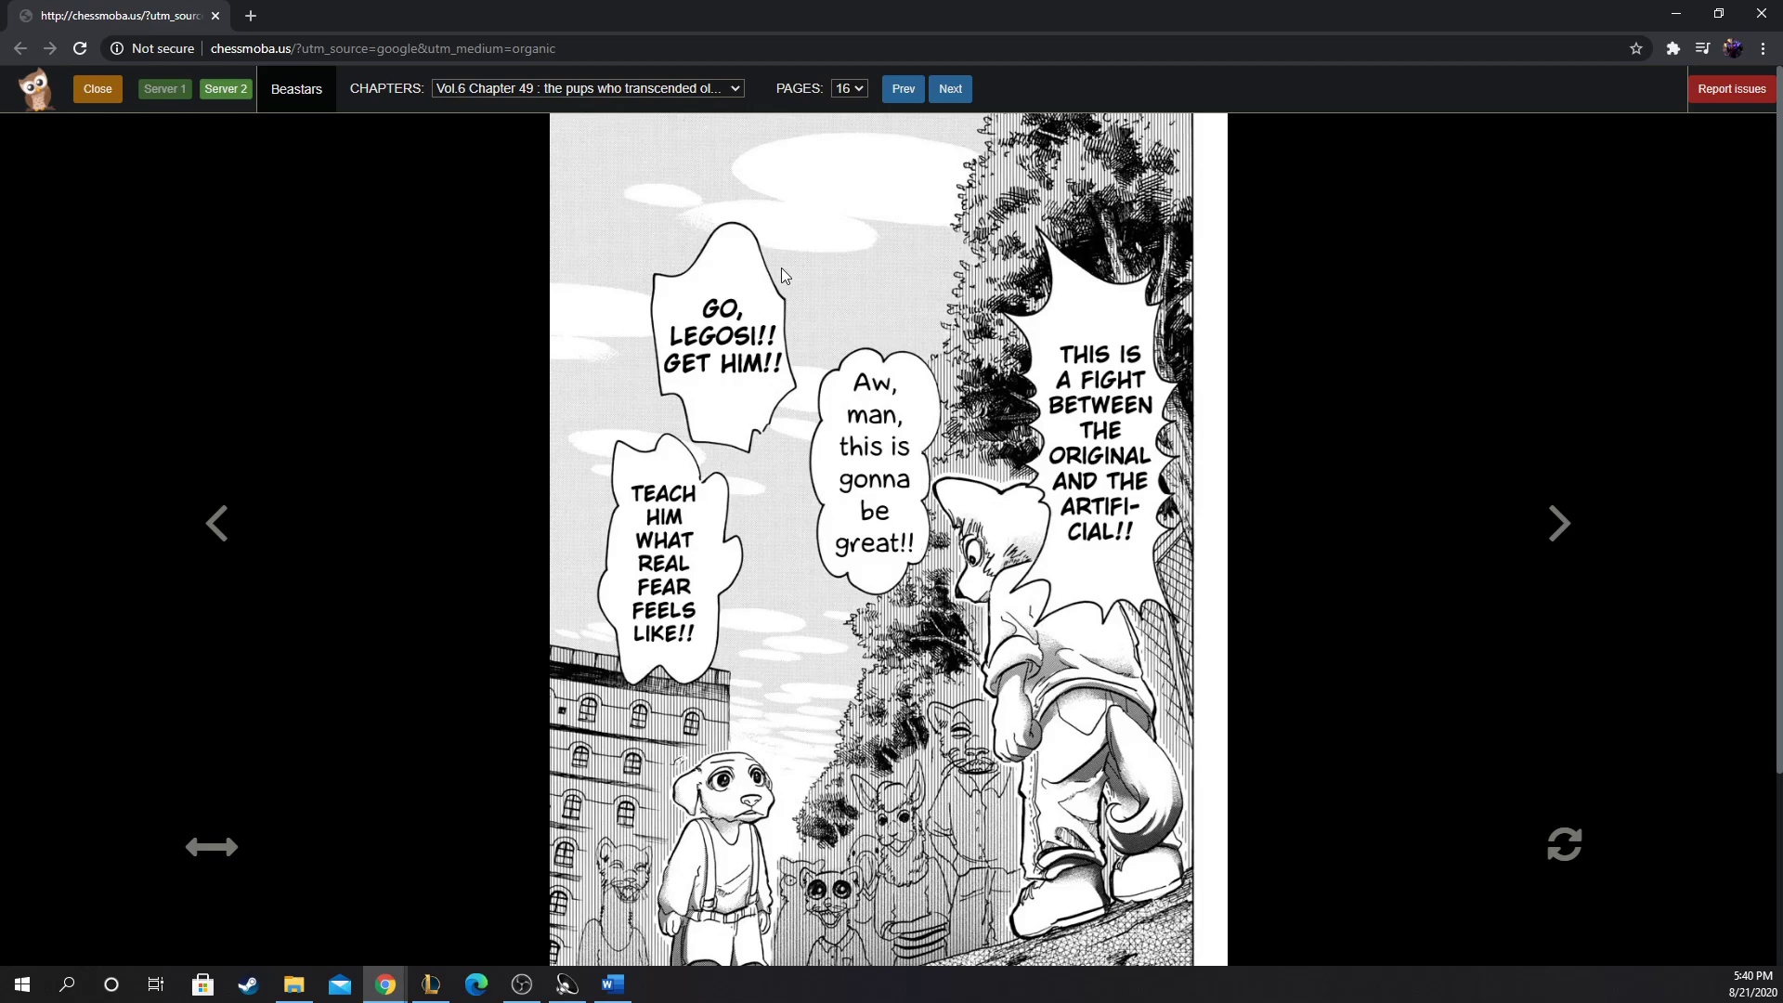
pyautogui.moveTo(1245, 571)
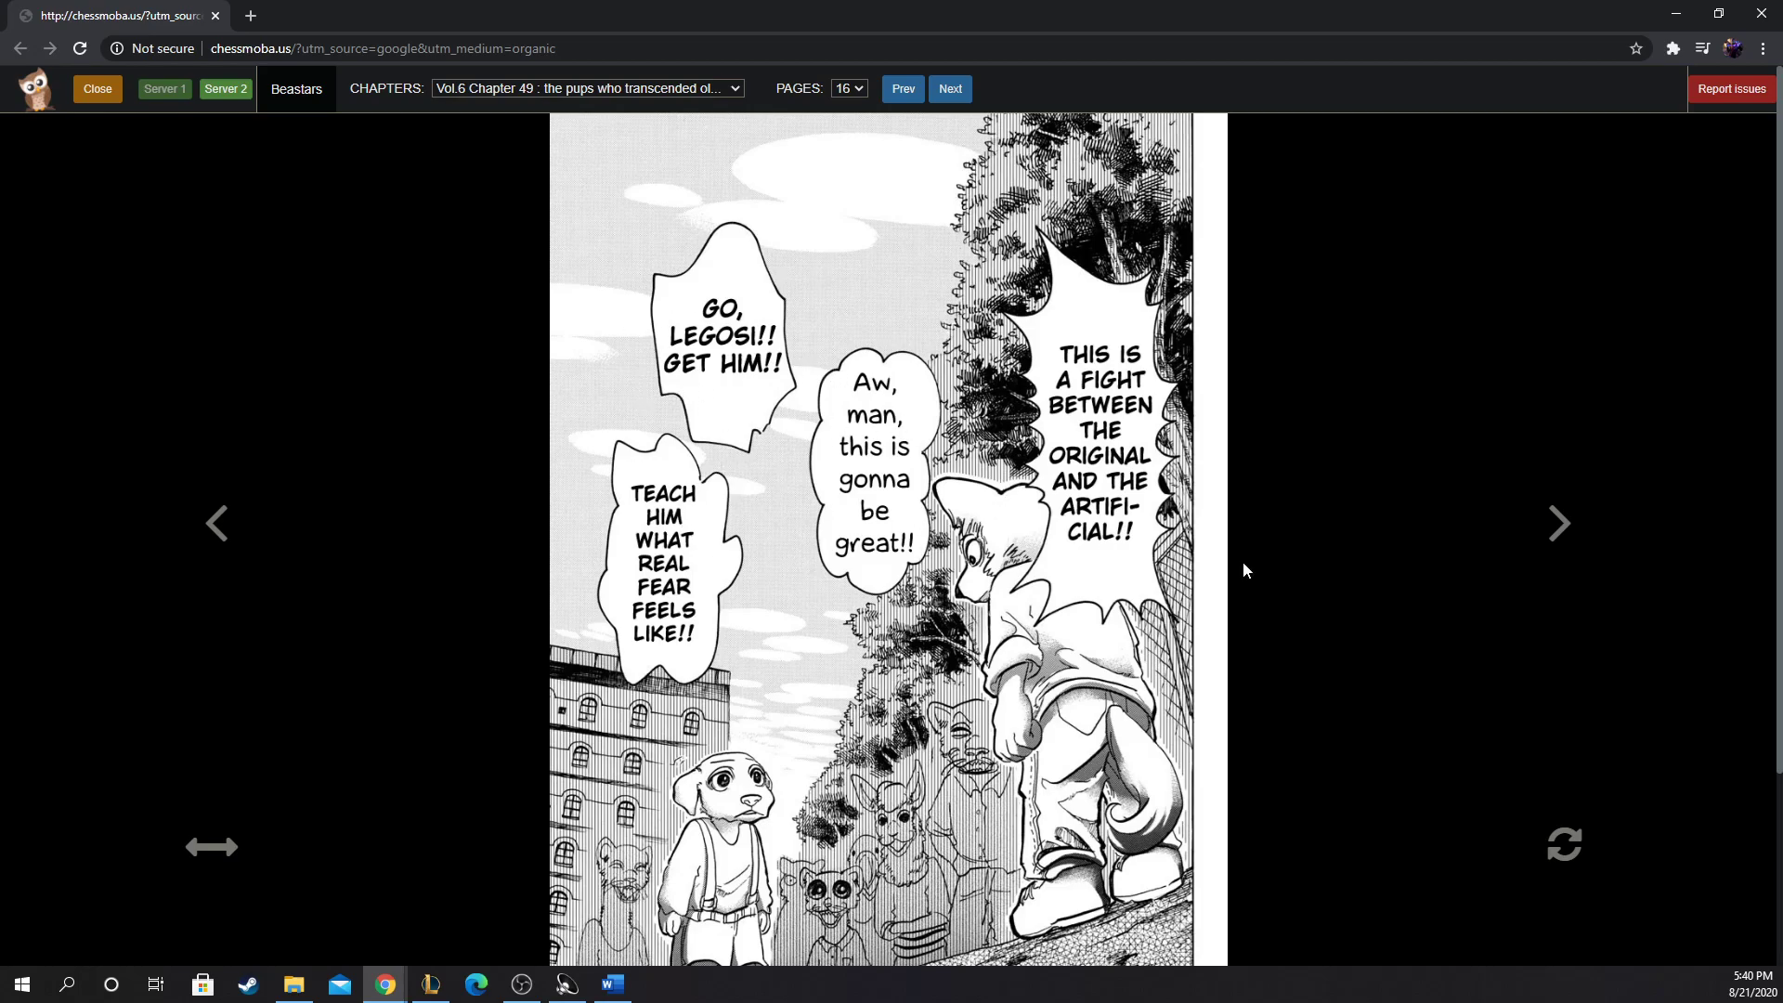
pyautogui.scroll(-3)
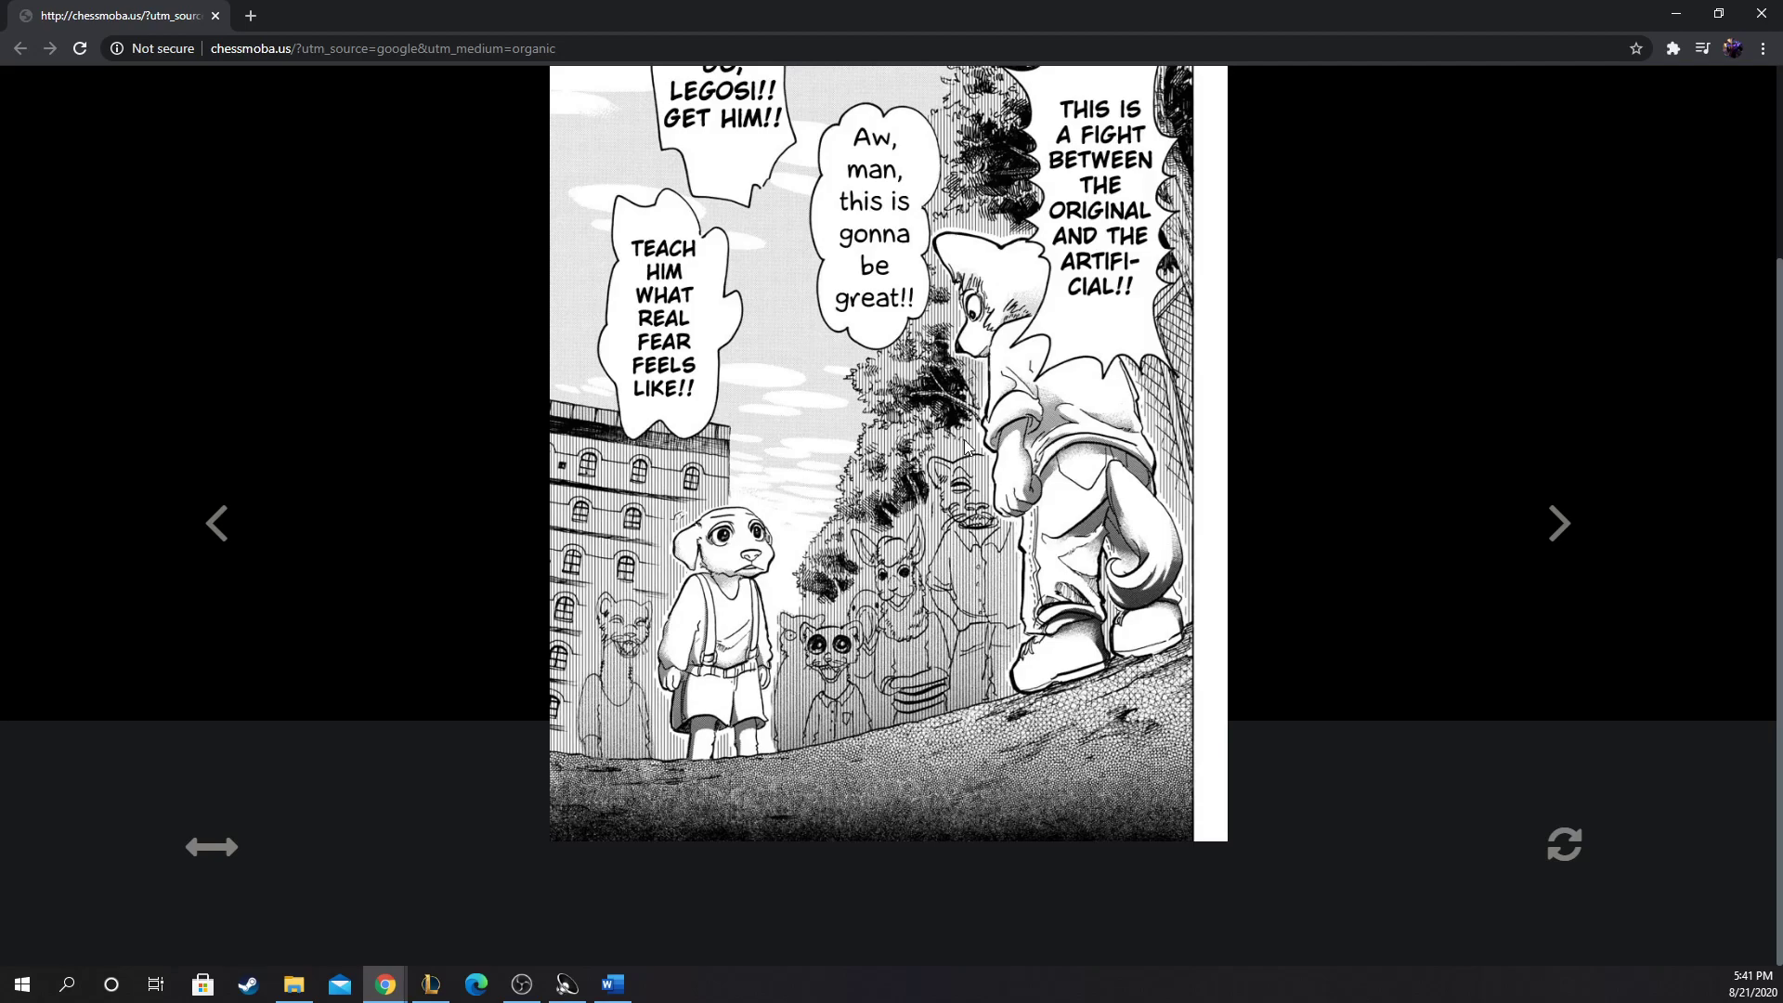
pyautogui.moveTo(1571, 535)
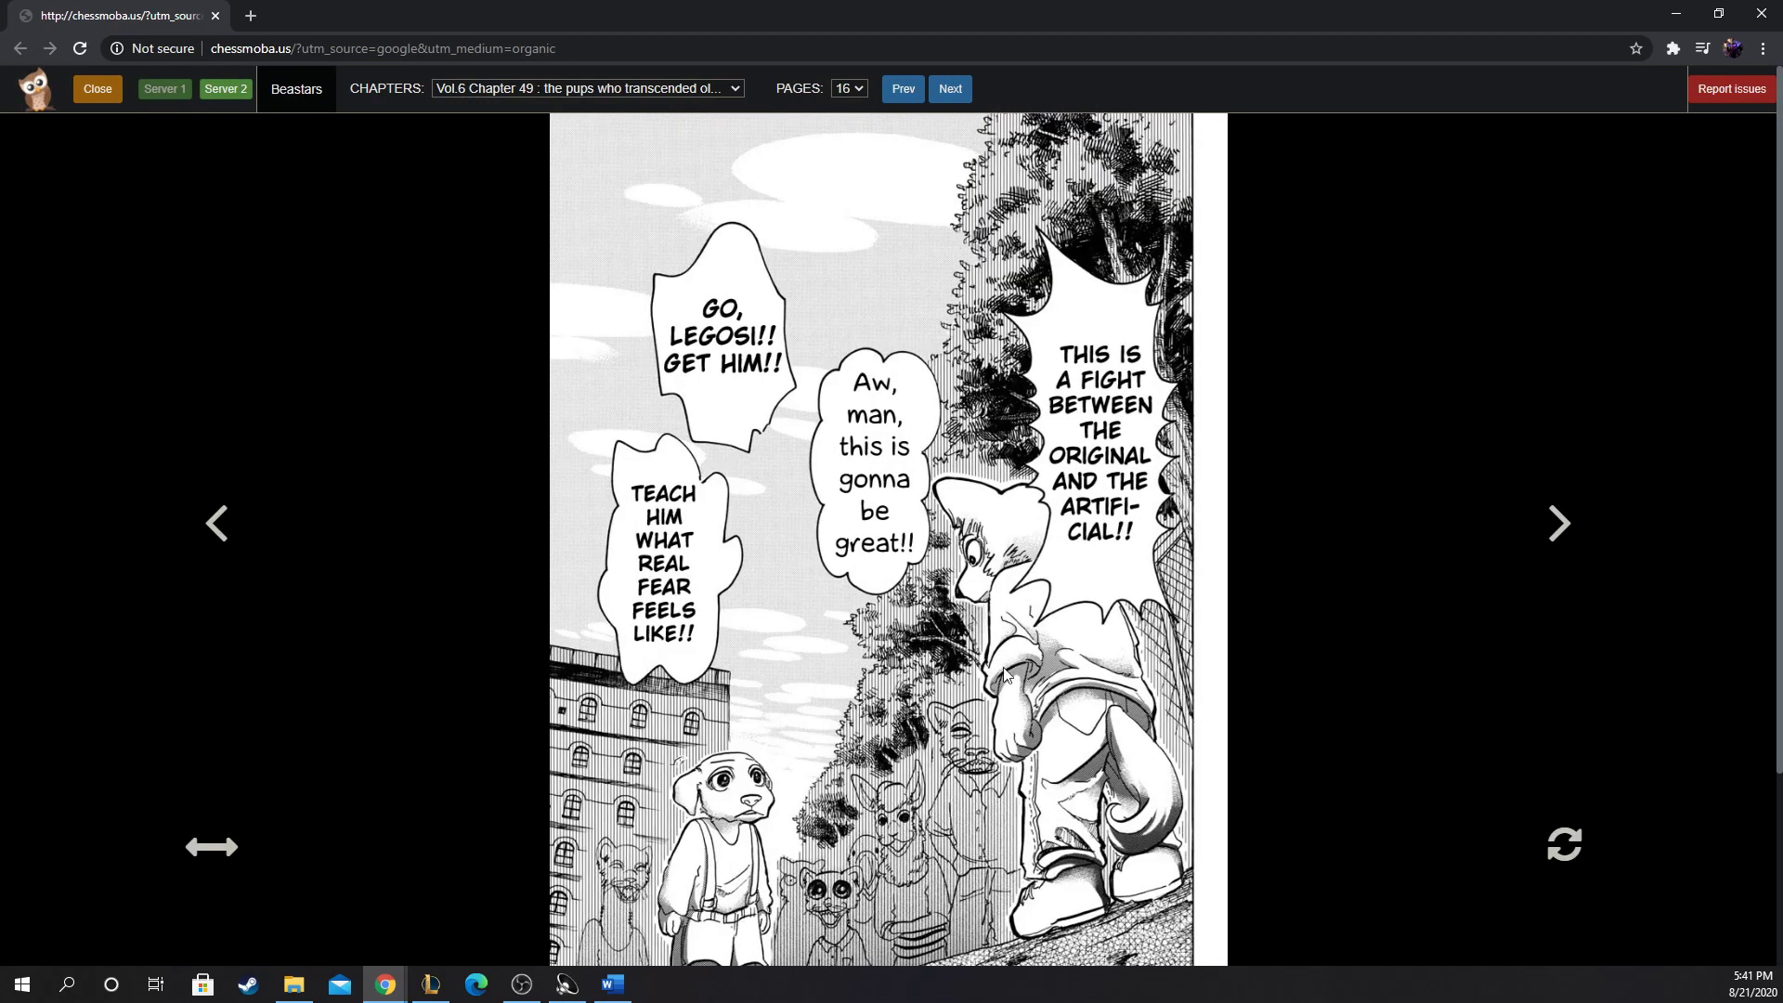
# Step: Read page 17 to the bottom, then turn to page 18 where Legosi asks why Jack smiles
pyautogui.click(949, 89)
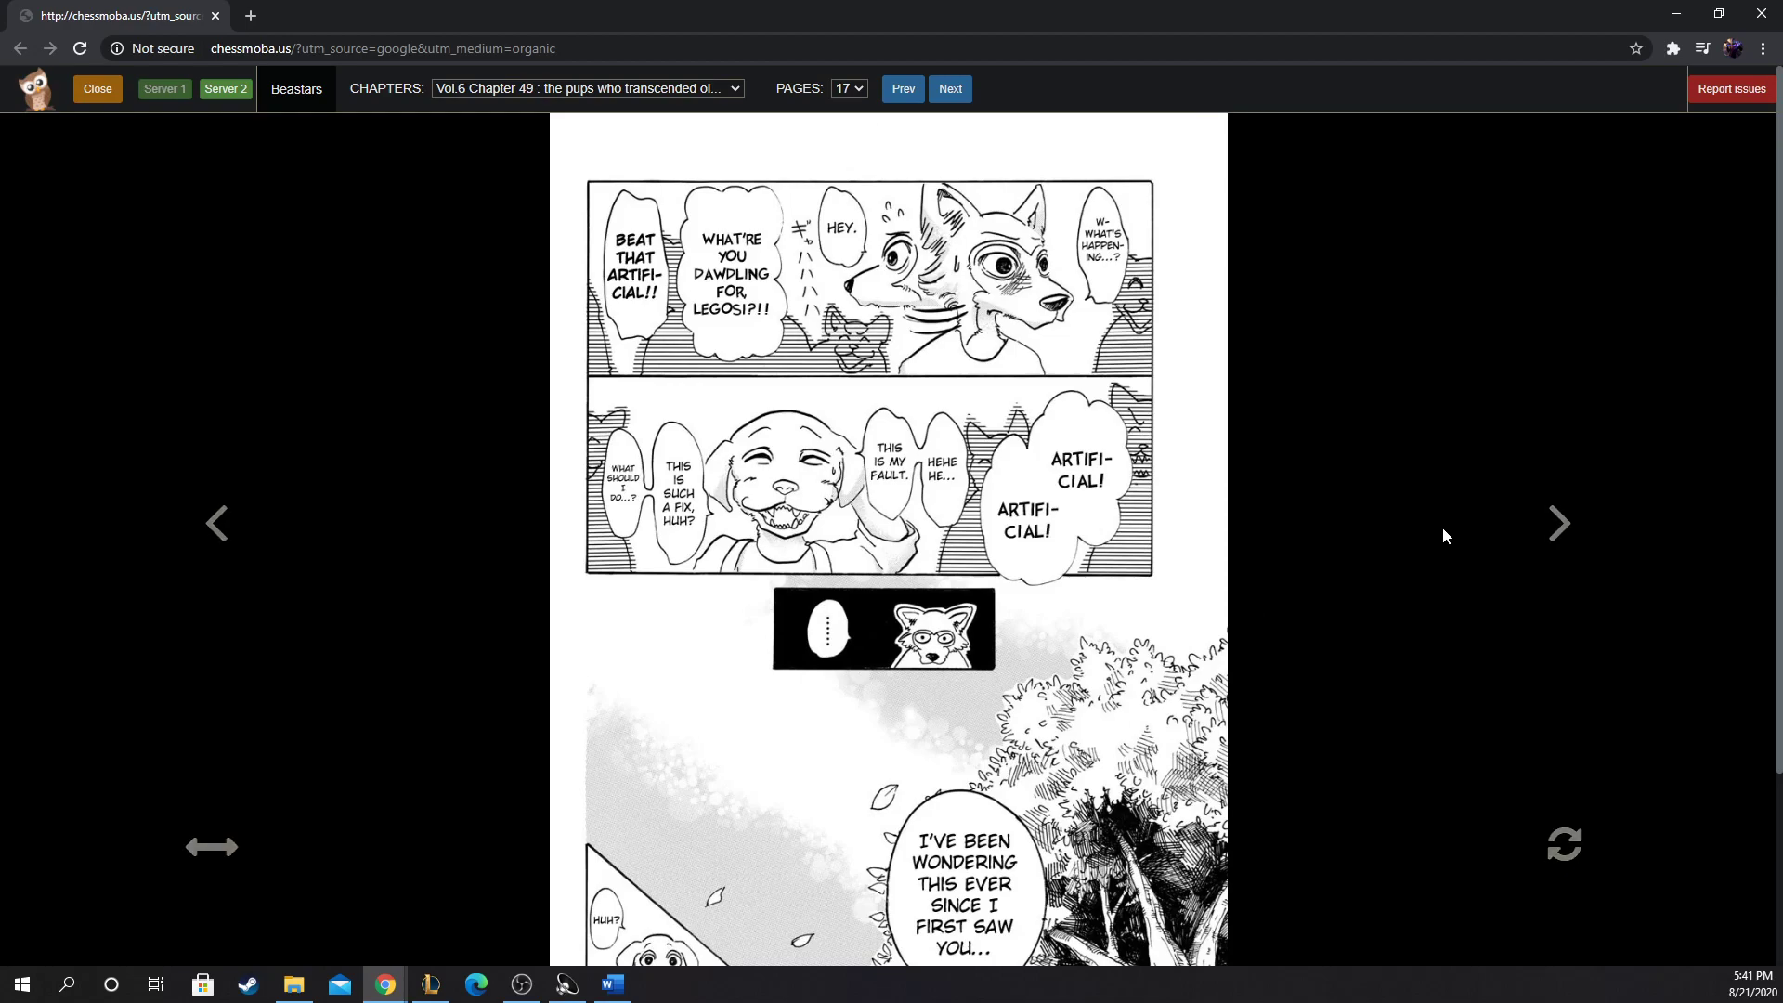
pyautogui.moveTo(1399, 546)
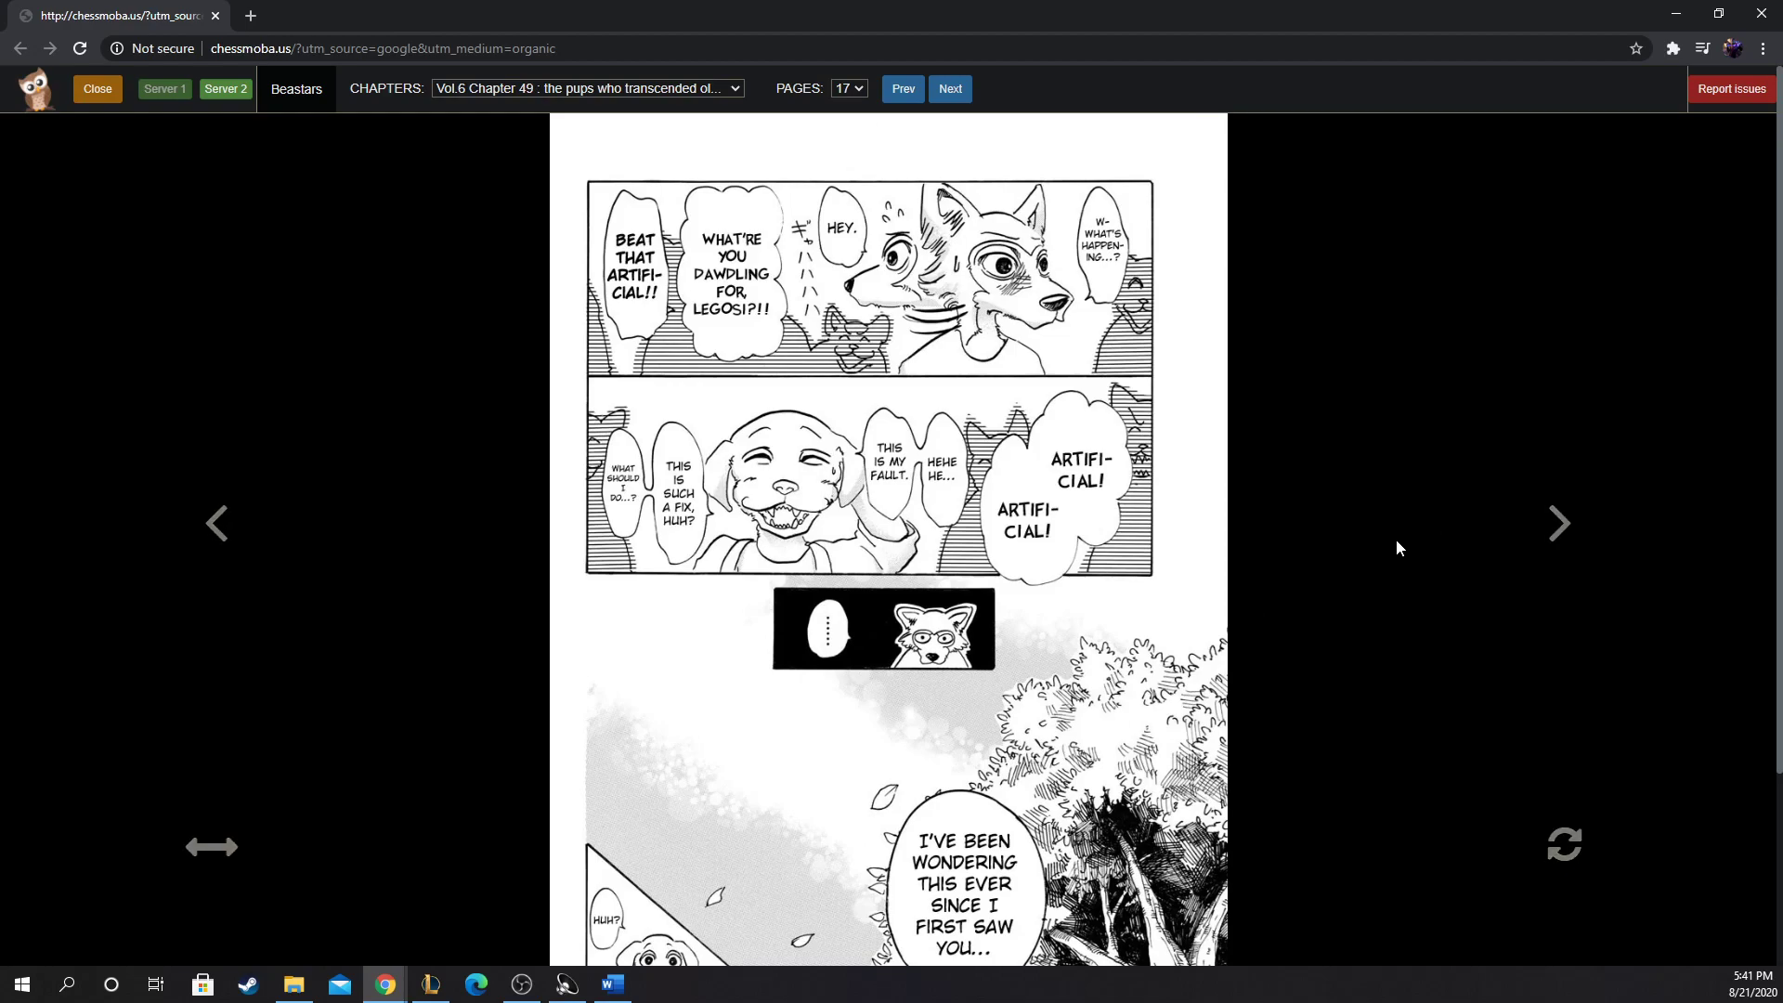
pyautogui.moveTo(1503, 409)
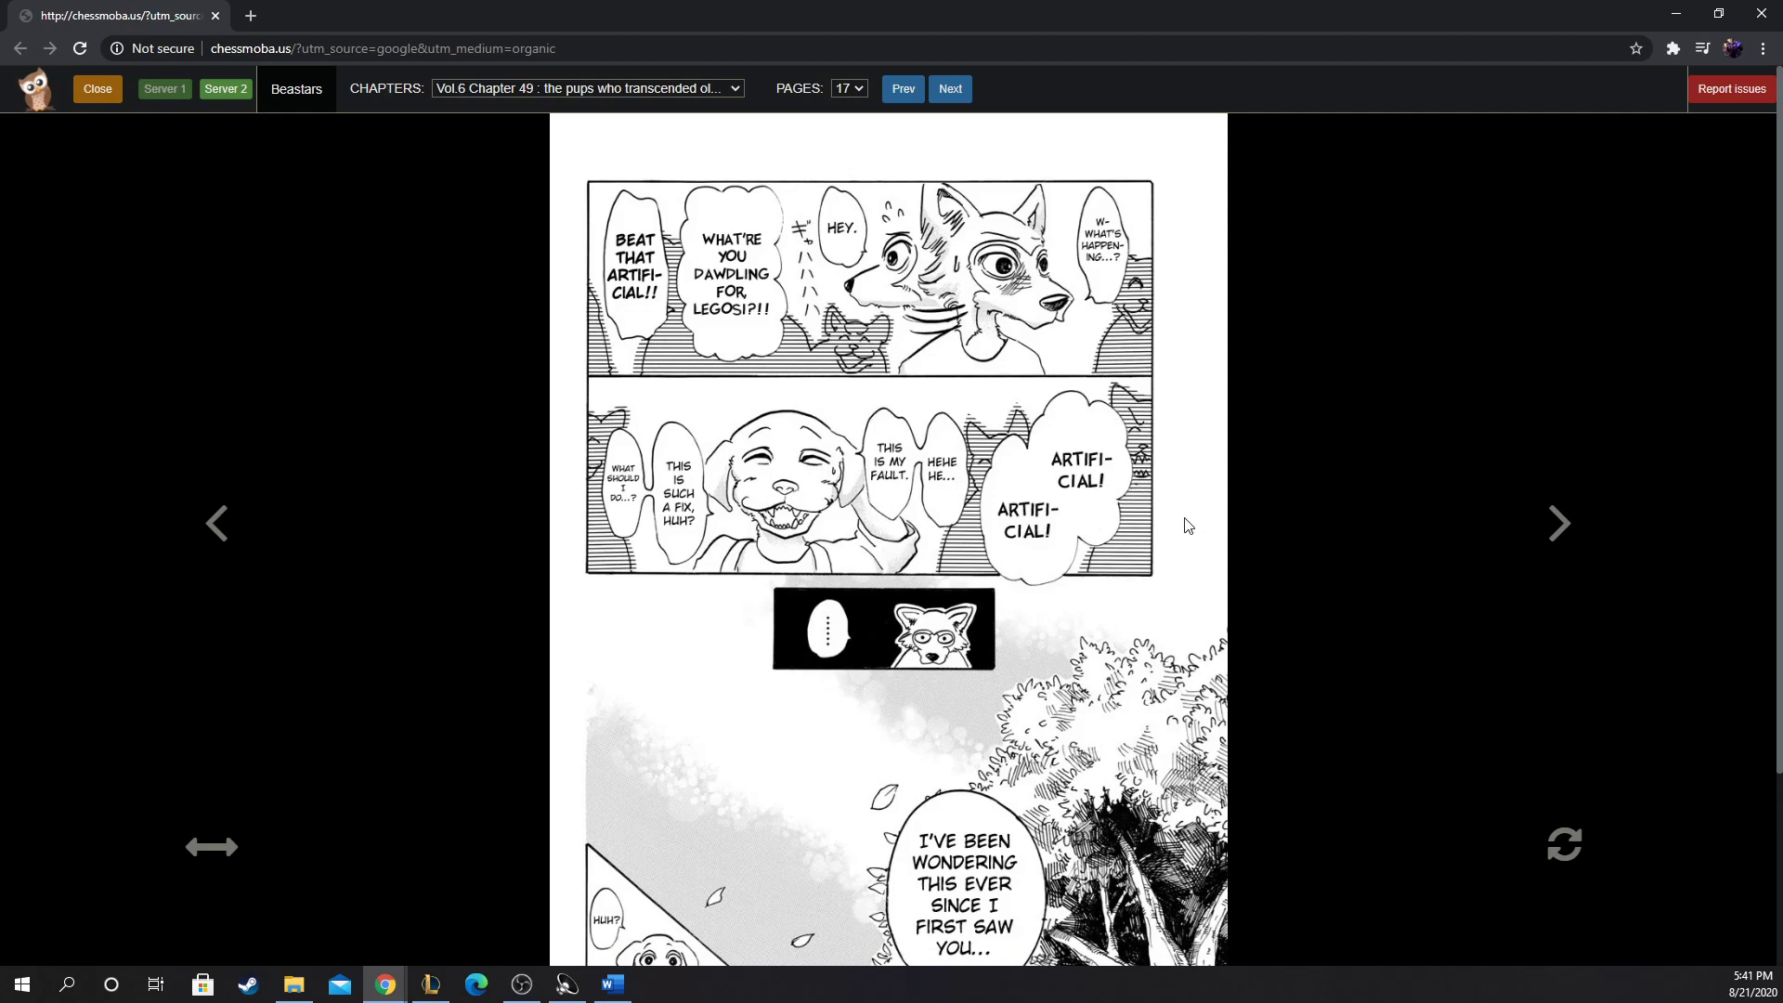
pyautogui.moveTo(888, 477)
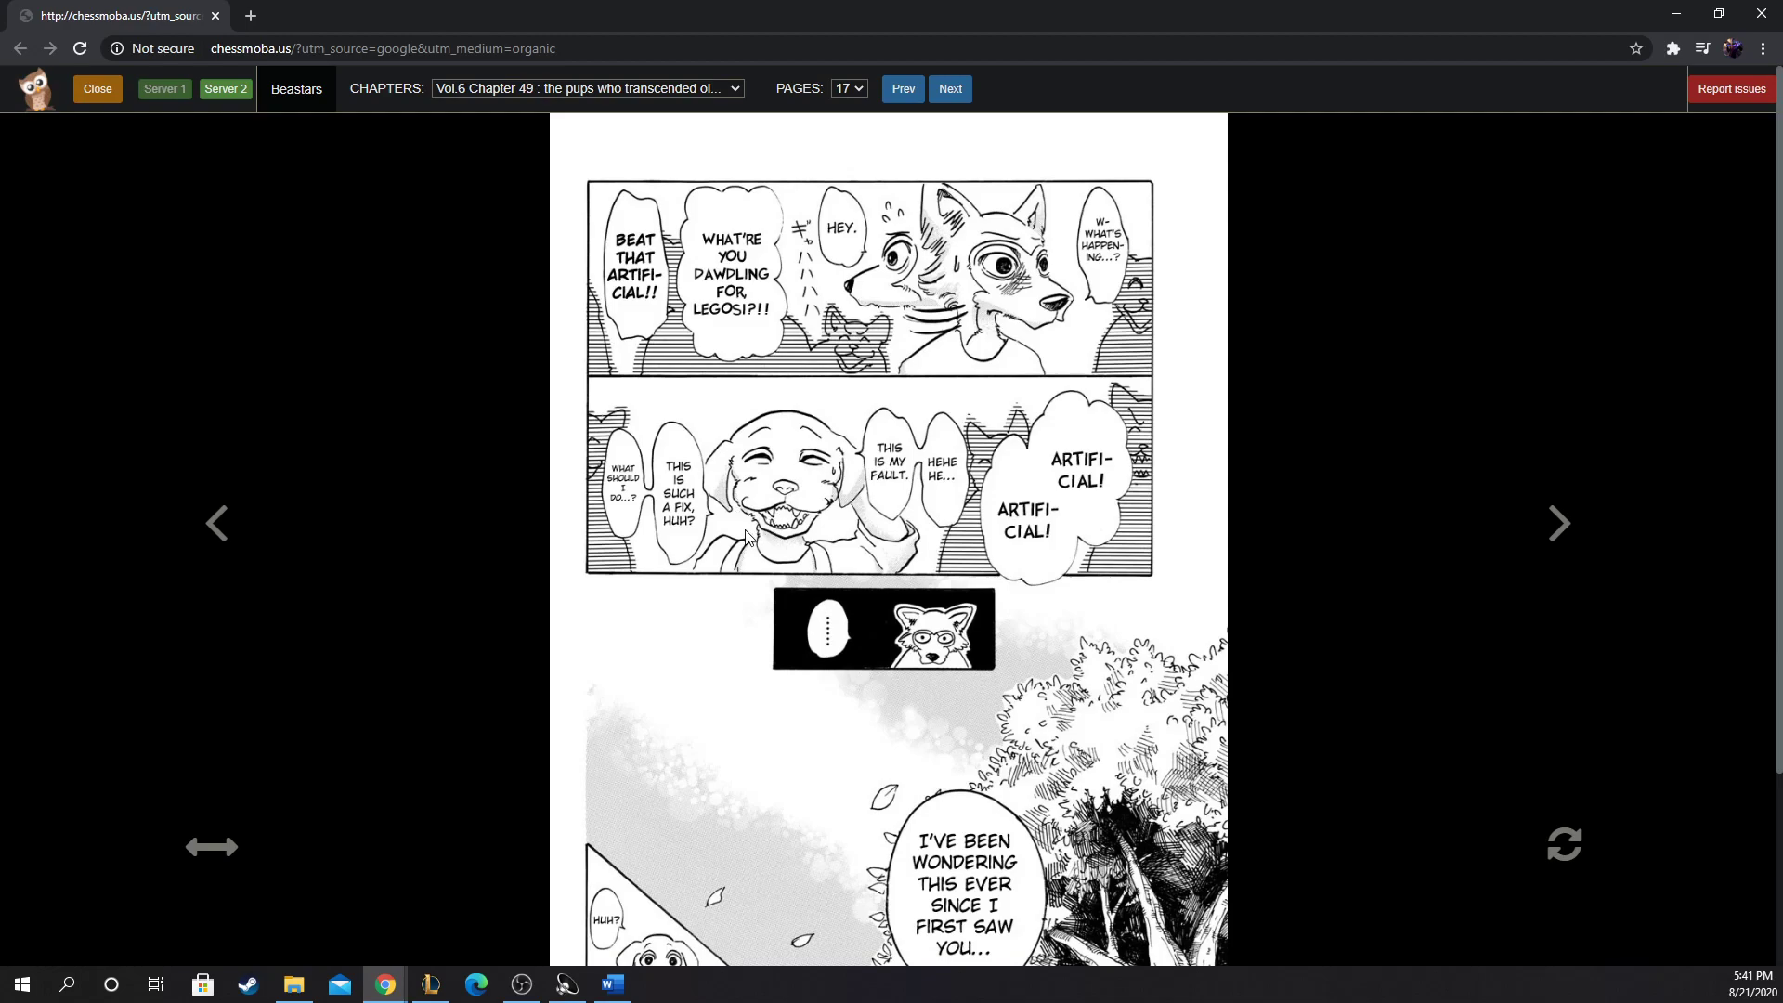
pyautogui.scroll(-3)
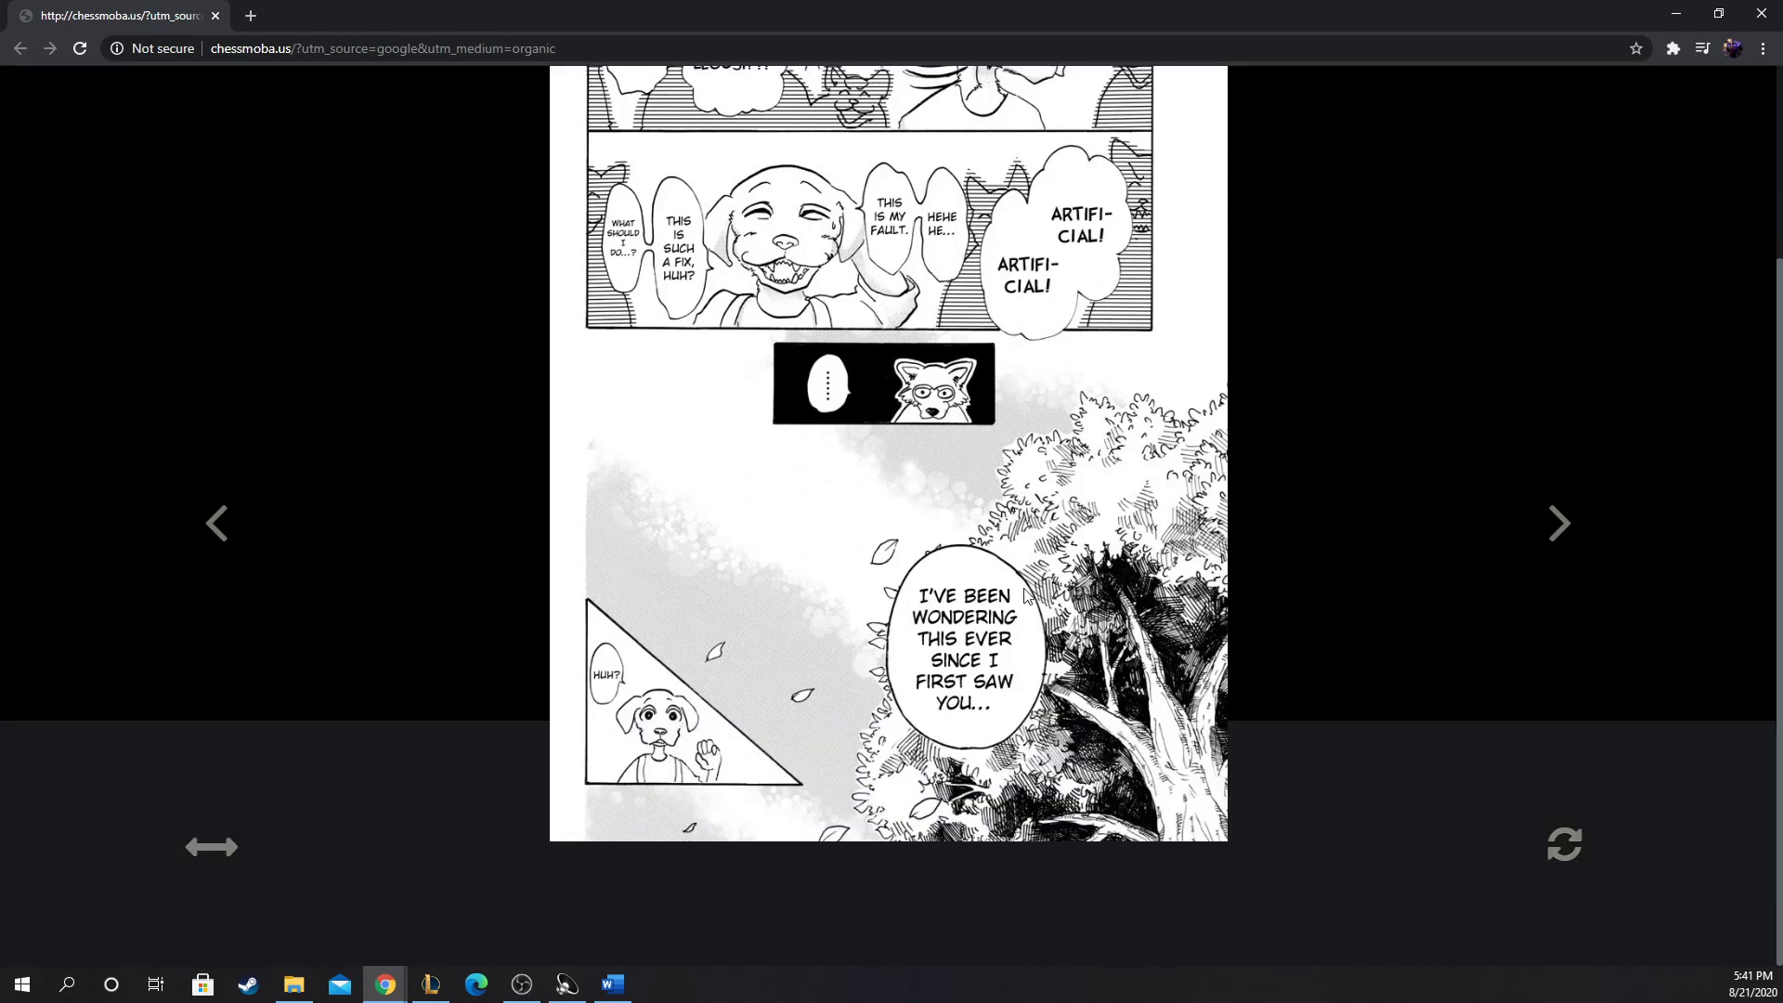
pyautogui.moveTo(1114, 620)
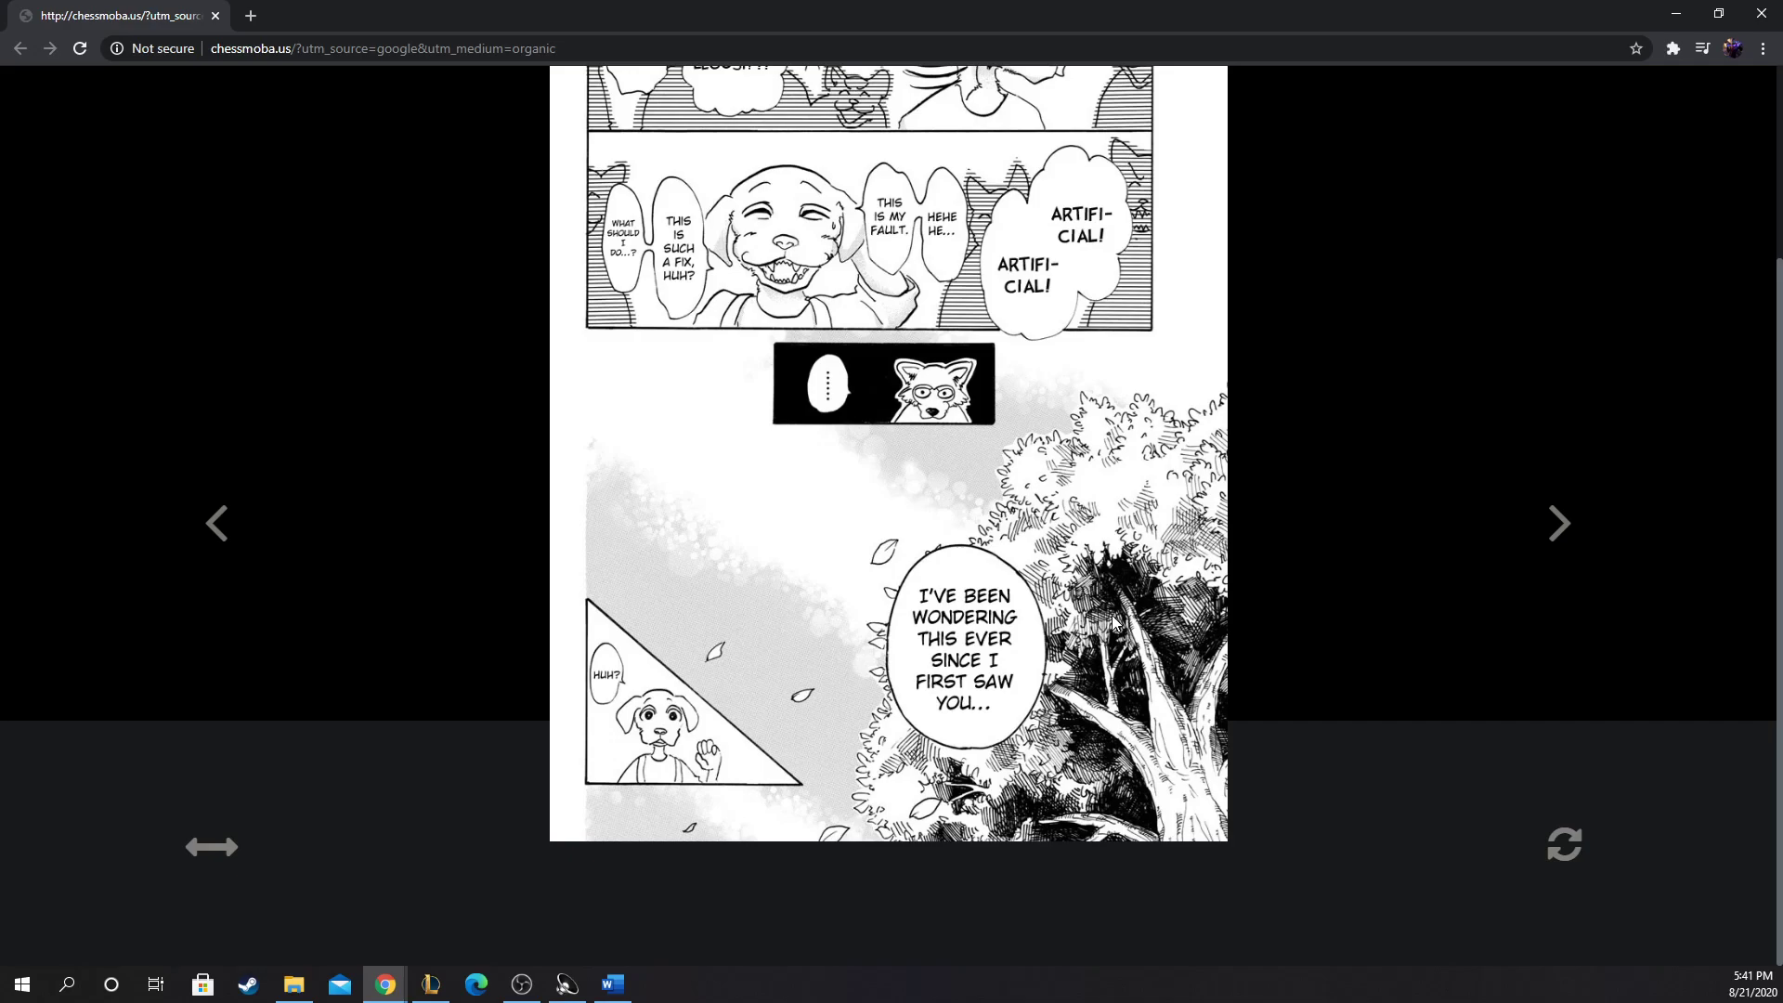
pyautogui.moveTo(1555, 551)
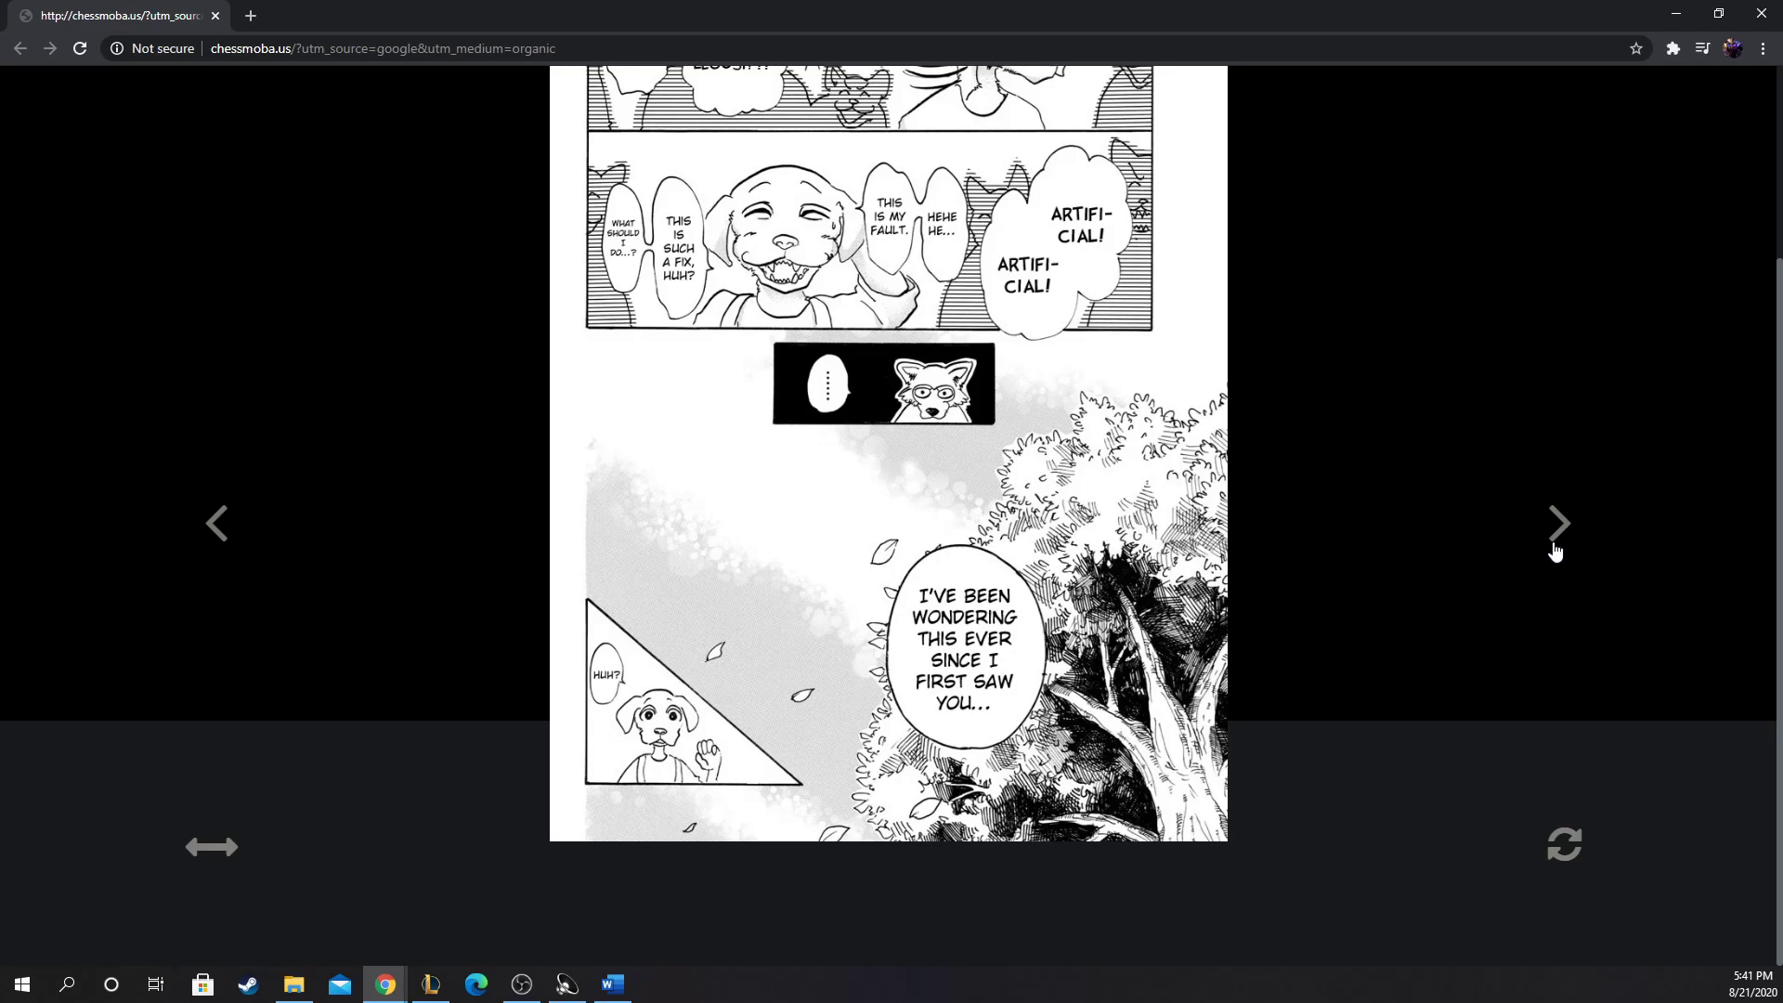
pyautogui.click(1558, 524)
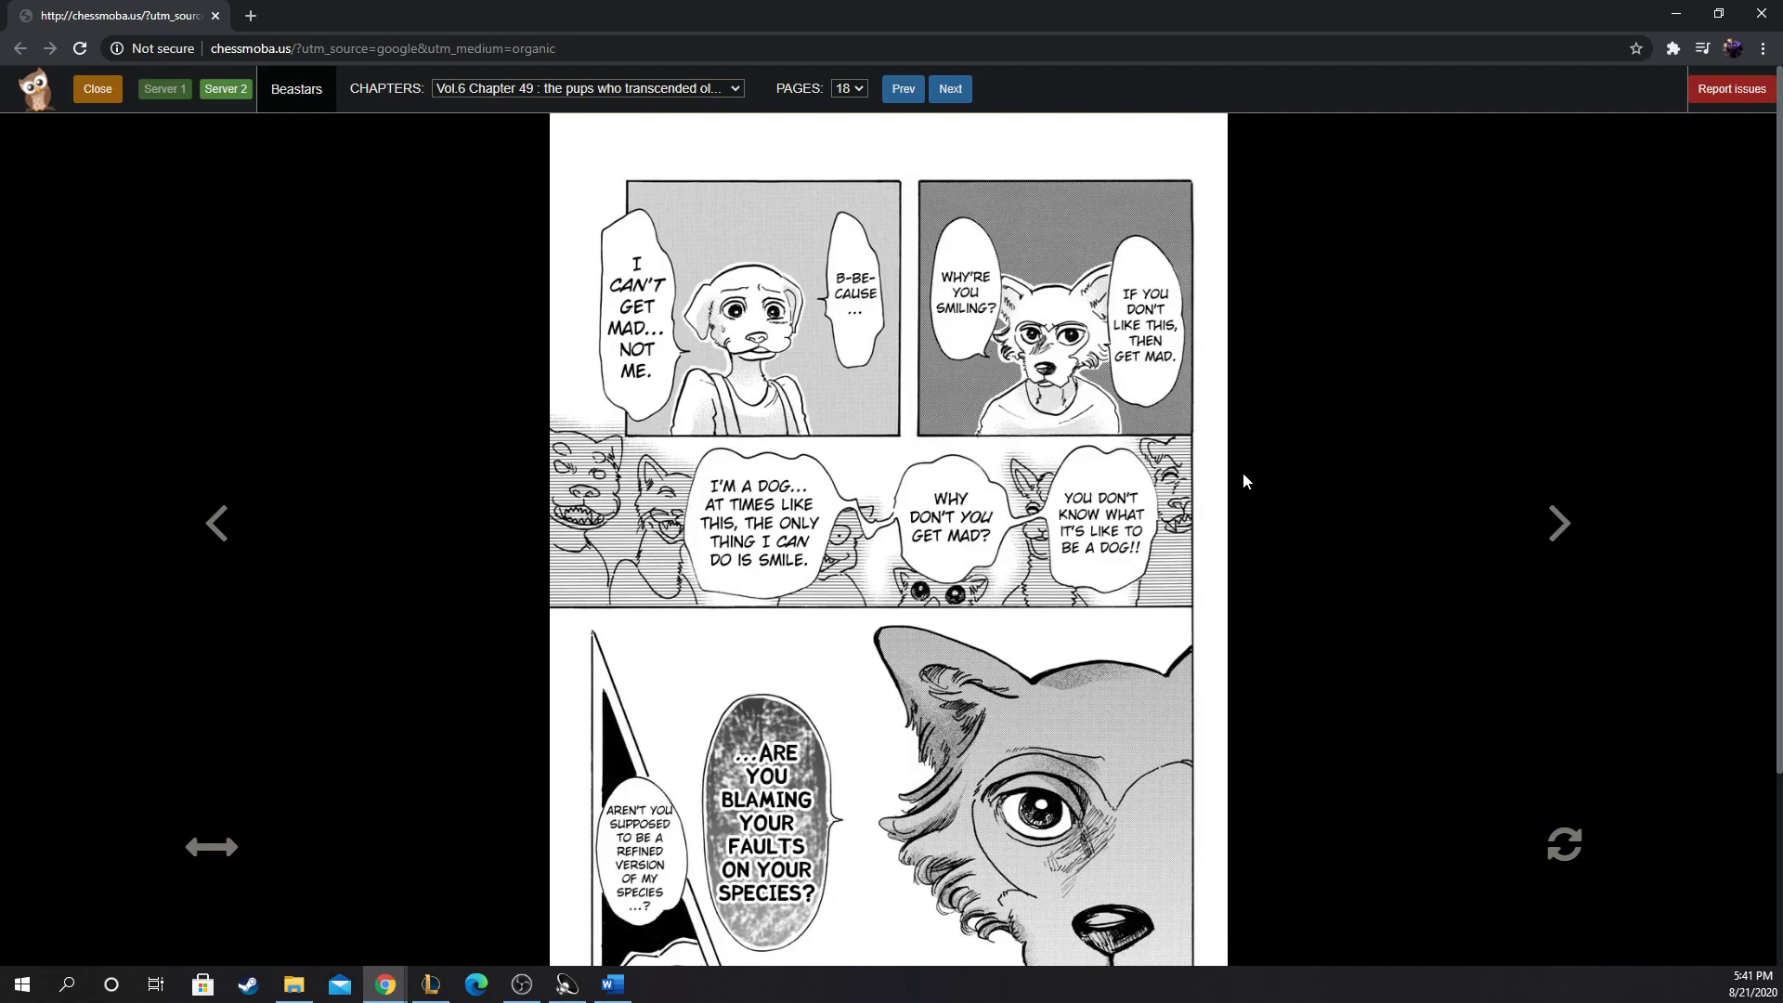
pyautogui.moveTo(1087, 424)
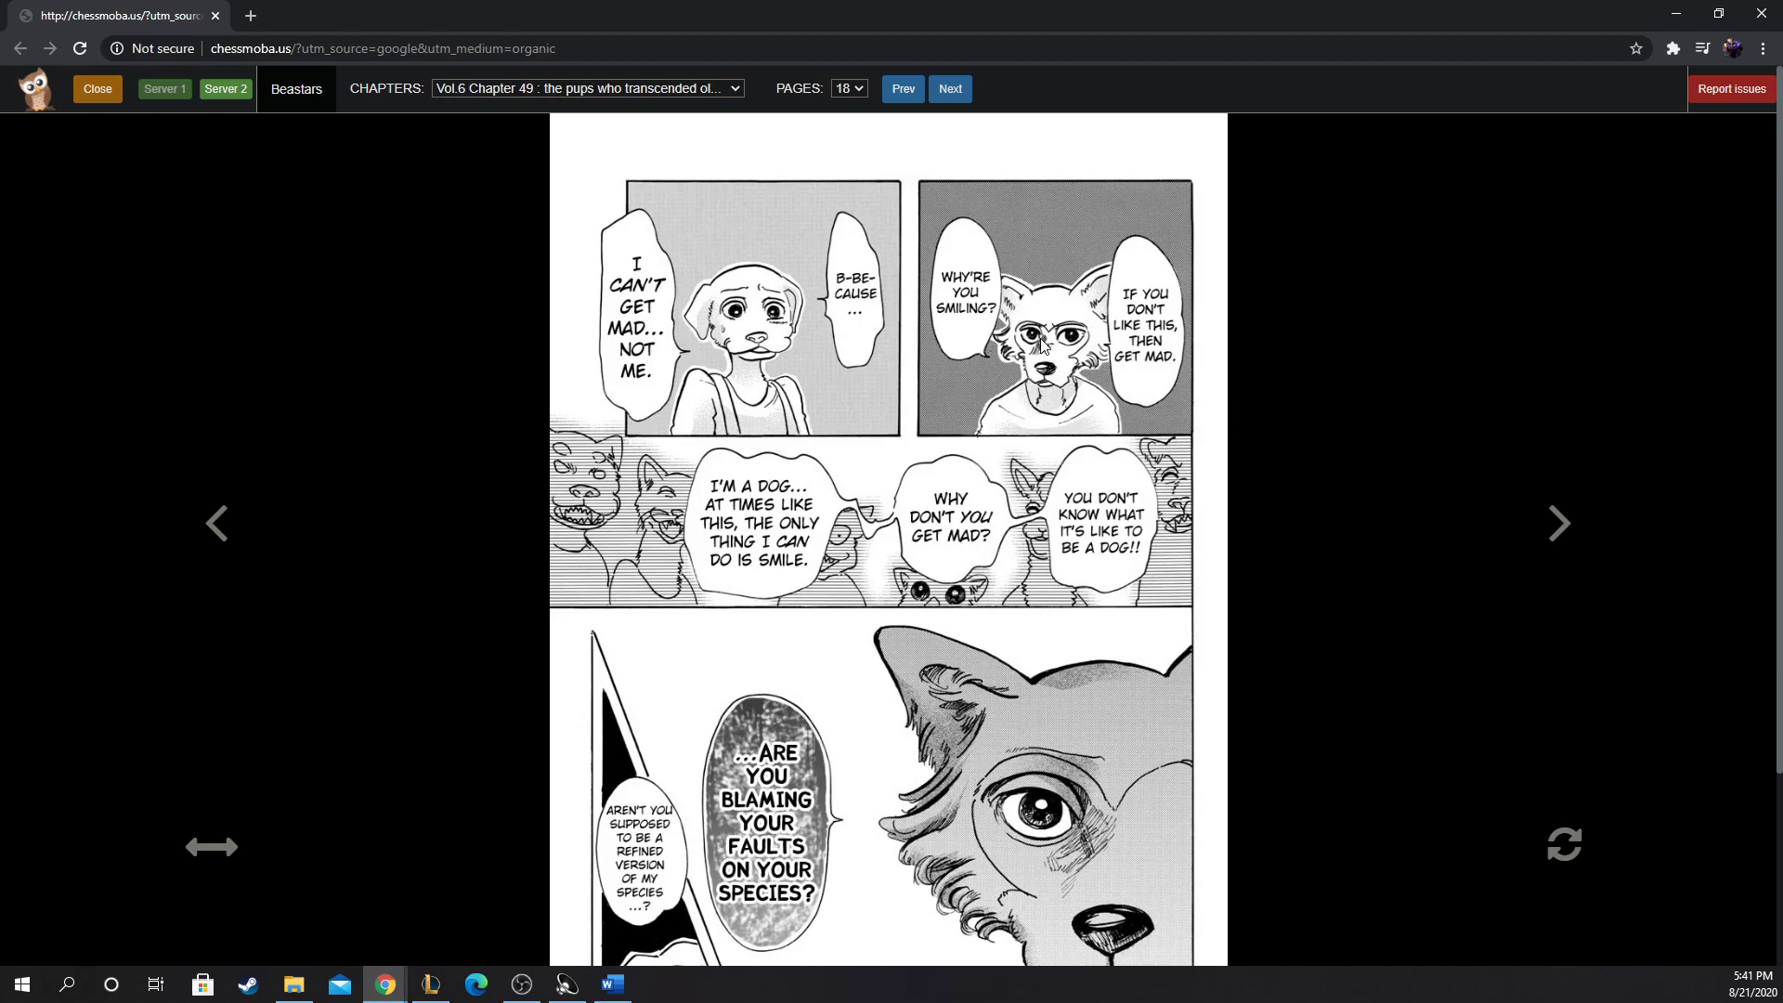
pyautogui.moveTo(286, 535)
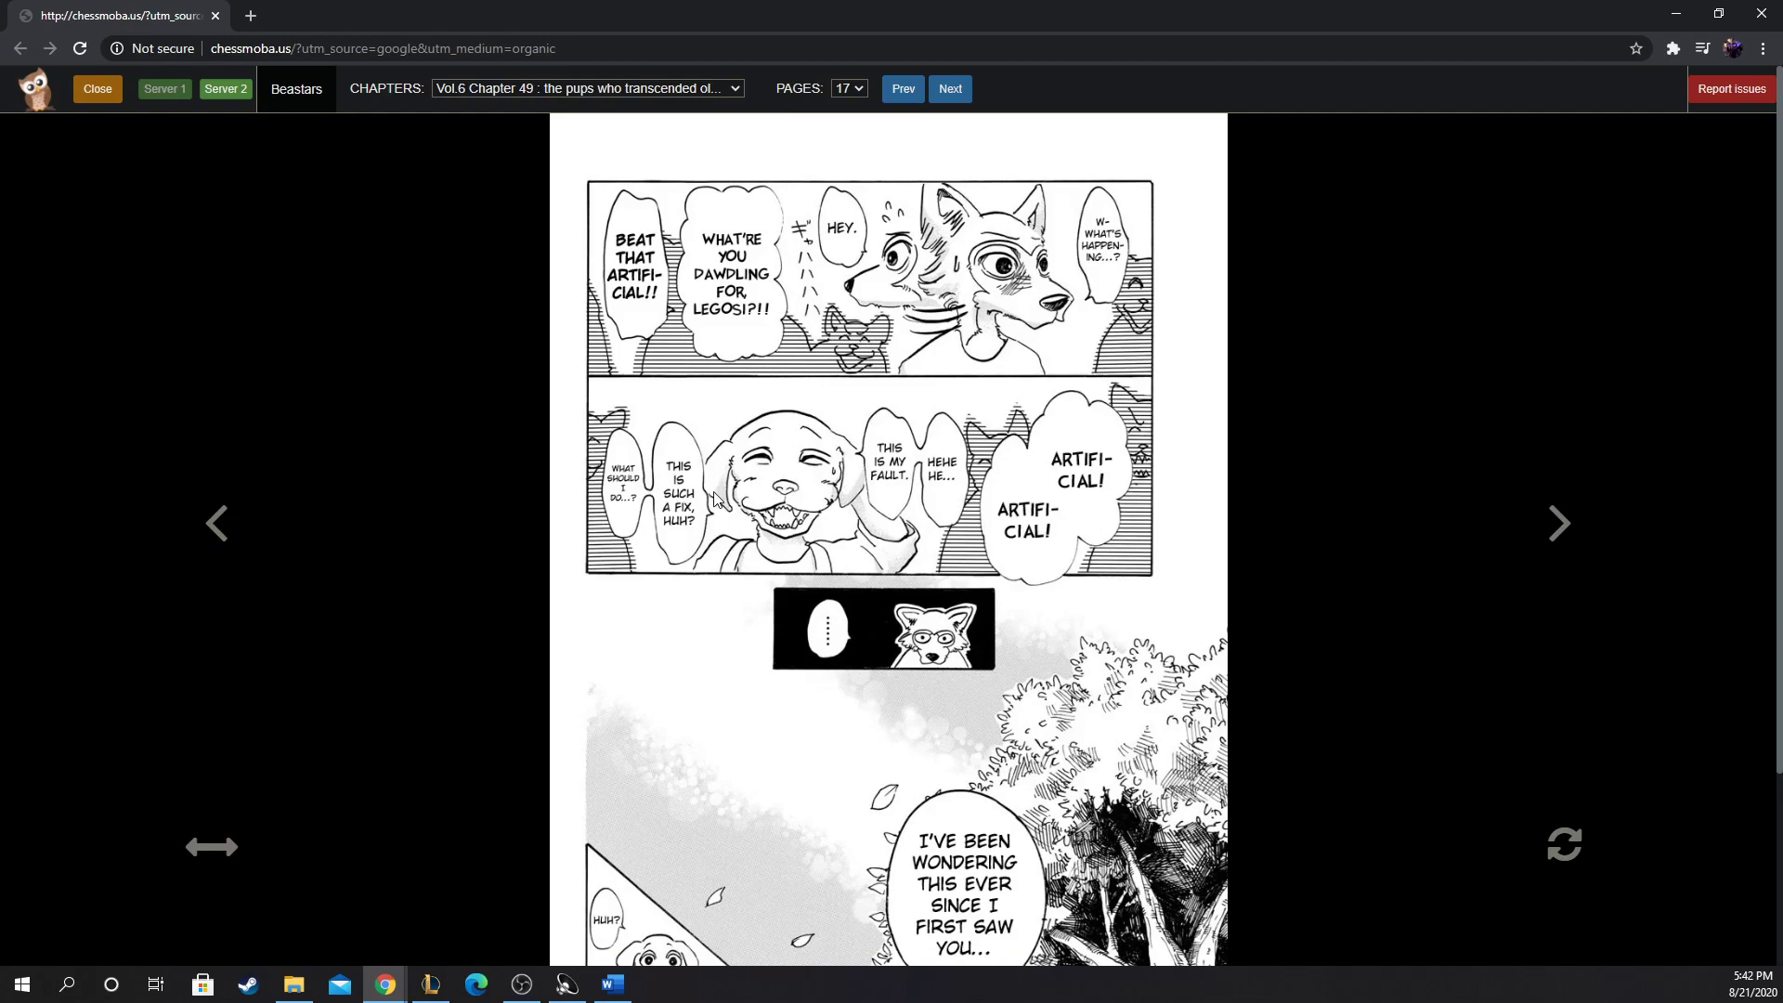
pyautogui.moveTo(702, 418)
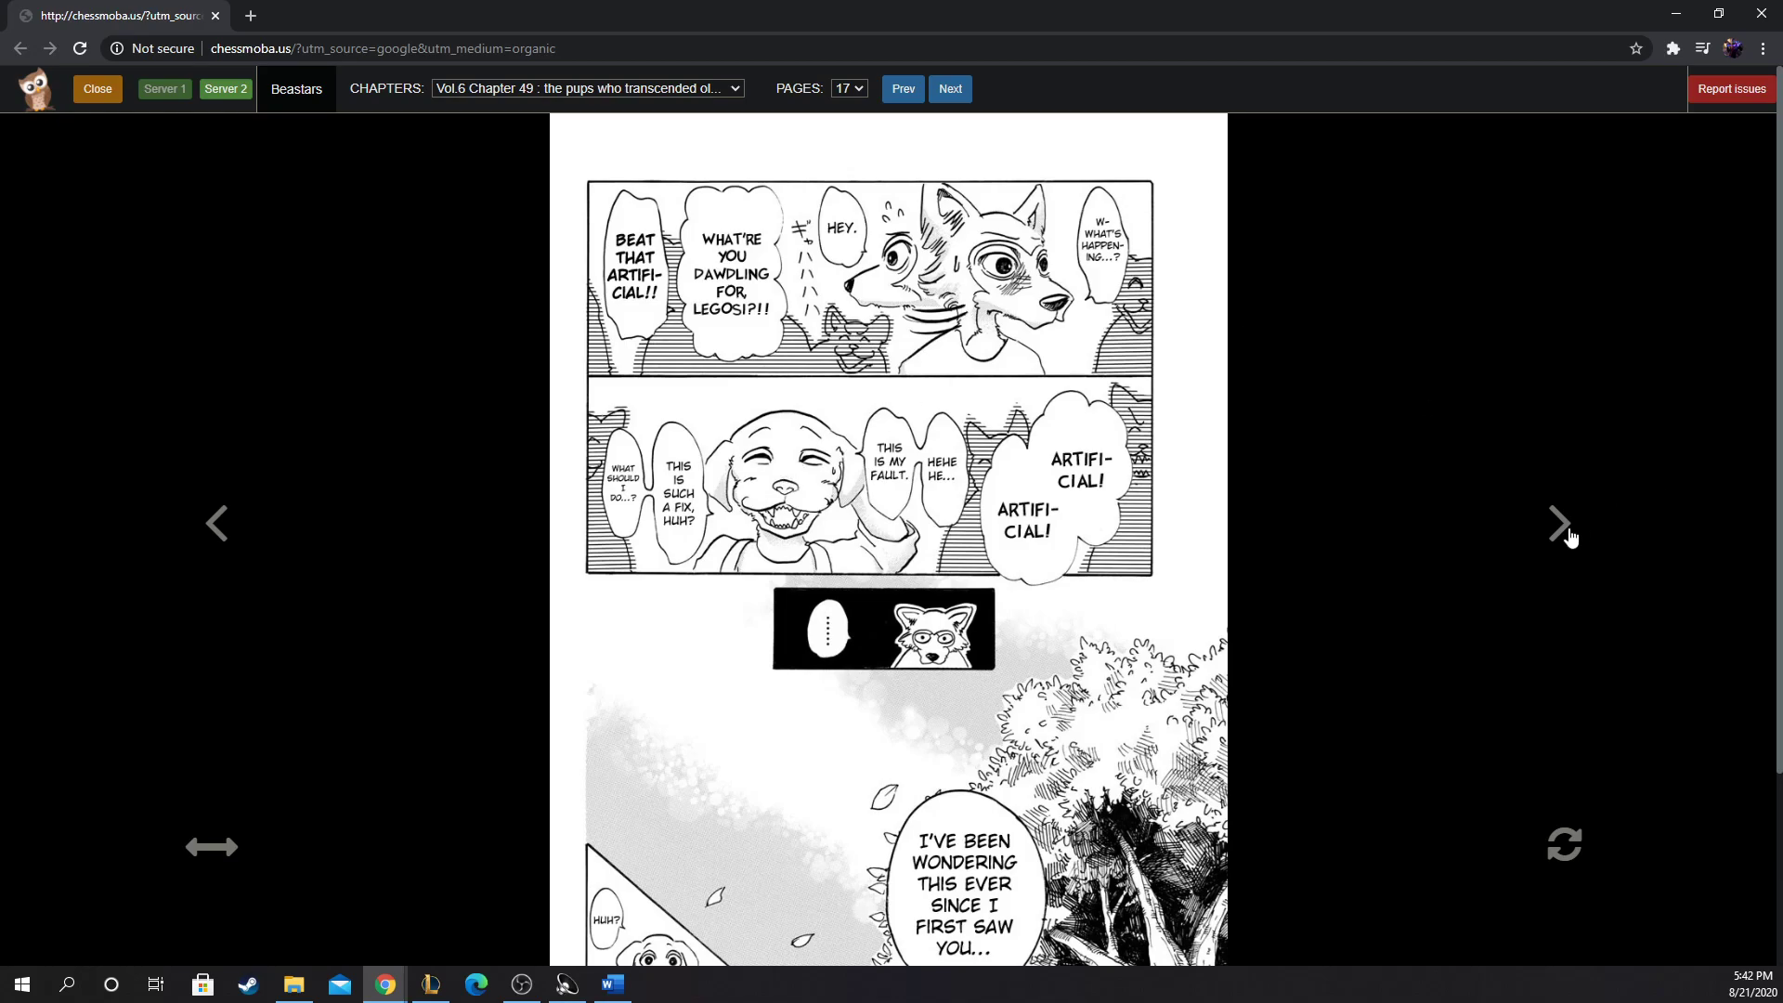
# Step: Flip back through pages 16 and 17 to return to page 18
pyautogui.click(1559, 524)
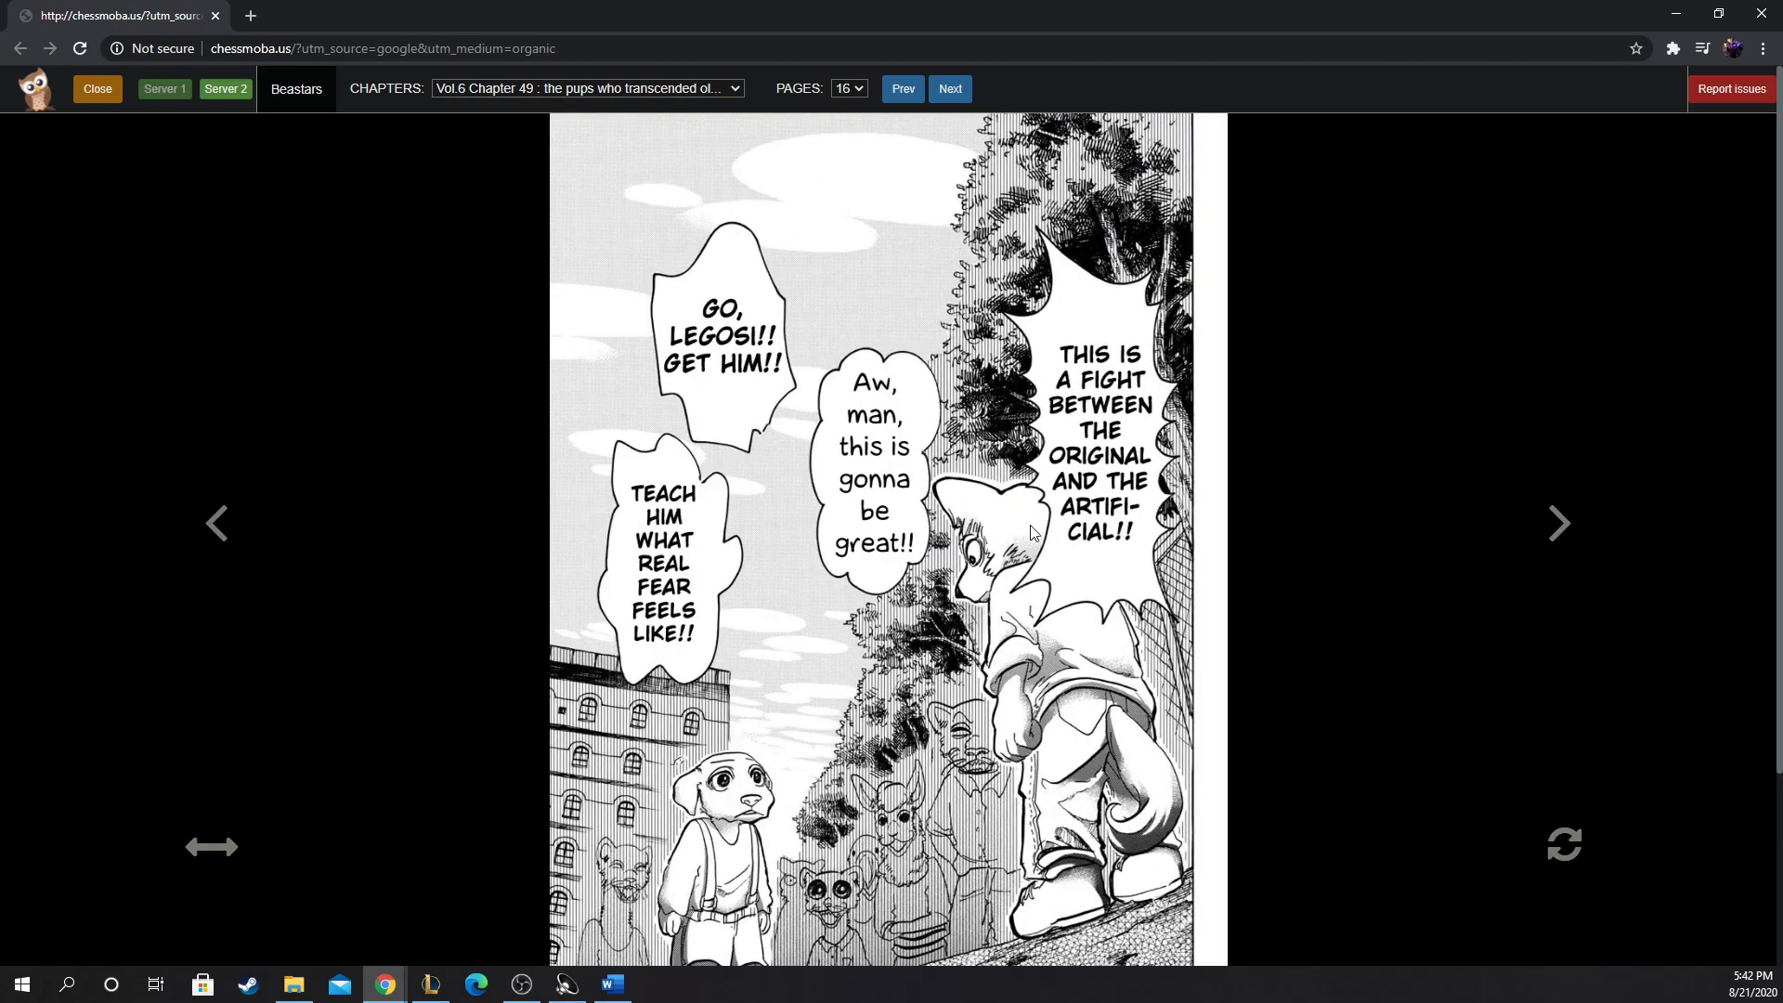
pyautogui.click(1558, 524)
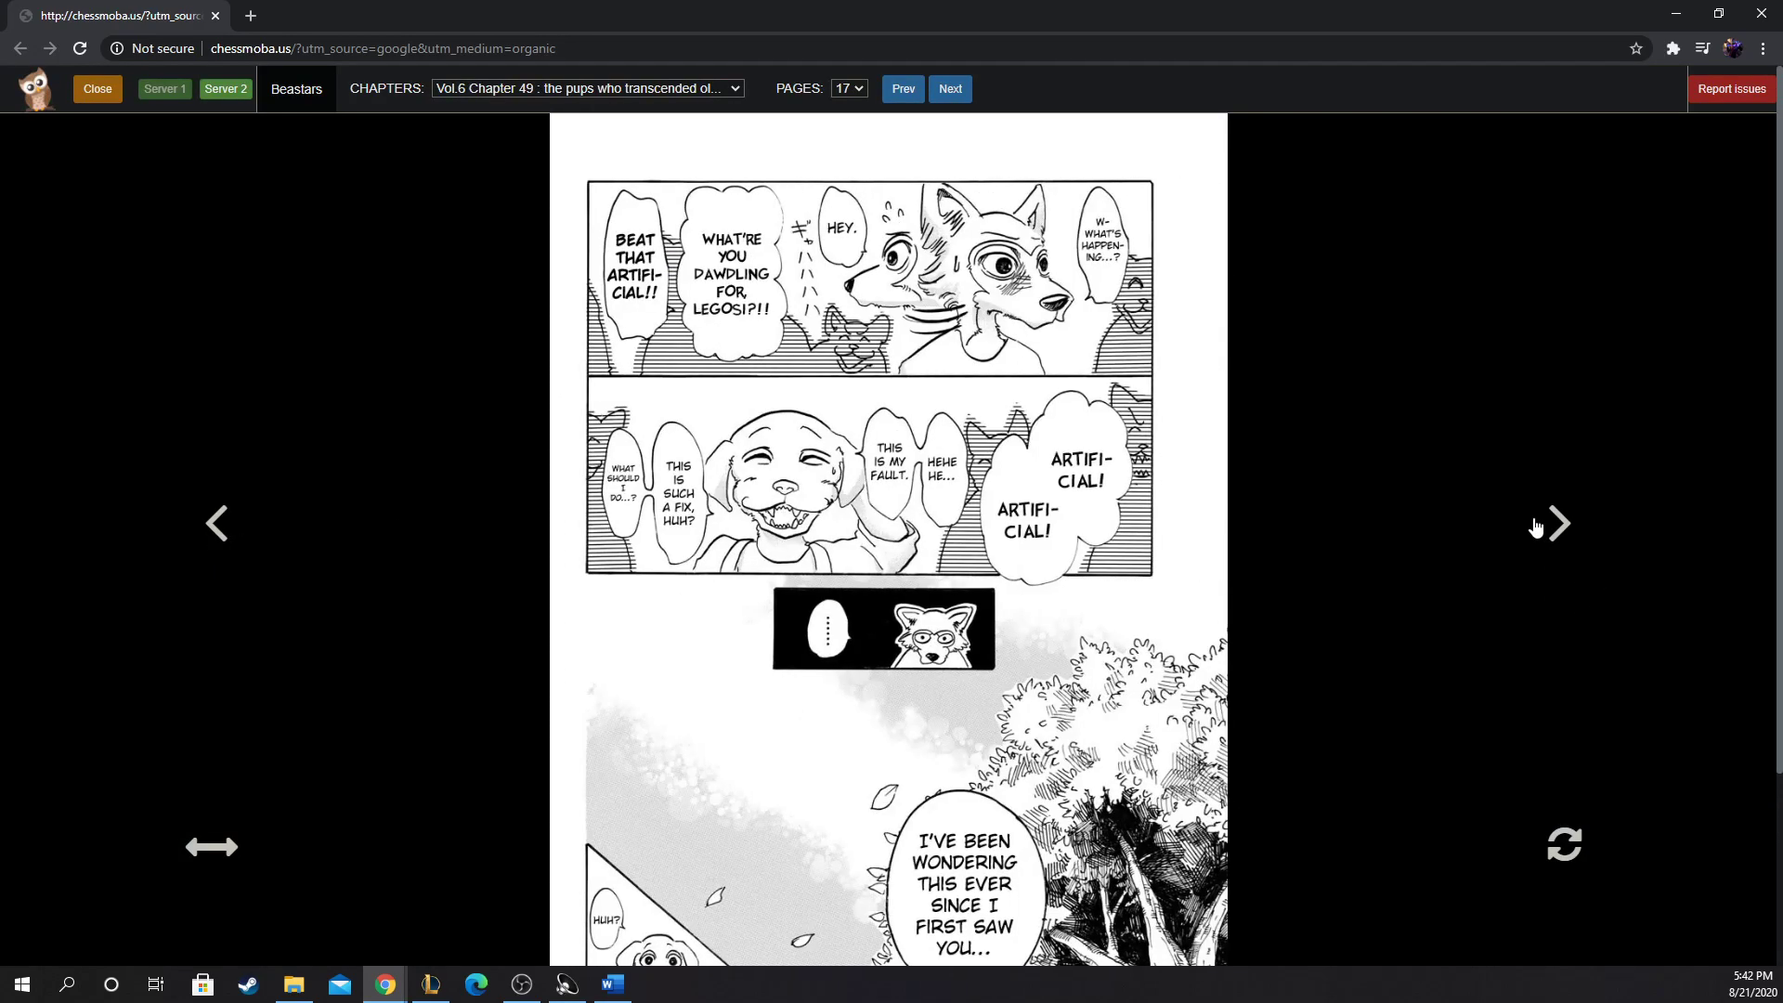
pyautogui.click(1558, 524)
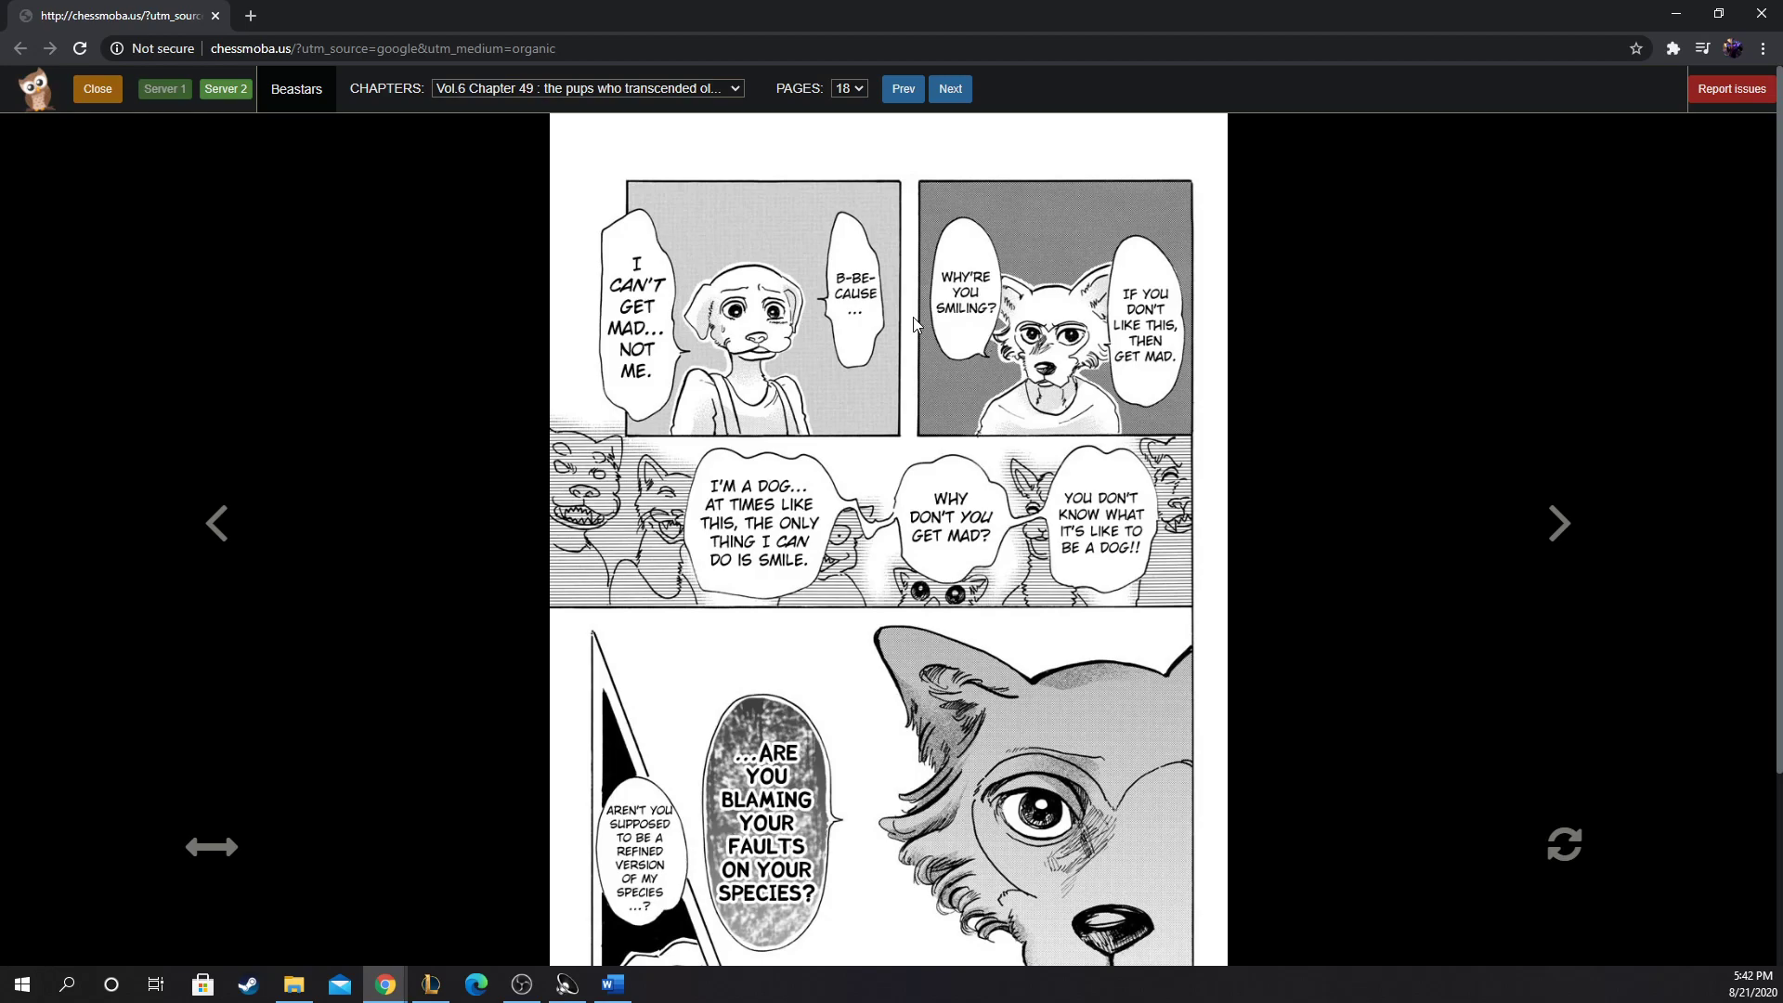
pyautogui.moveTo(944, 432)
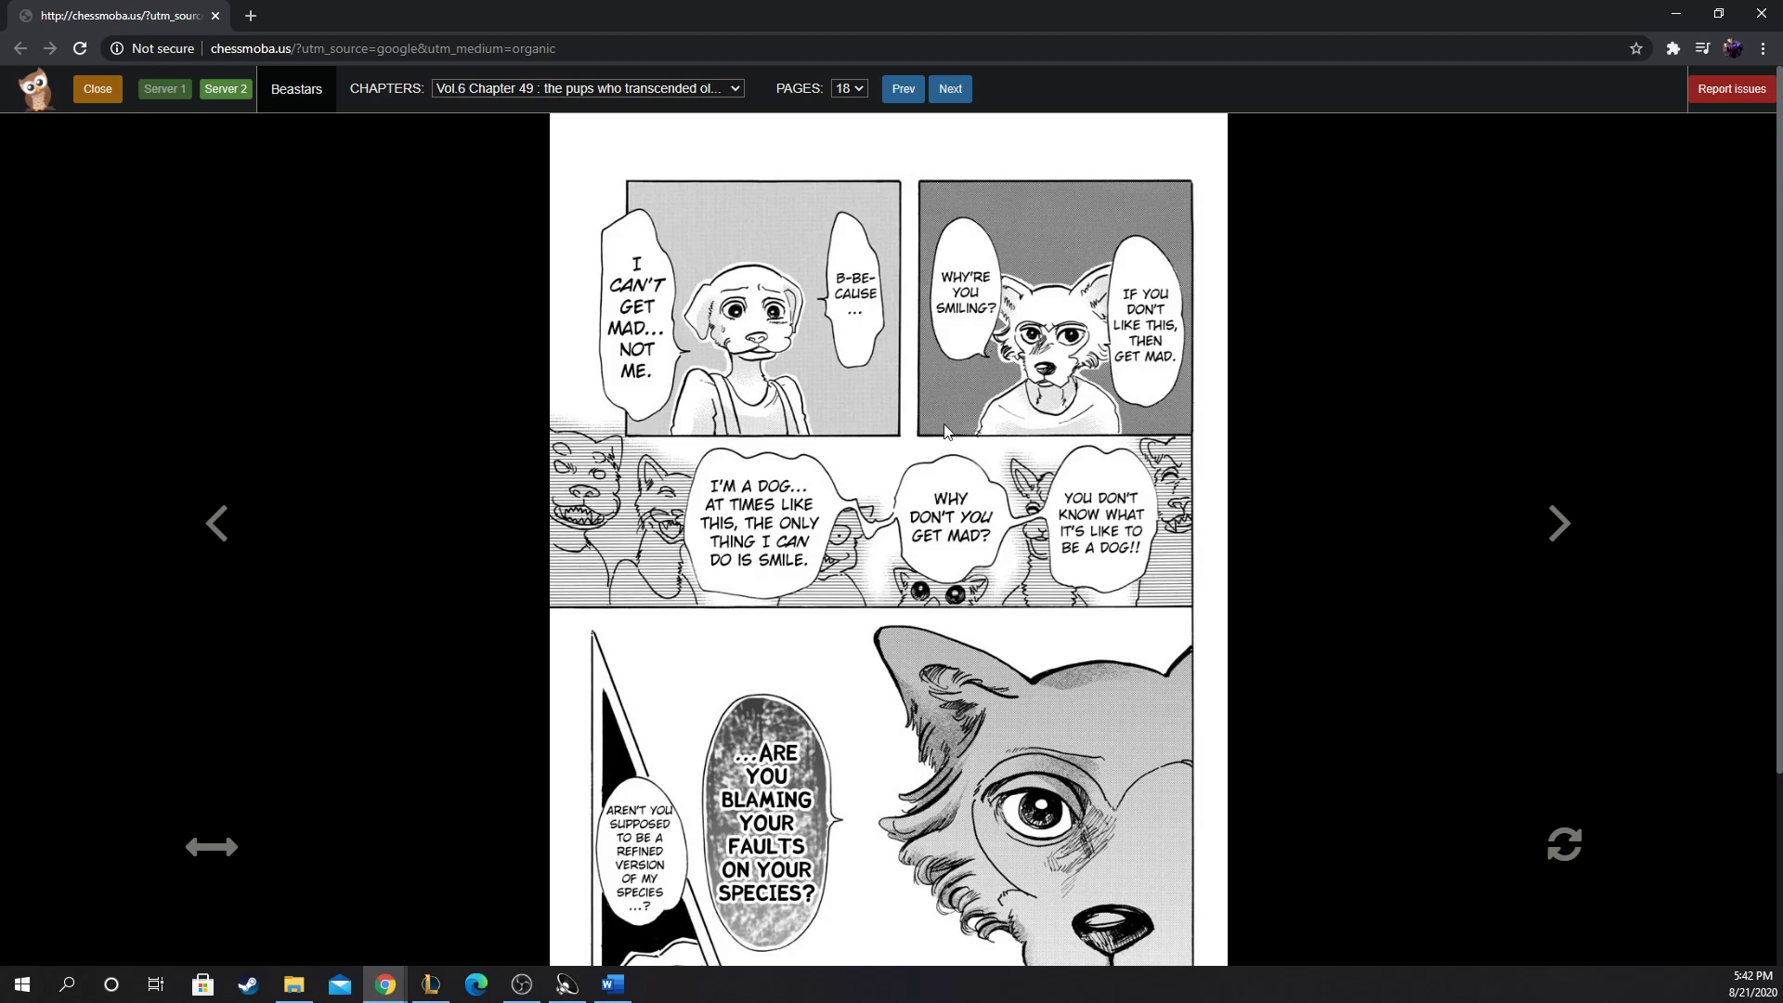
pyautogui.moveTo(966, 364)
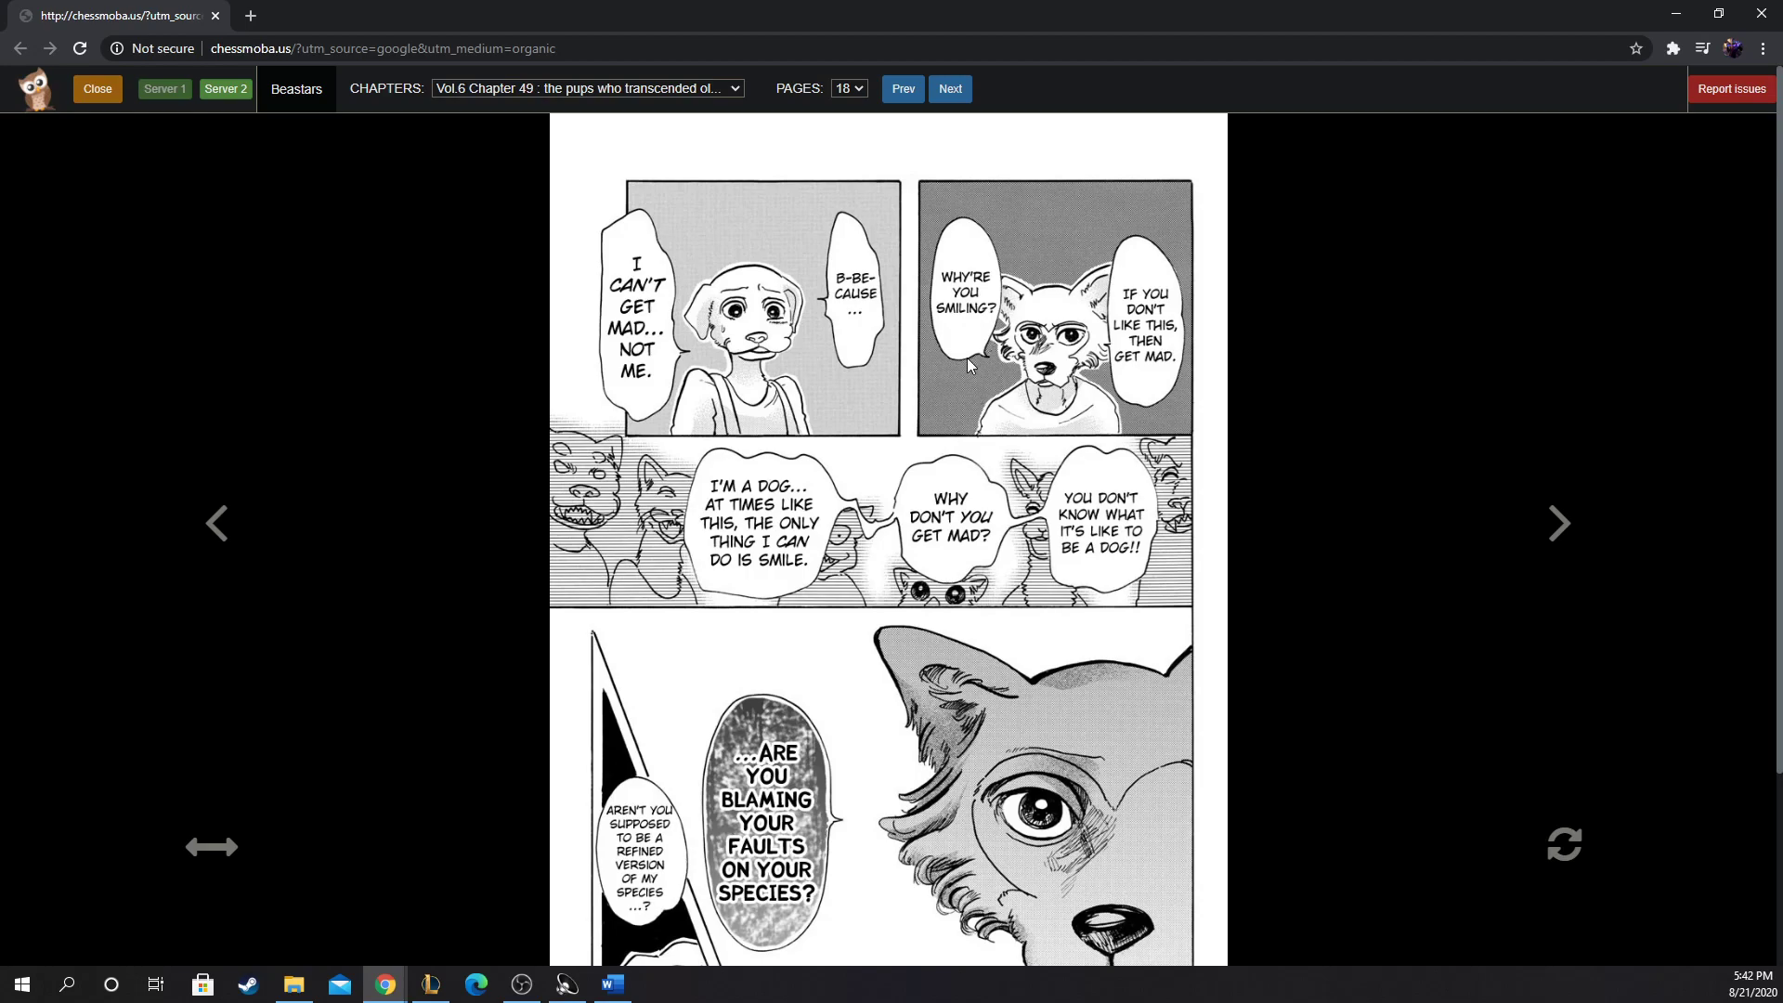
pyautogui.moveTo(847, 256)
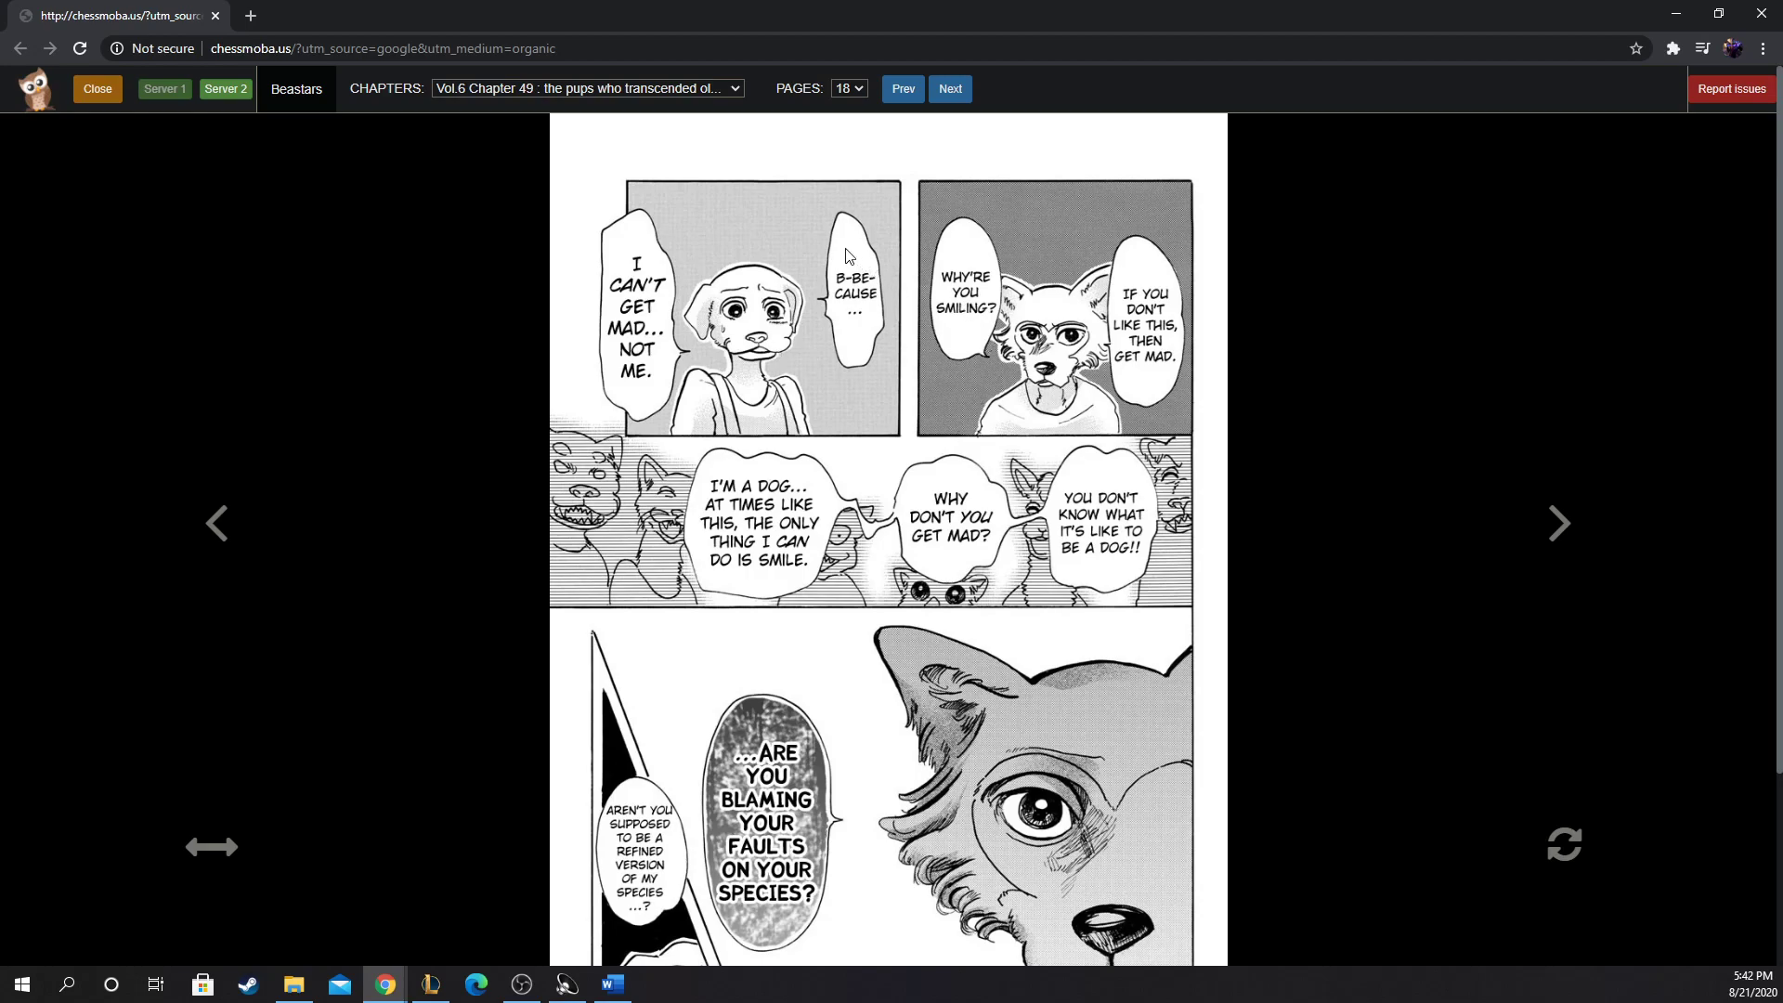
pyautogui.moveTo(680, 310)
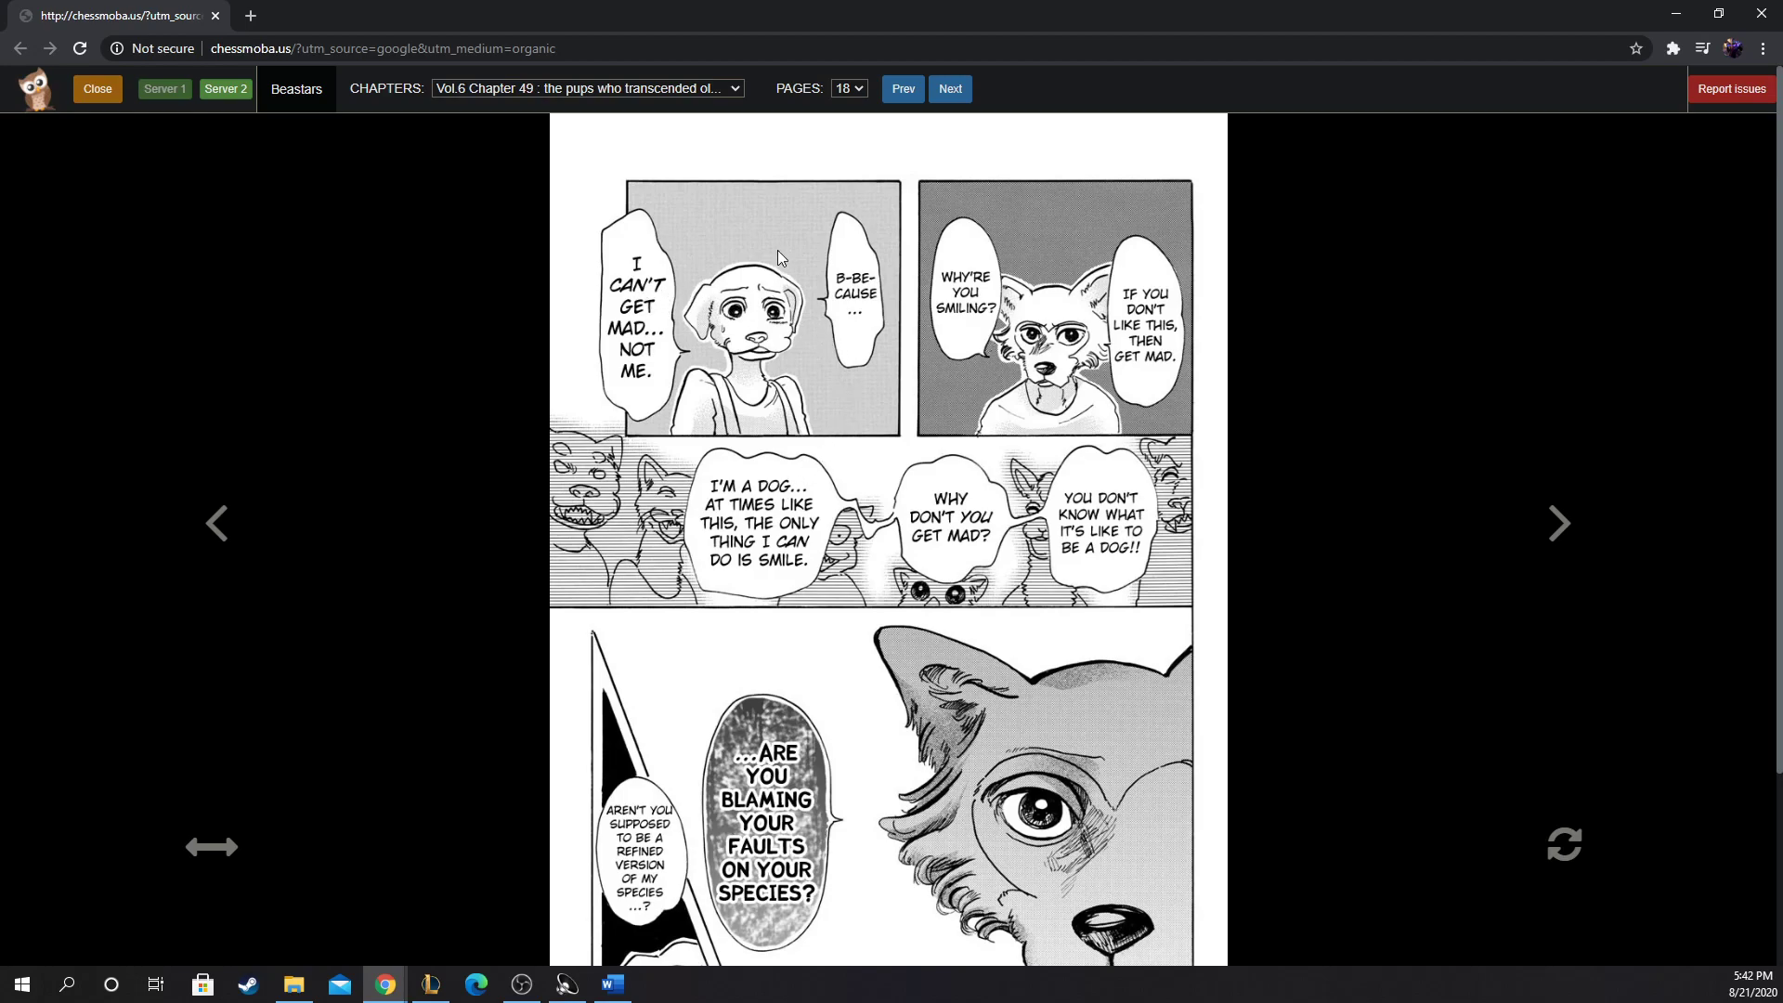
pyautogui.moveTo(714, 290)
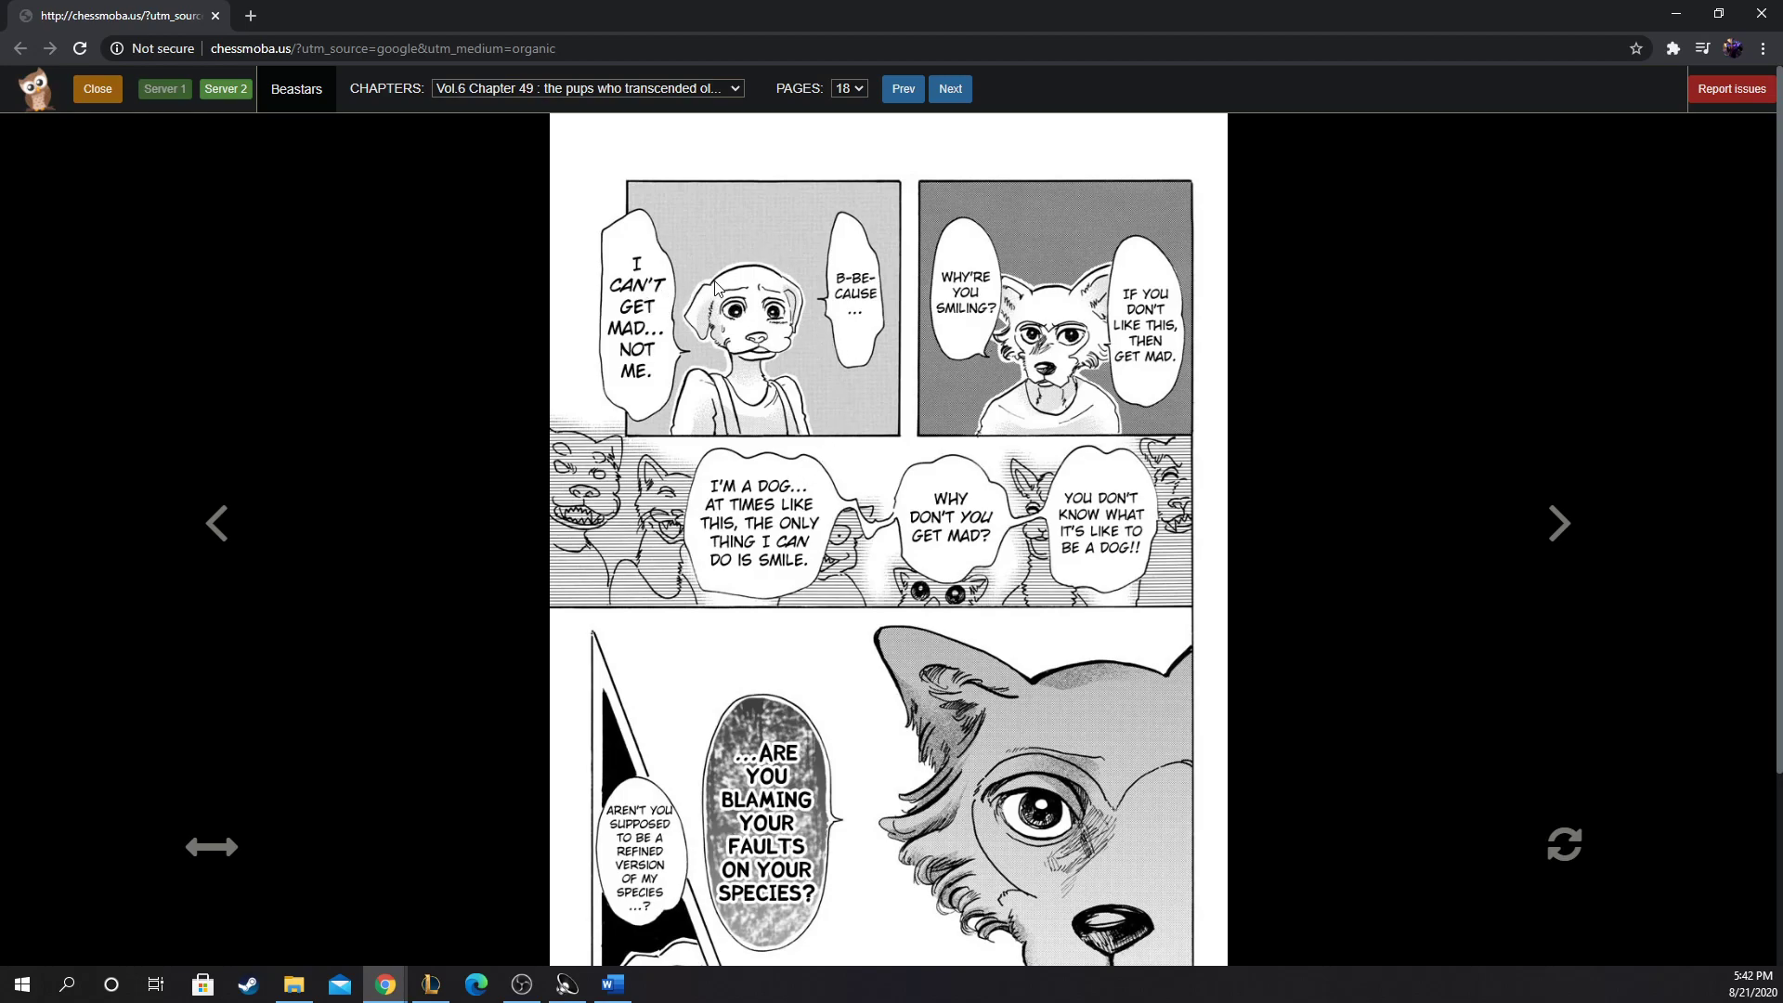
pyautogui.moveTo(692, 283)
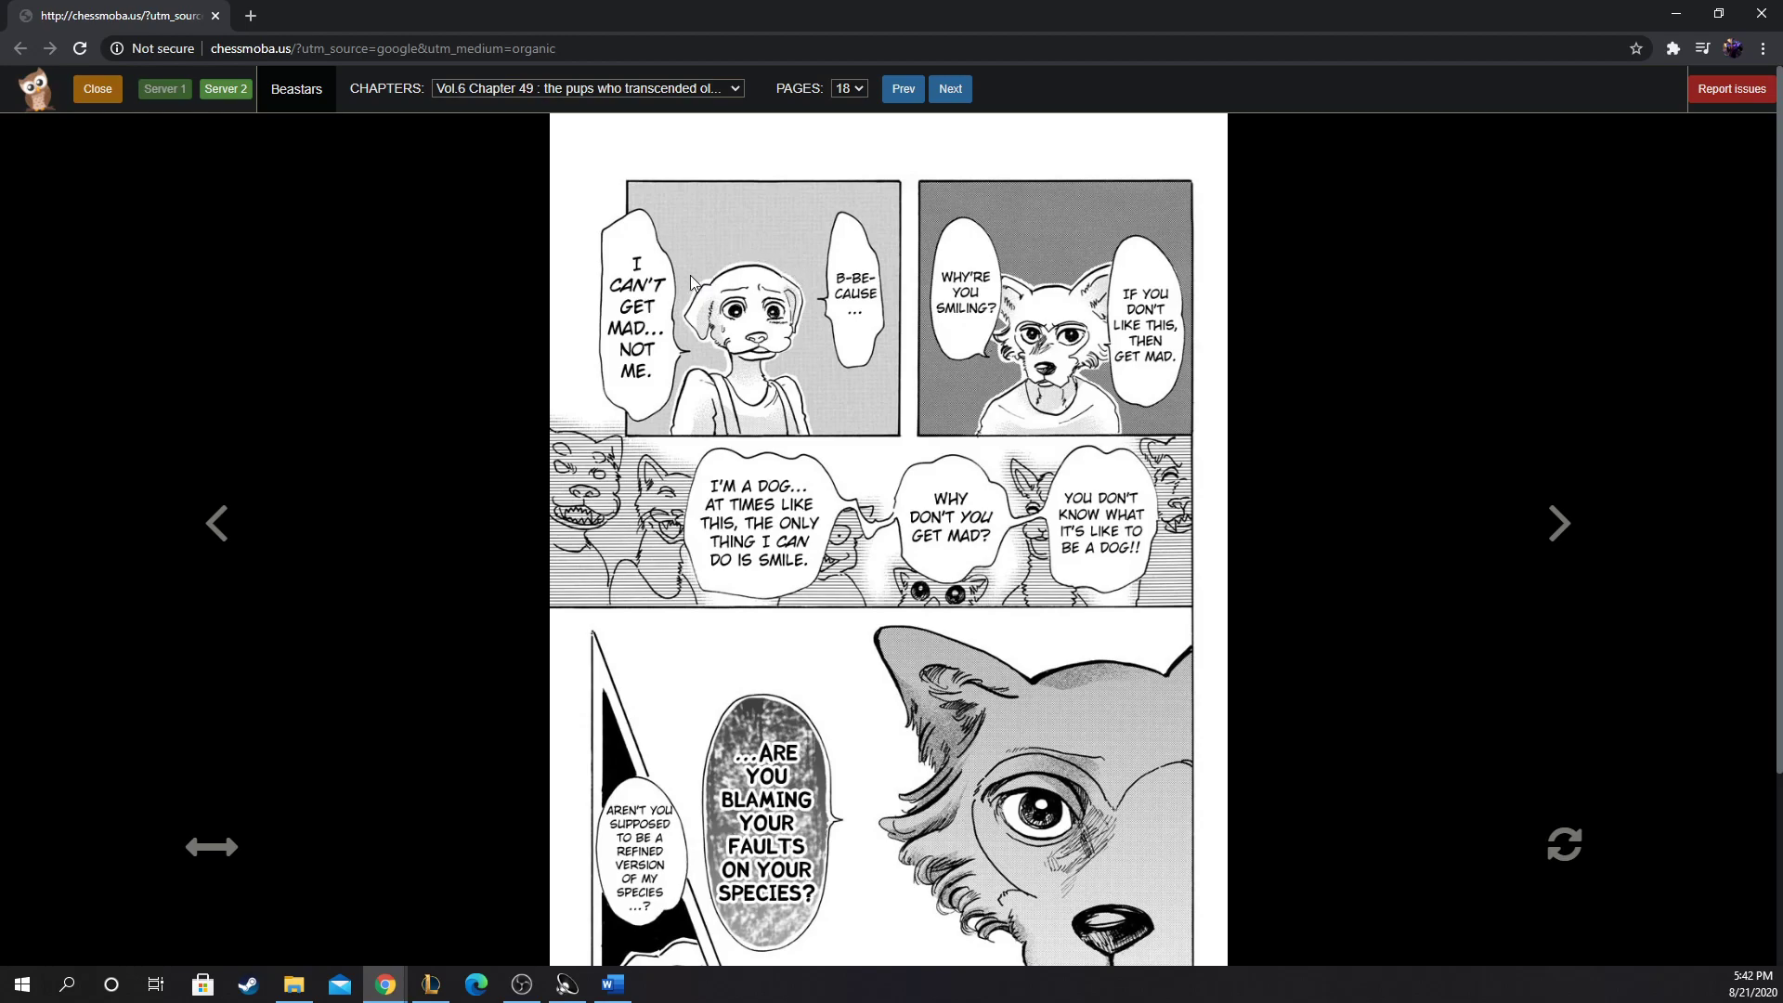
pyautogui.moveTo(1087, 346)
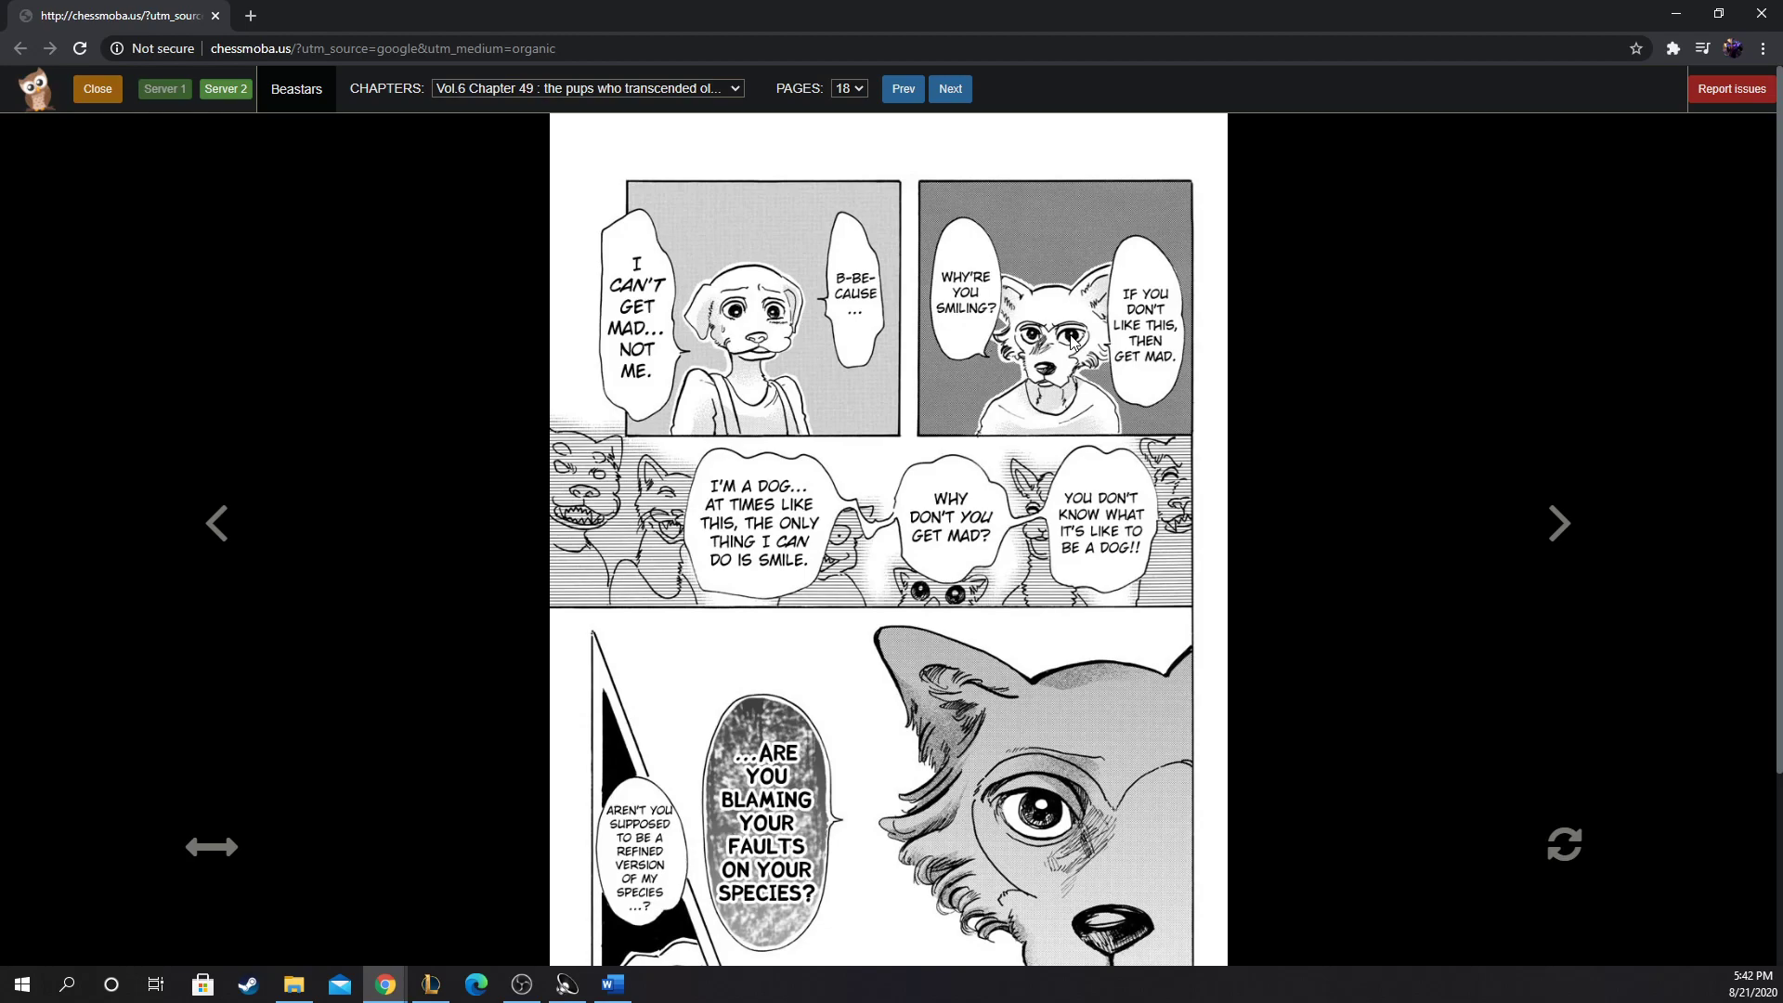
# Step: Scroll down page 18 to Legosi asking if Jack blames his species
pyautogui.scroll(-3)
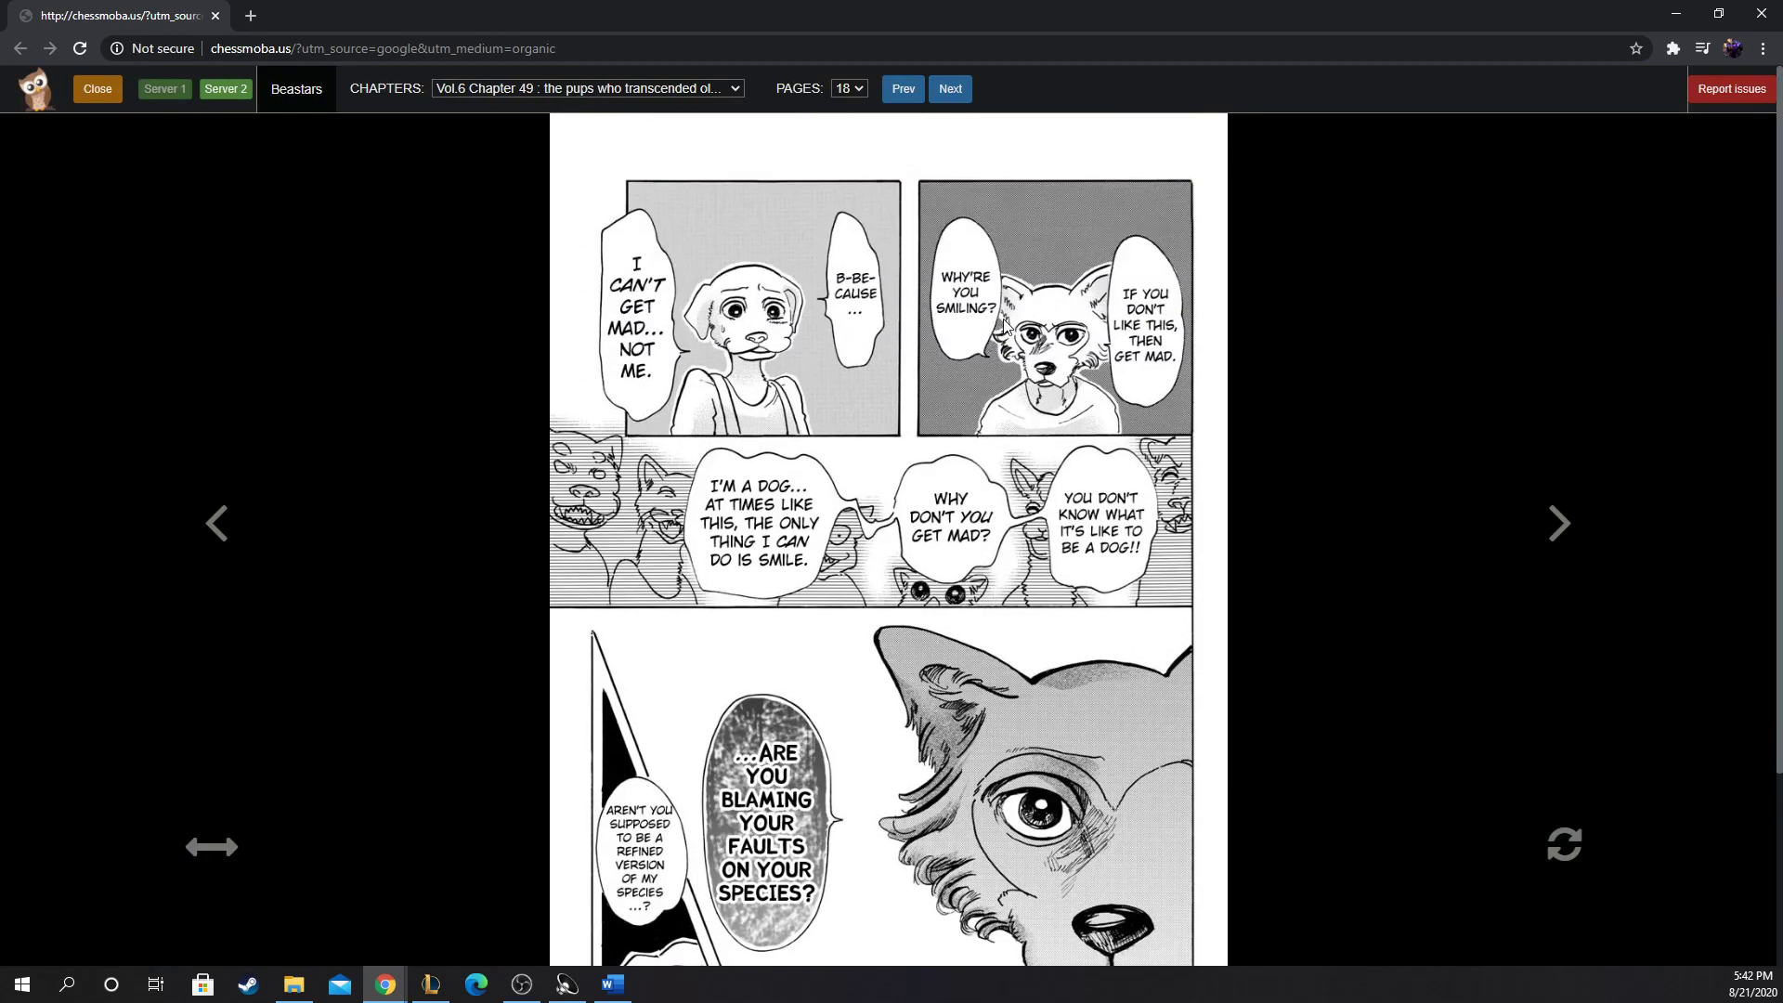
pyautogui.moveTo(944, 400)
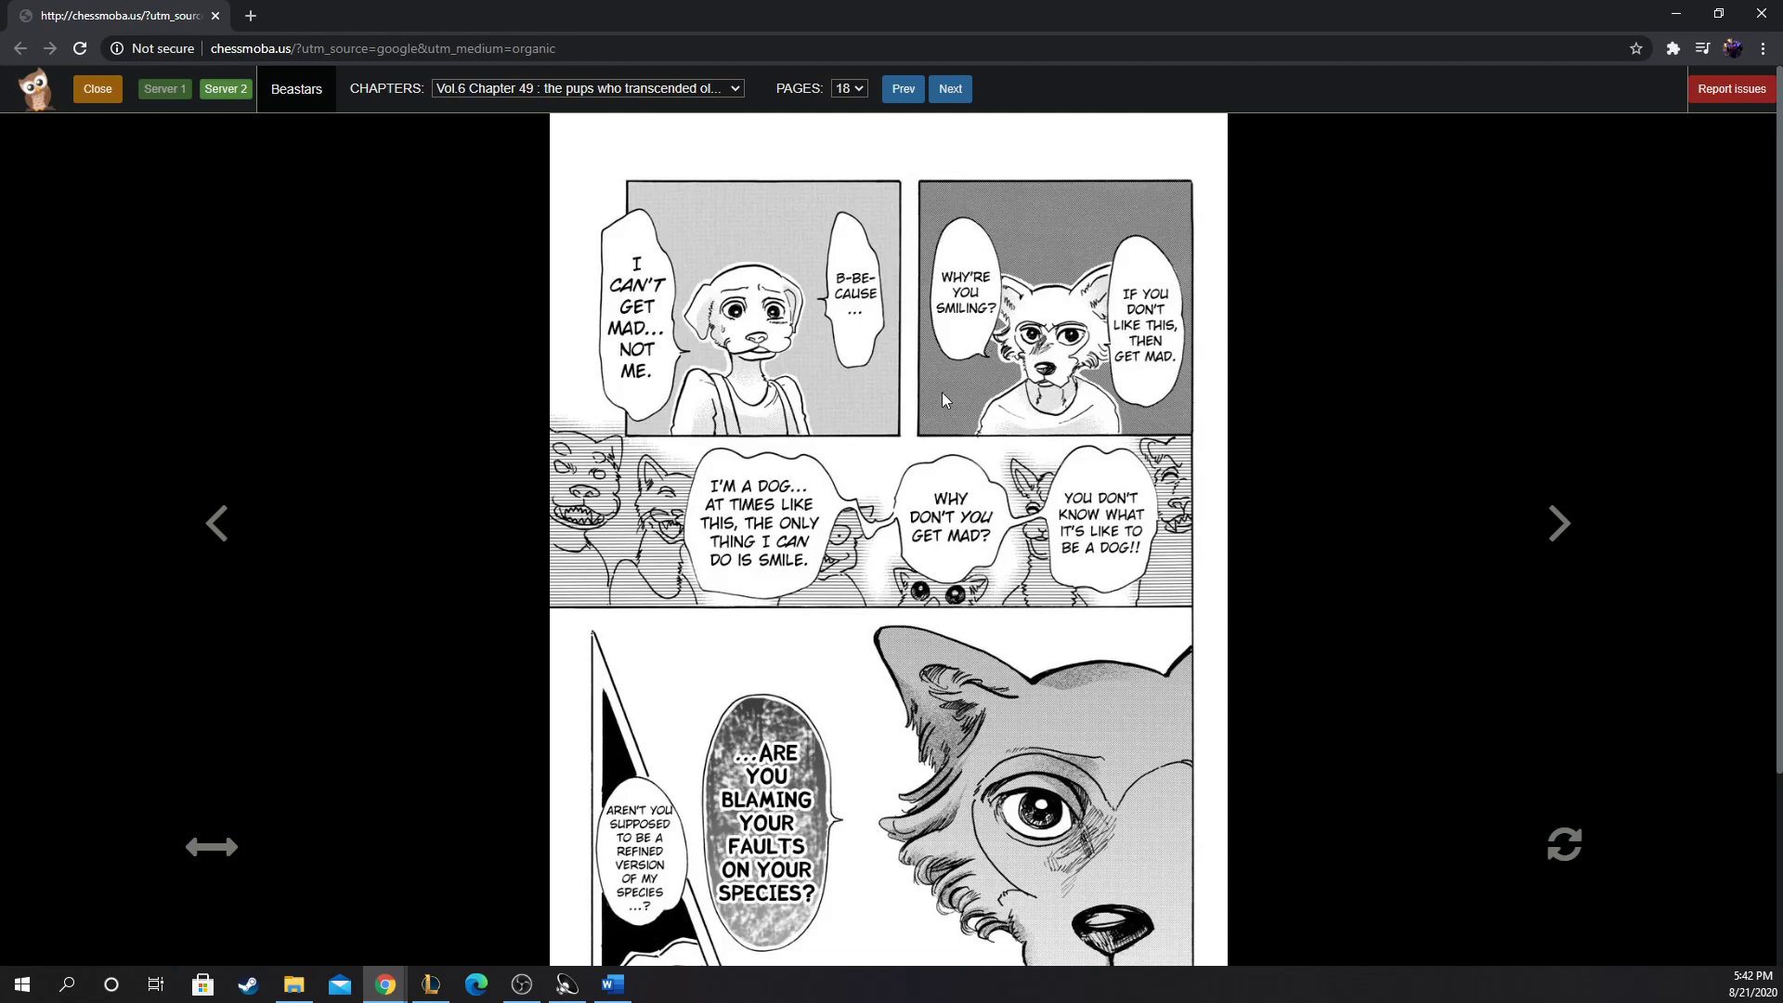
pyautogui.scroll(-3)
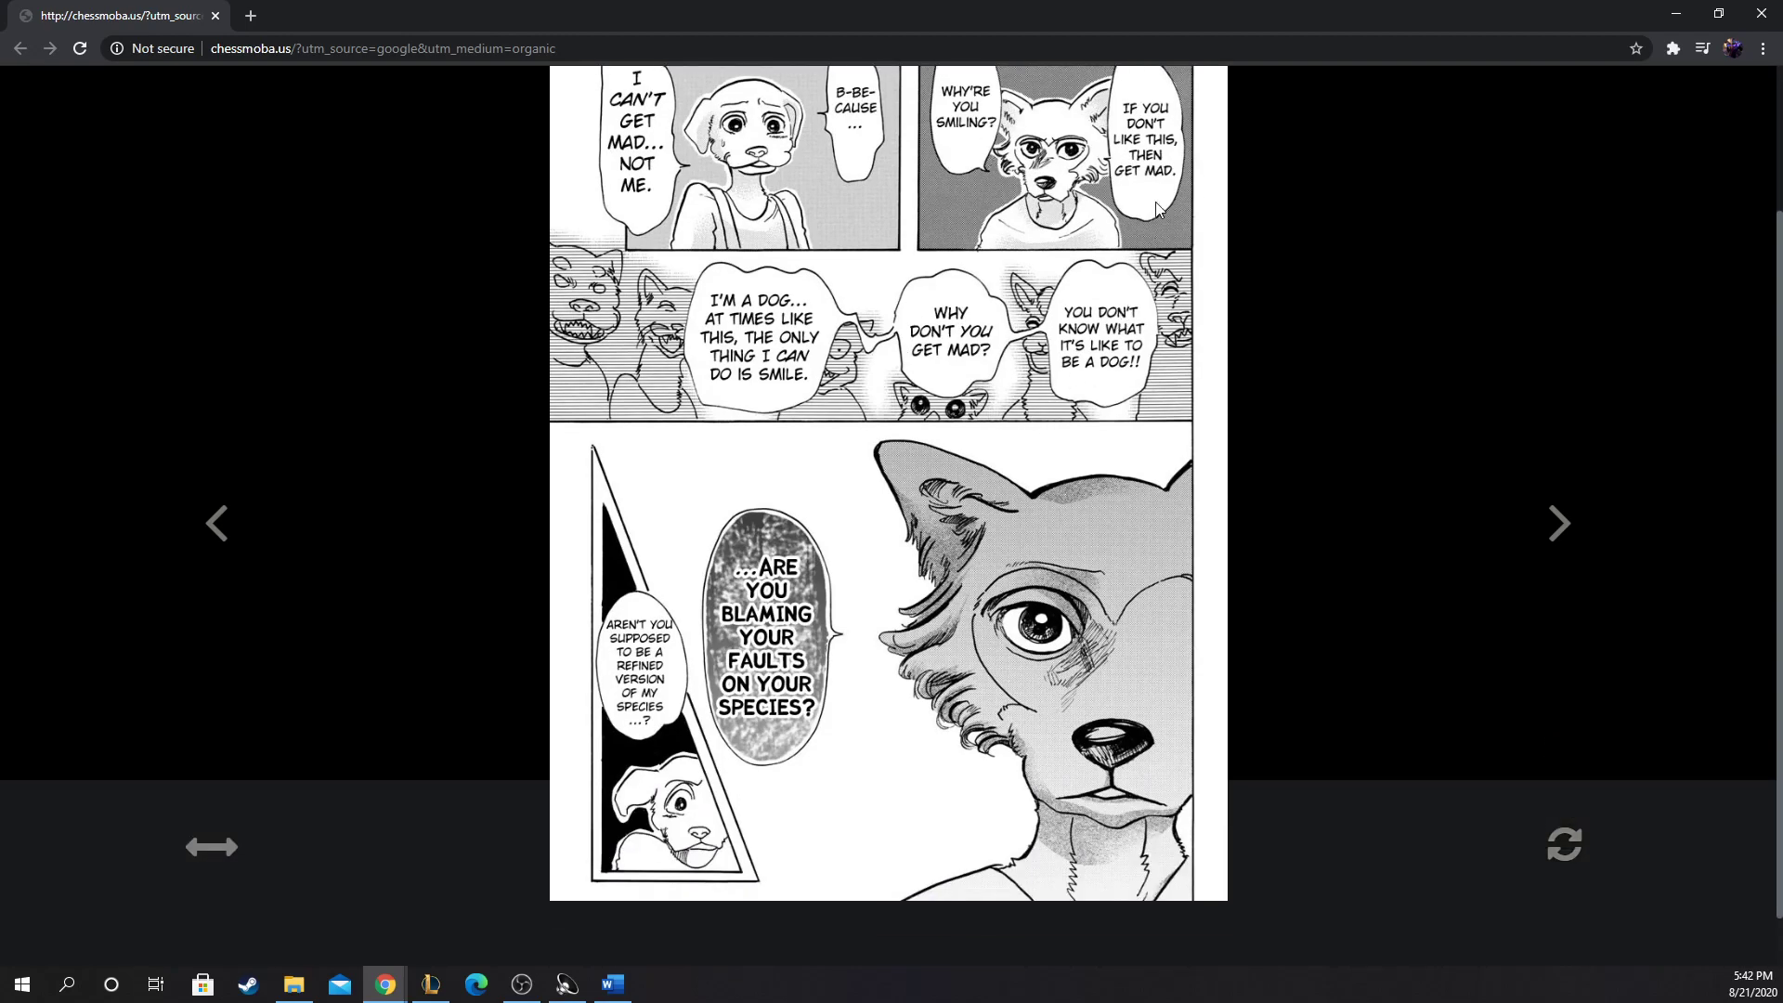
pyautogui.moveTo(1220, 268)
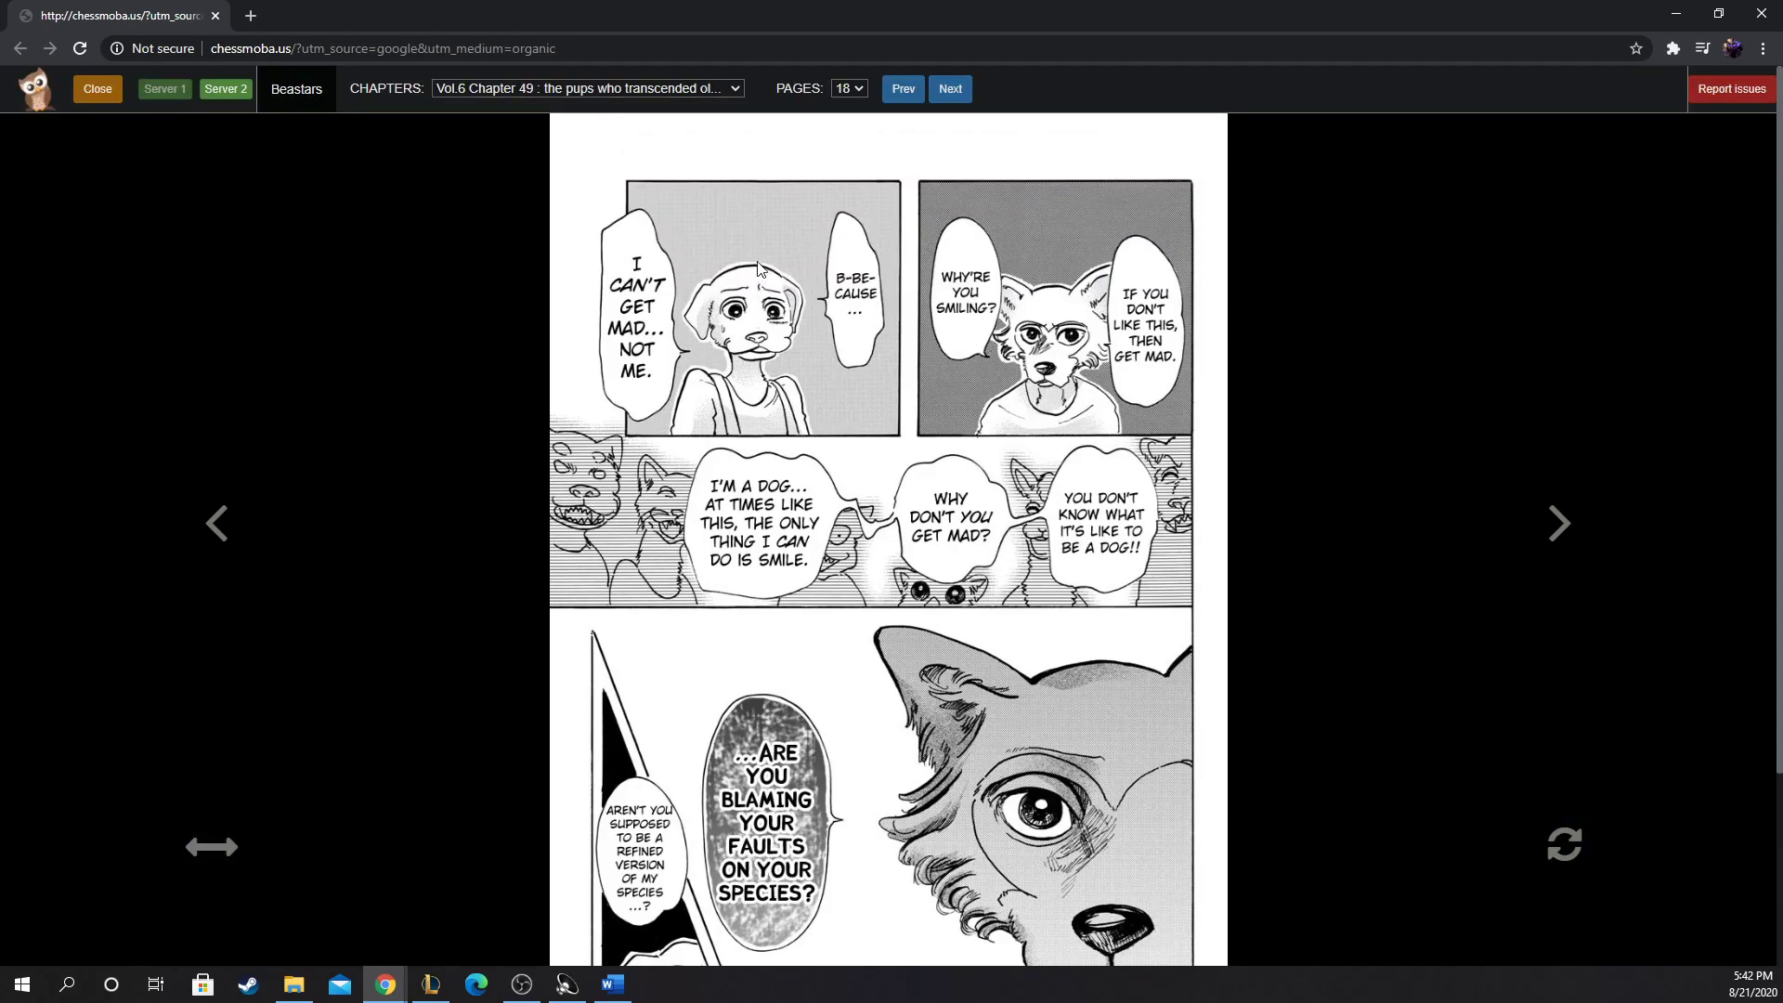
pyautogui.moveTo(860, 322)
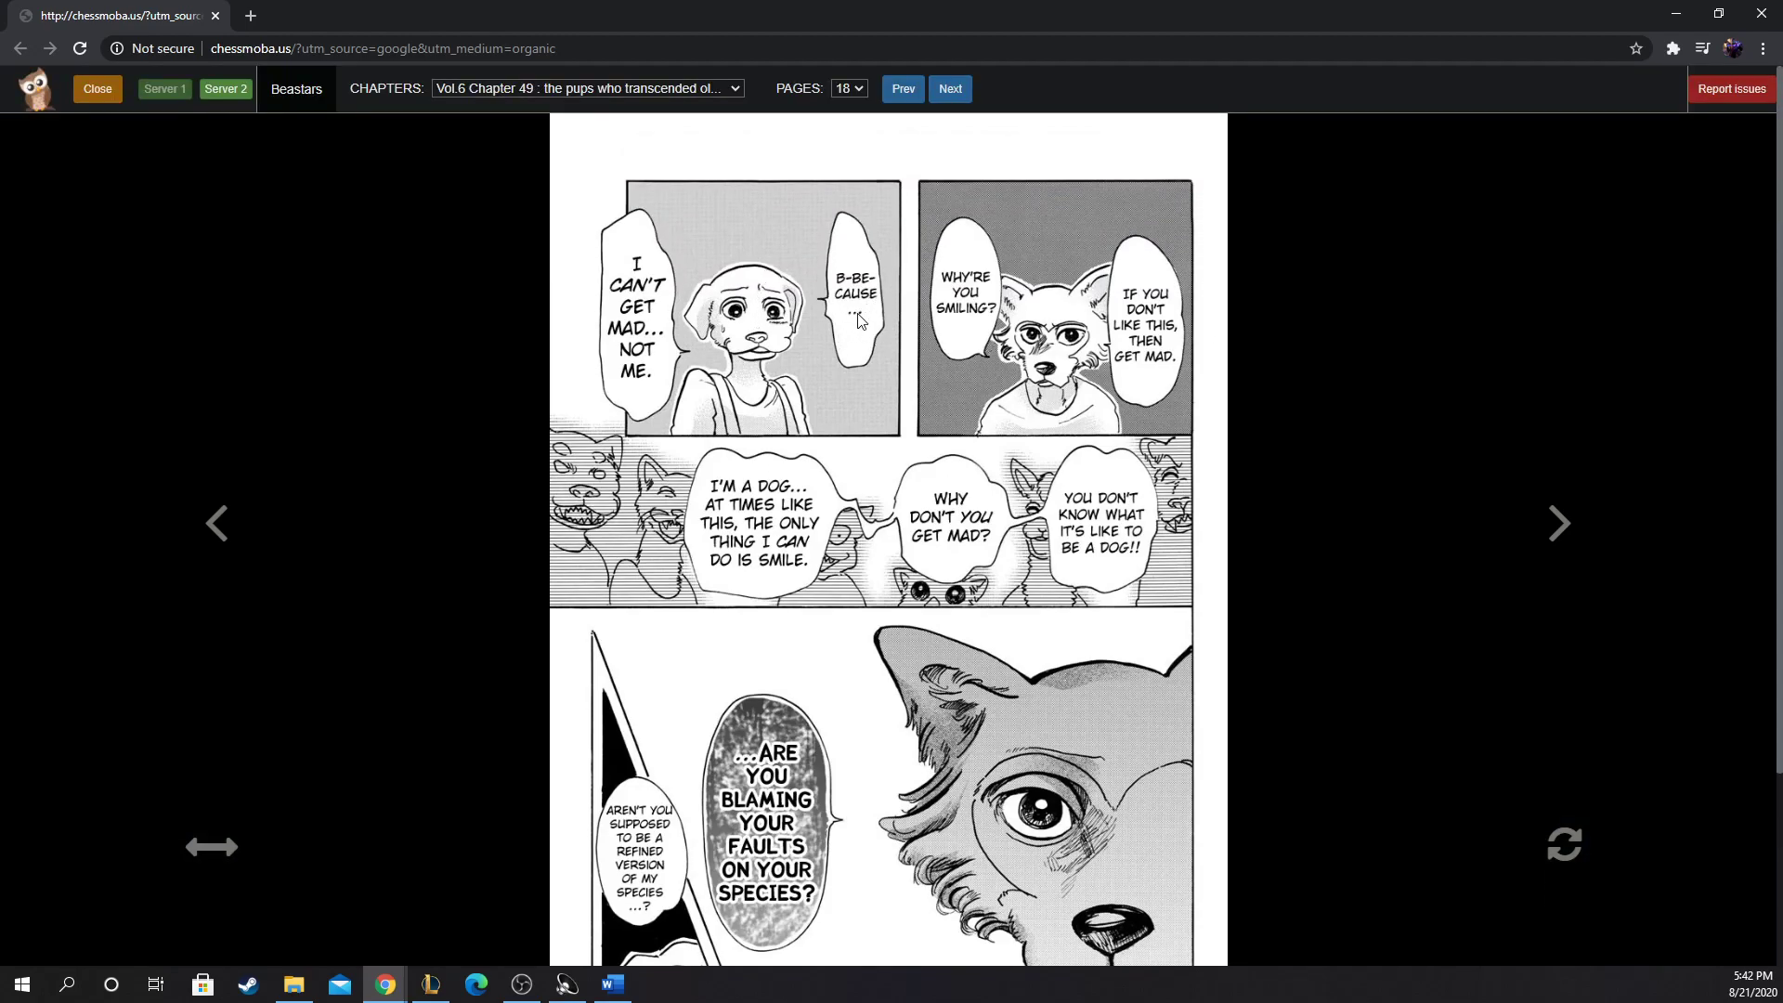
pyautogui.moveTo(864, 349)
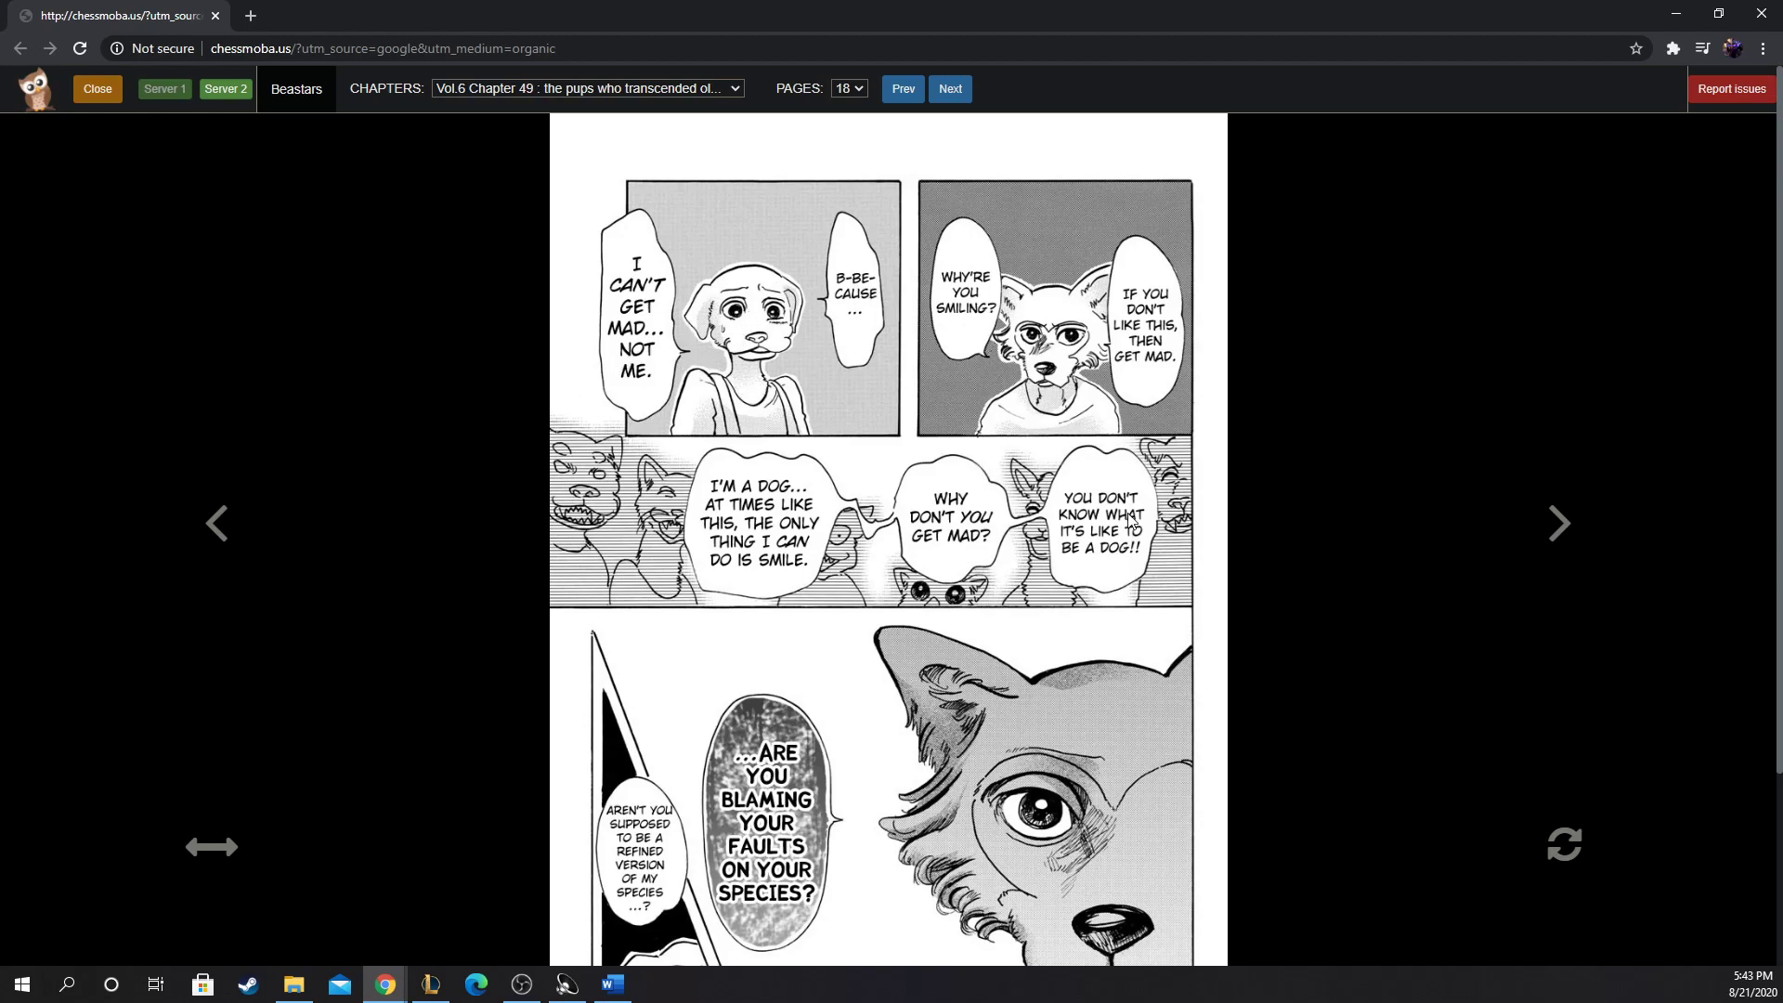
pyautogui.moveTo(1118, 524)
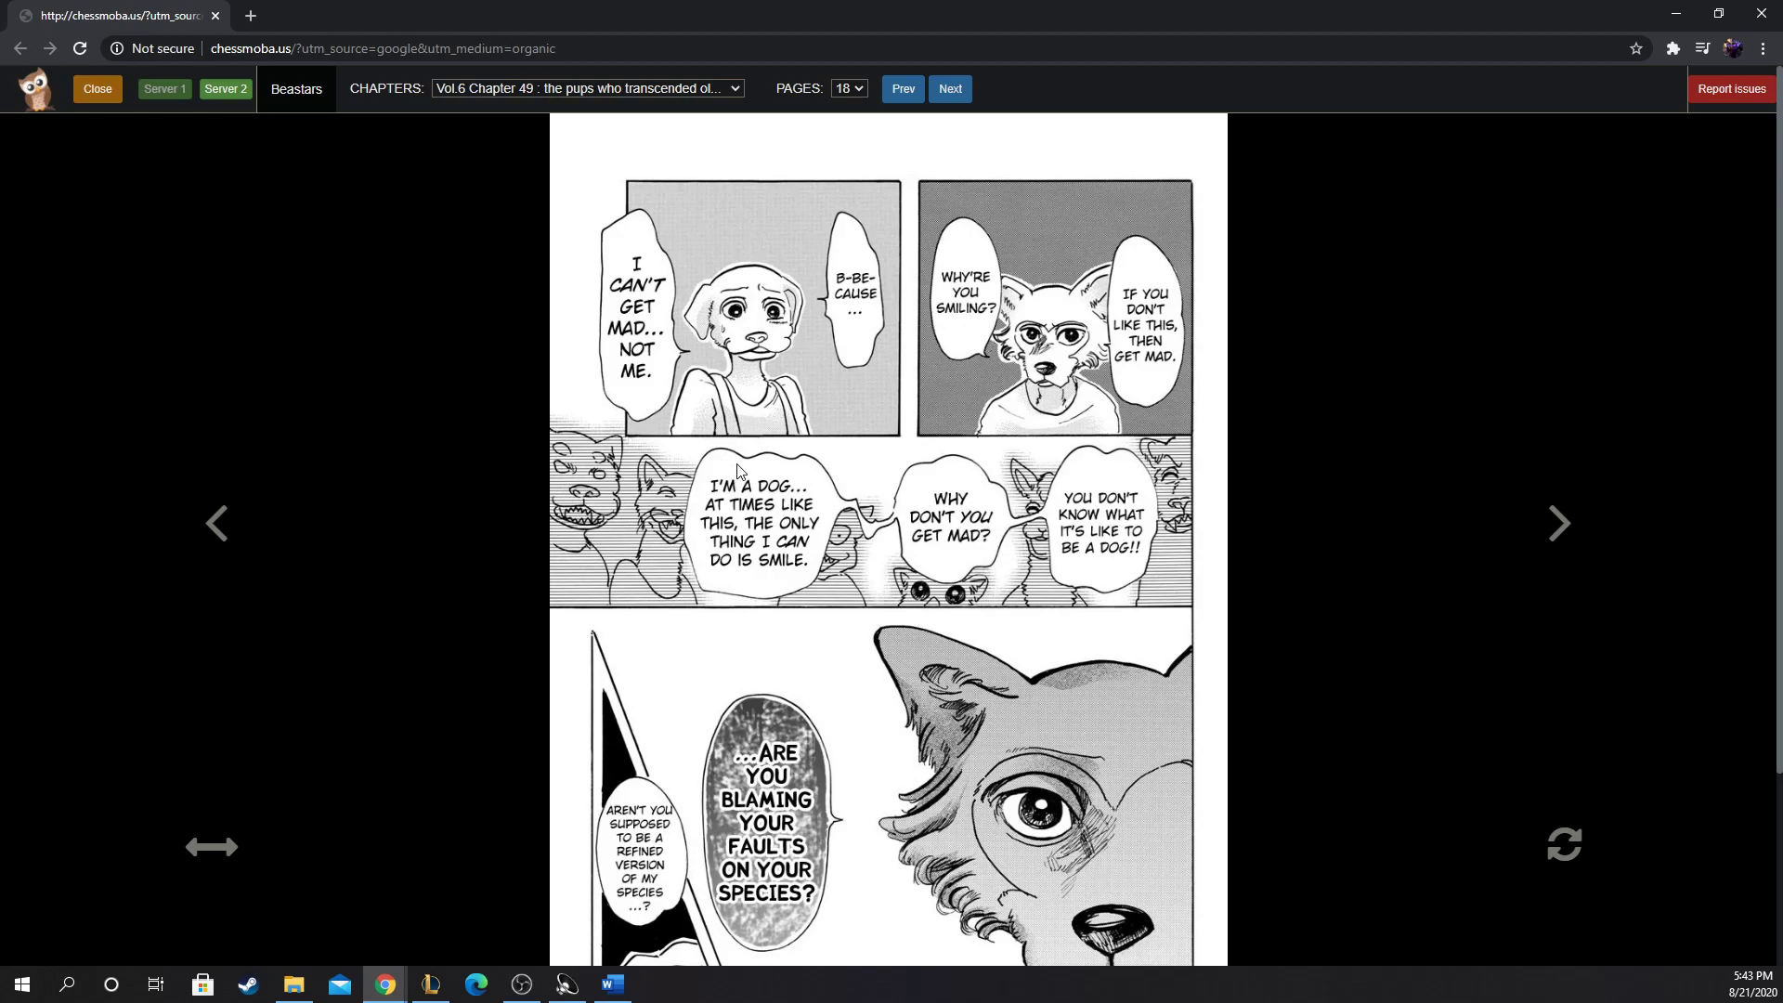
pyautogui.scroll(-3)
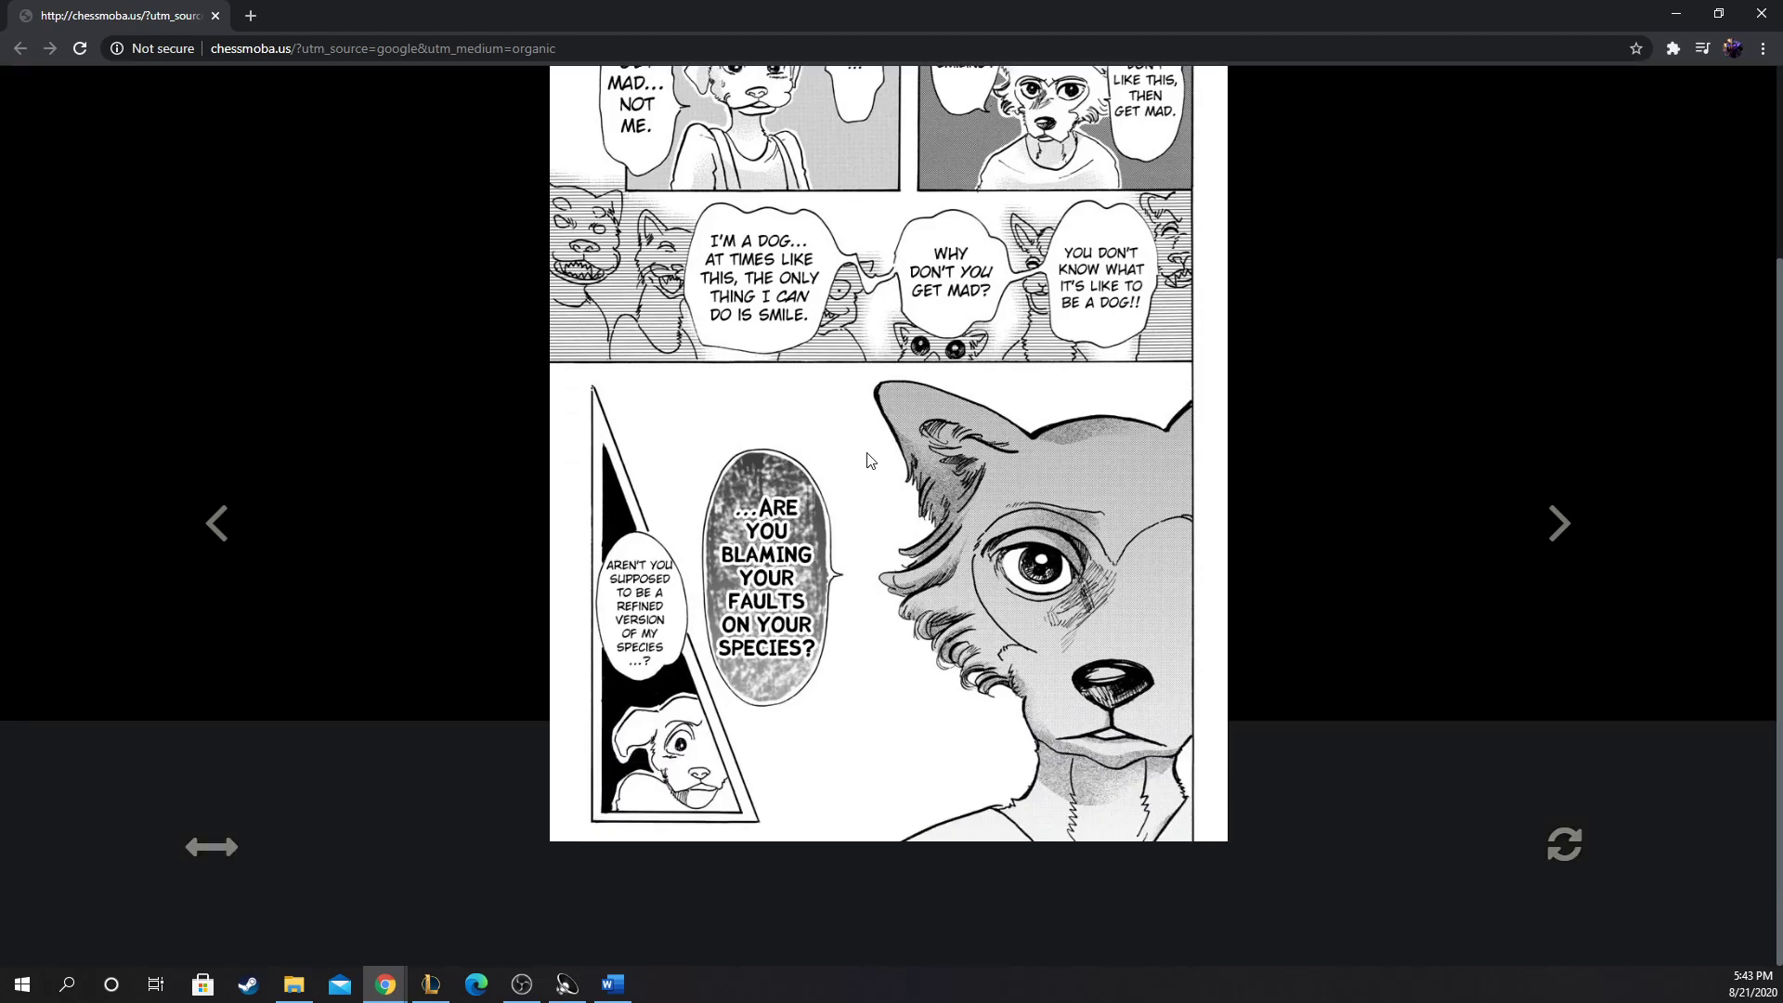
pyautogui.moveTo(886, 560)
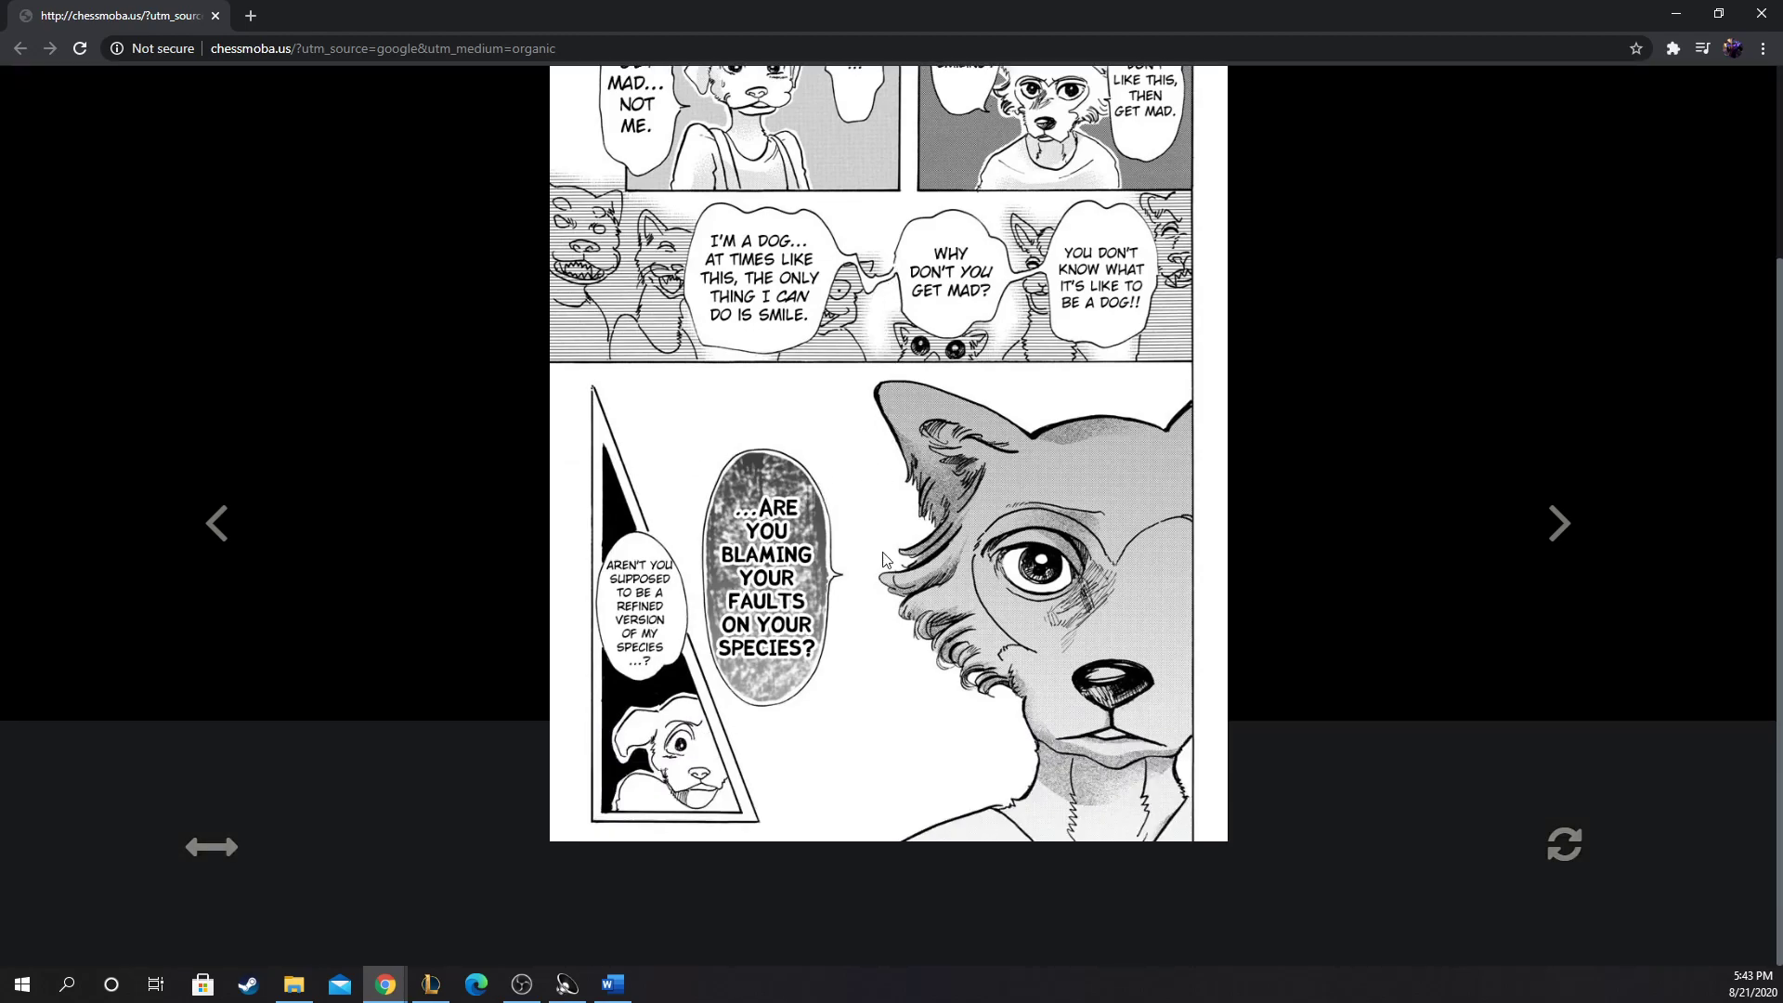
pyautogui.moveTo(813, 602)
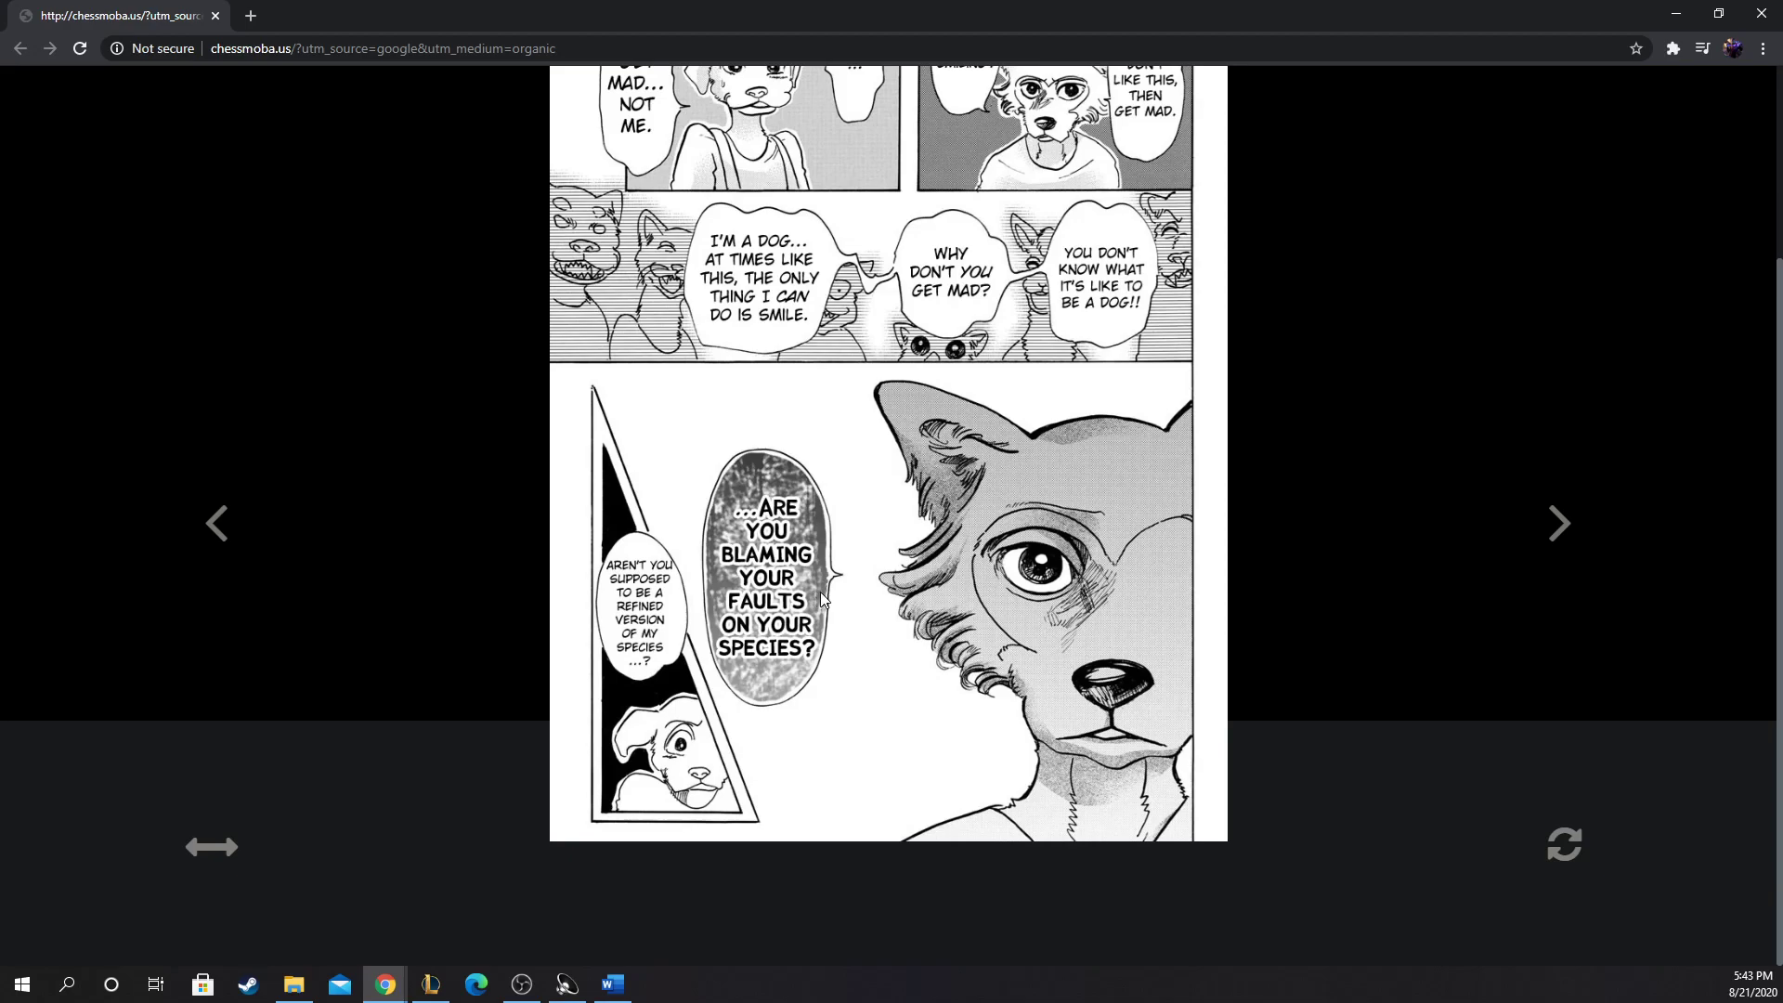
pyautogui.moveTo(1089, 810)
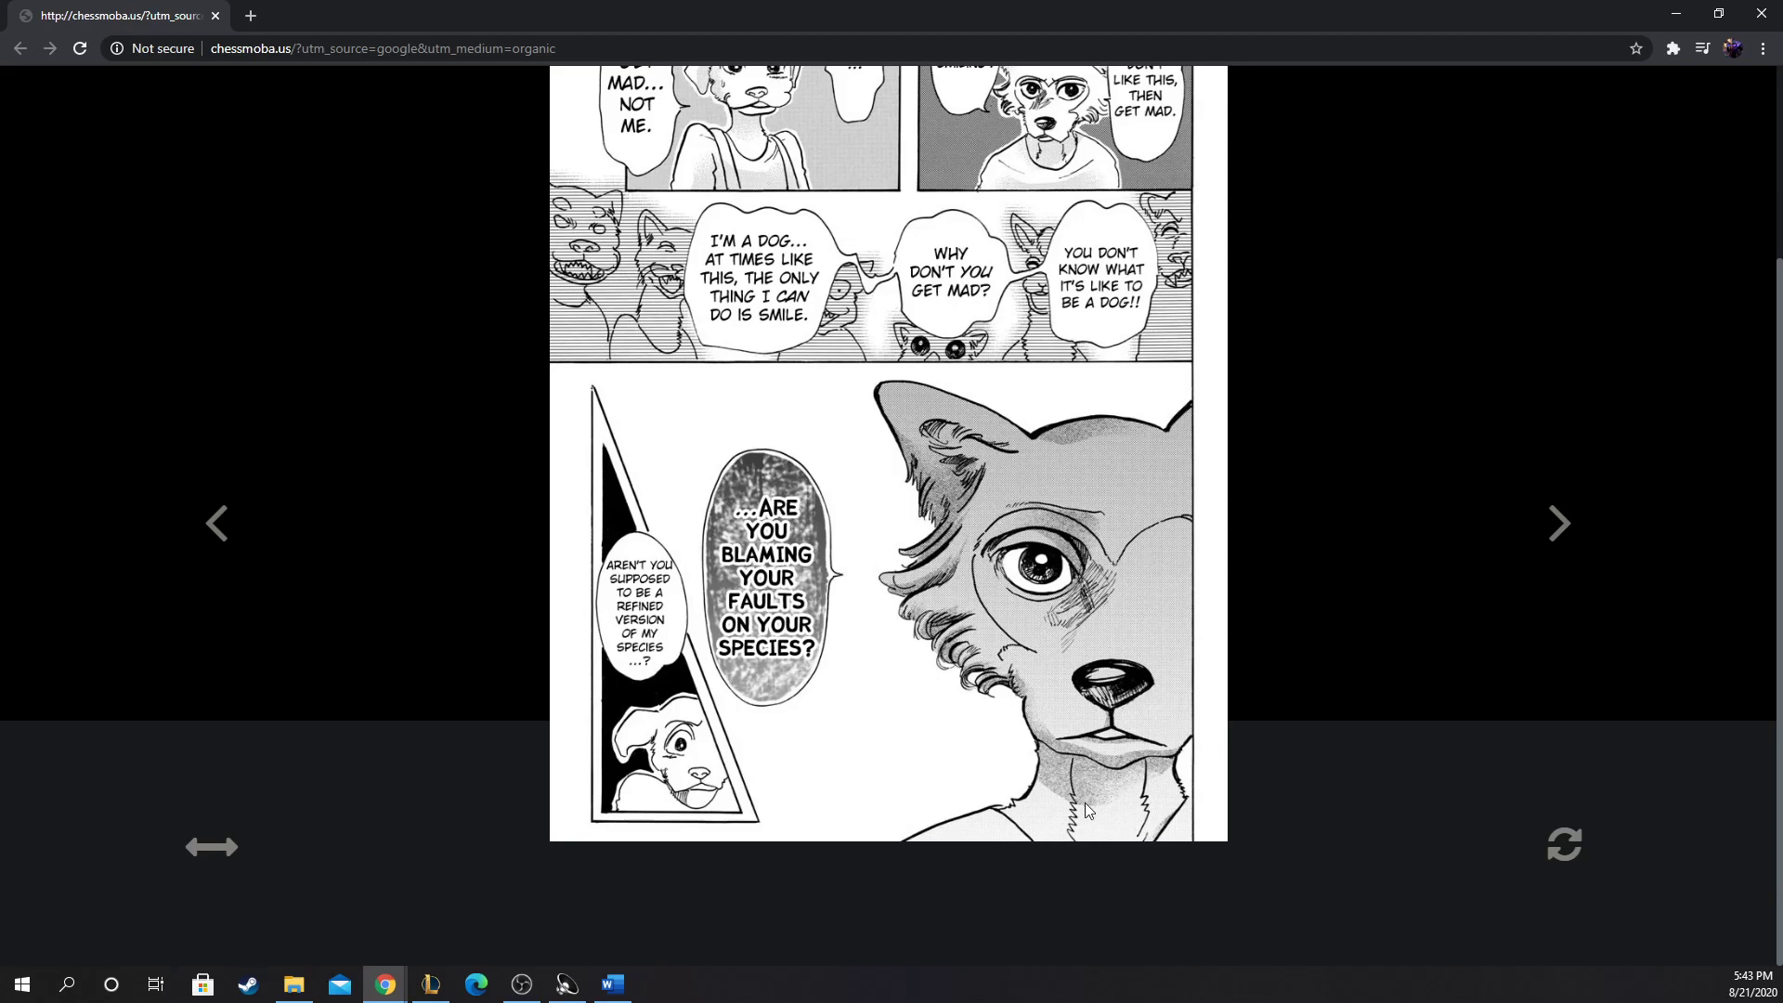
pyautogui.moveTo(639, 649)
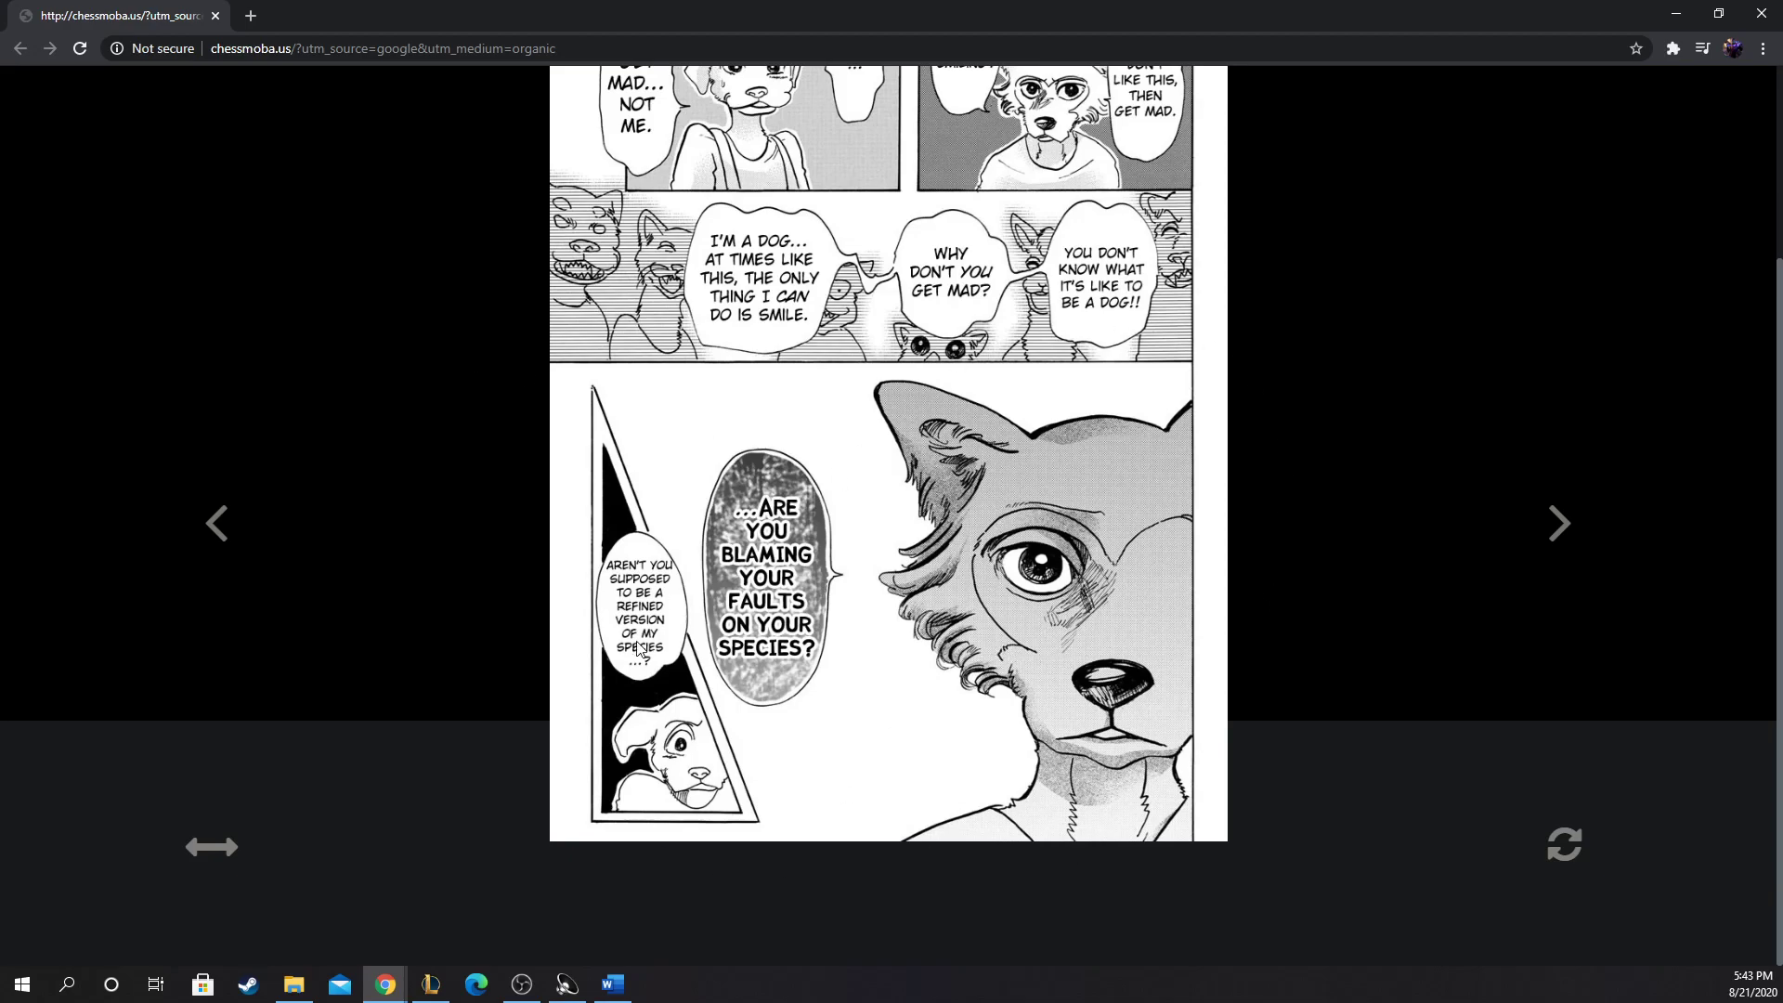
pyautogui.moveTo(711, 589)
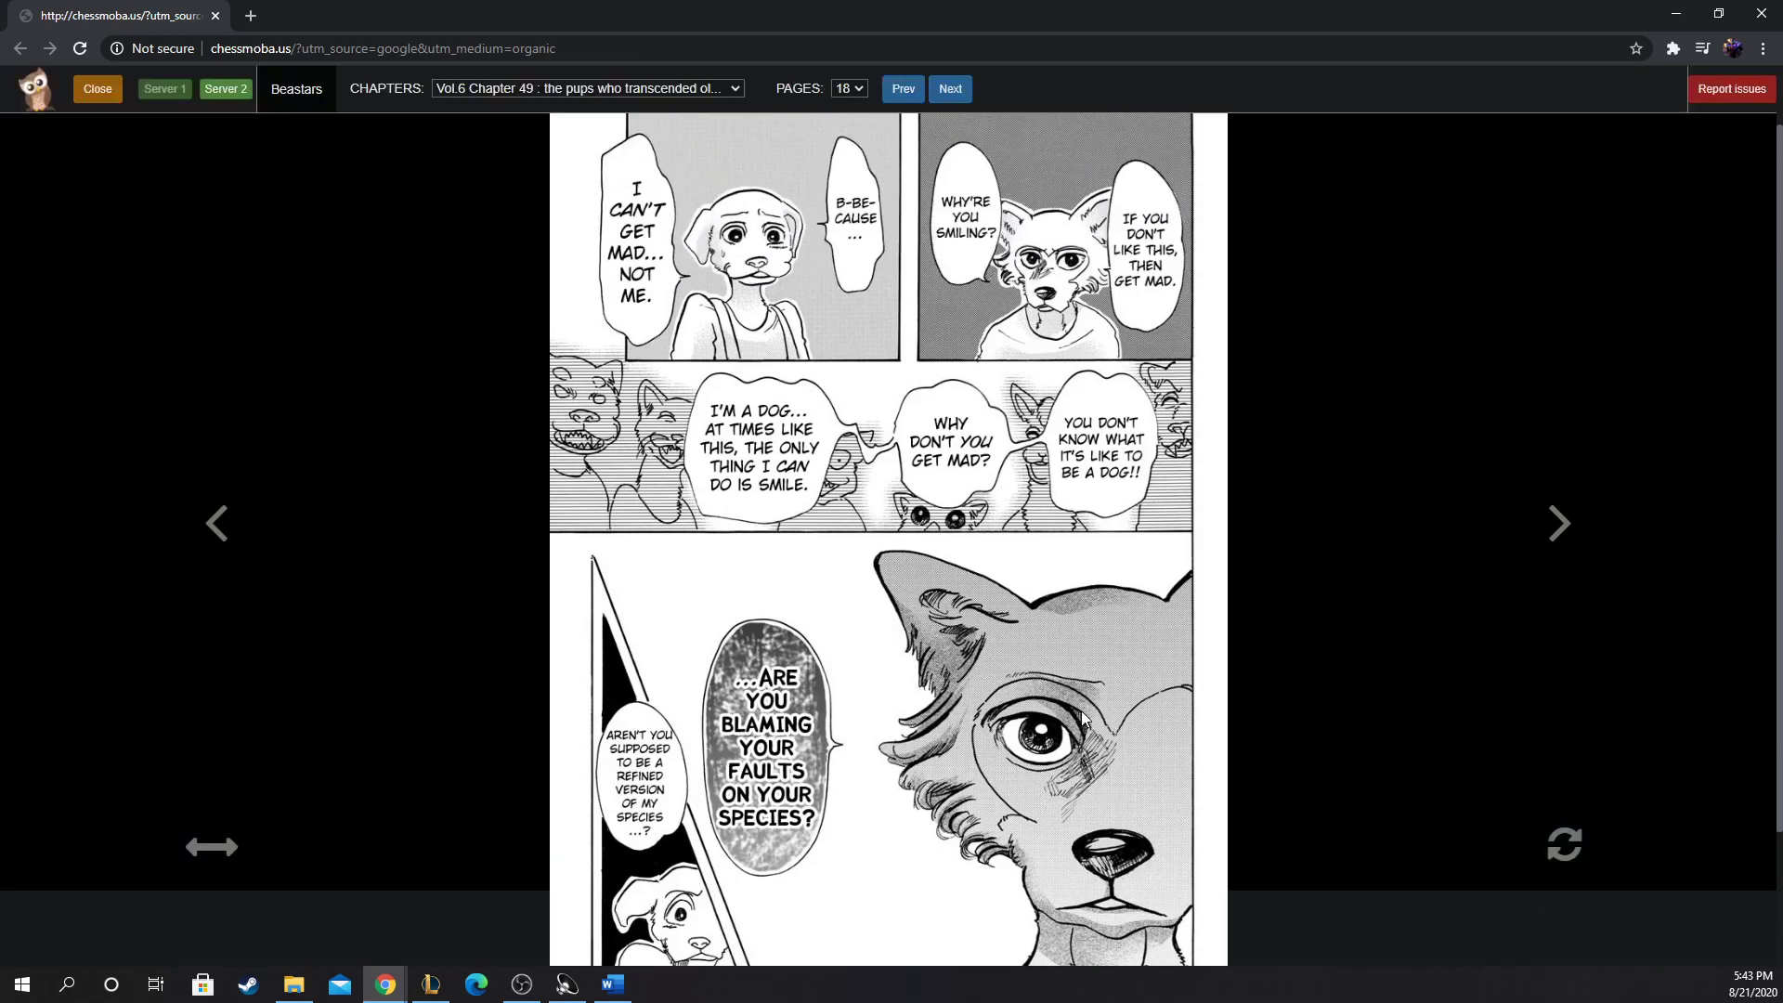
pyautogui.scroll(-3)
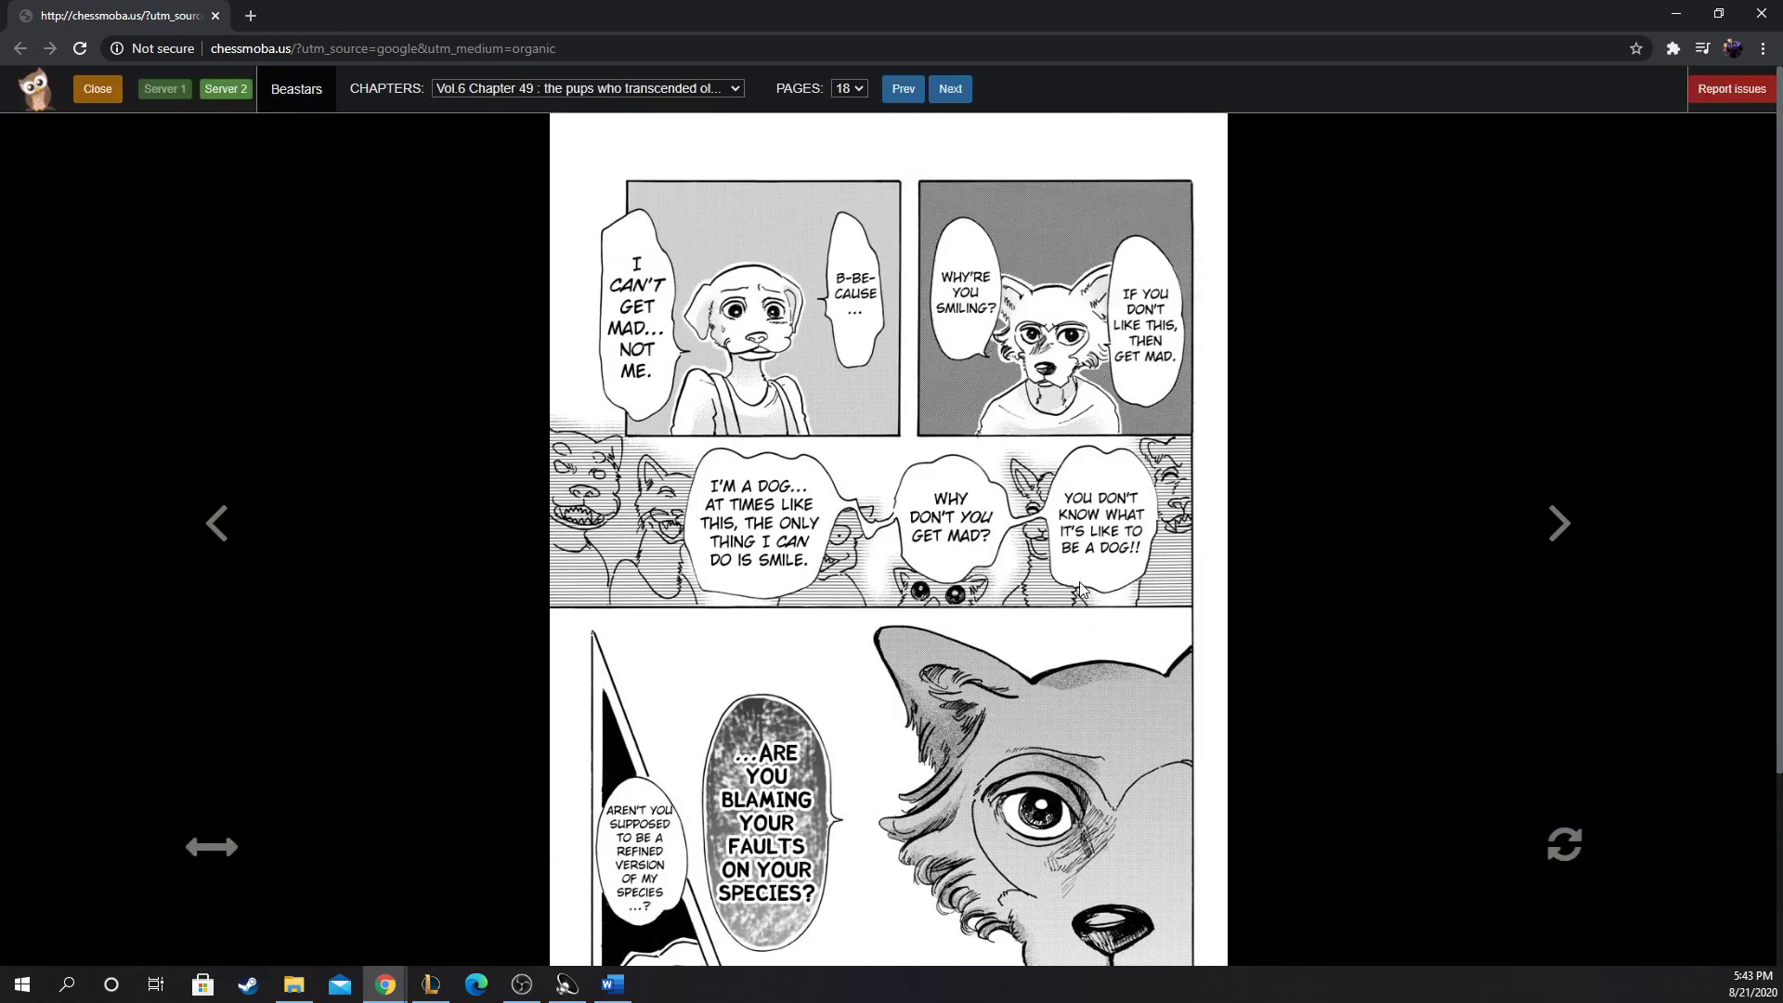
pyautogui.moveTo(541, 295)
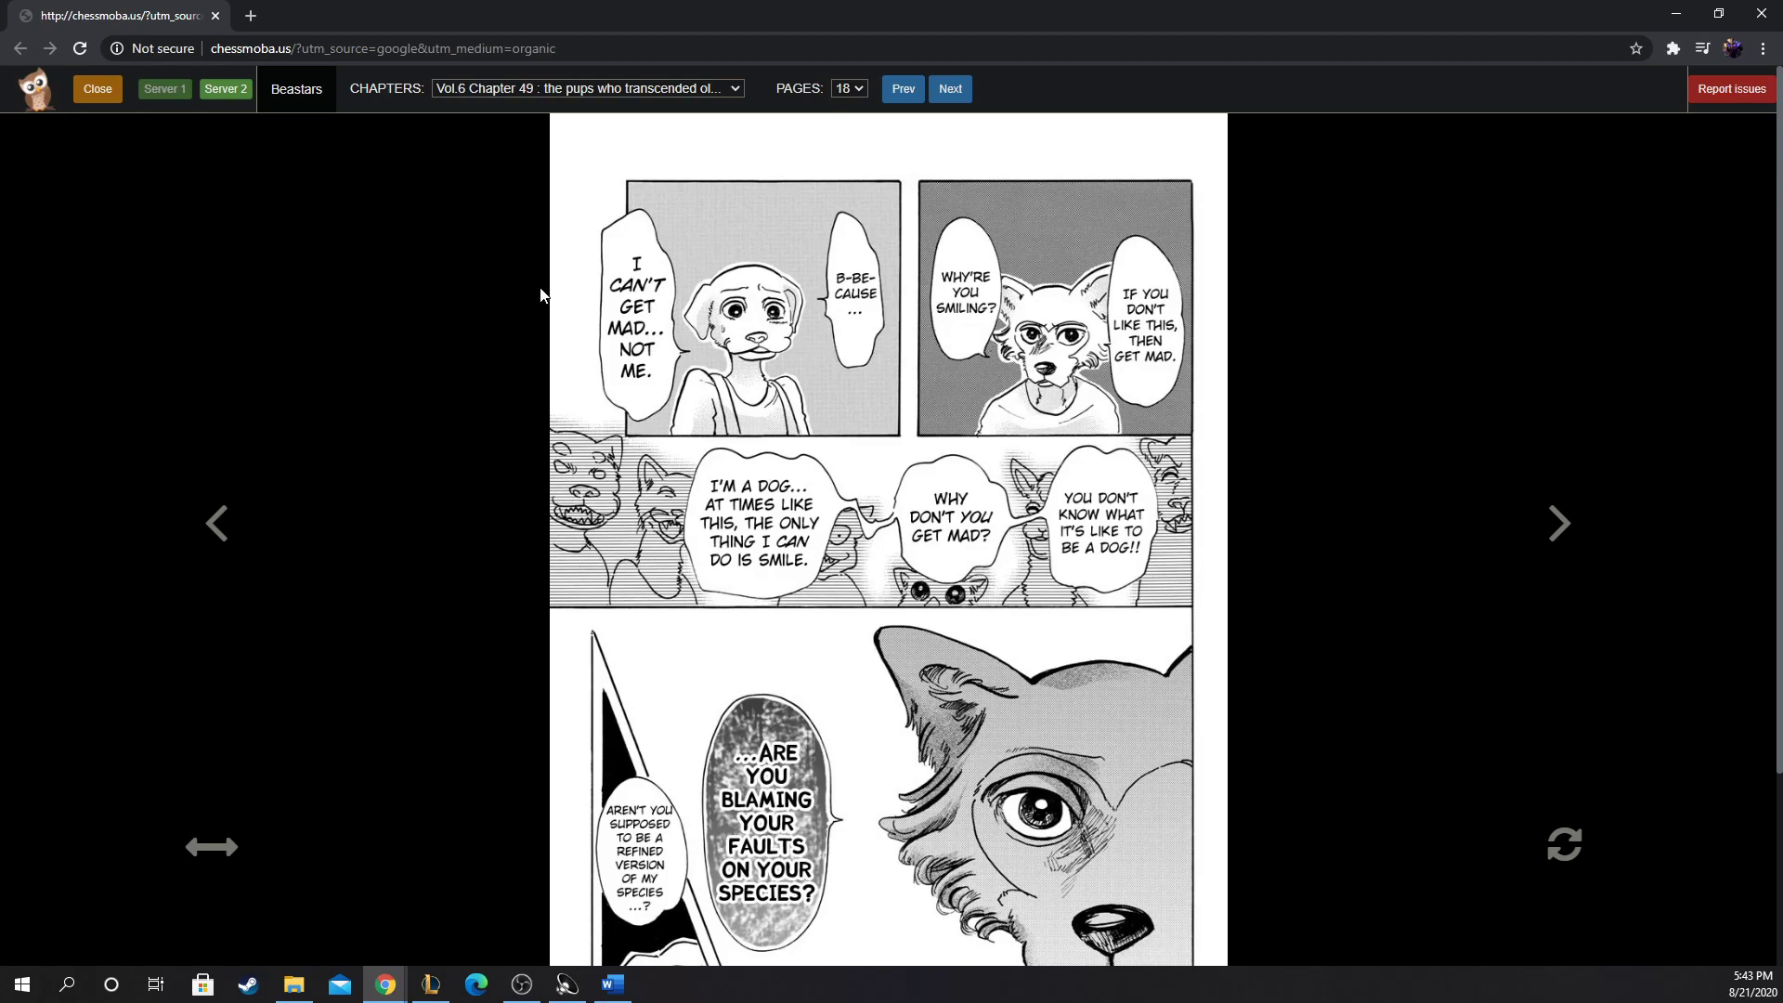
pyautogui.moveTo(714, 428)
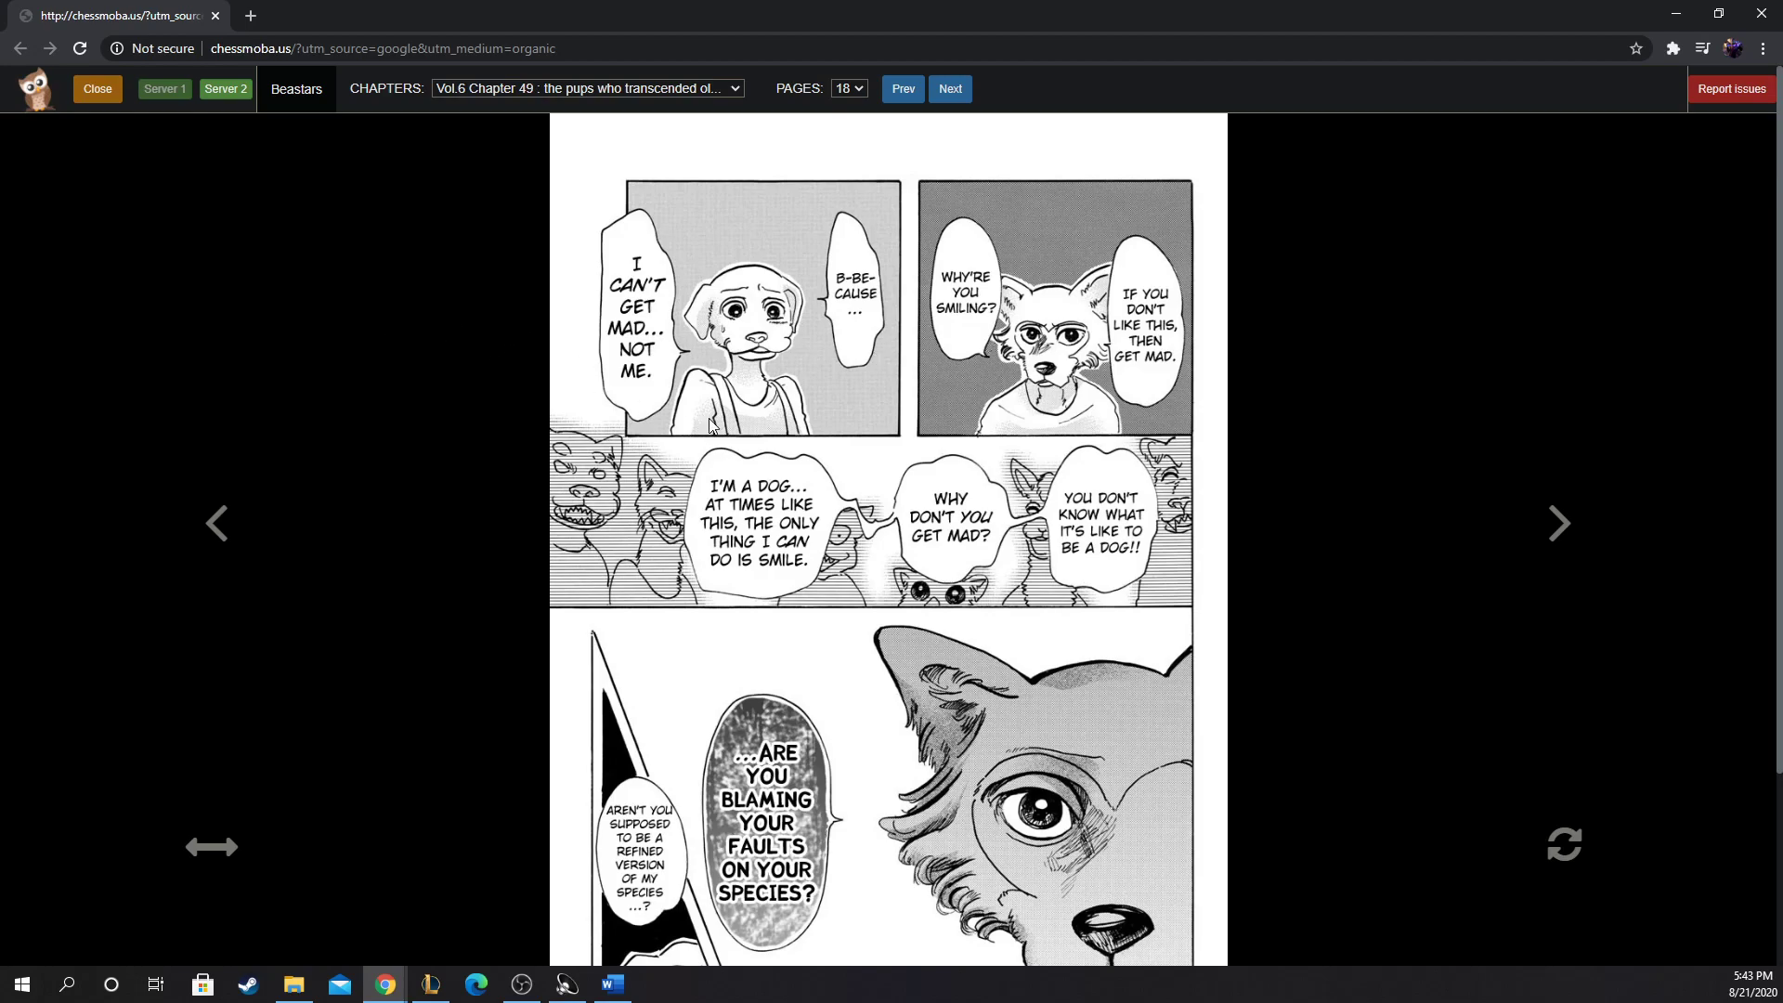
pyautogui.moveTo(836, 387)
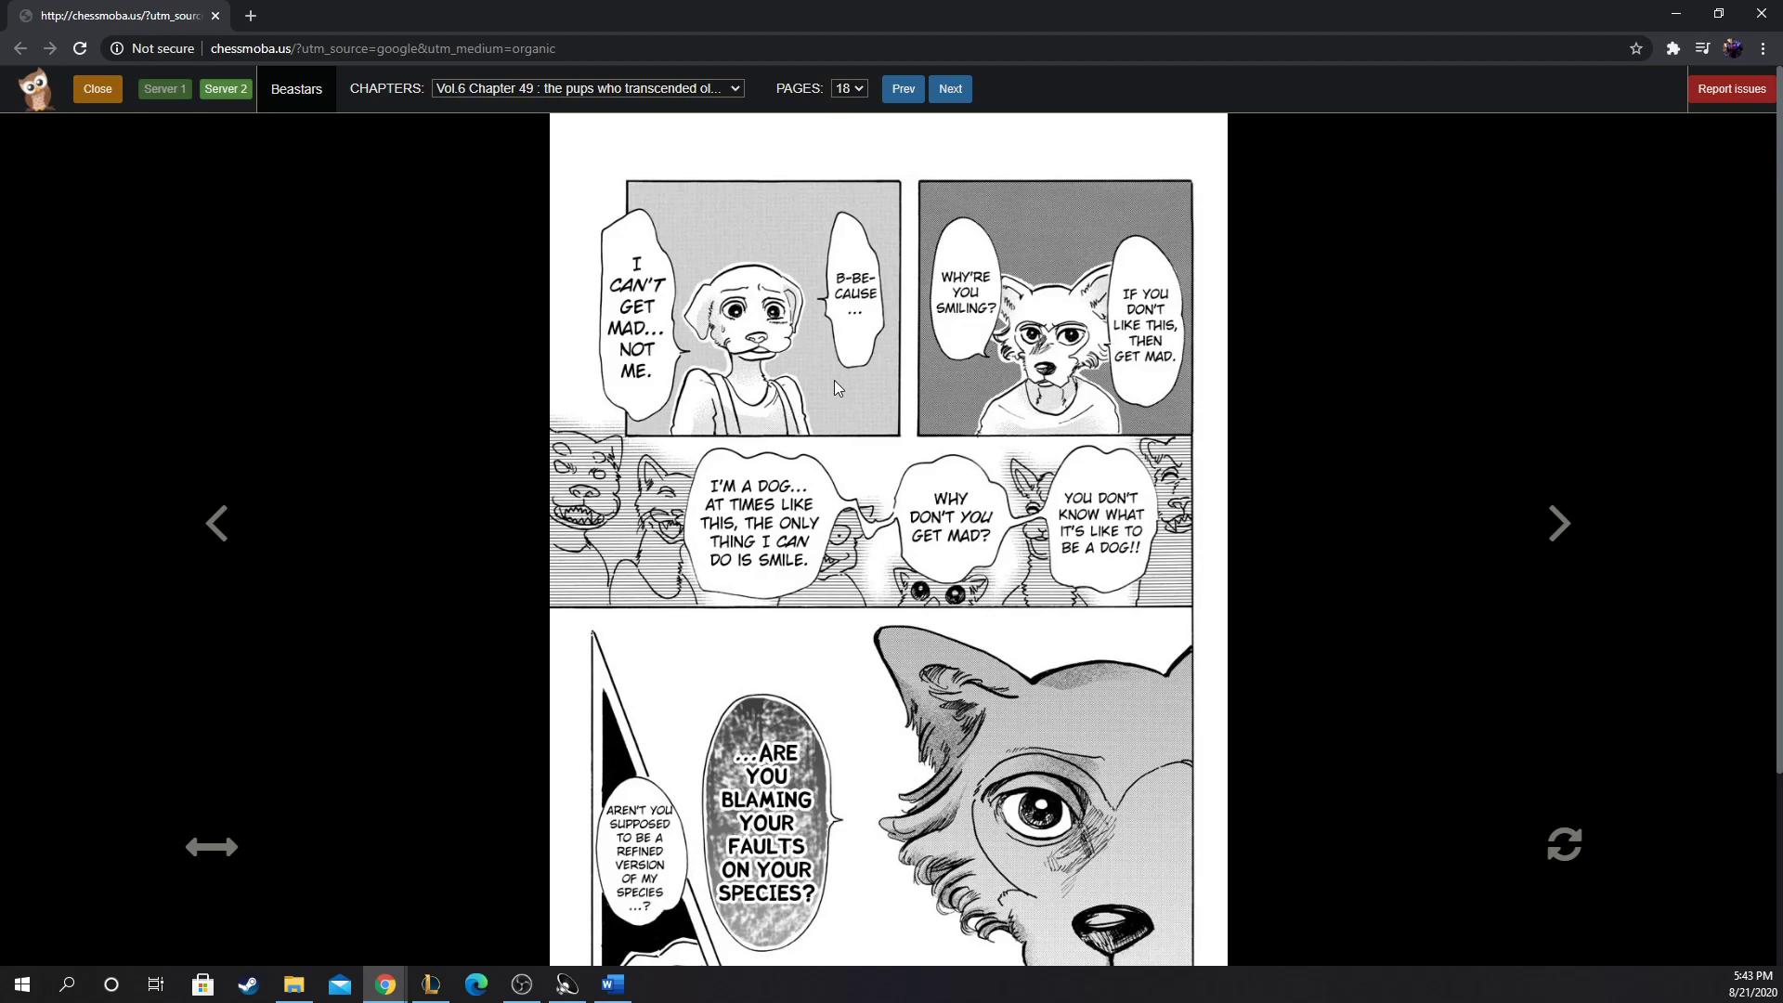
pyautogui.moveTo(832, 387)
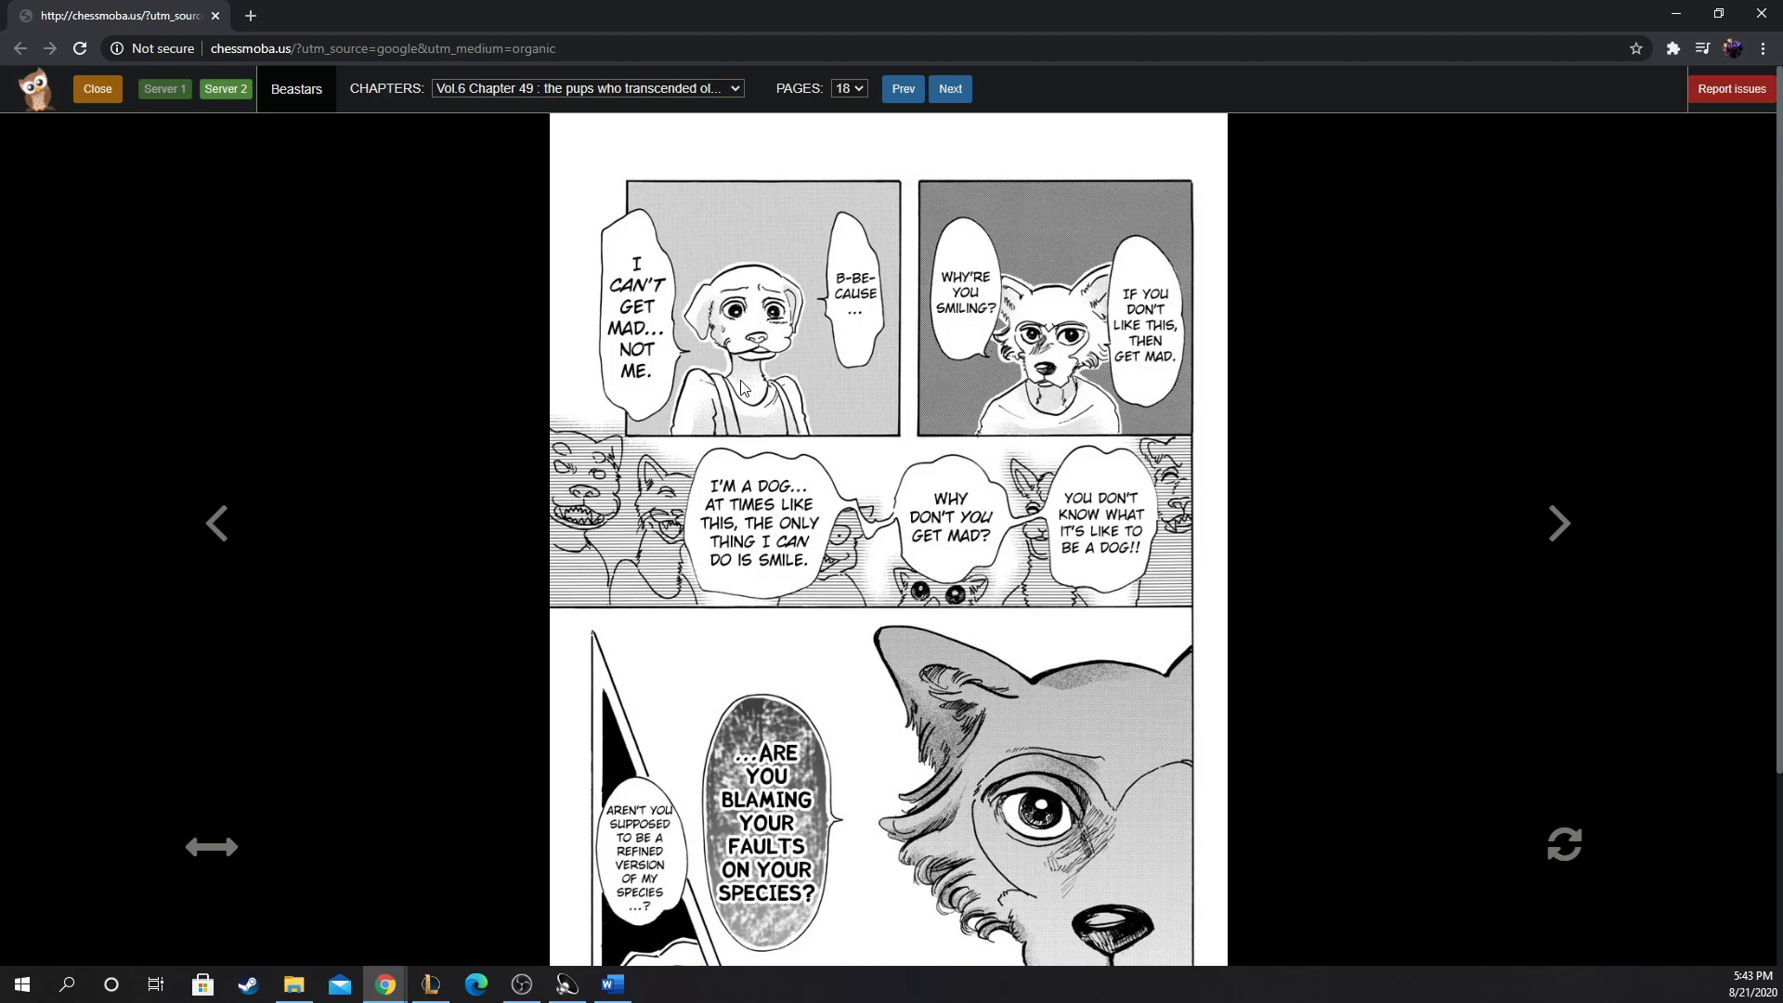
pyautogui.moveTo(743, 388)
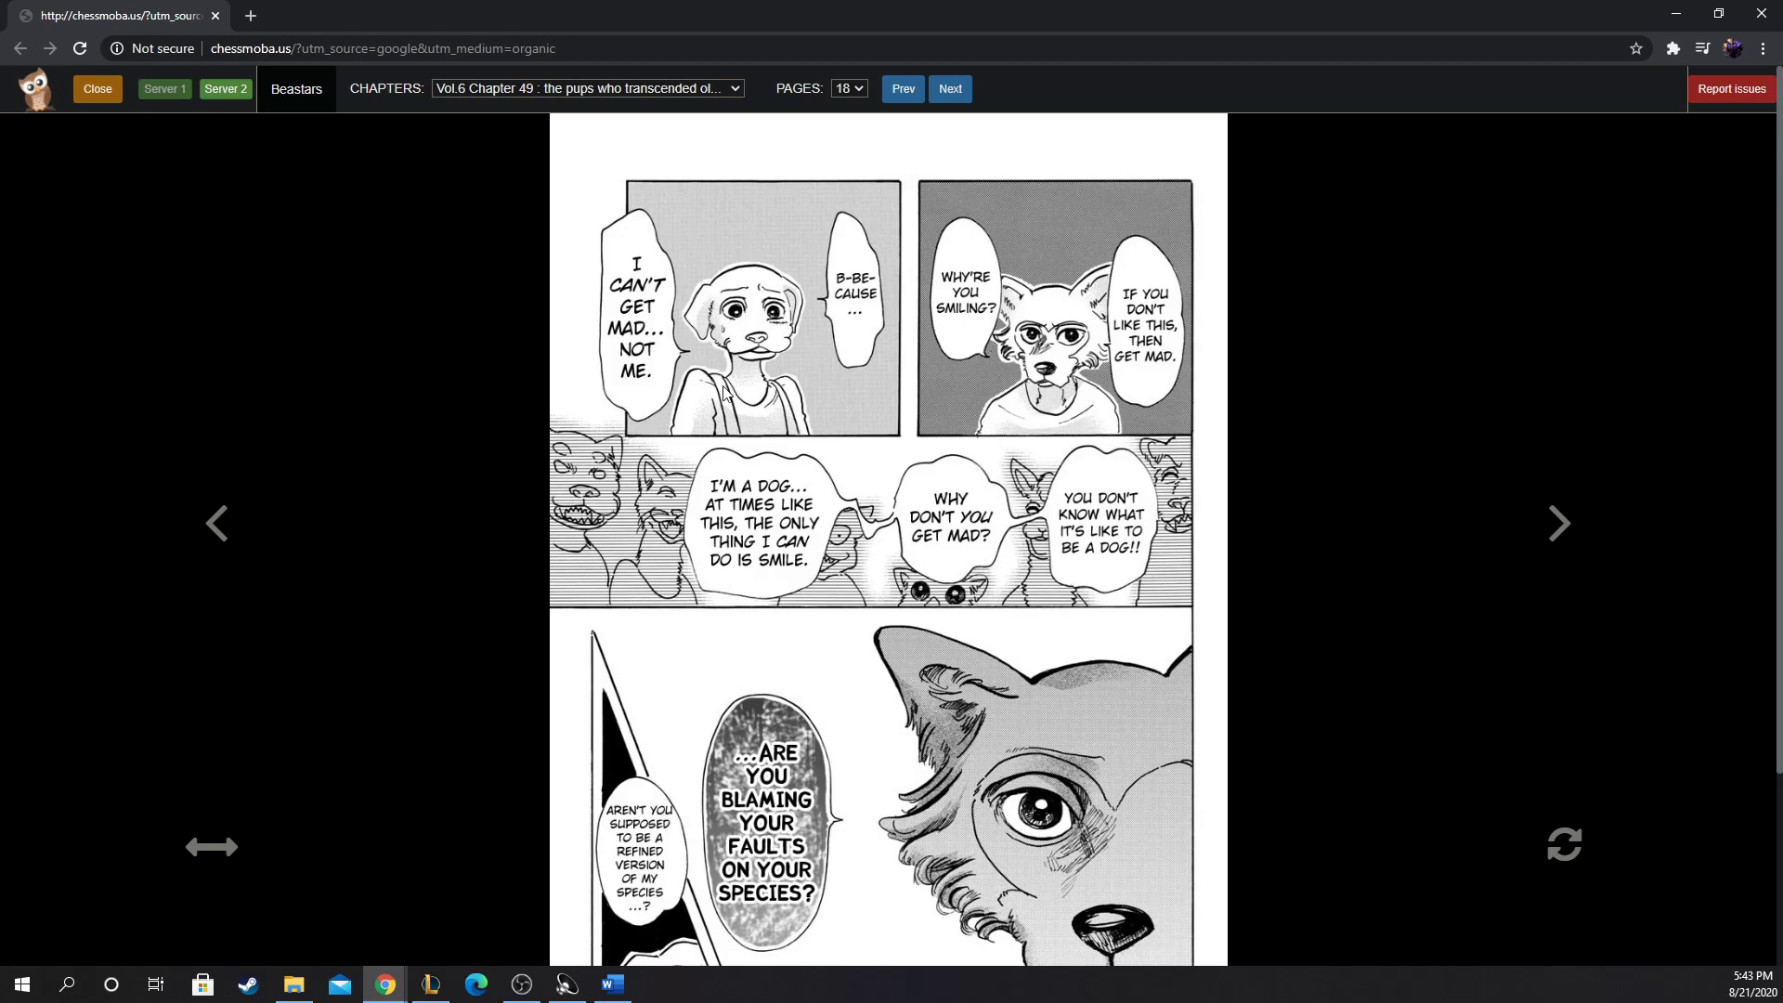
pyautogui.moveTo(643, 394)
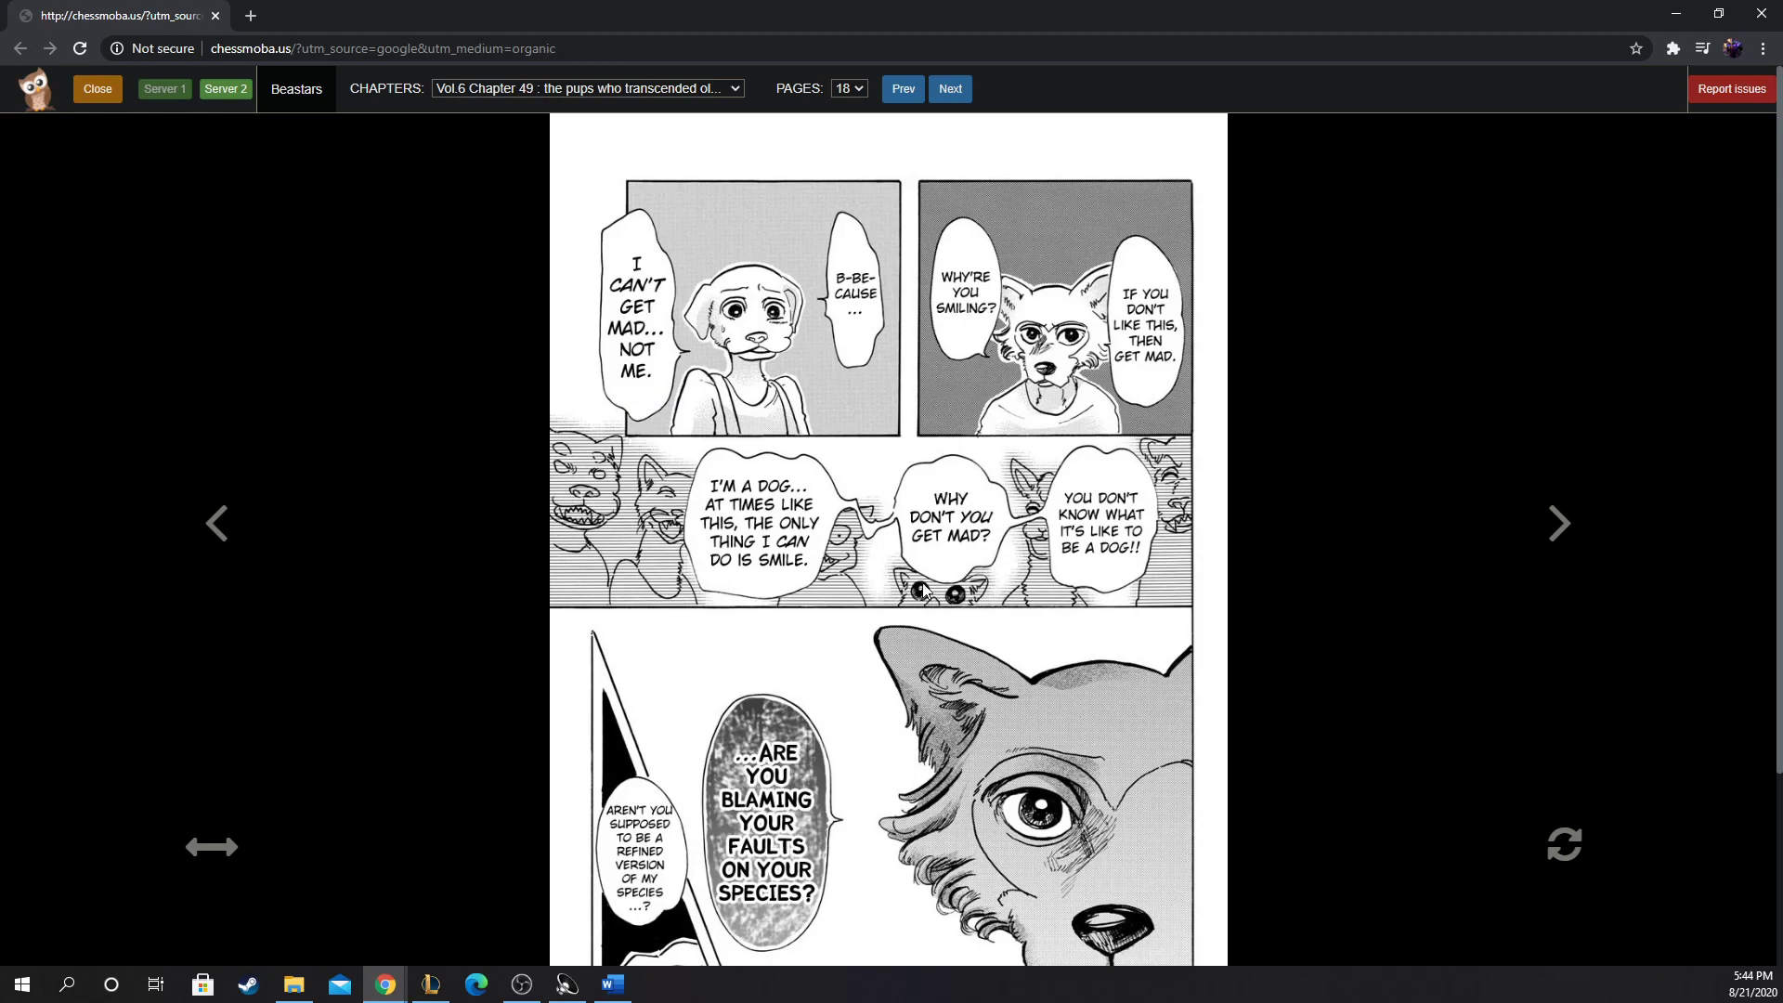
pyautogui.moveTo(944, 176)
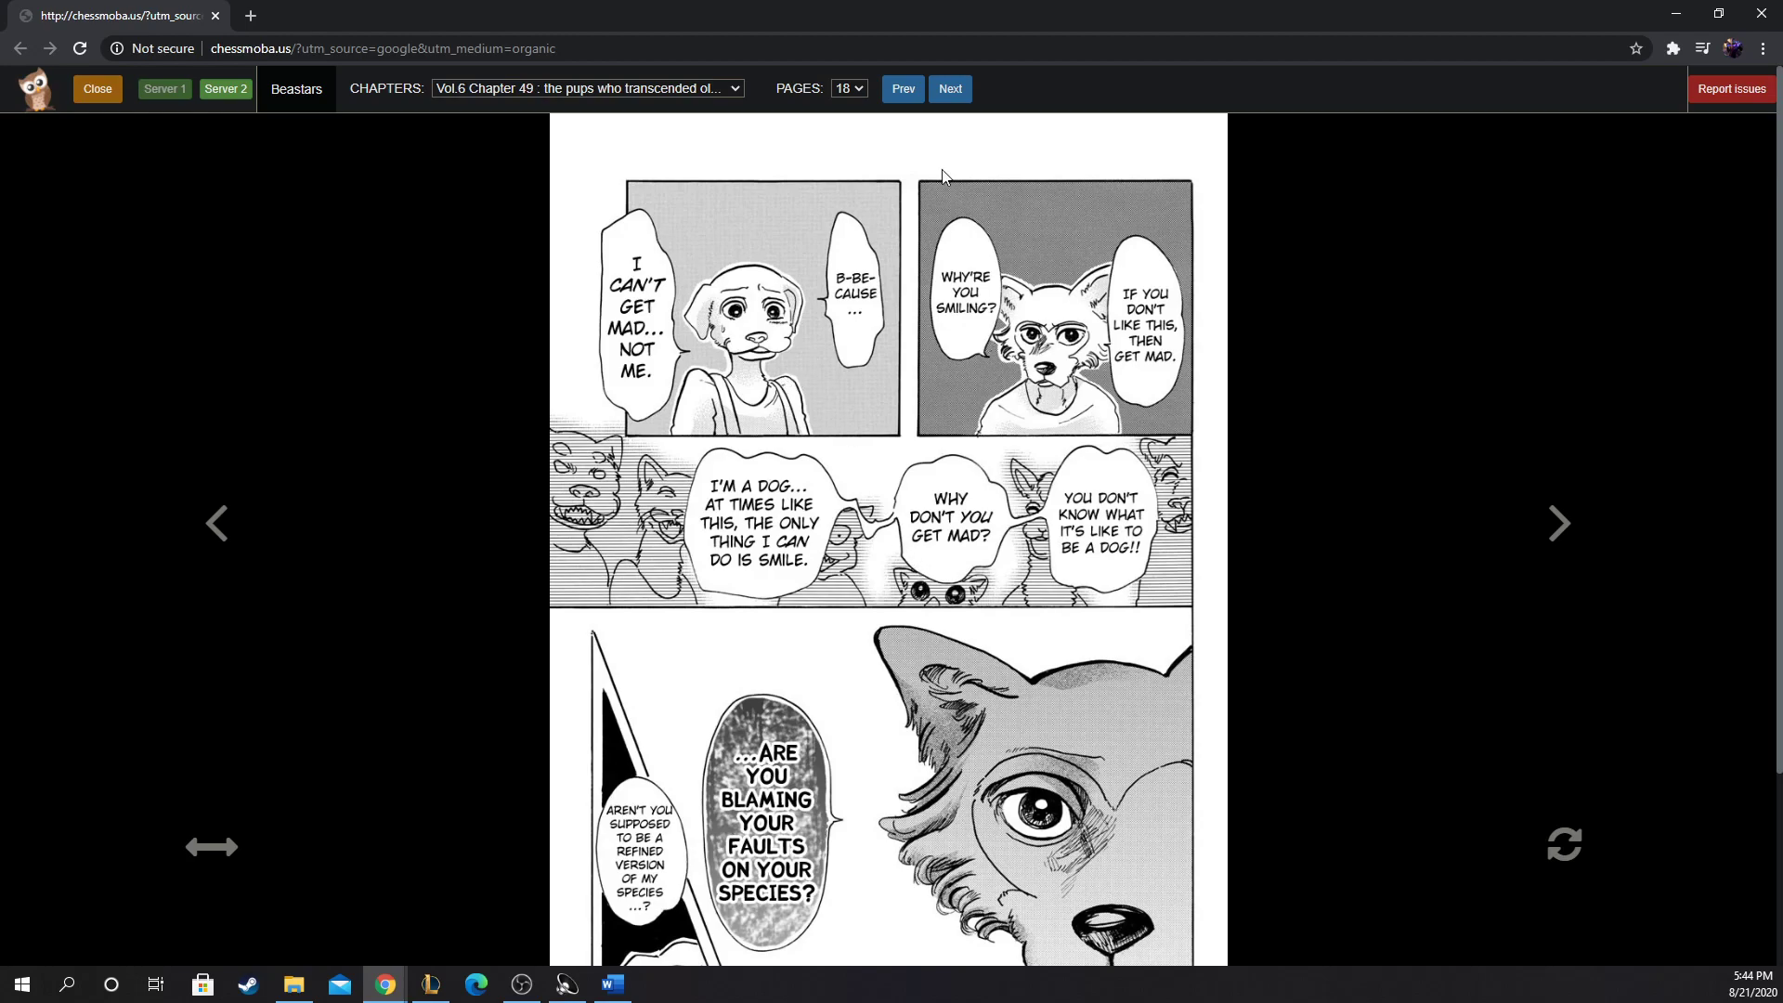
pyautogui.moveTo(752, 282)
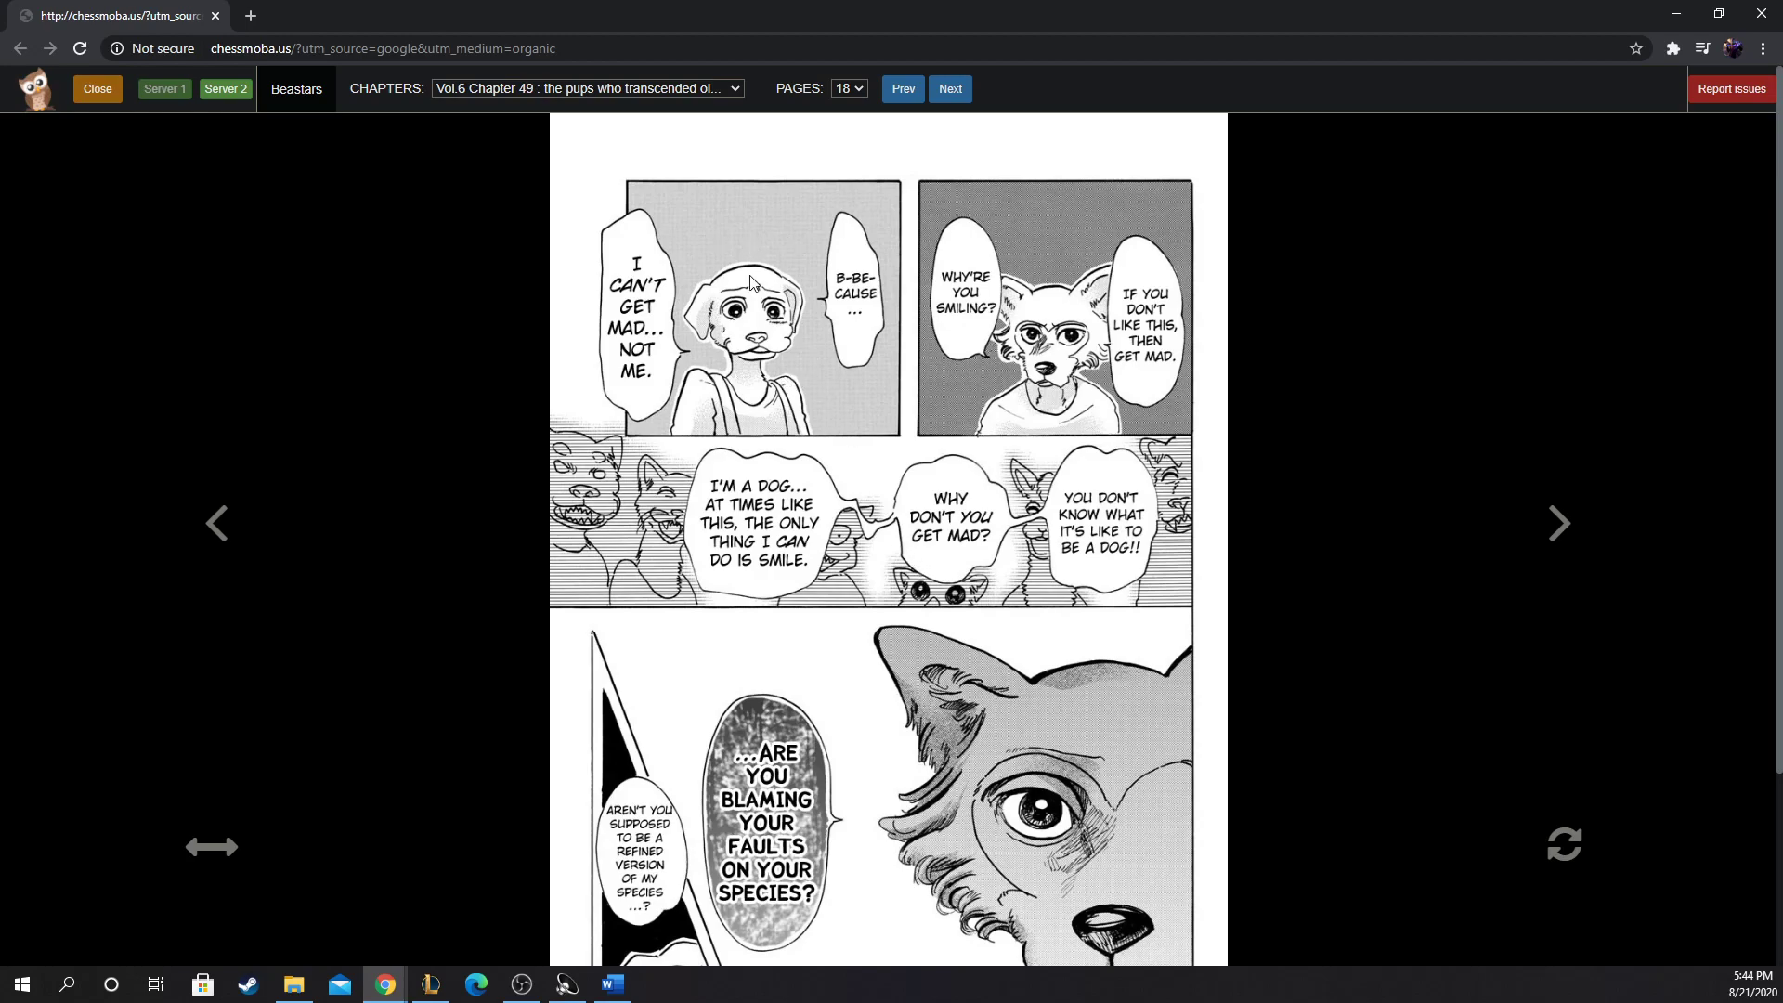
pyautogui.scroll(-3)
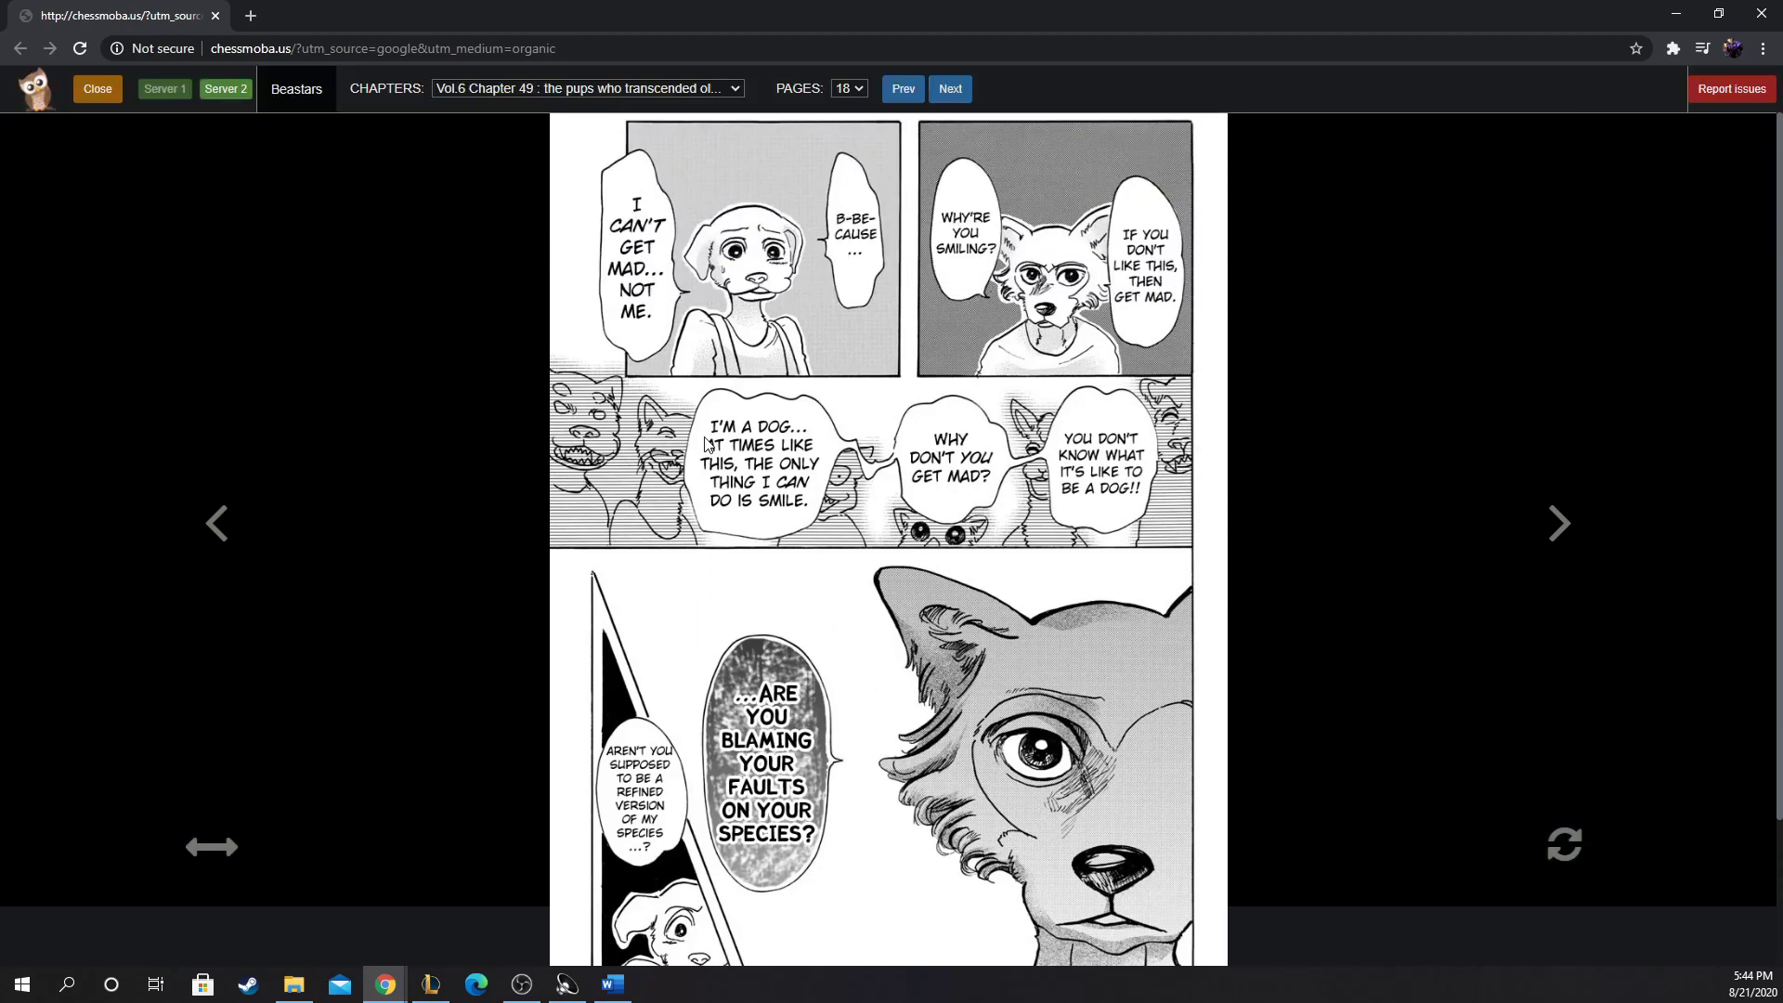
pyautogui.scroll(-3)
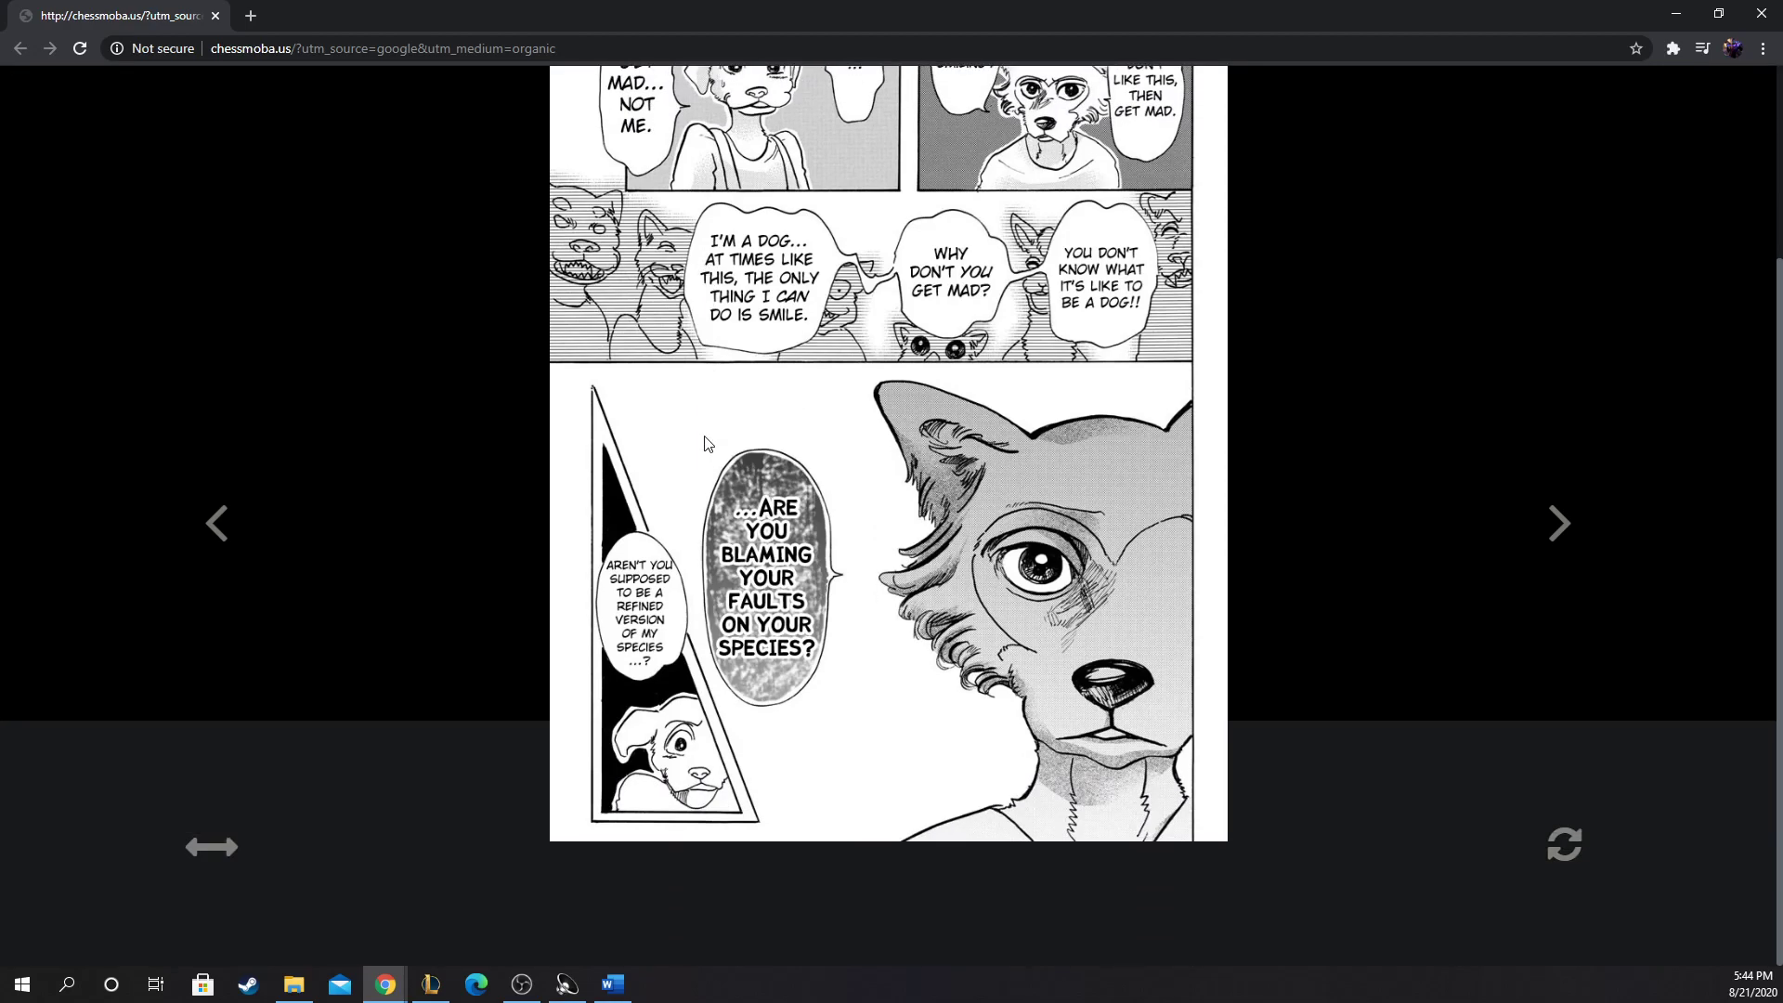
pyautogui.moveTo(1078, 491)
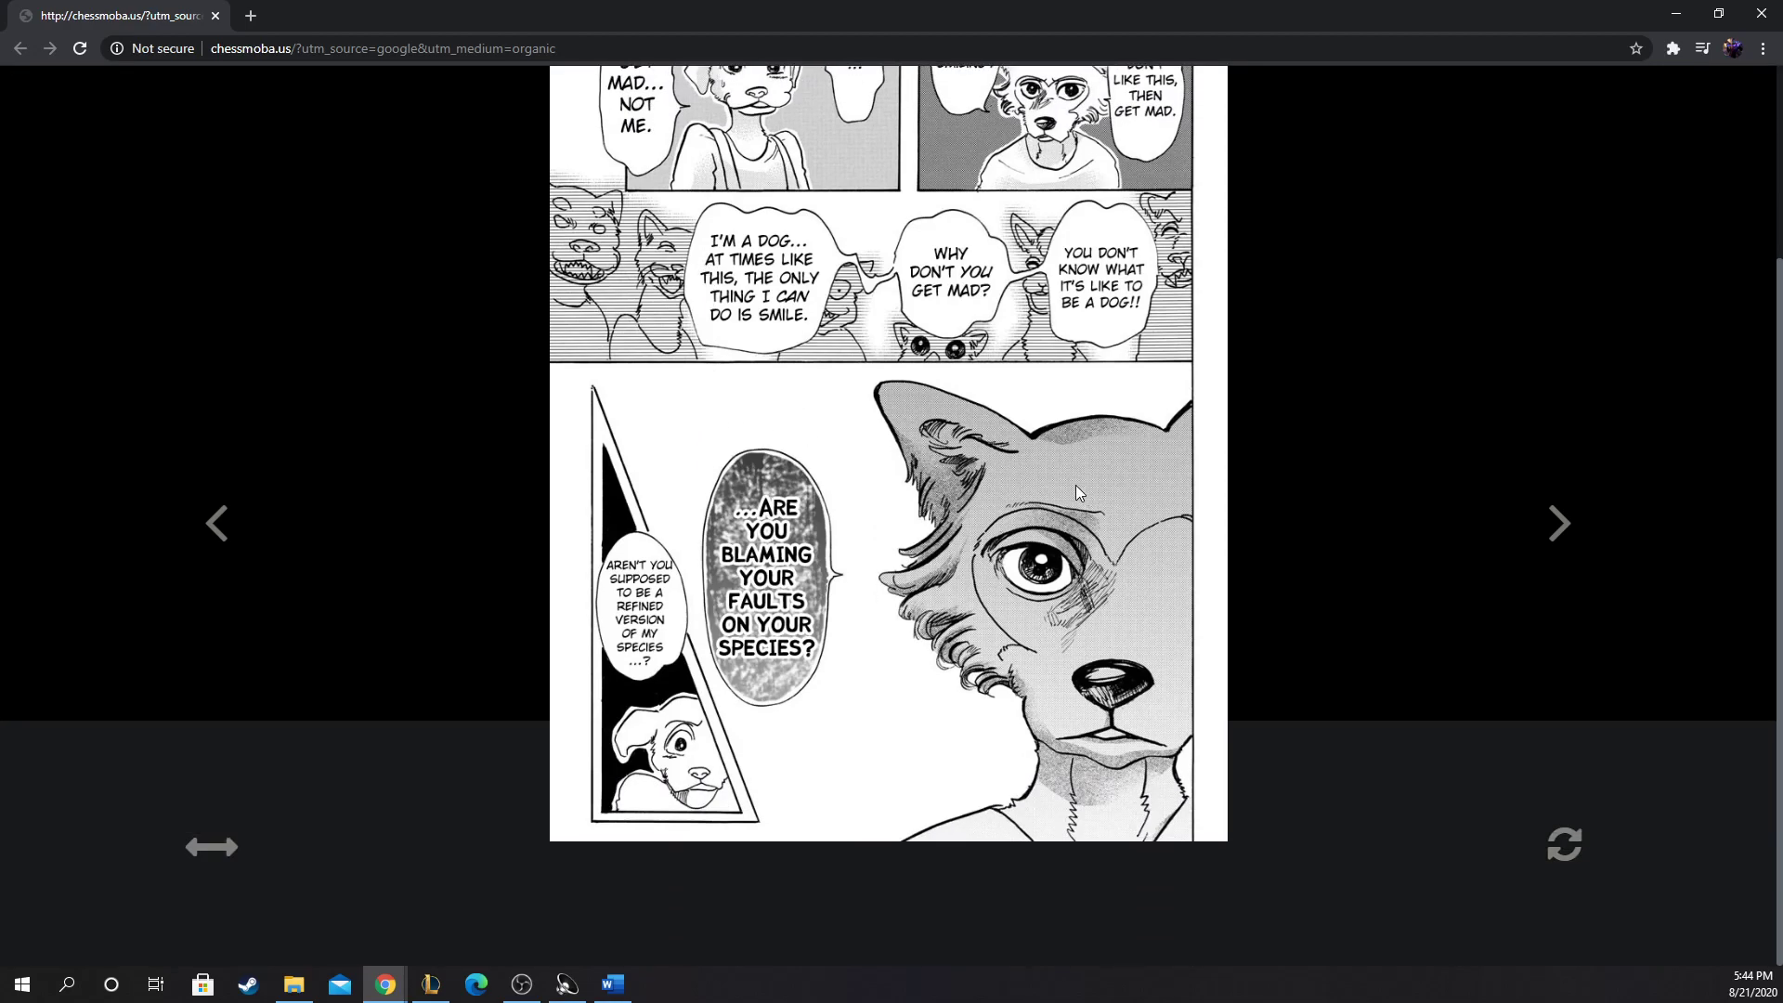
pyautogui.moveTo(1050, 474)
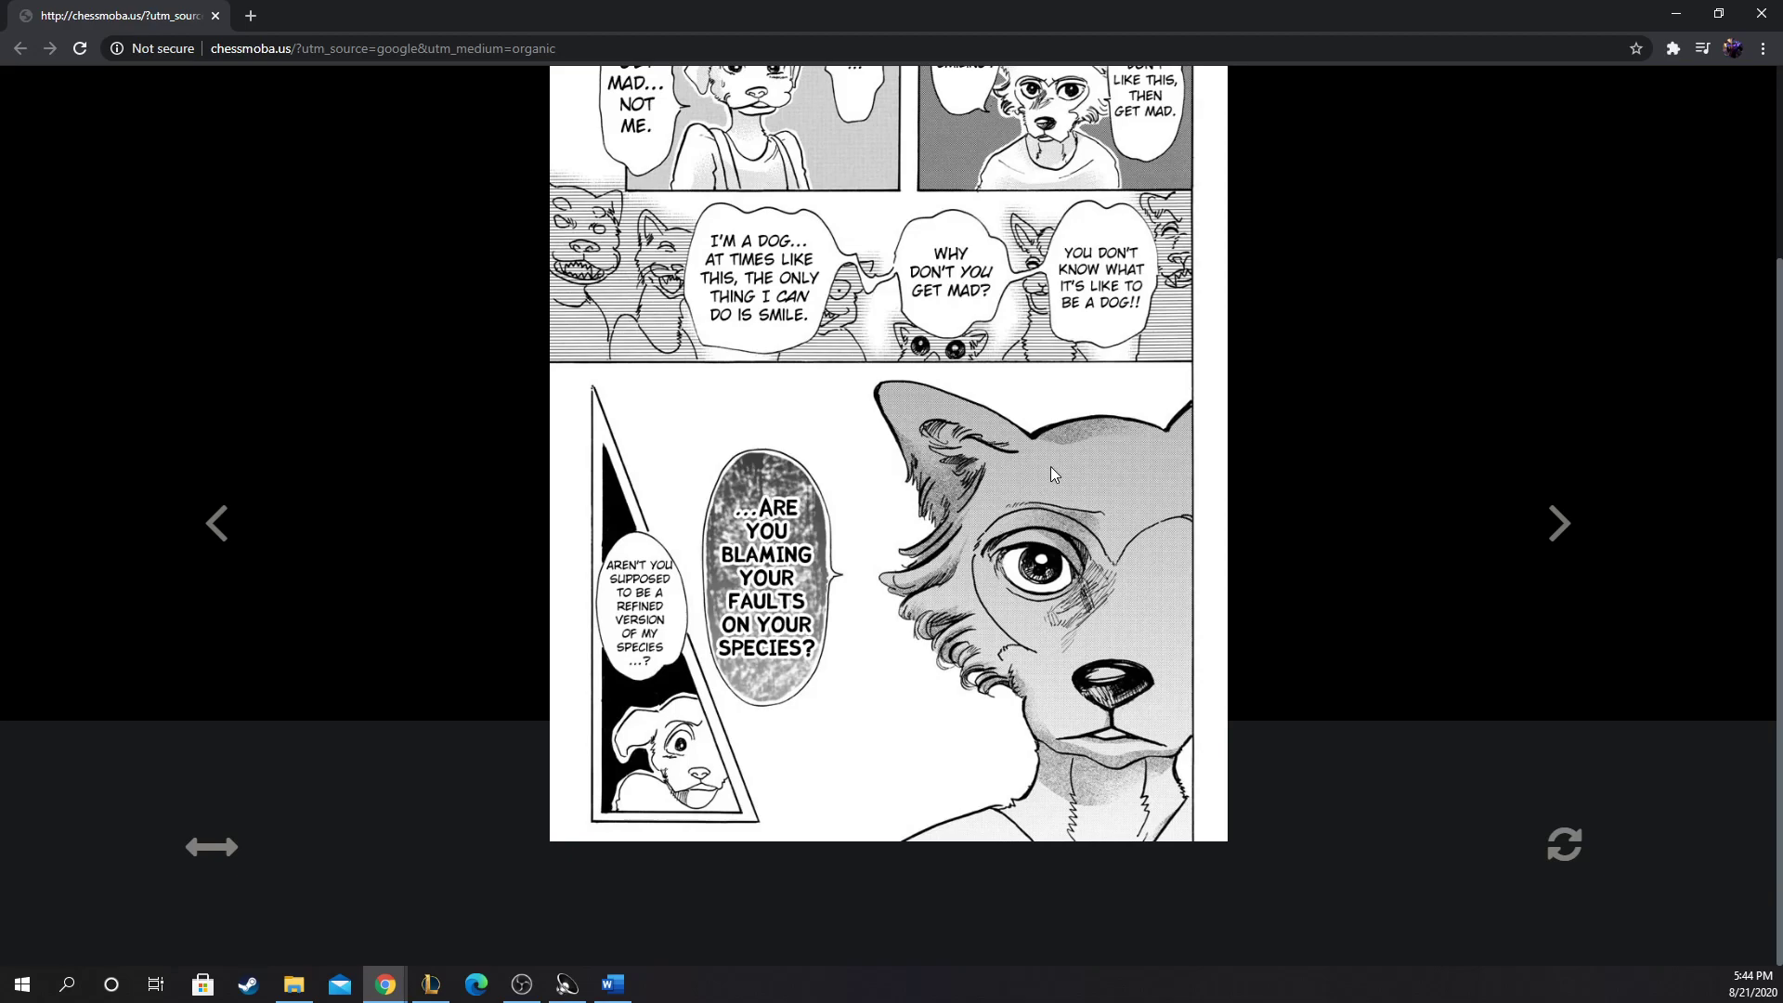
pyautogui.moveTo(424, 535)
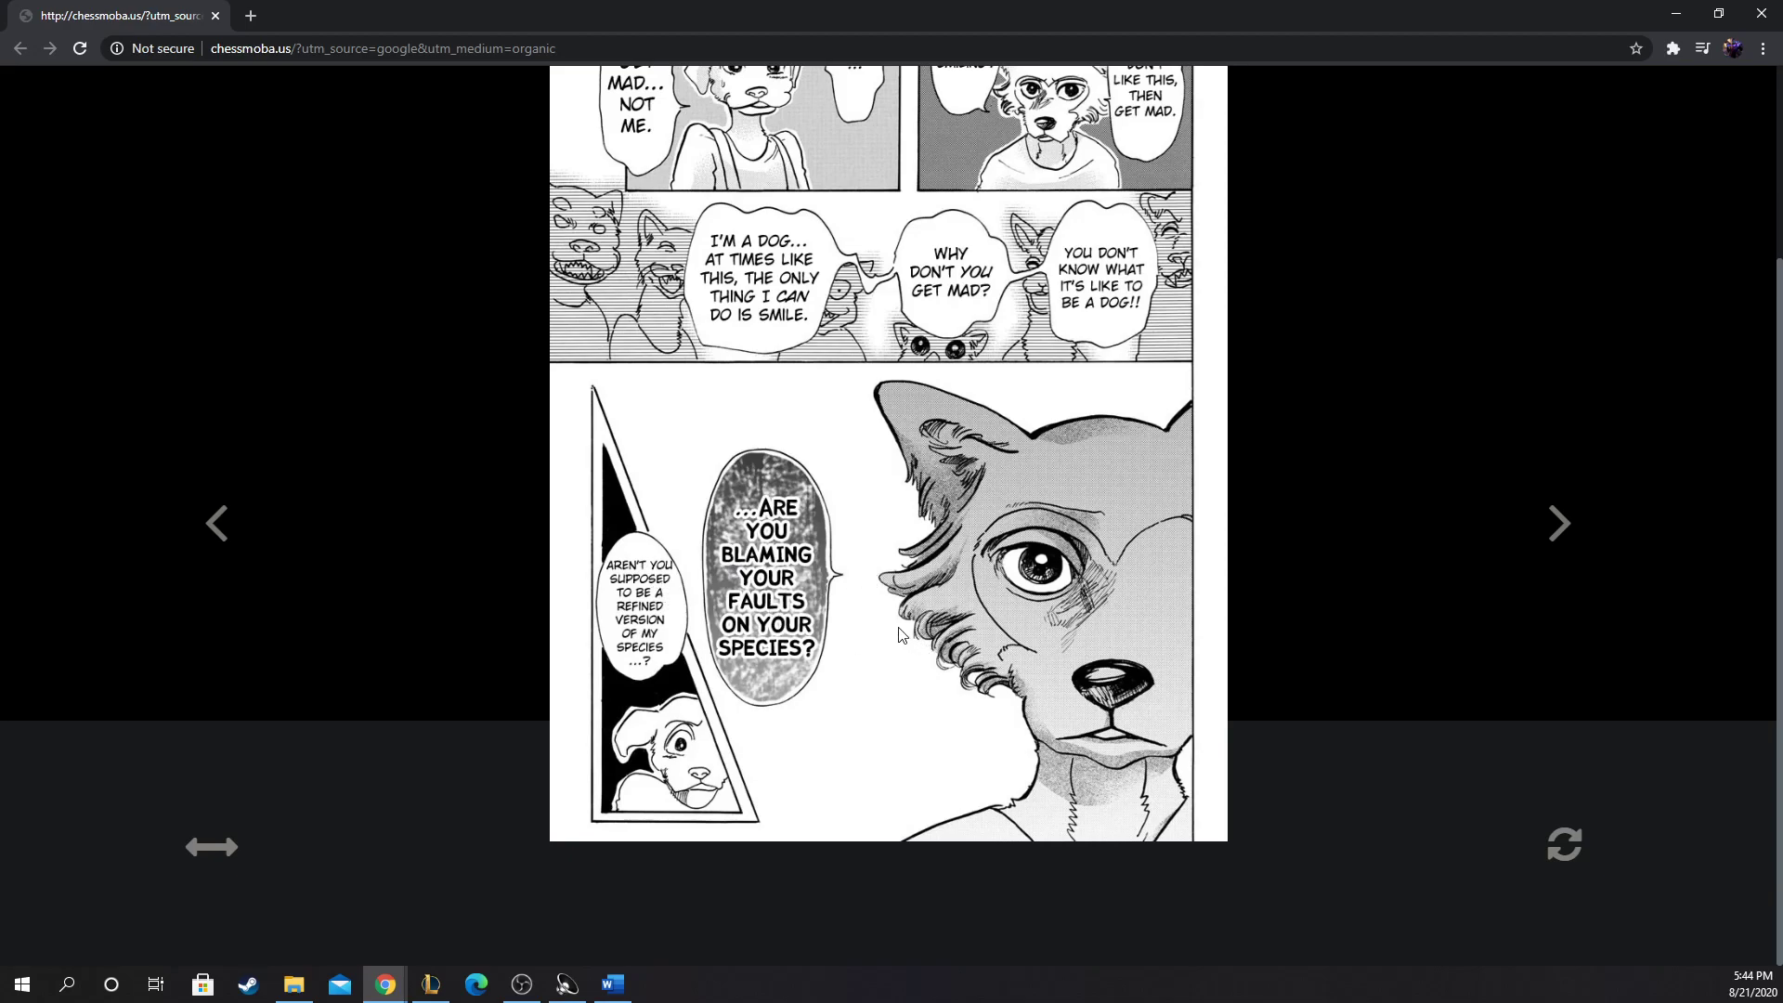
pyautogui.moveTo(869, 626)
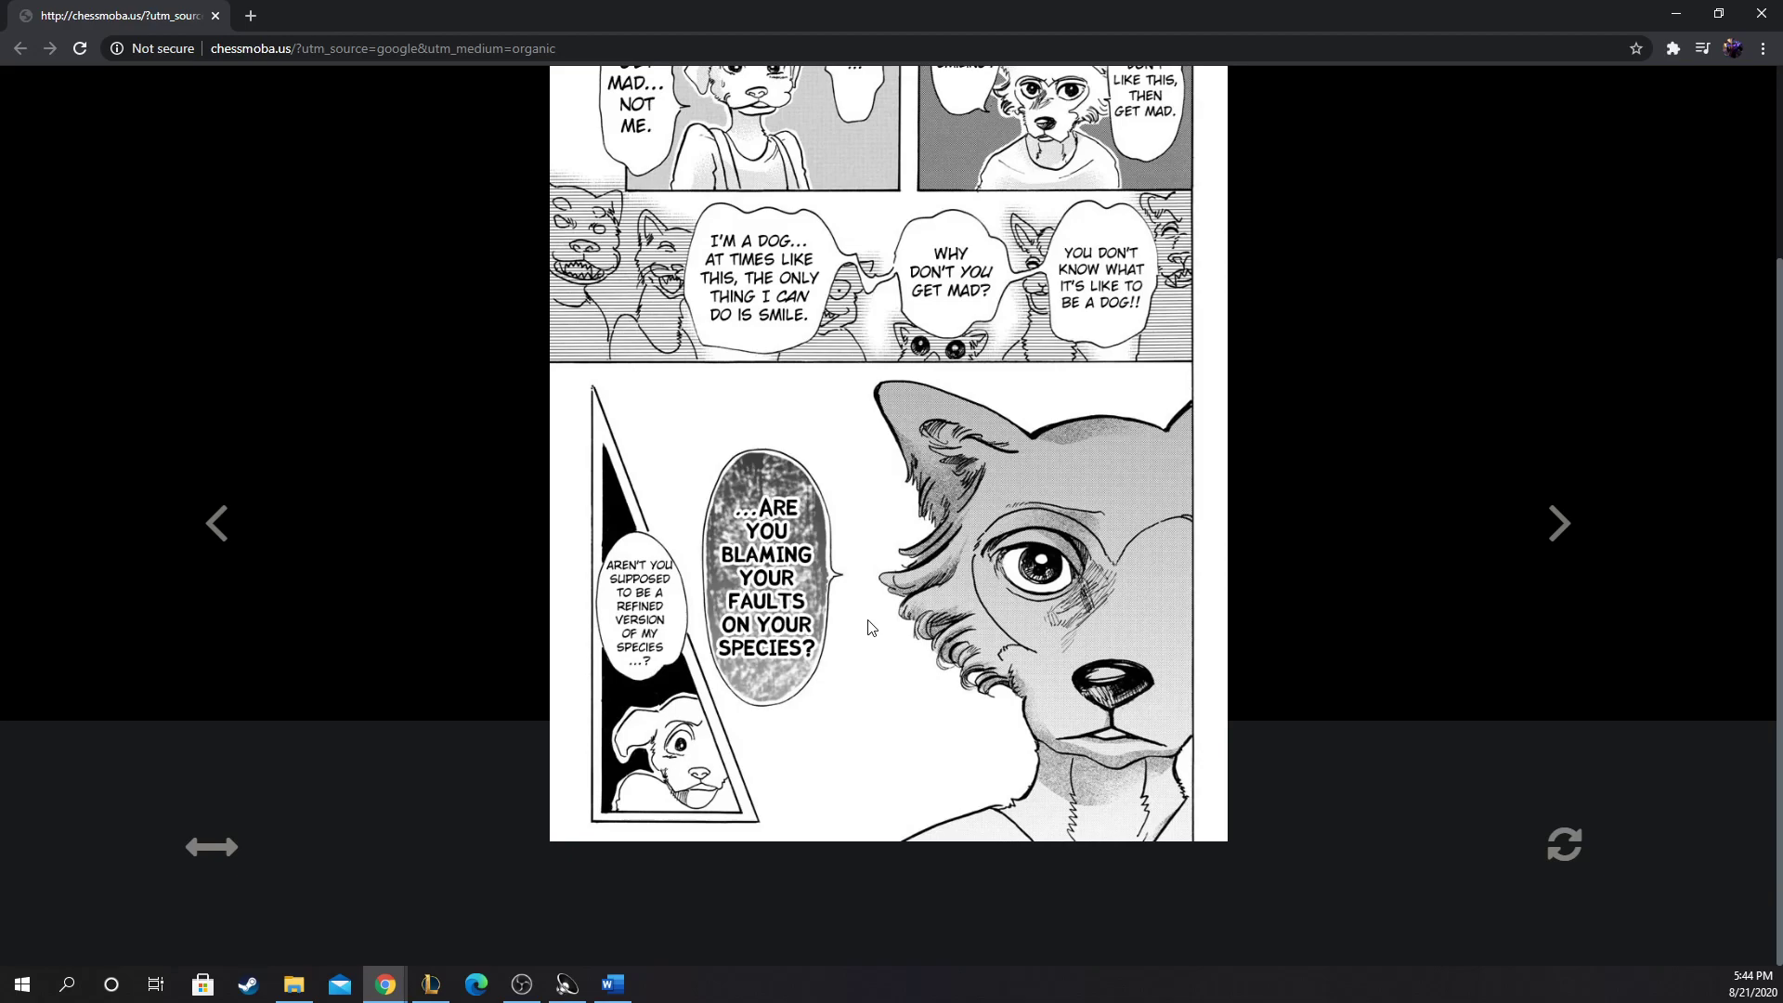
pyautogui.moveTo(1514, 524)
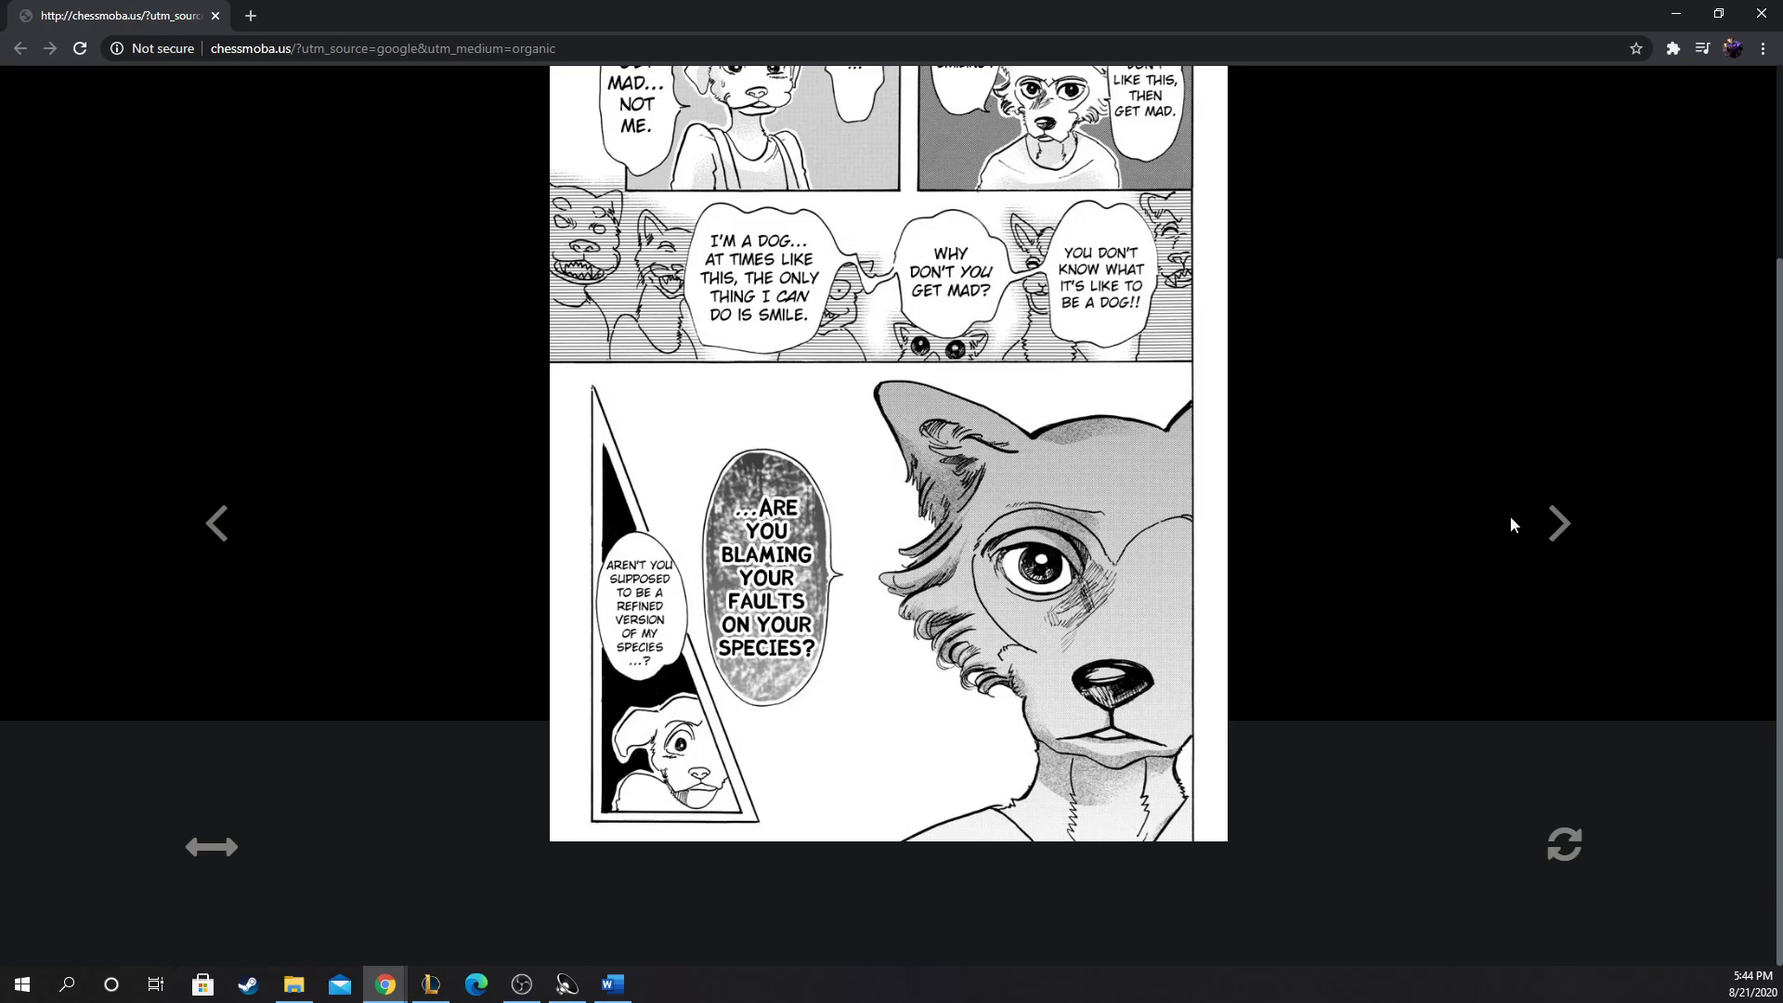
pyautogui.moveTo(1557, 540)
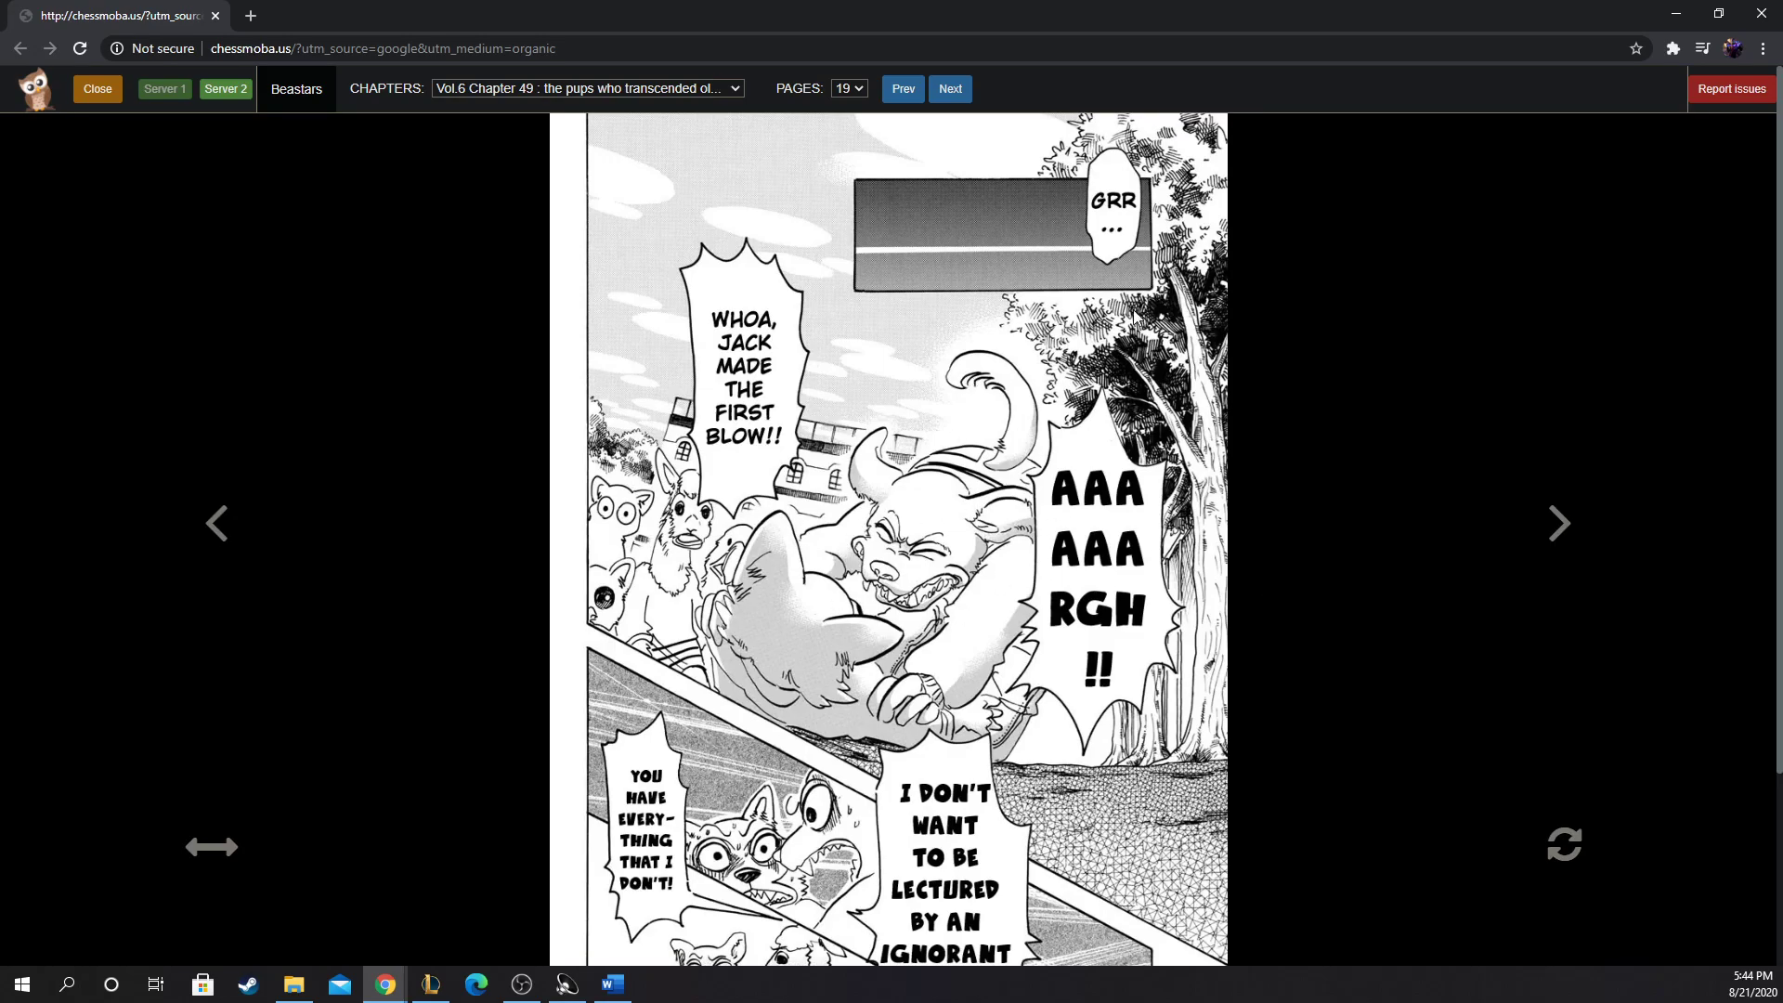
pyautogui.moveTo(1007, 256)
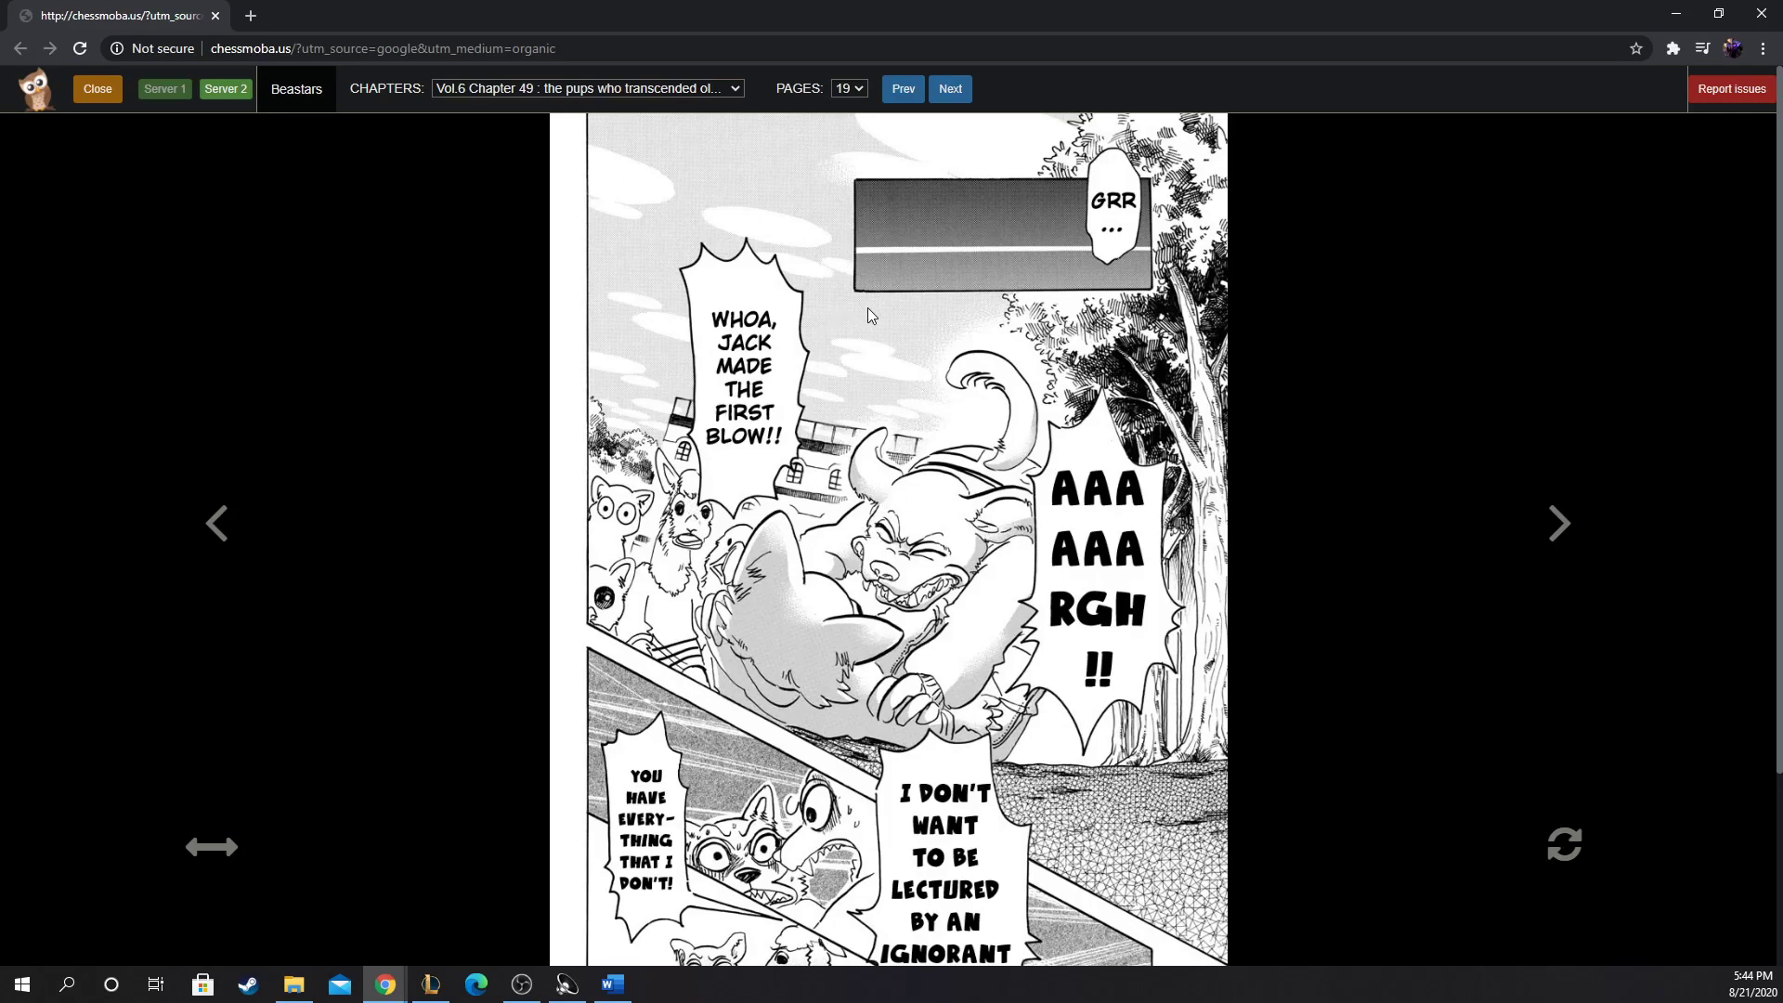
# Step: Scroll down page 19 to the panel of Jack attacking Legosi
pyautogui.scroll(-3)
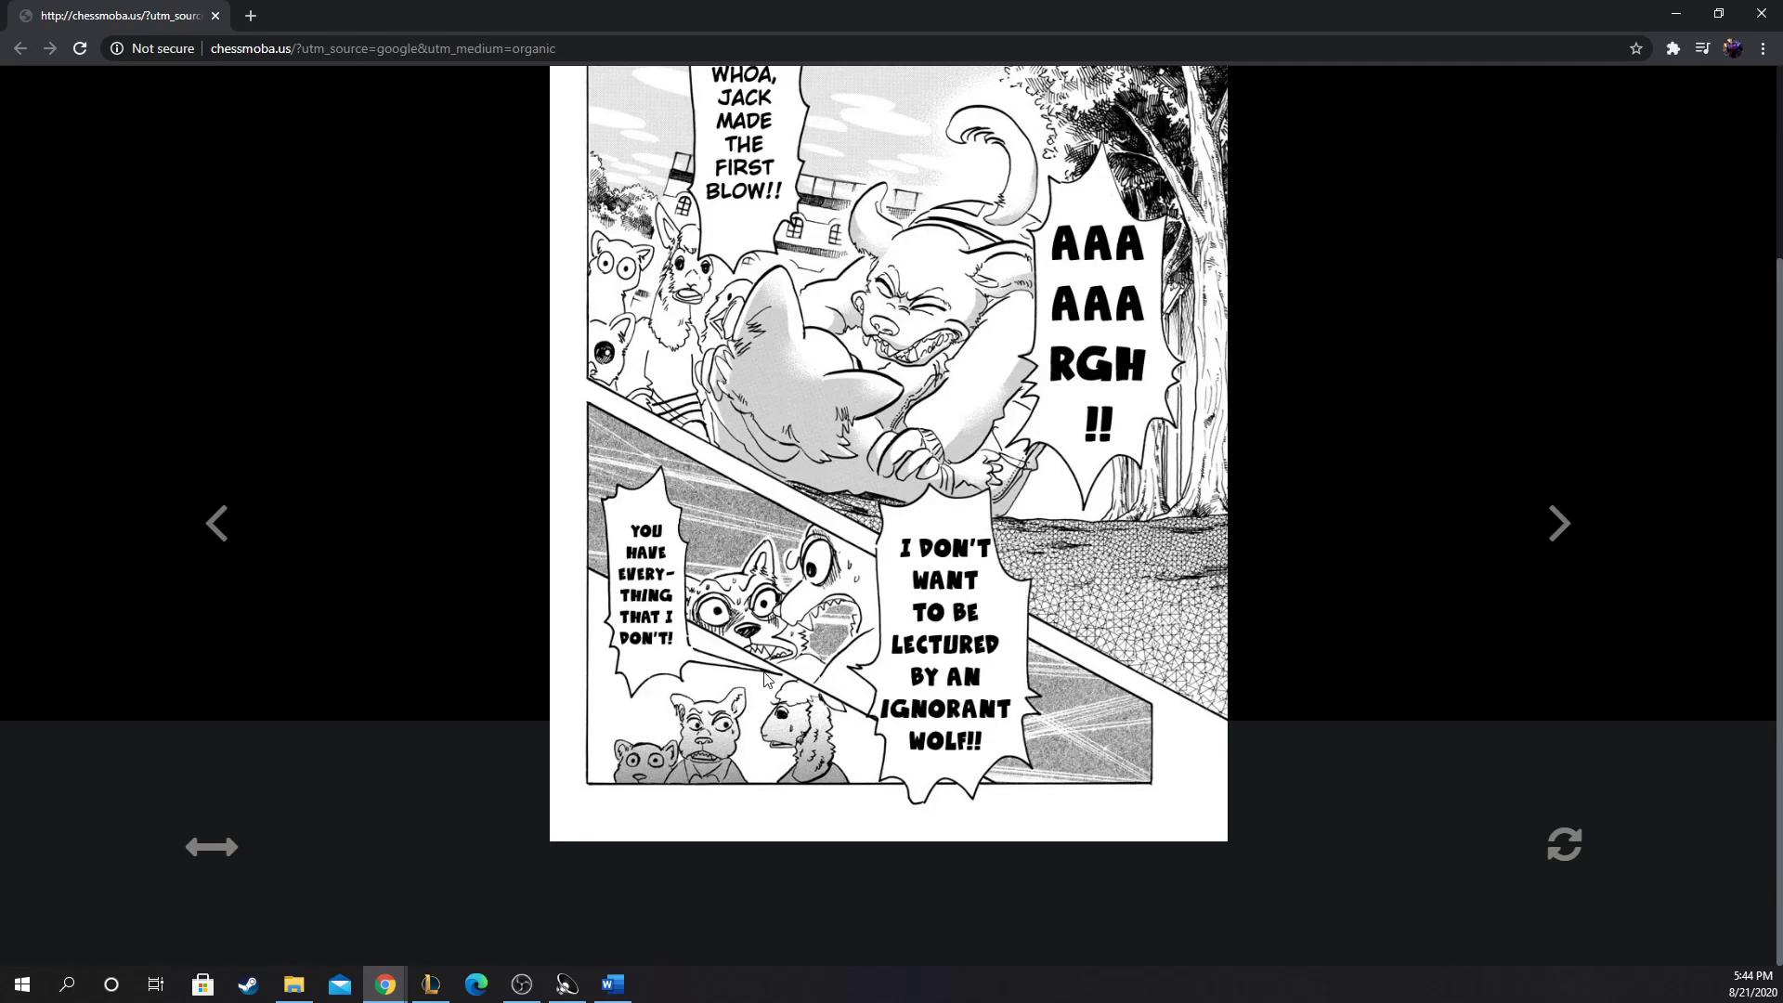
pyautogui.moveTo(1490, 526)
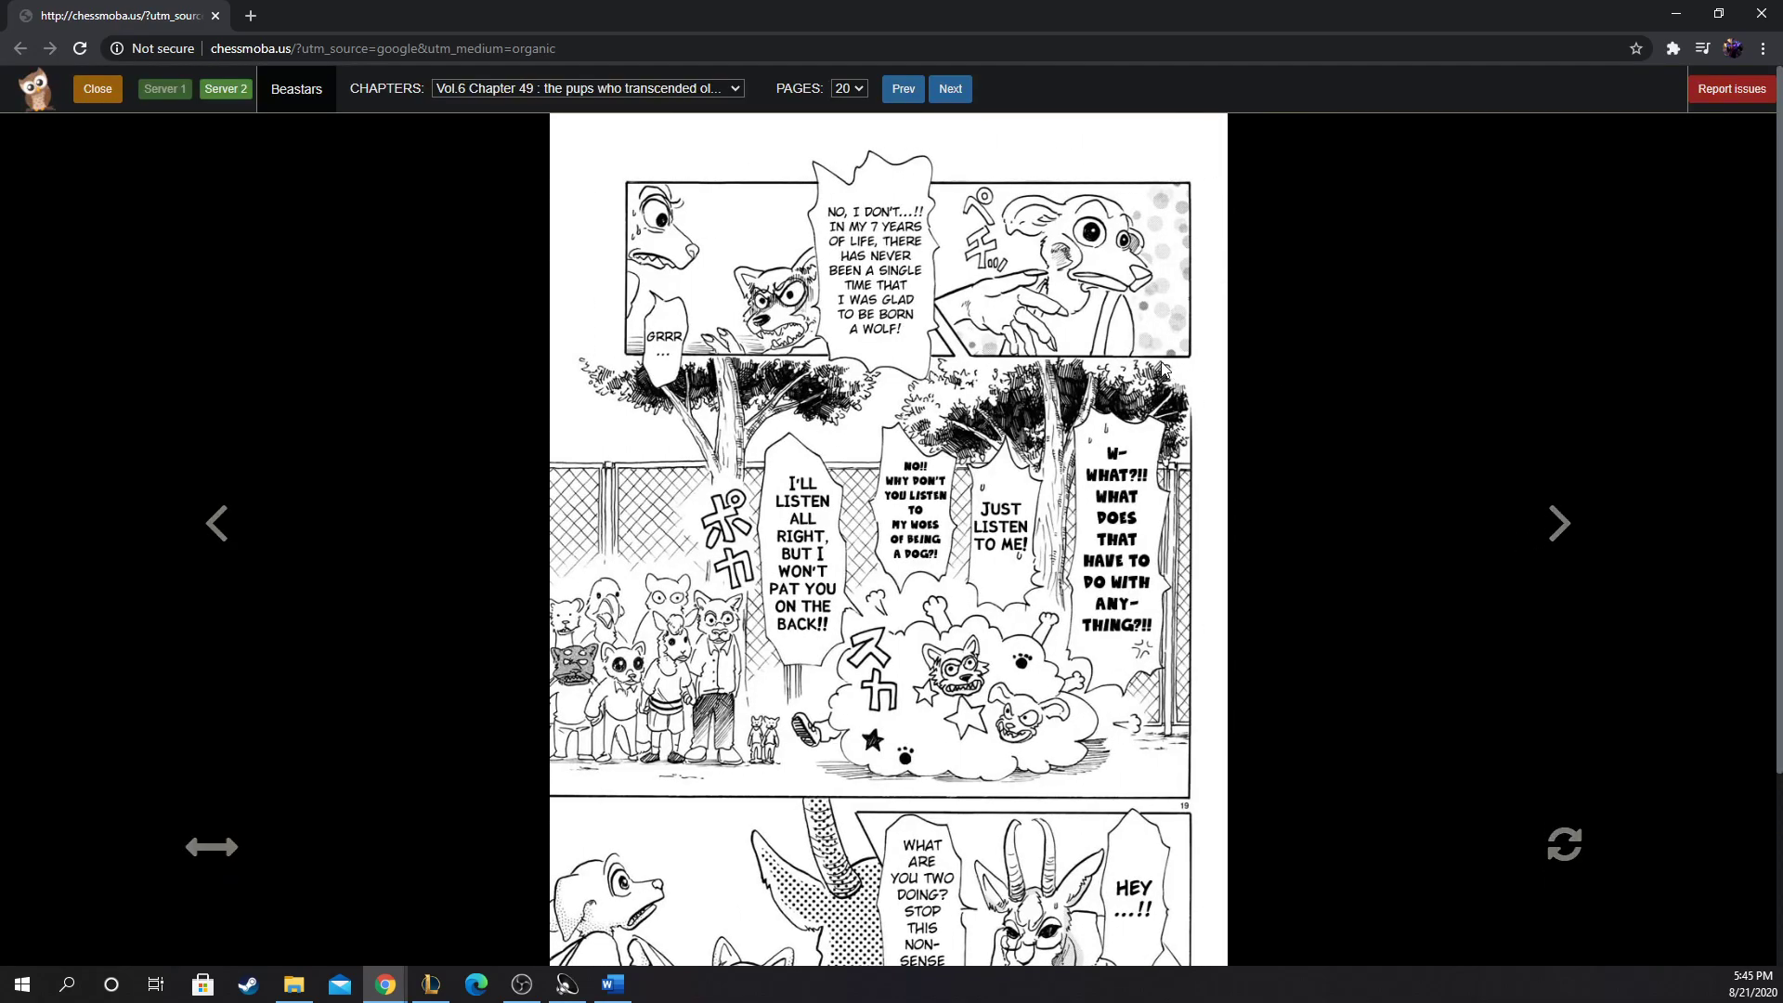
pyautogui.moveTo(1037, 292)
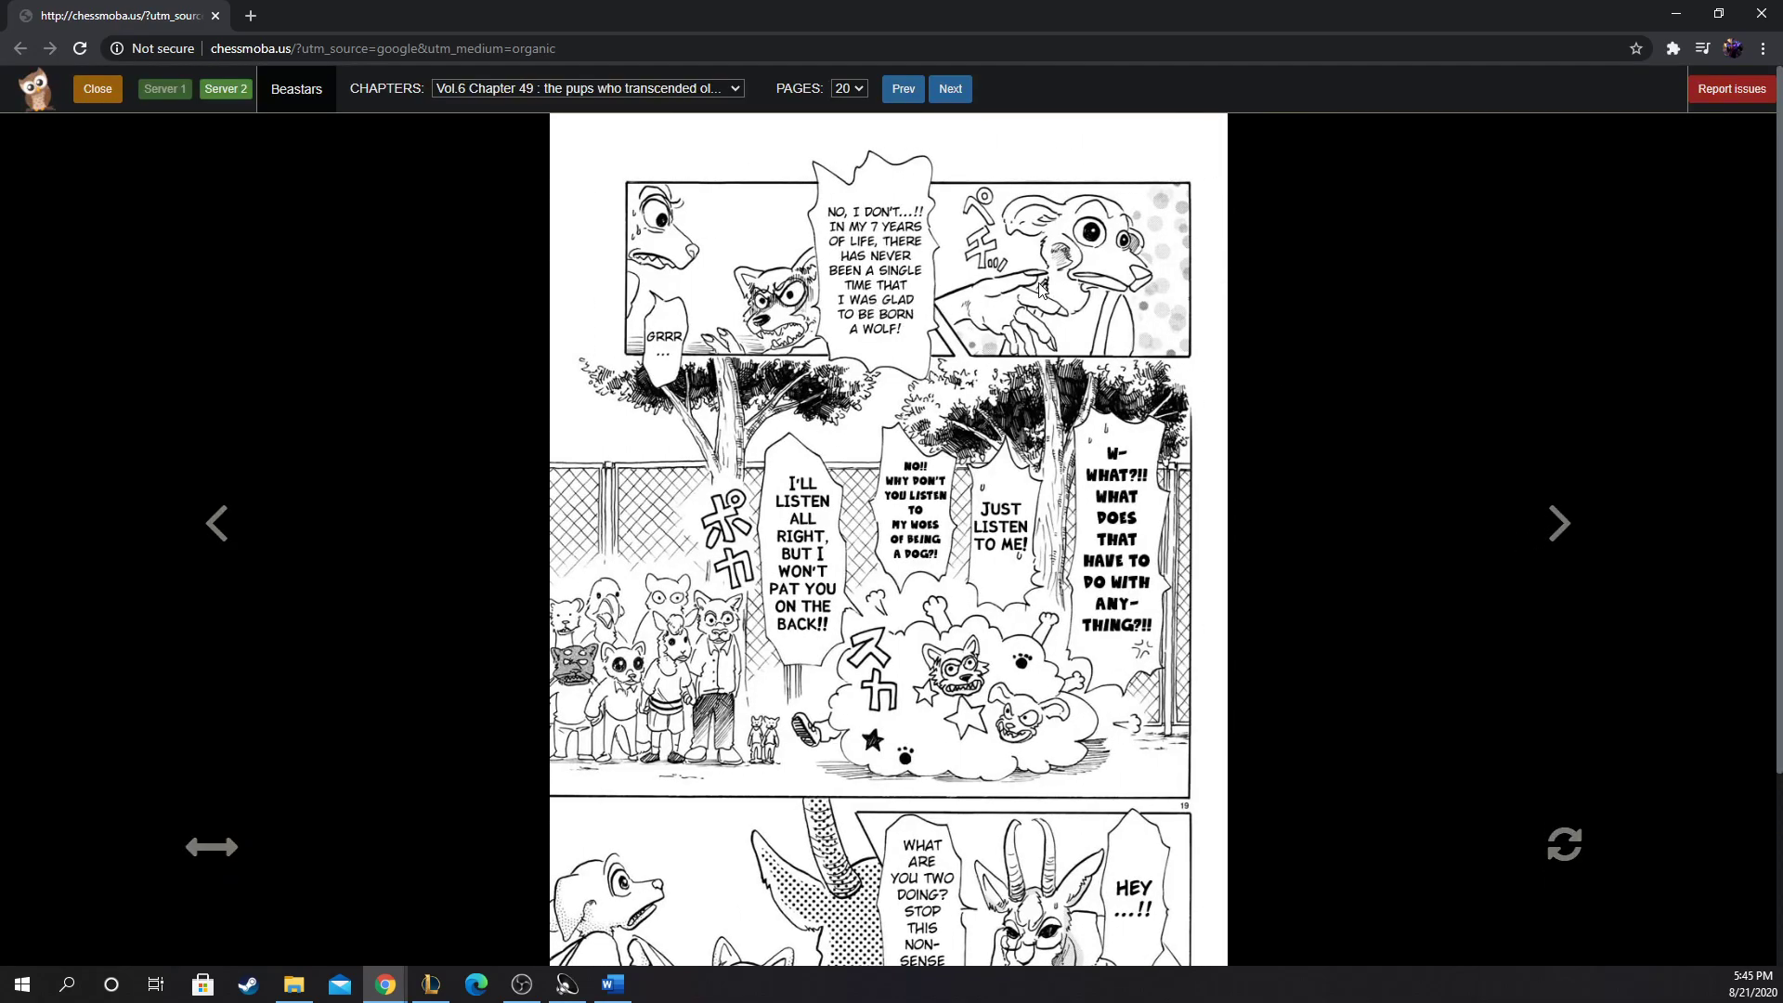
pyautogui.moveTo(1007, 293)
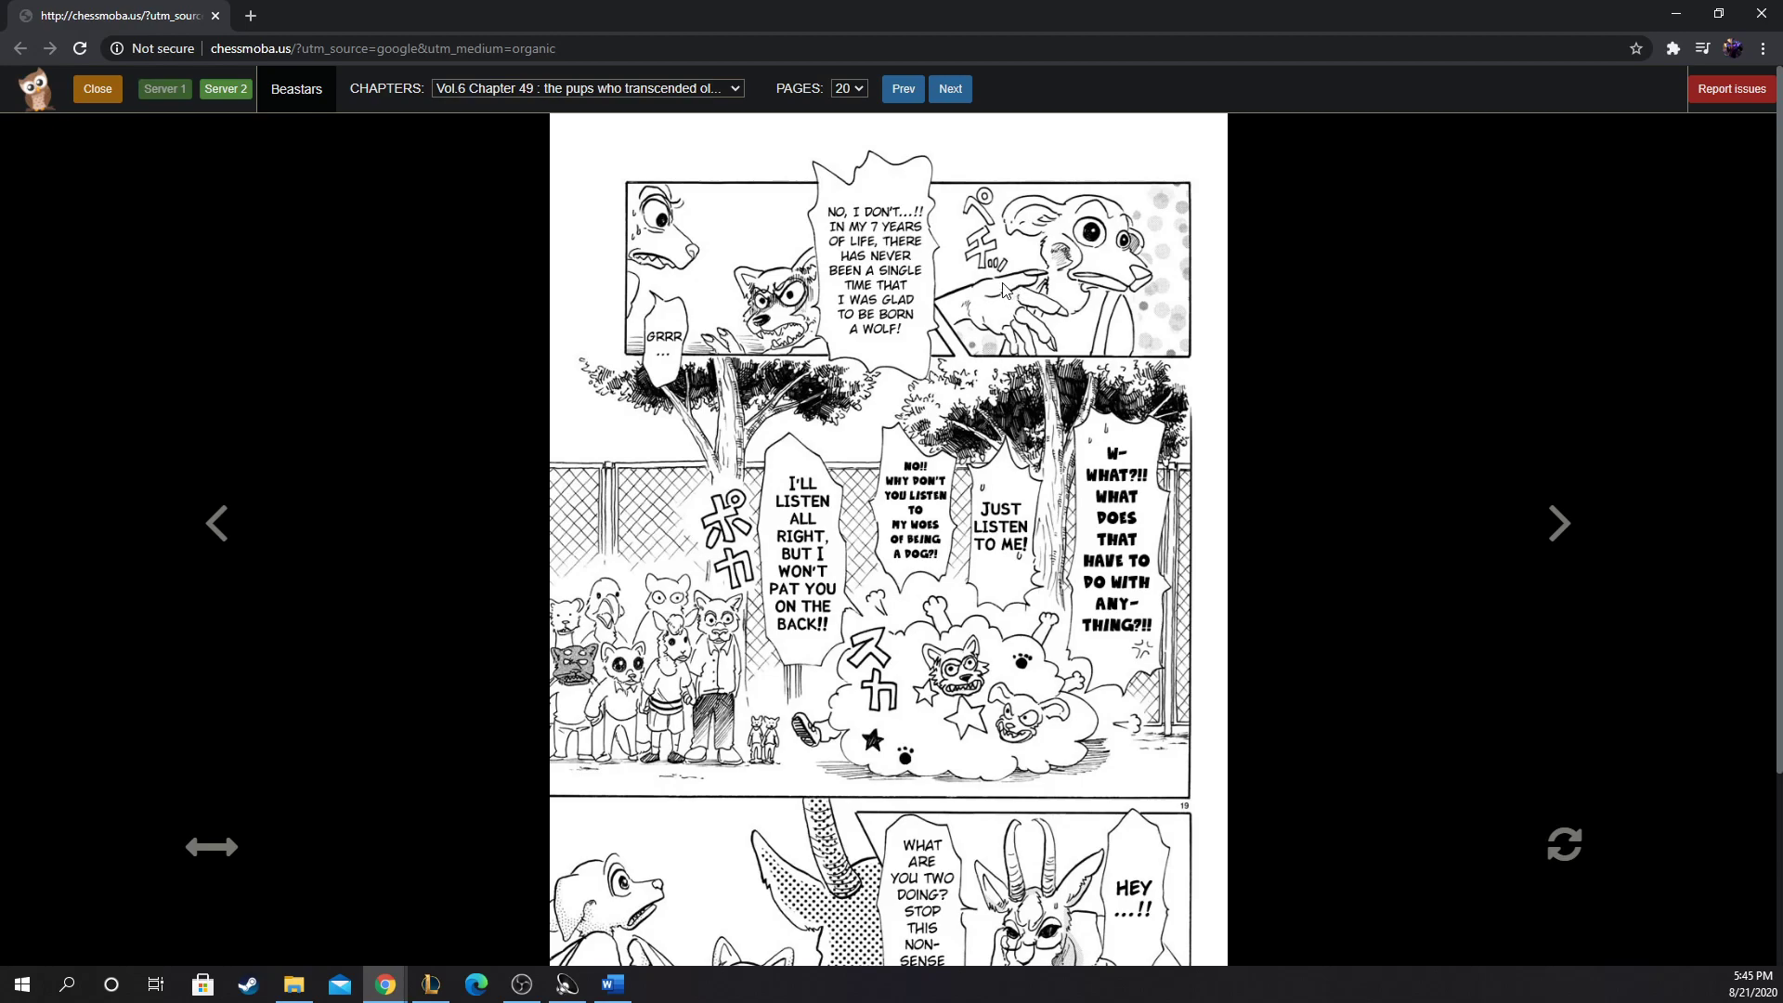
pyautogui.moveTo(1061, 295)
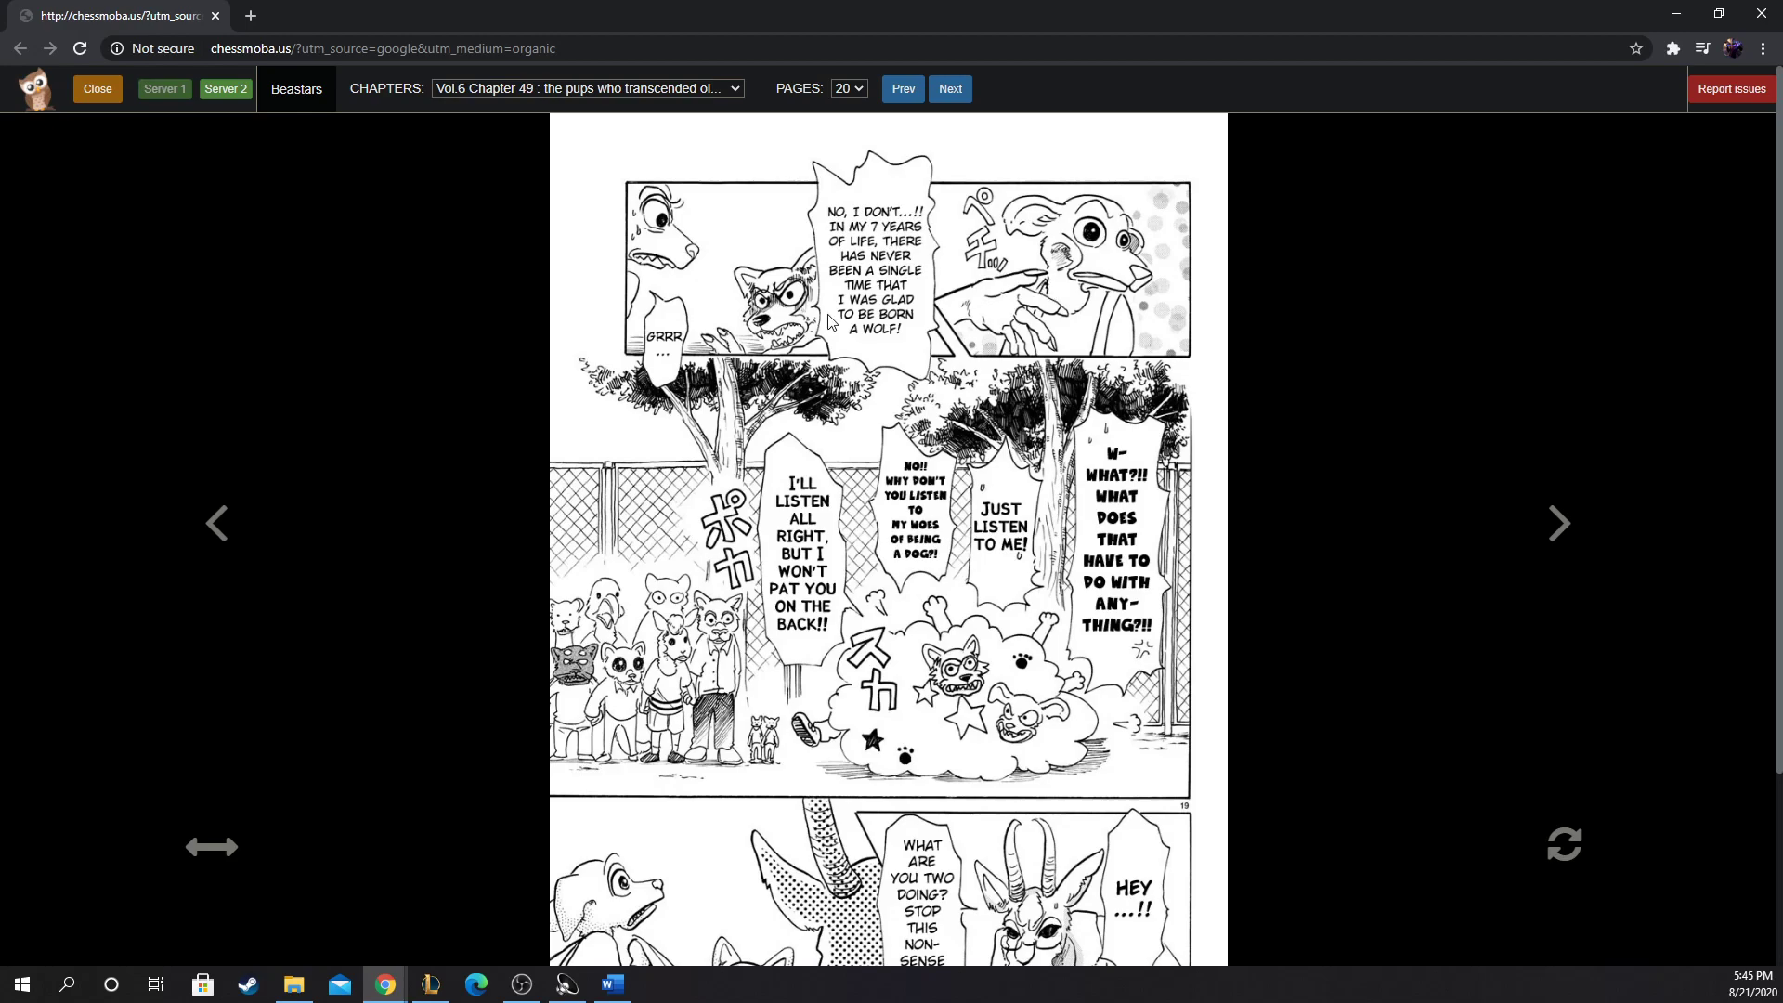
pyautogui.moveTo(832, 323)
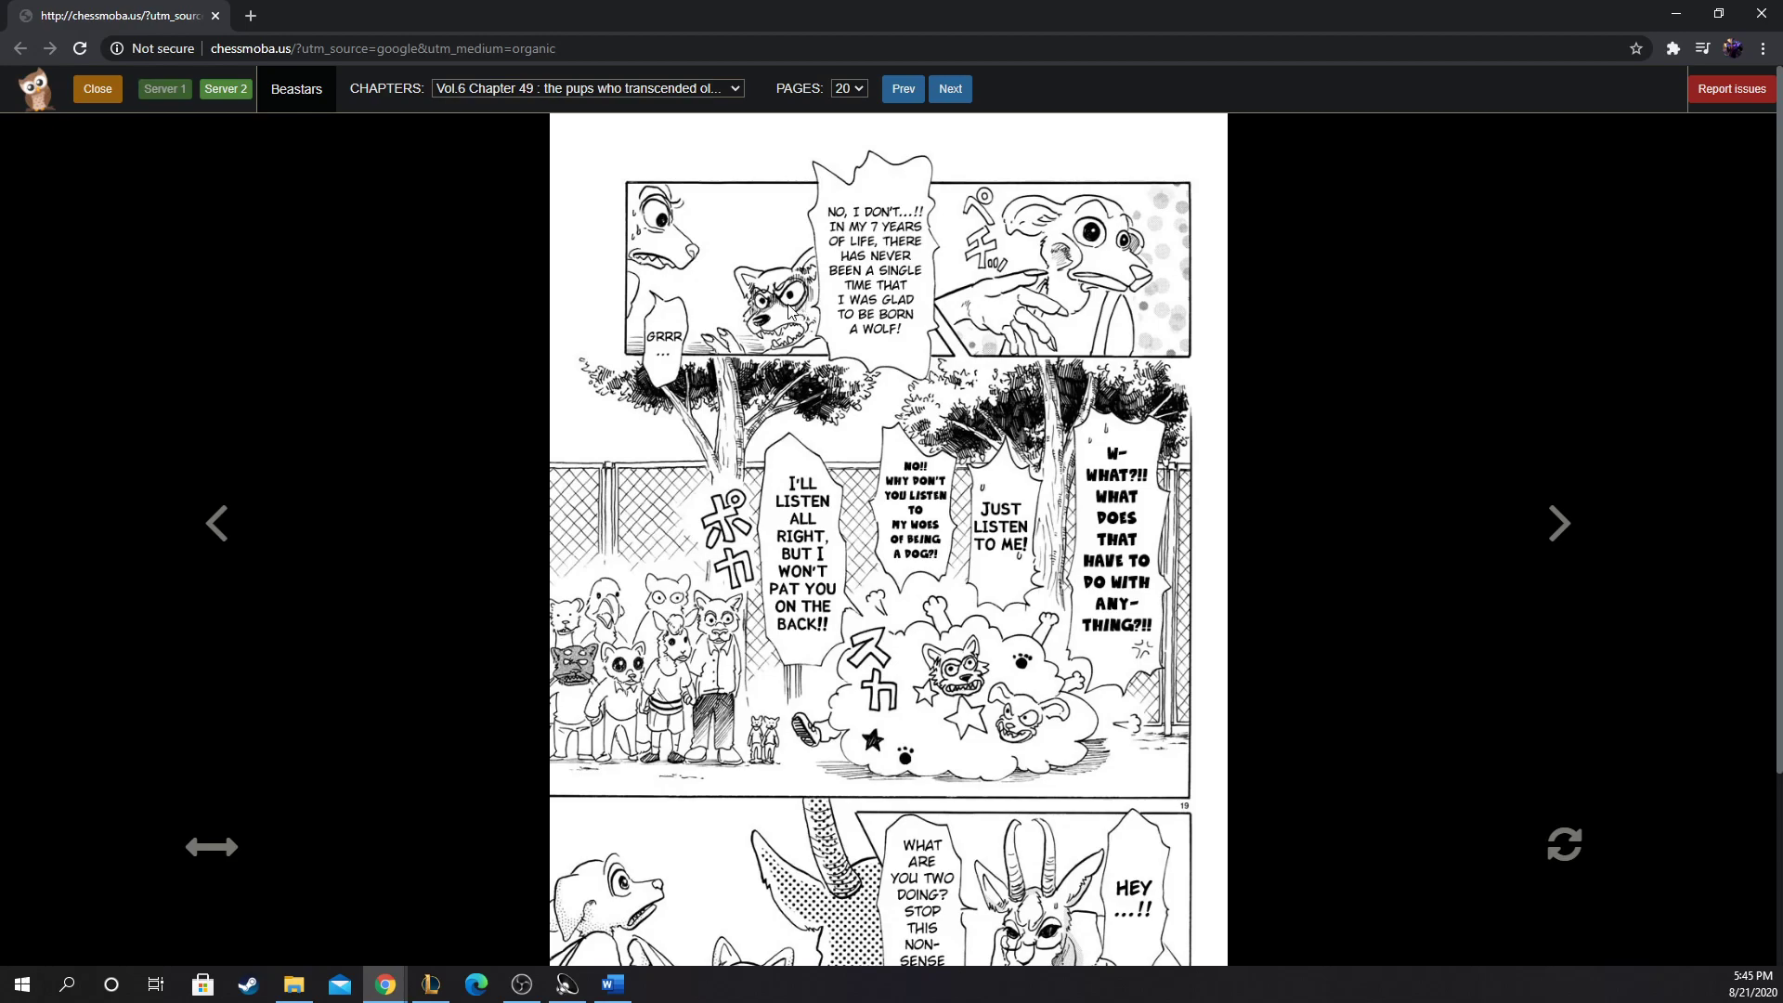
pyautogui.moveTo(828, 343)
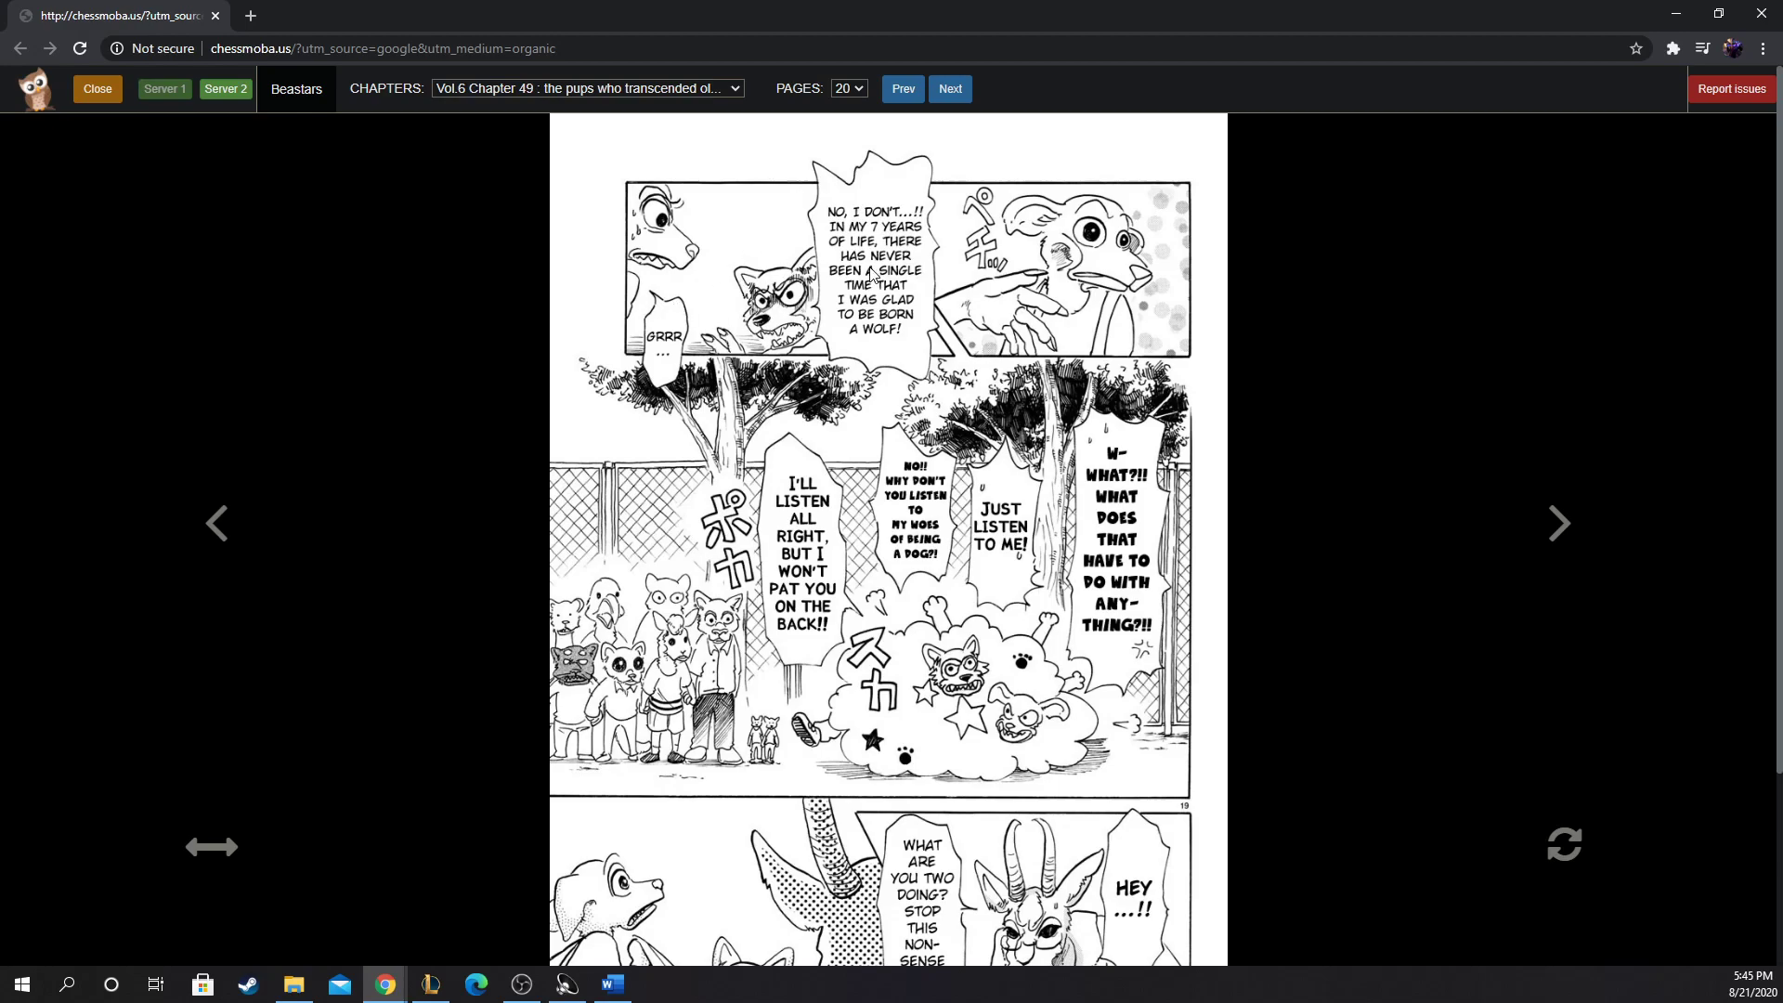
pyautogui.moveTo(894, 353)
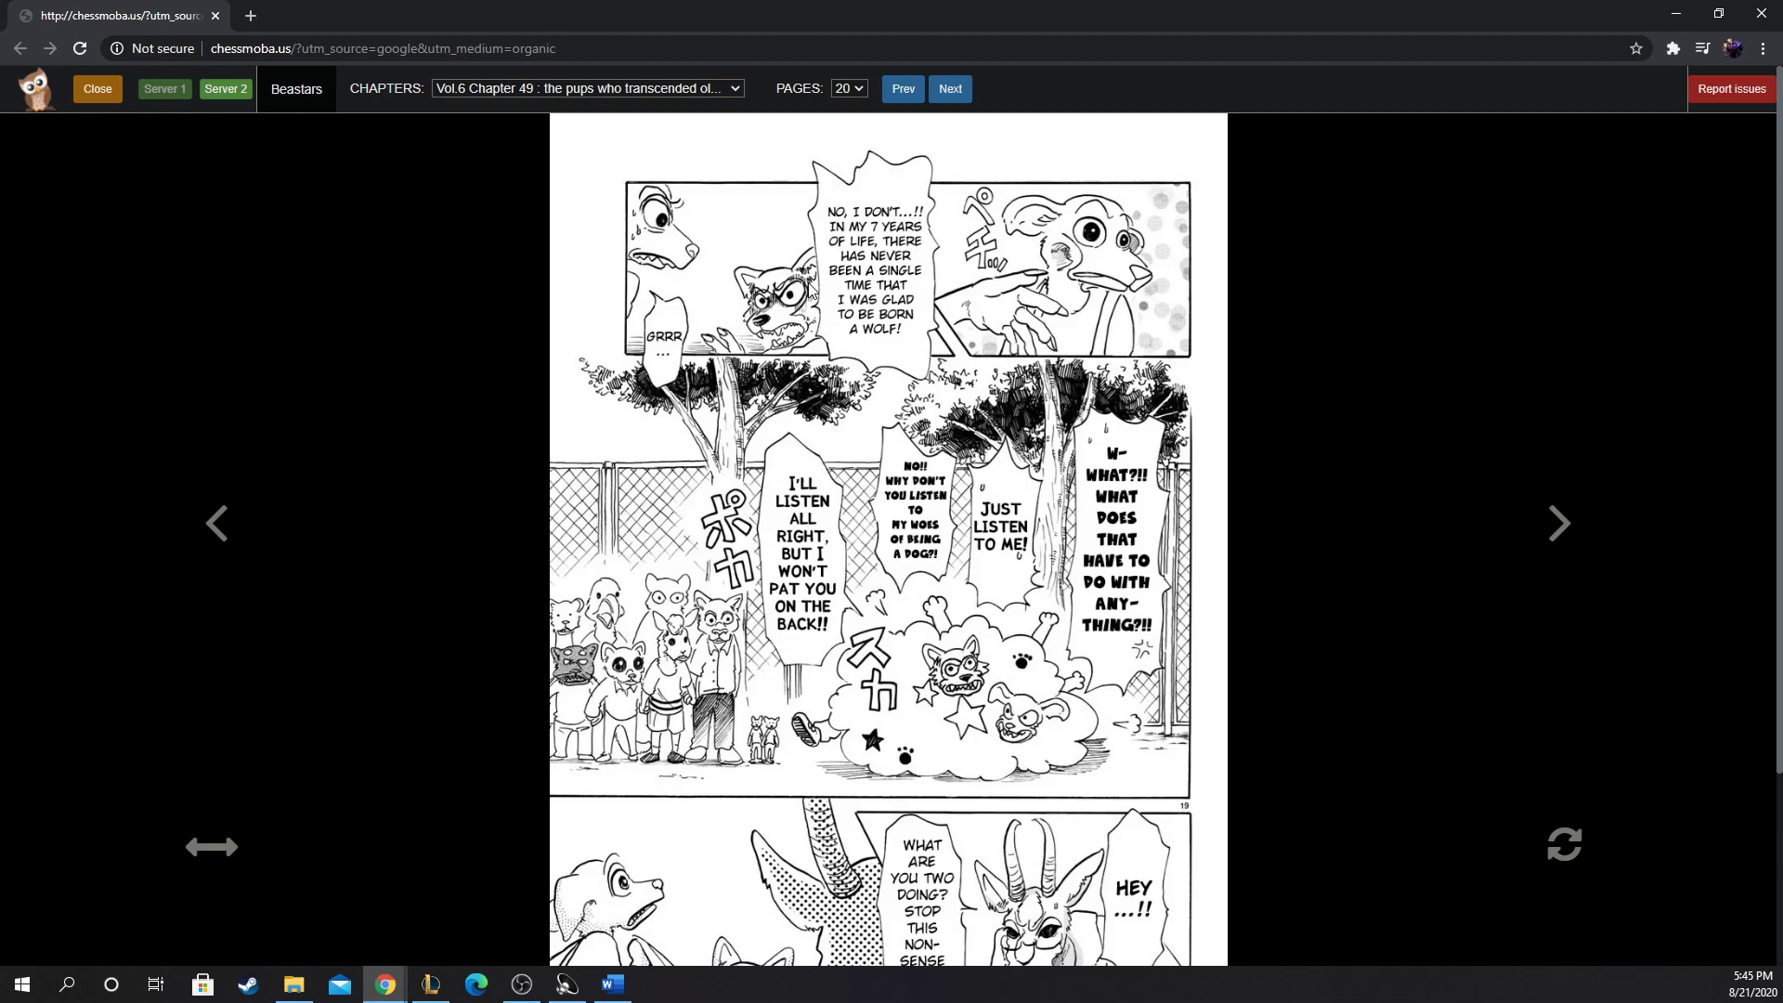
pyautogui.moveTo(805, 286)
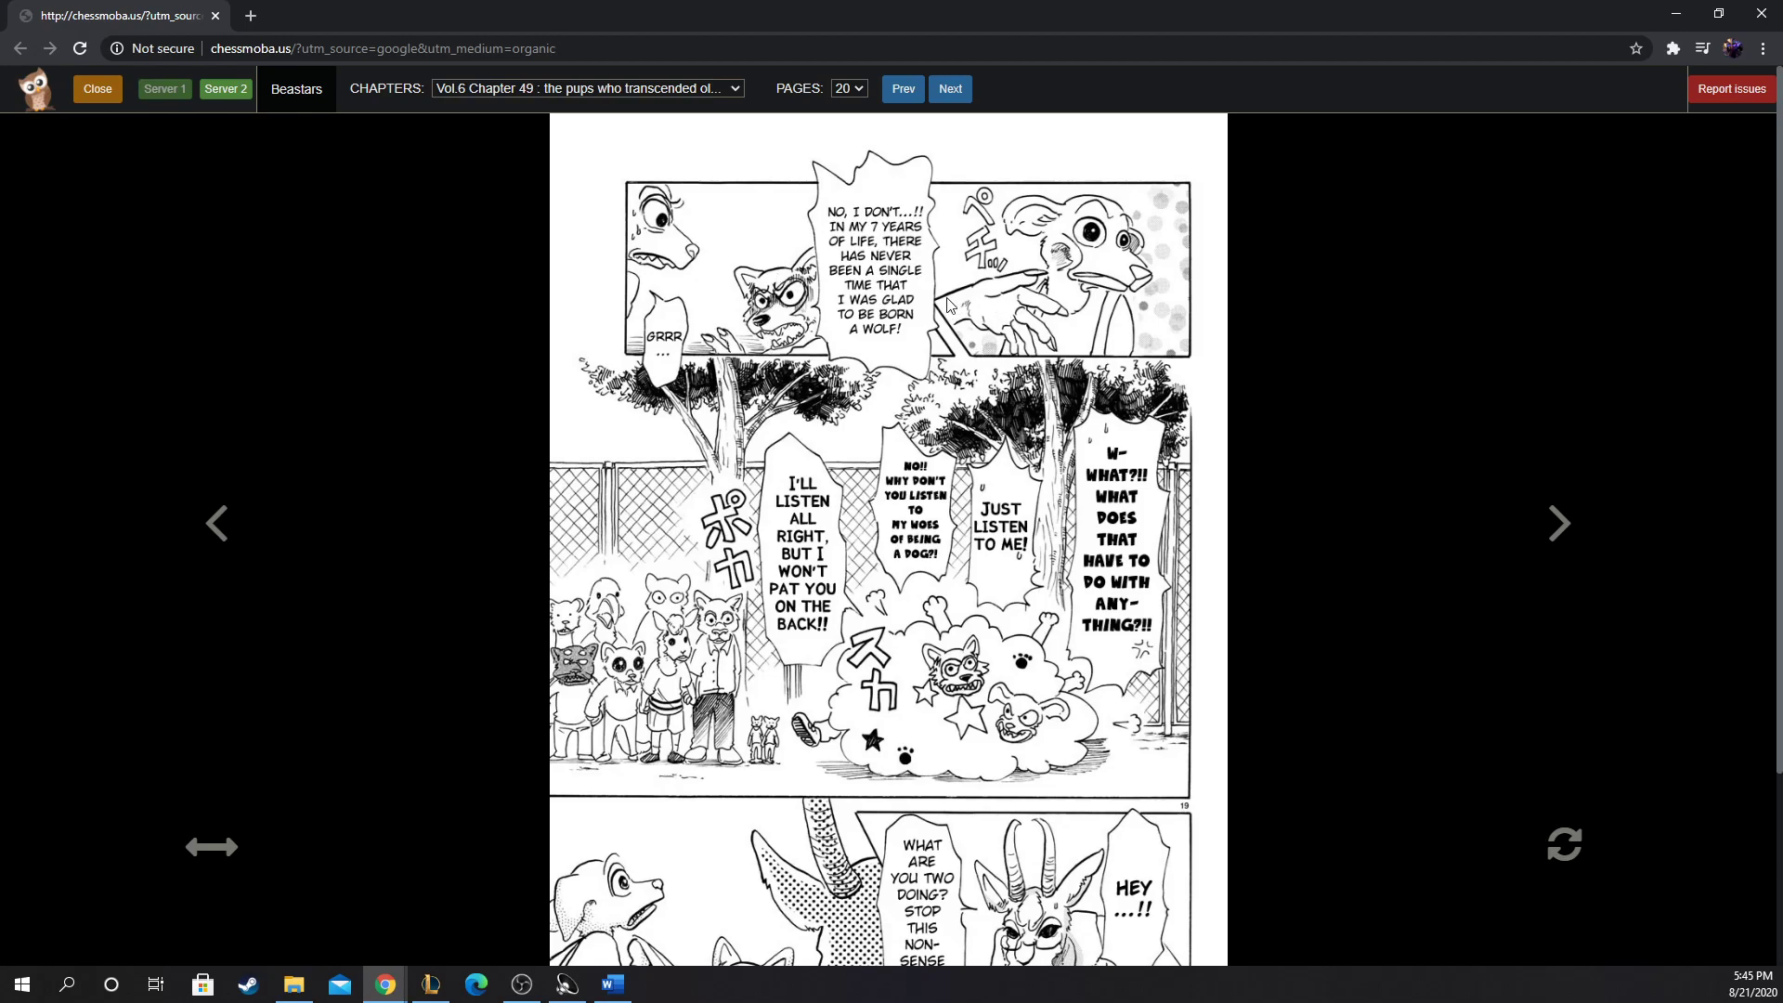
# Step: Scroll to the end of page 20 so its final goat panel is fully shown
pyautogui.scroll(-3)
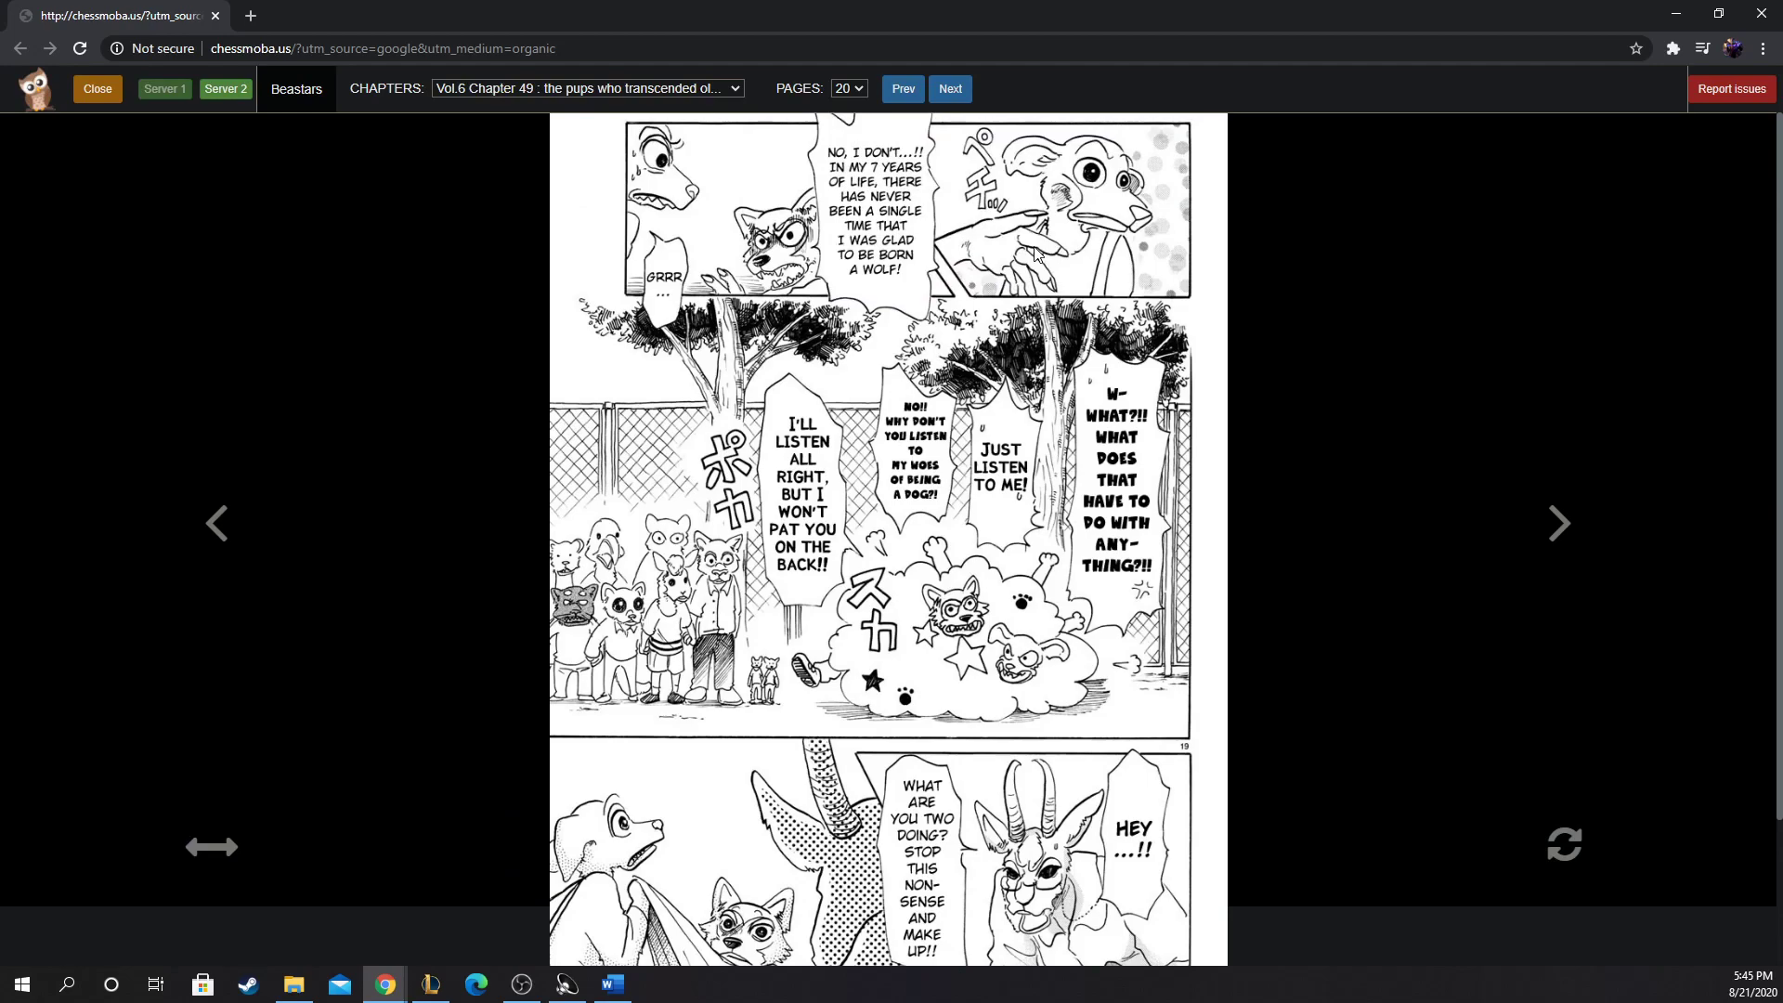
pyautogui.moveTo(1078, 341)
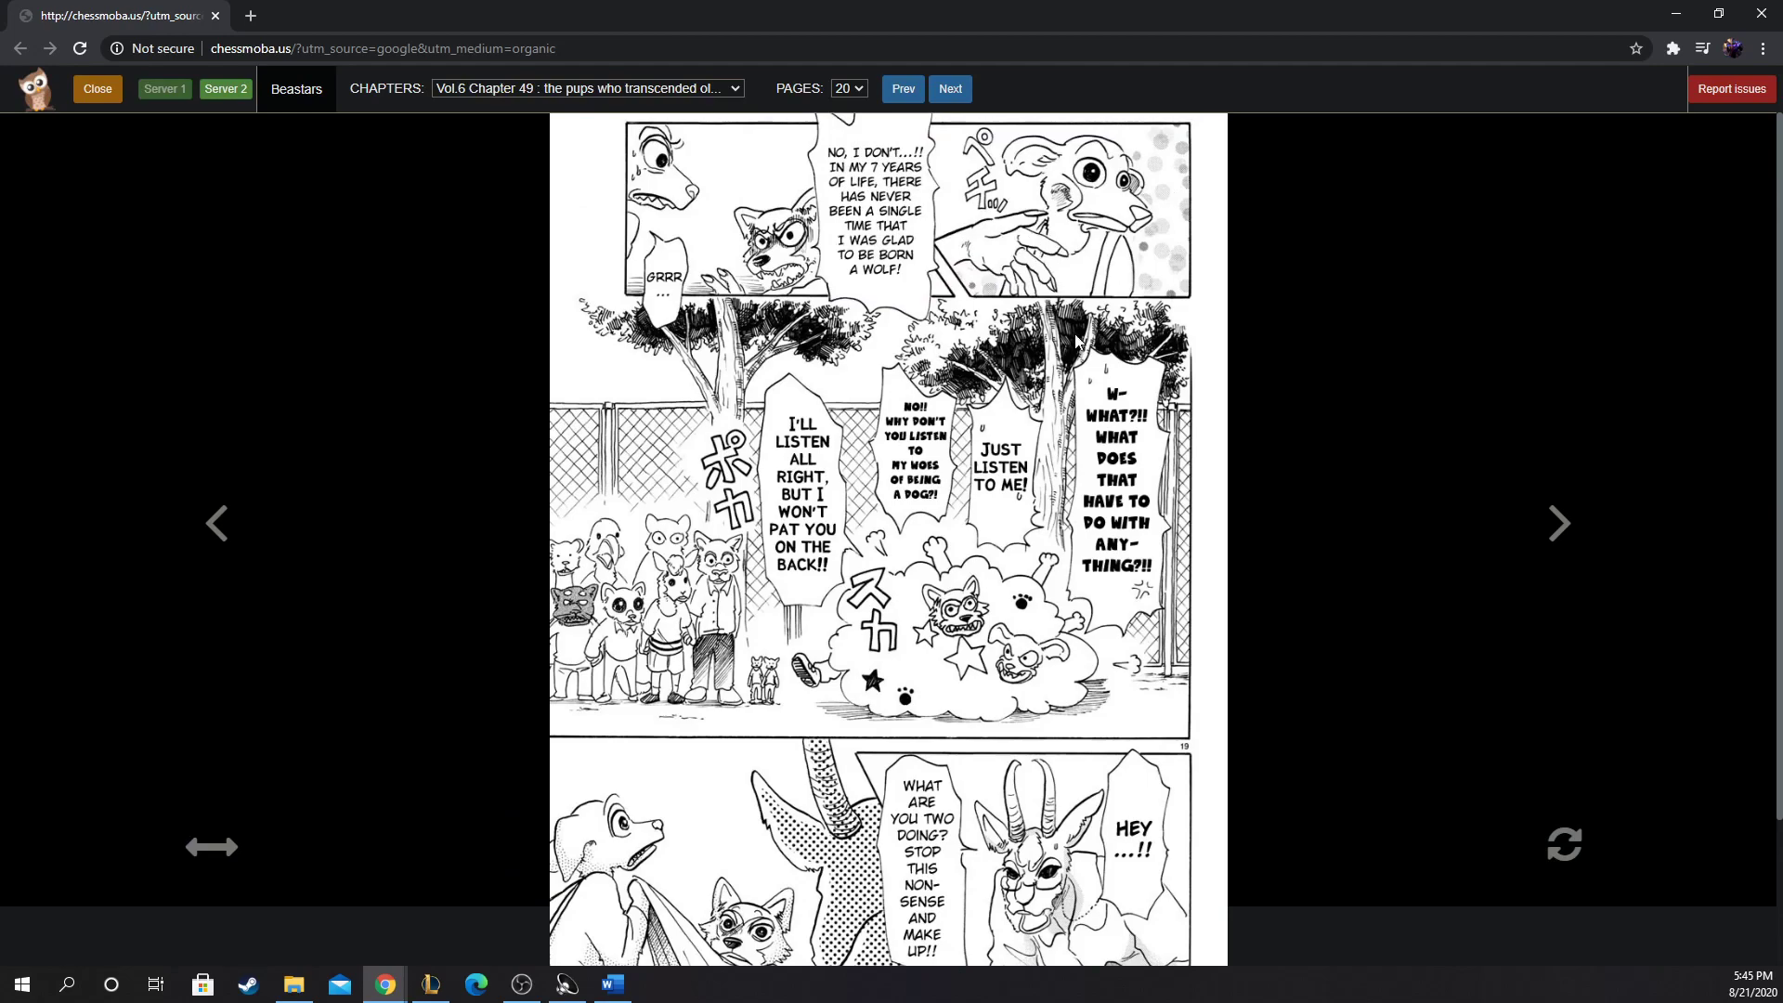
pyautogui.moveTo(836, 460)
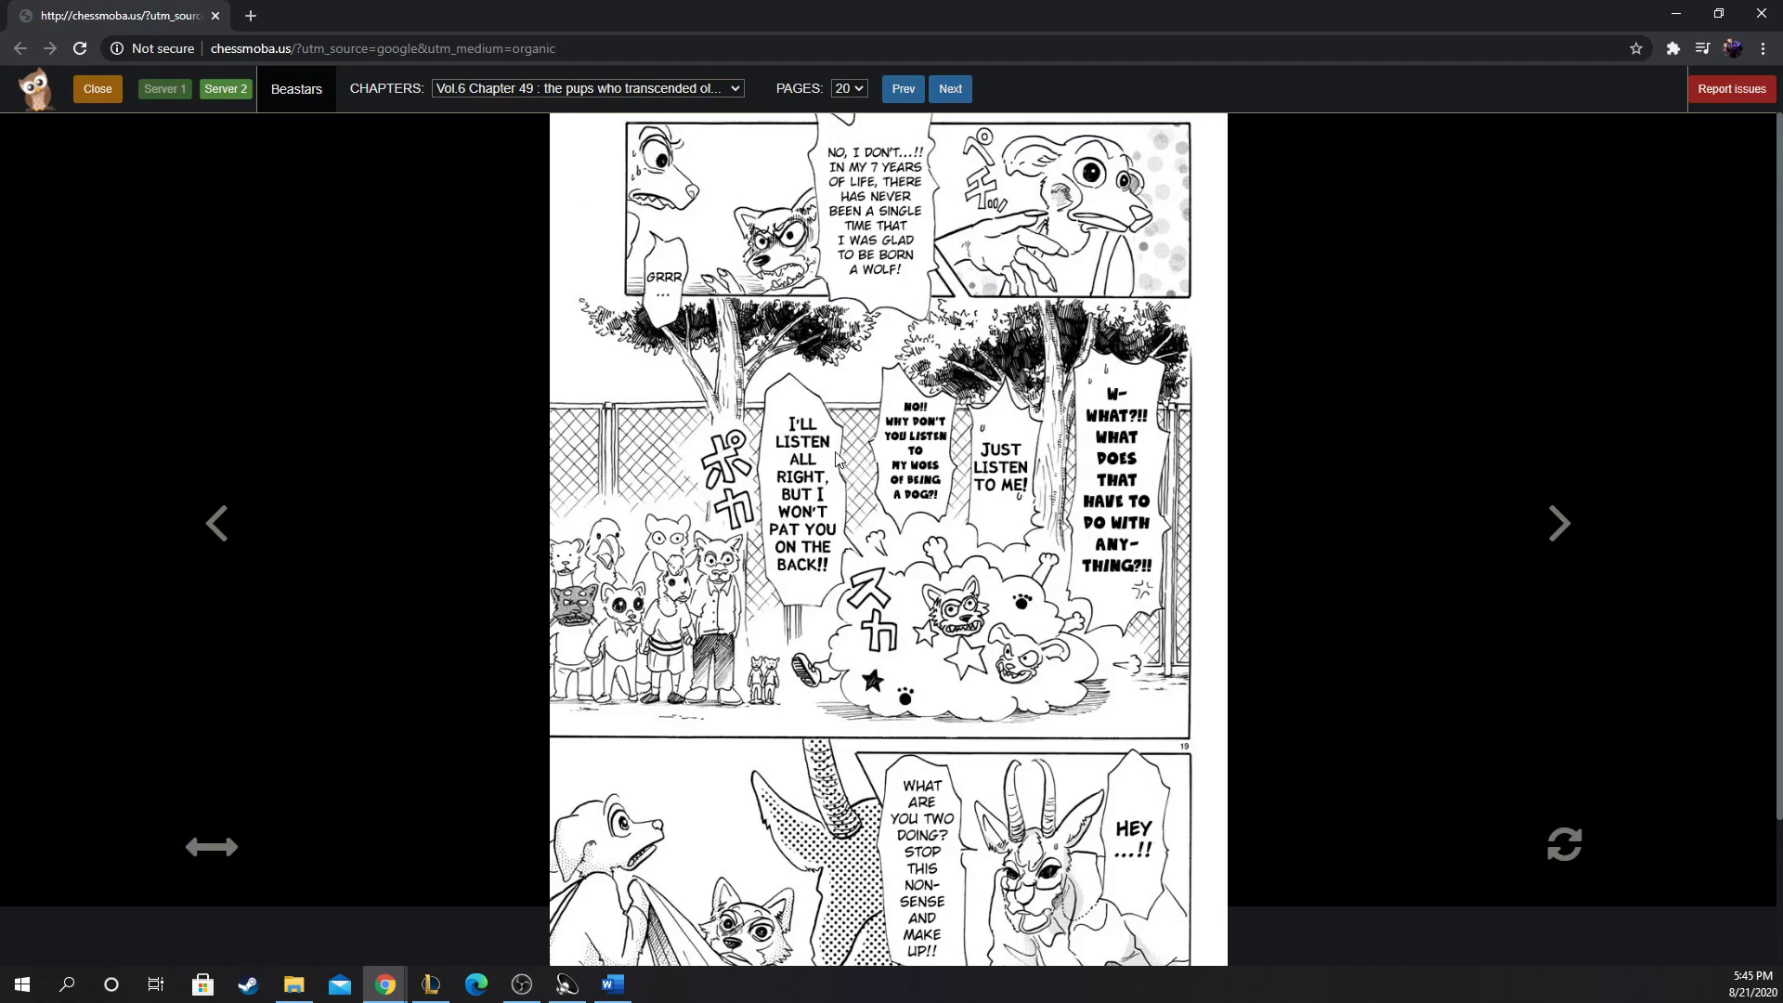
pyautogui.moveTo(808, 442)
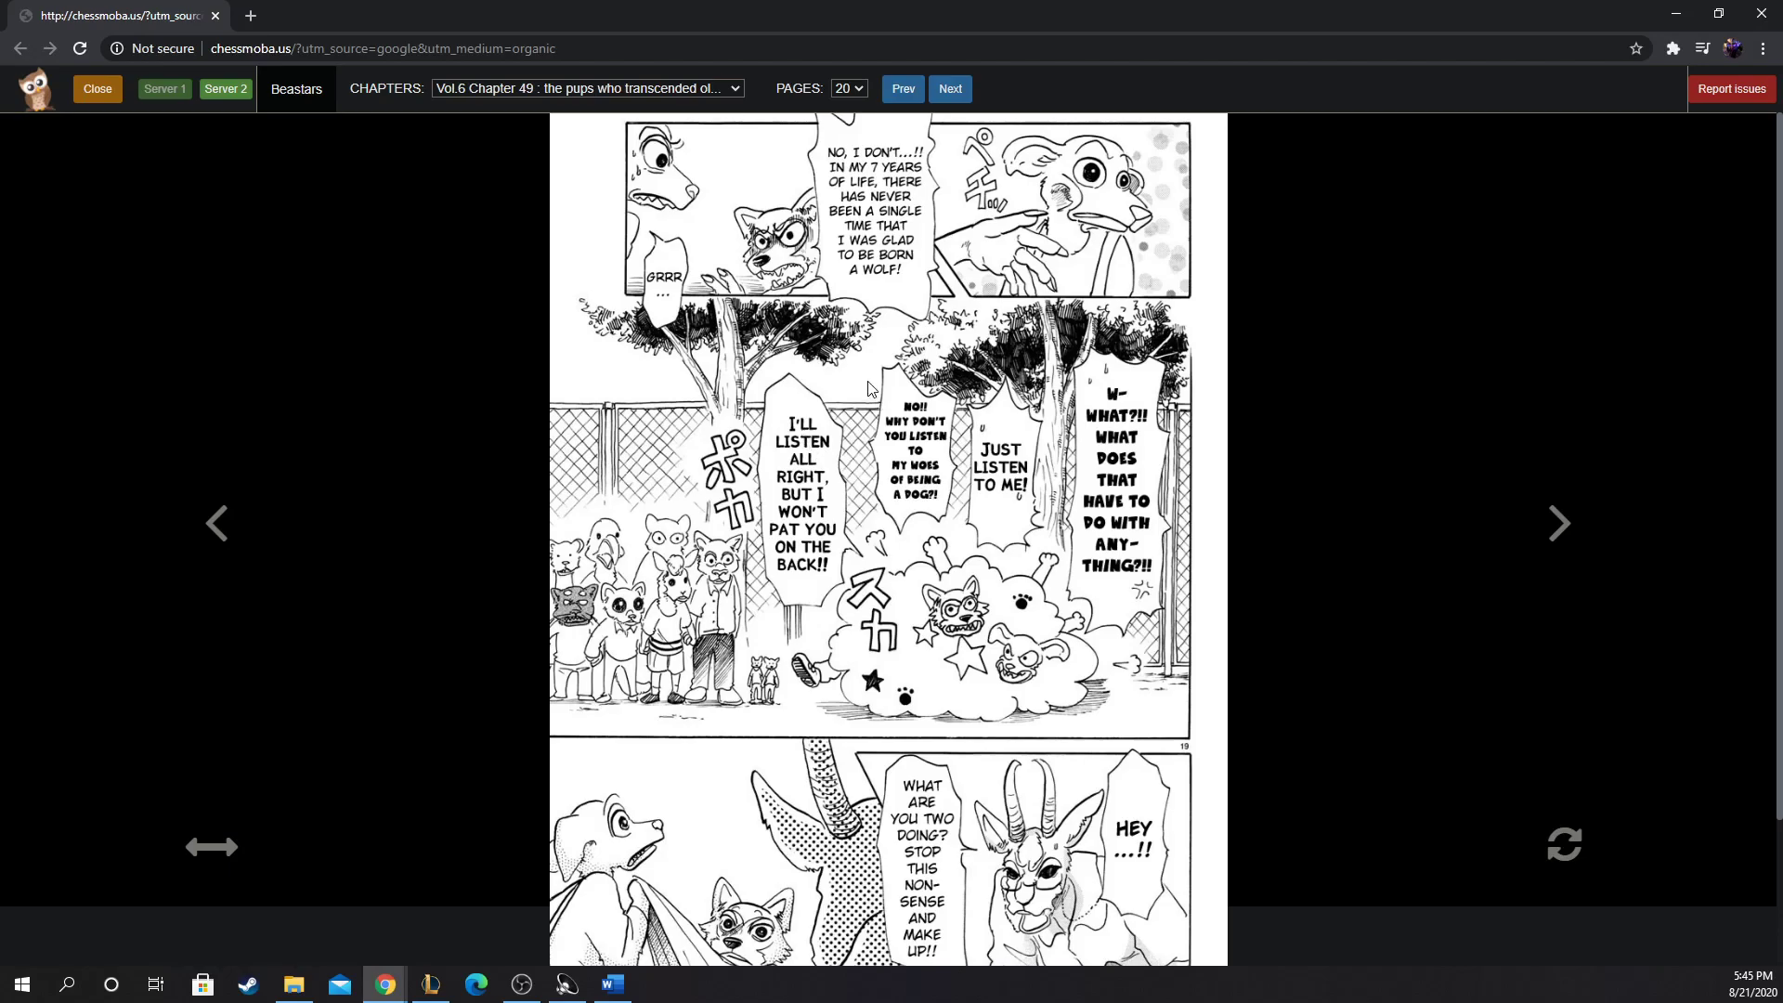
pyautogui.scroll(-3)
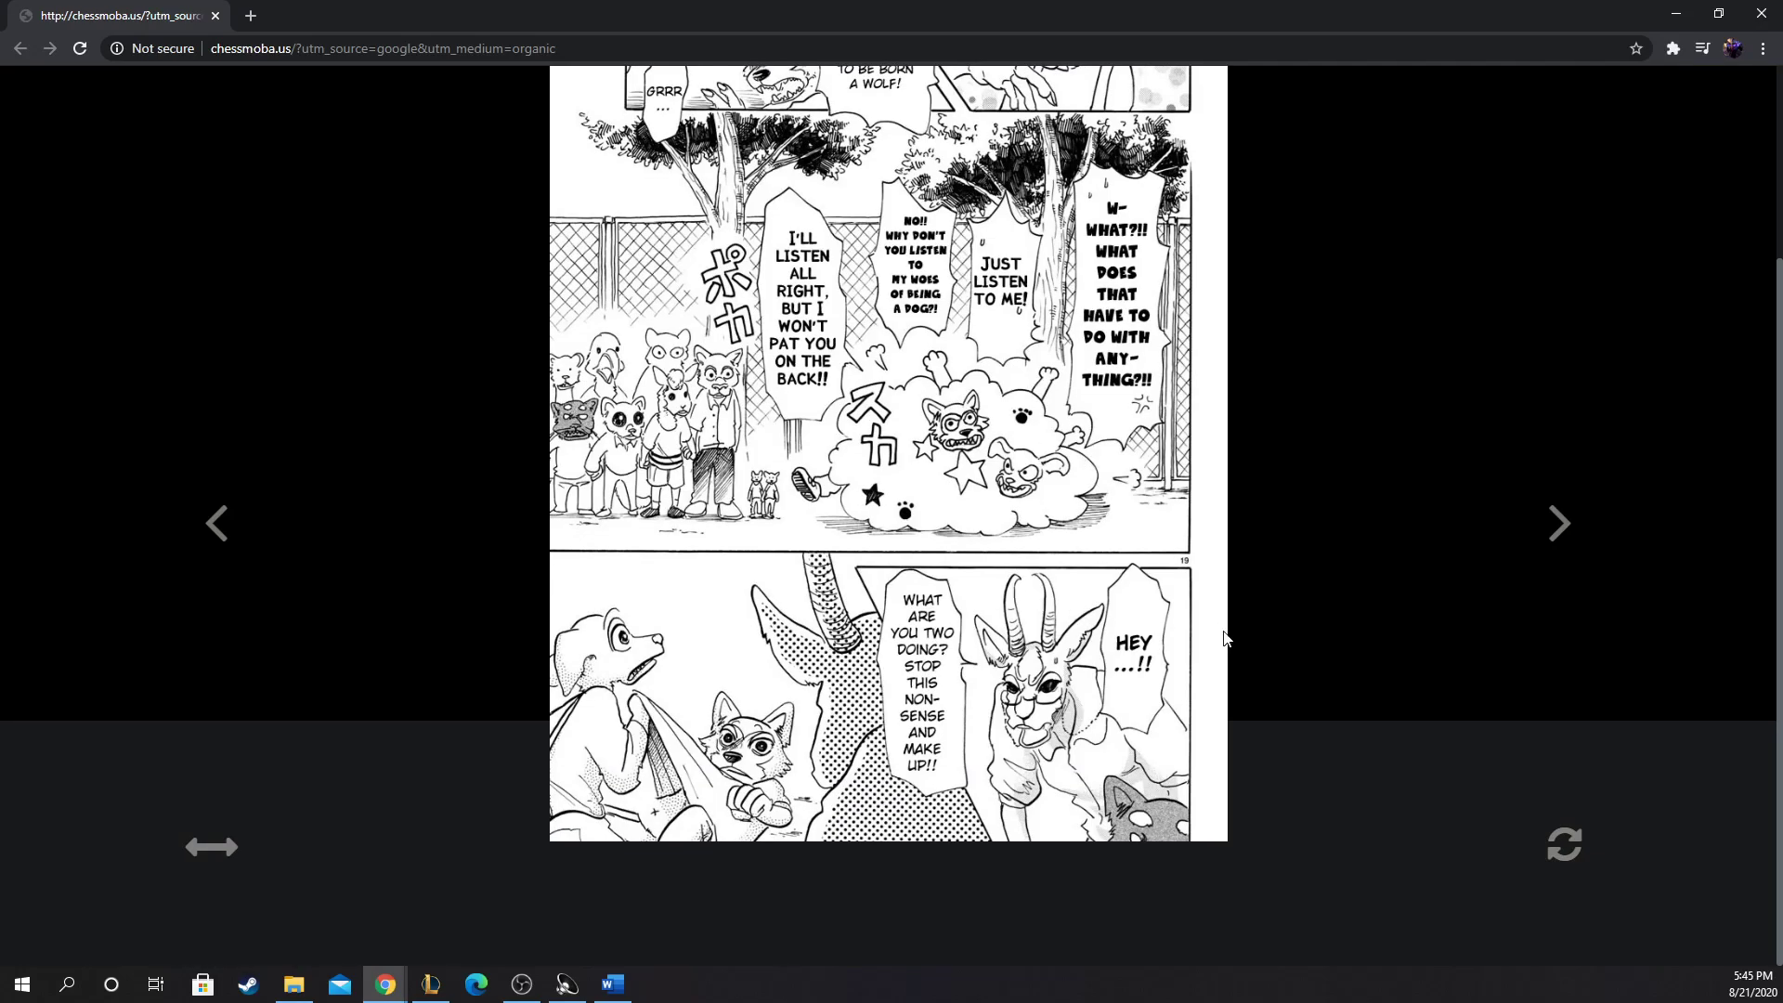
pyautogui.moveTo(1559, 539)
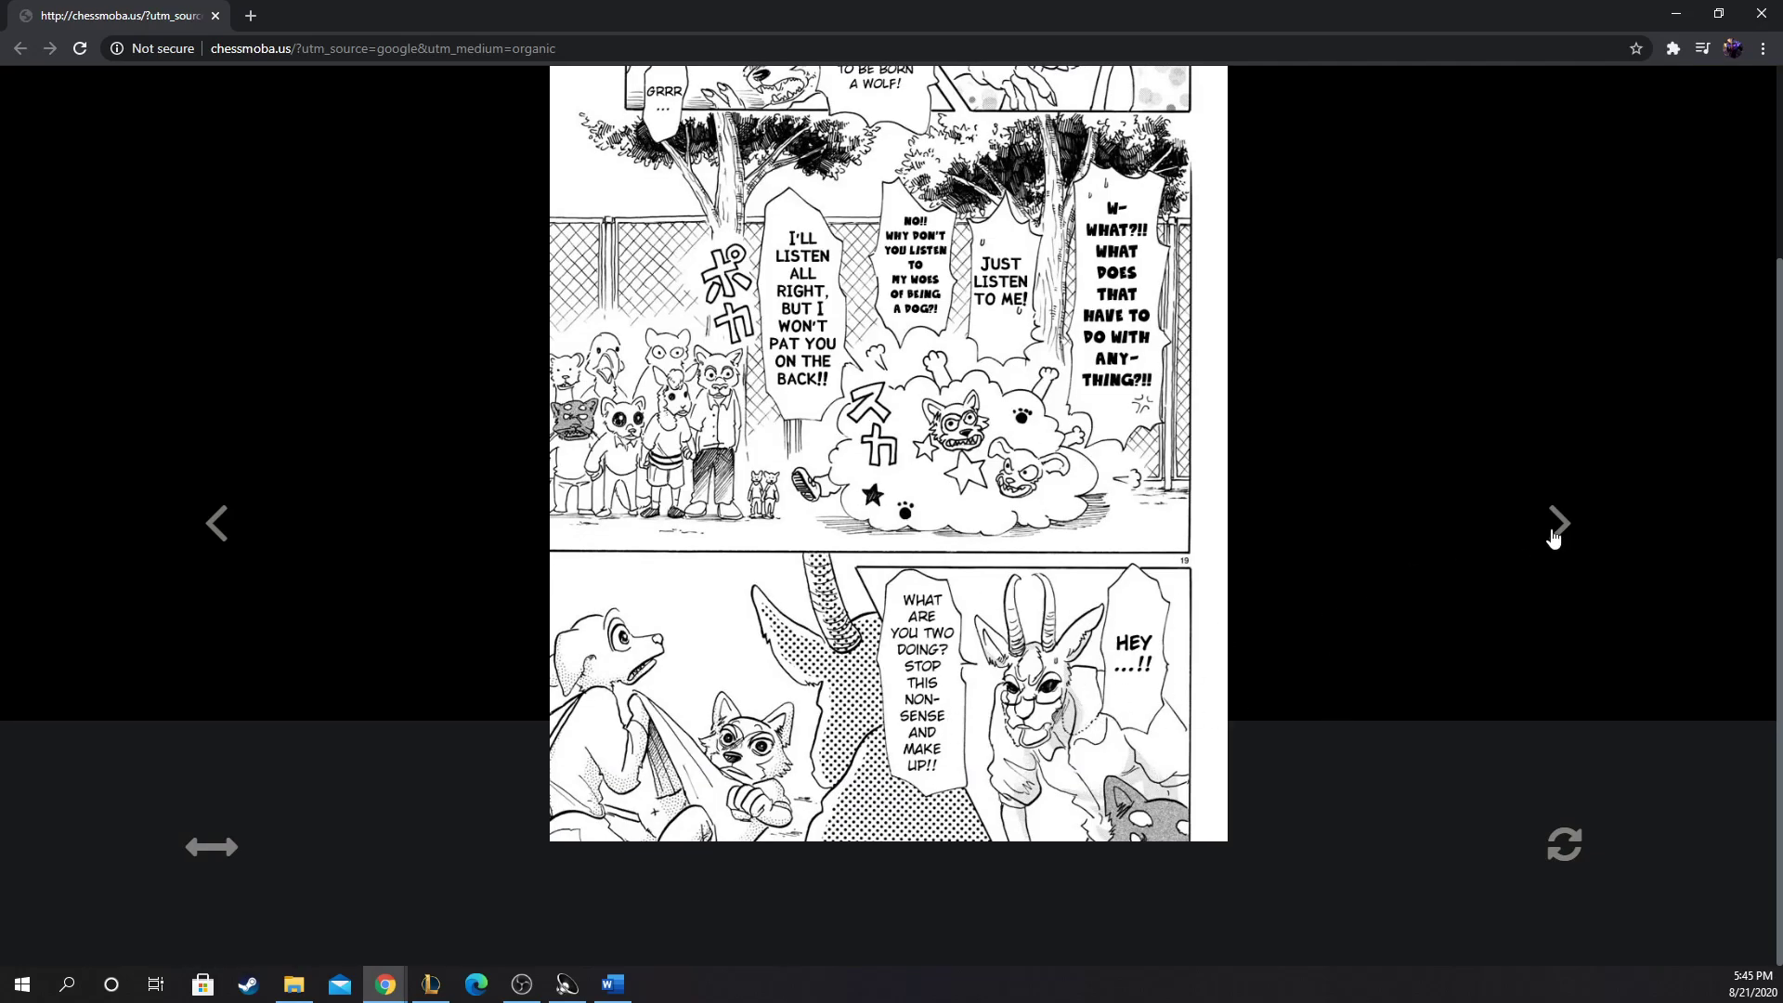
pyautogui.click(1559, 524)
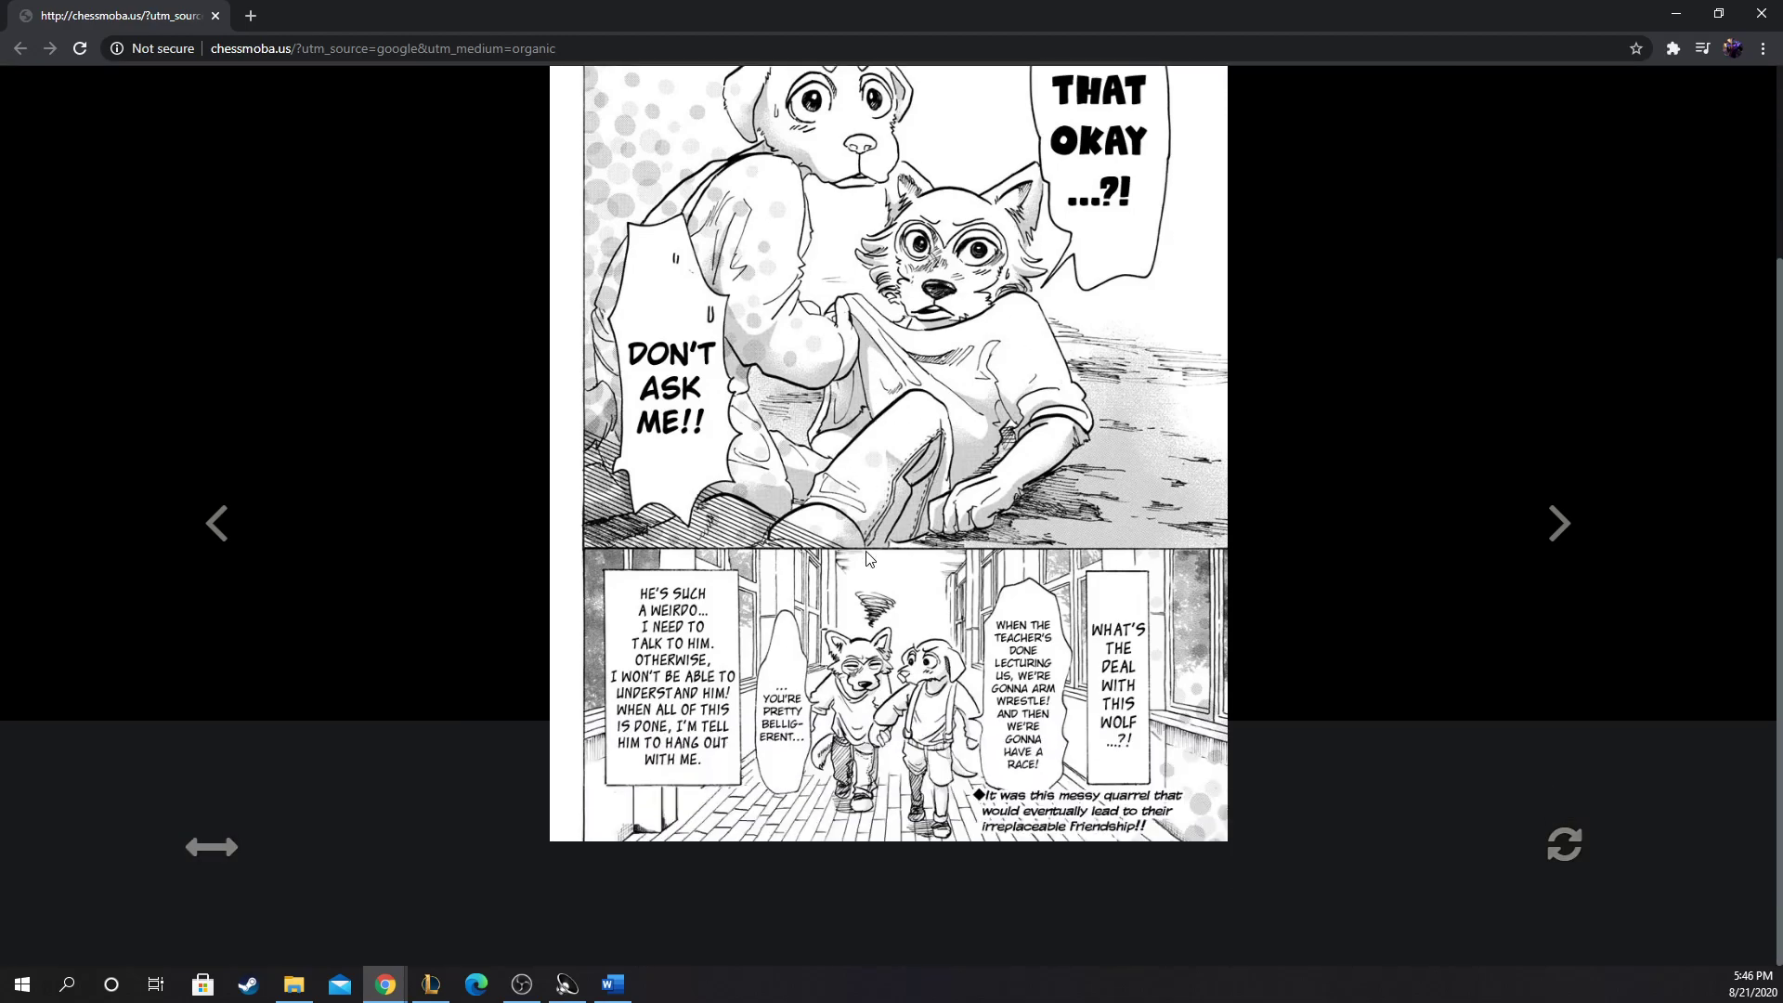
pyautogui.moveTo(925, 572)
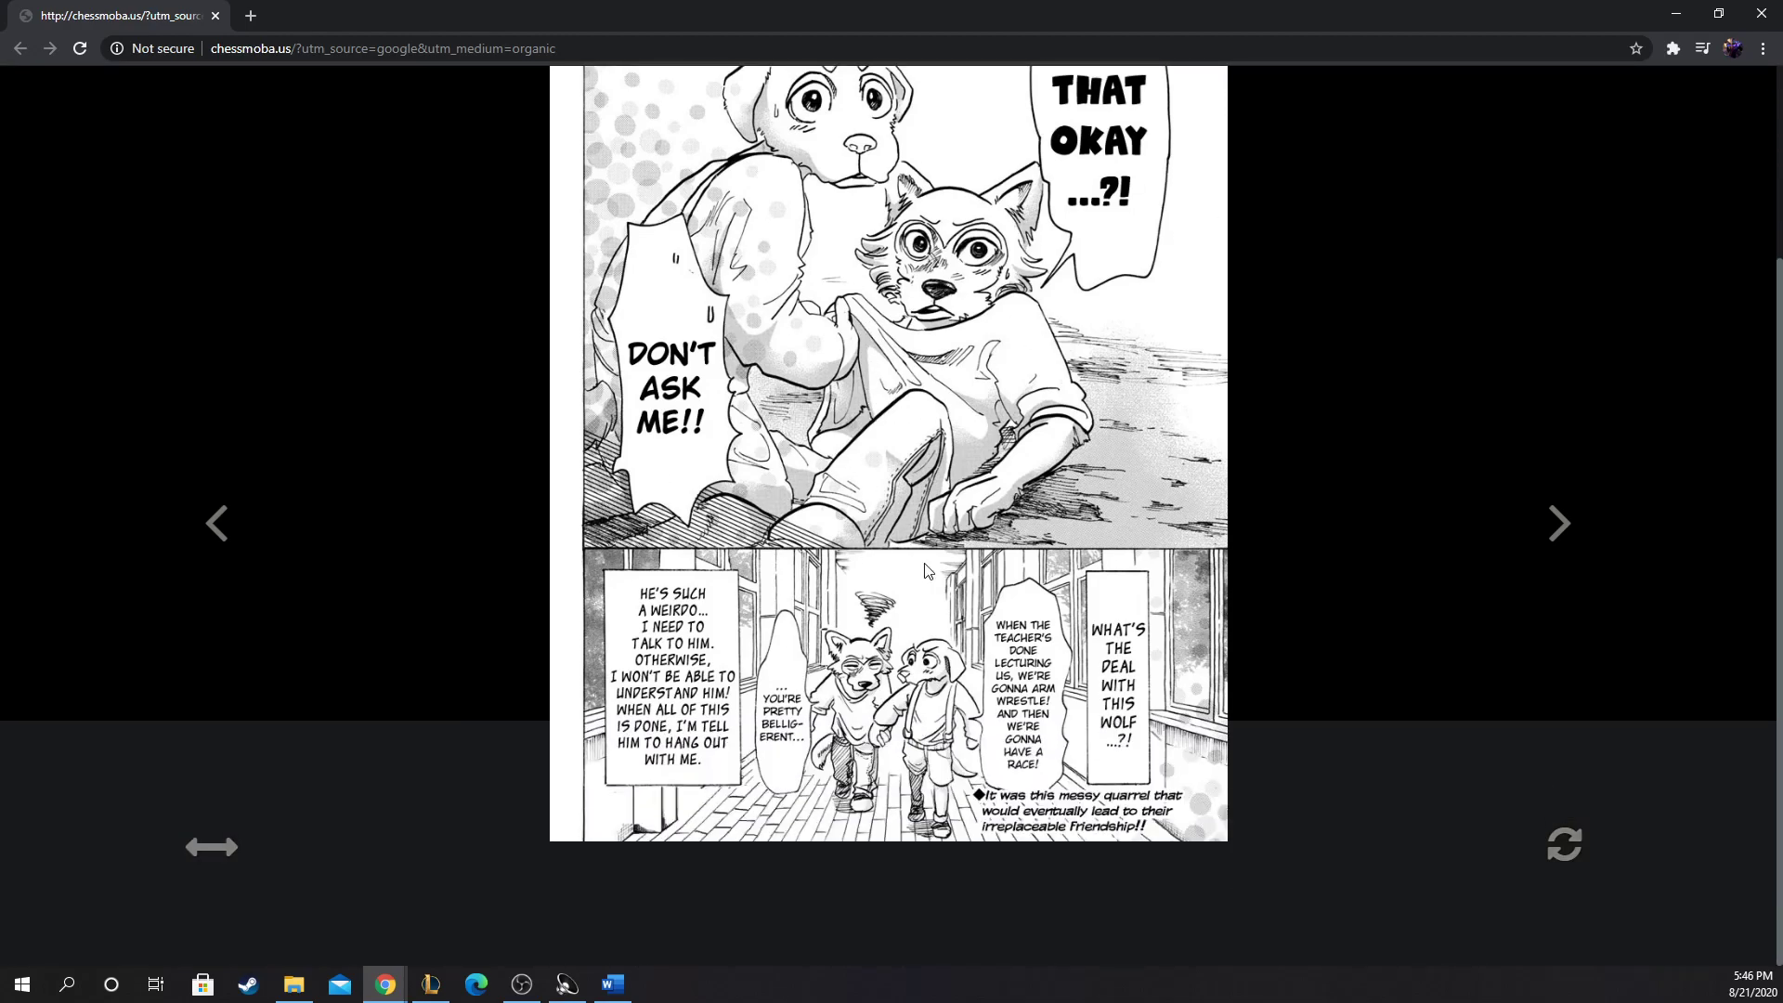
pyautogui.moveTo(1141, 412)
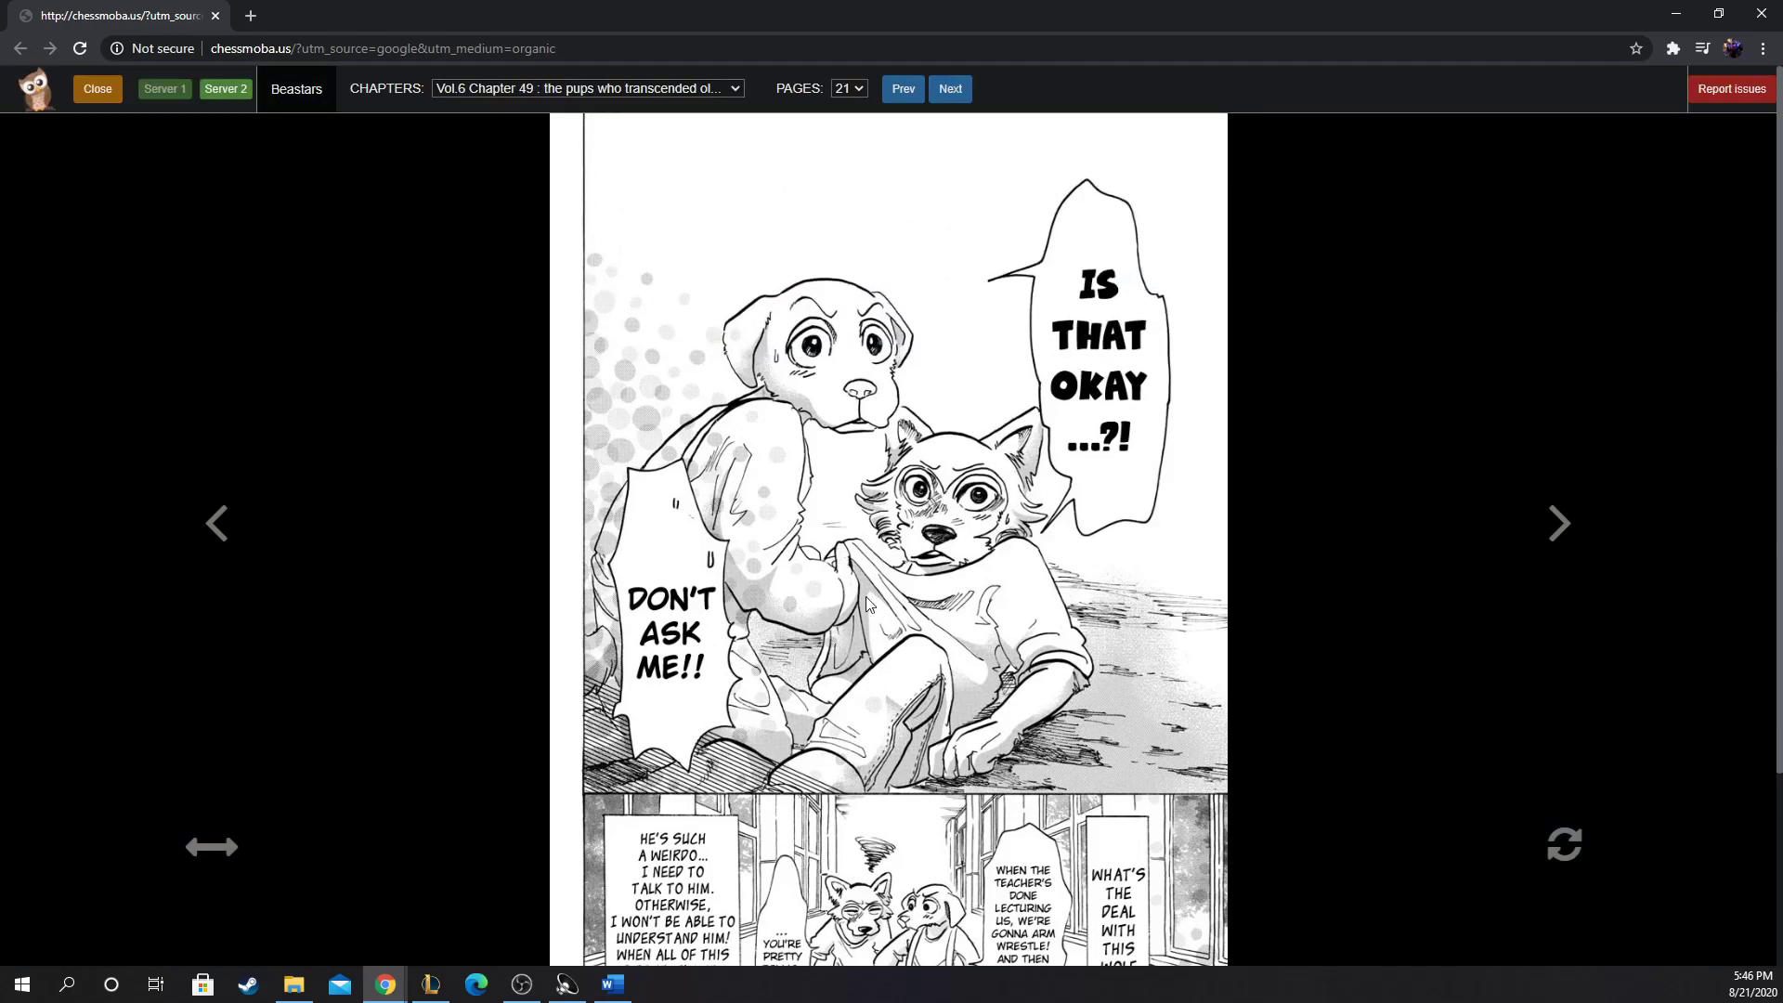
pyautogui.moveTo(950, 290)
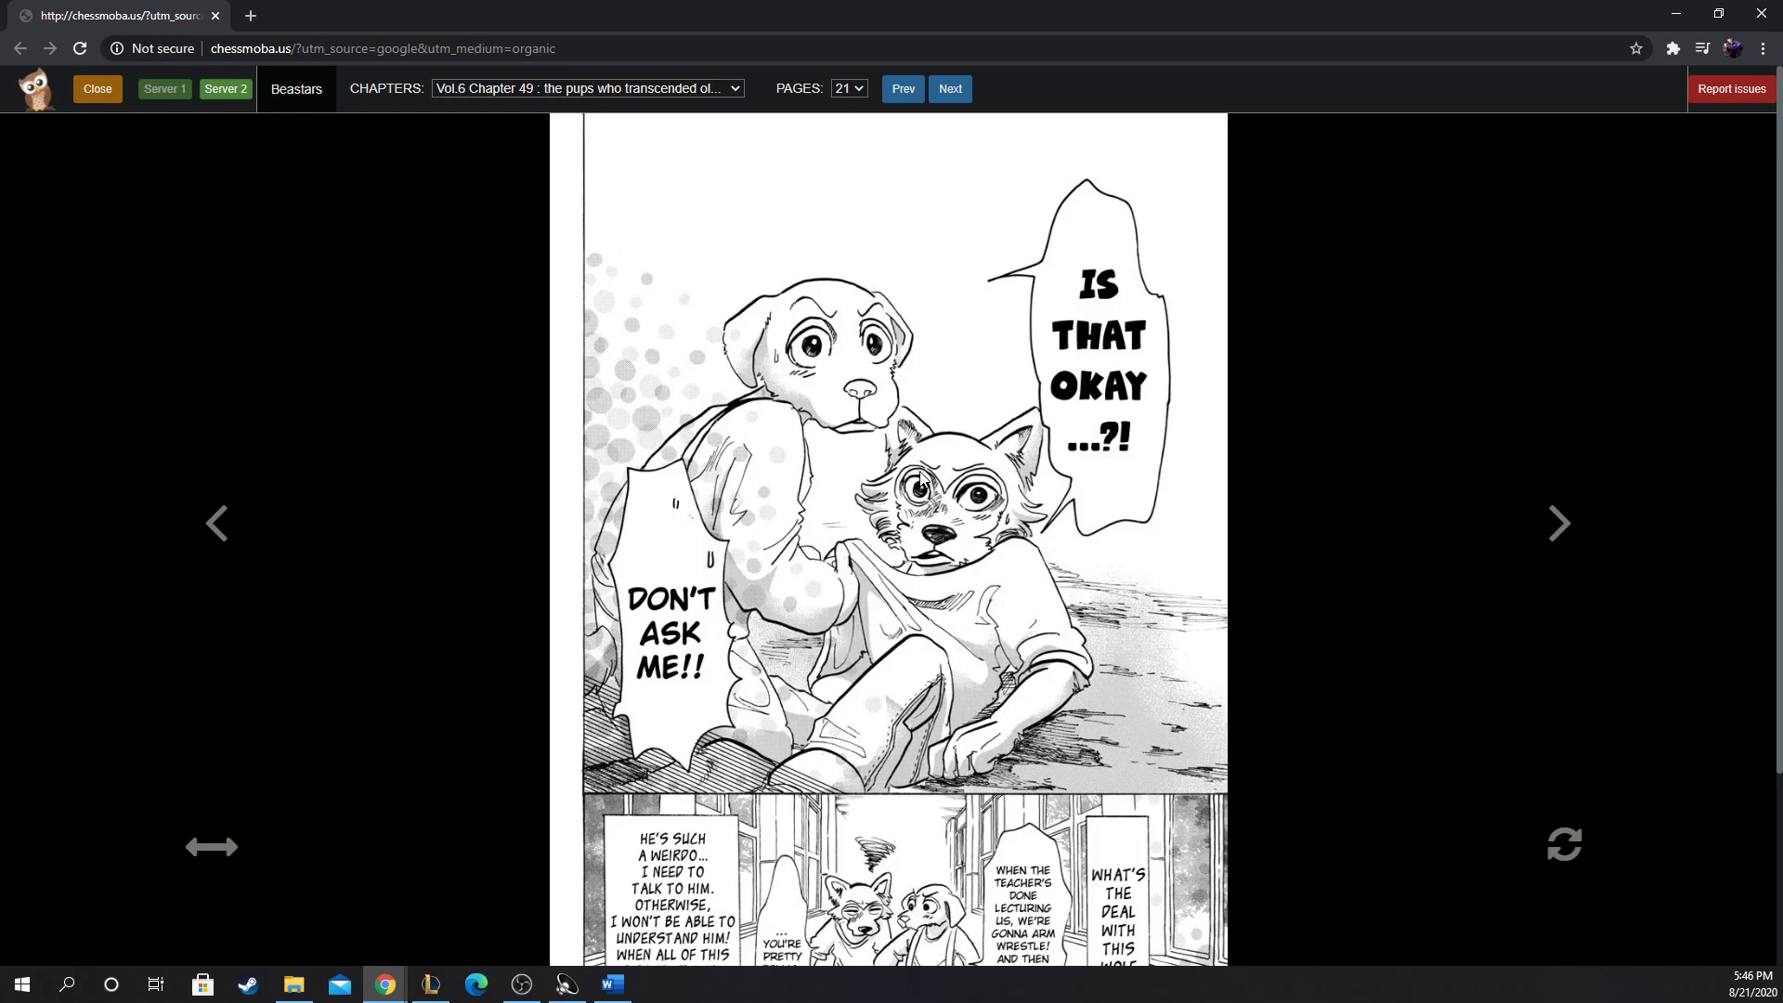
pyautogui.moveTo(1178, 620)
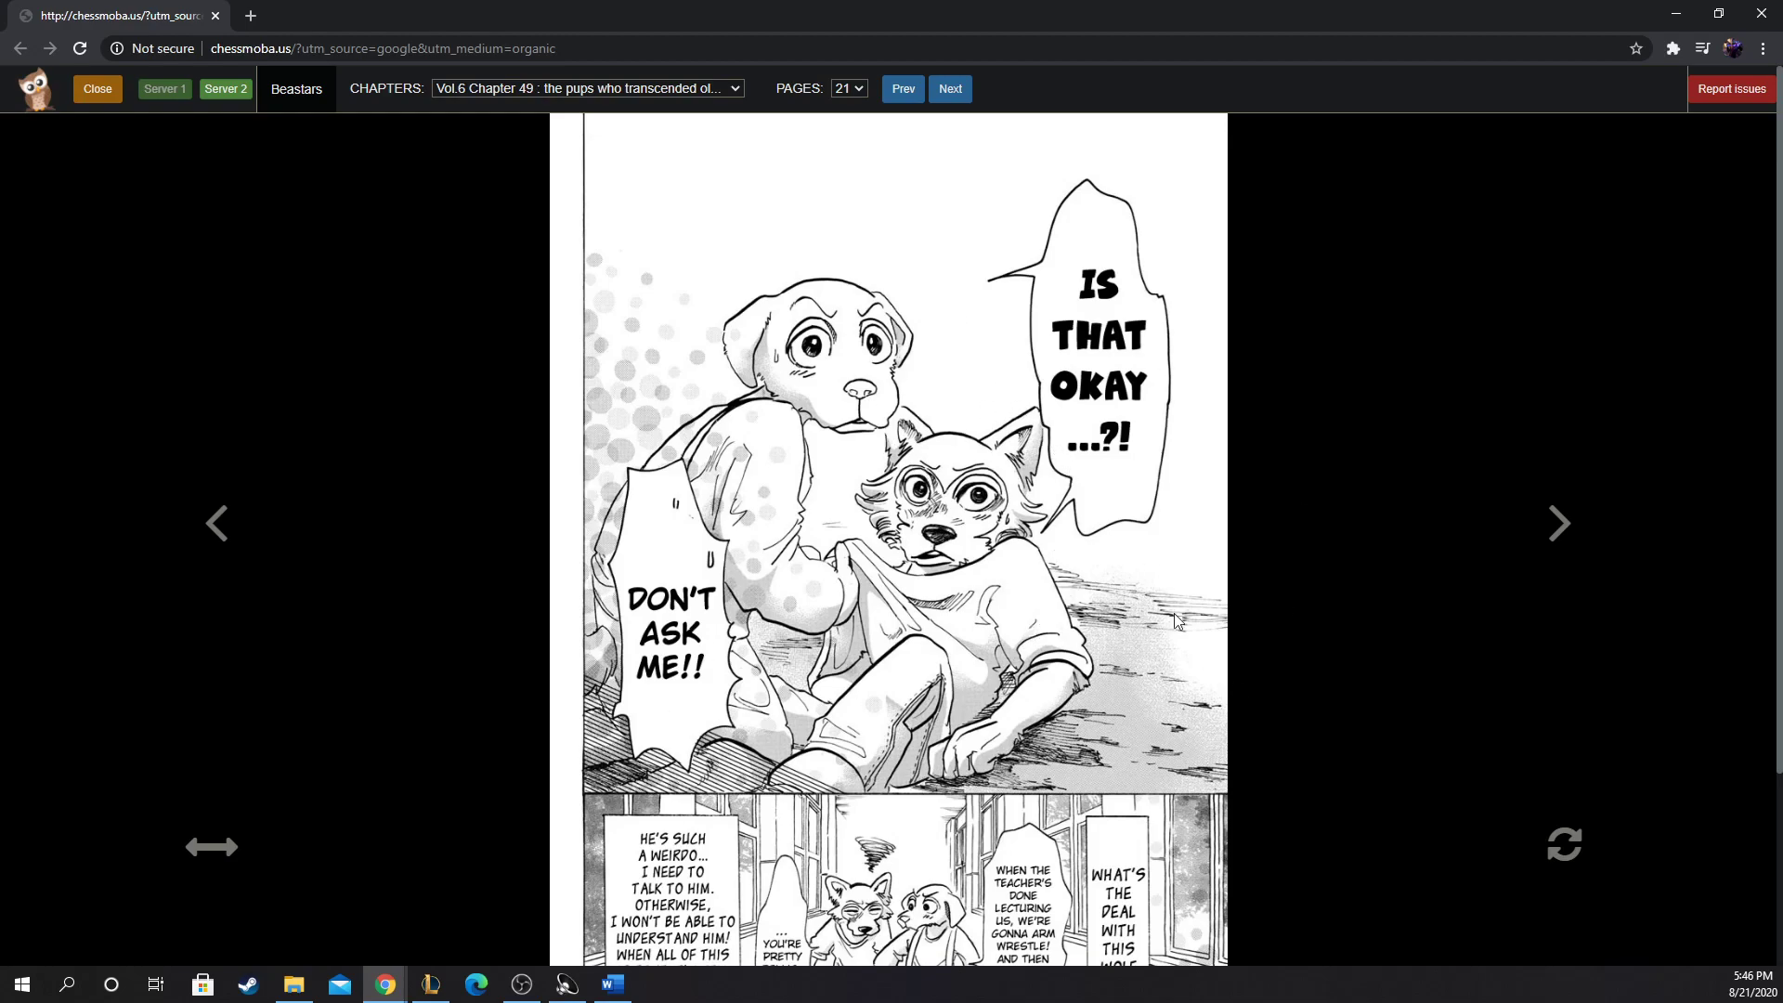
pyautogui.moveTo(1109, 459)
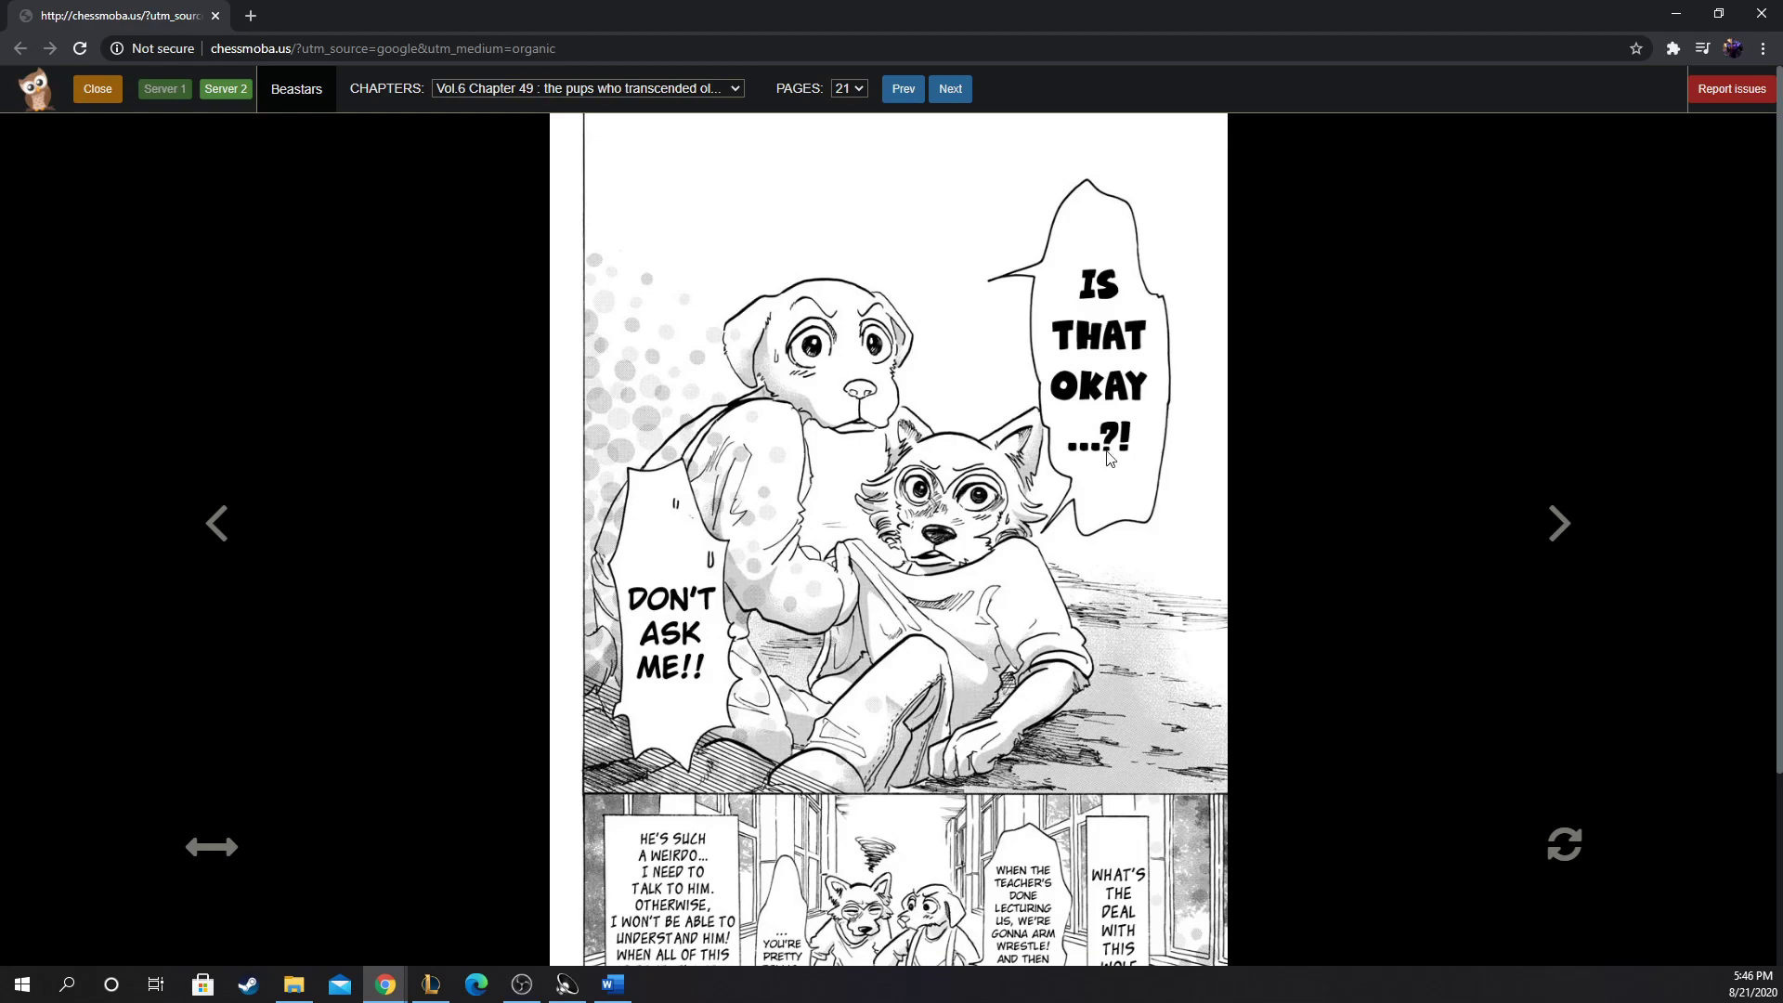
pyautogui.moveTo(1052, 461)
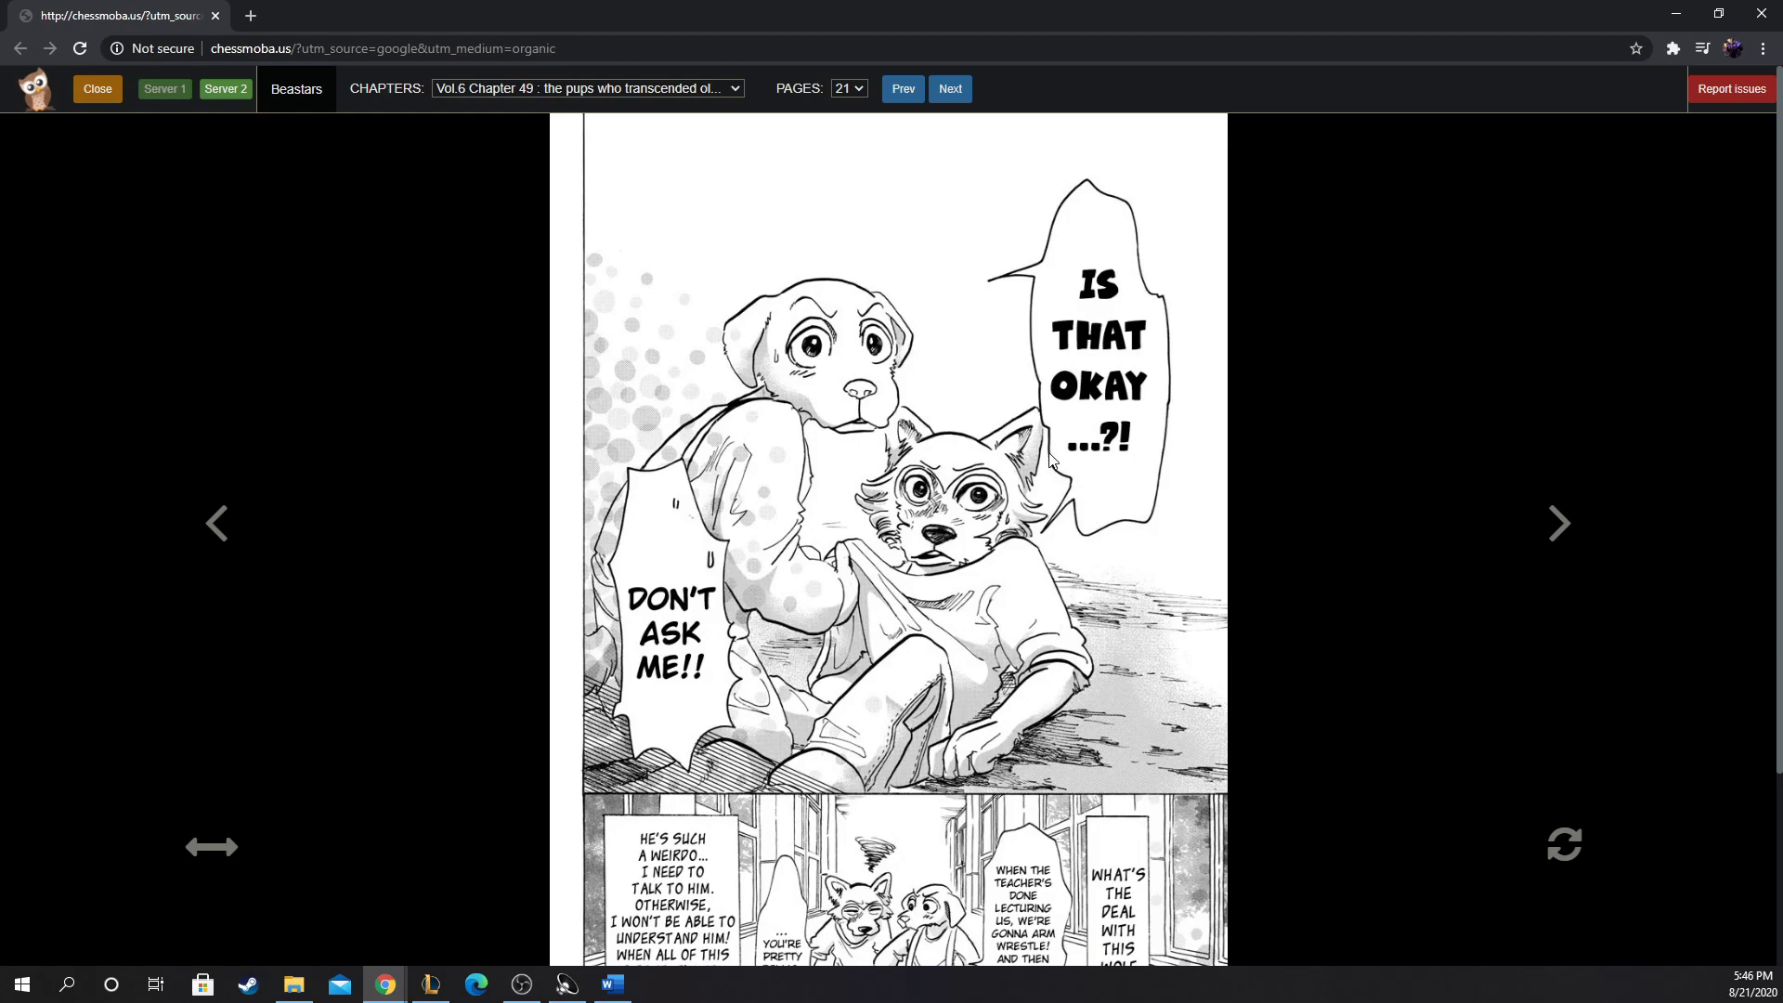
pyautogui.moveTo(868, 625)
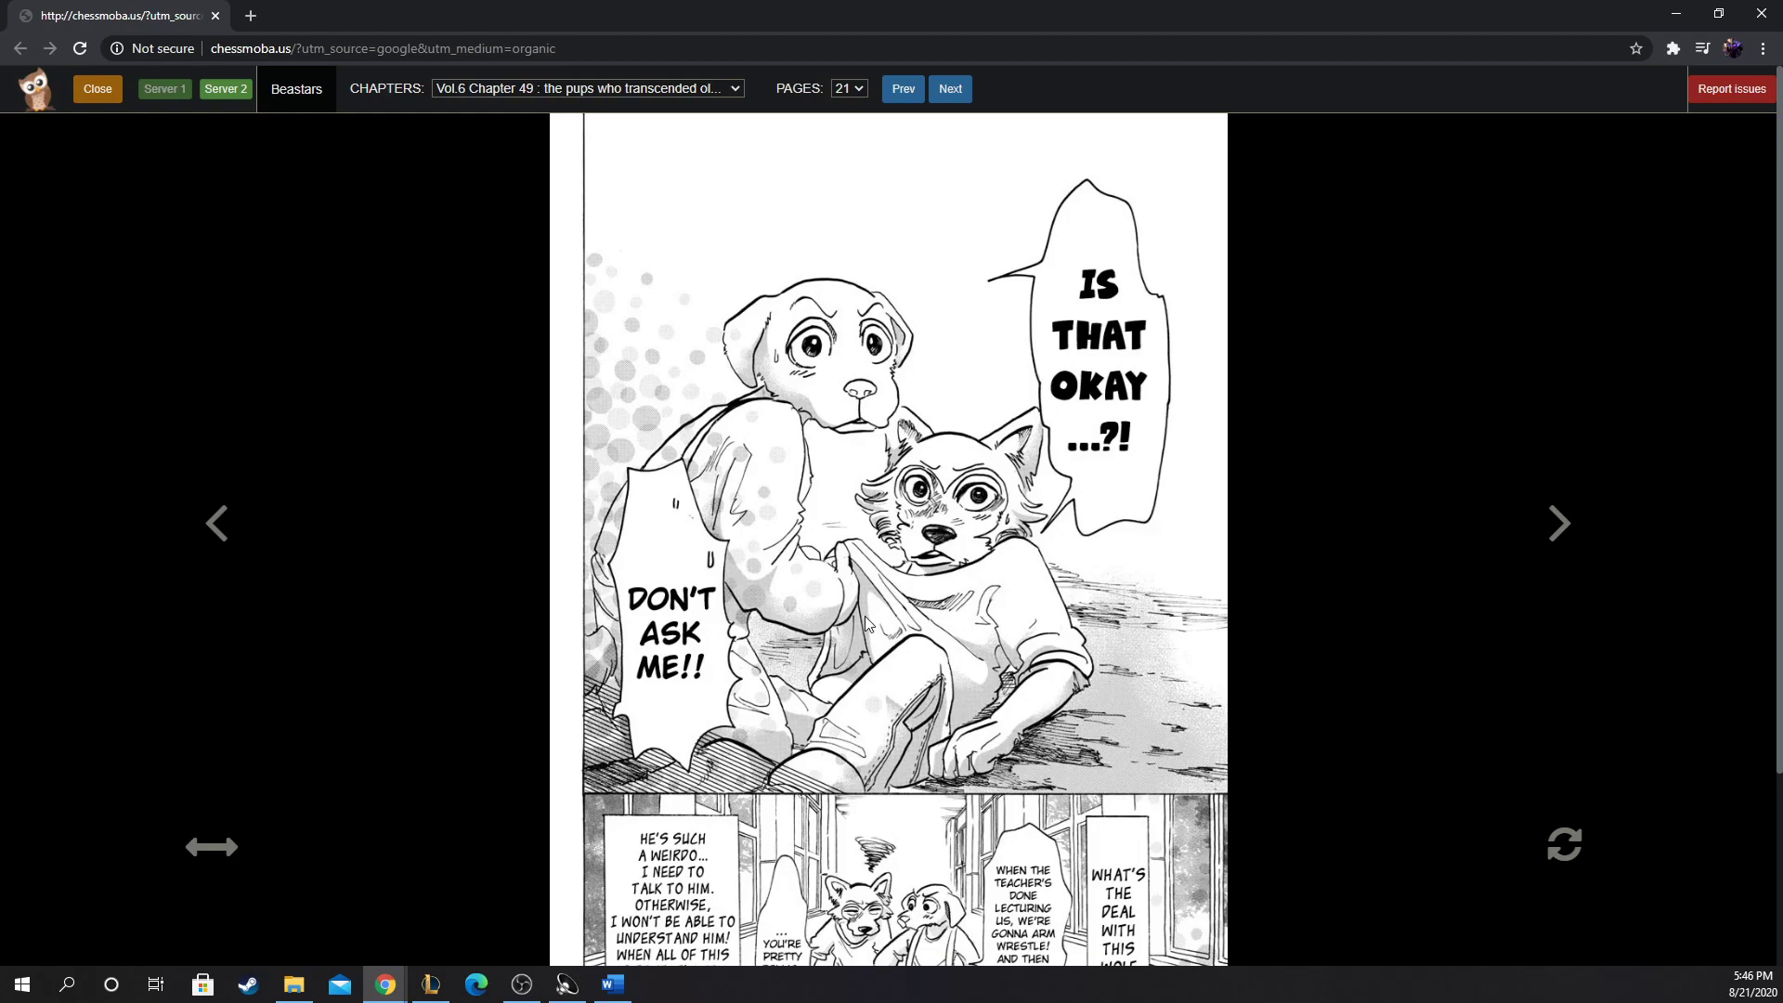
pyautogui.moveTo(921, 346)
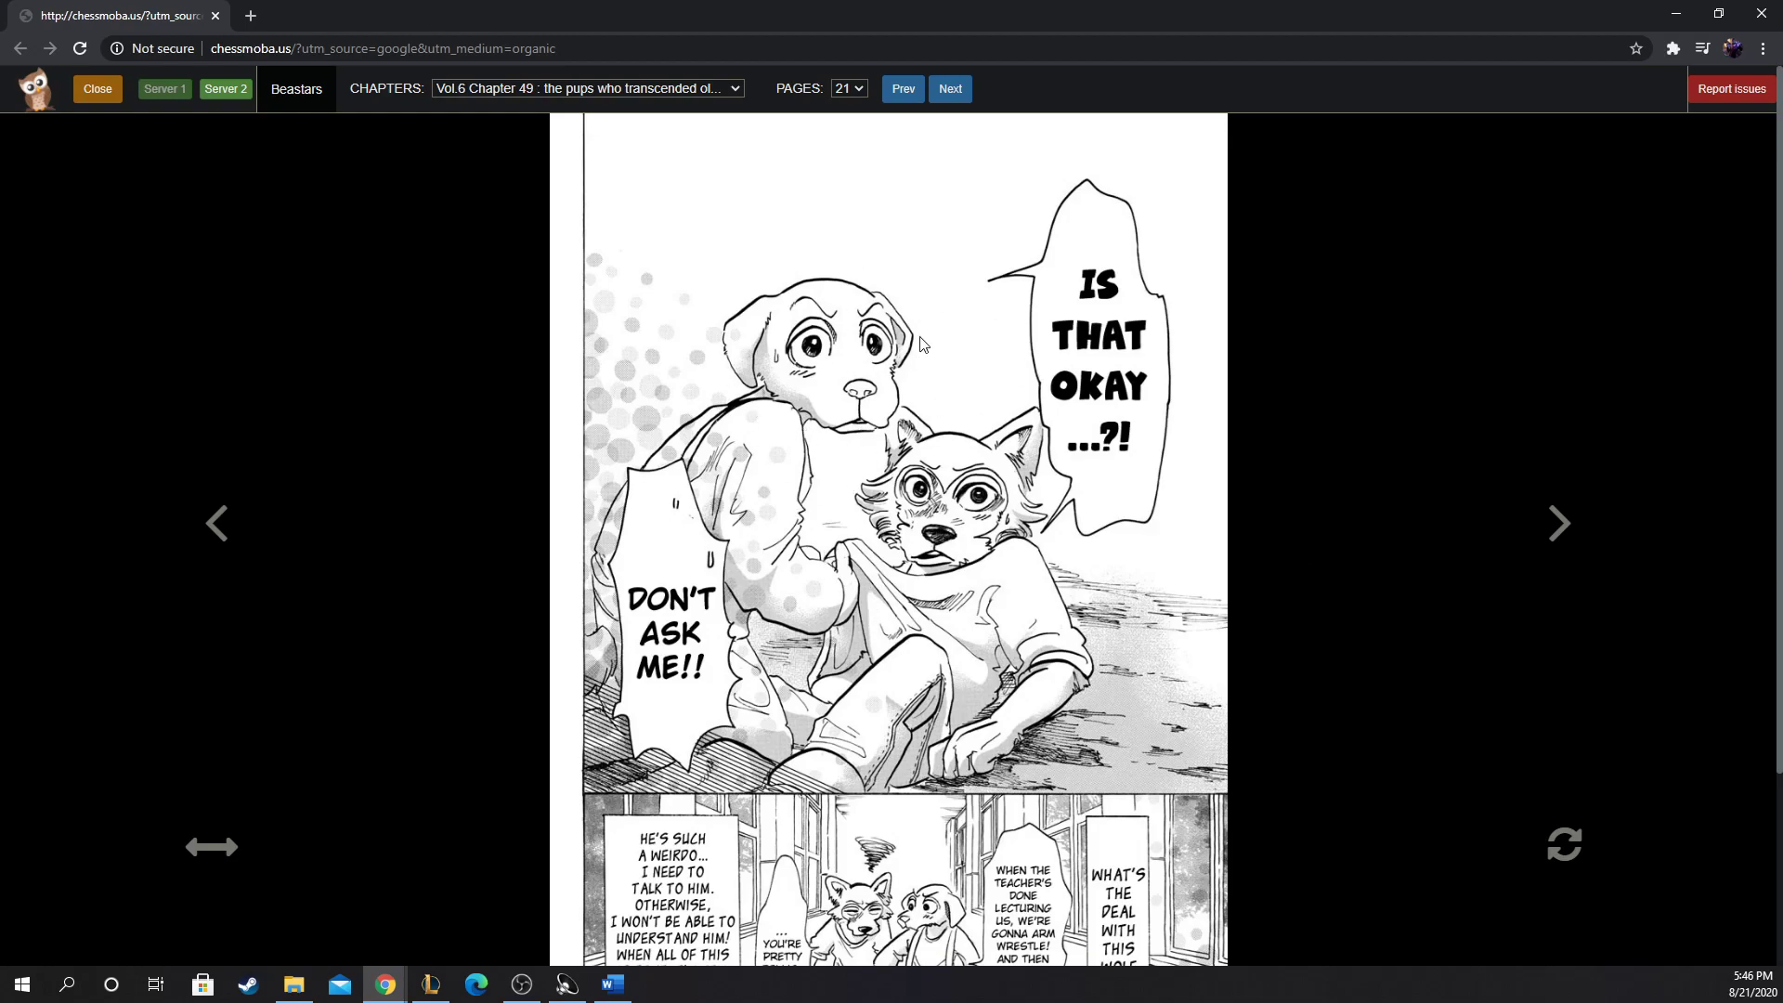
pyautogui.moveTo(1036, 450)
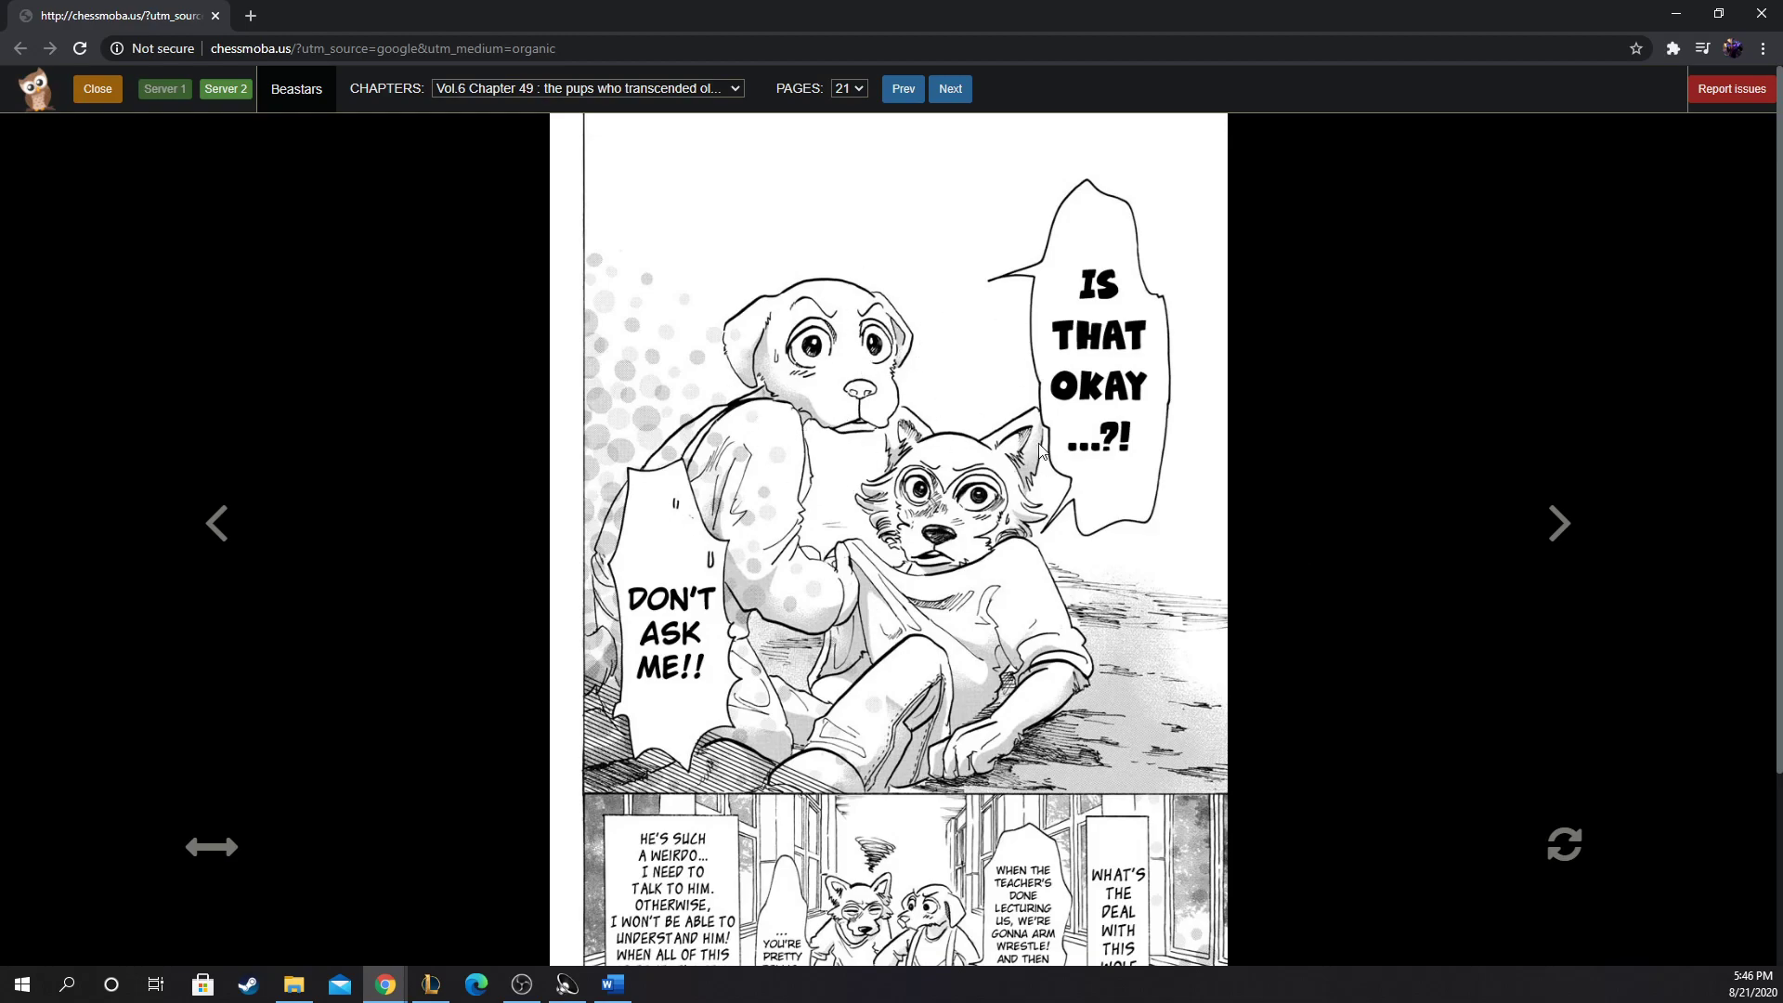
pyautogui.moveTo(896, 606)
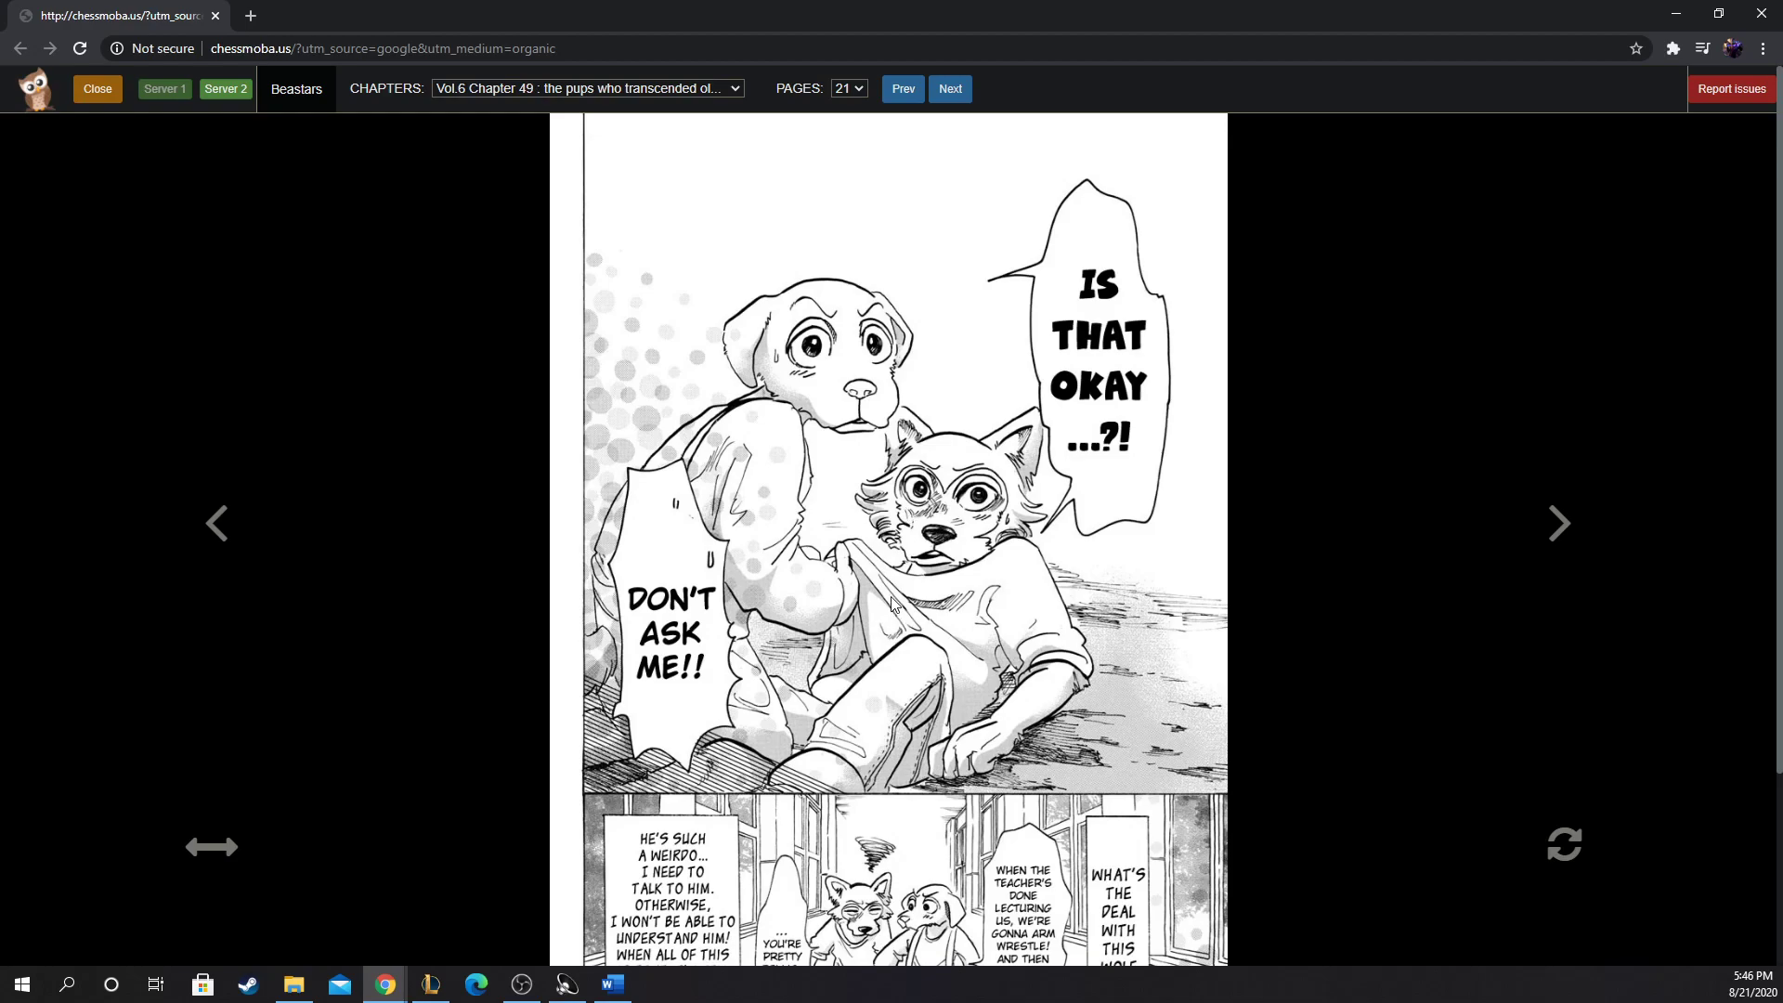
pyautogui.moveTo(1053, 507)
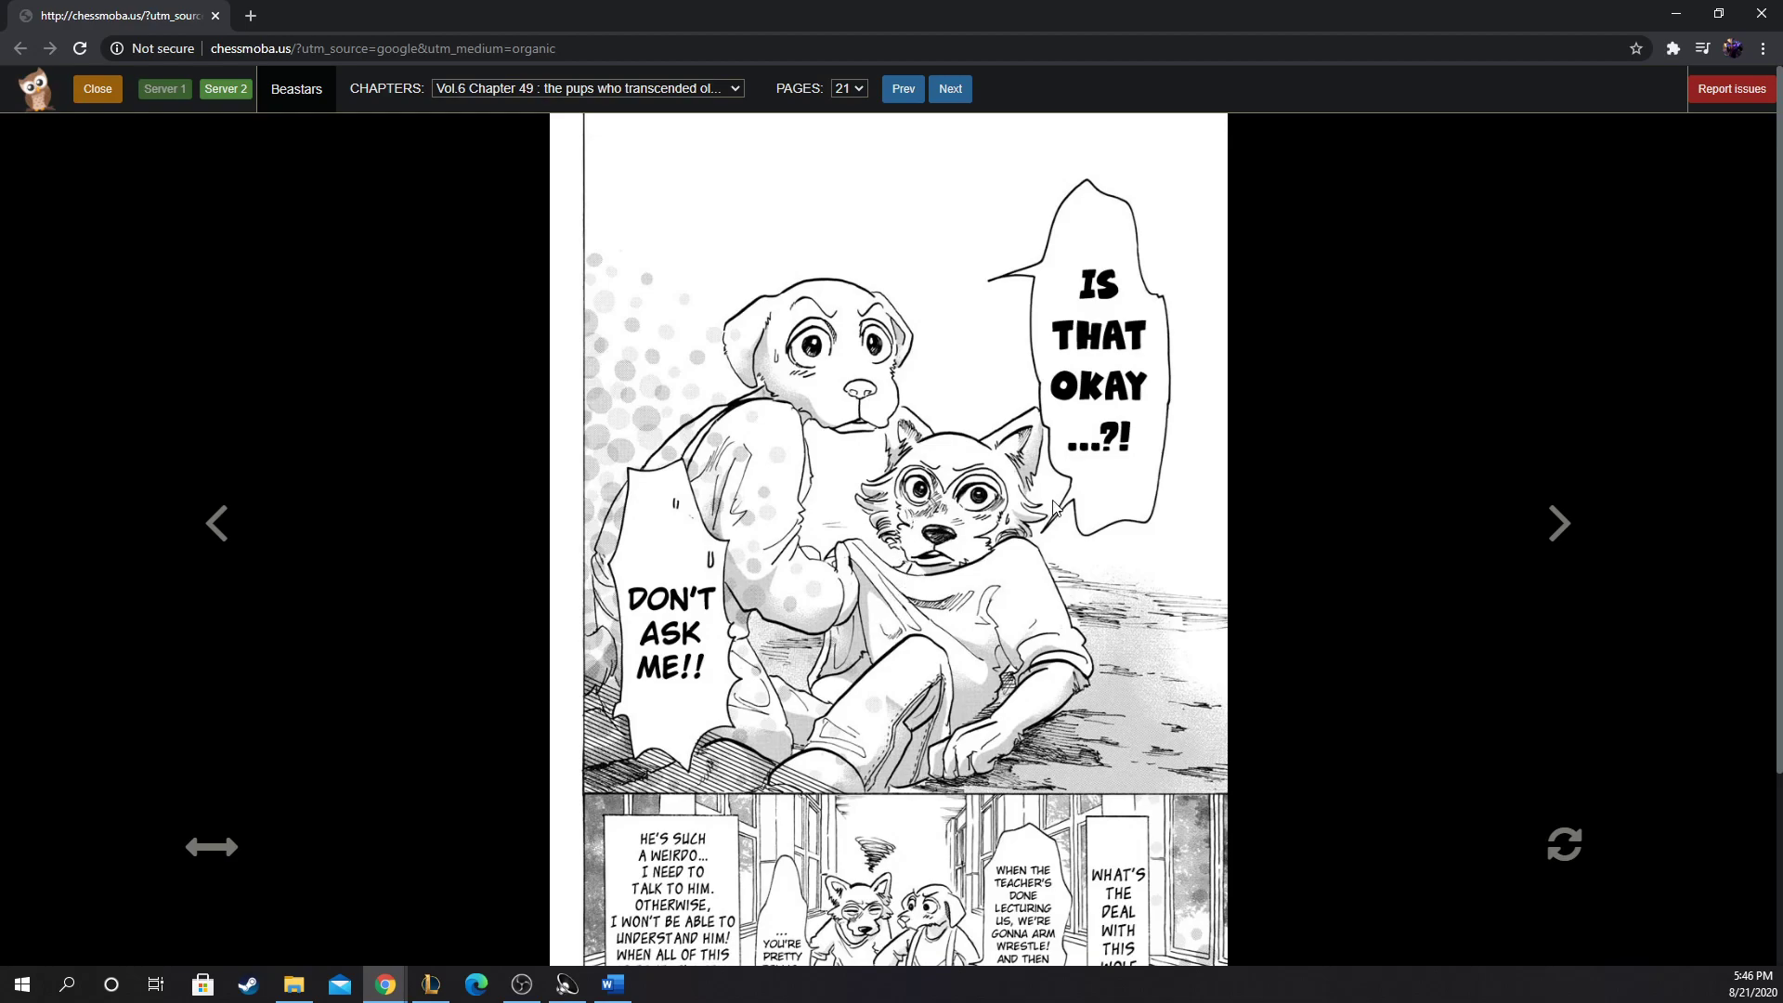
pyautogui.moveTo(678, 401)
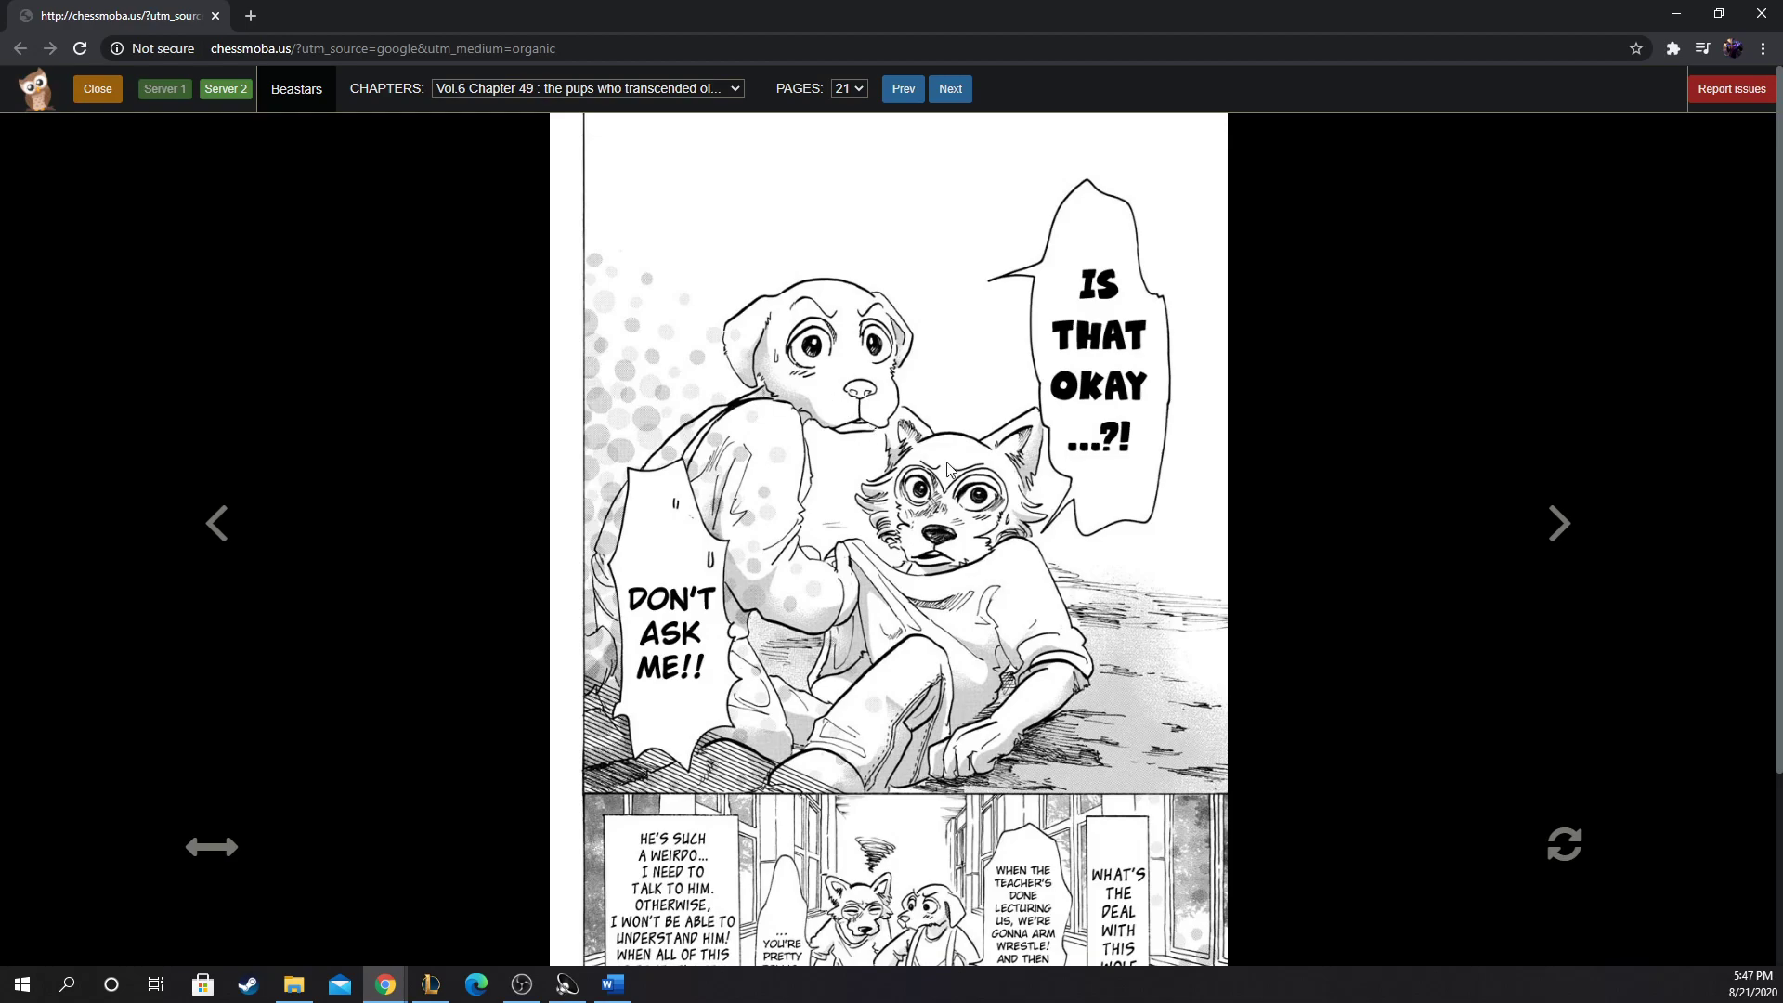
pyautogui.moveTo(988, 474)
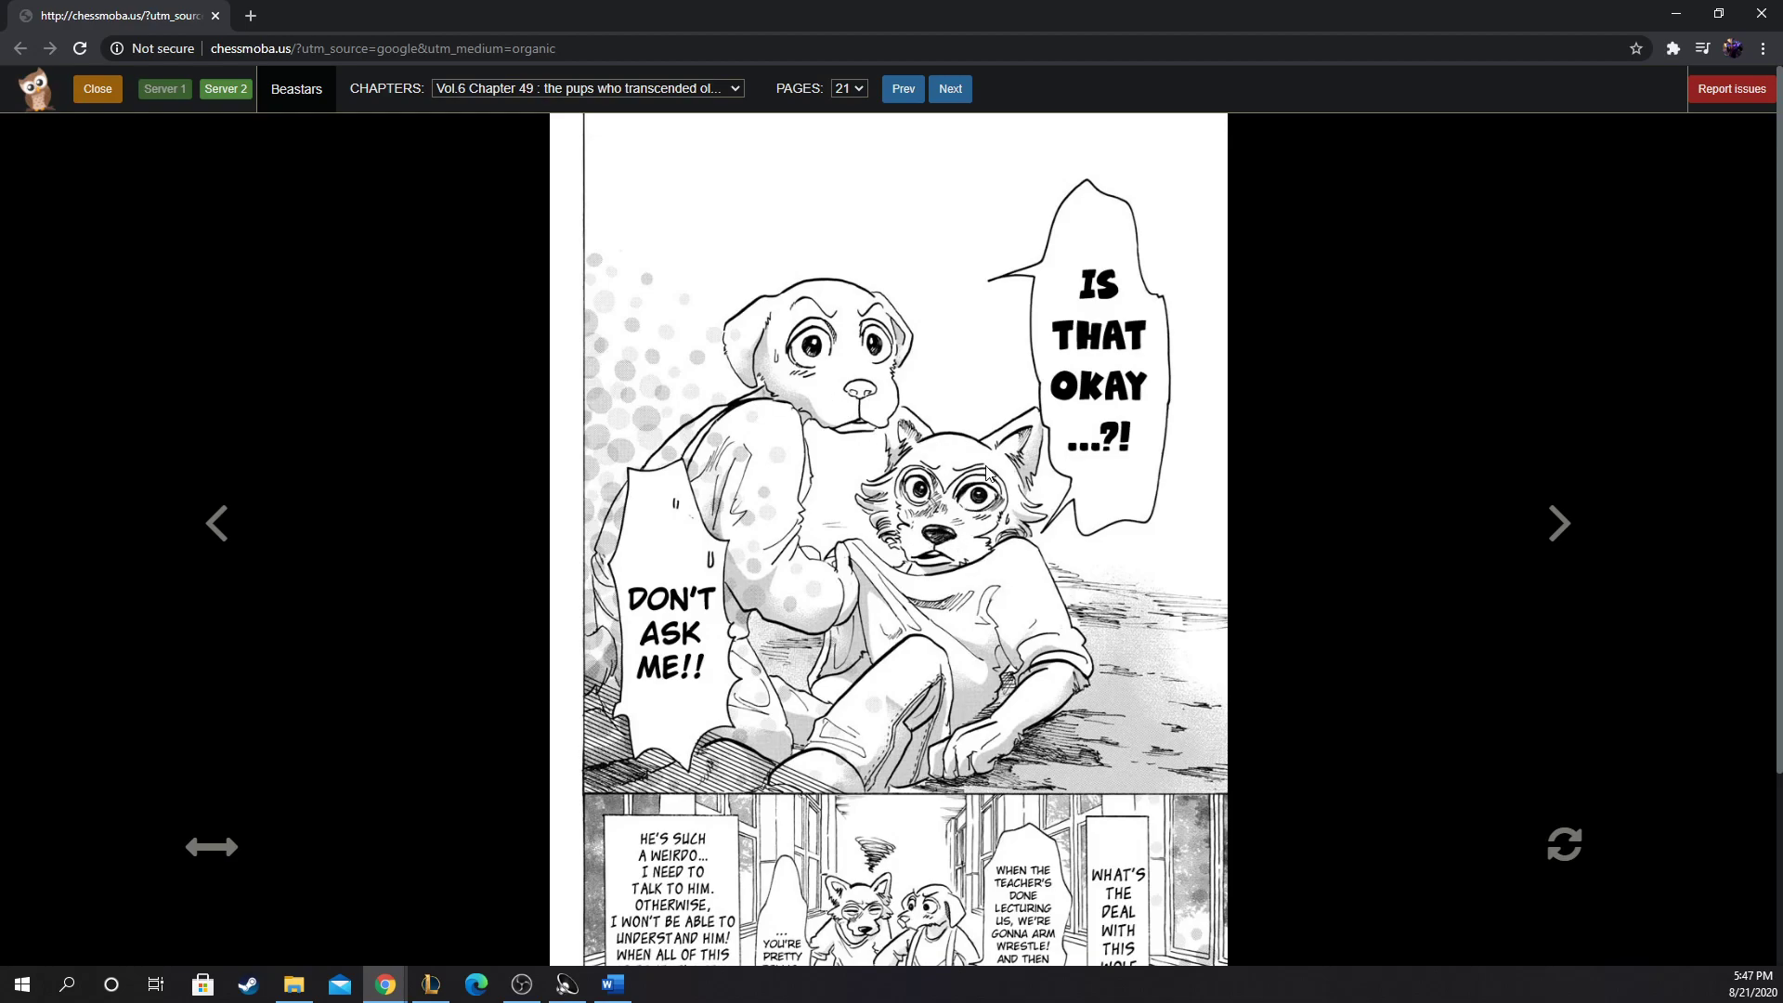
pyautogui.moveTo(840, 412)
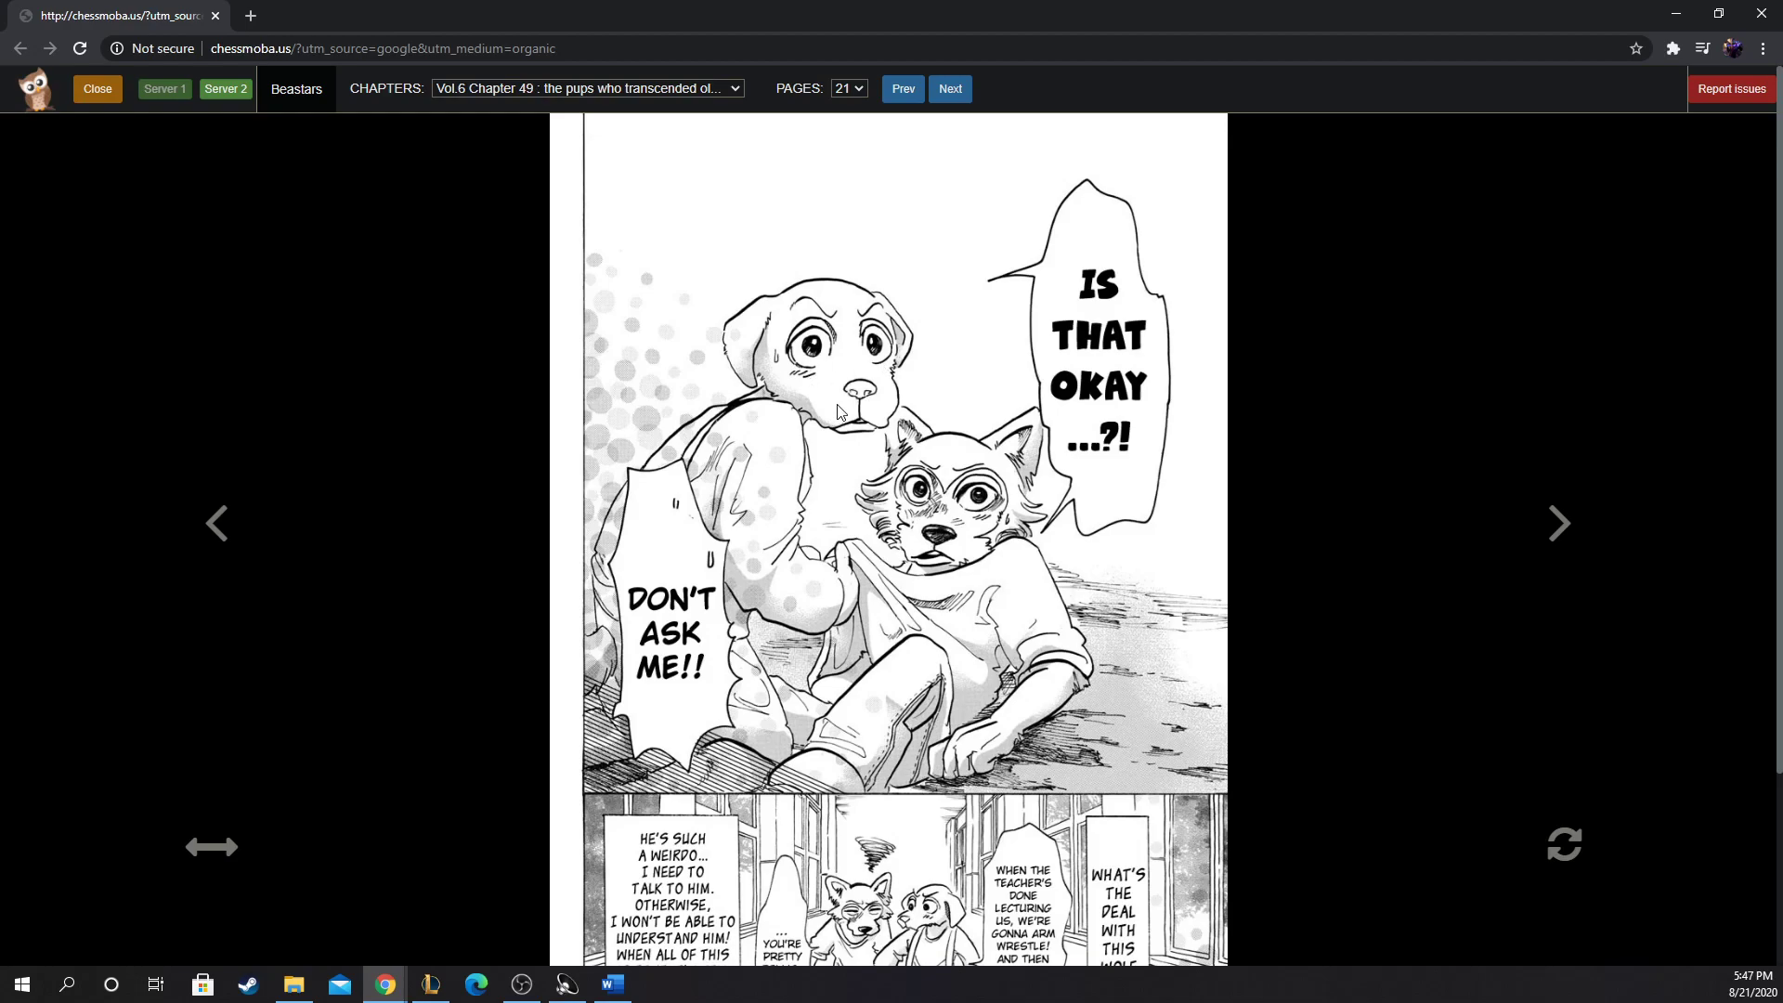
pyautogui.moveTo(868, 509)
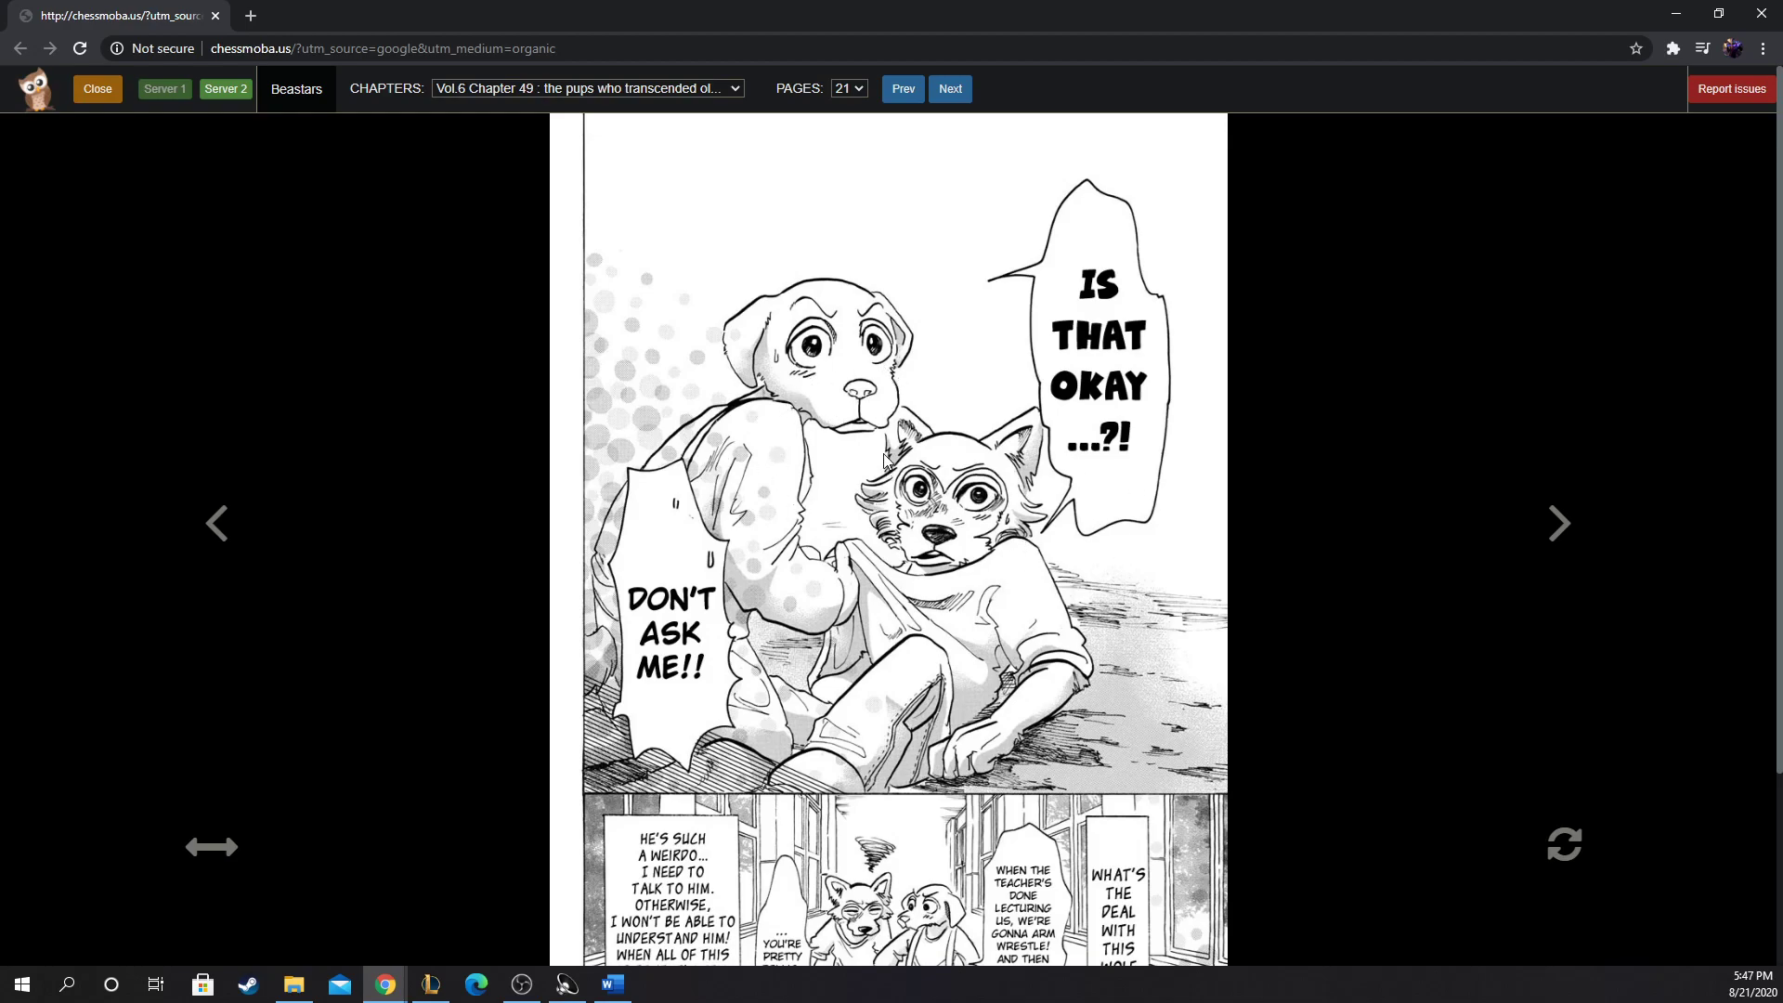
pyautogui.moveTo(884, 459)
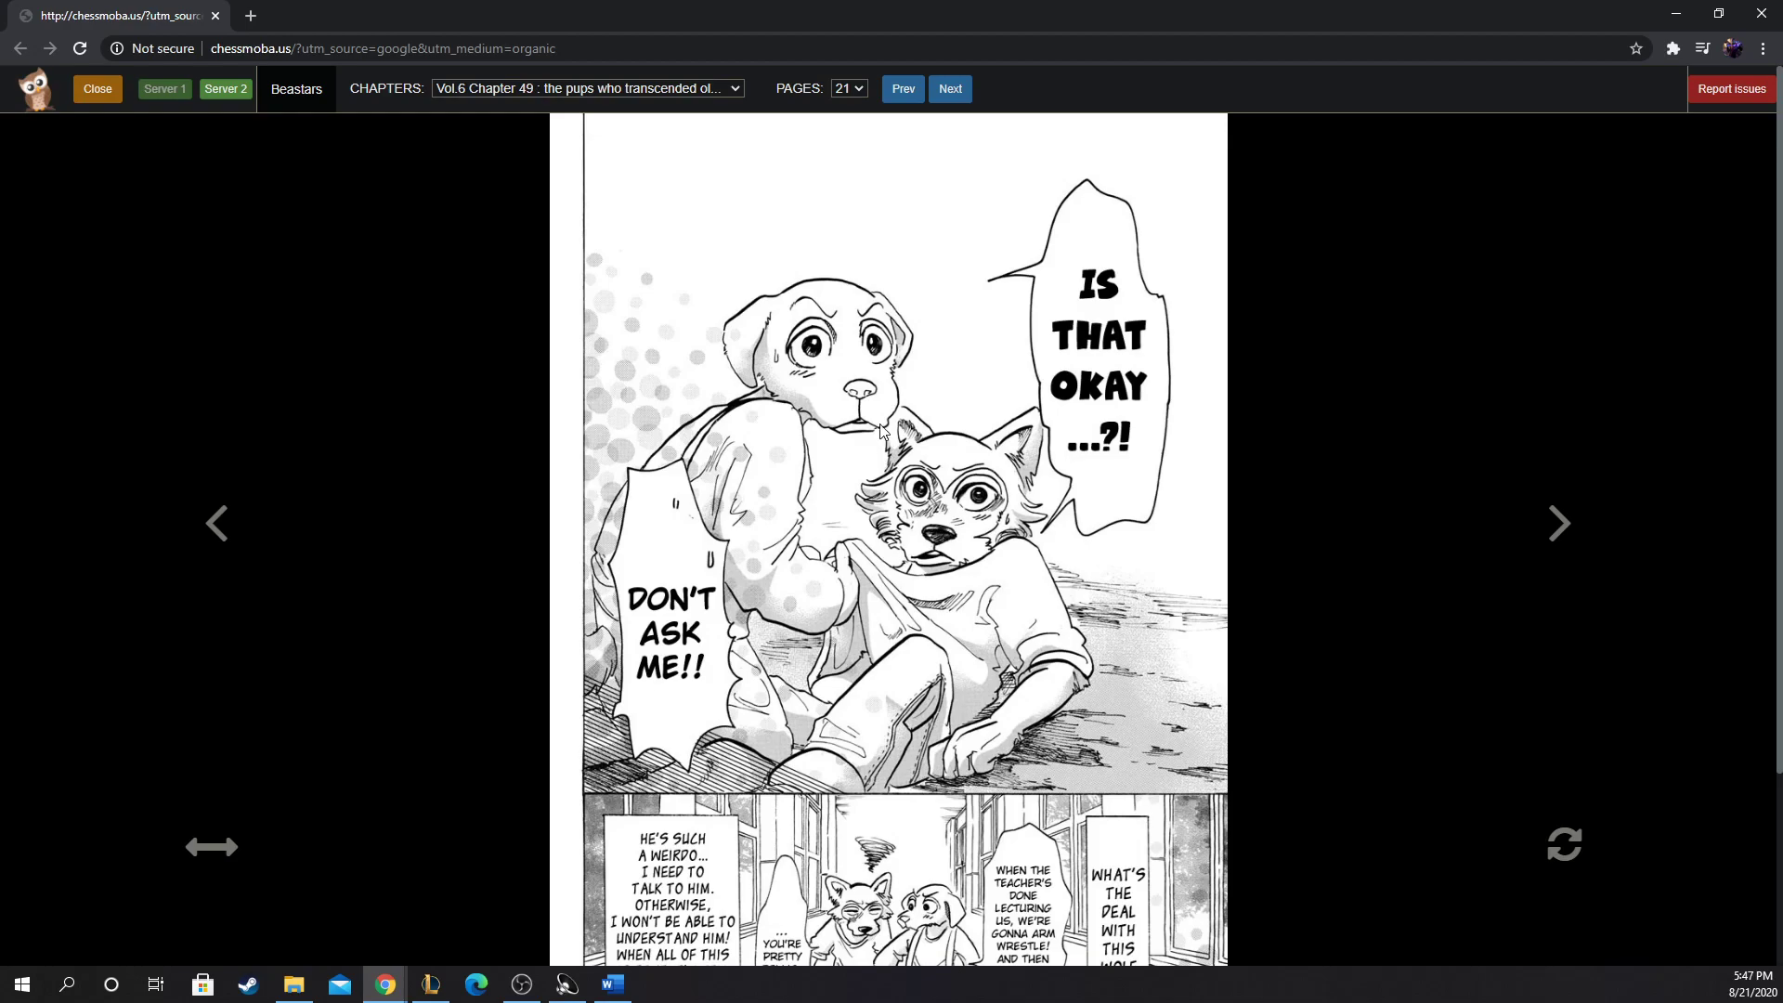
pyautogui.moveTo(885, 433)
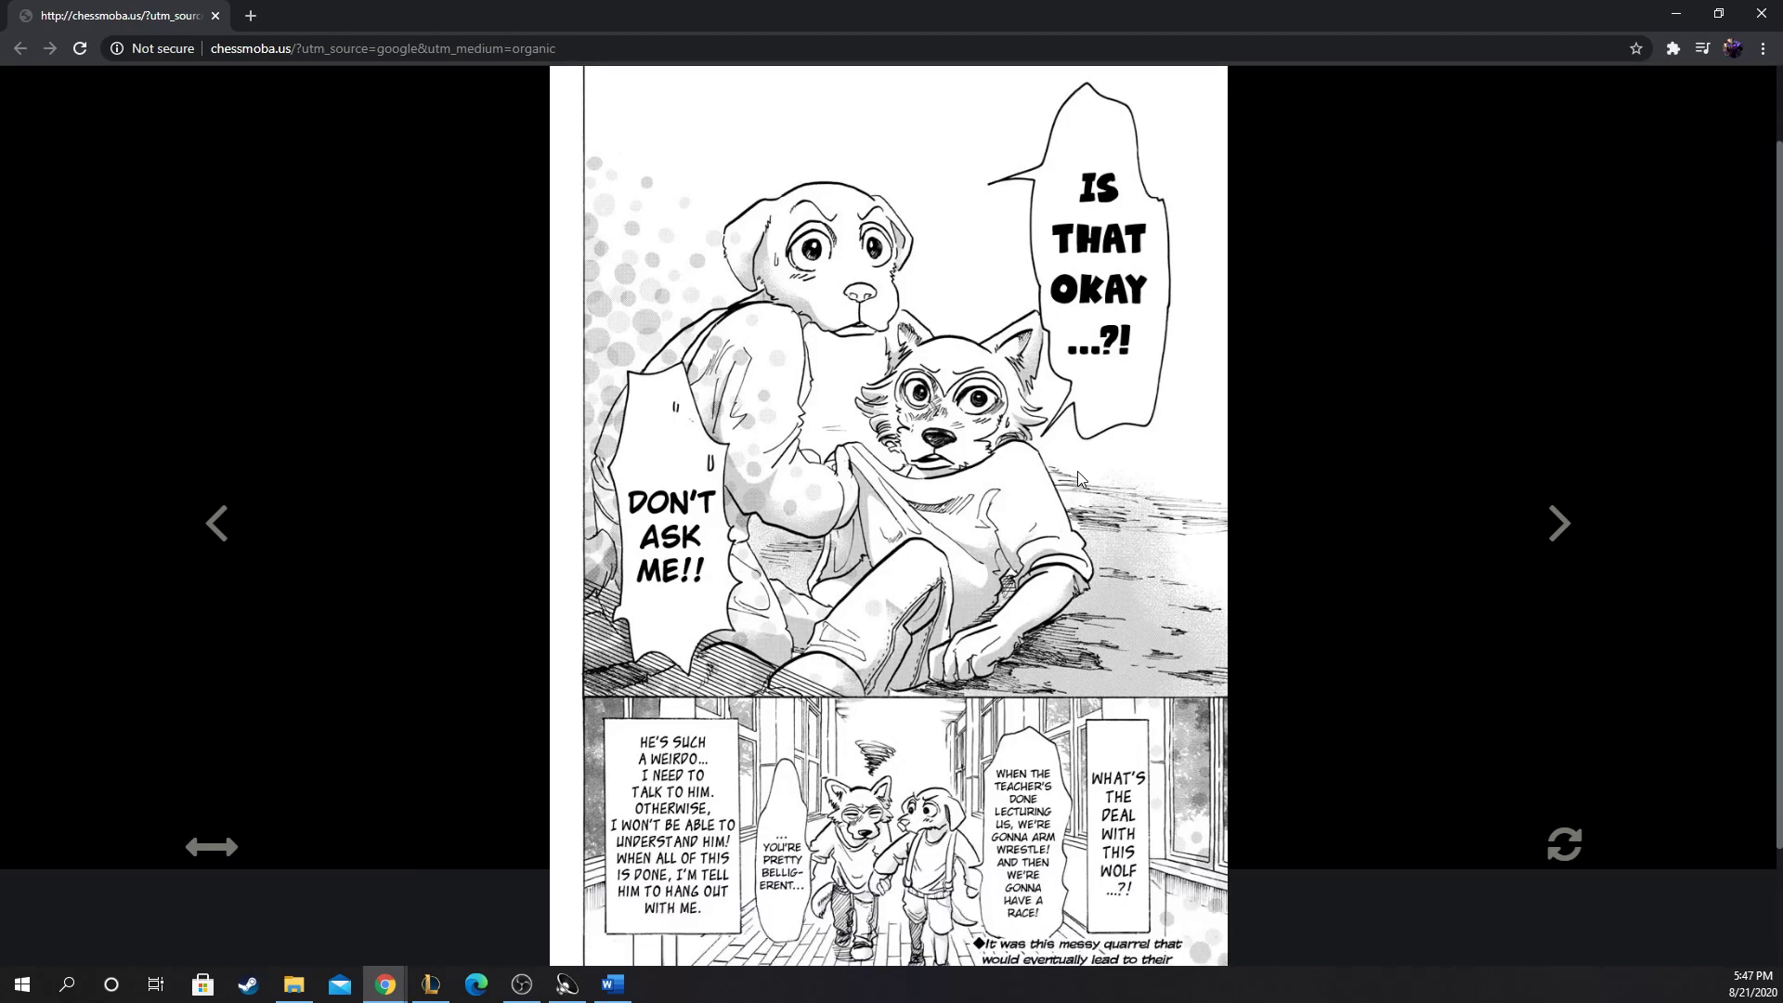
pyautogui.scroll(-3)
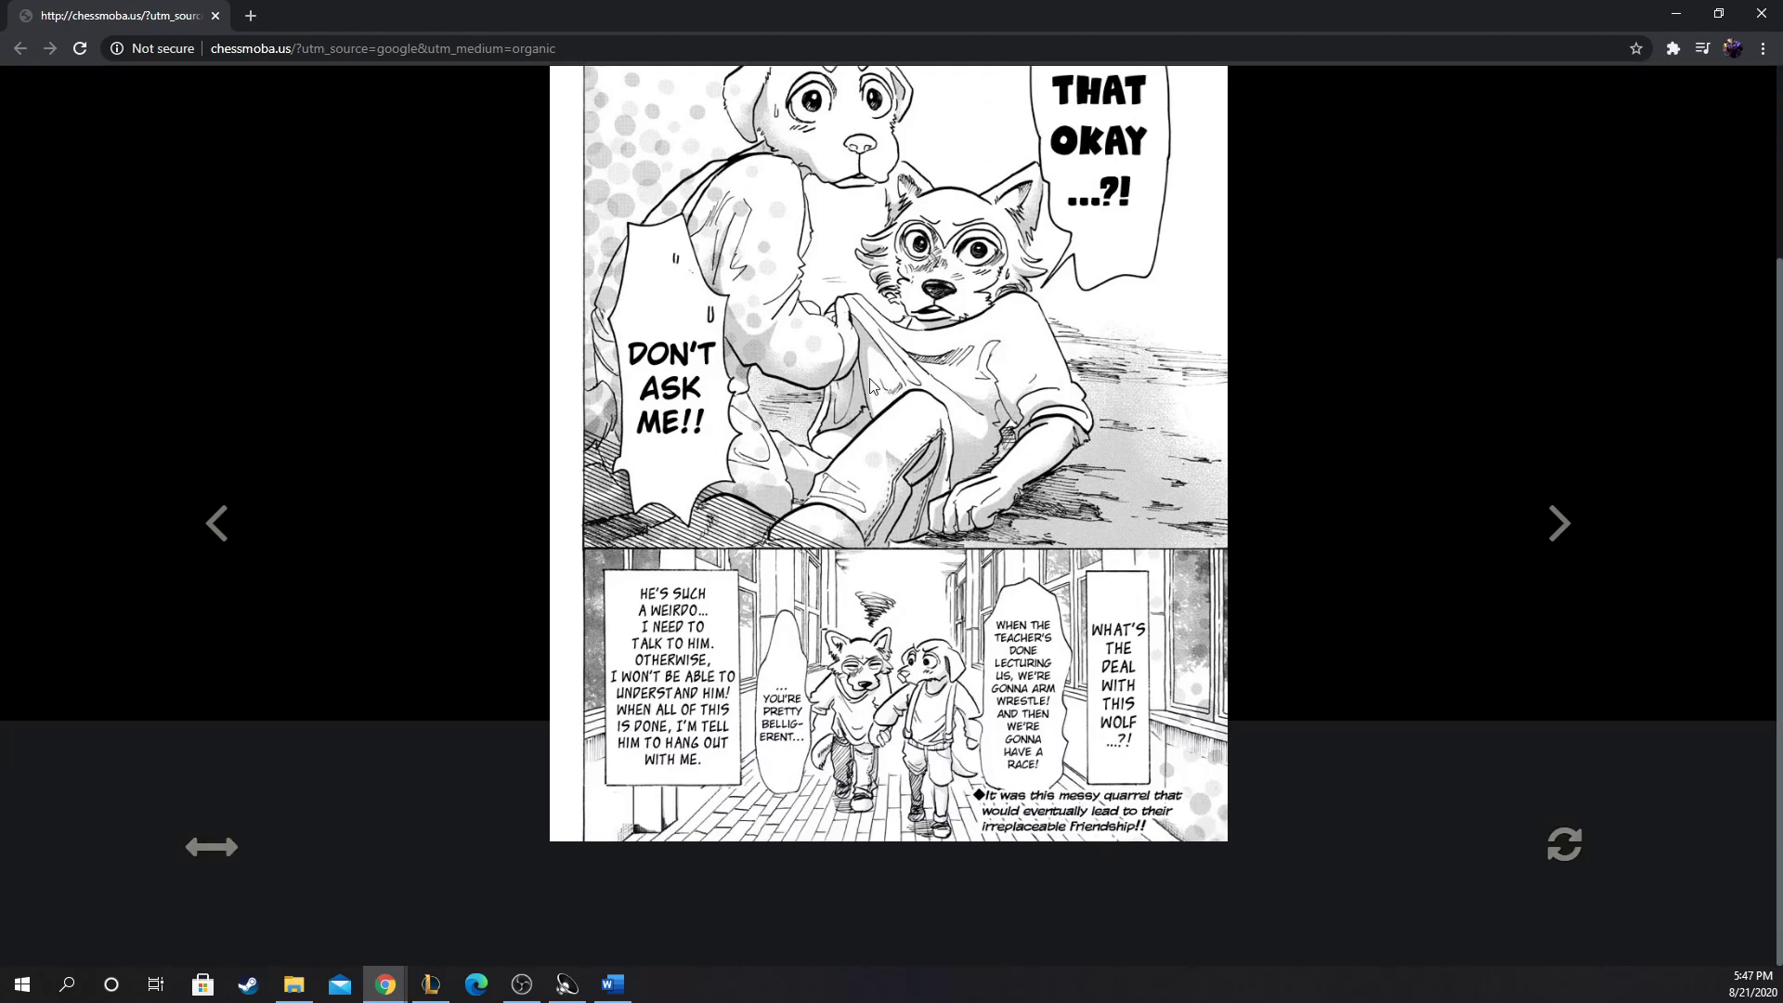
pyautogui.moveTo(813, 145)
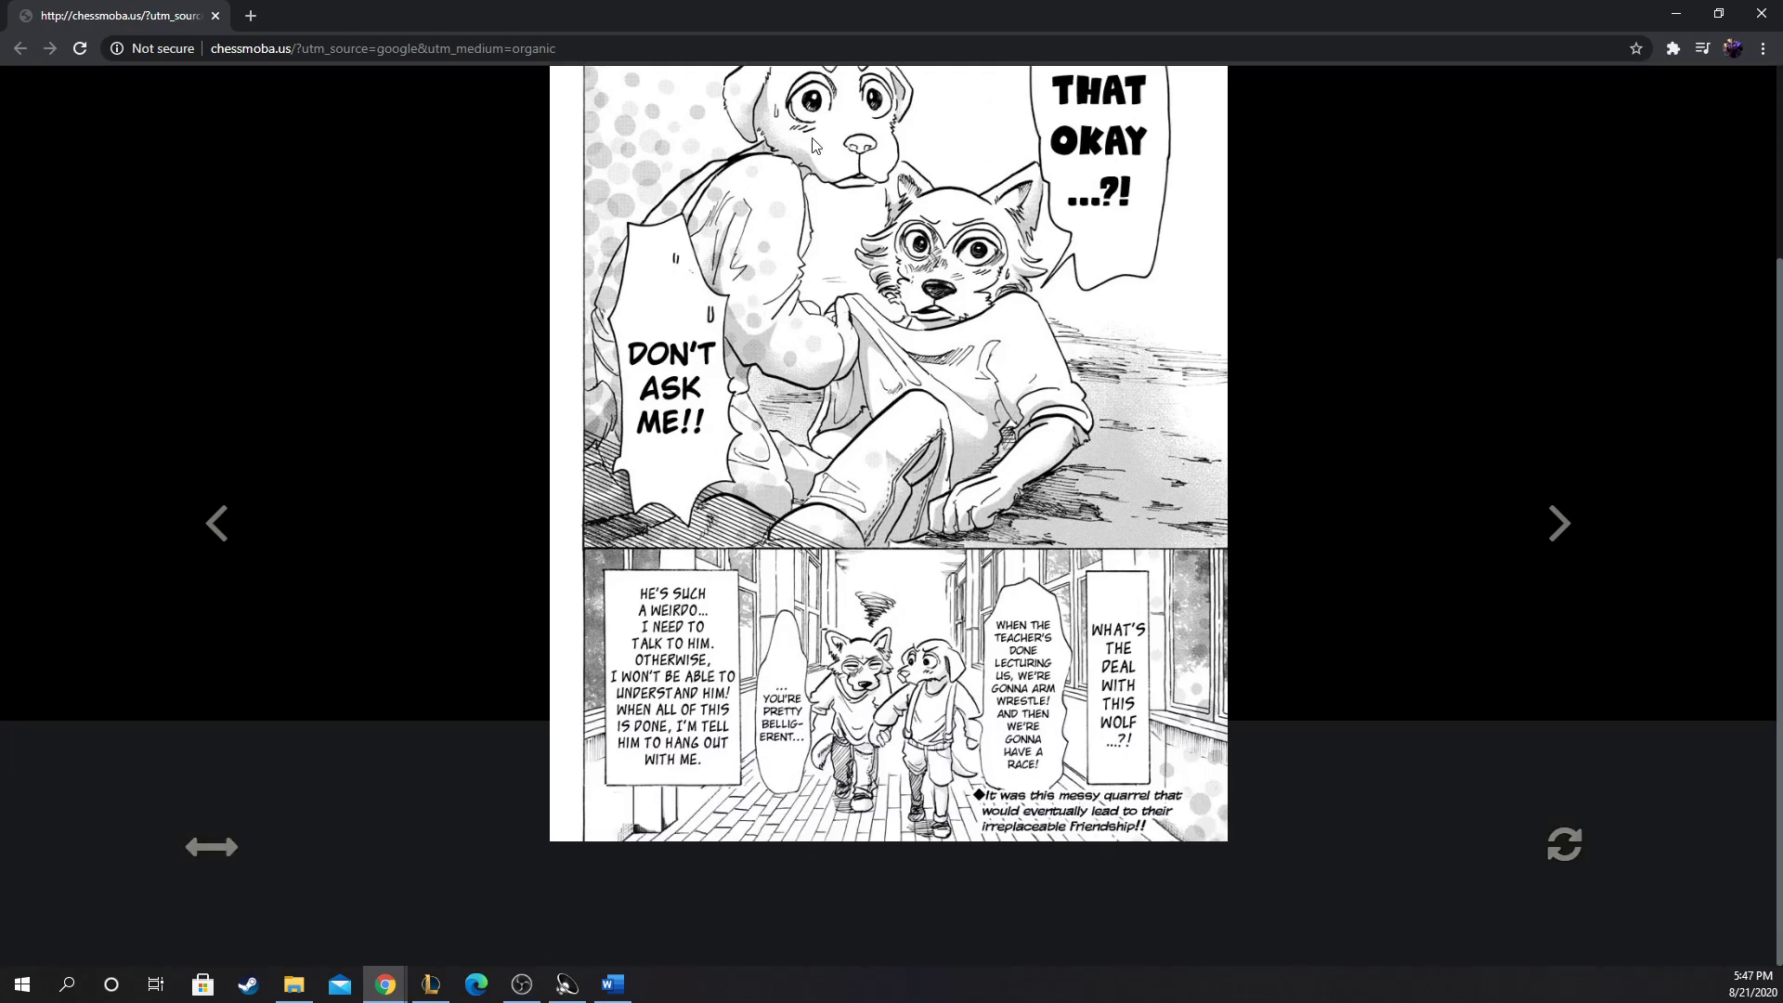
pyautogui.moveTo(1033, 538)
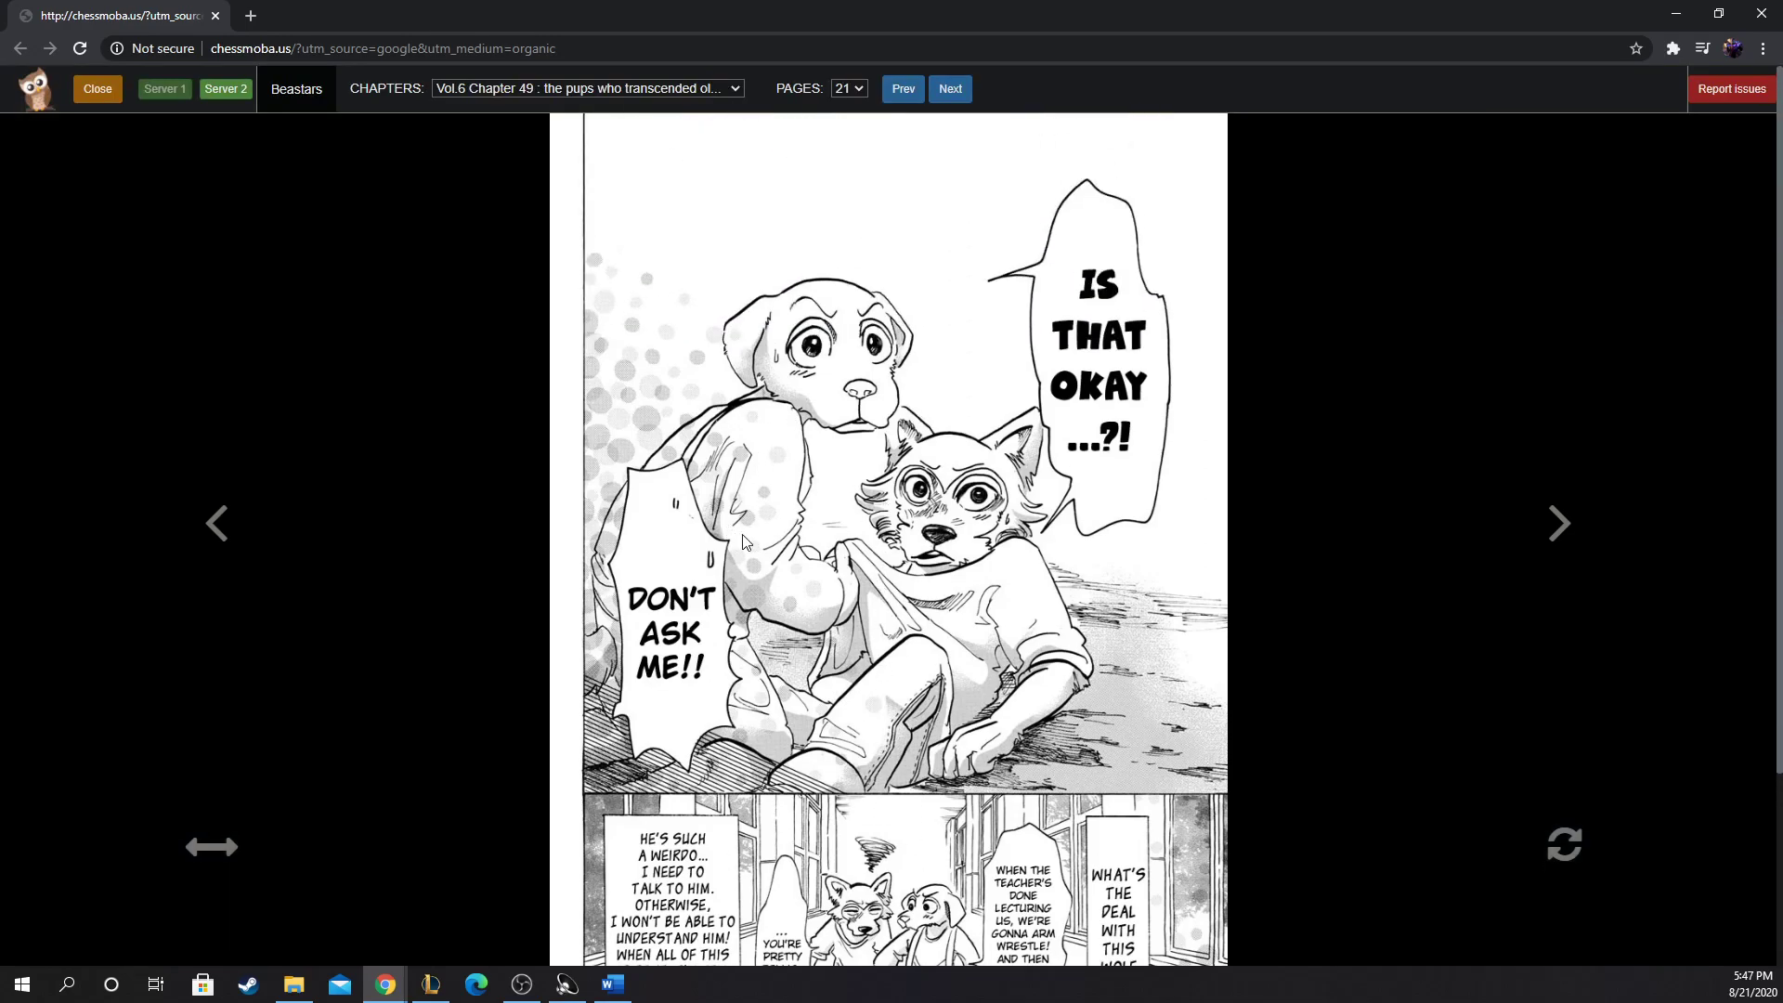
pyautogui.moveTo(847, 423)
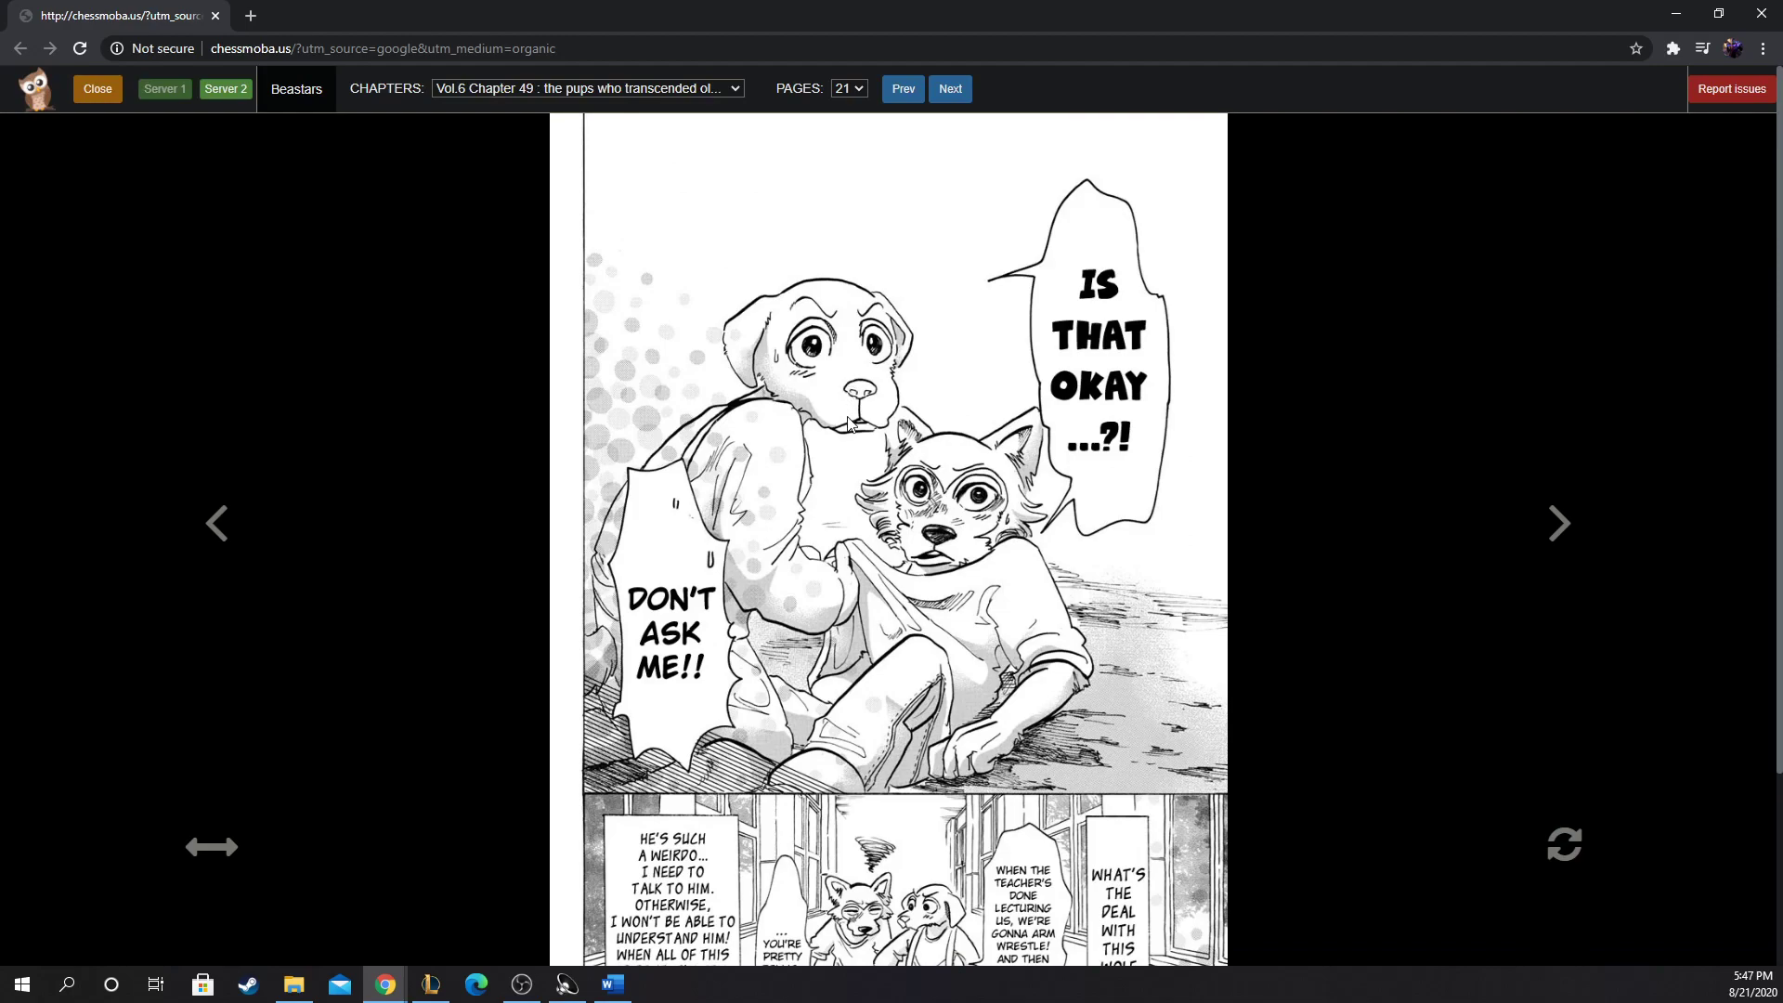
pyautogui.moveTo(832, 351)
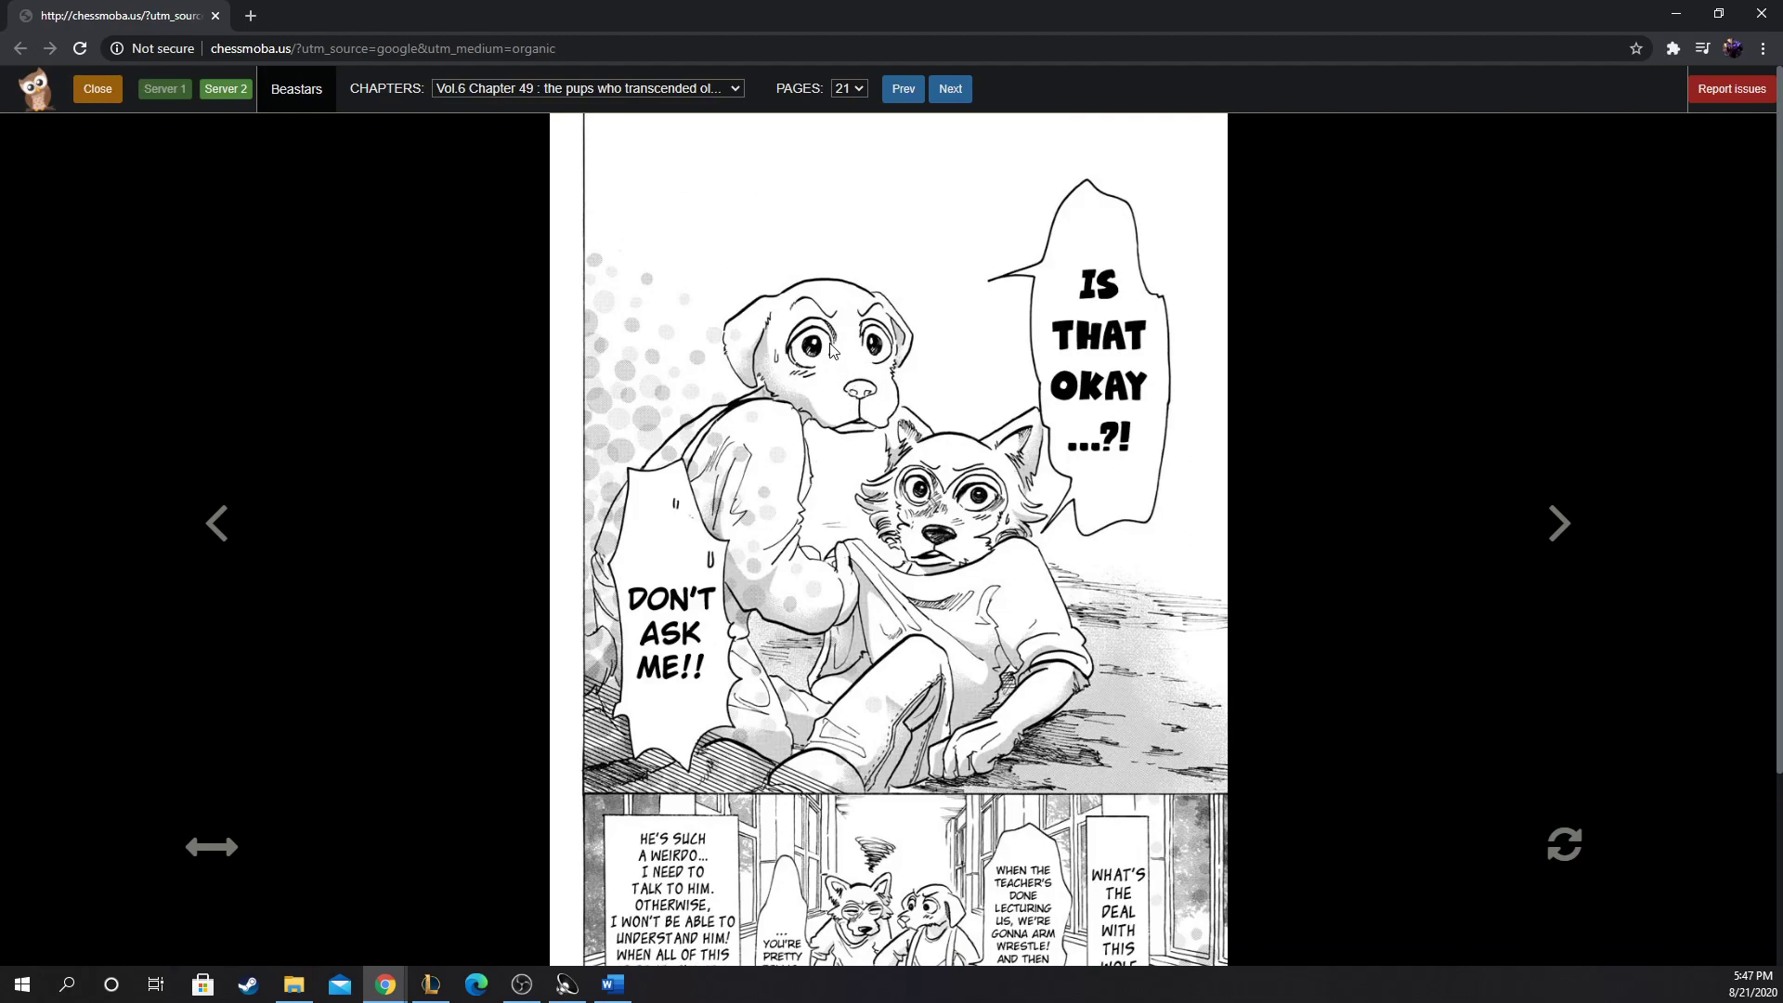
pyautogui.moveTo(926, 429)
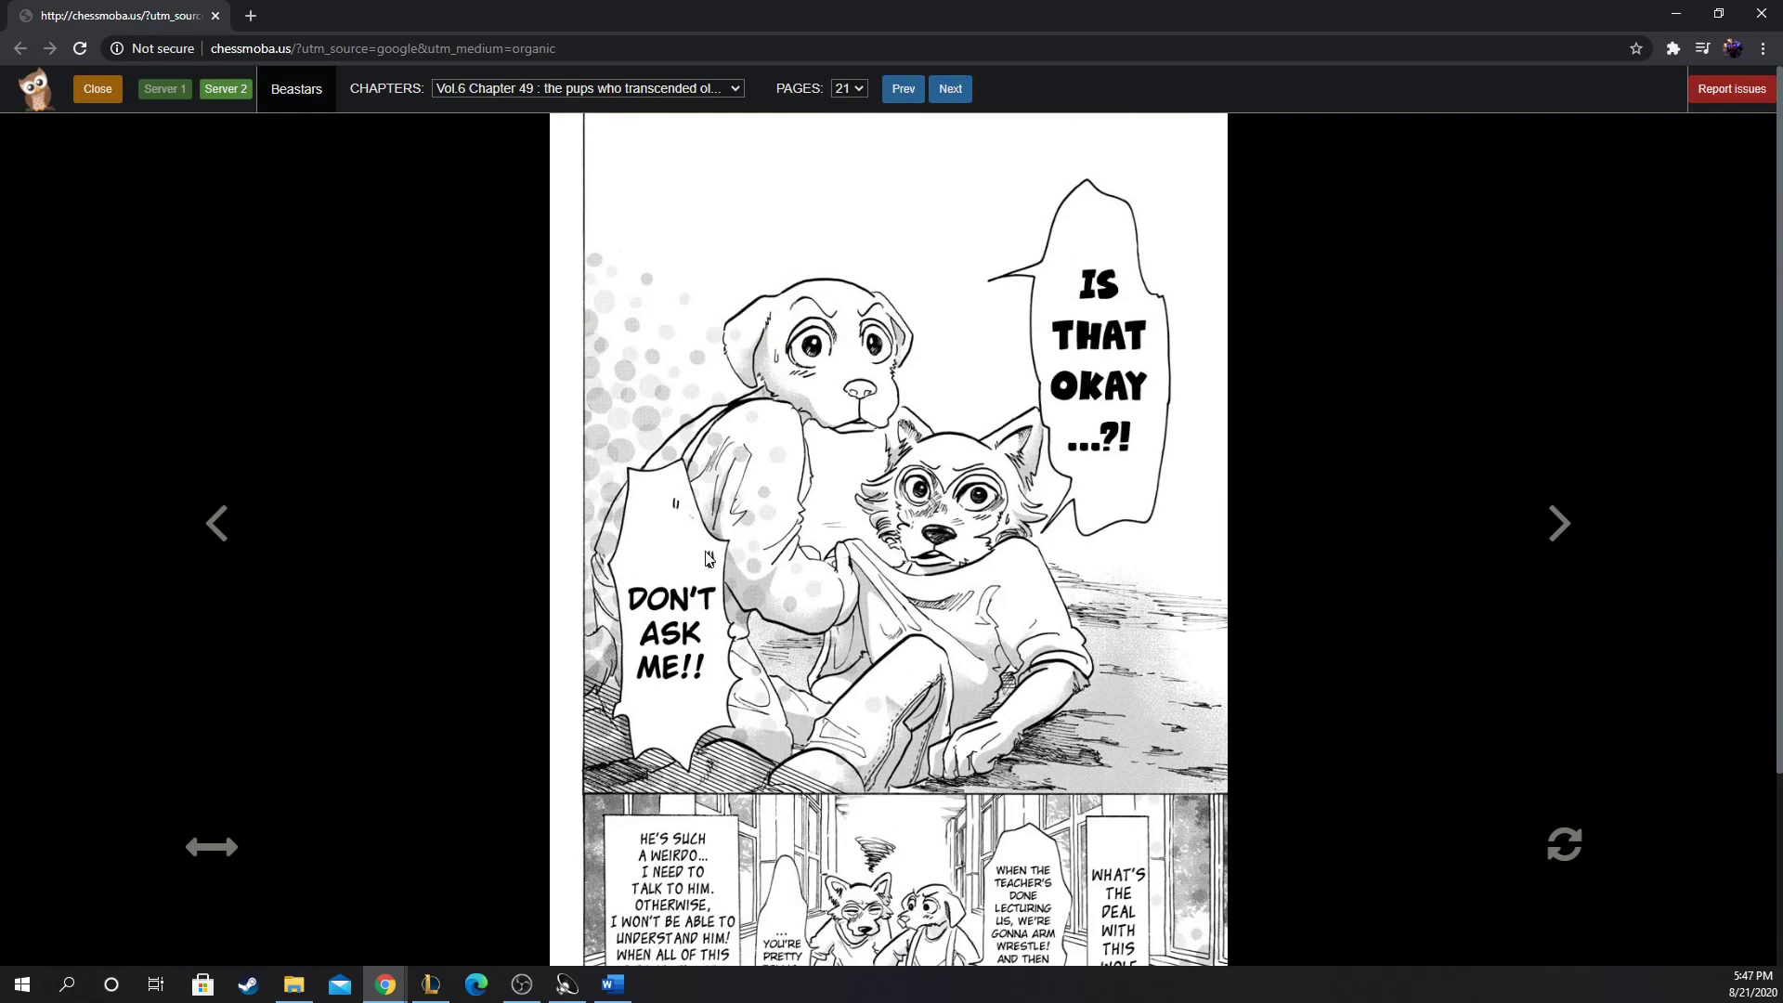
pyautogui.moveTo(797, 413)
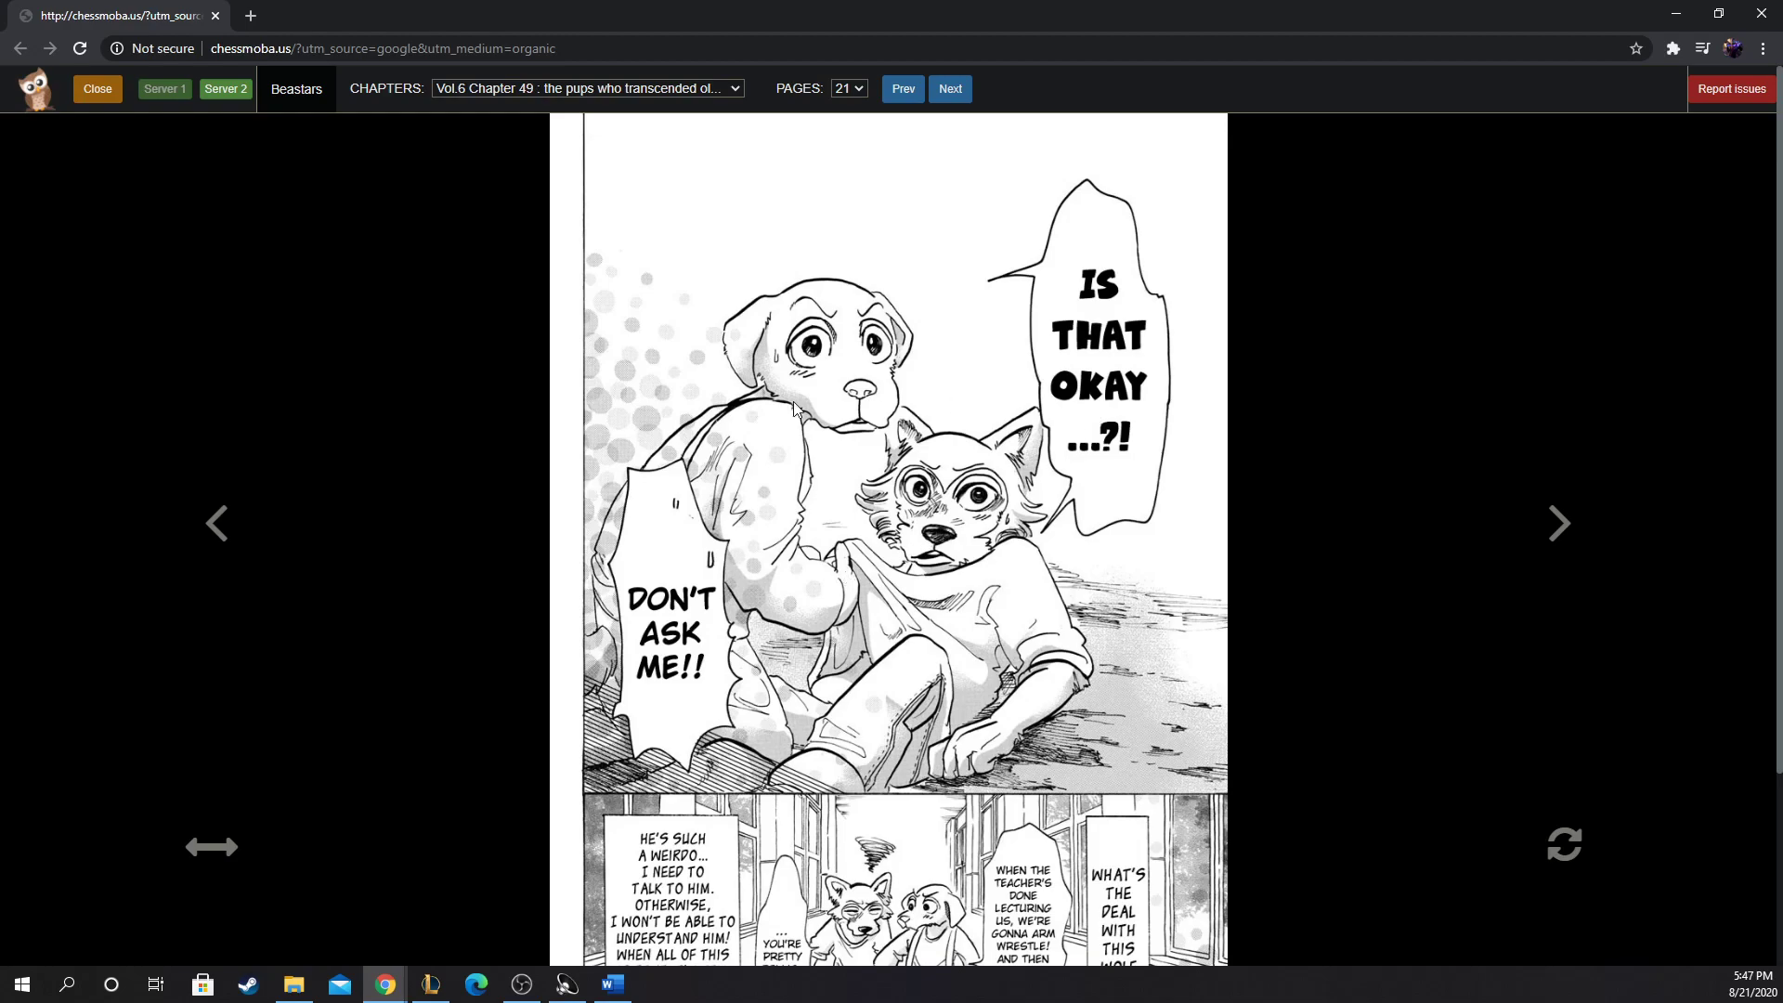
pyautogui.moveTo(1189, 568)
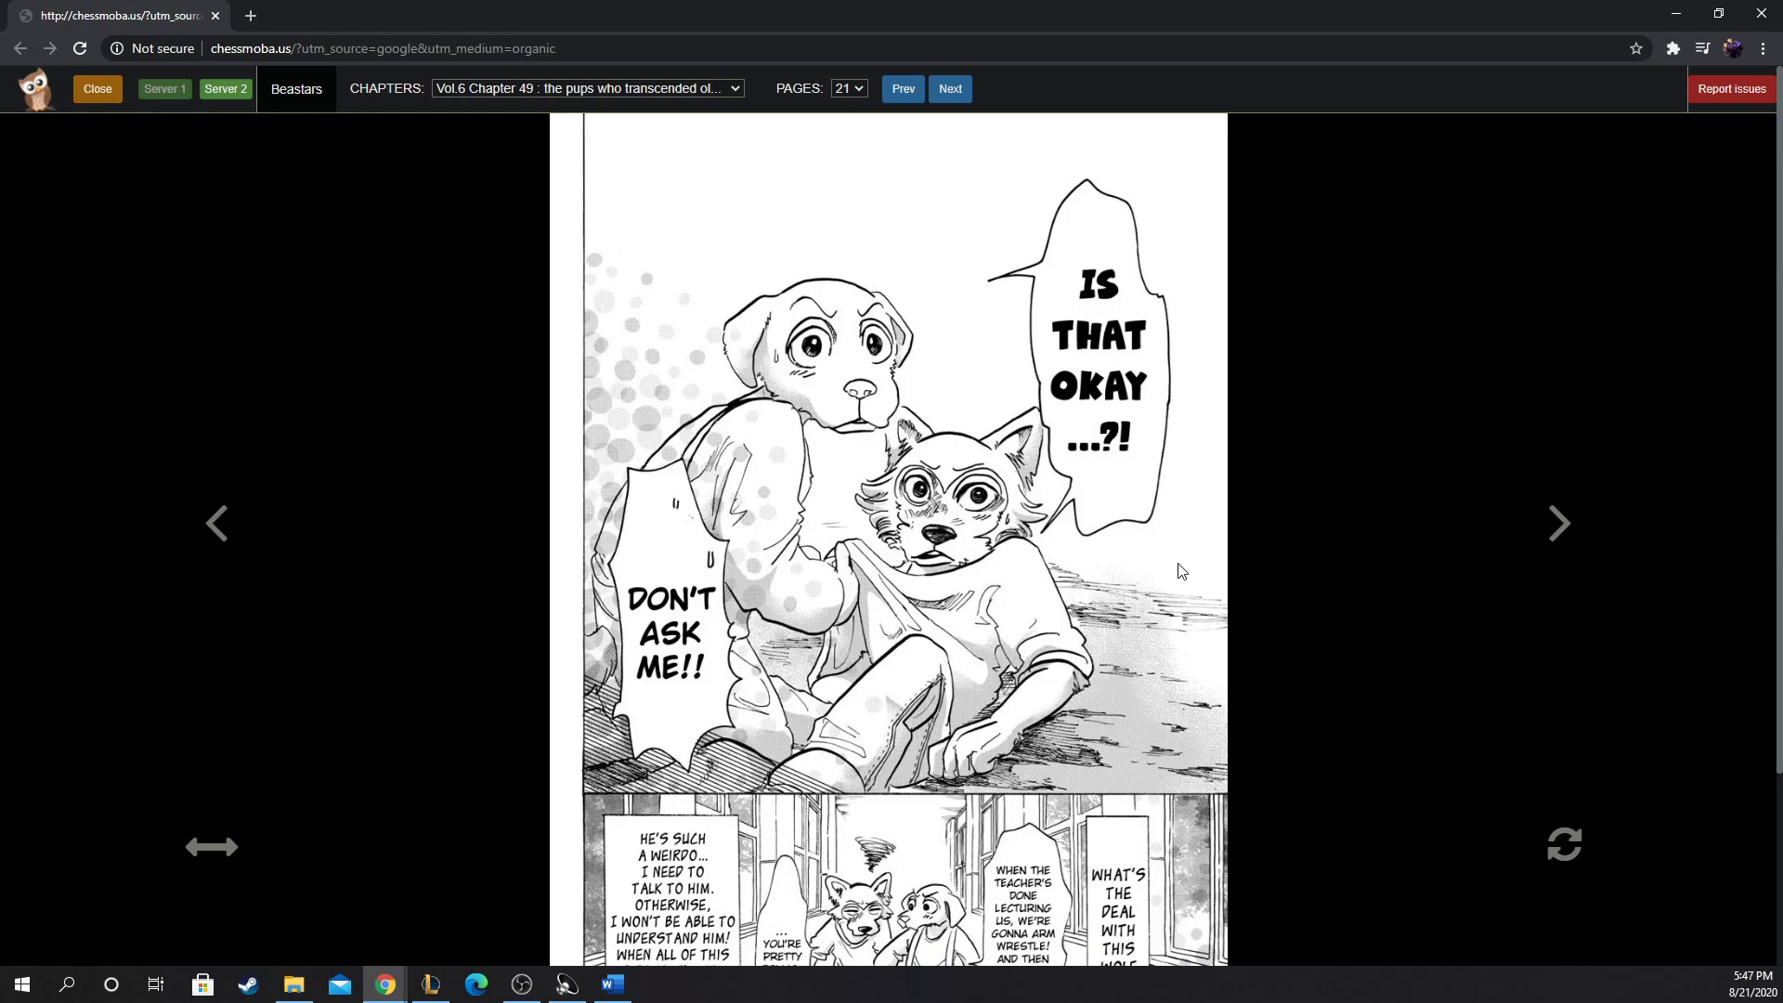
# Step: Scroll page 21 down to the closing narration about irreplaceable friendship
pyautogui.scroll(-3)
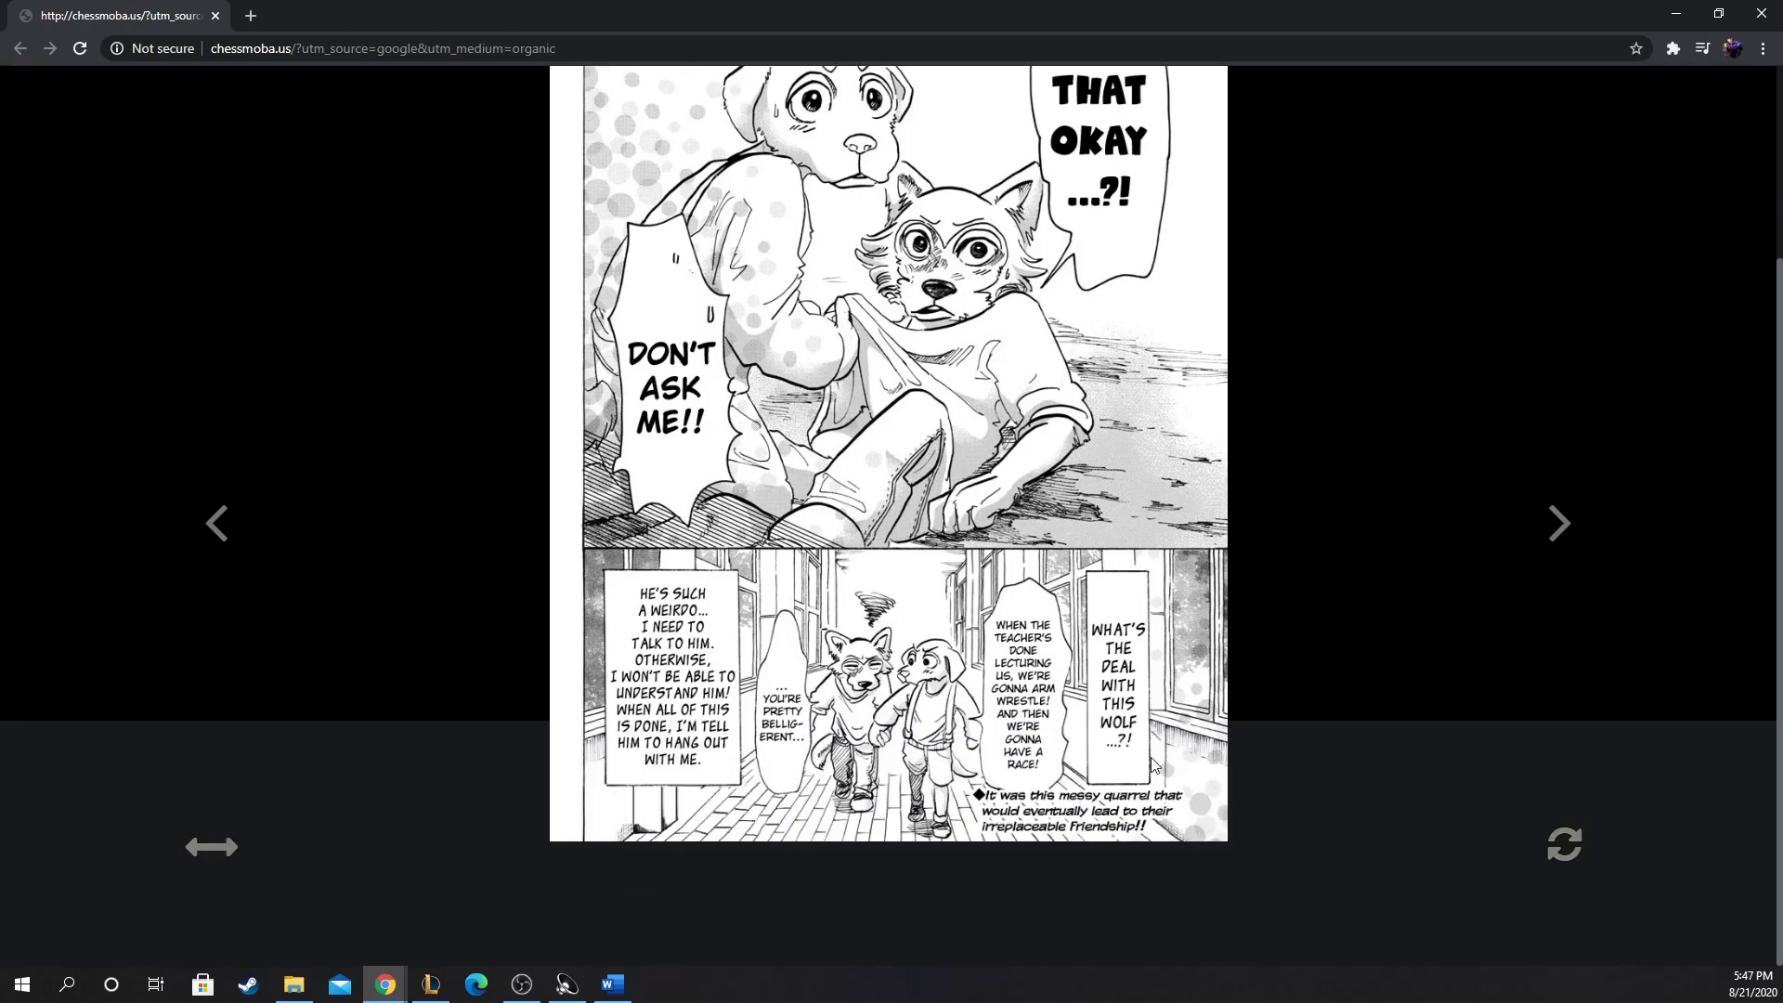